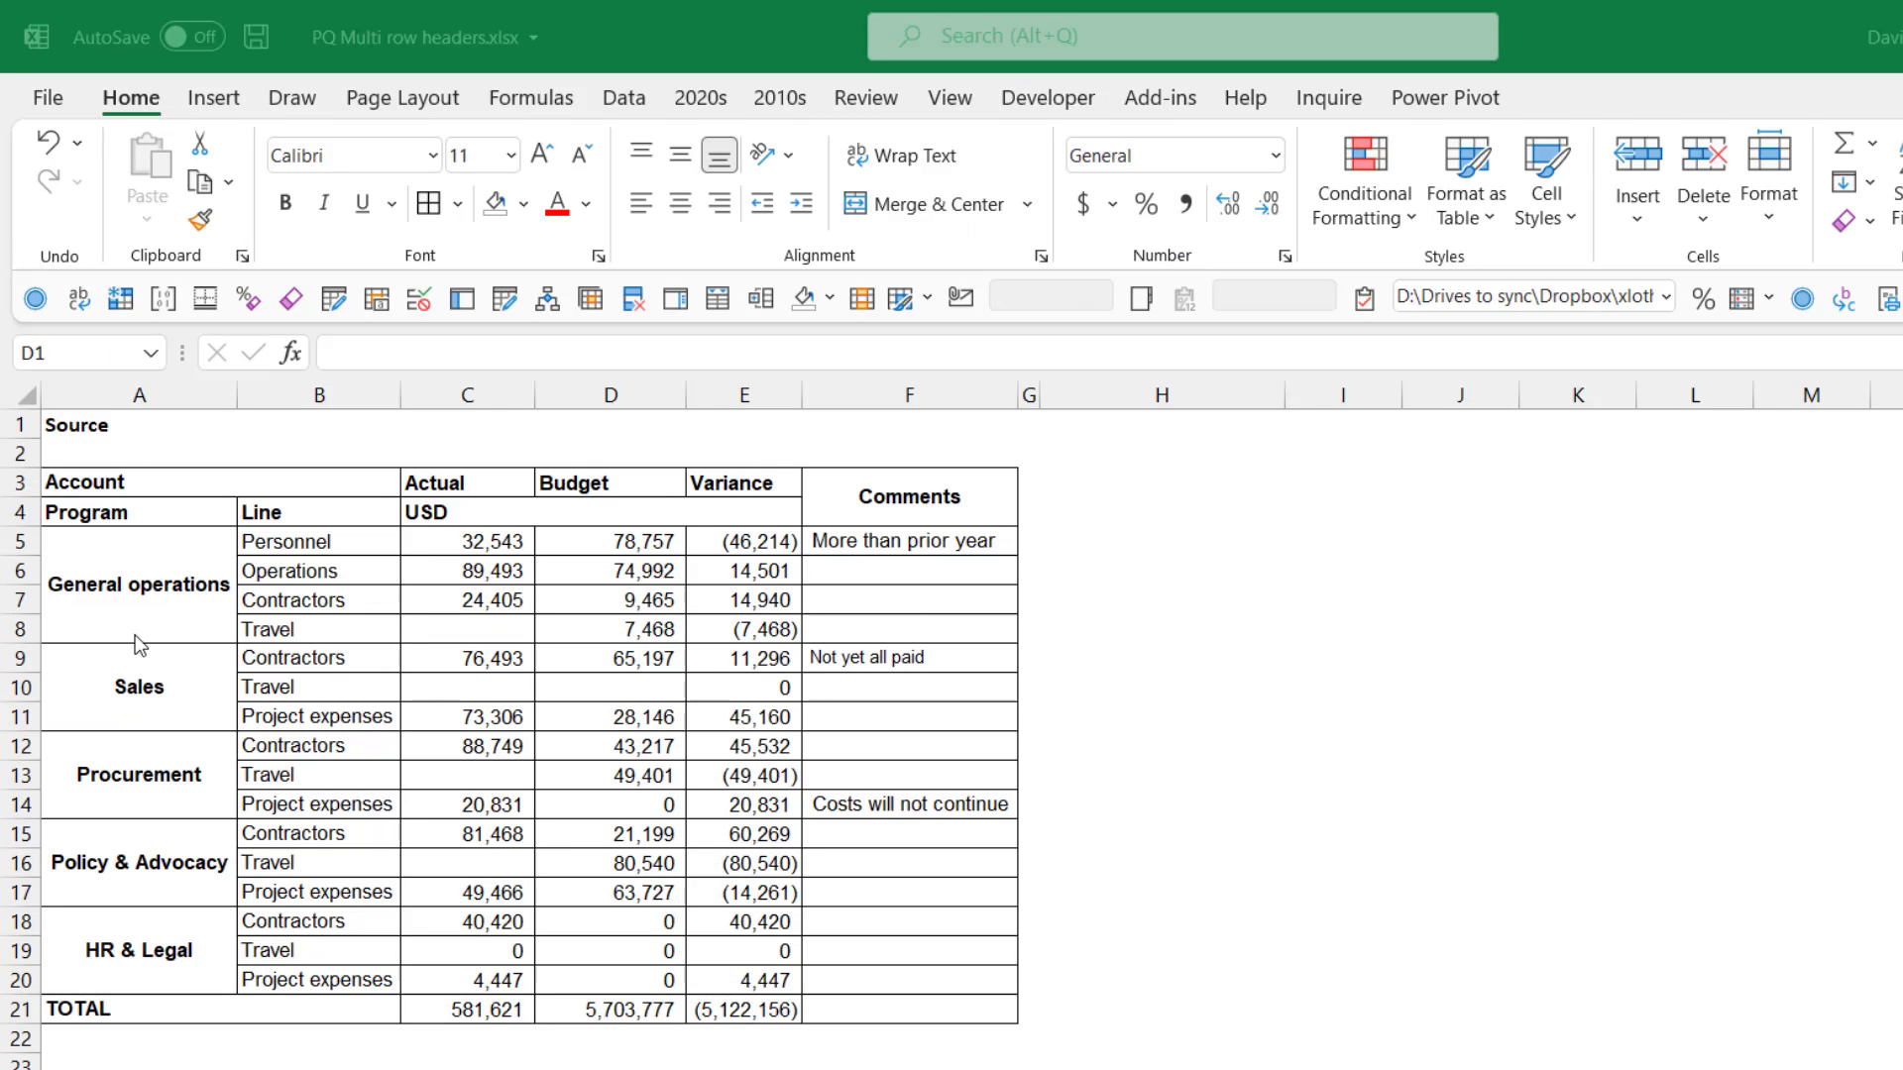
Try building a PivotTable from the first budget table and dismiss the invalid field name warning.
left_click(466, 600)
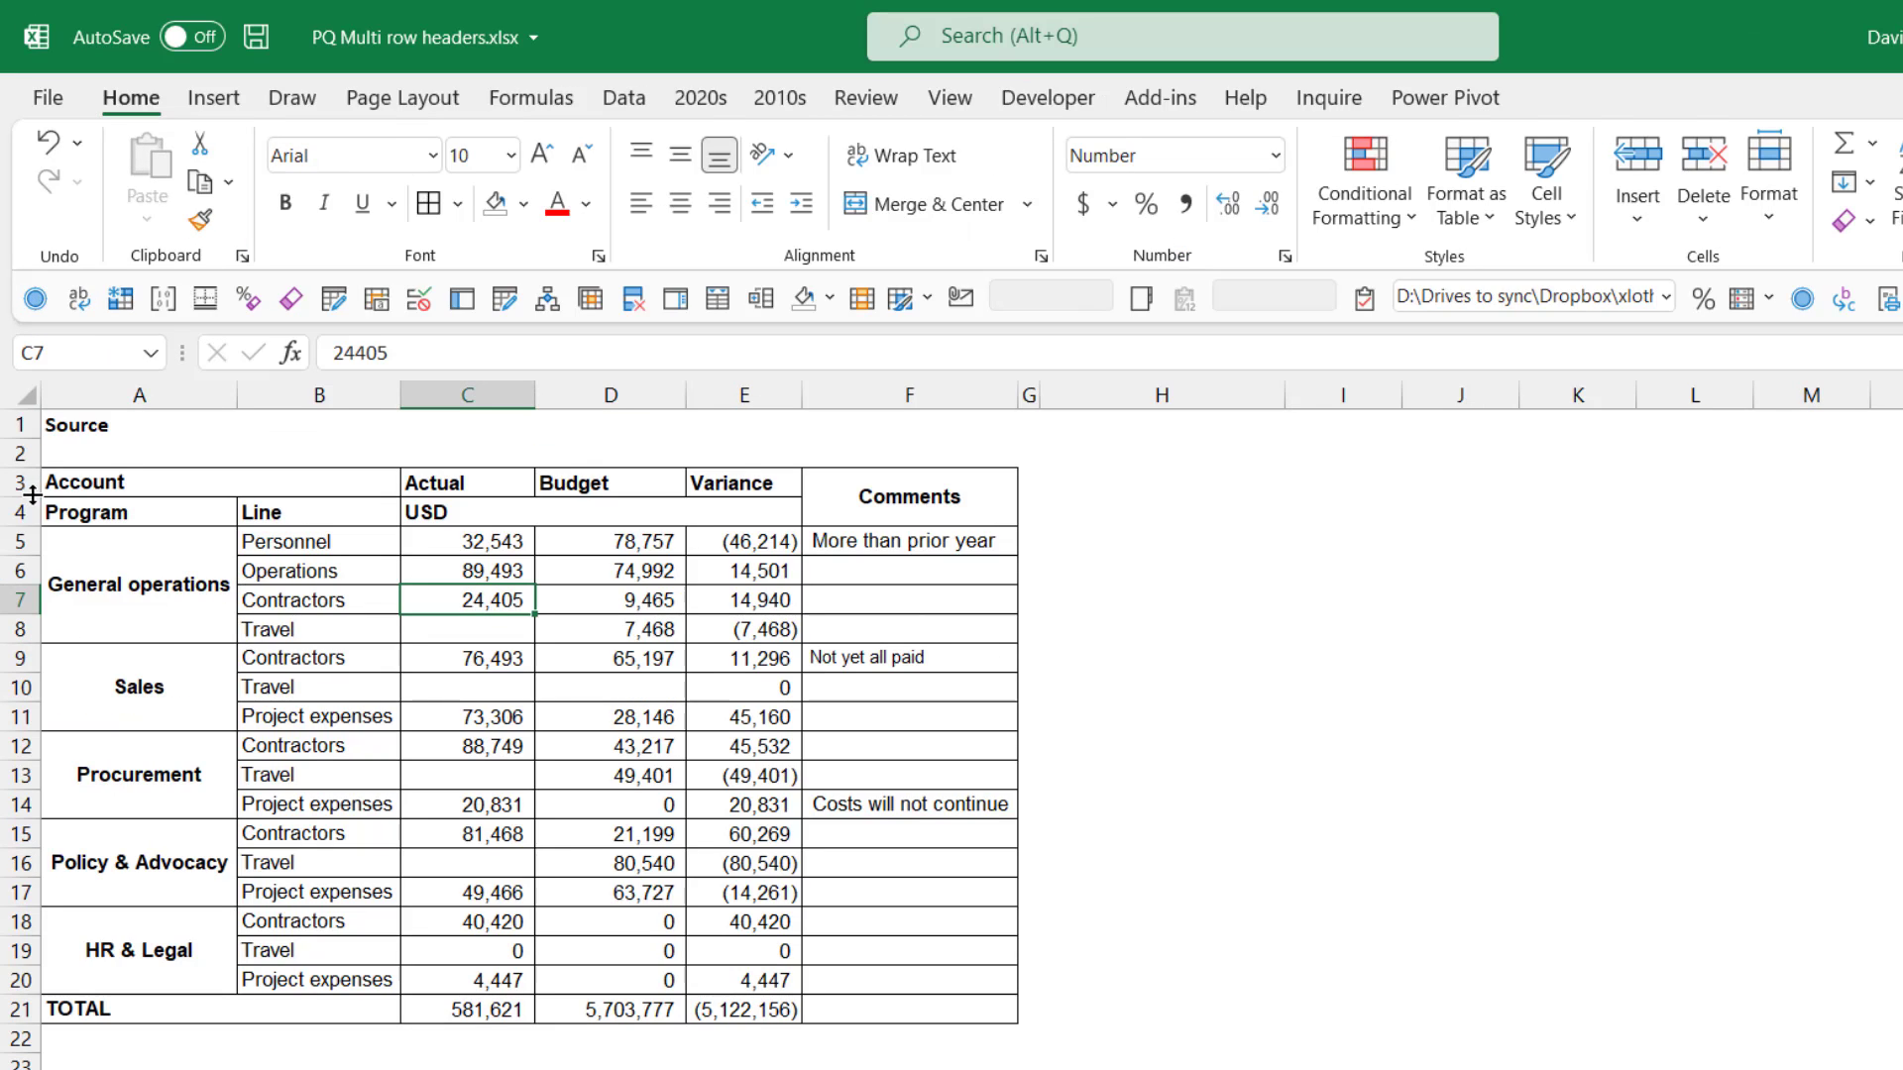
left_click(15, 483)
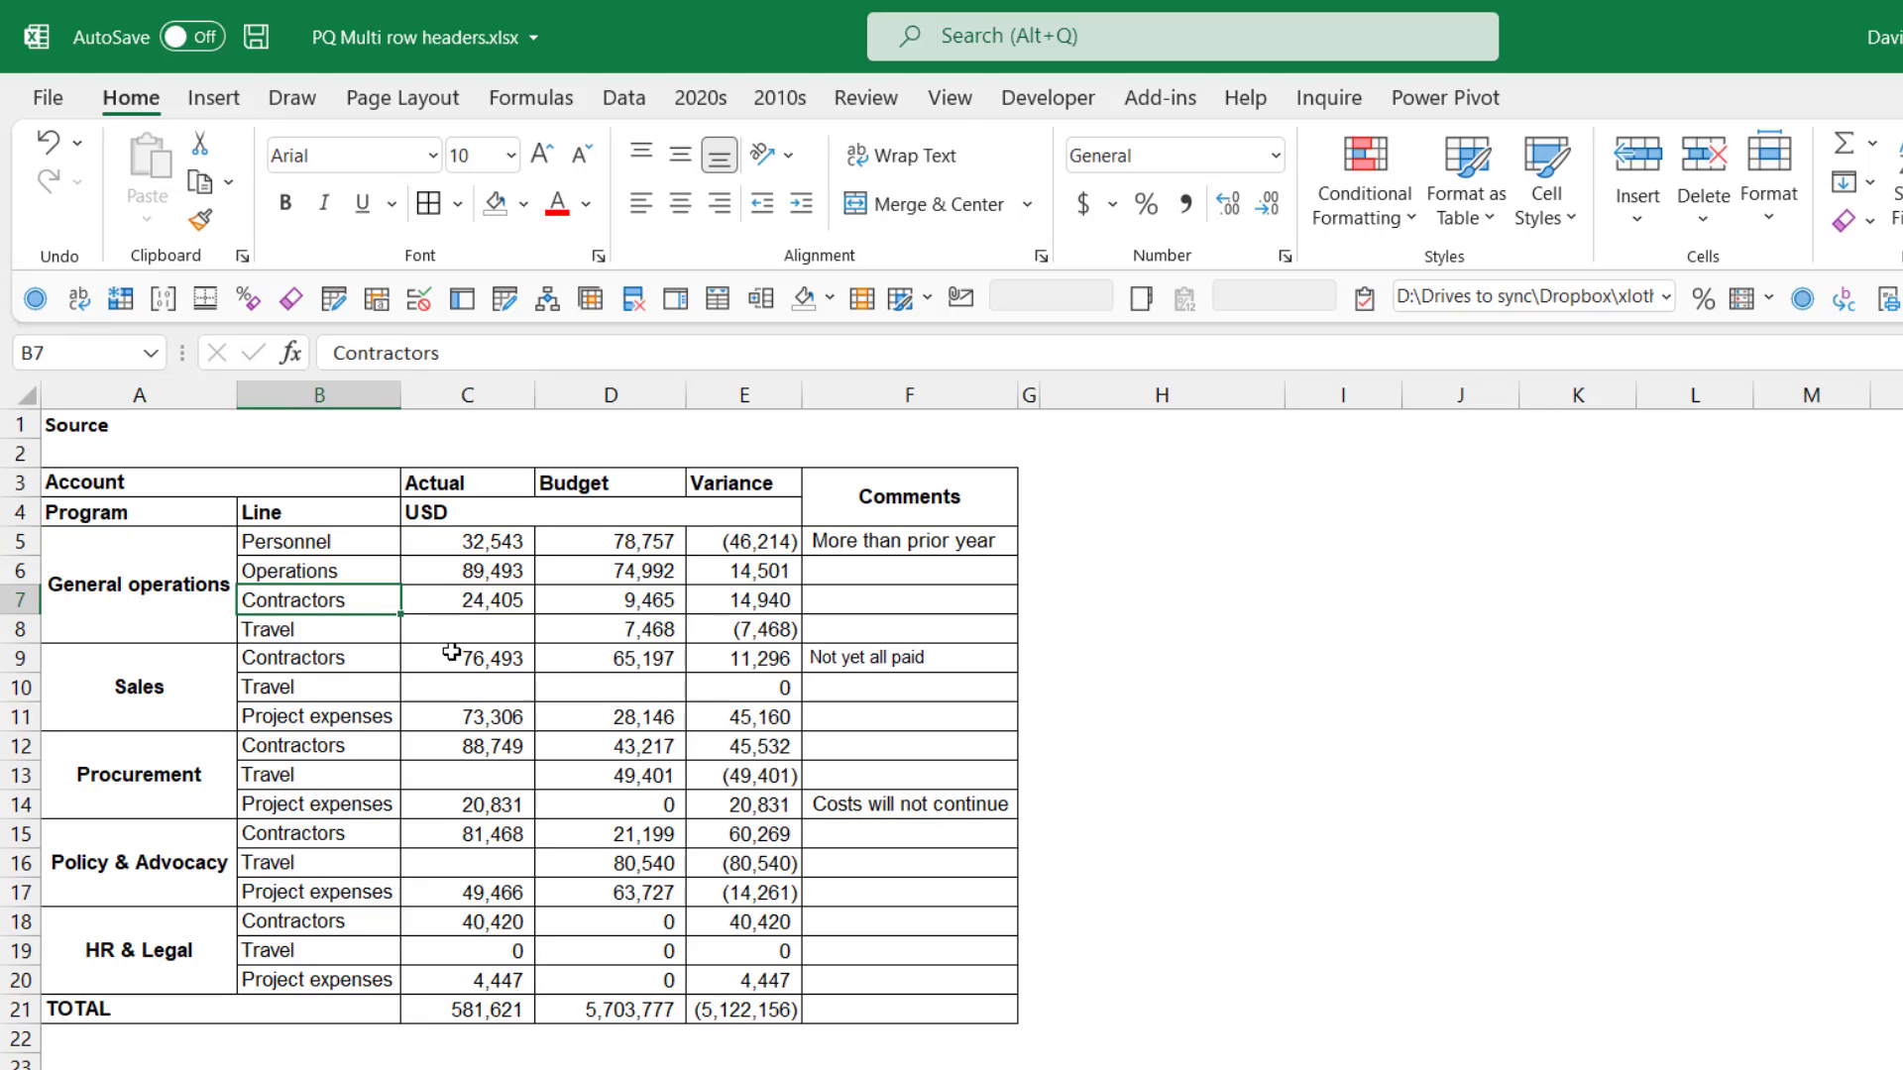
mouse_move(292, 587)
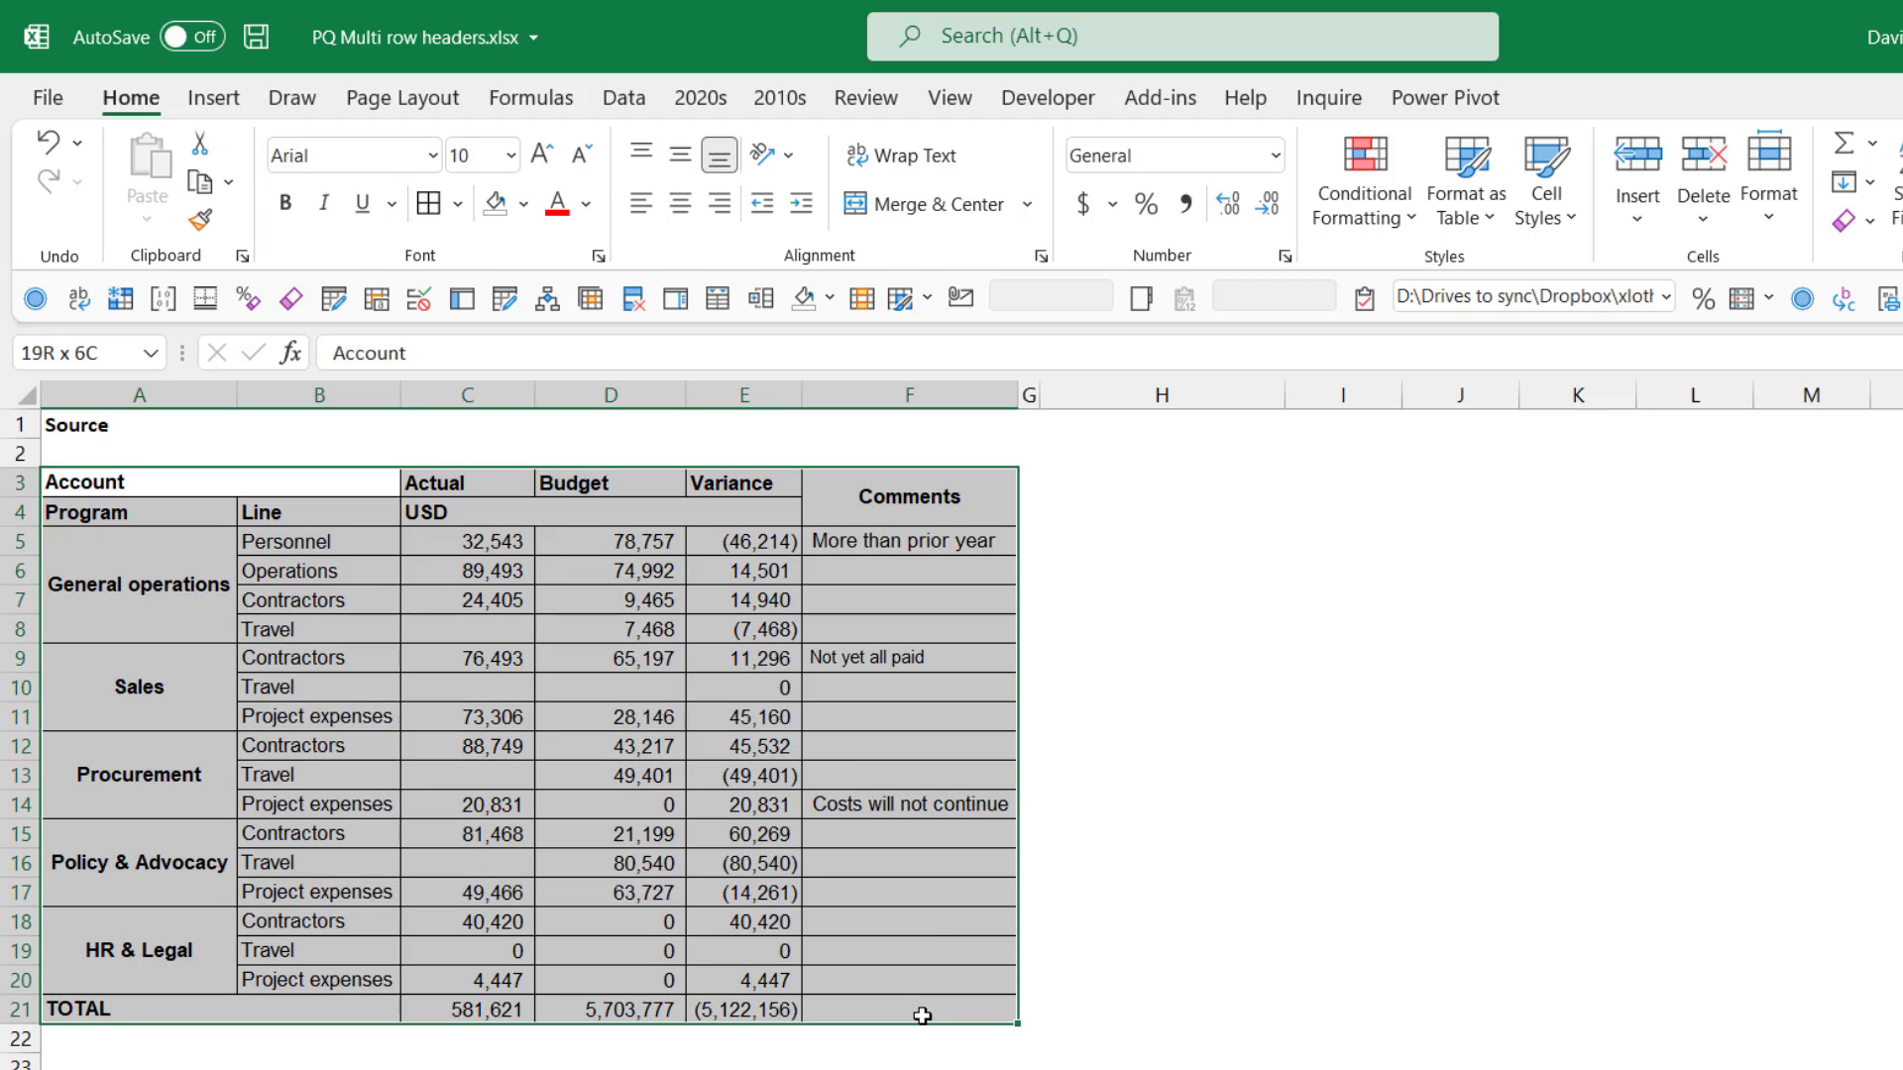
left_click(212, 98)
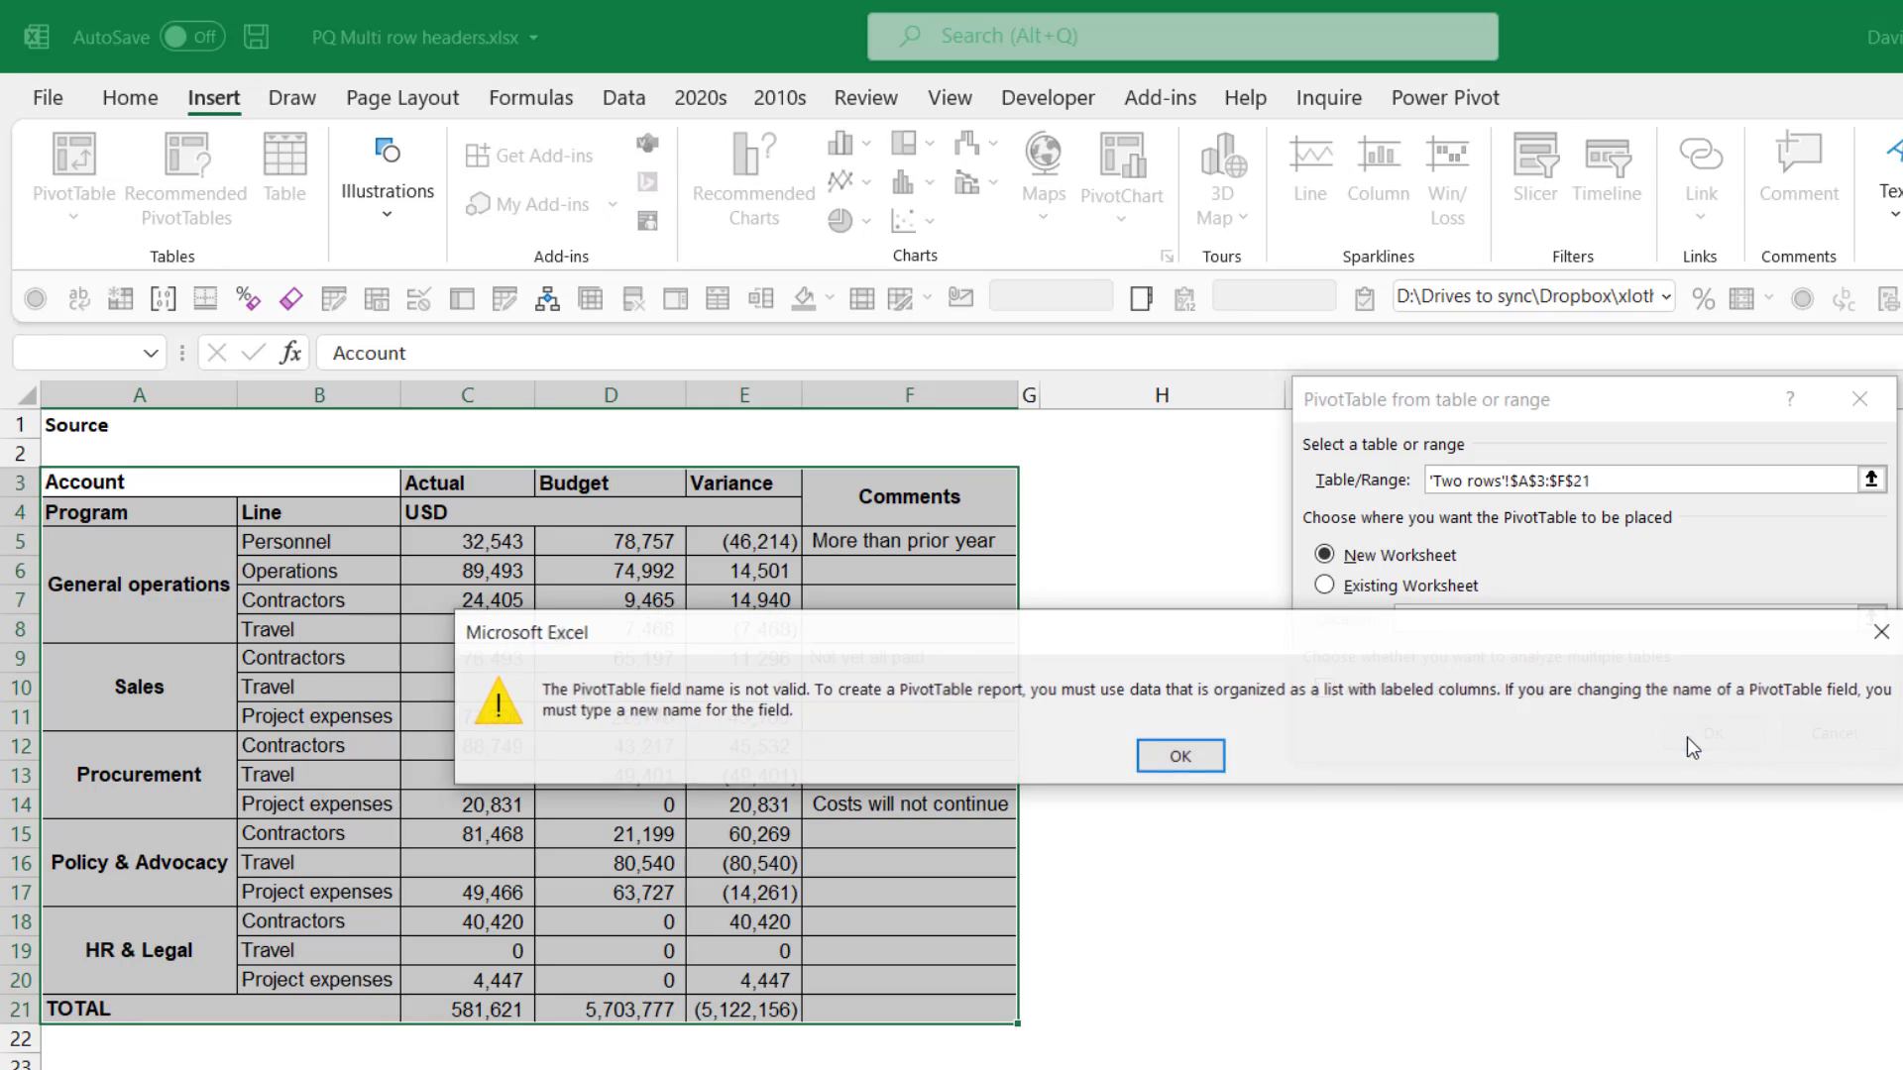
left_click(1178, 755)
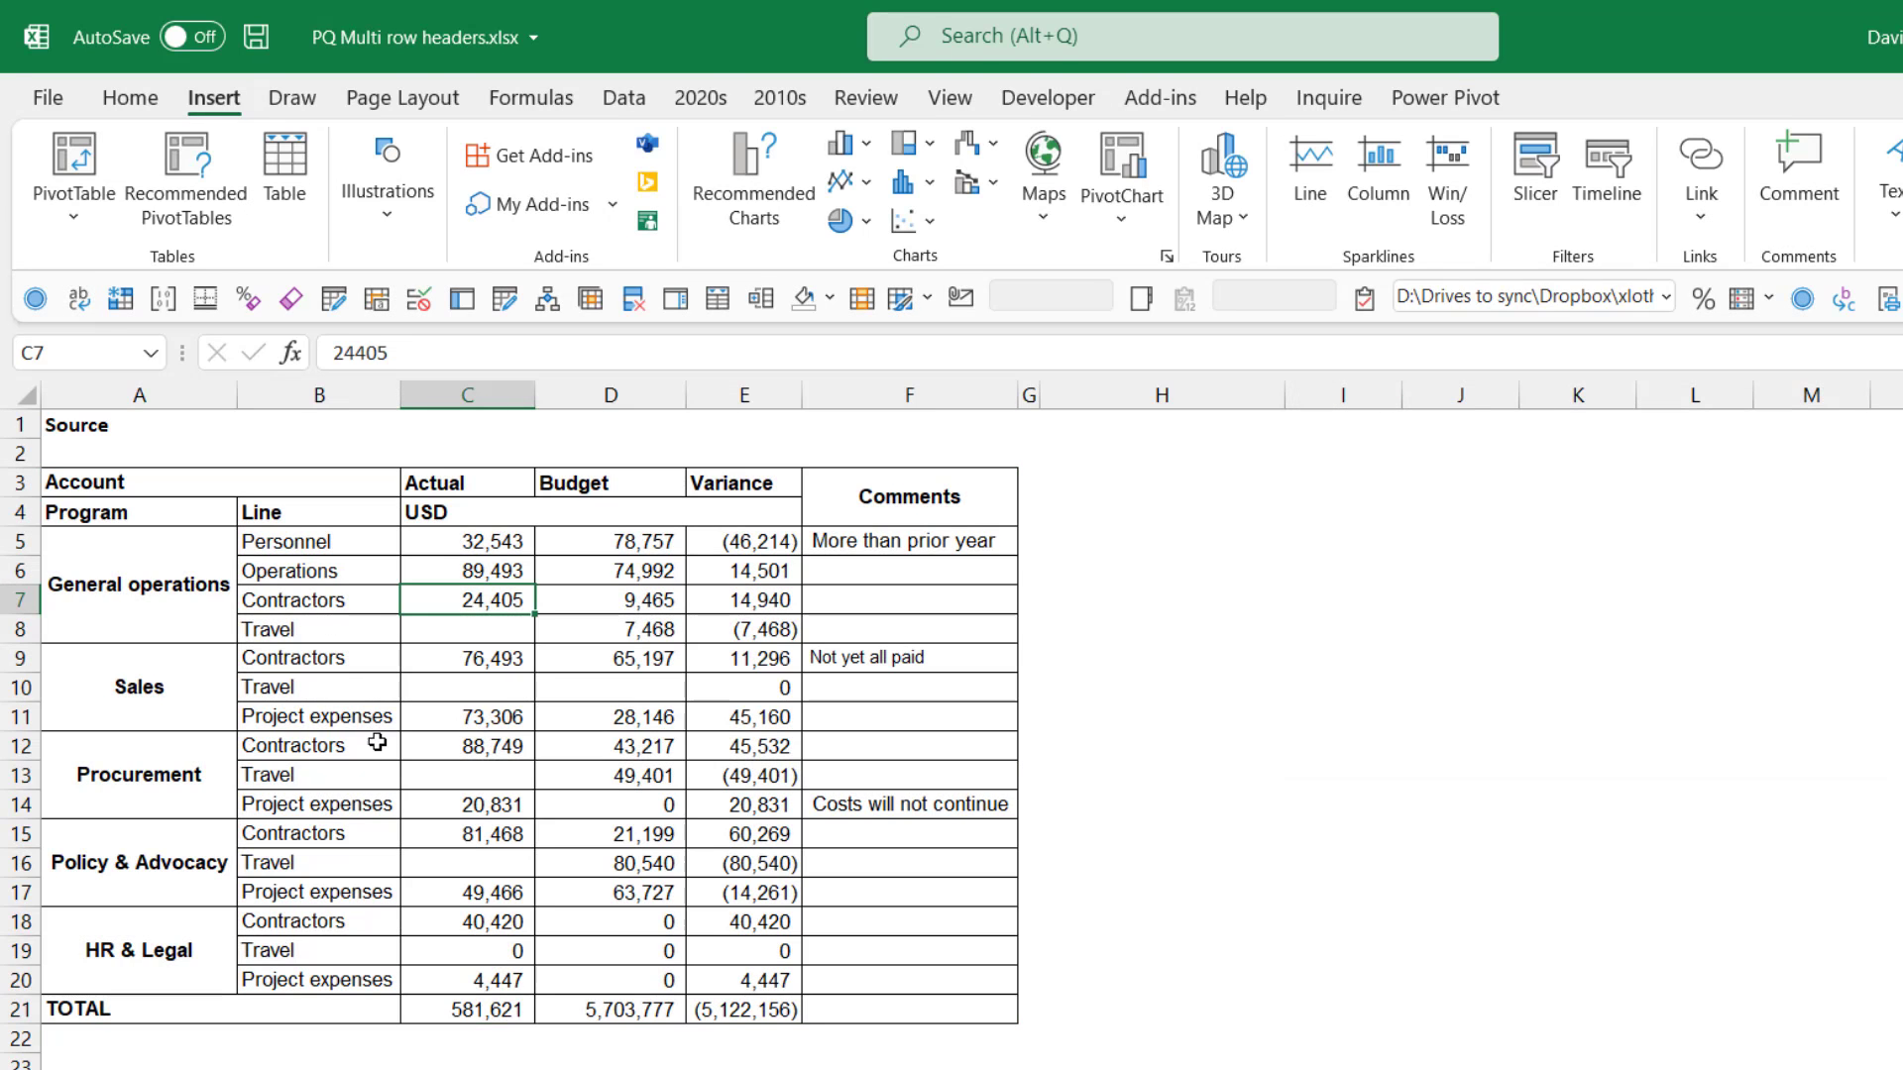
mouse_move(368, 715)
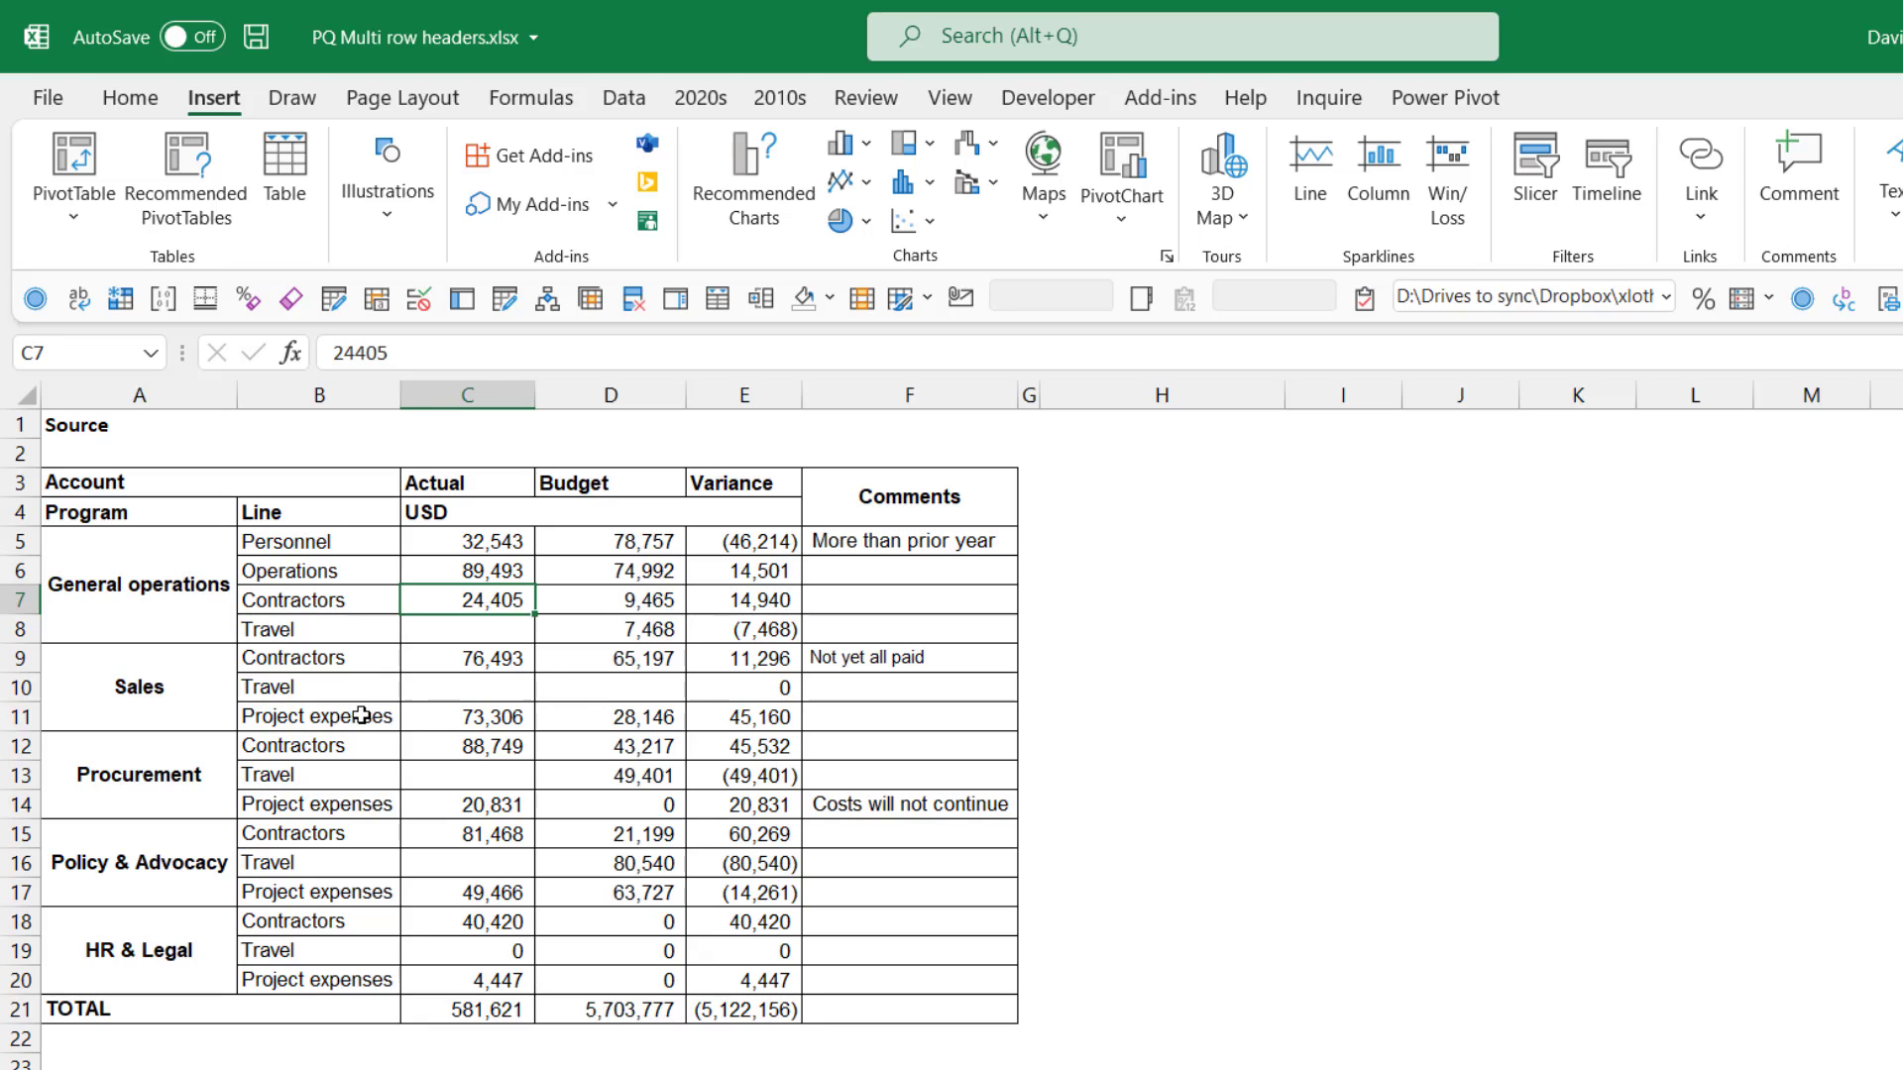
Scroll down to row 36 and select the second table's TwoRowHeaders range.
left_click(317, 716)
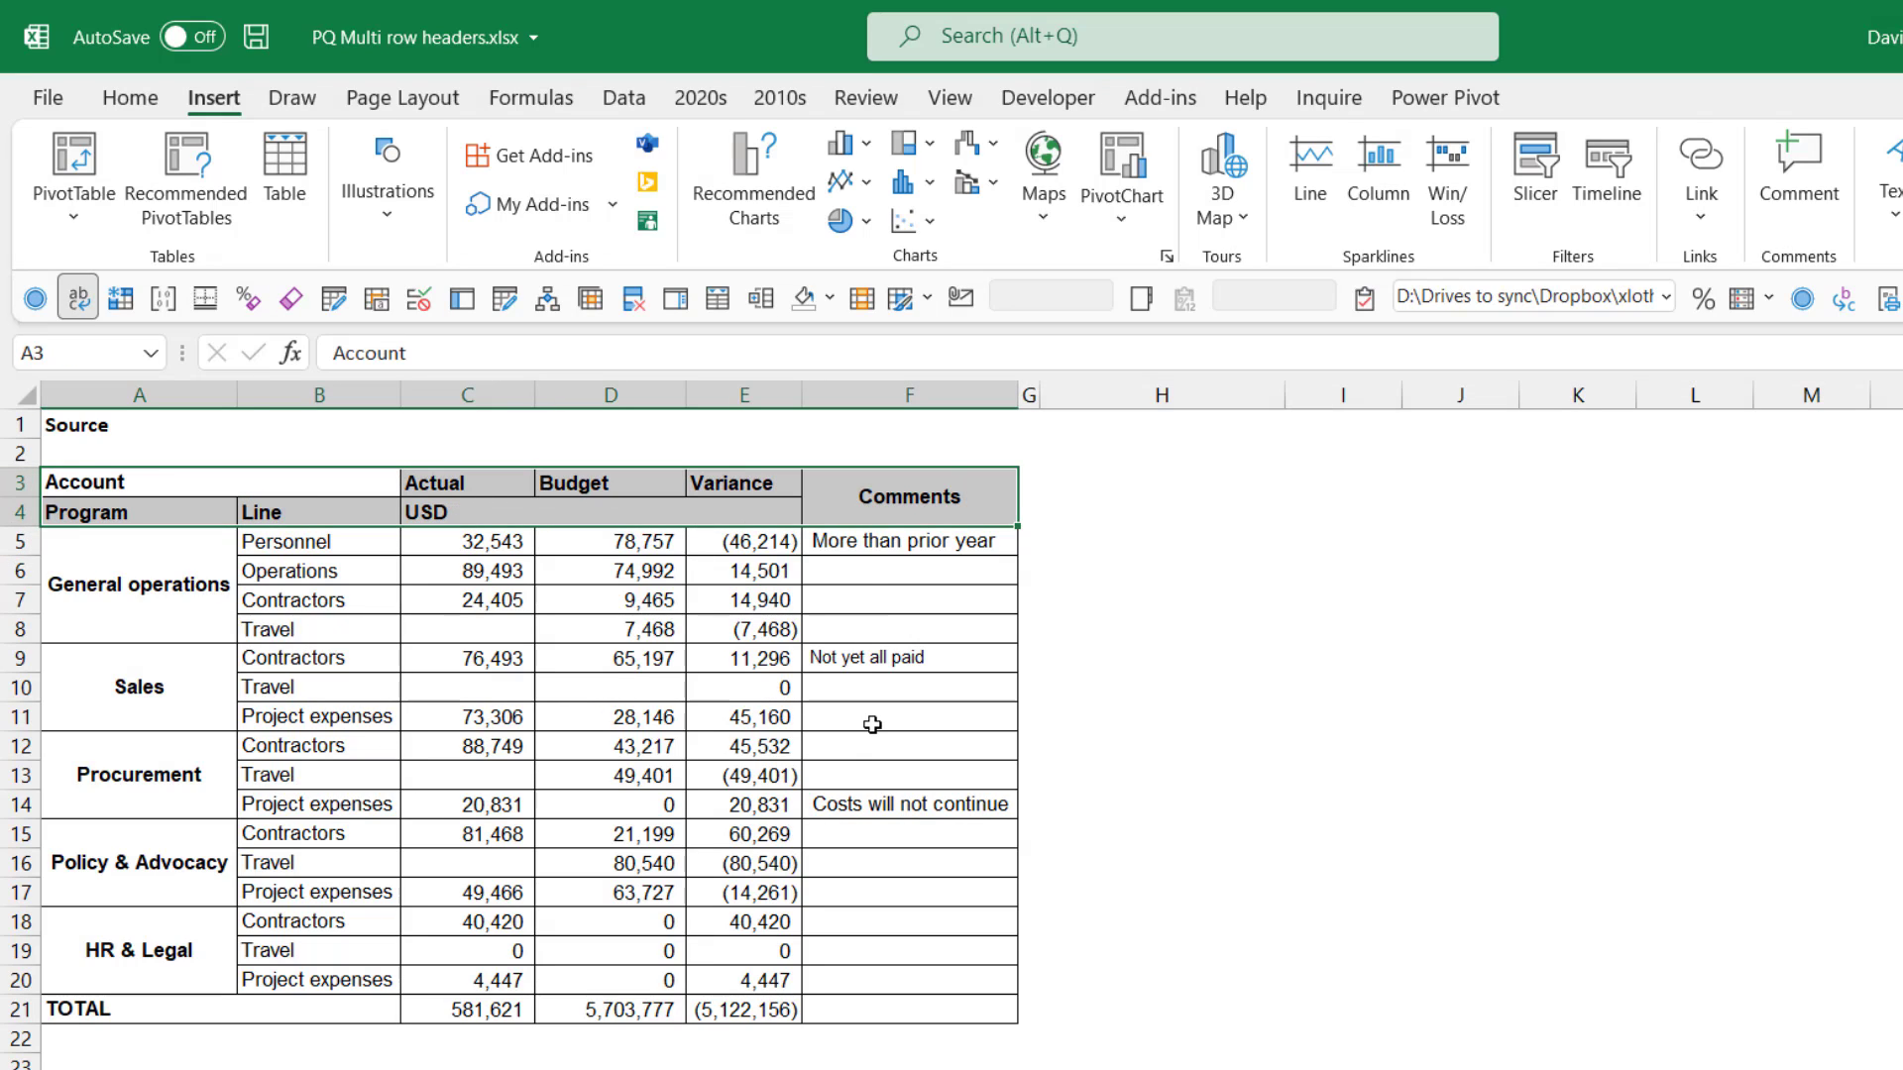
scroll("down", 3)
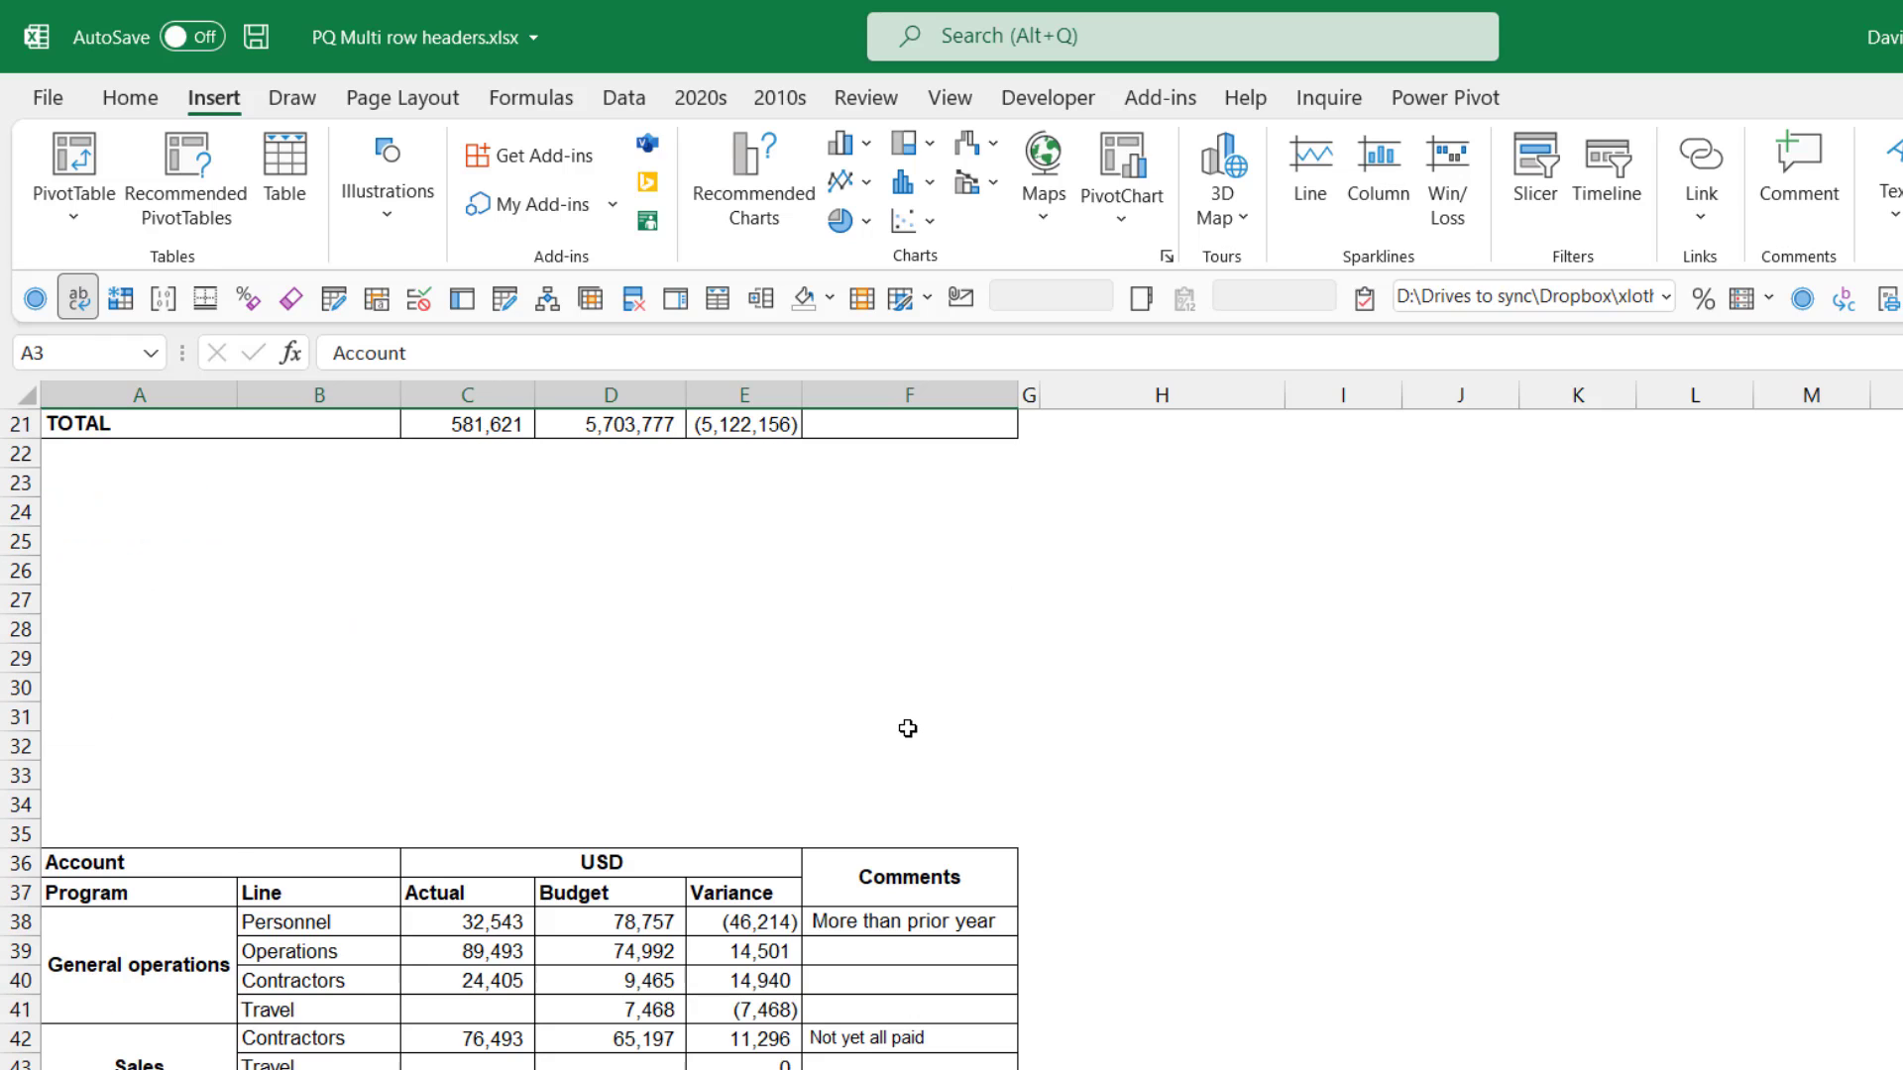
scroll("down", 3)
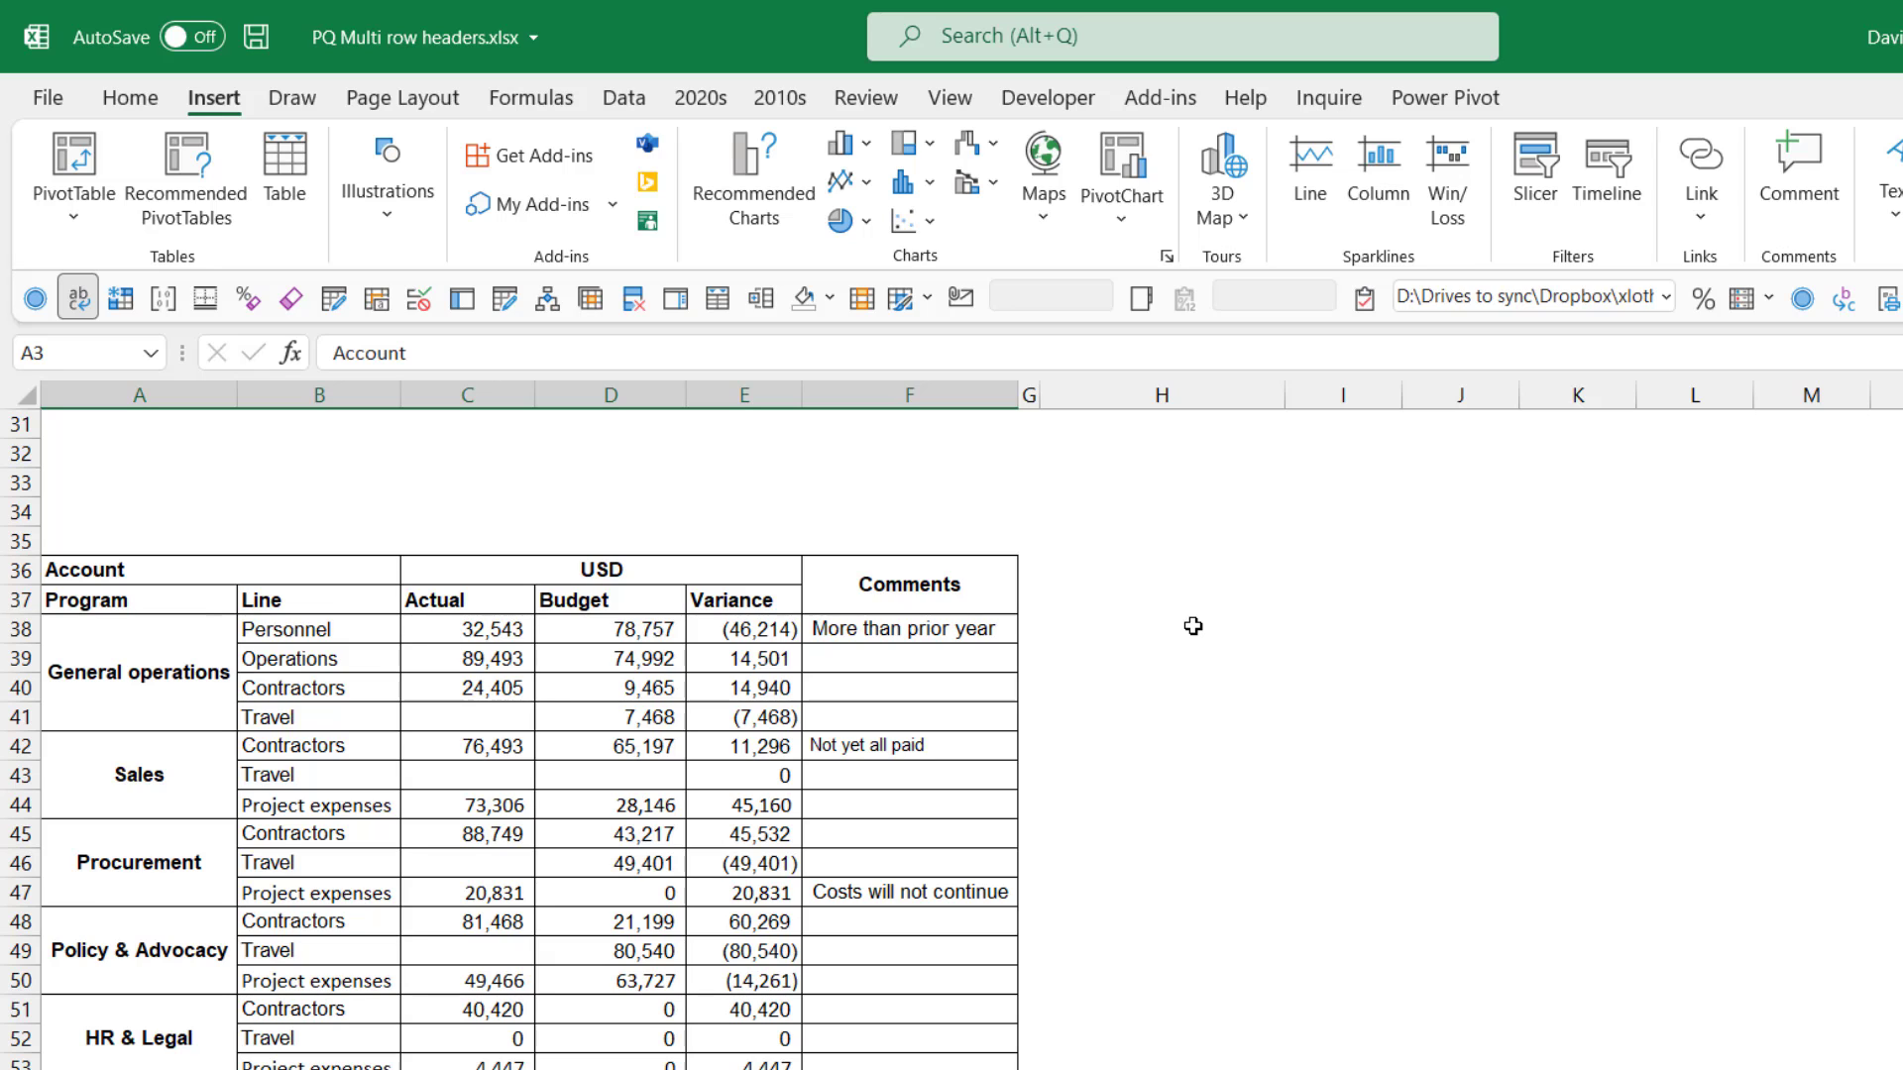
mouse_move(1204, 627)
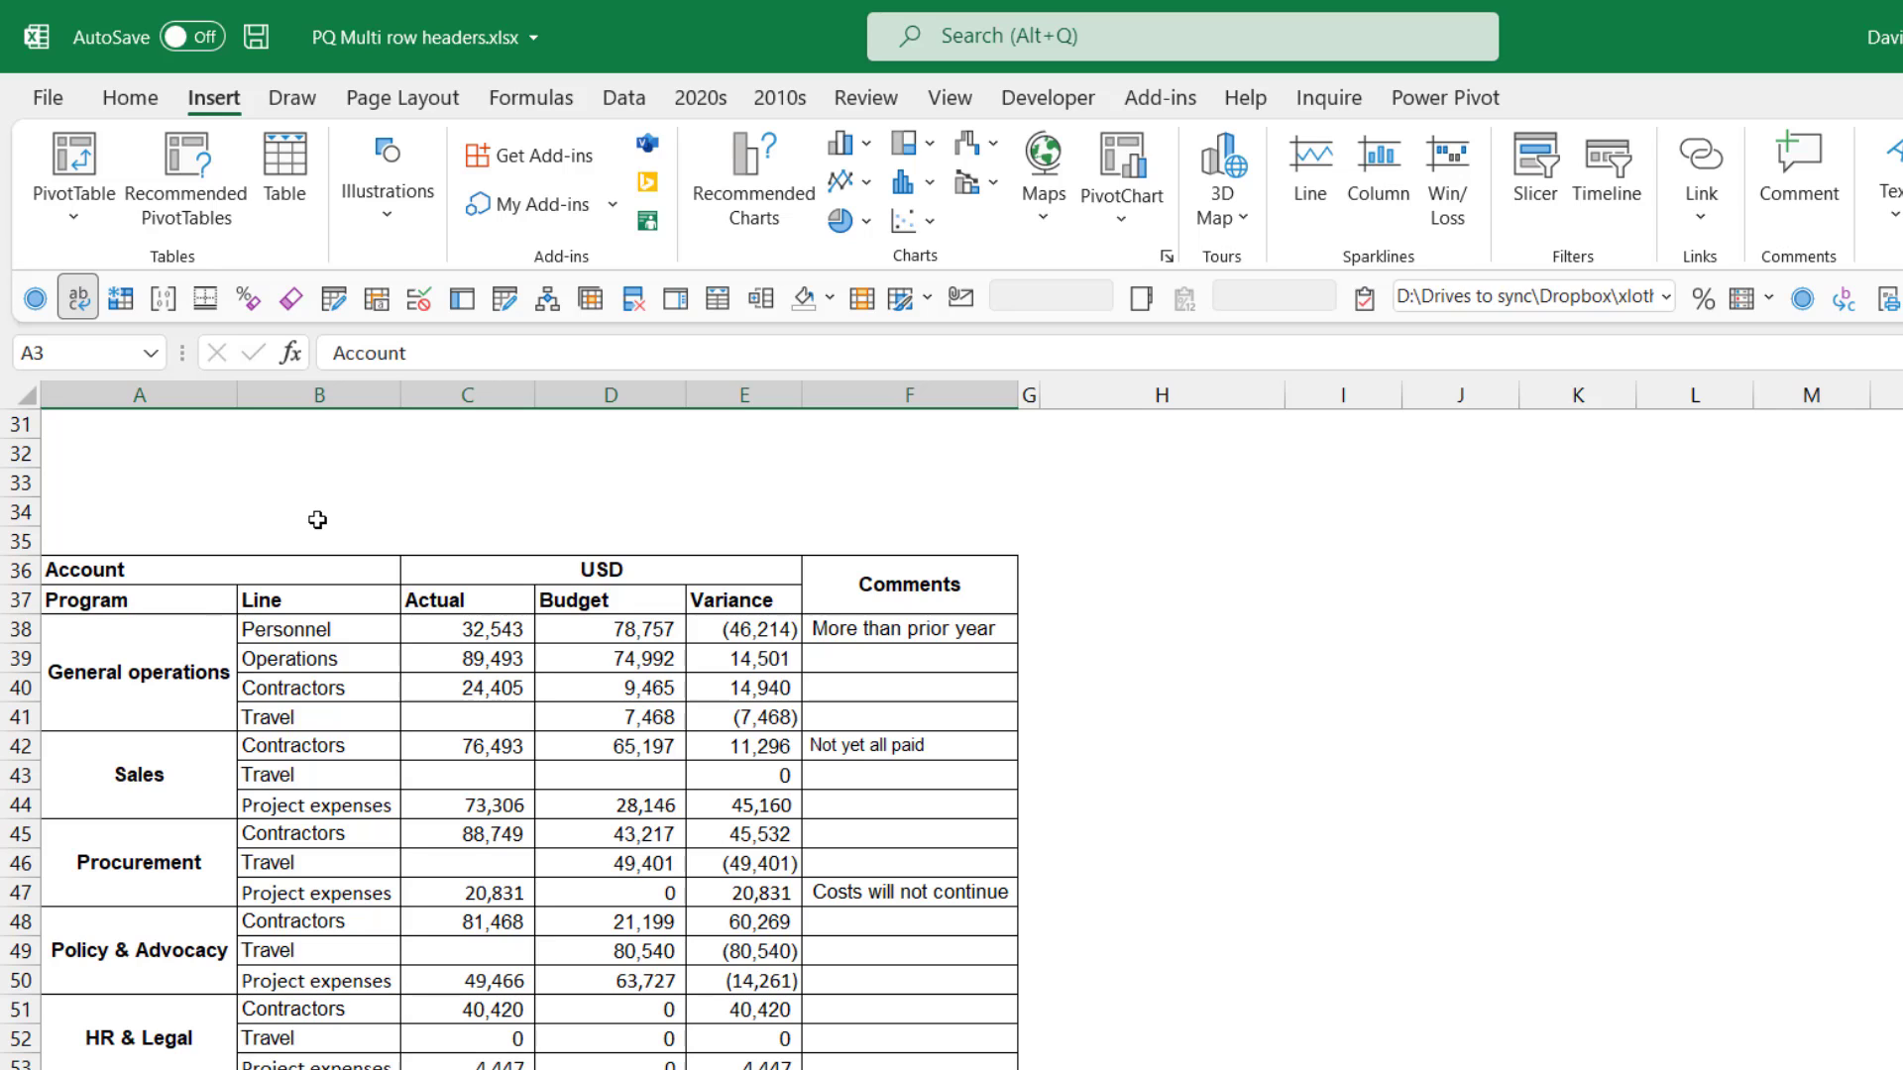
left_click(191, 569)
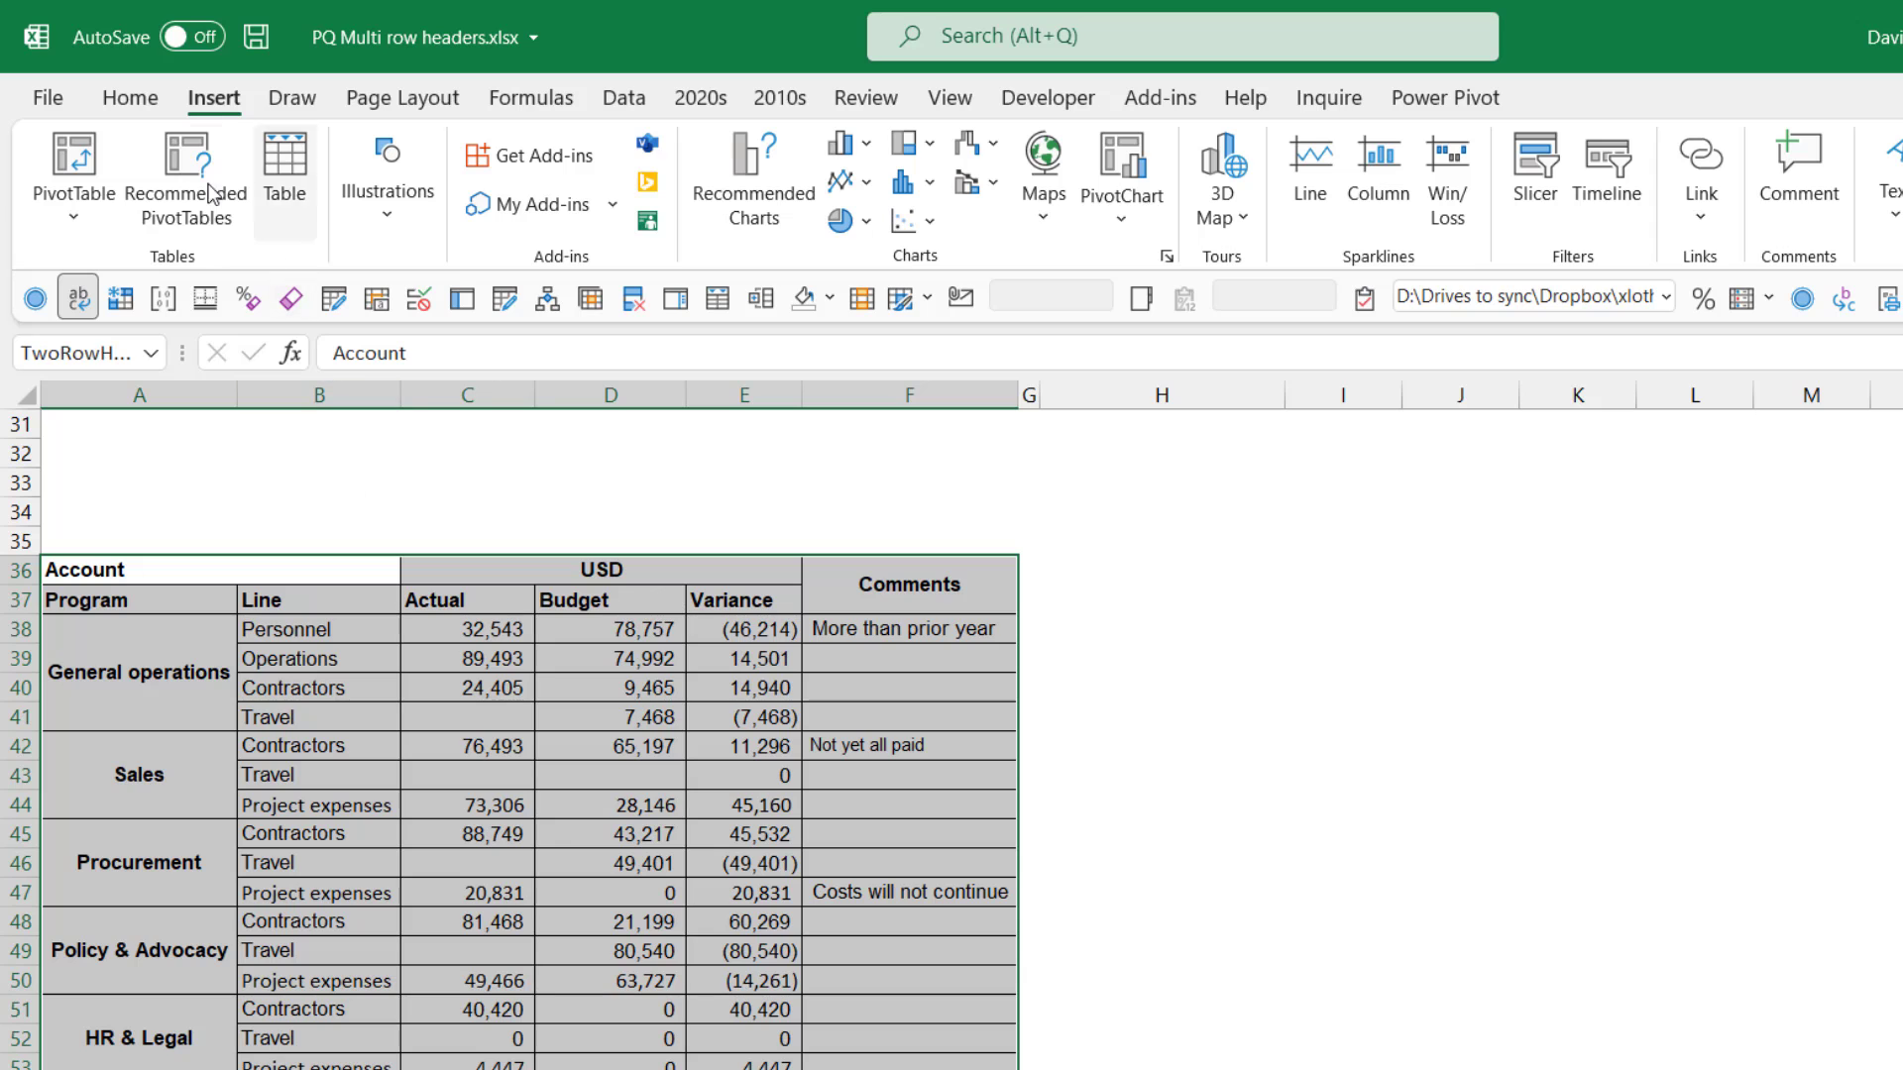
Insert Analyze Data's suggested PivotTable of USD Variance and USD Actual by Account Line.
left_click(130, 98)
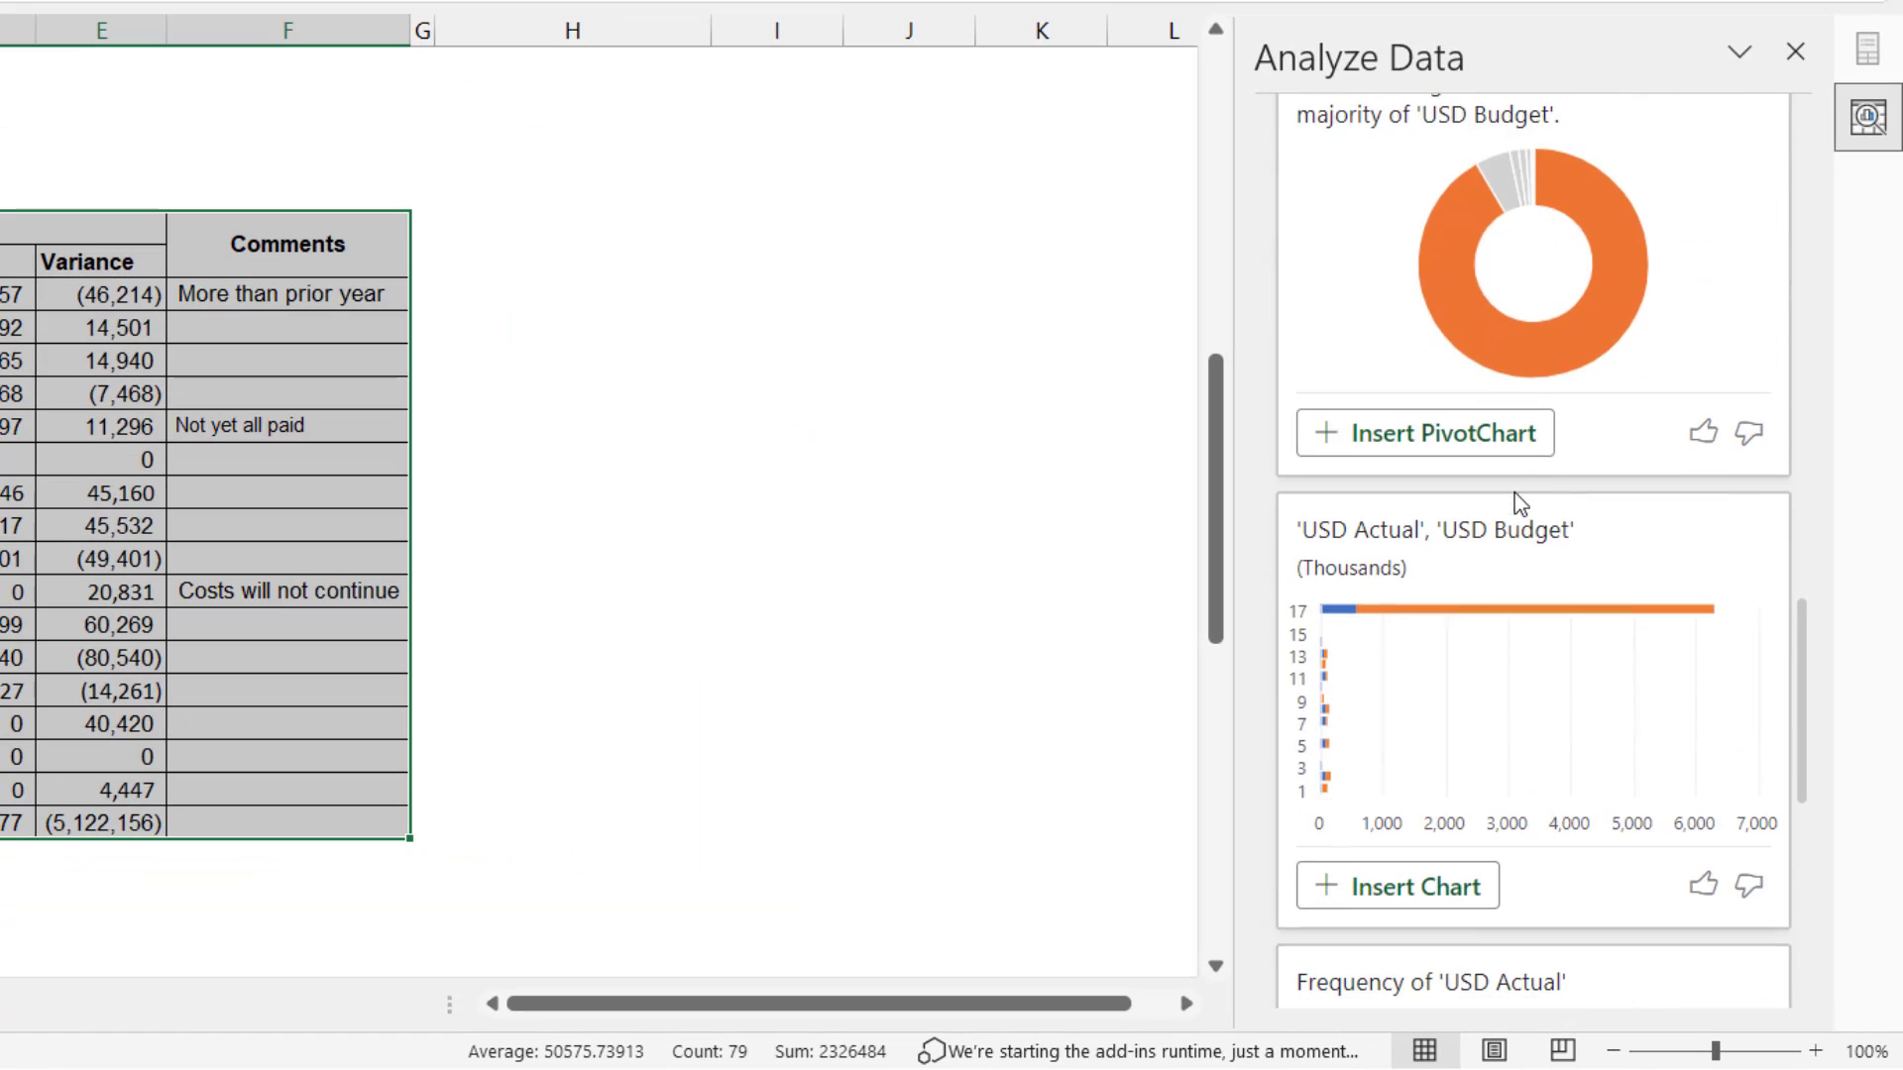
scroll("down", 3)
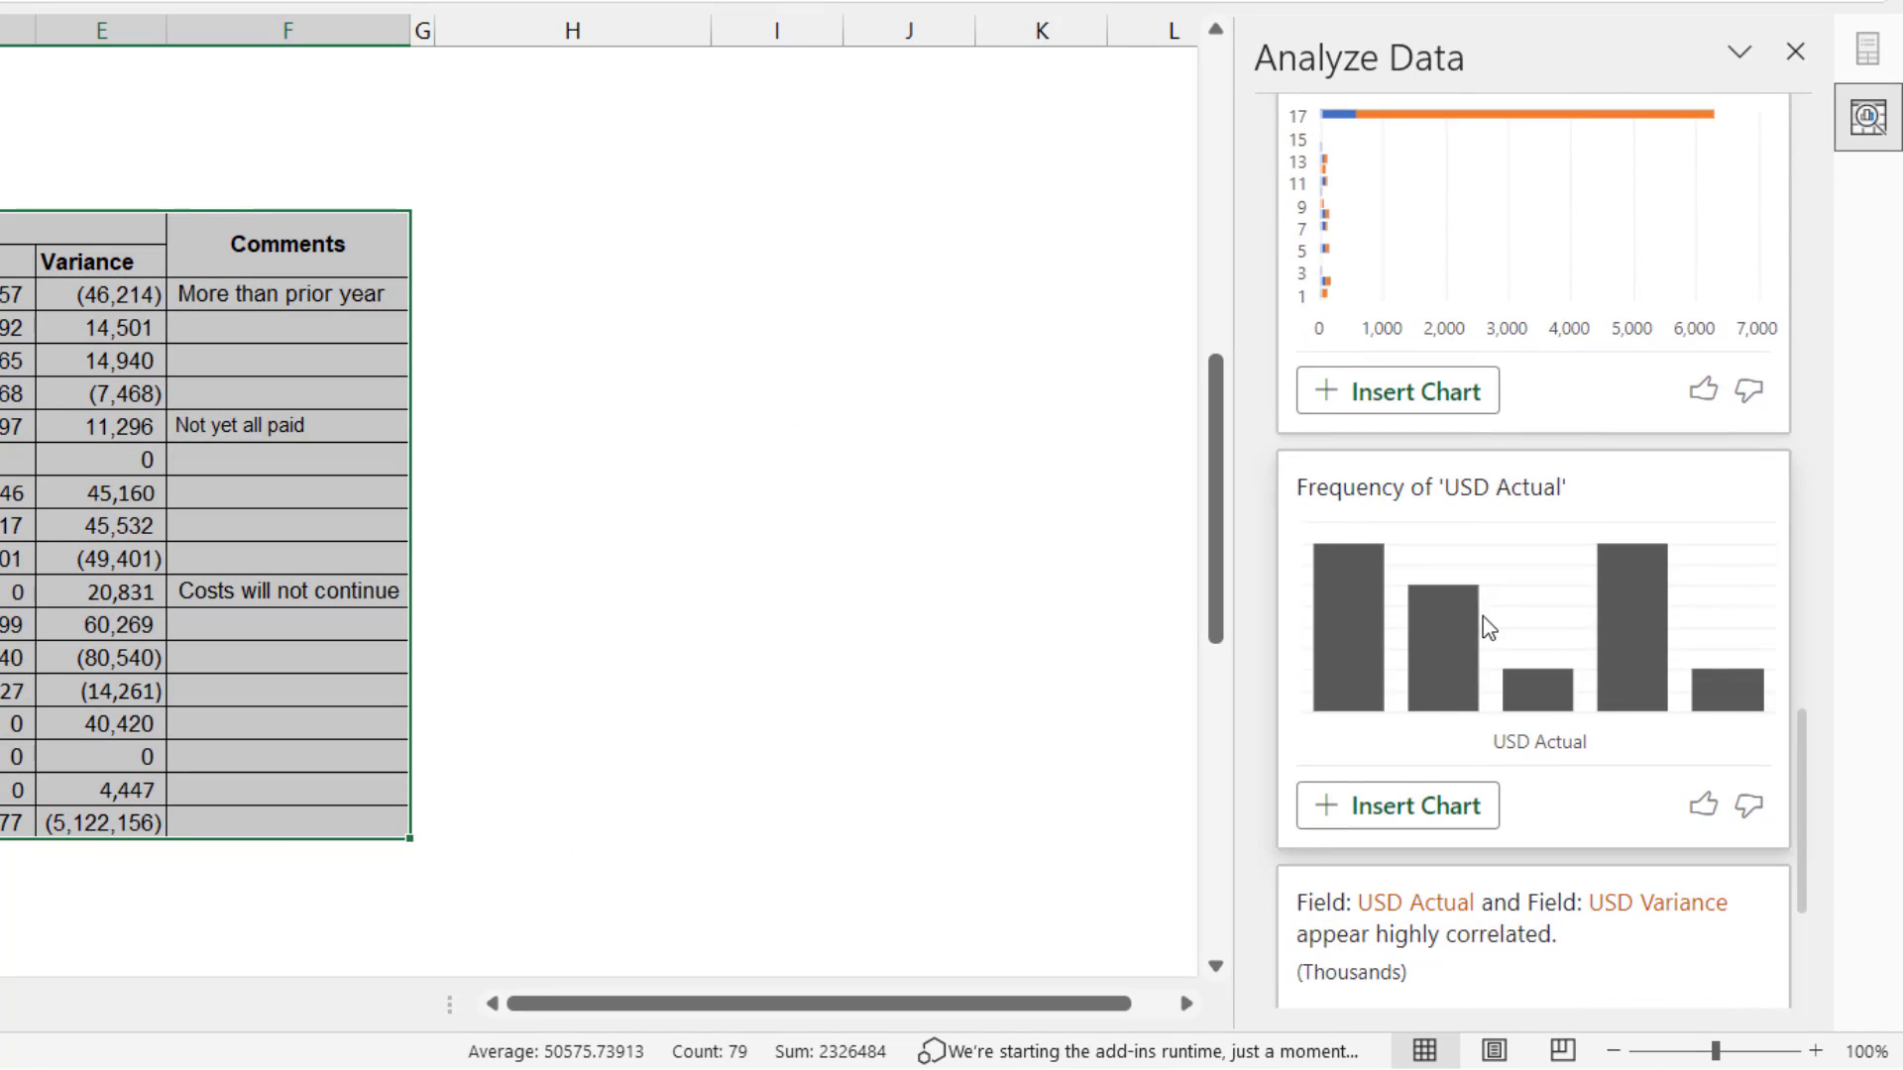
scroll("down", 3)
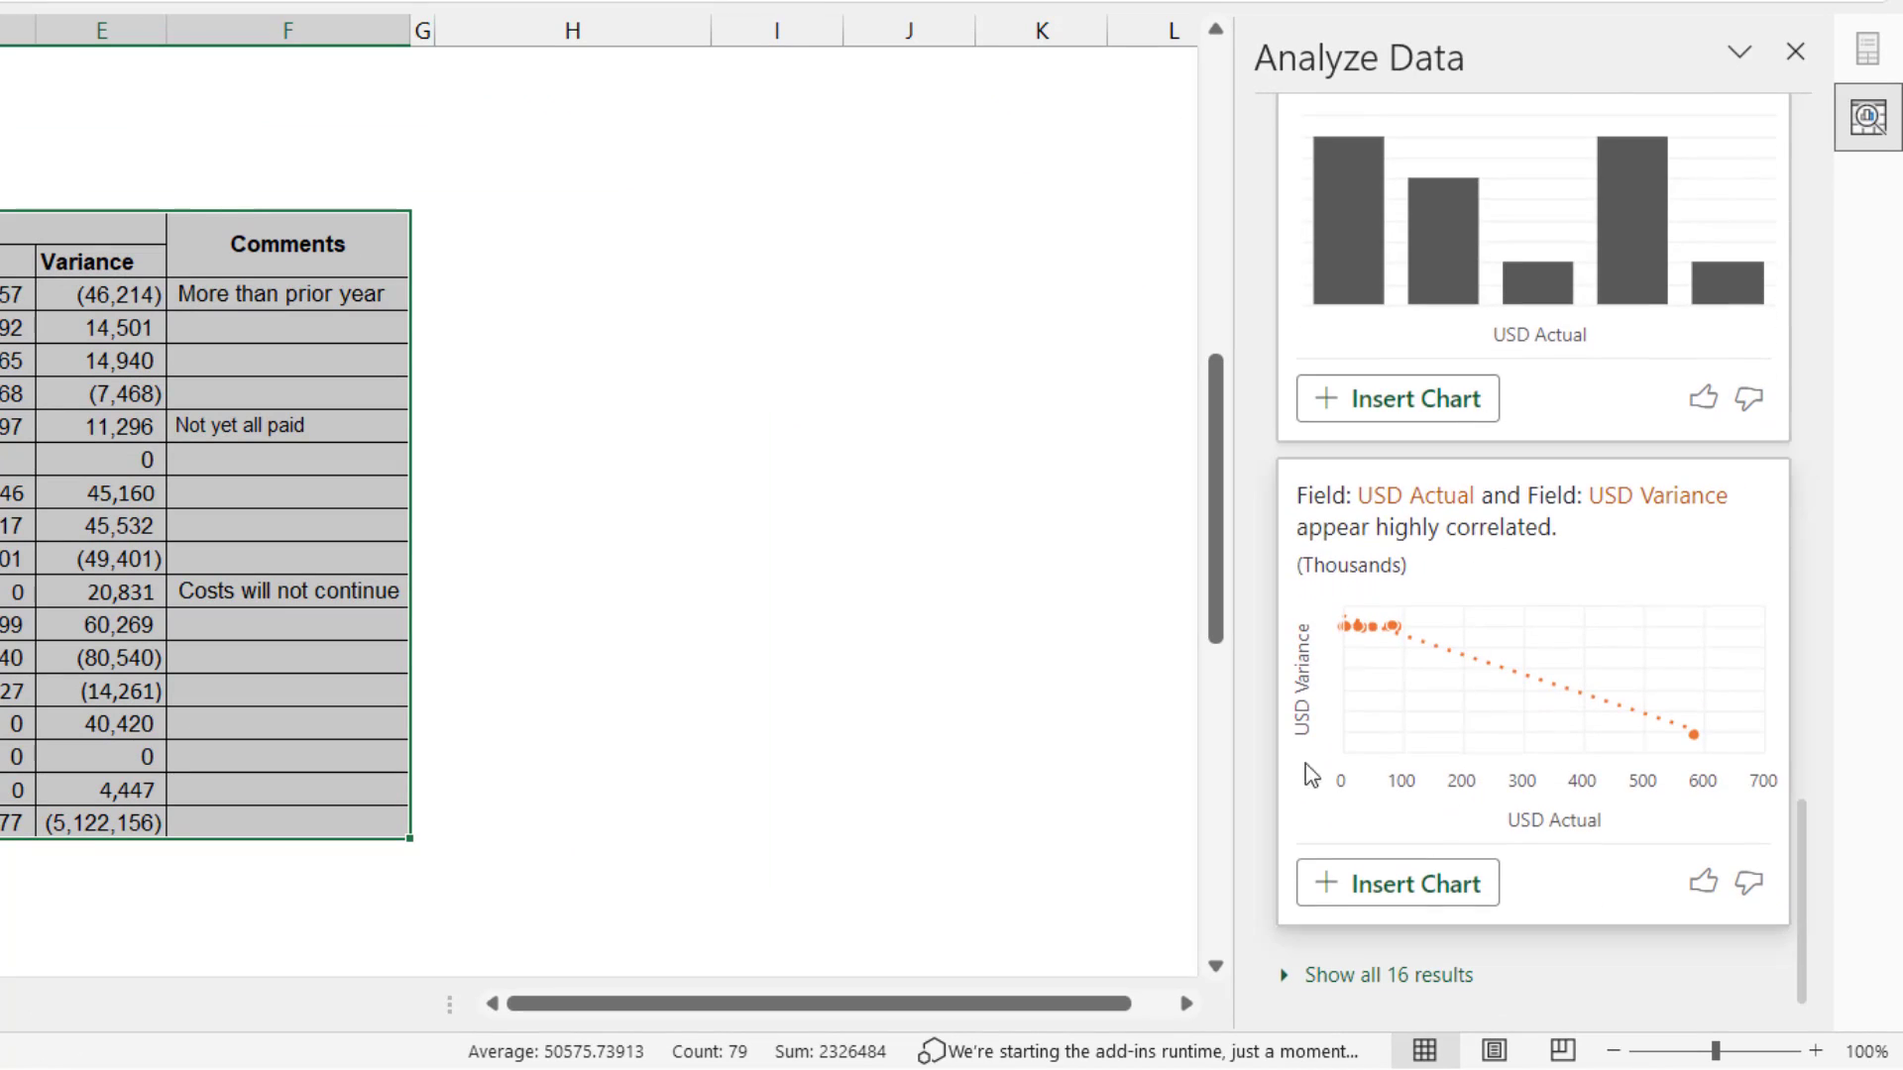
scroll("down", 3)
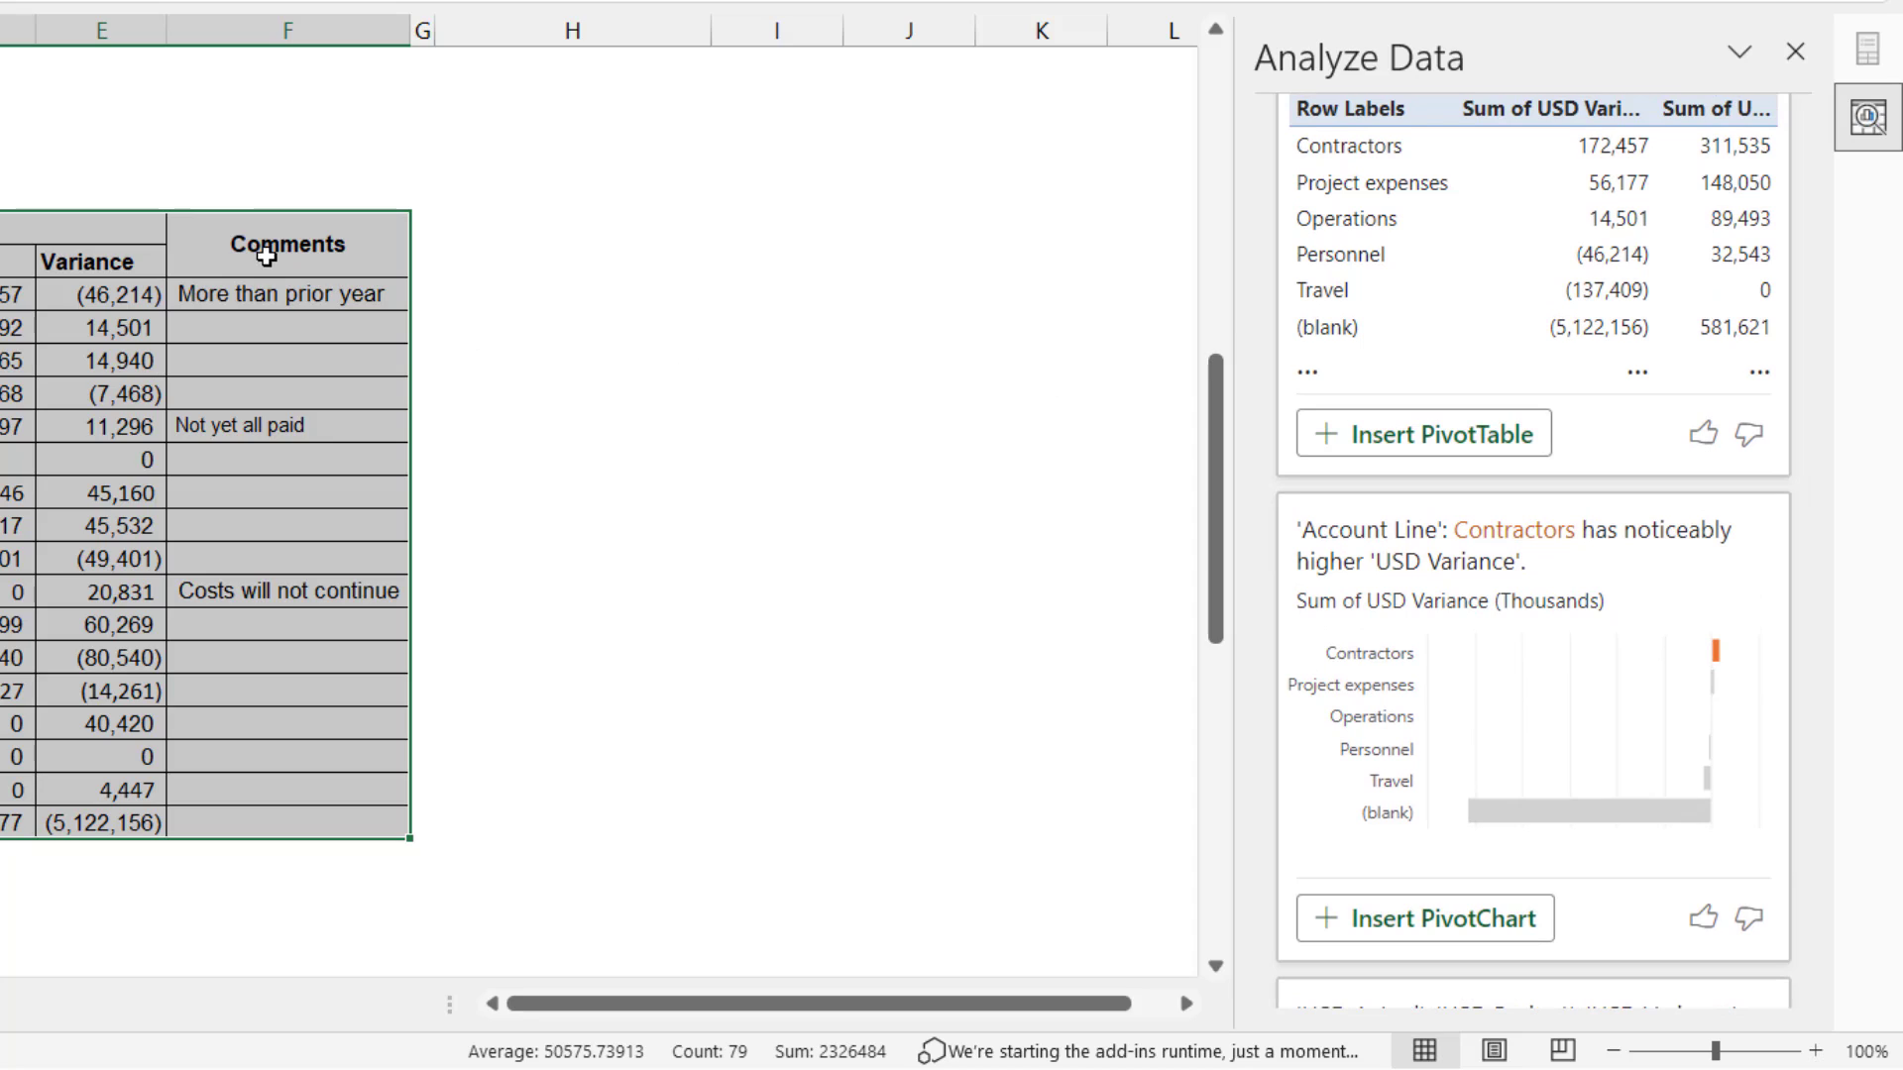
mouse_move(1423, 433)
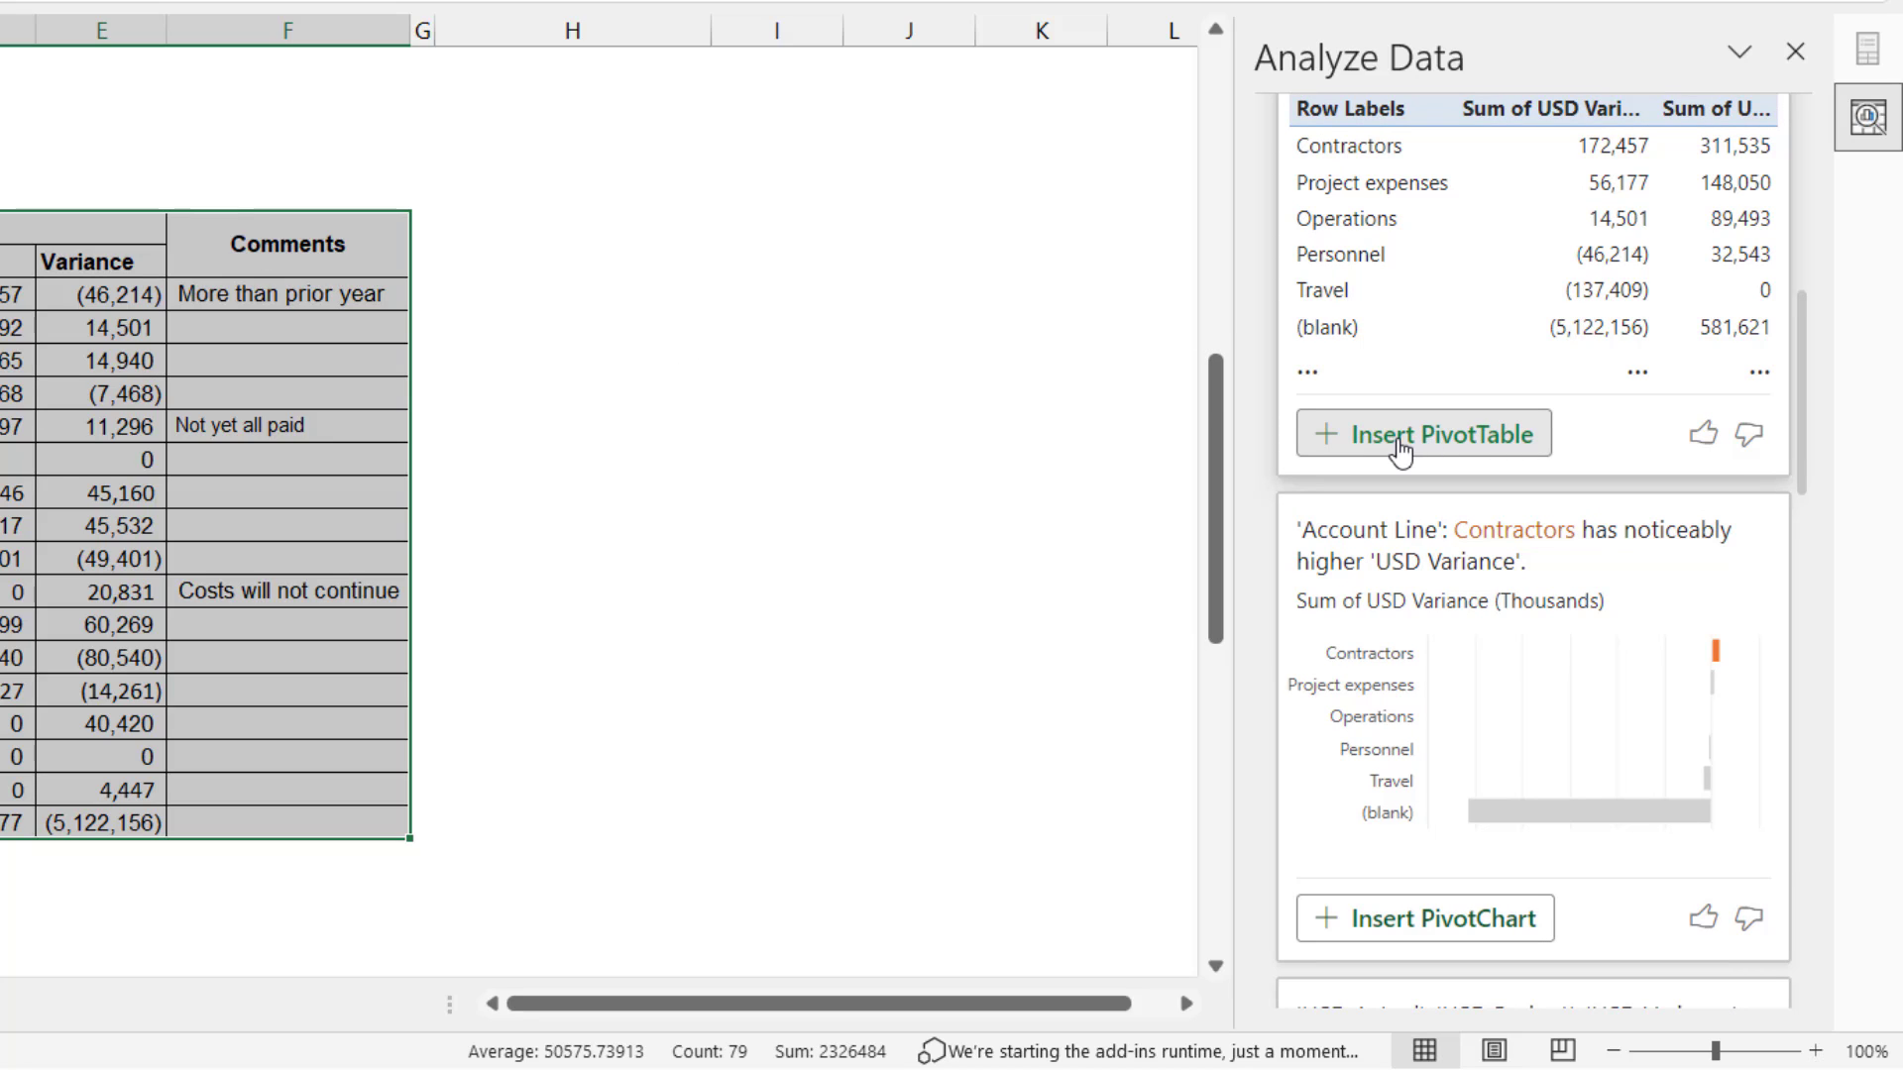
left_click(1422, 433)
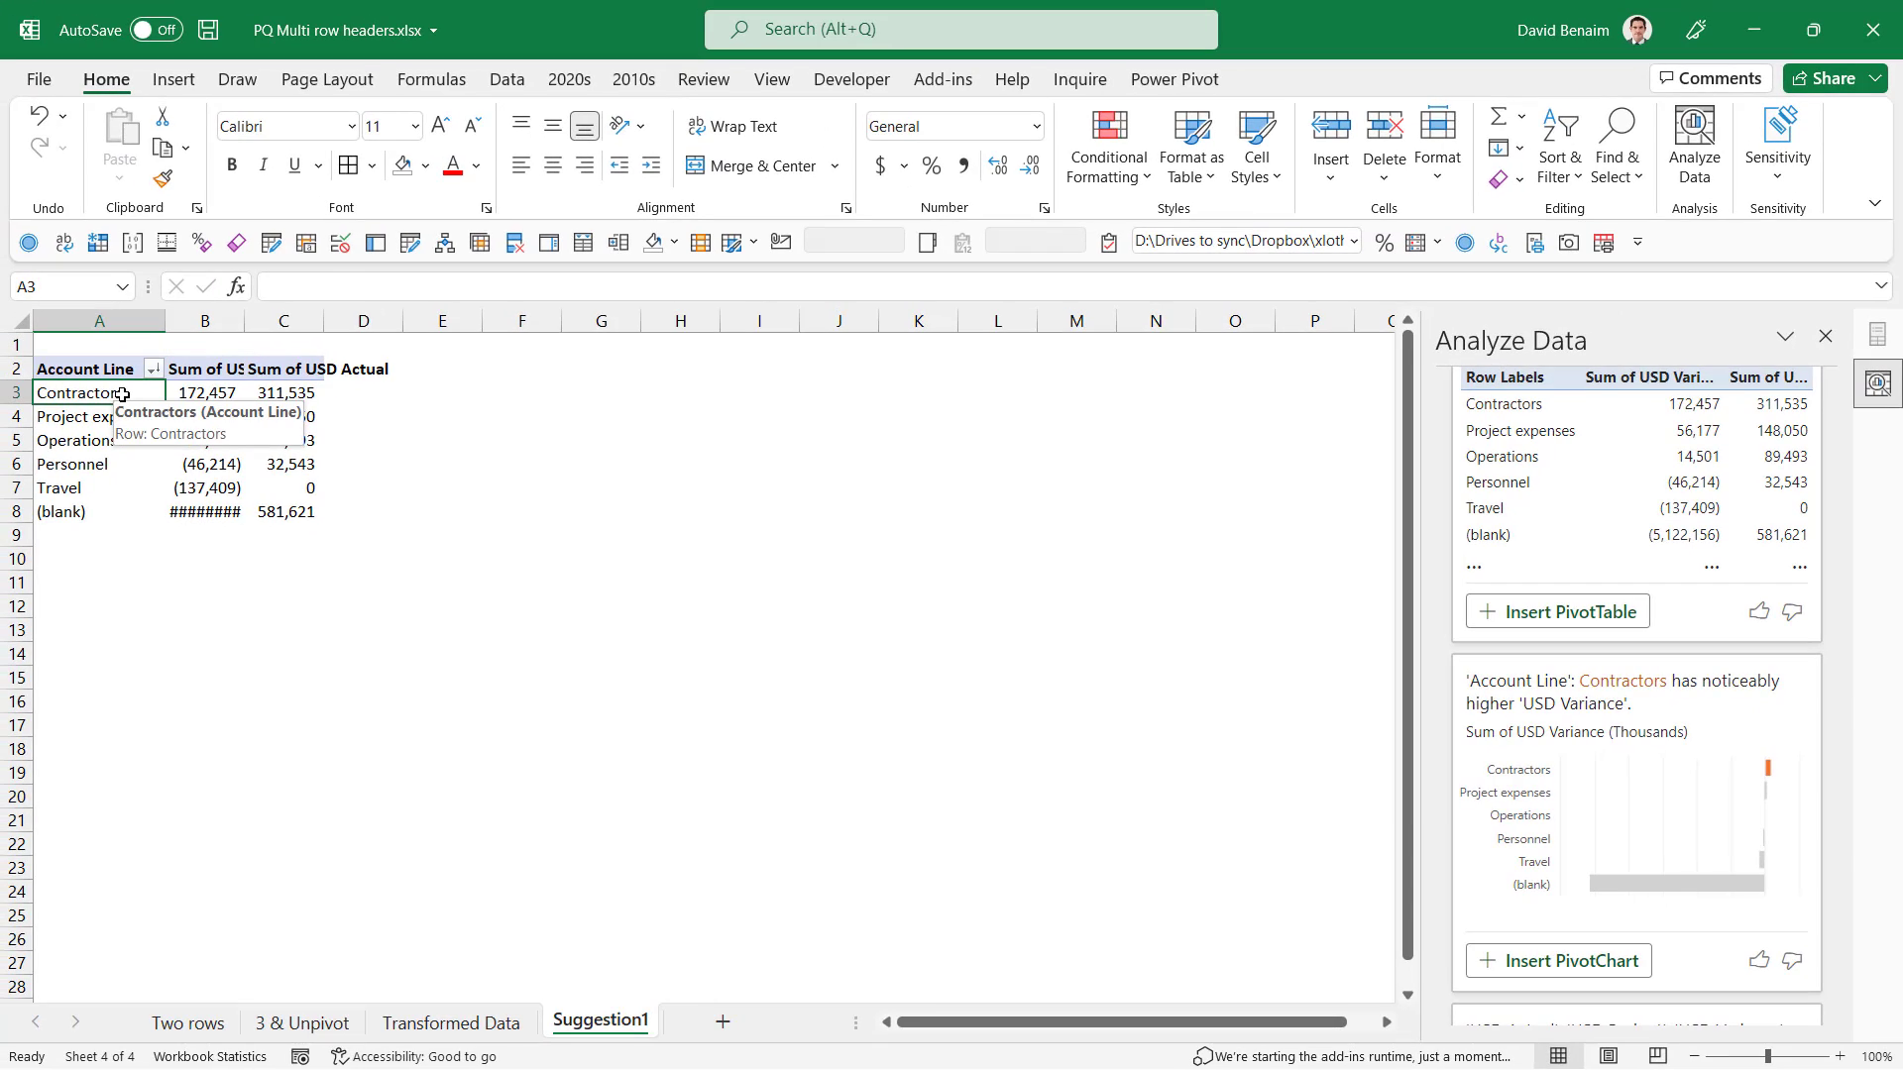
Show the PivotTable field list, then view the Transformed Data sheet.
left_click(97, 416)
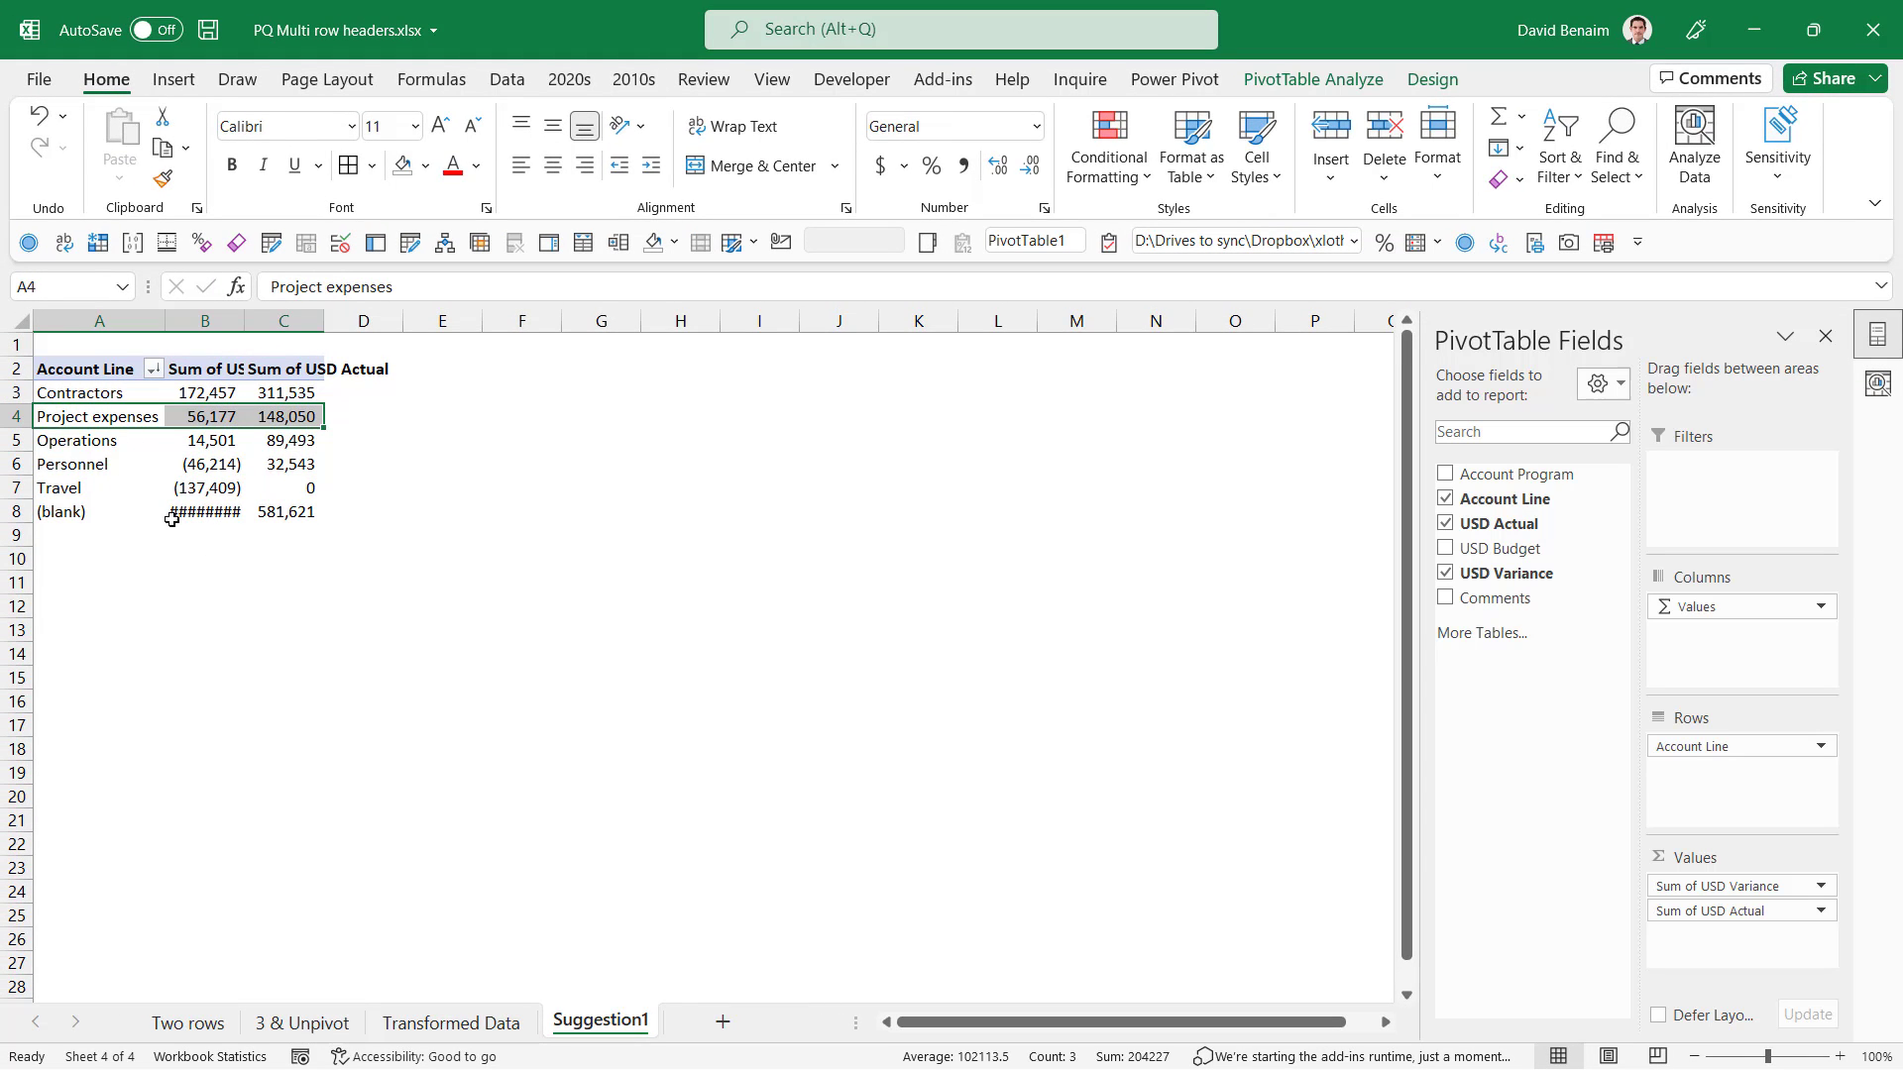
mouse_move(229, 373)
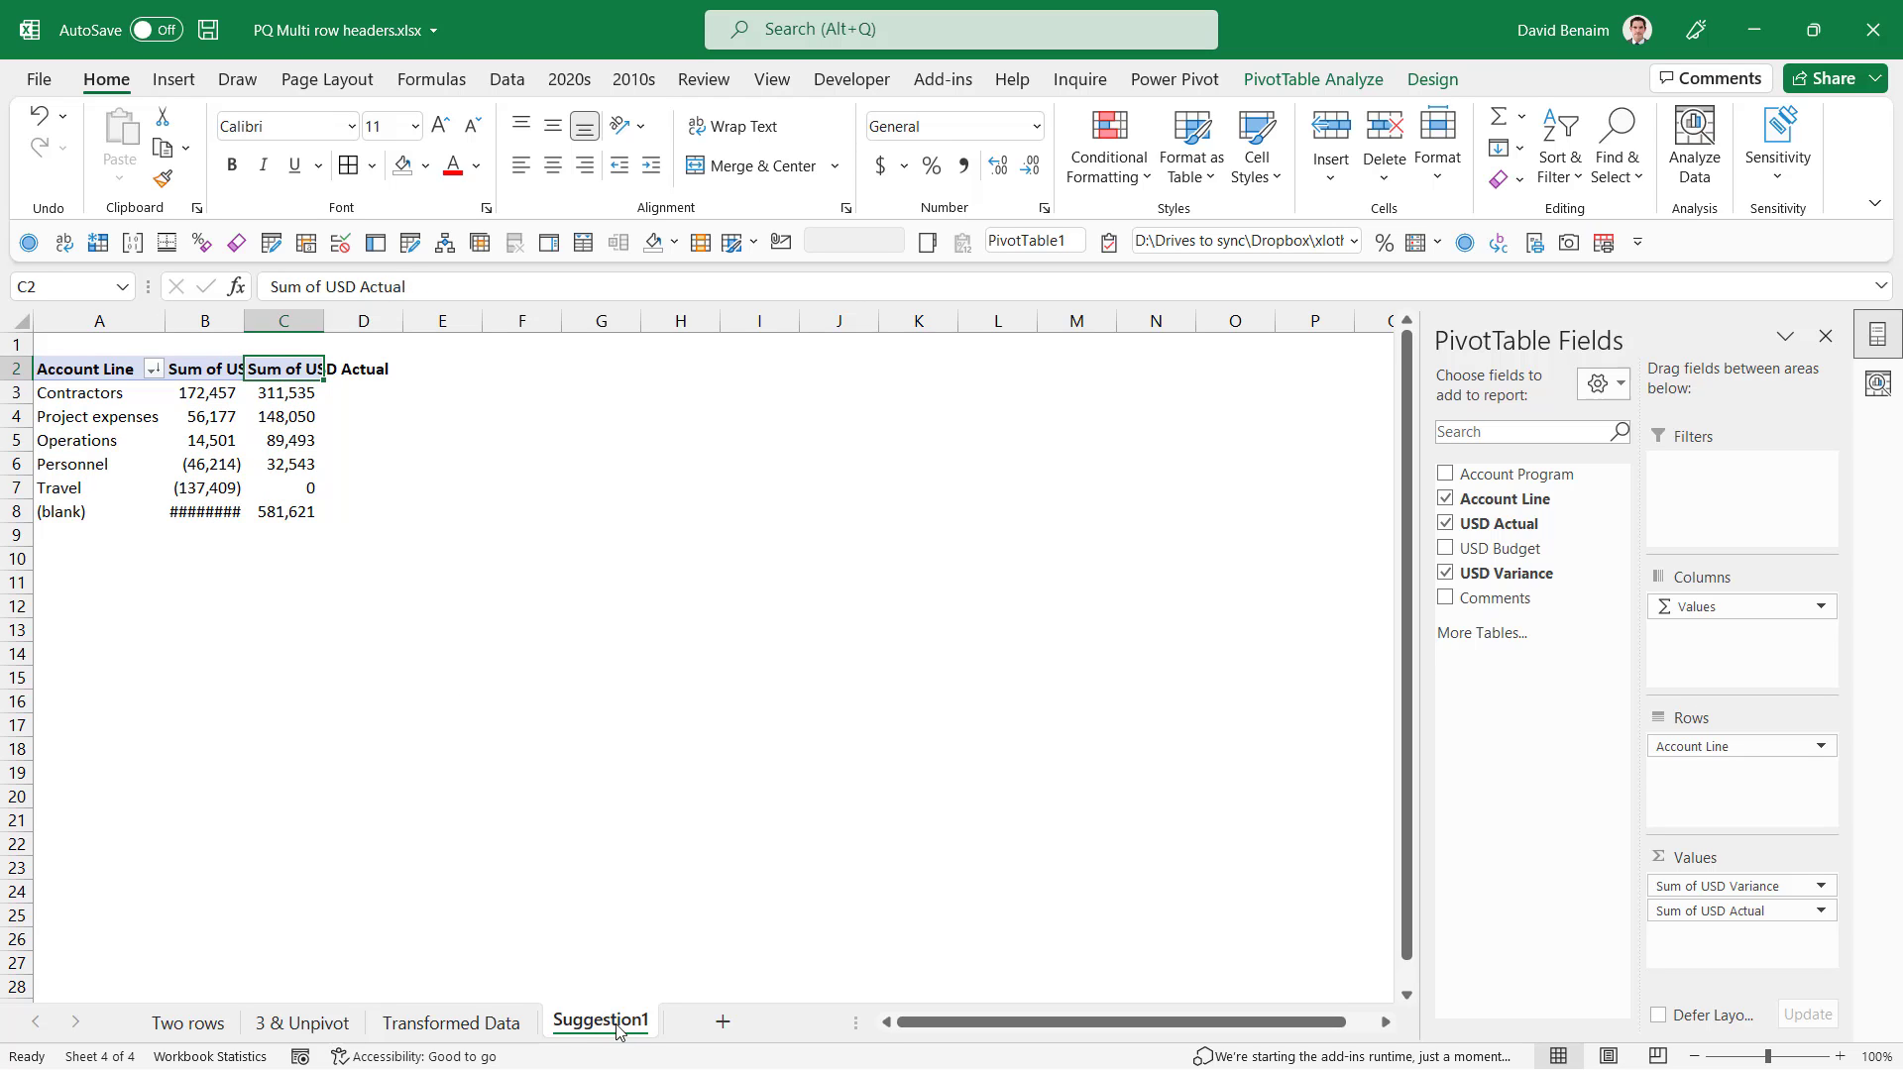
left_click(452, 1021)
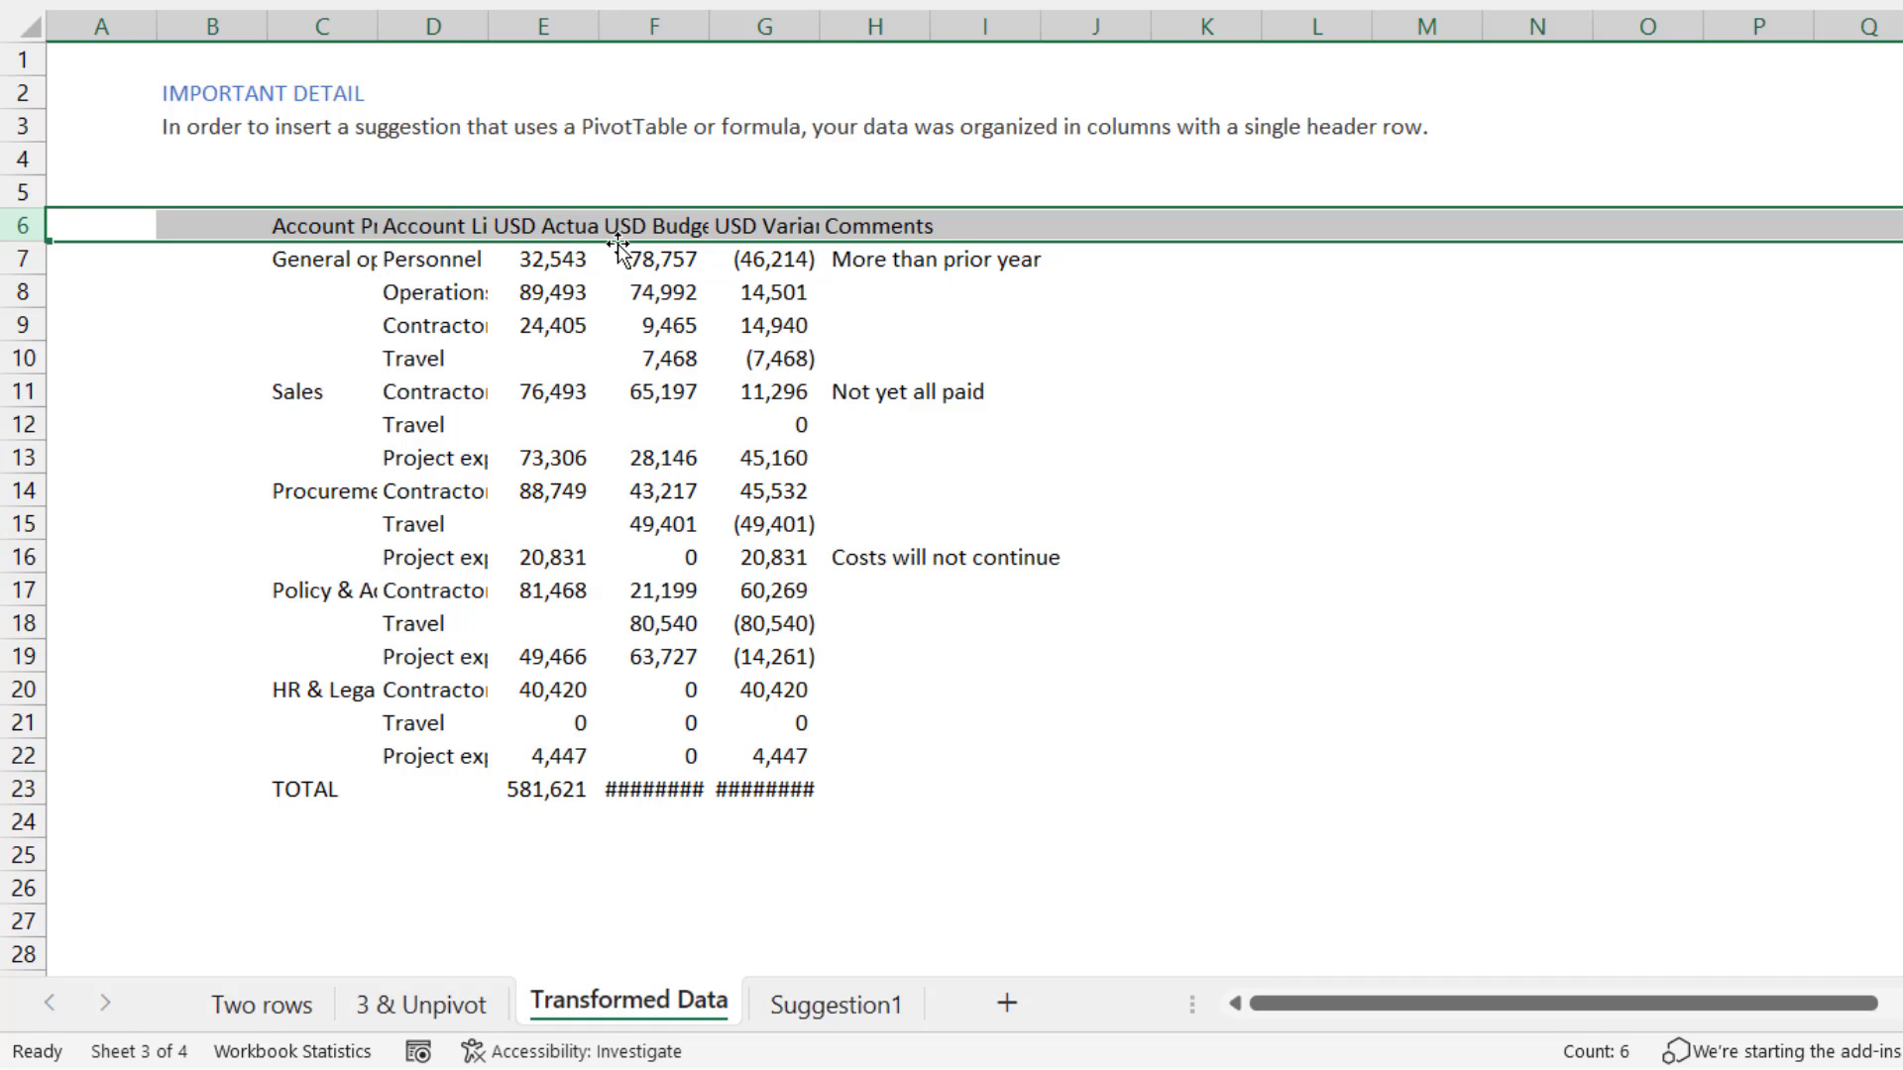
mouse_move(297, 52)
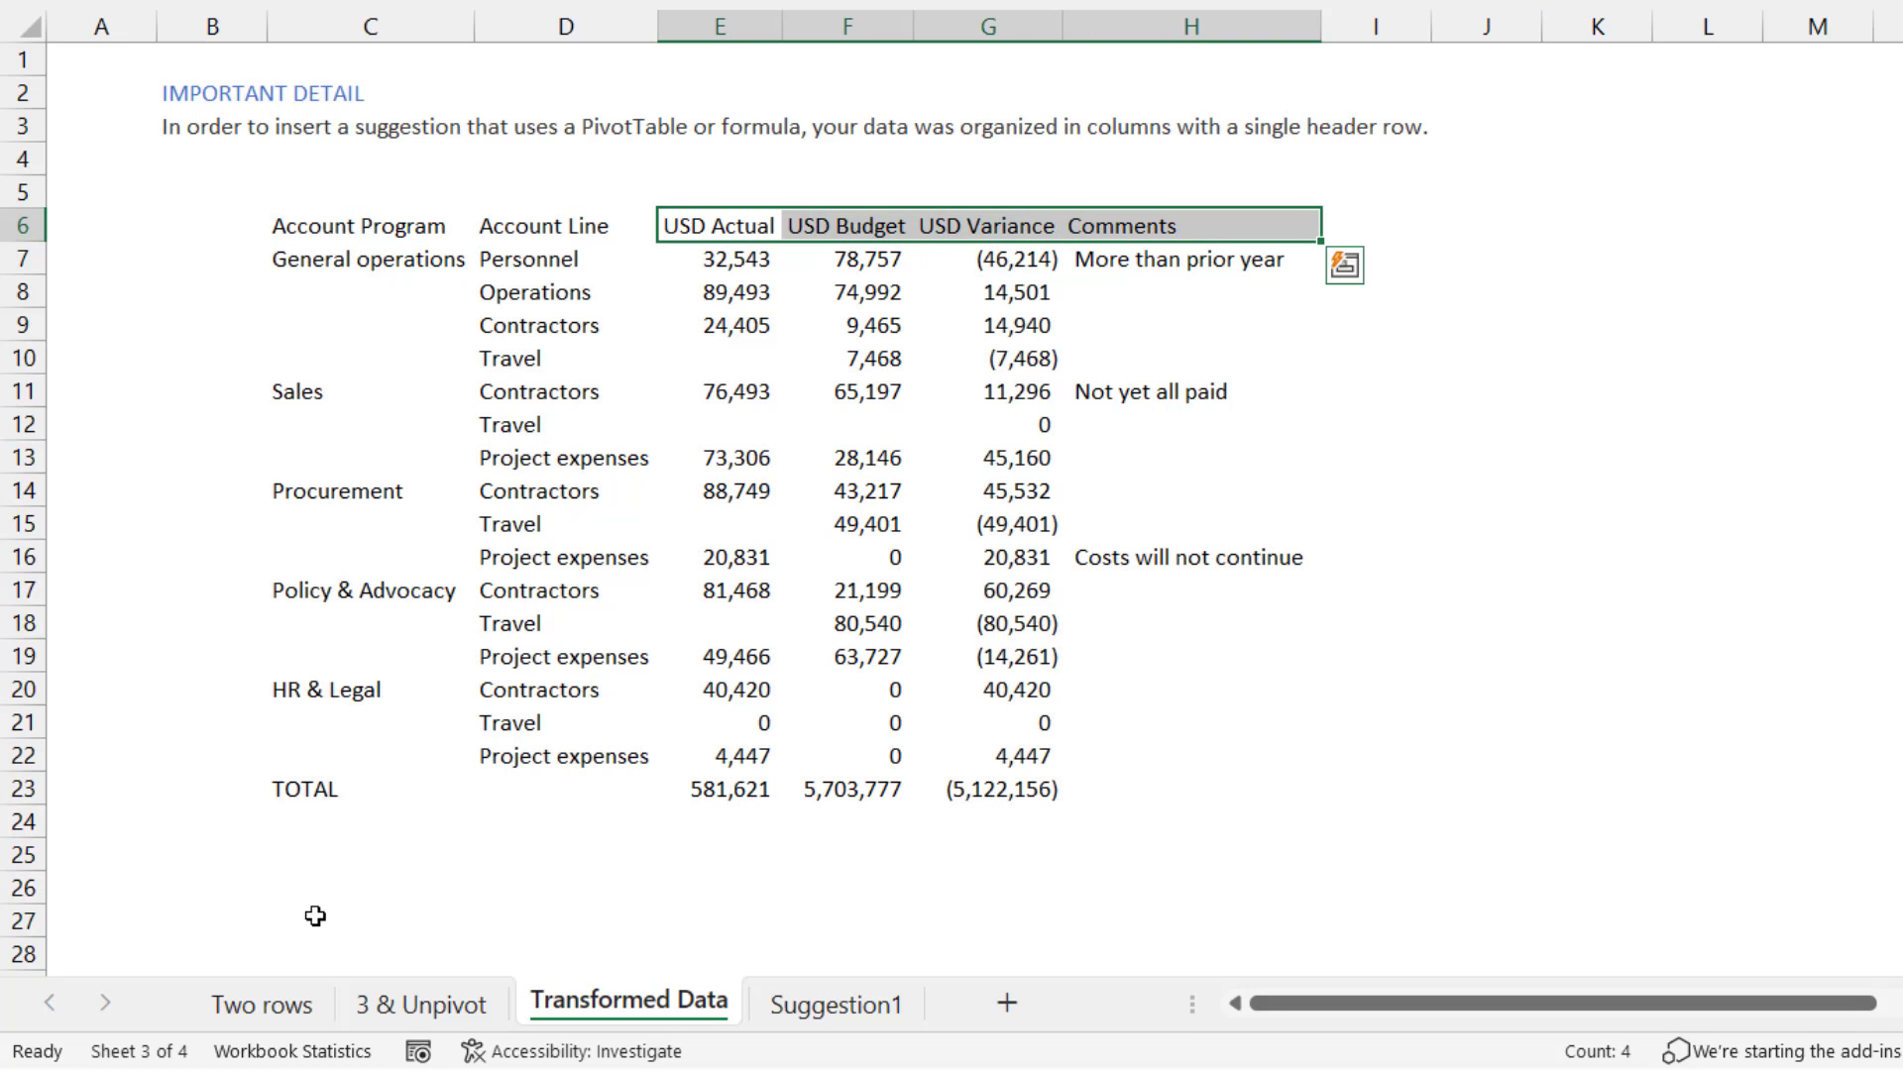
left_click(259, 1004)
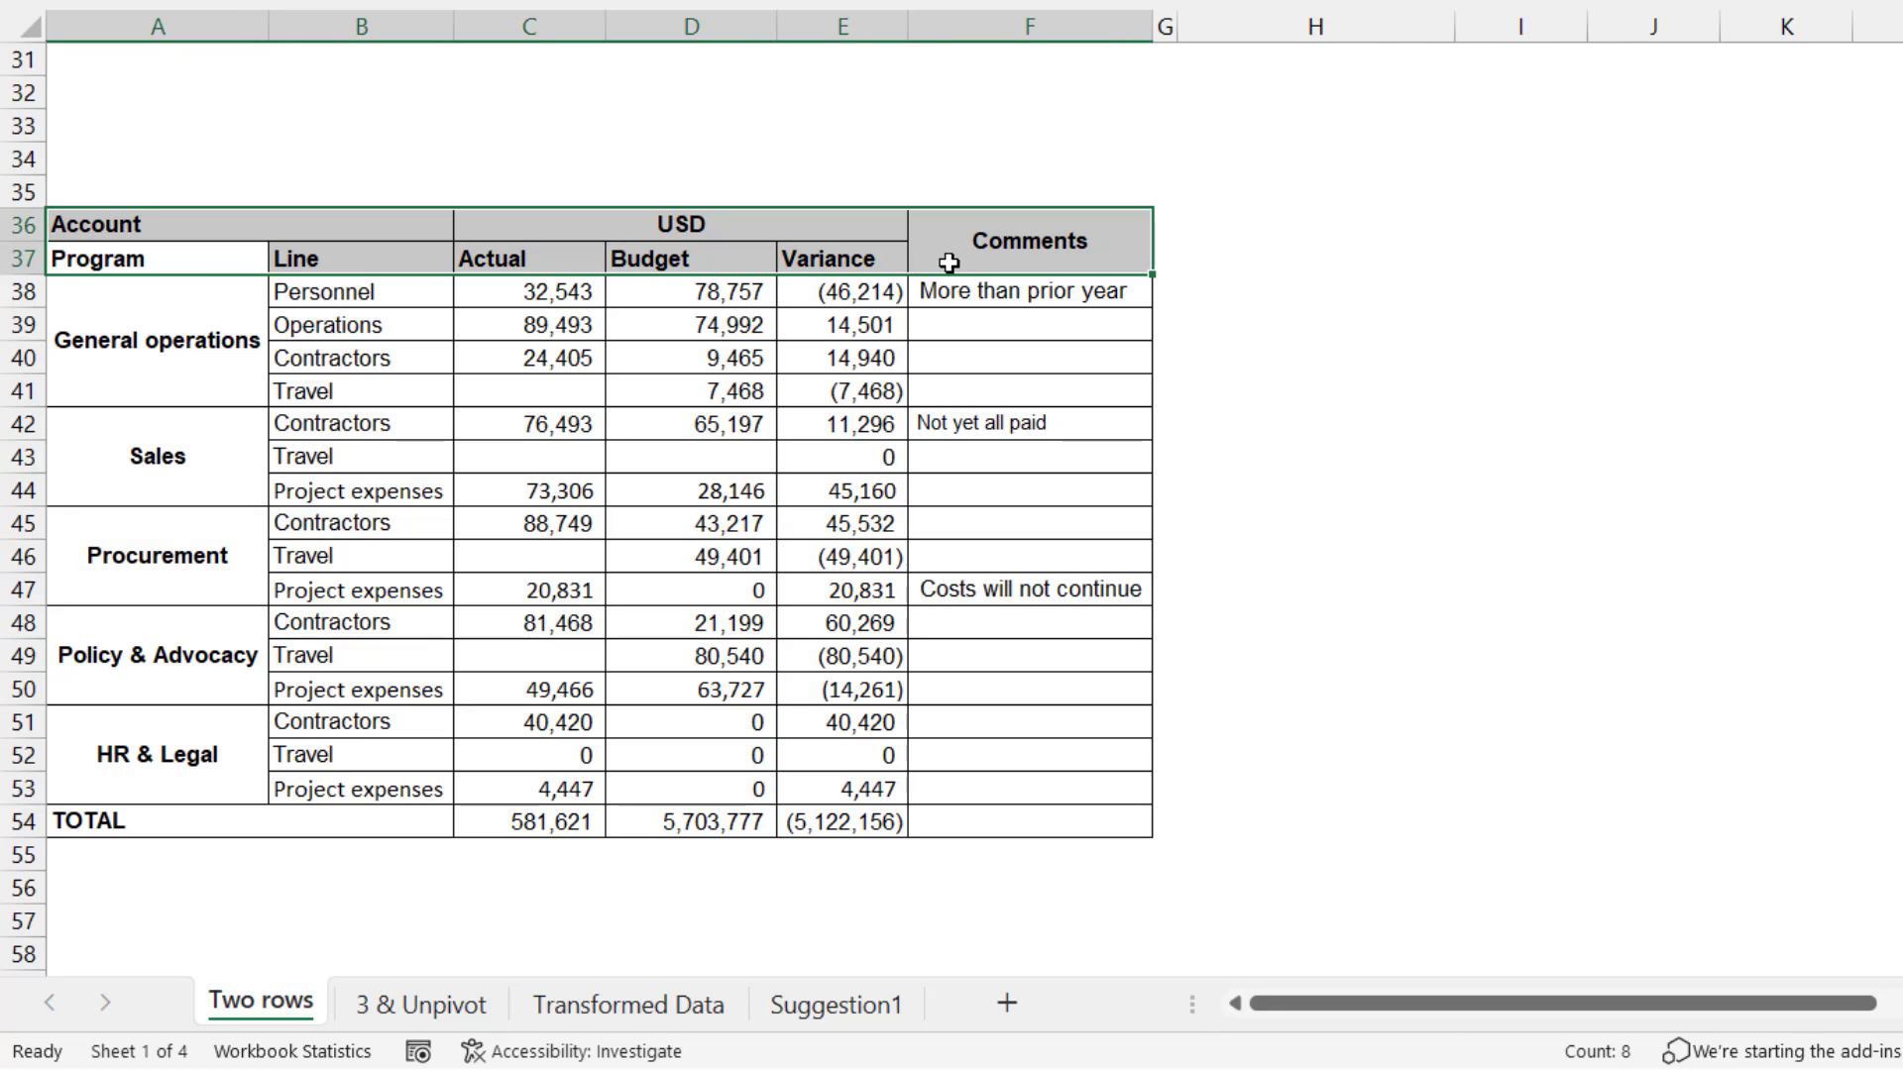
mouse_move(552, 256)
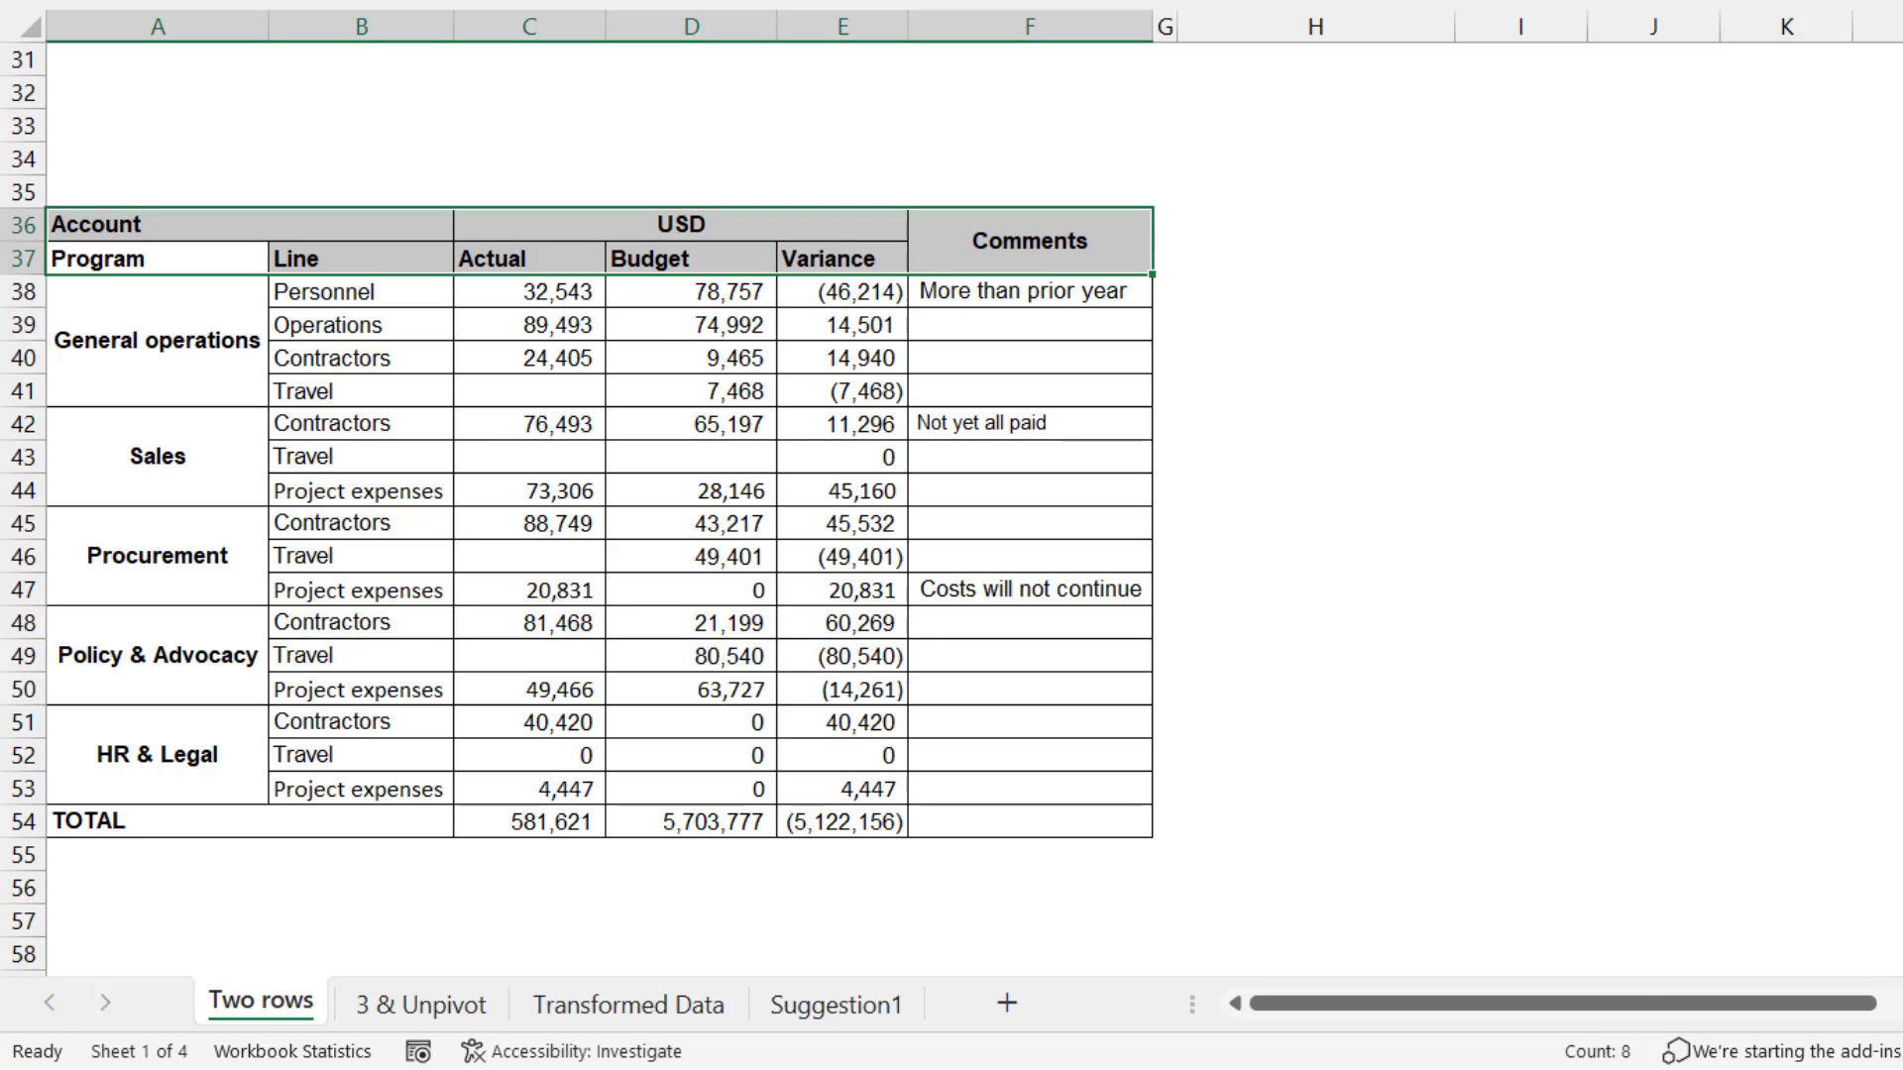
left_click(628, 1004)
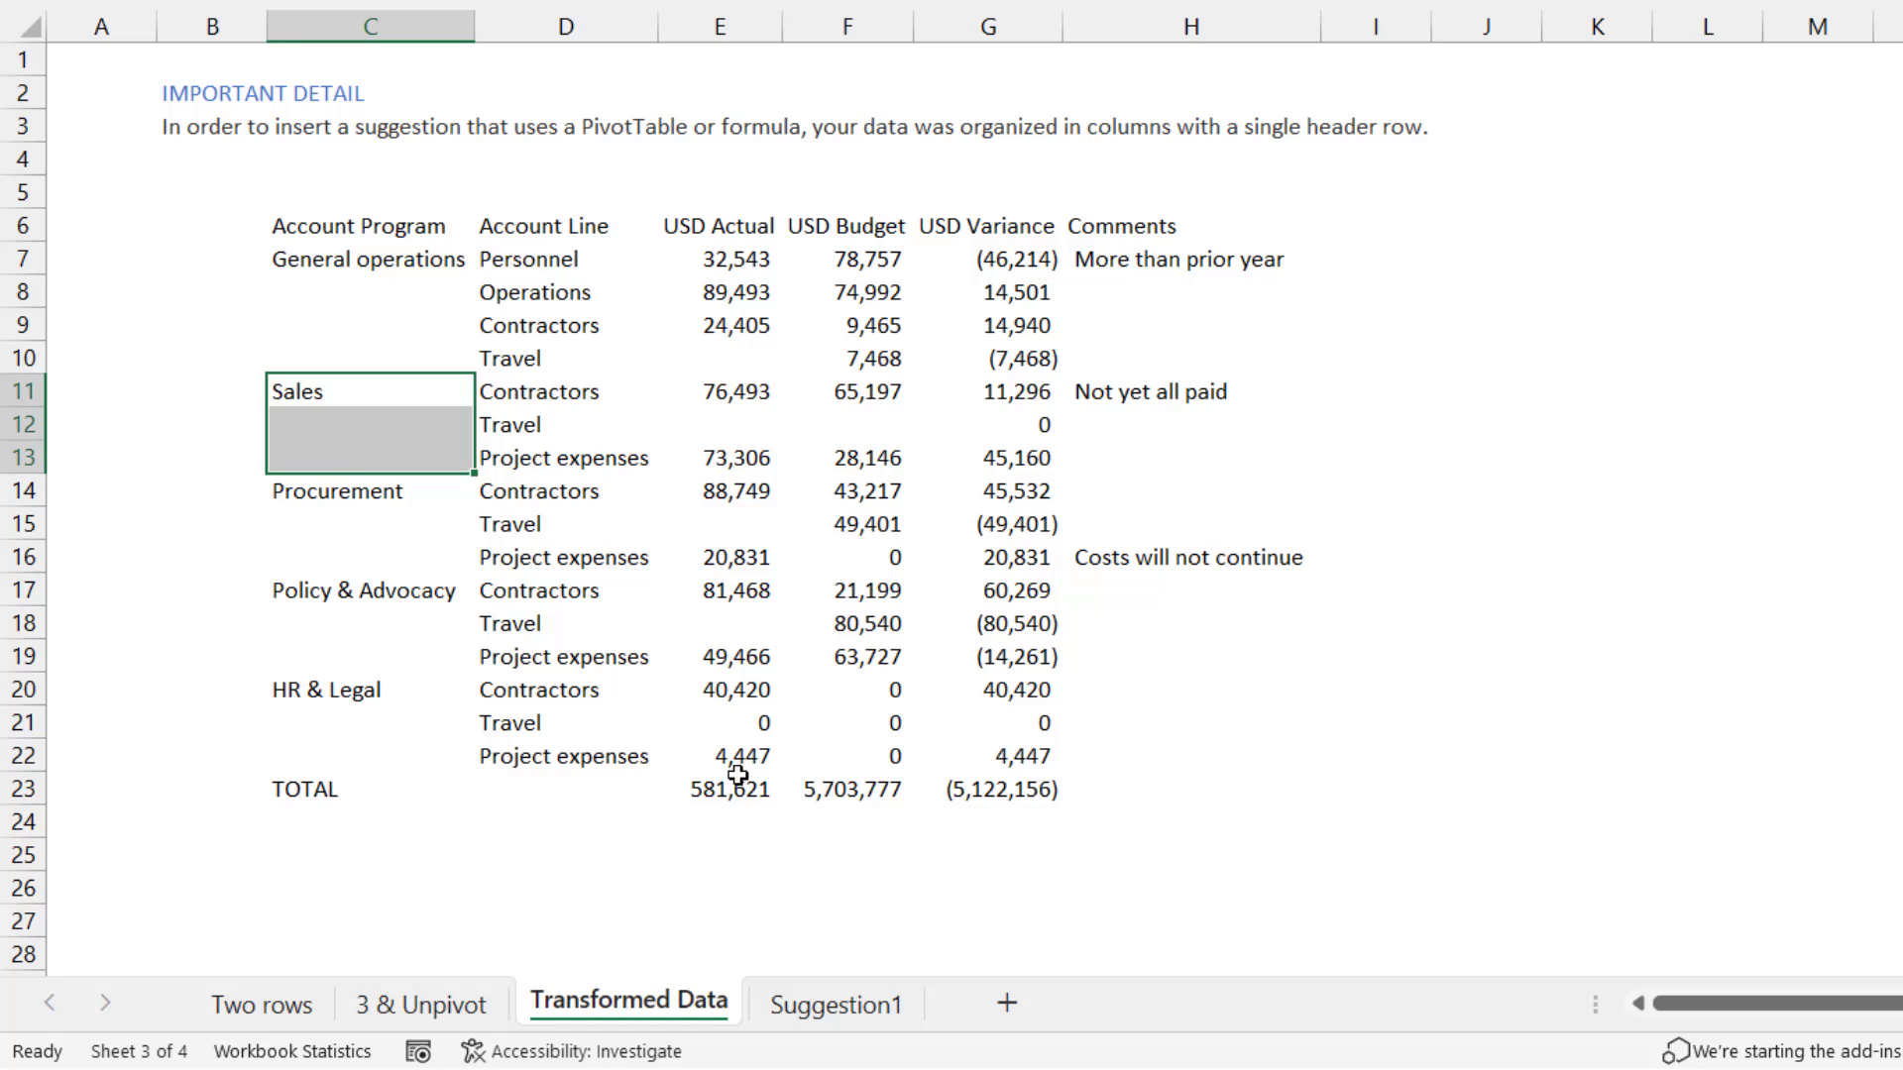
mouse_move(271, 282)
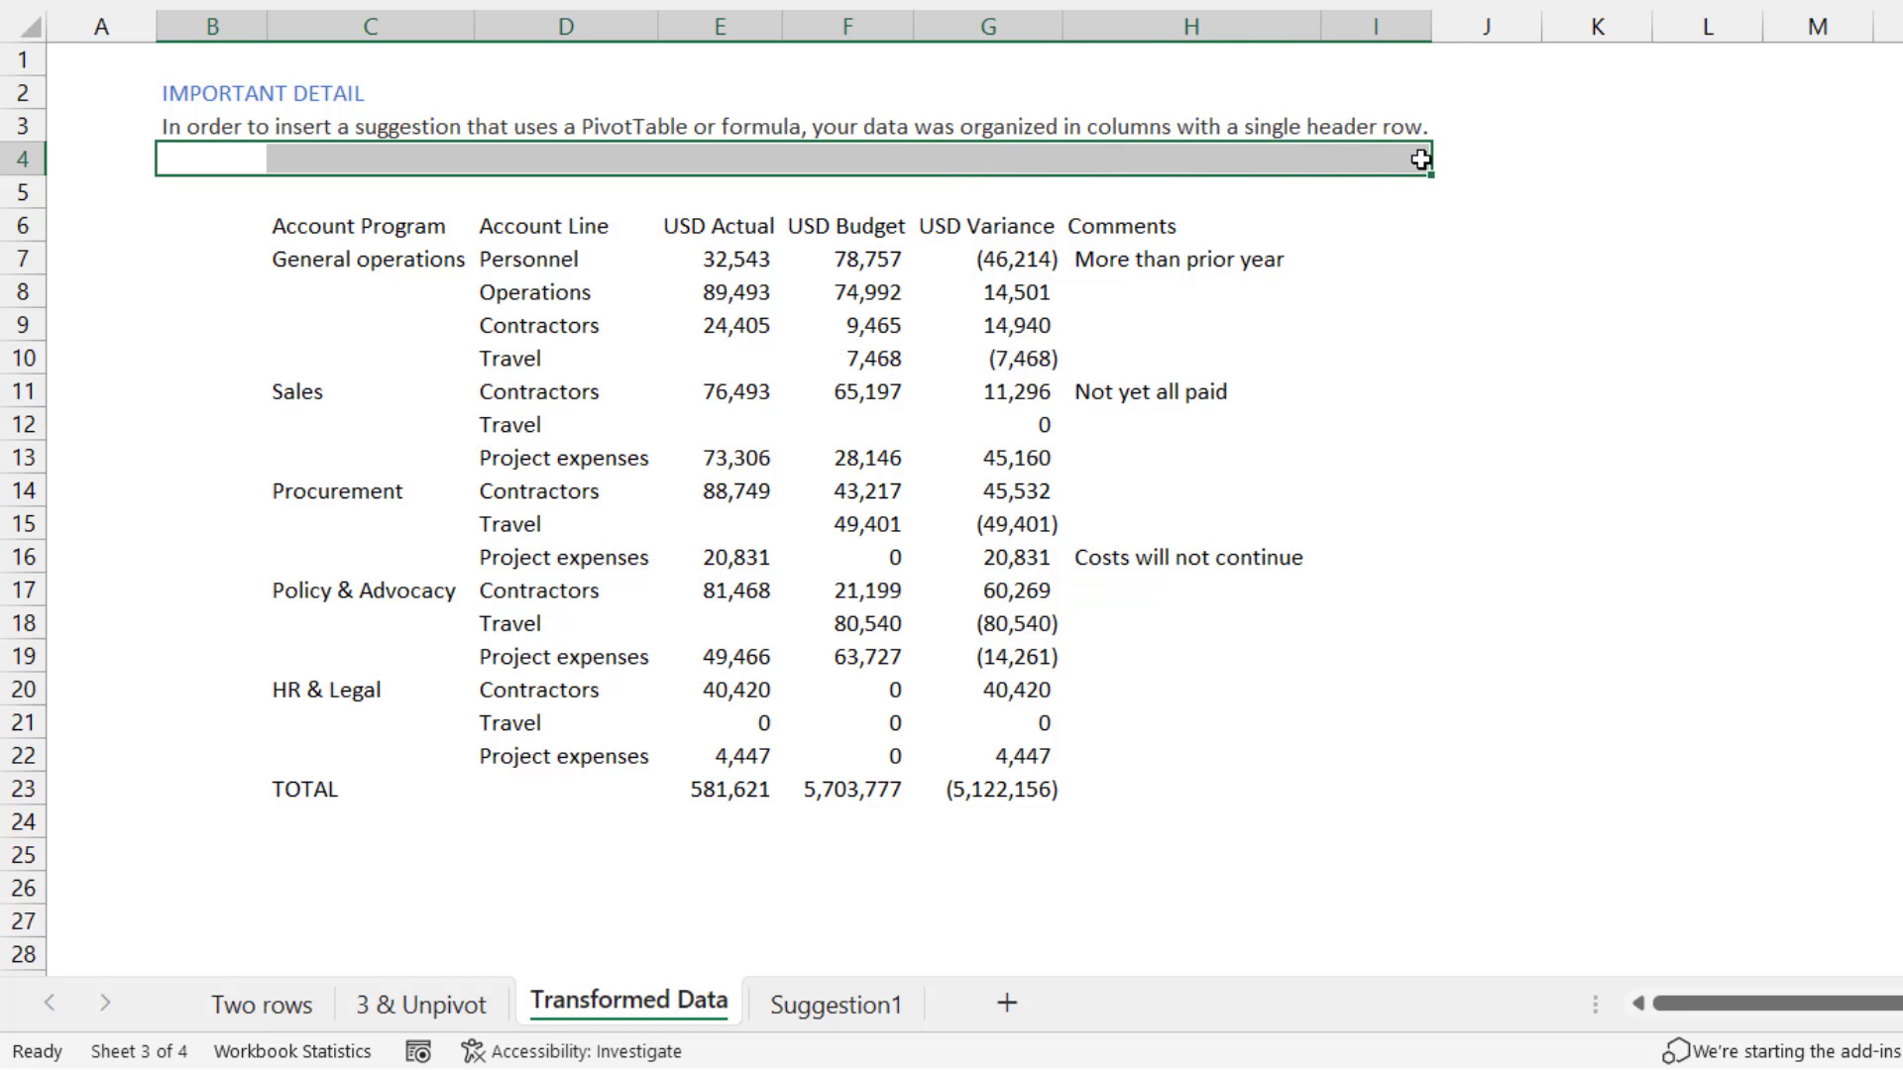
mouse_move(1107, 150)
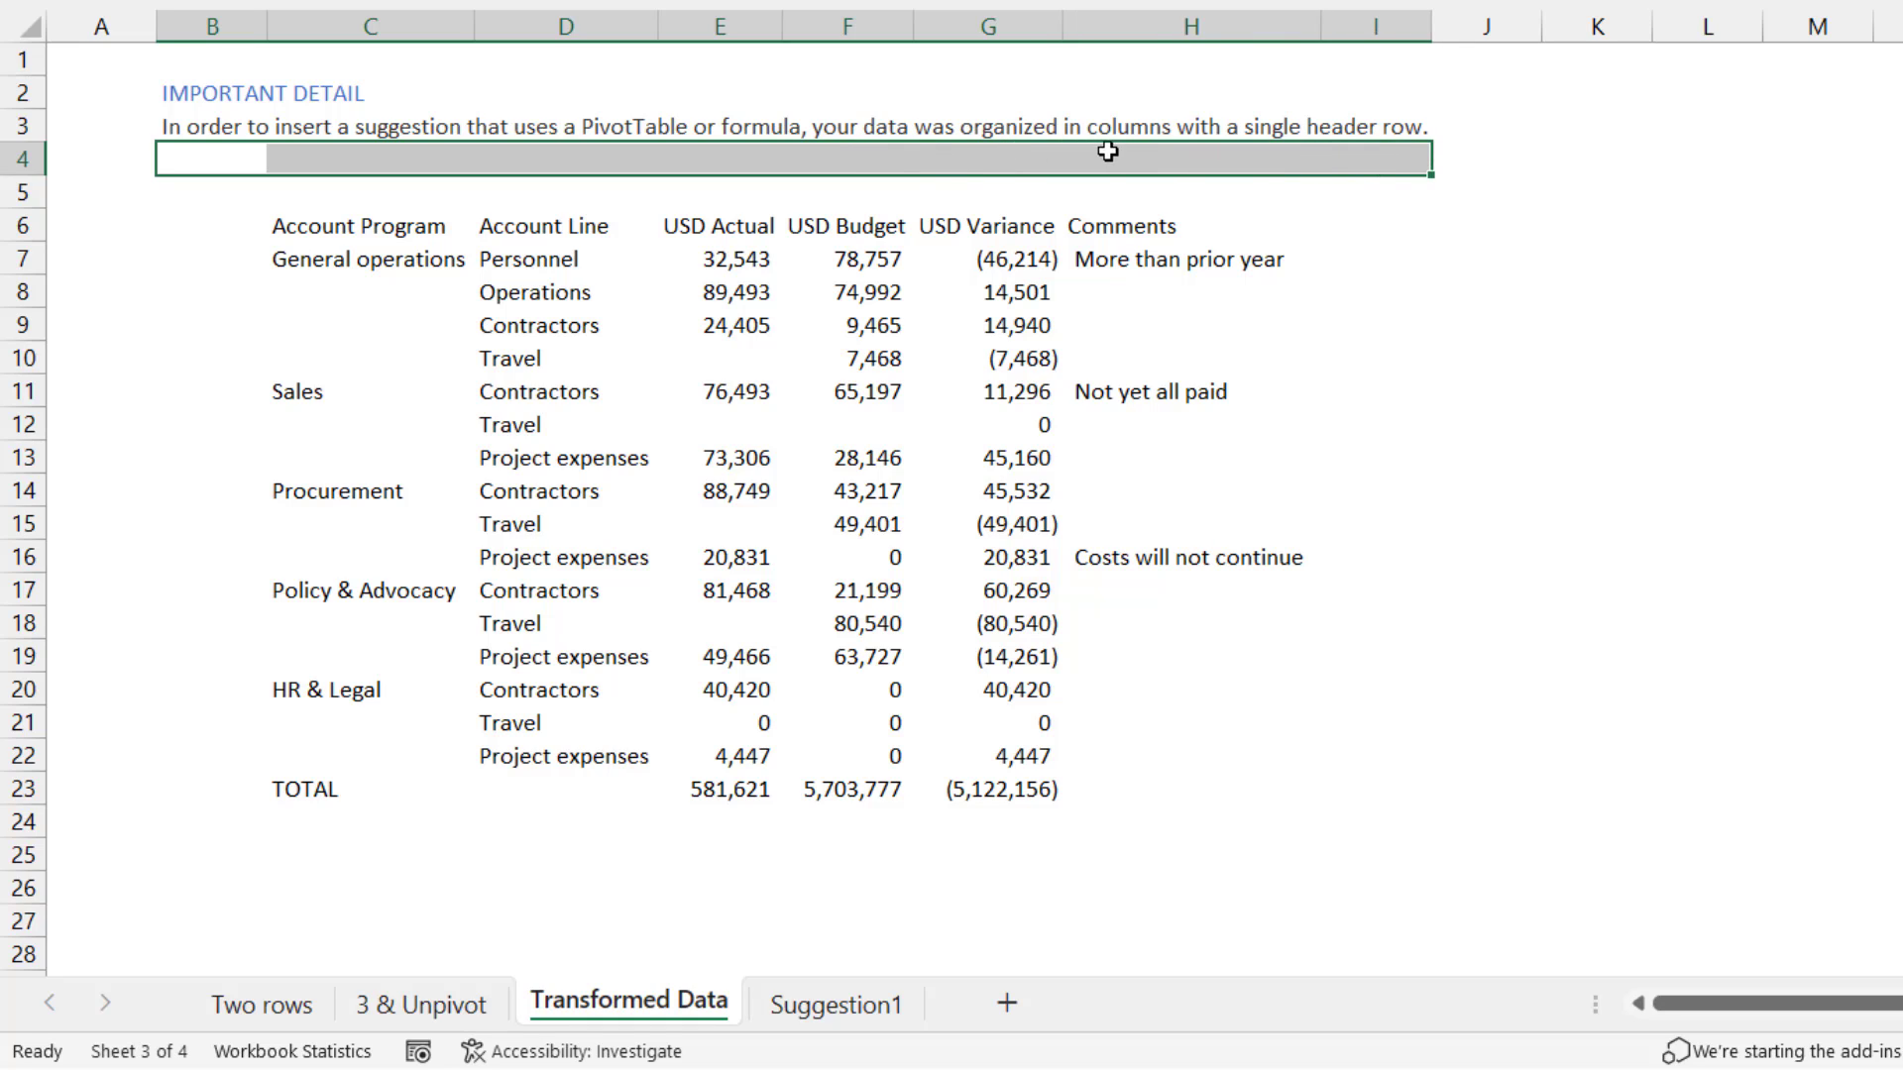
mouse_move(1414, 145)
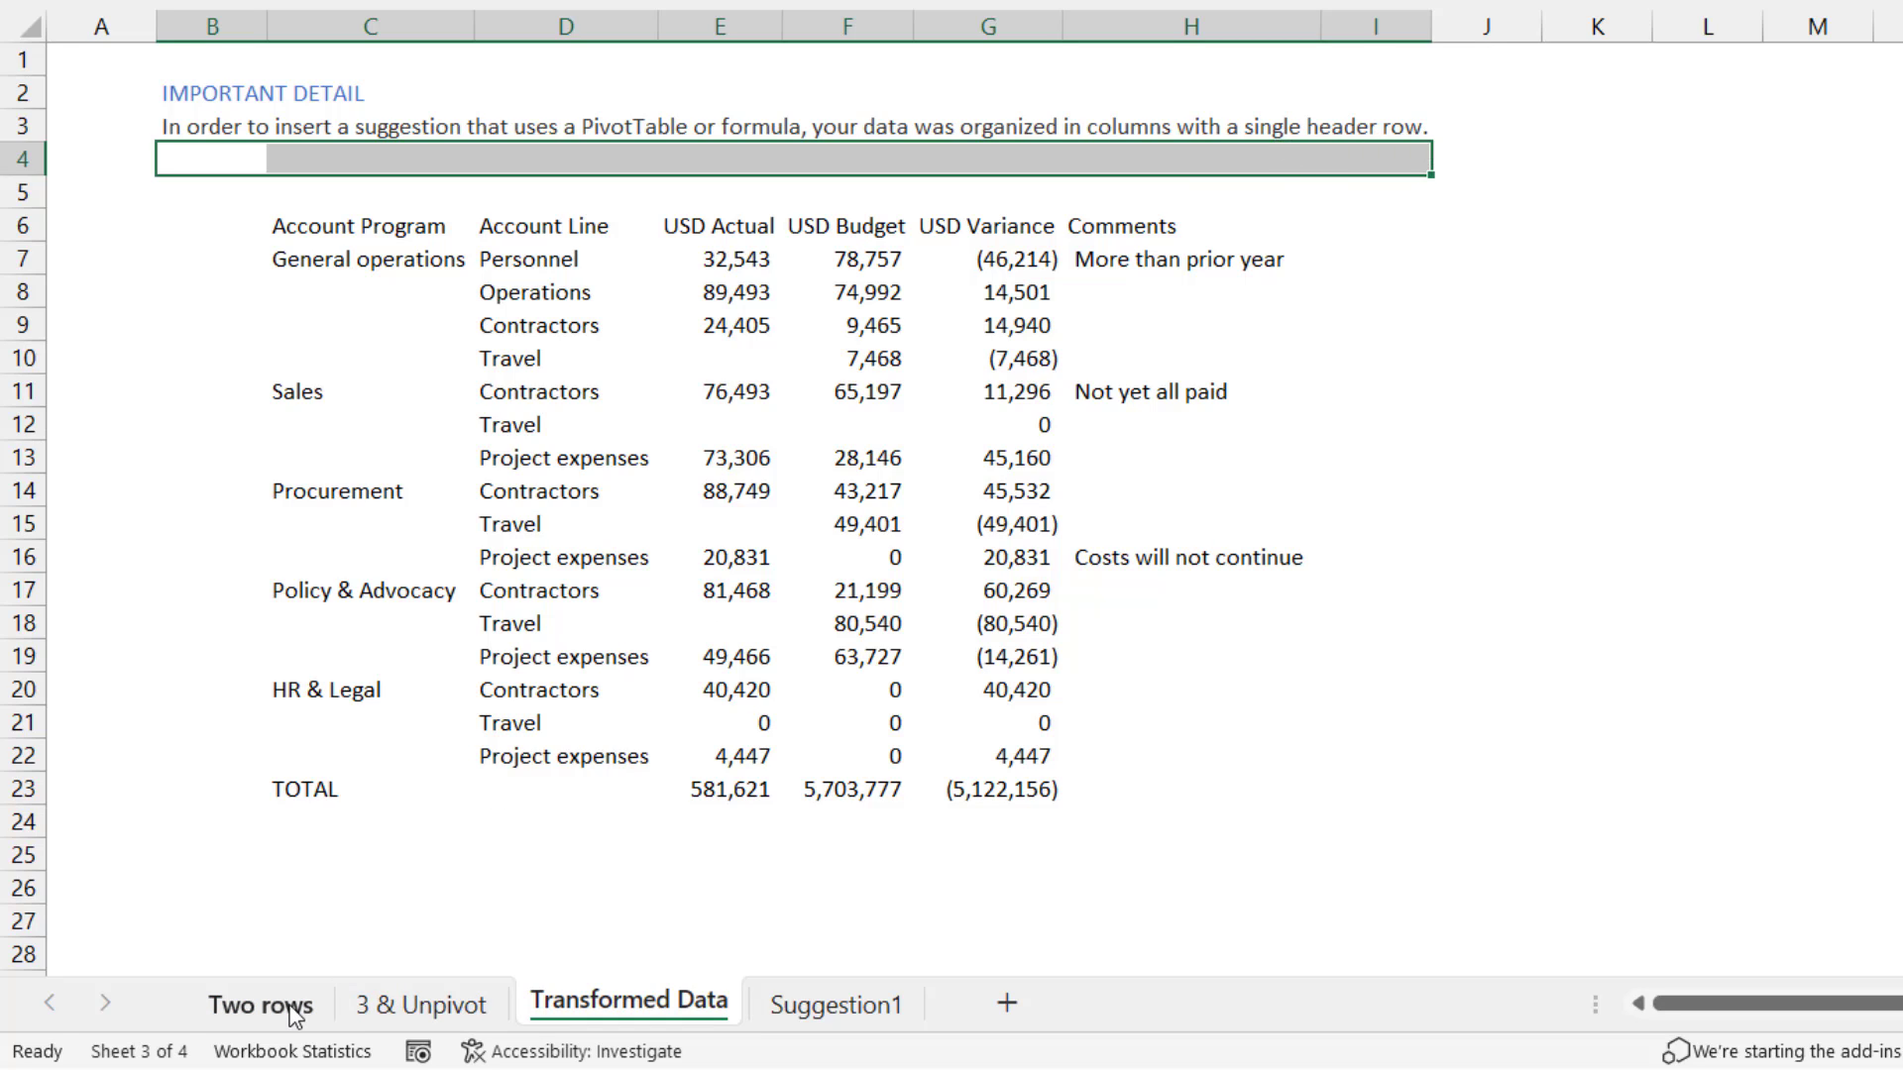
Name range A36:F54 TwoRH and load it into Power Query via From Table/Range.
left_click(259, 1002)
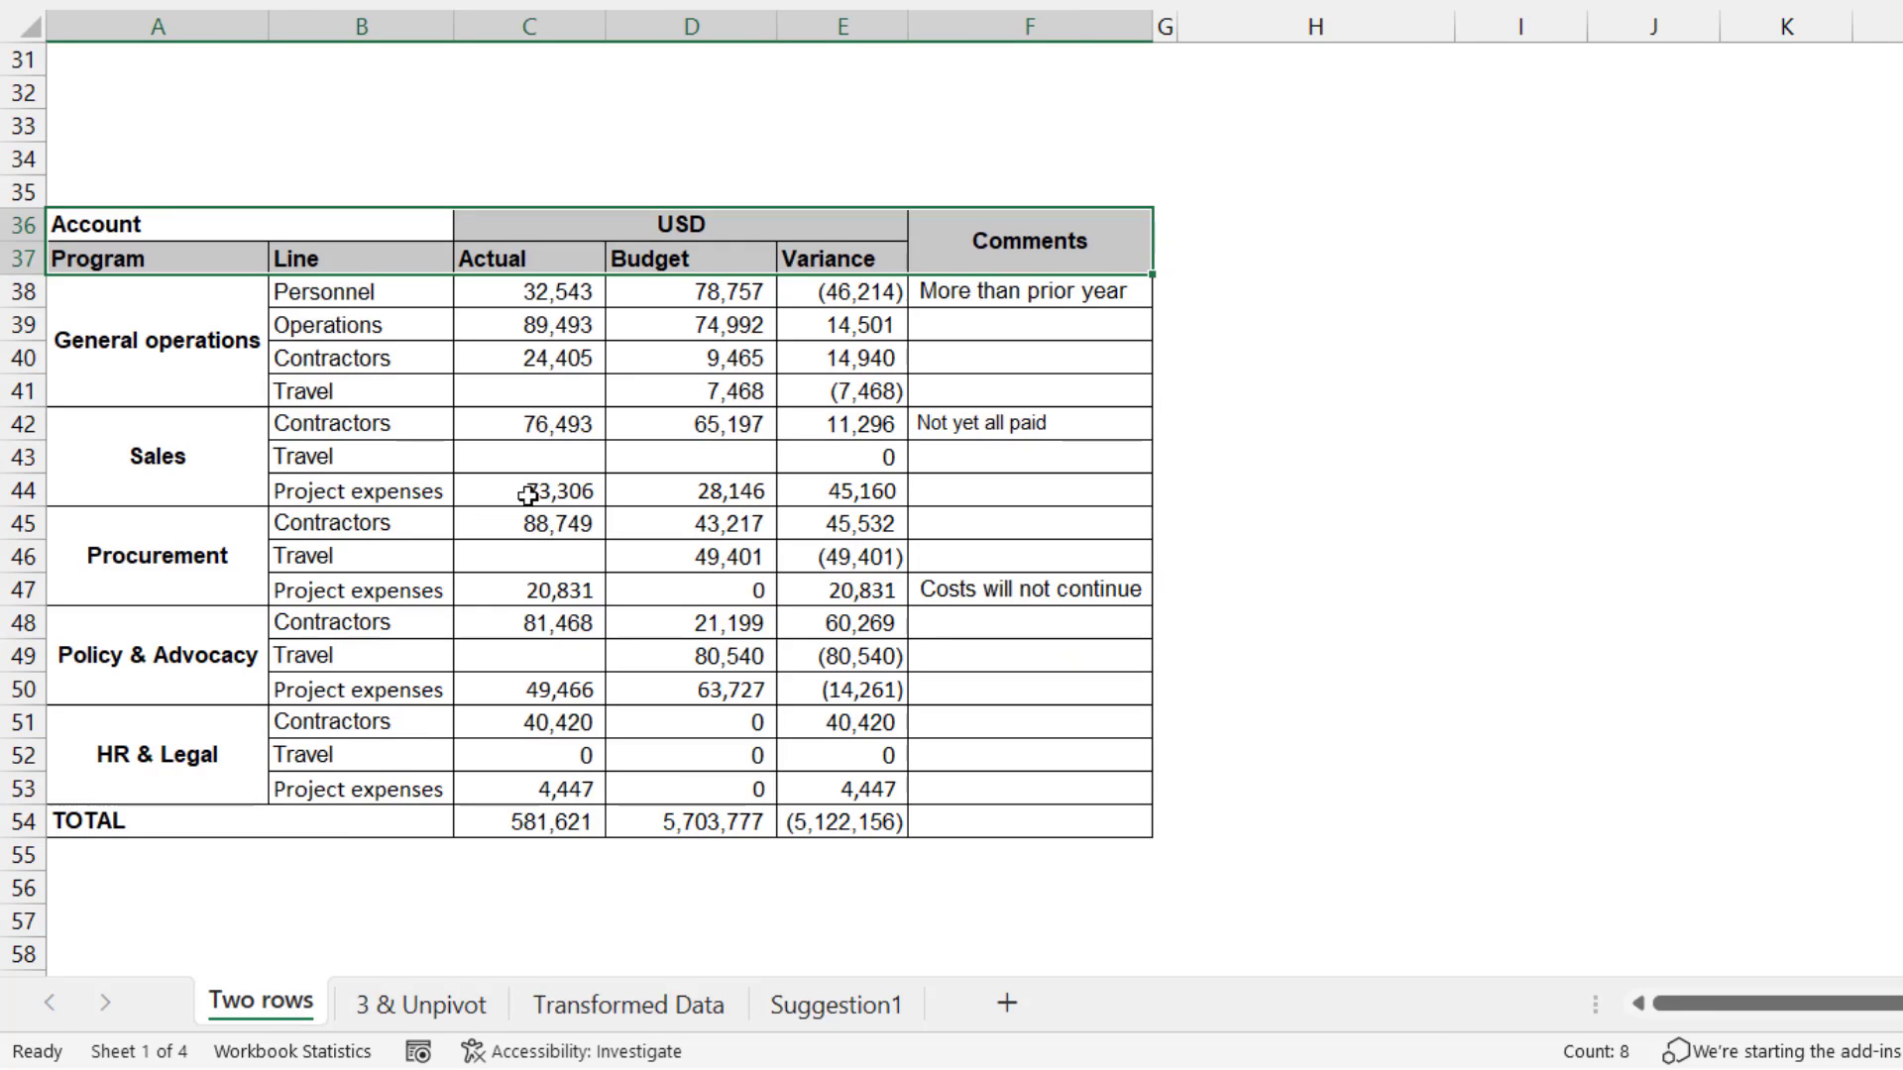
left_click(527, 456)
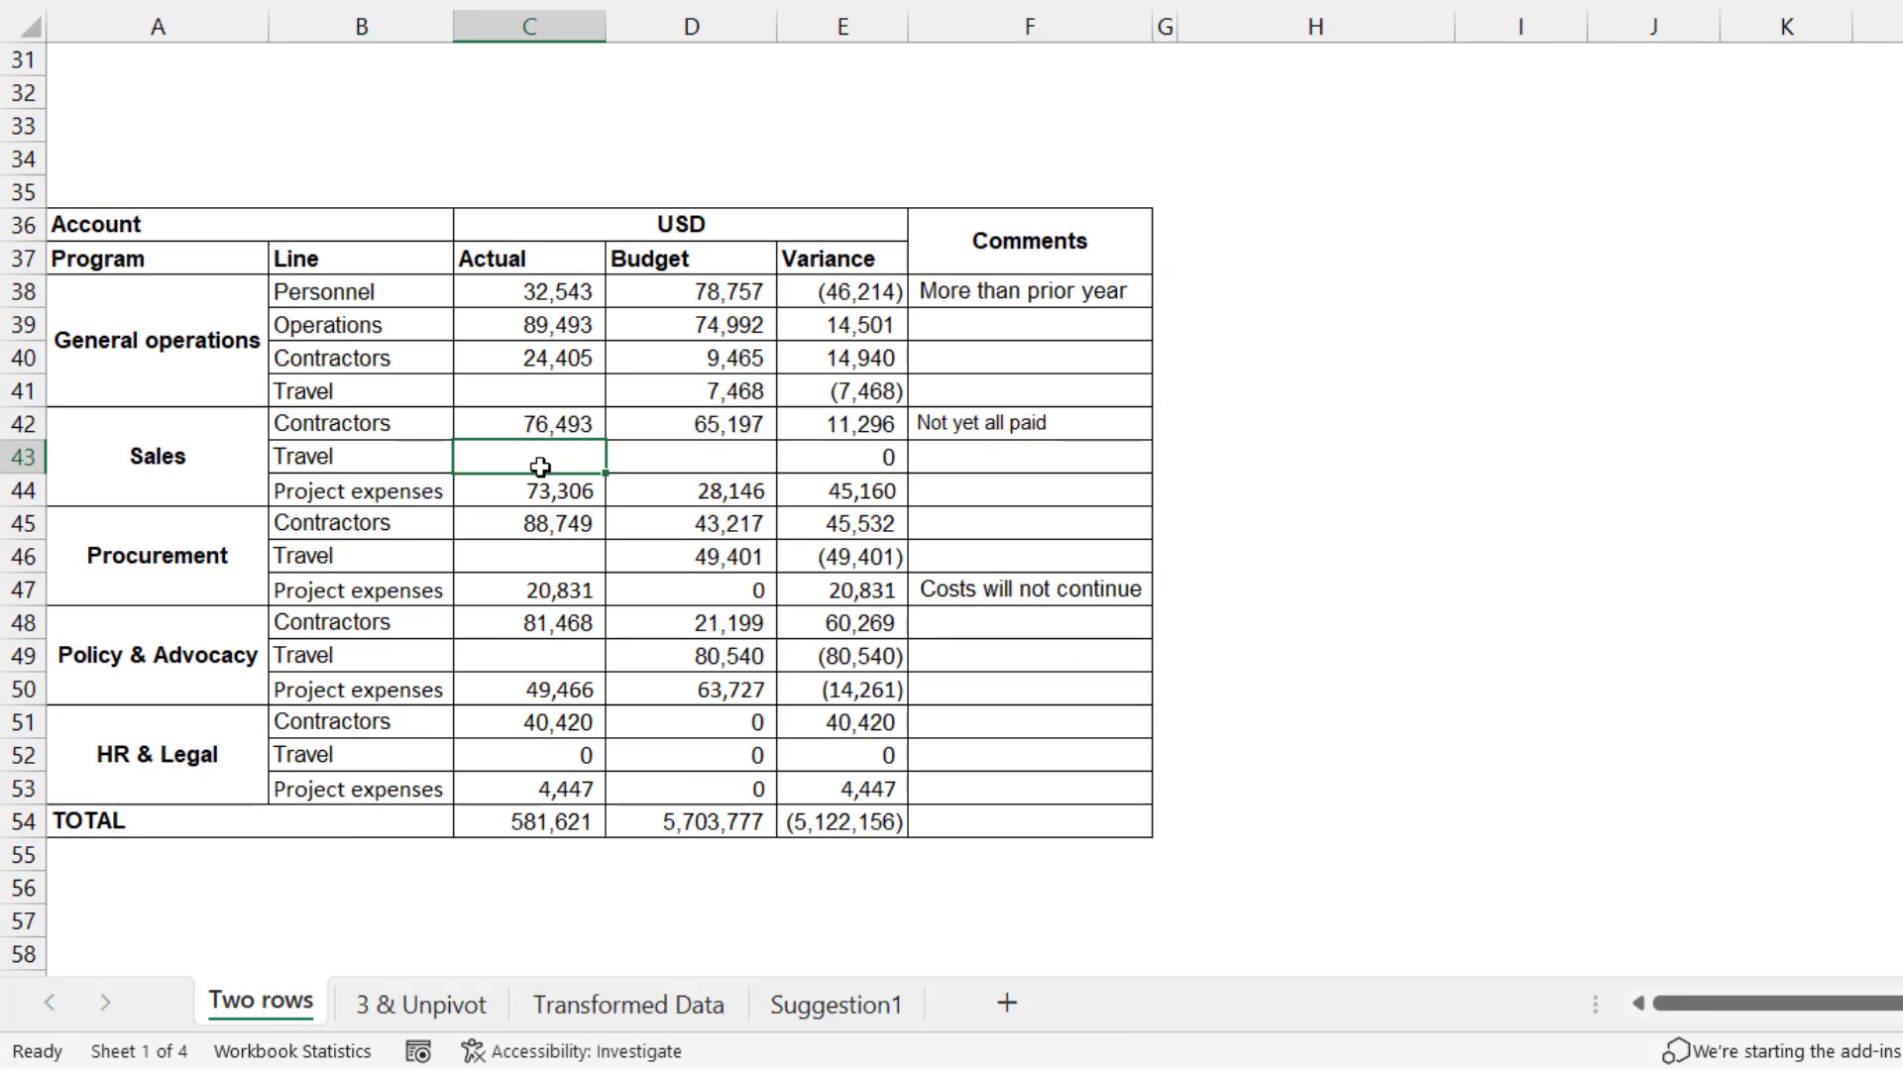
mouse_move(161, 228)
type("Two")
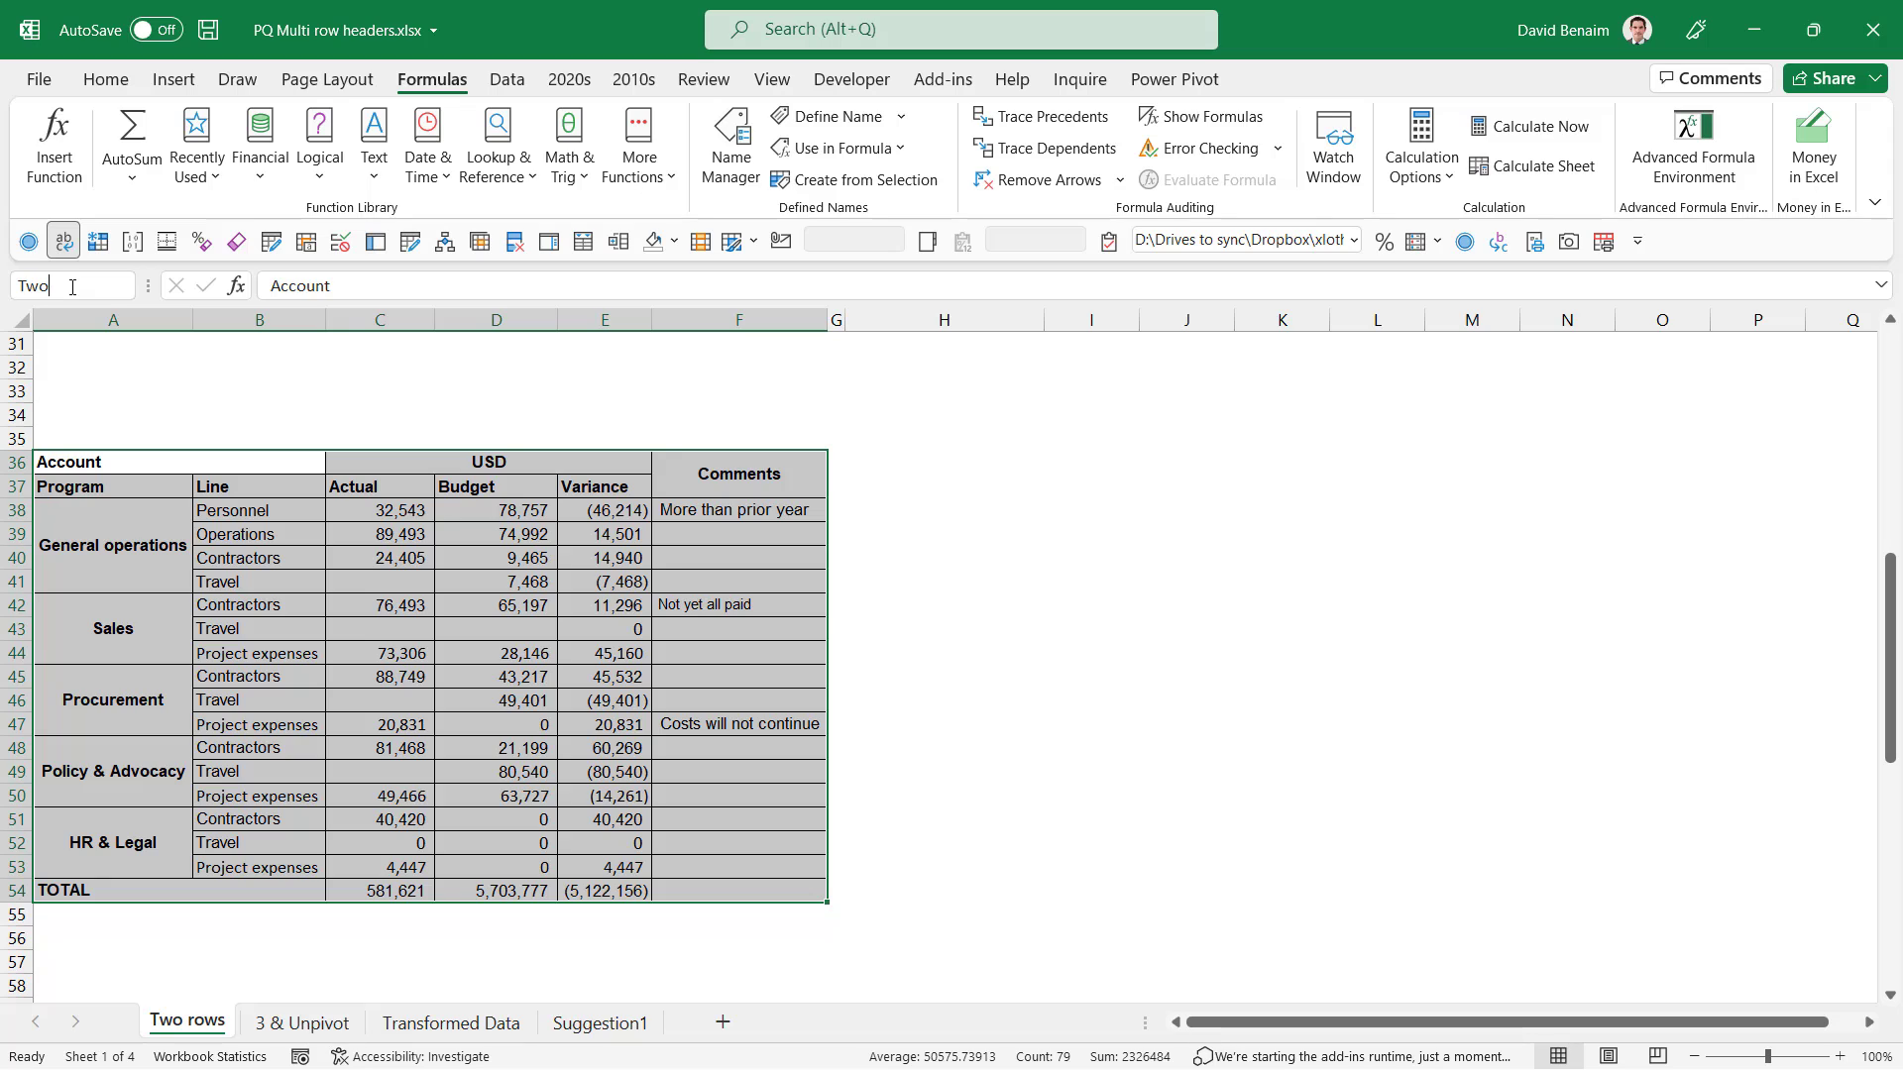
type("RH")
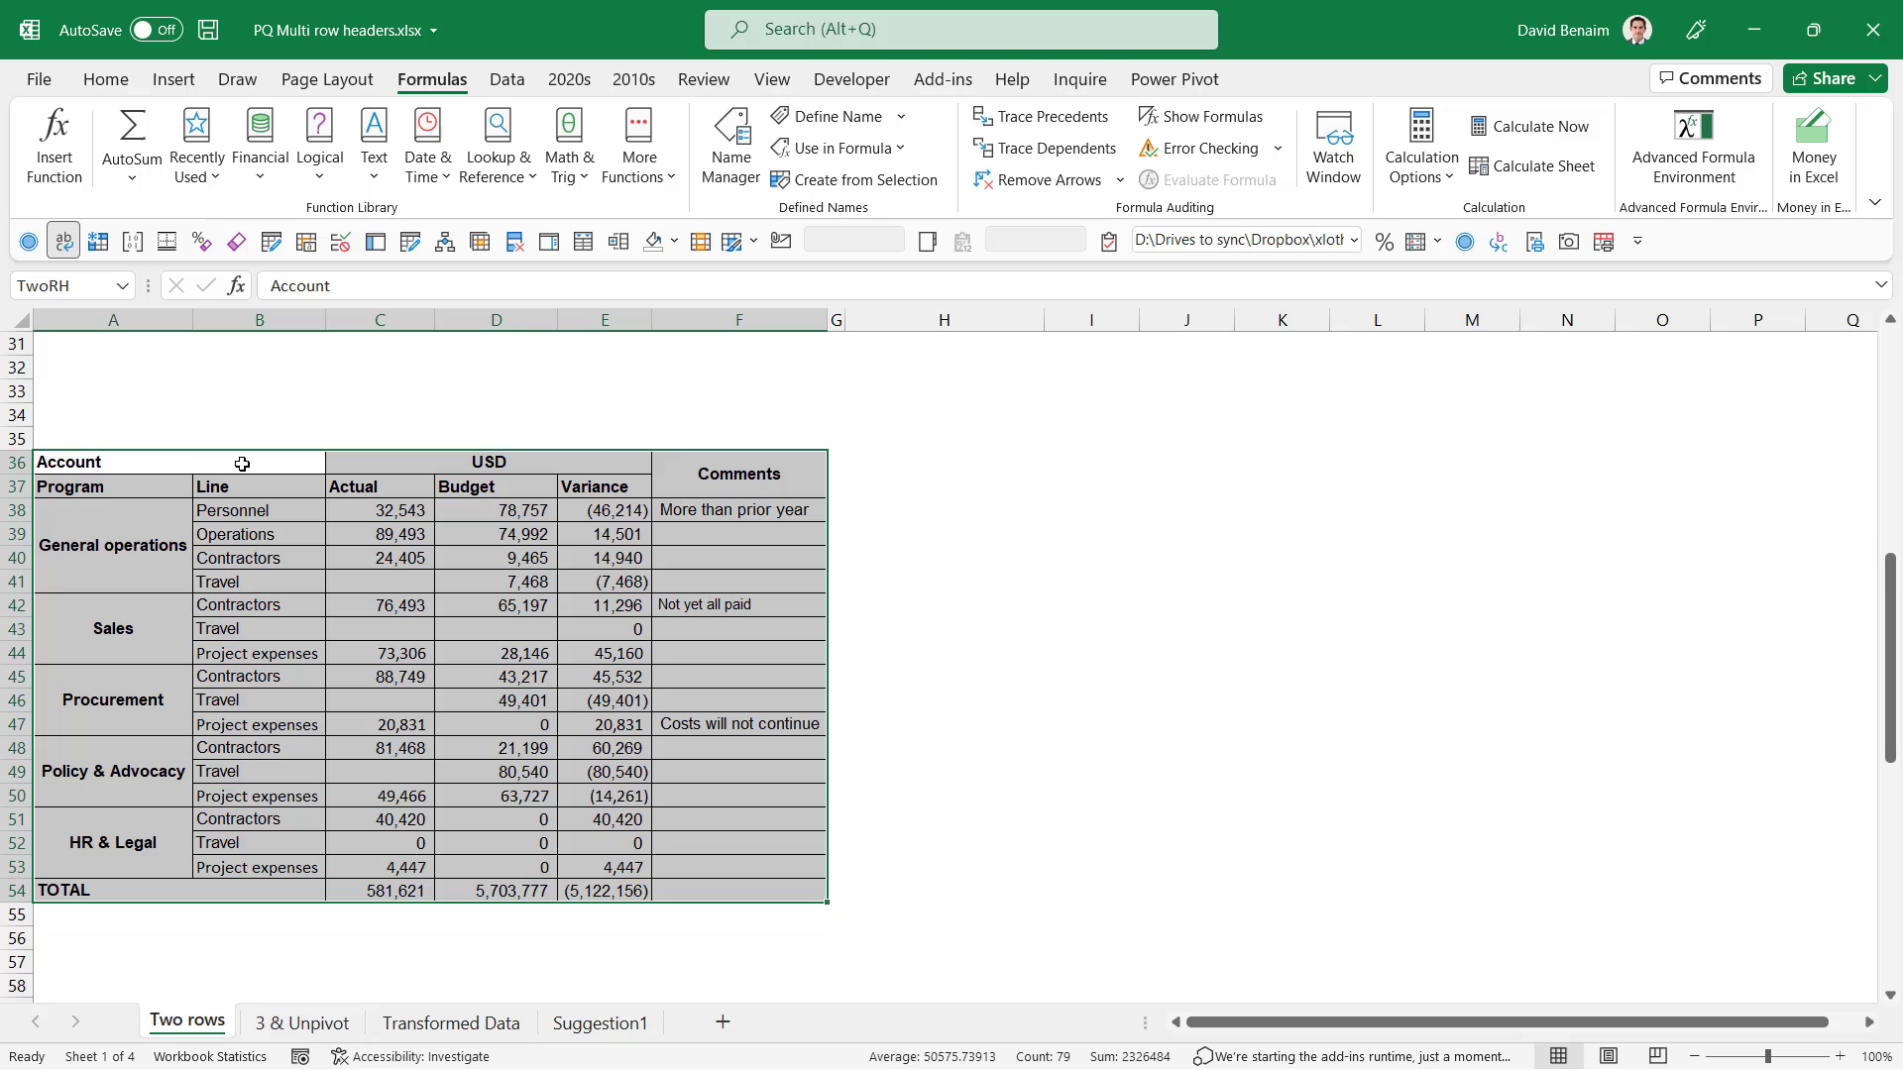
left_click(506, 79)
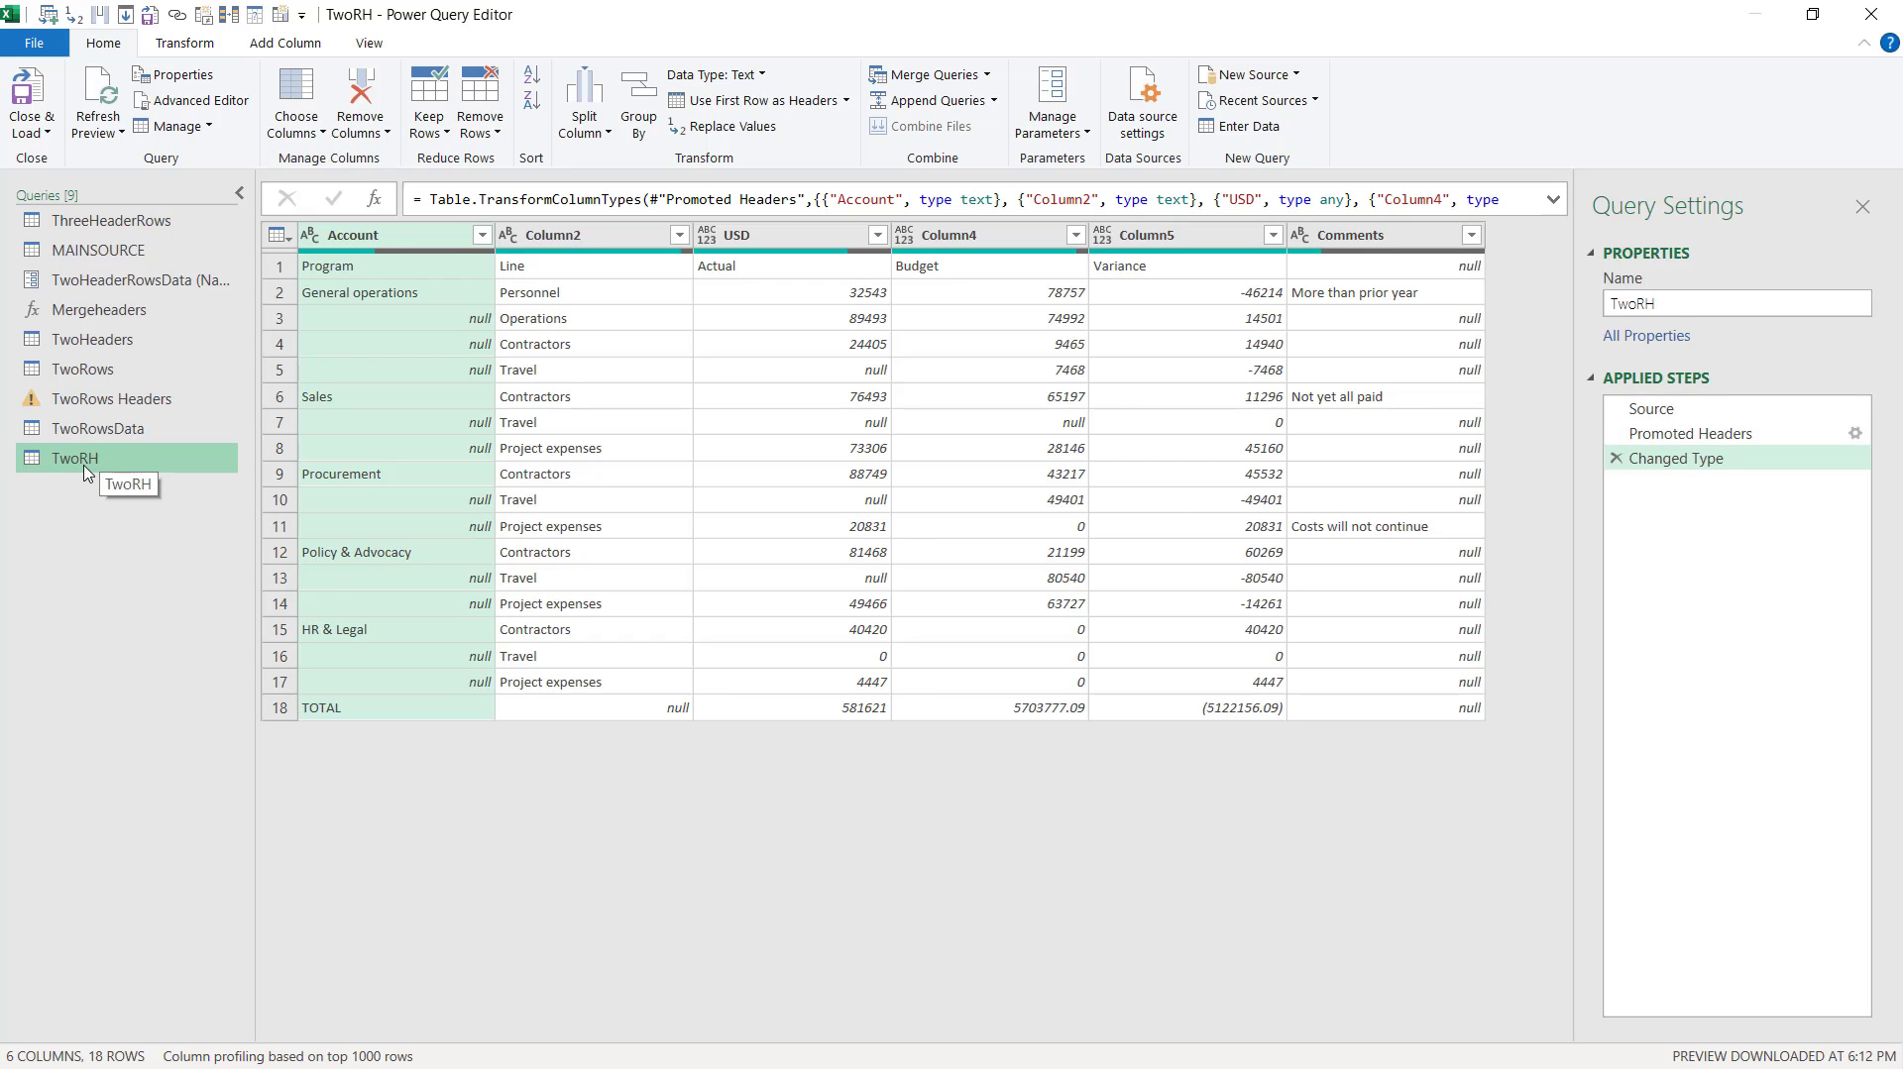
Delete the Promoted Headers and Changed Type steps from the TwoRH query.
left_click(1650, 410)
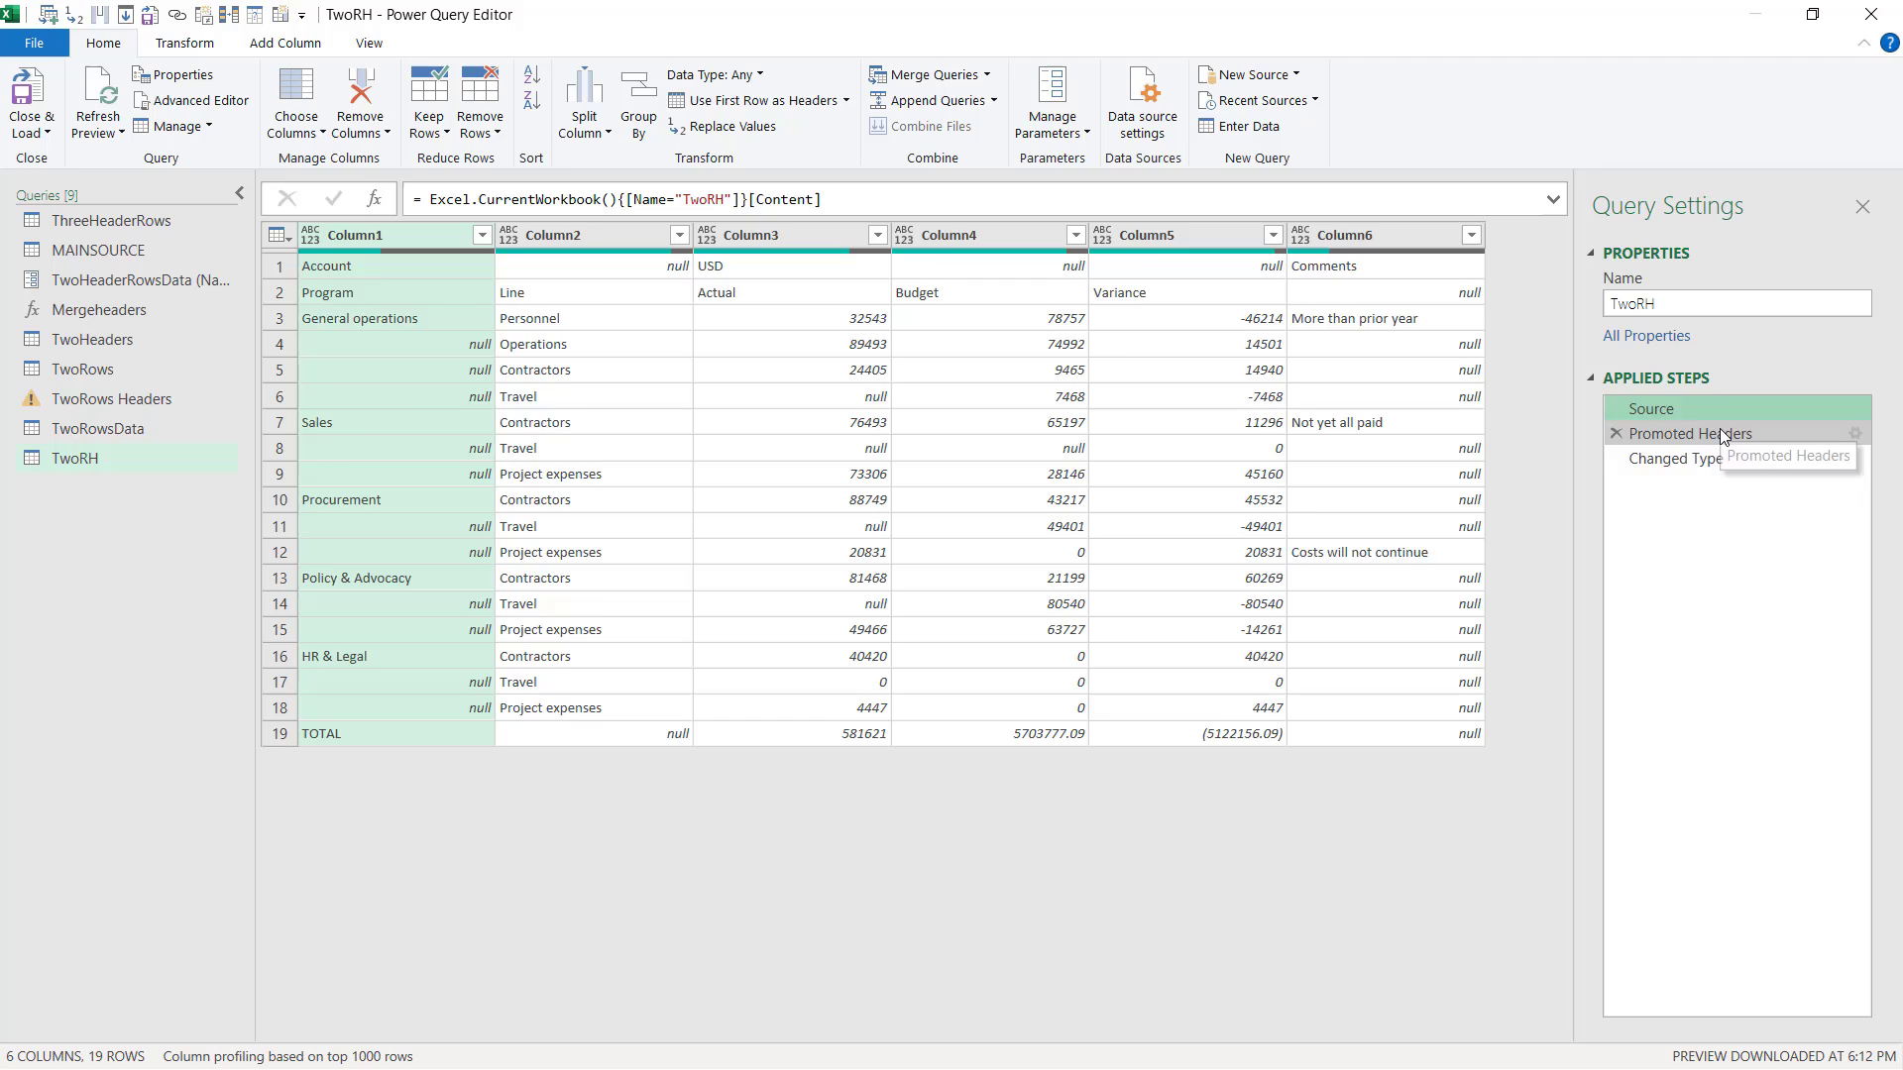
left_click(1675, 458)
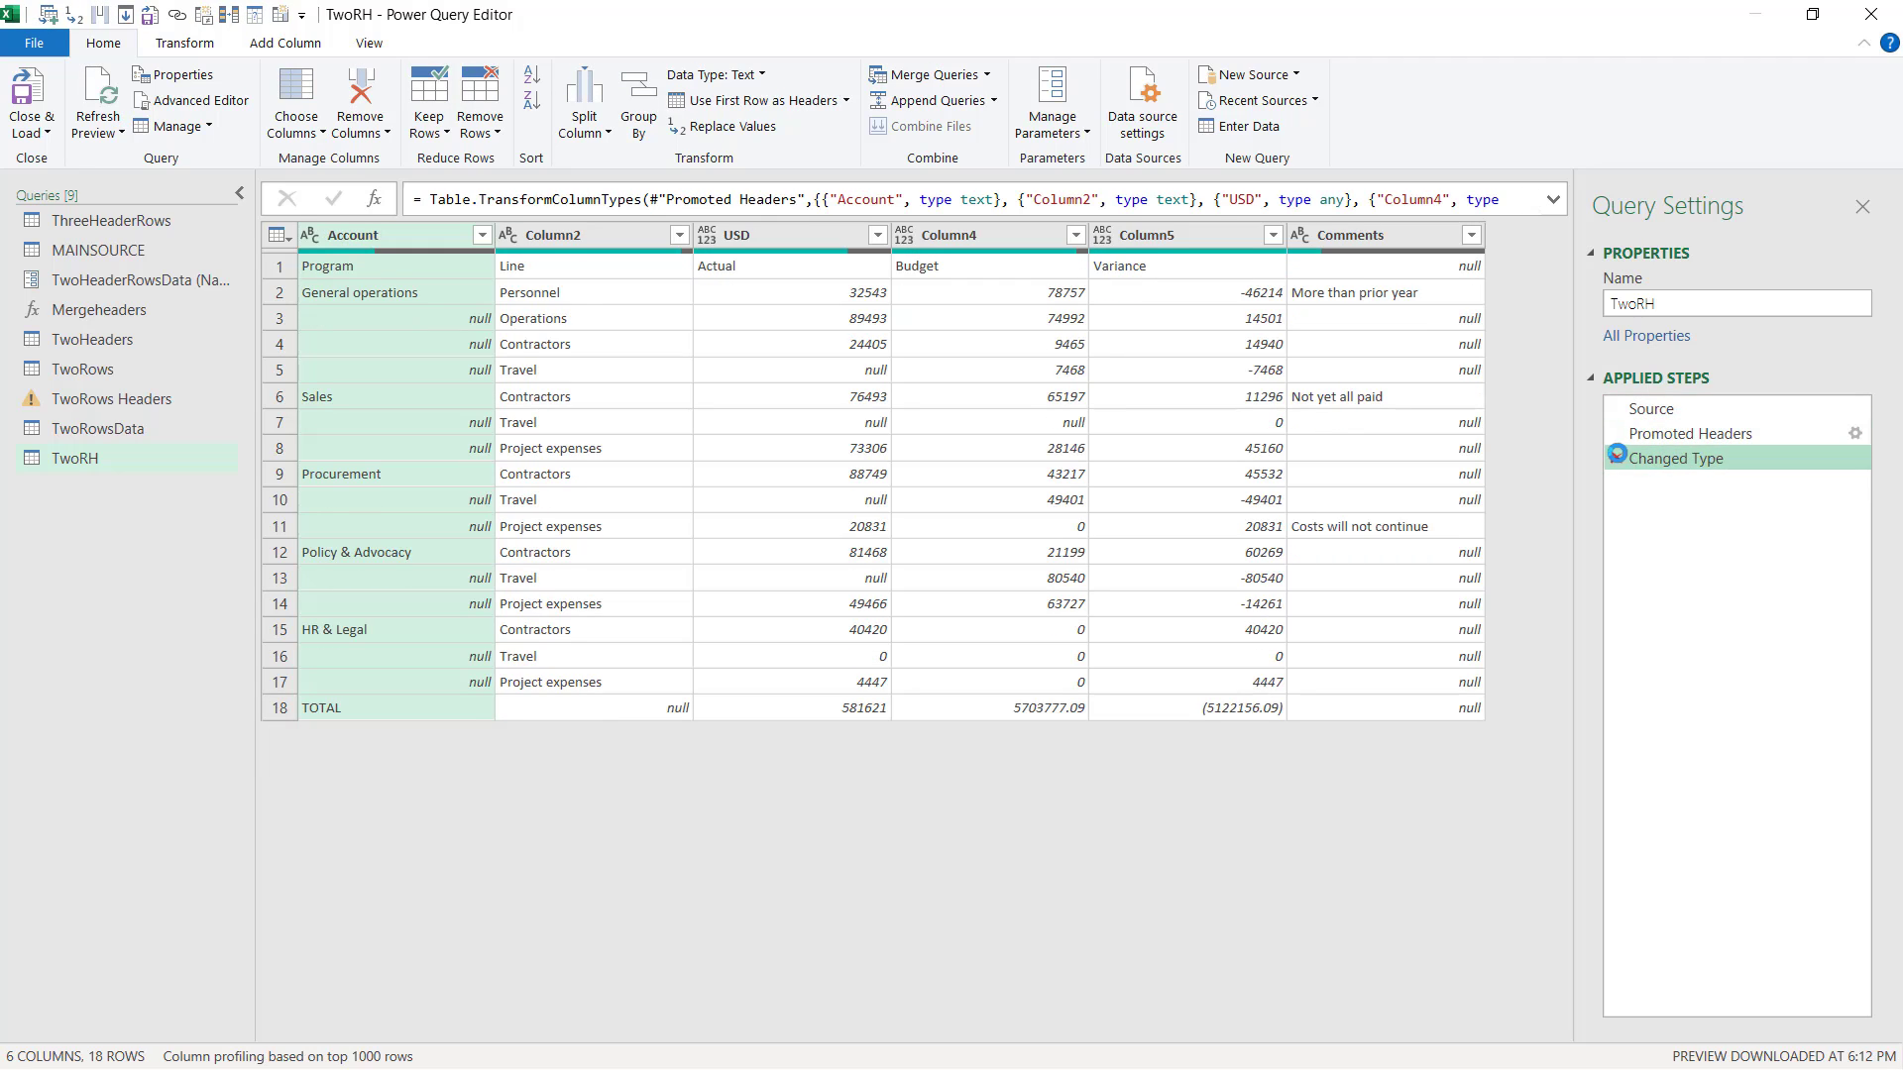
left_click(1650, 409)
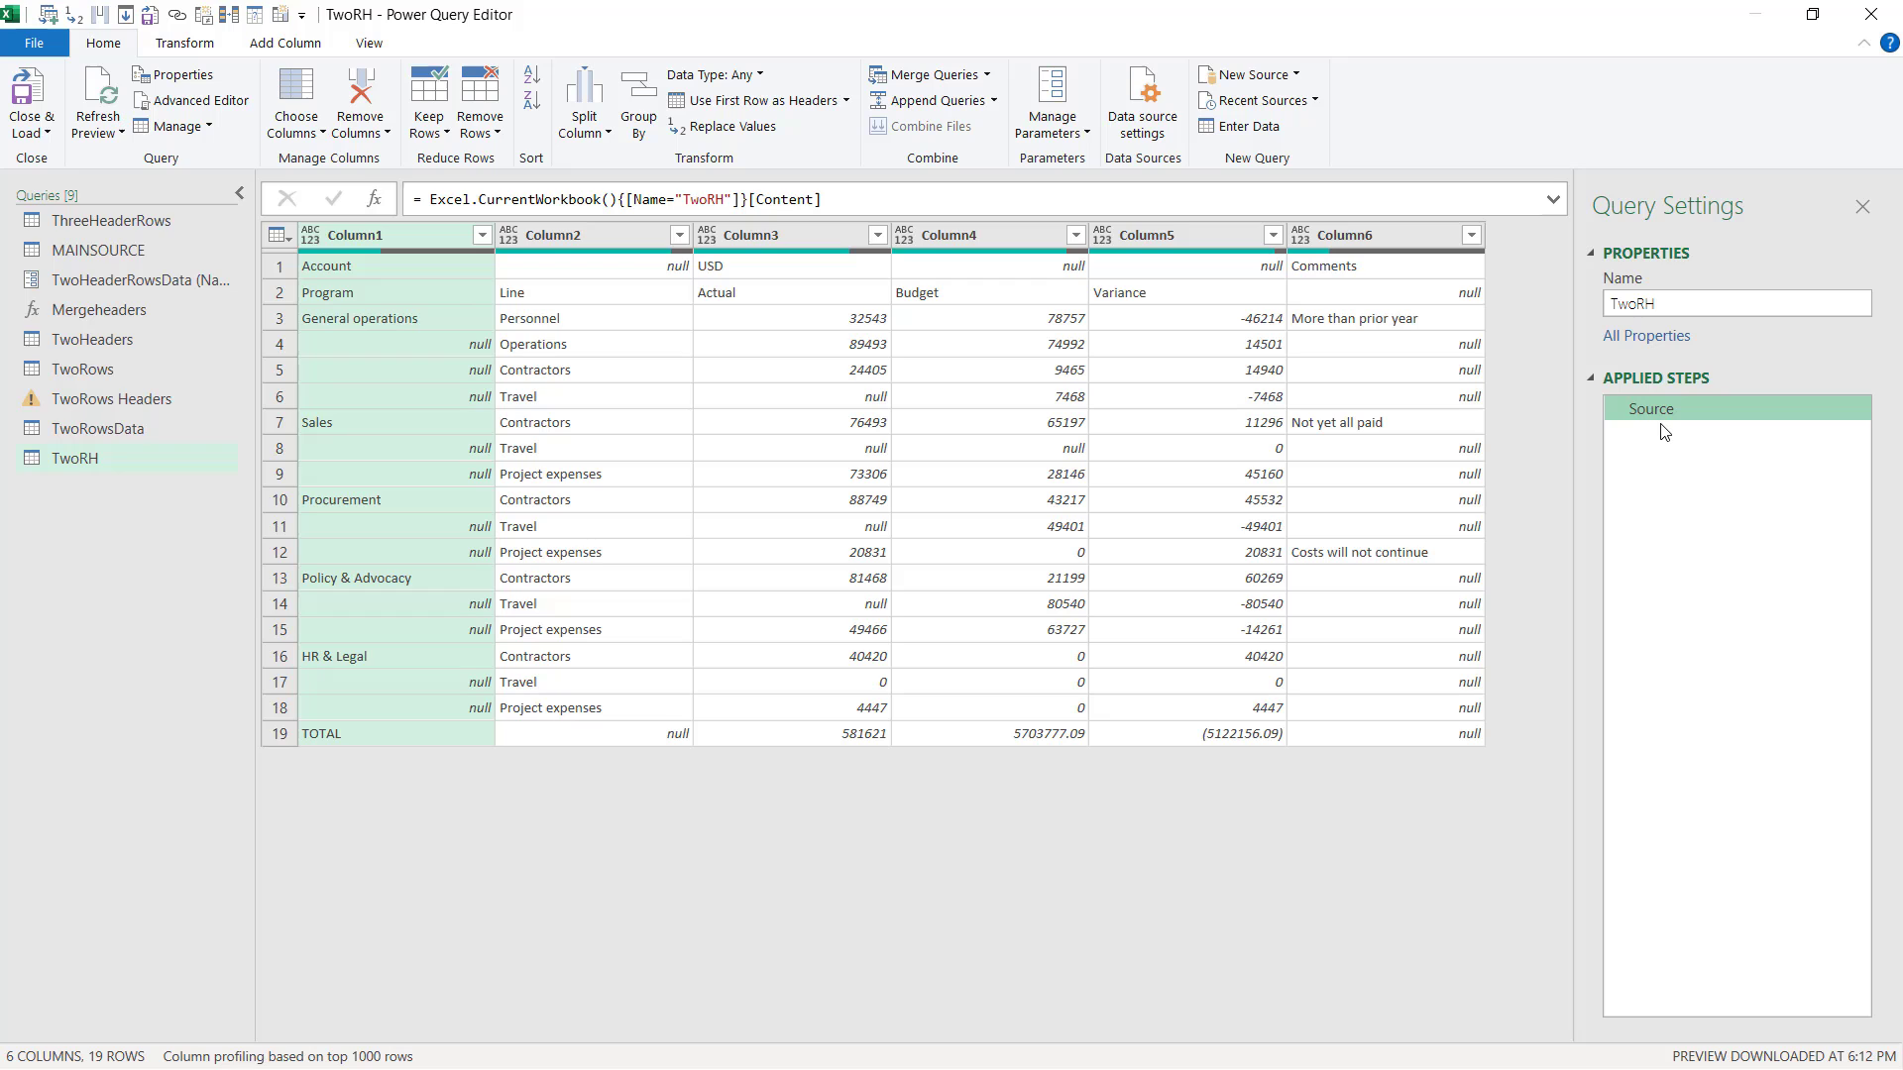
mouse_move(1623, 400)
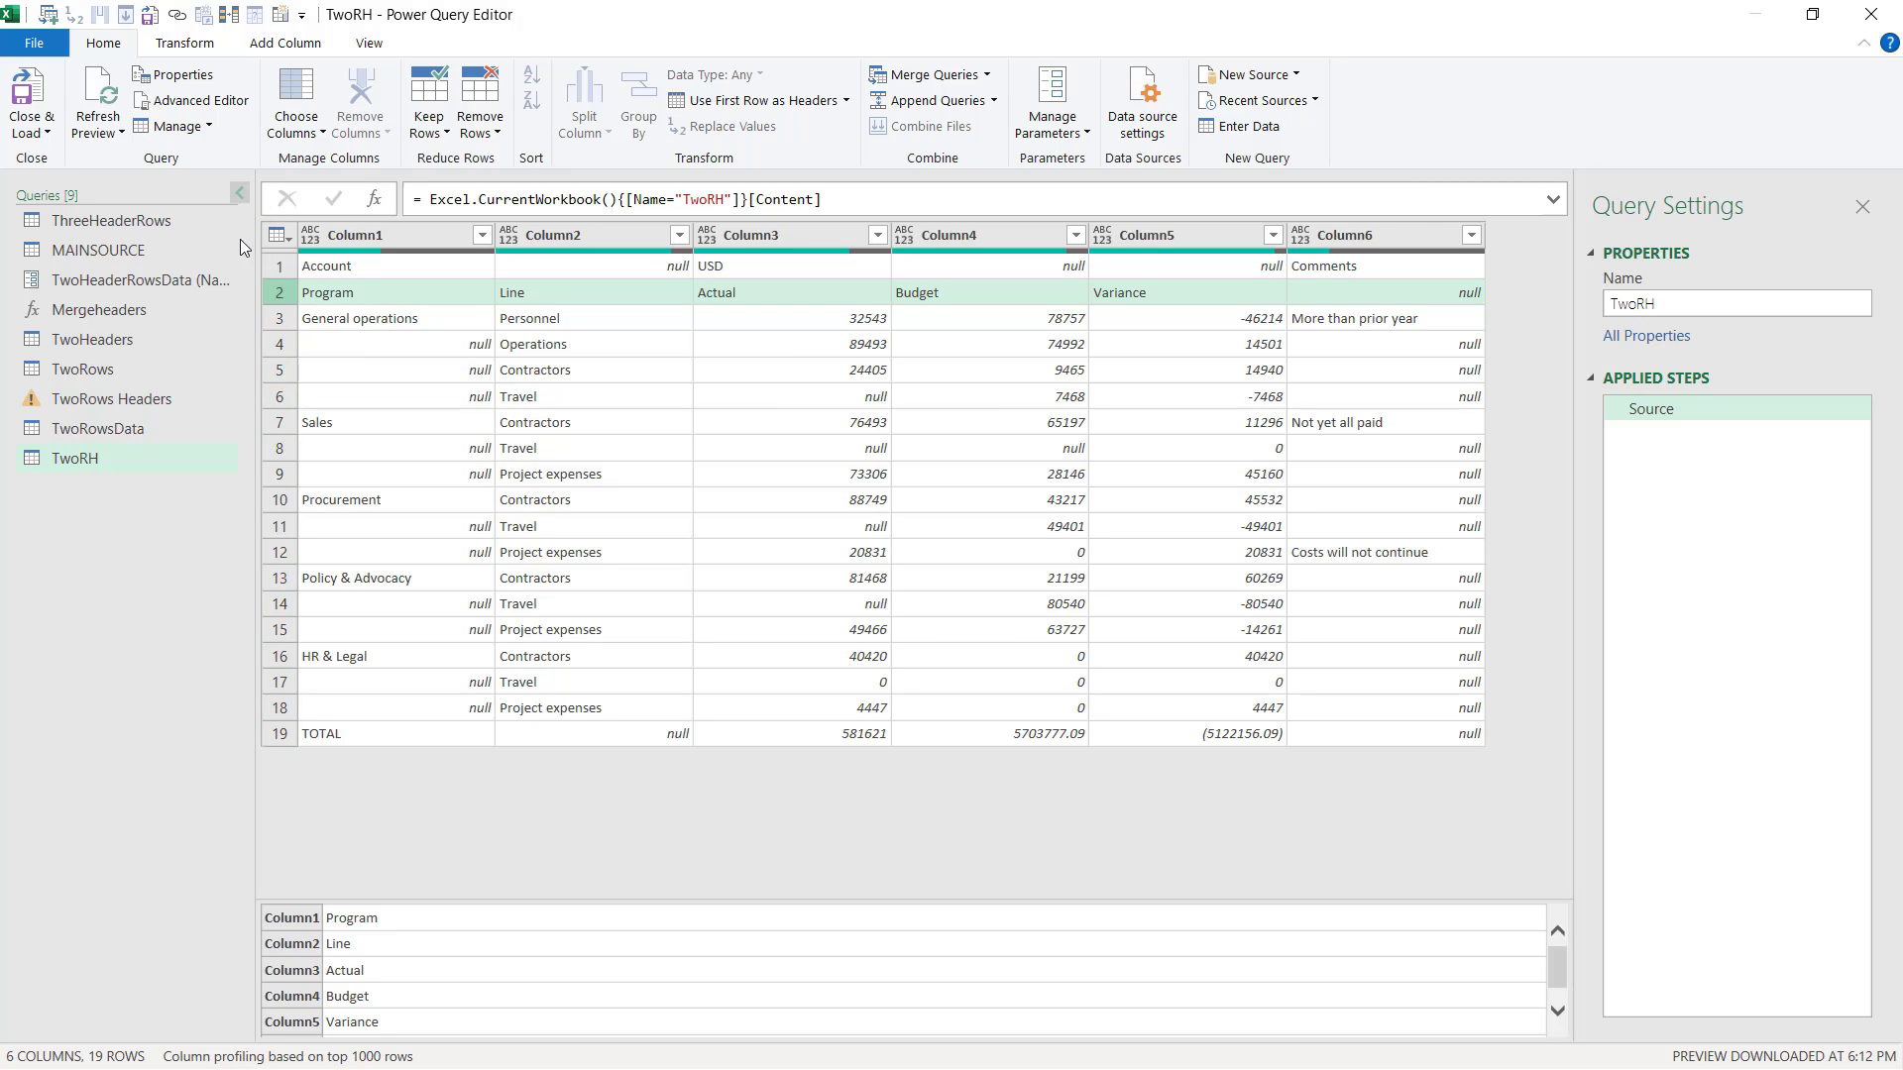
mouse_move(350, 590)
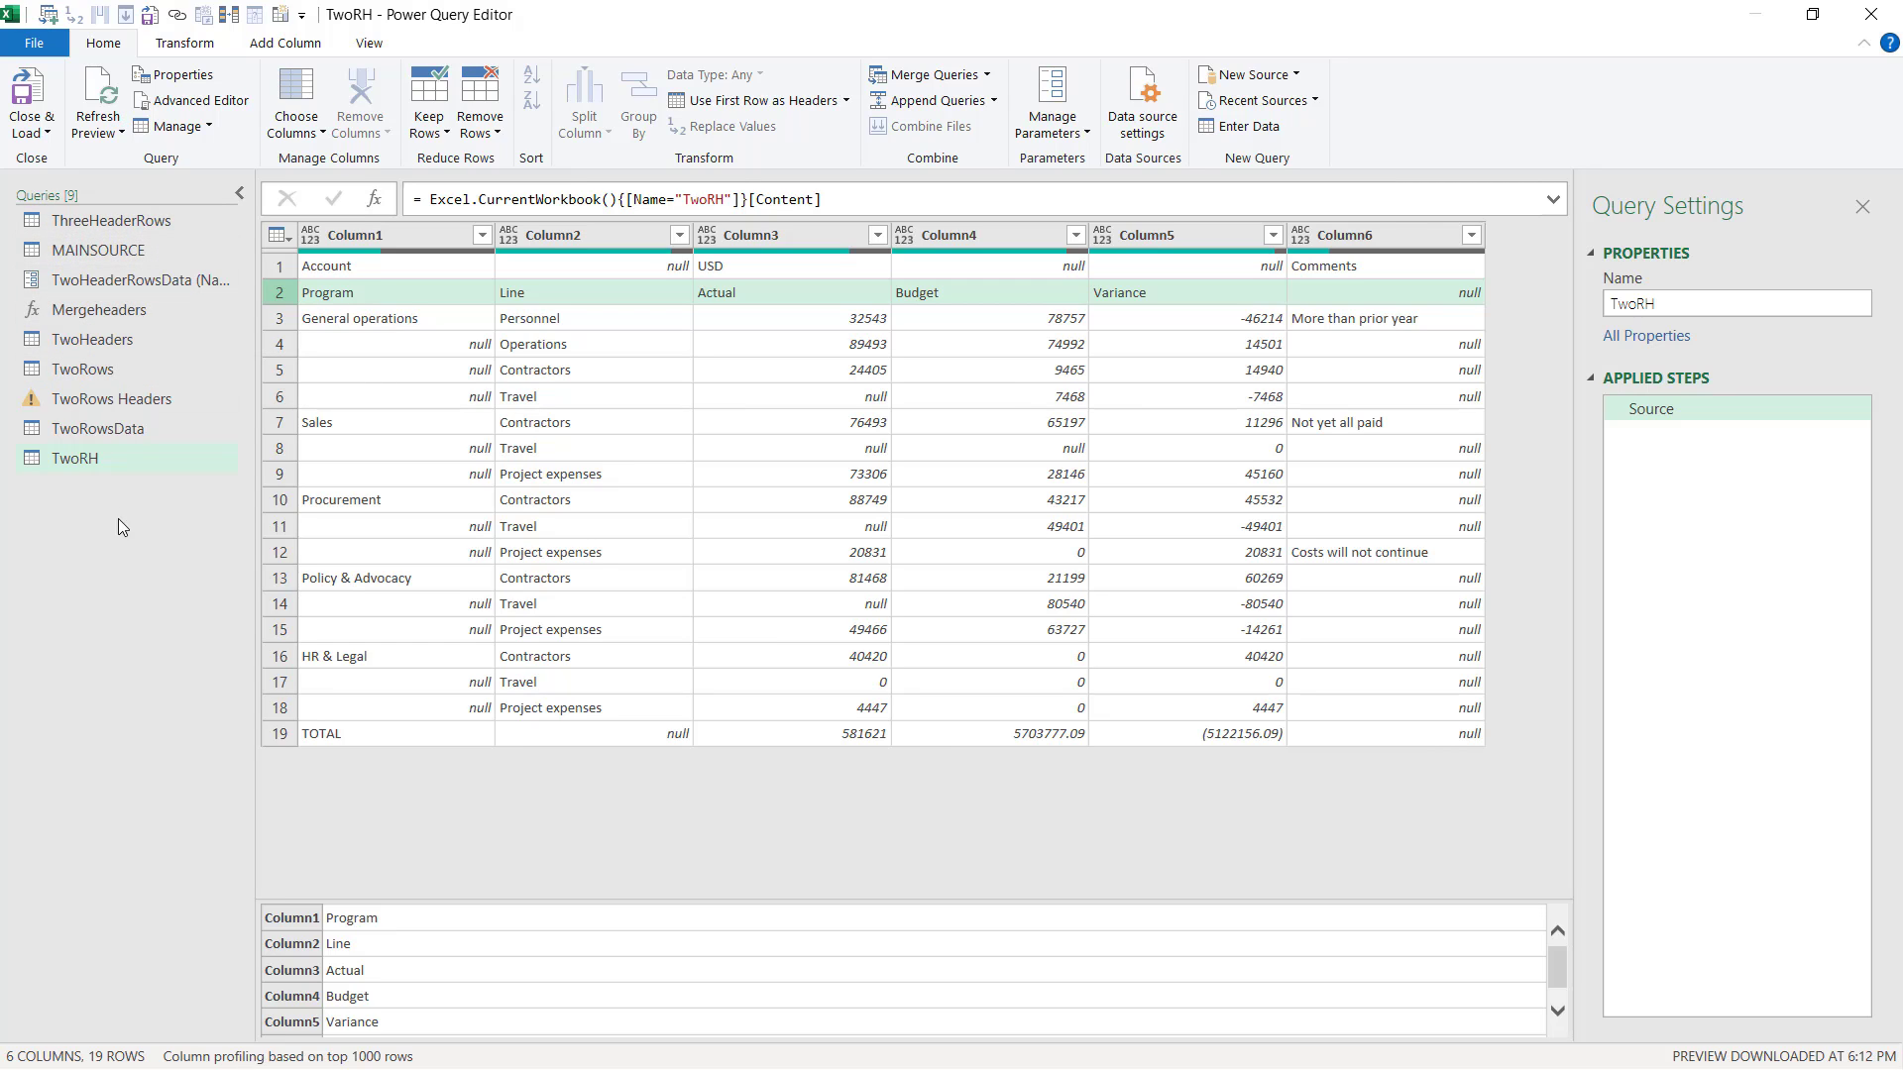
left_click(75, 458)
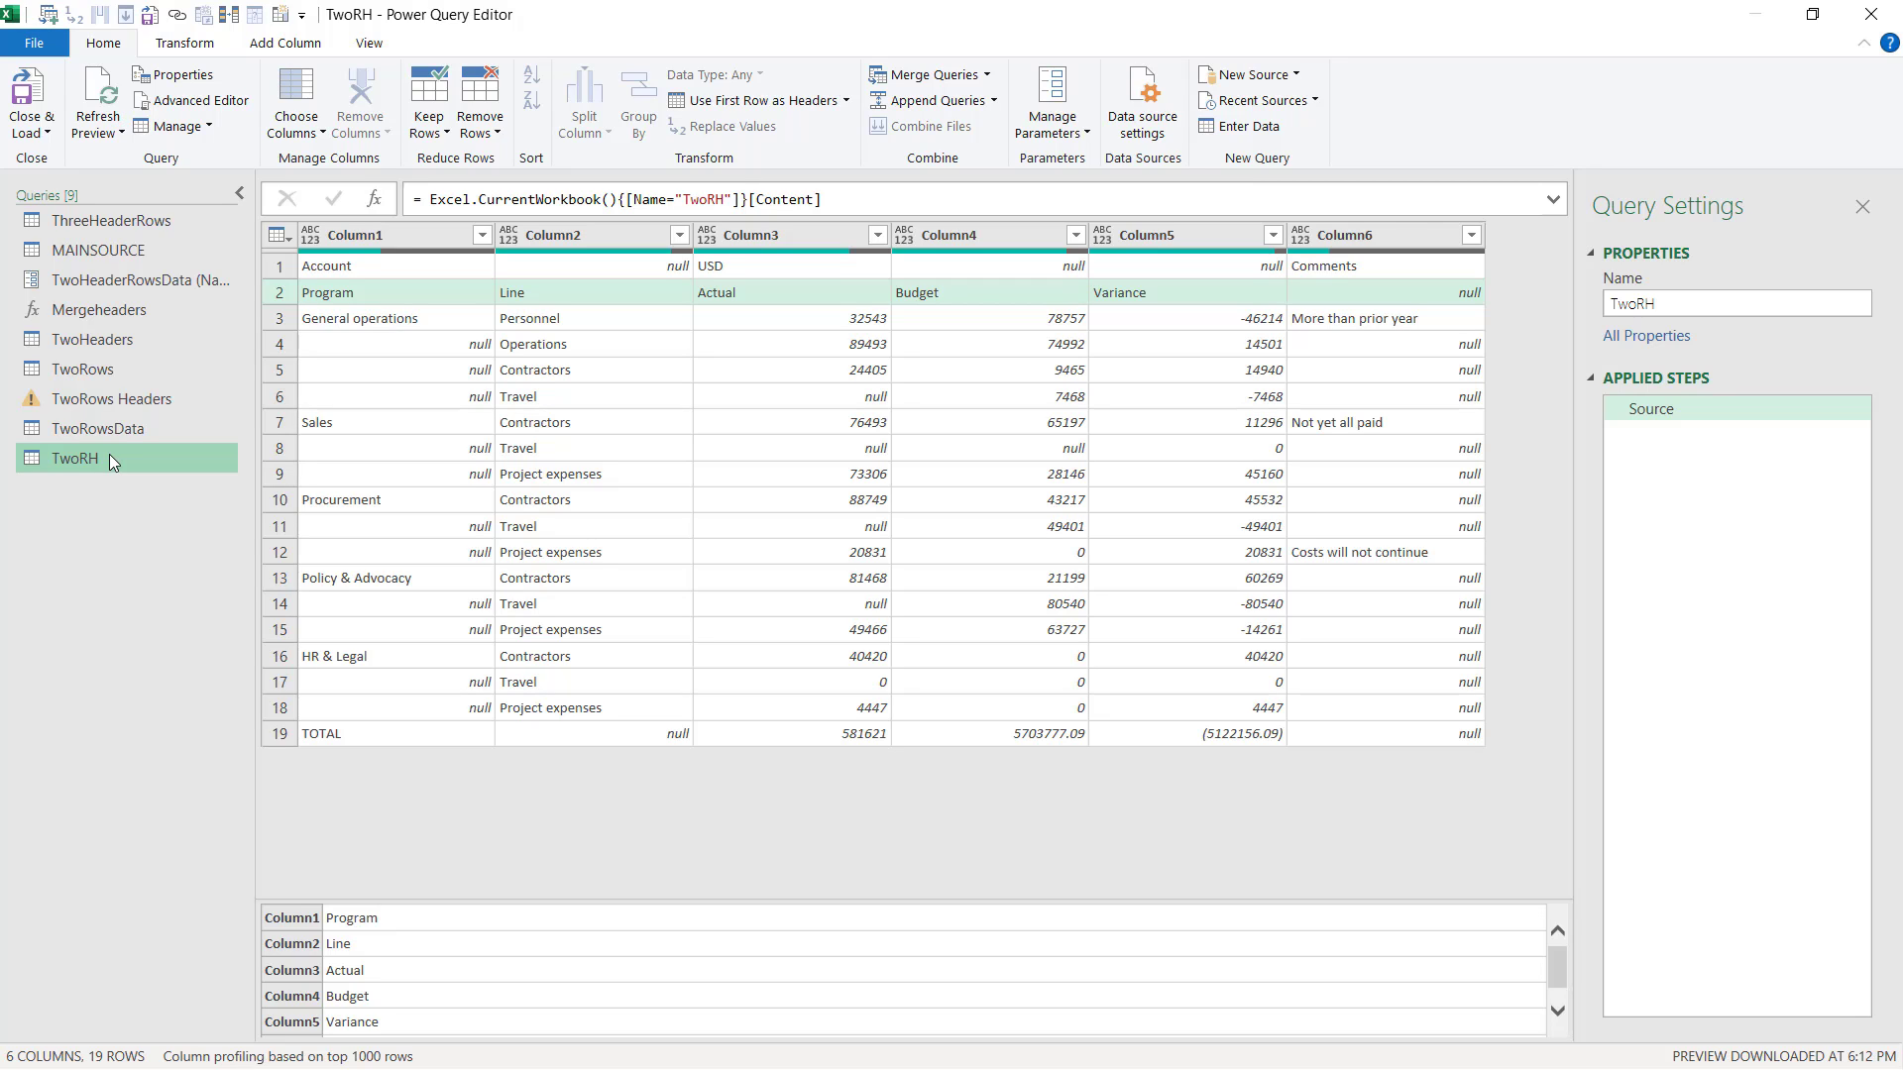
mouse_move(137, 281)
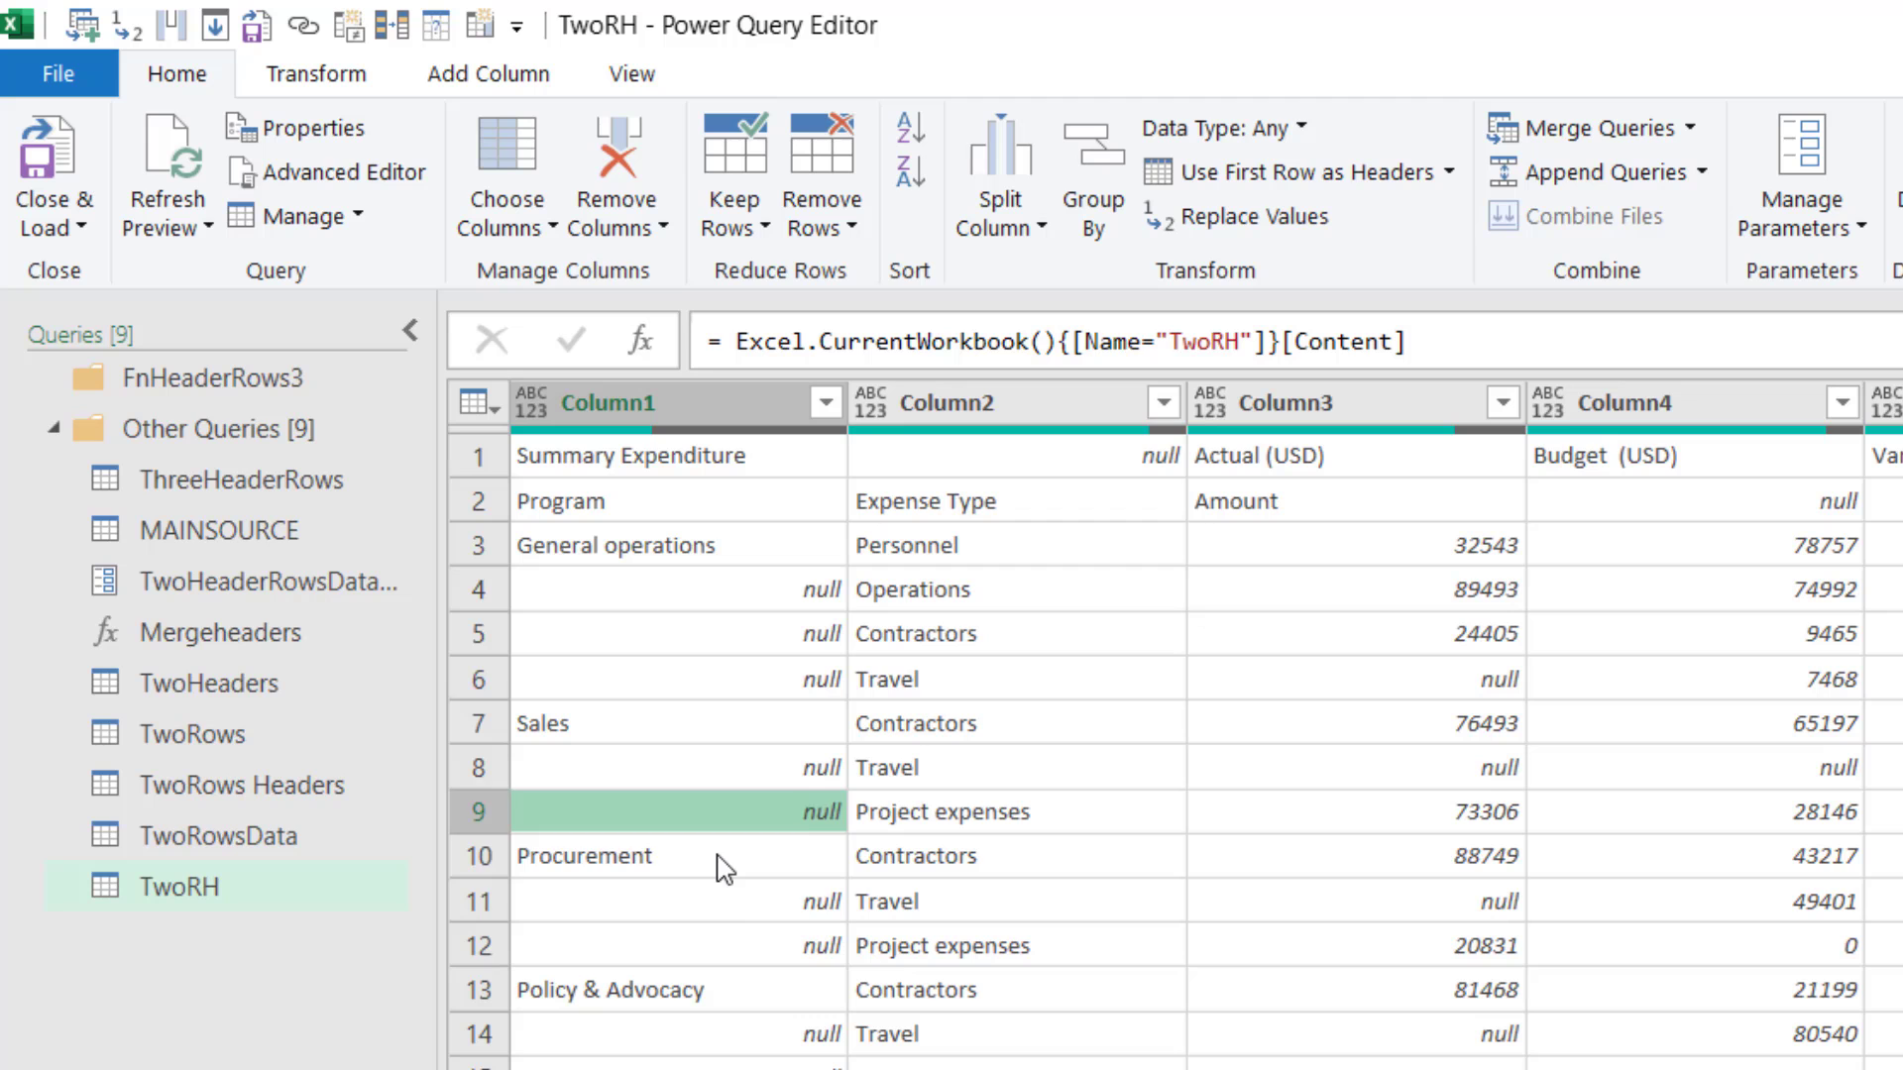
left_click(607, 989)
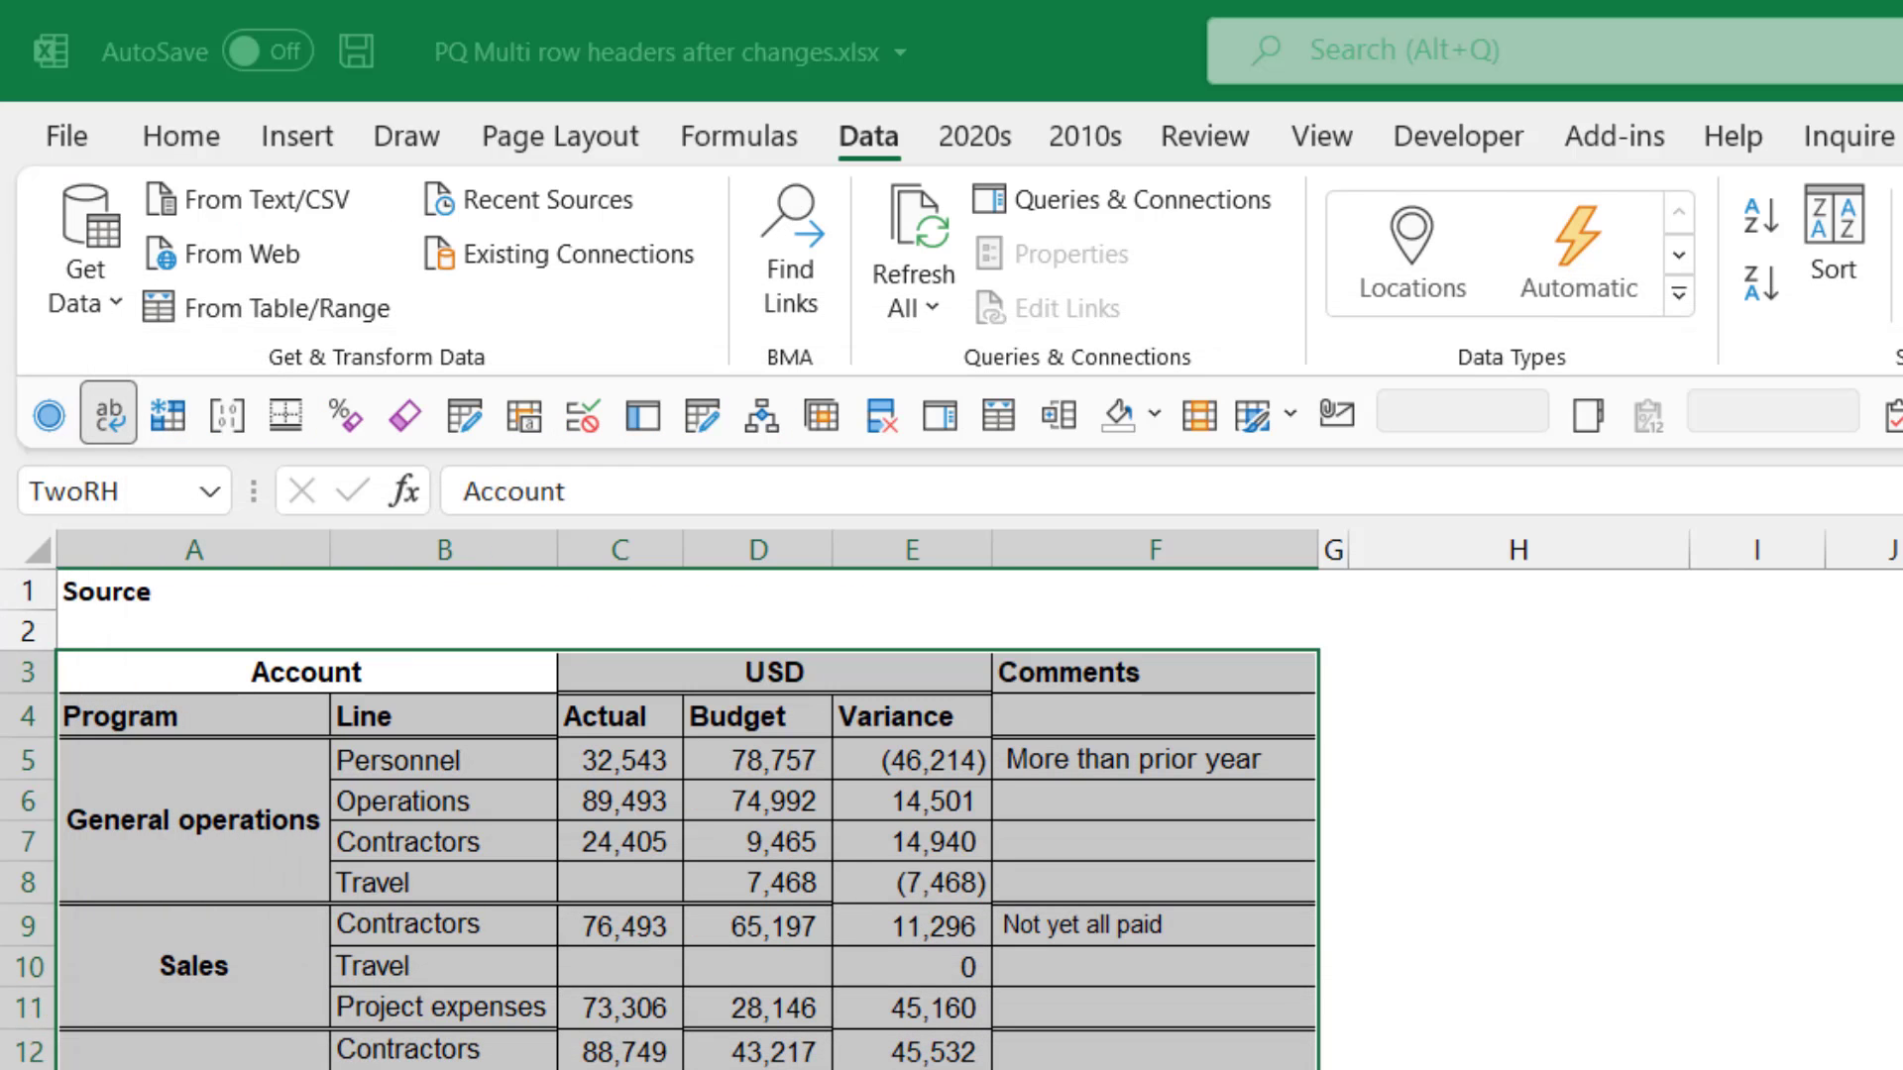
mouse_move(216, 843)
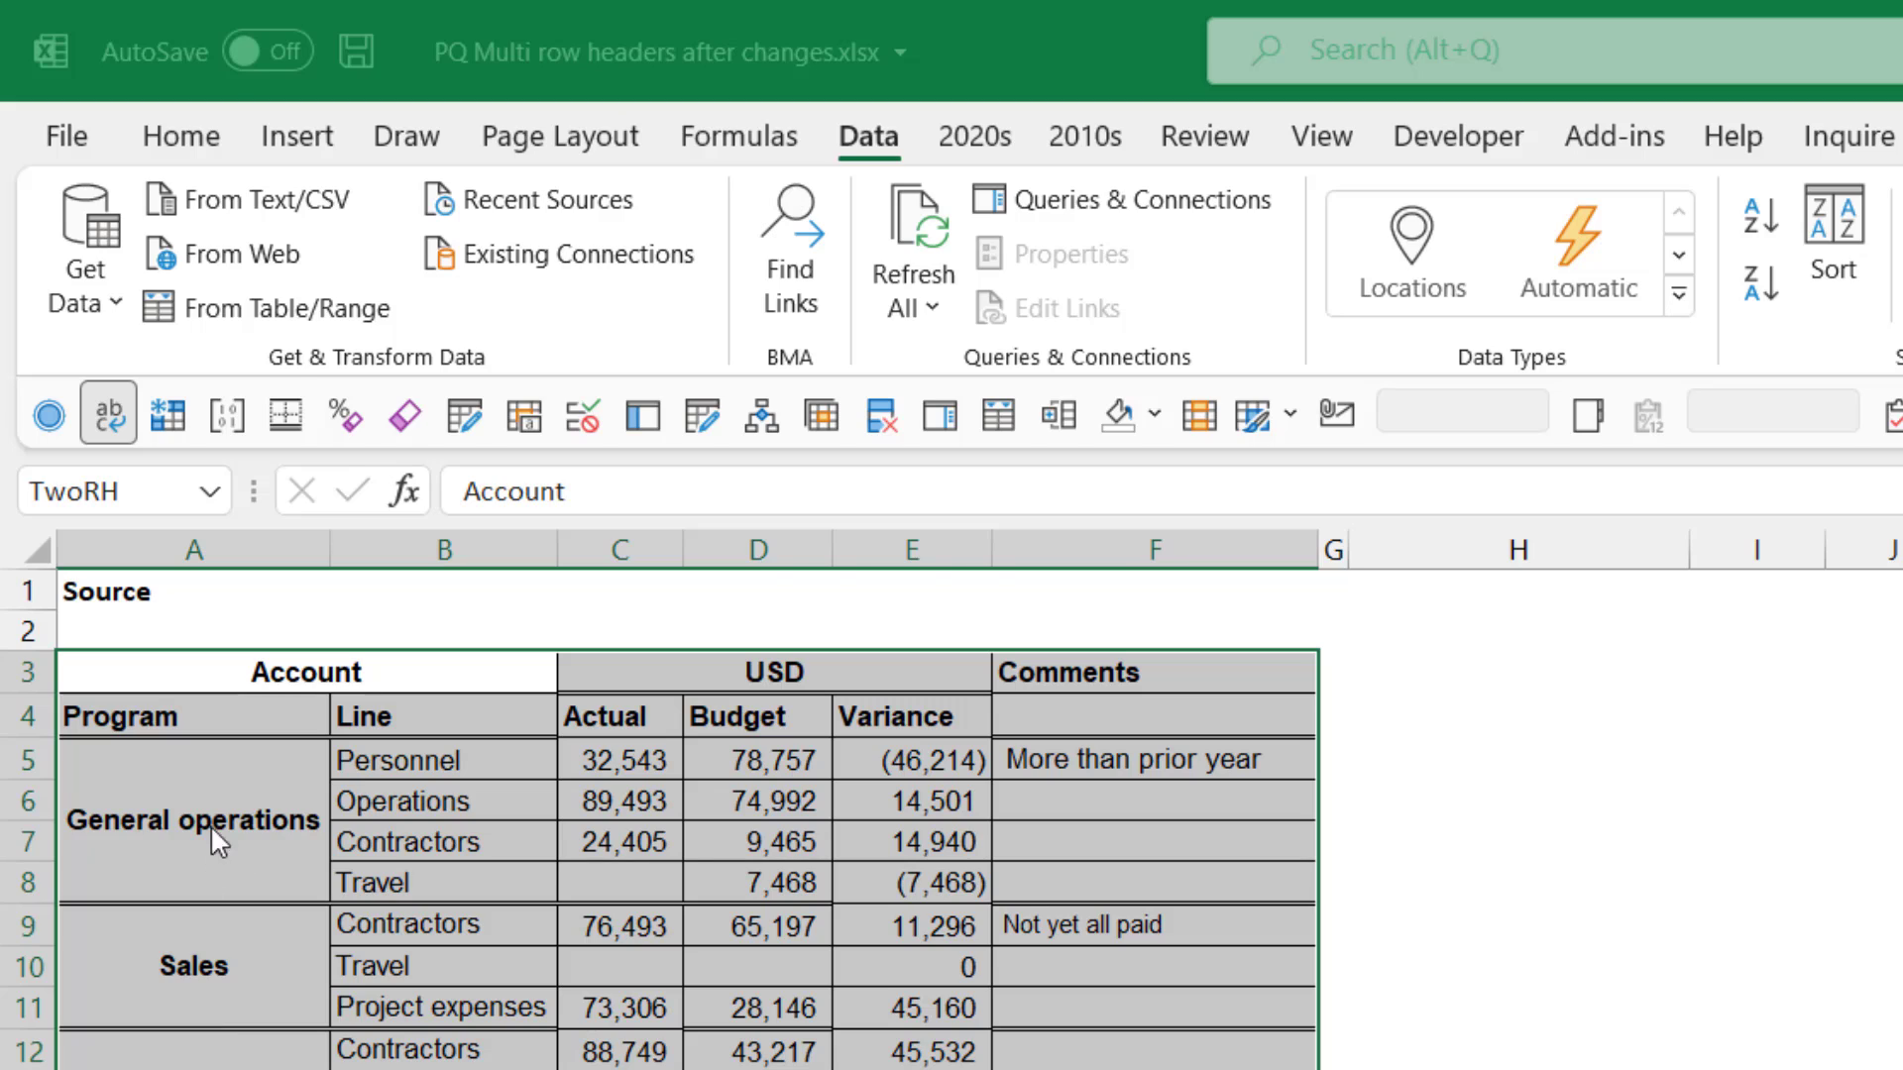
mouse_move(234, 974)
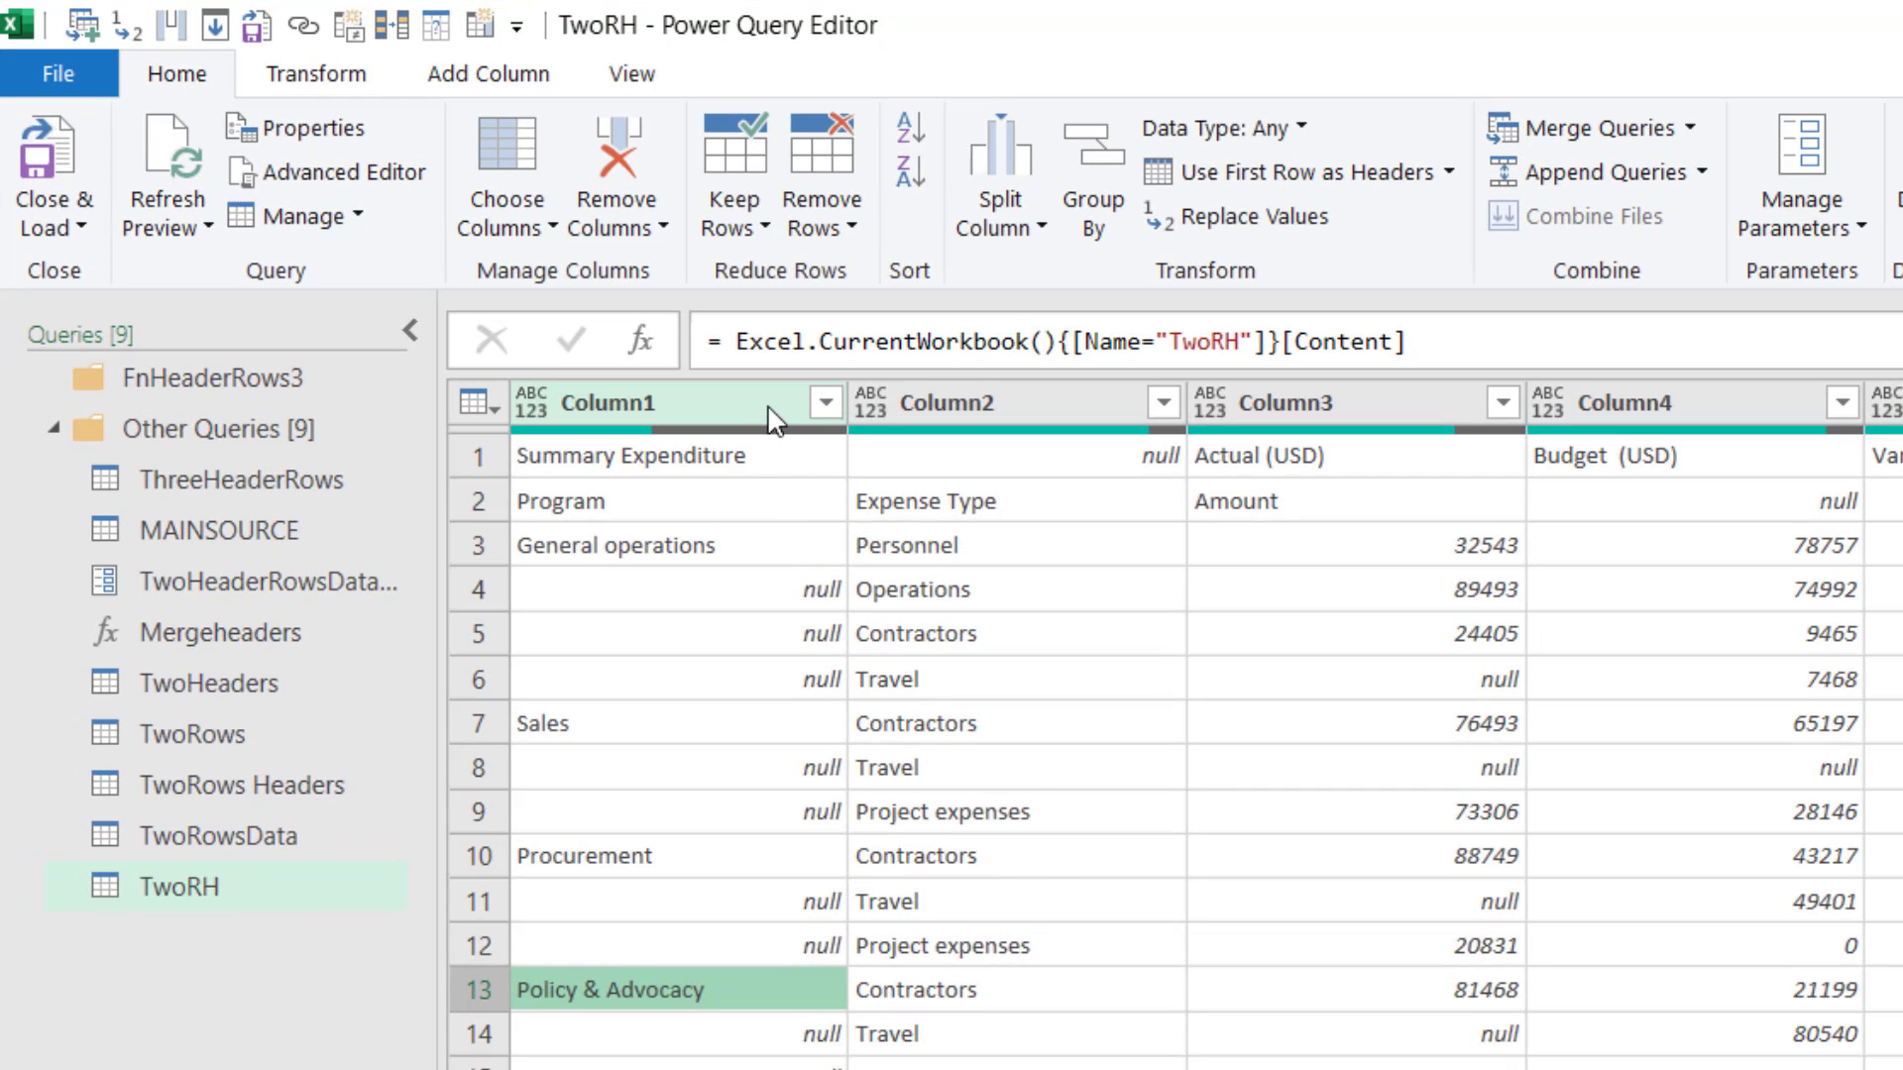
Fill Column1's program names, like Sales, down into the blank rows.
left_click(314, 74)
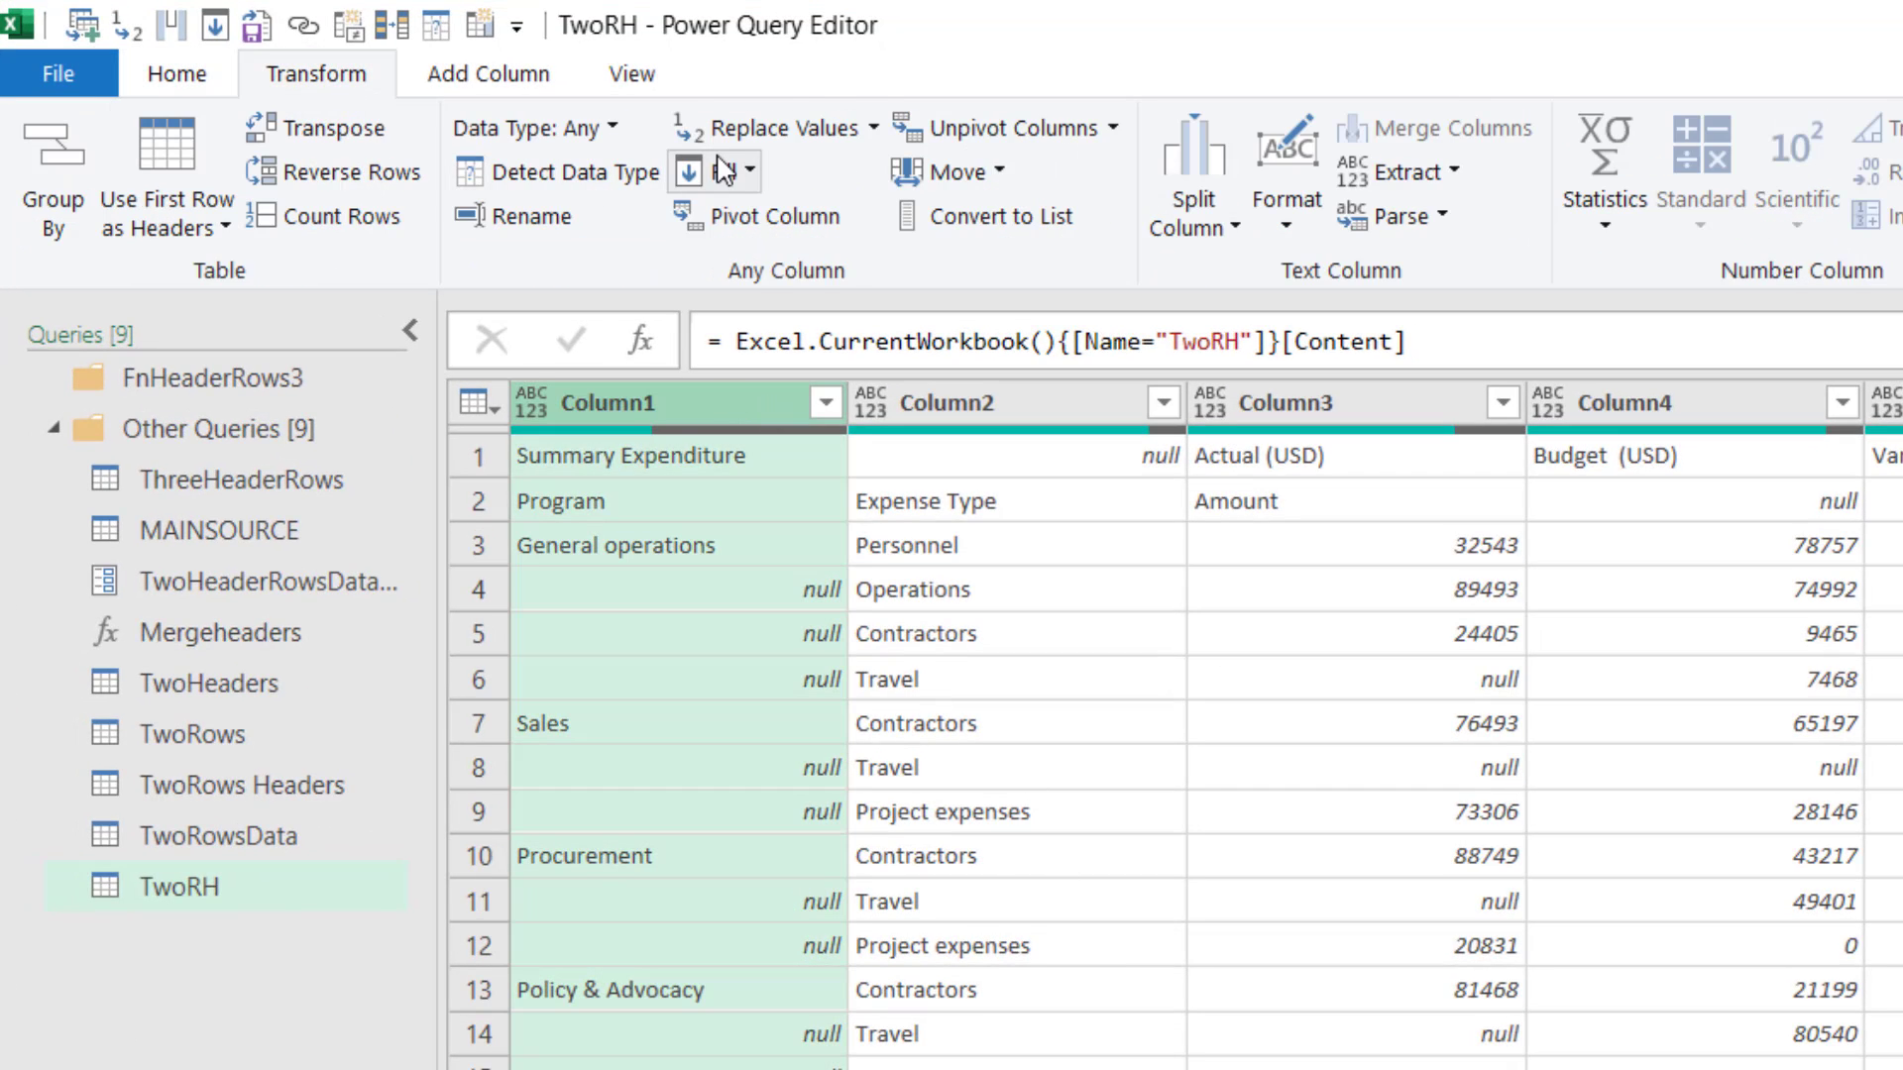
left_click(729, 172)
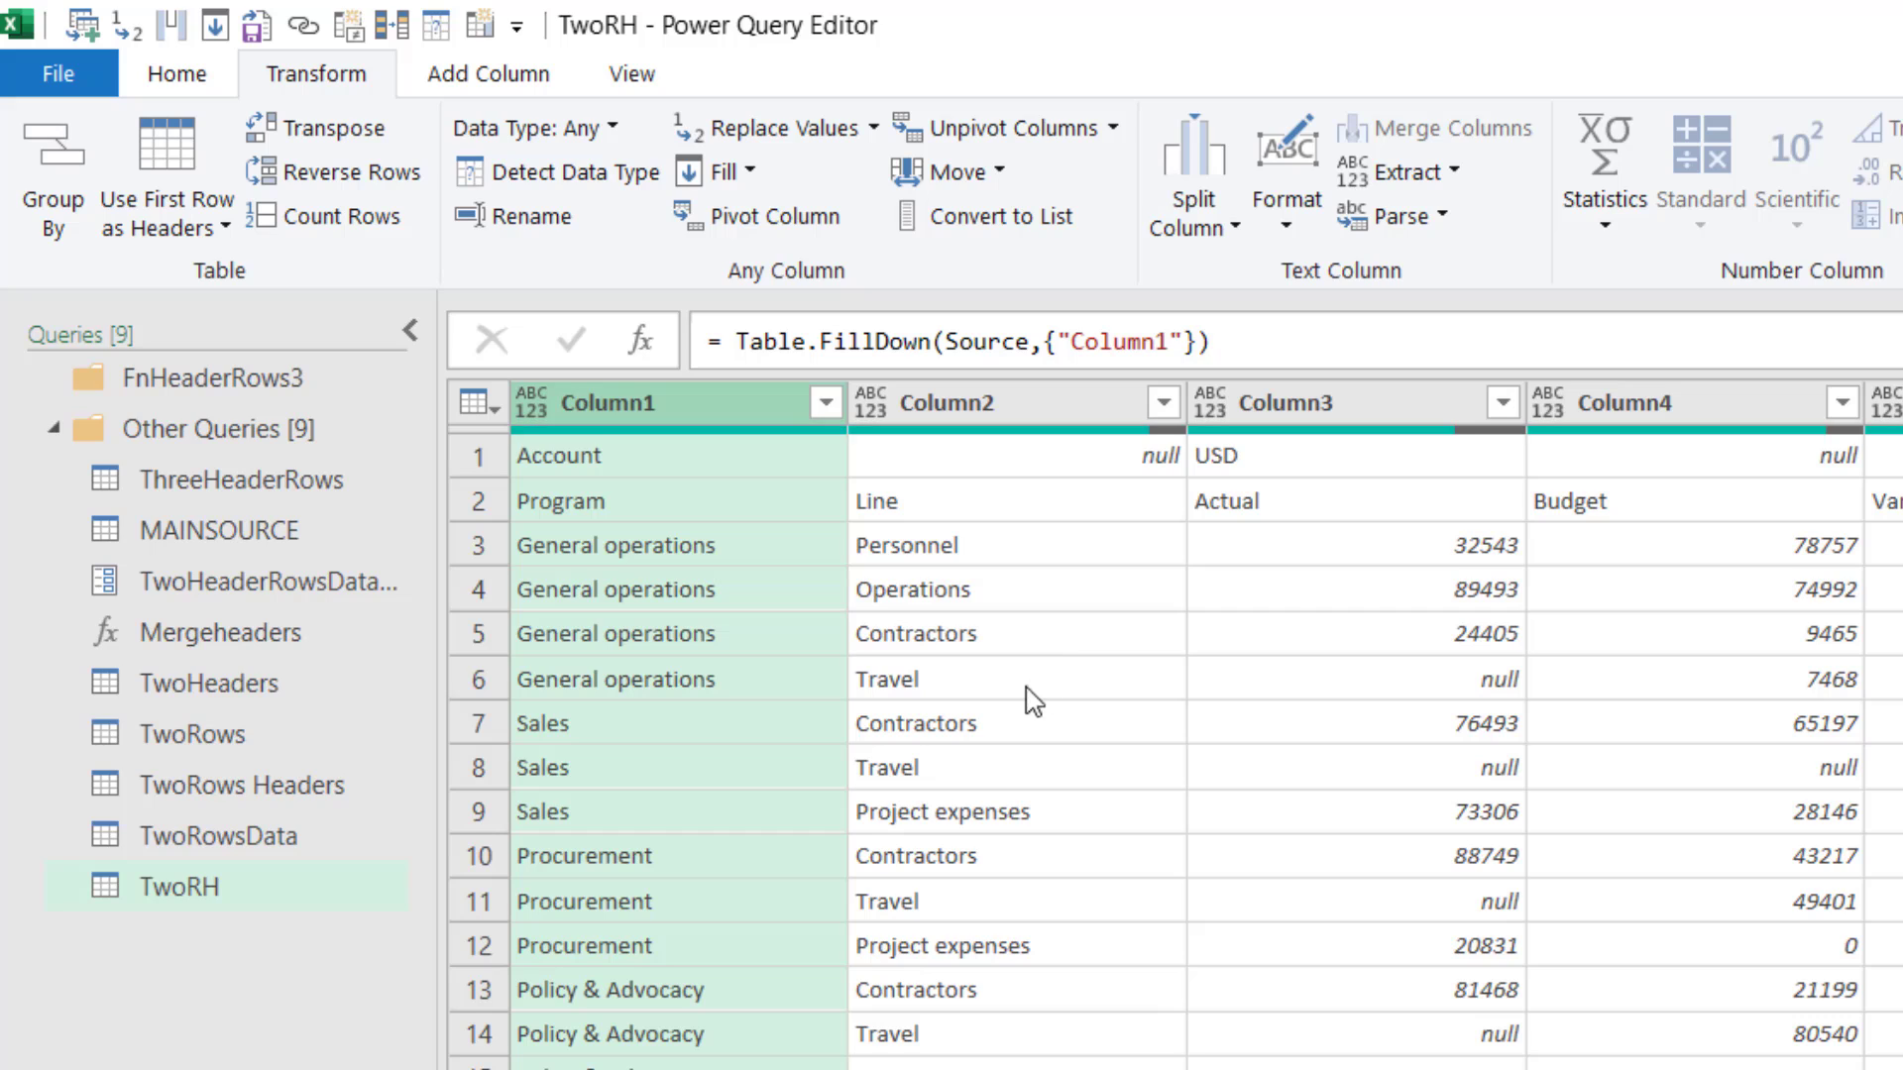
mouse_move(507, 504)
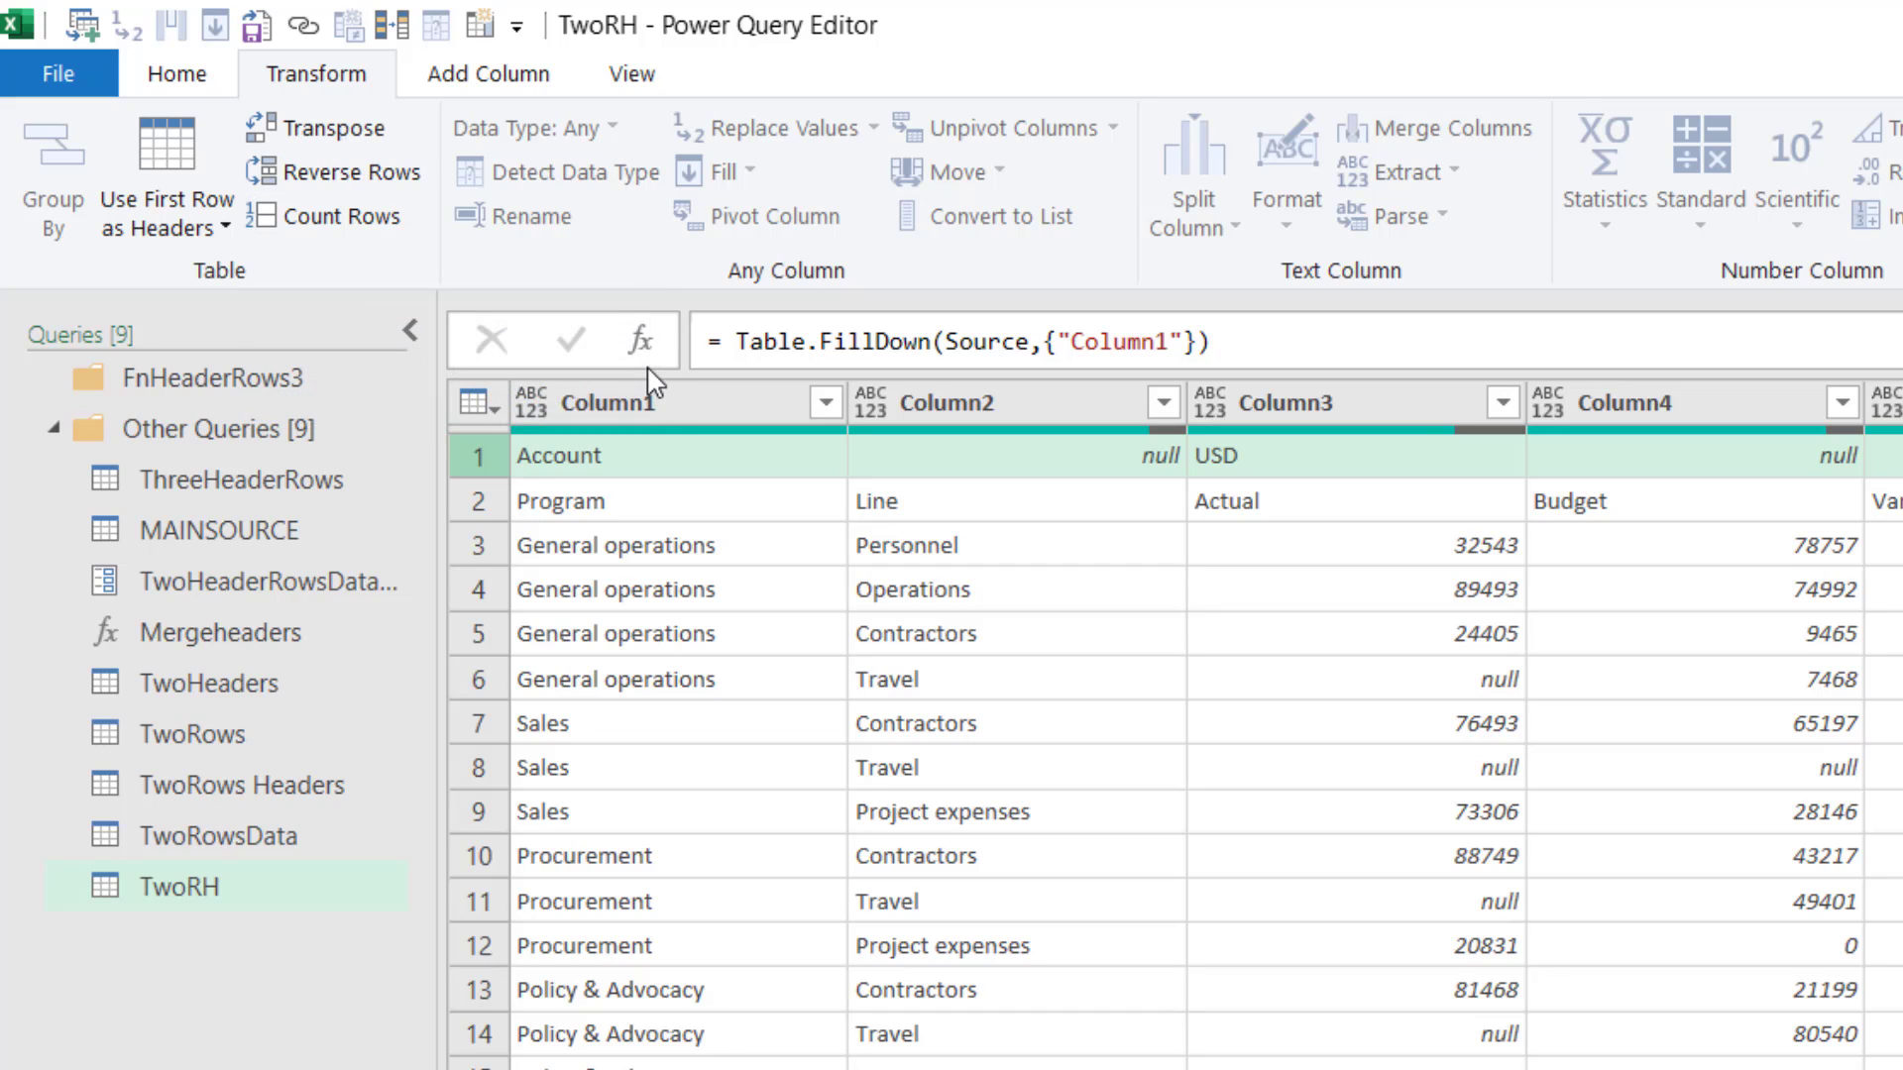
mouse_move(737, 483)
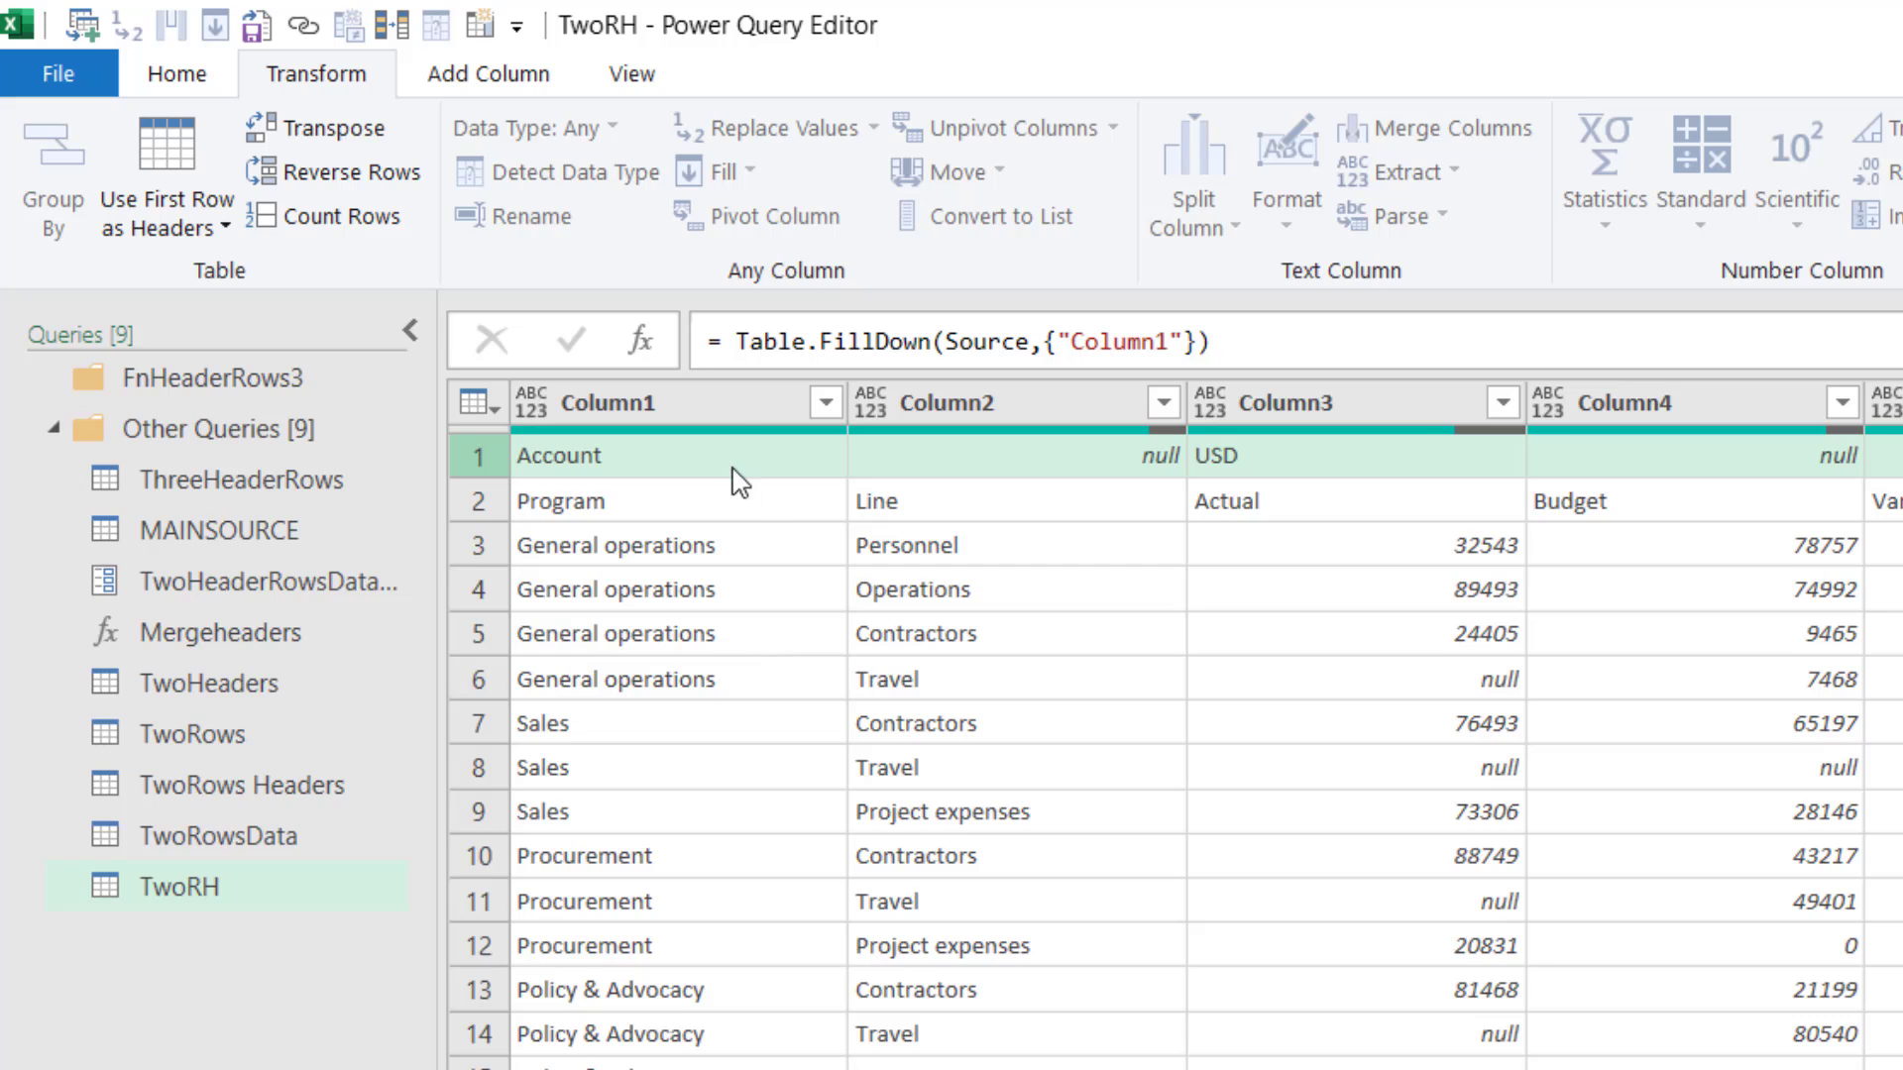
mouse_move(519, 512)
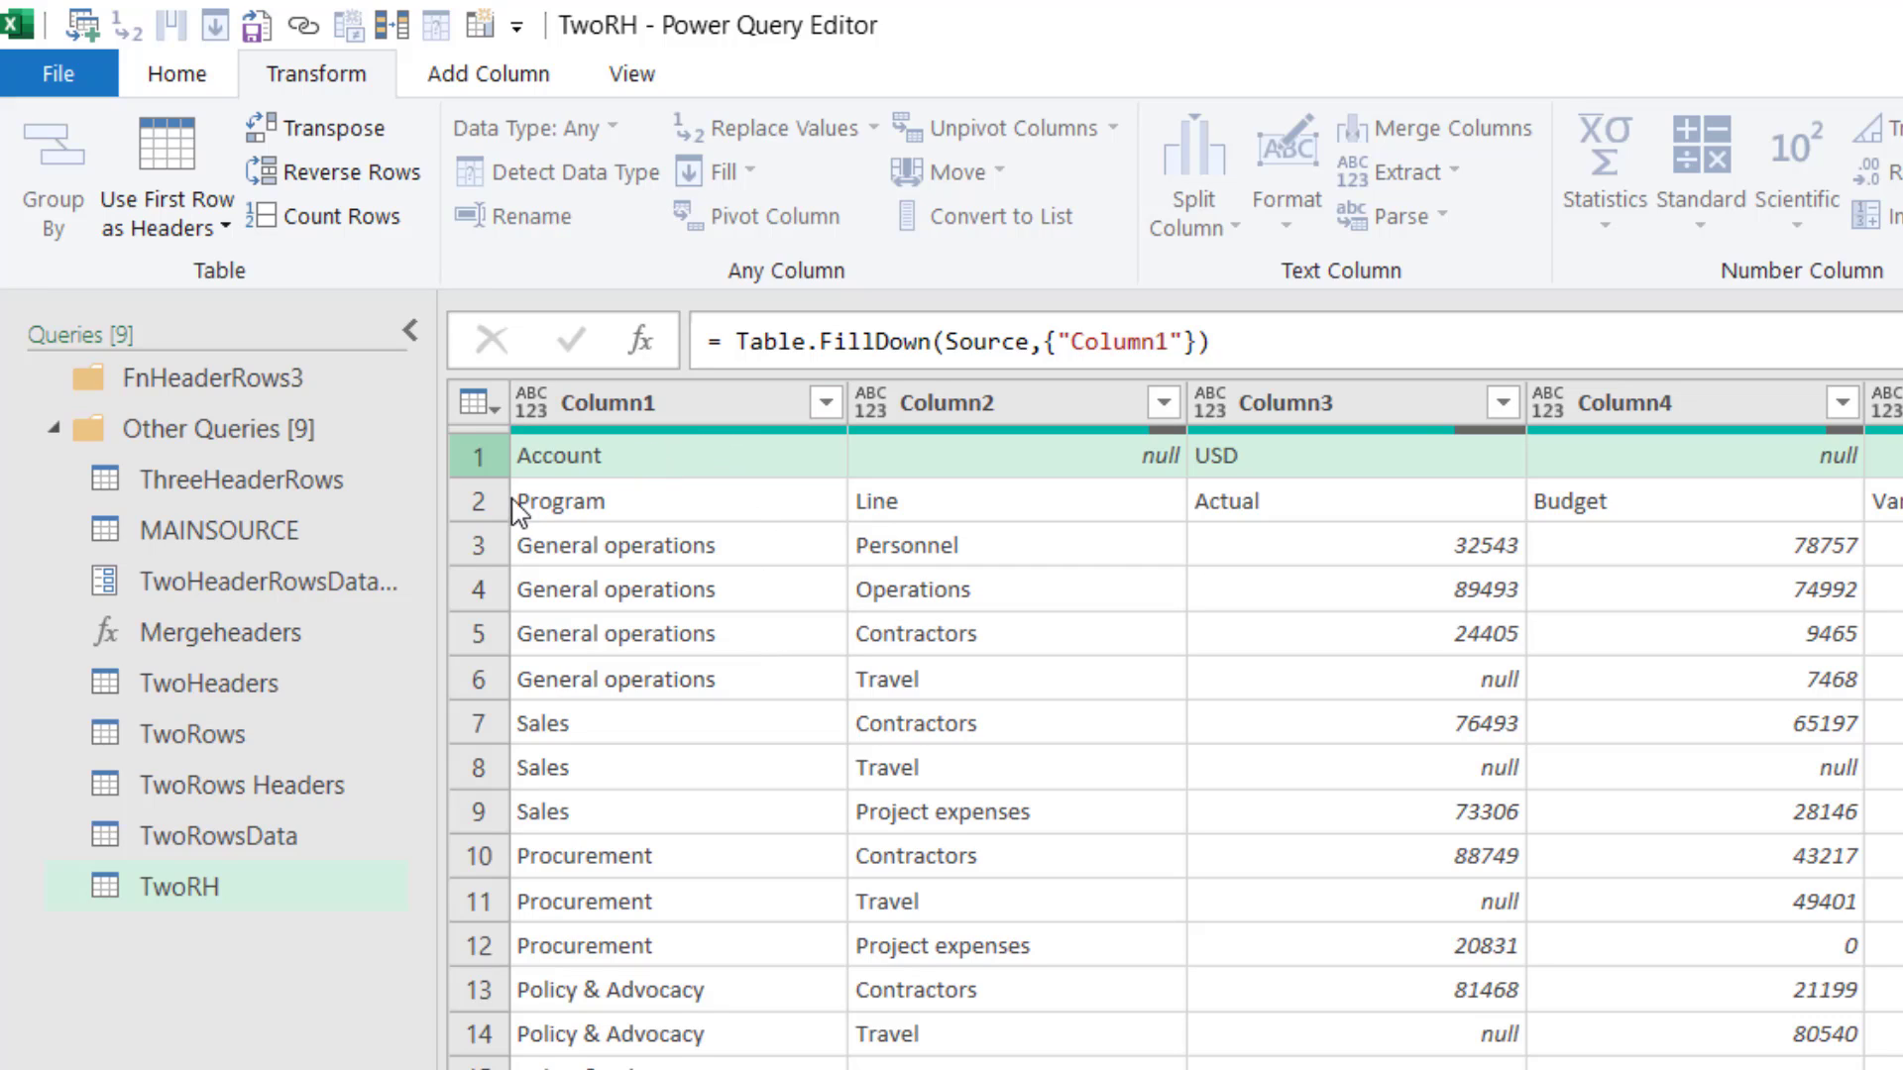
left_click(558, 499)
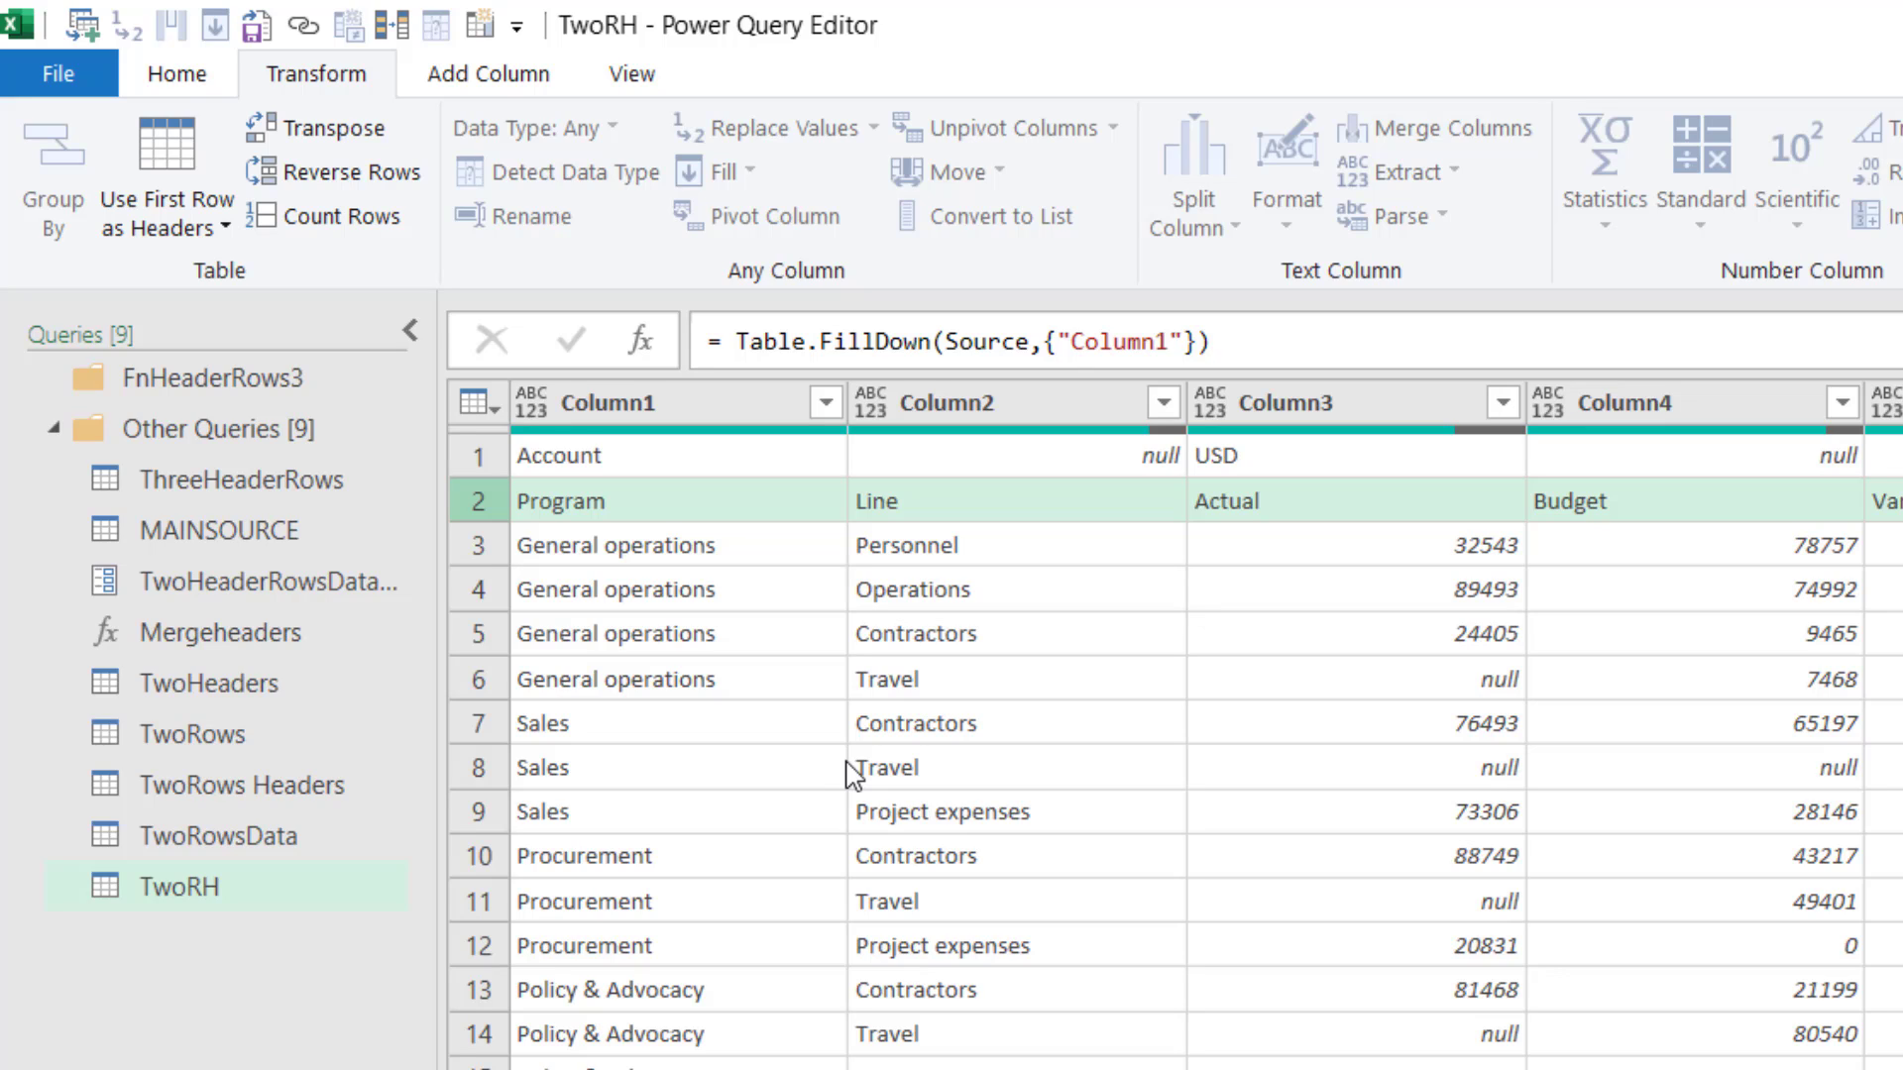
mouse_move(596, 519)
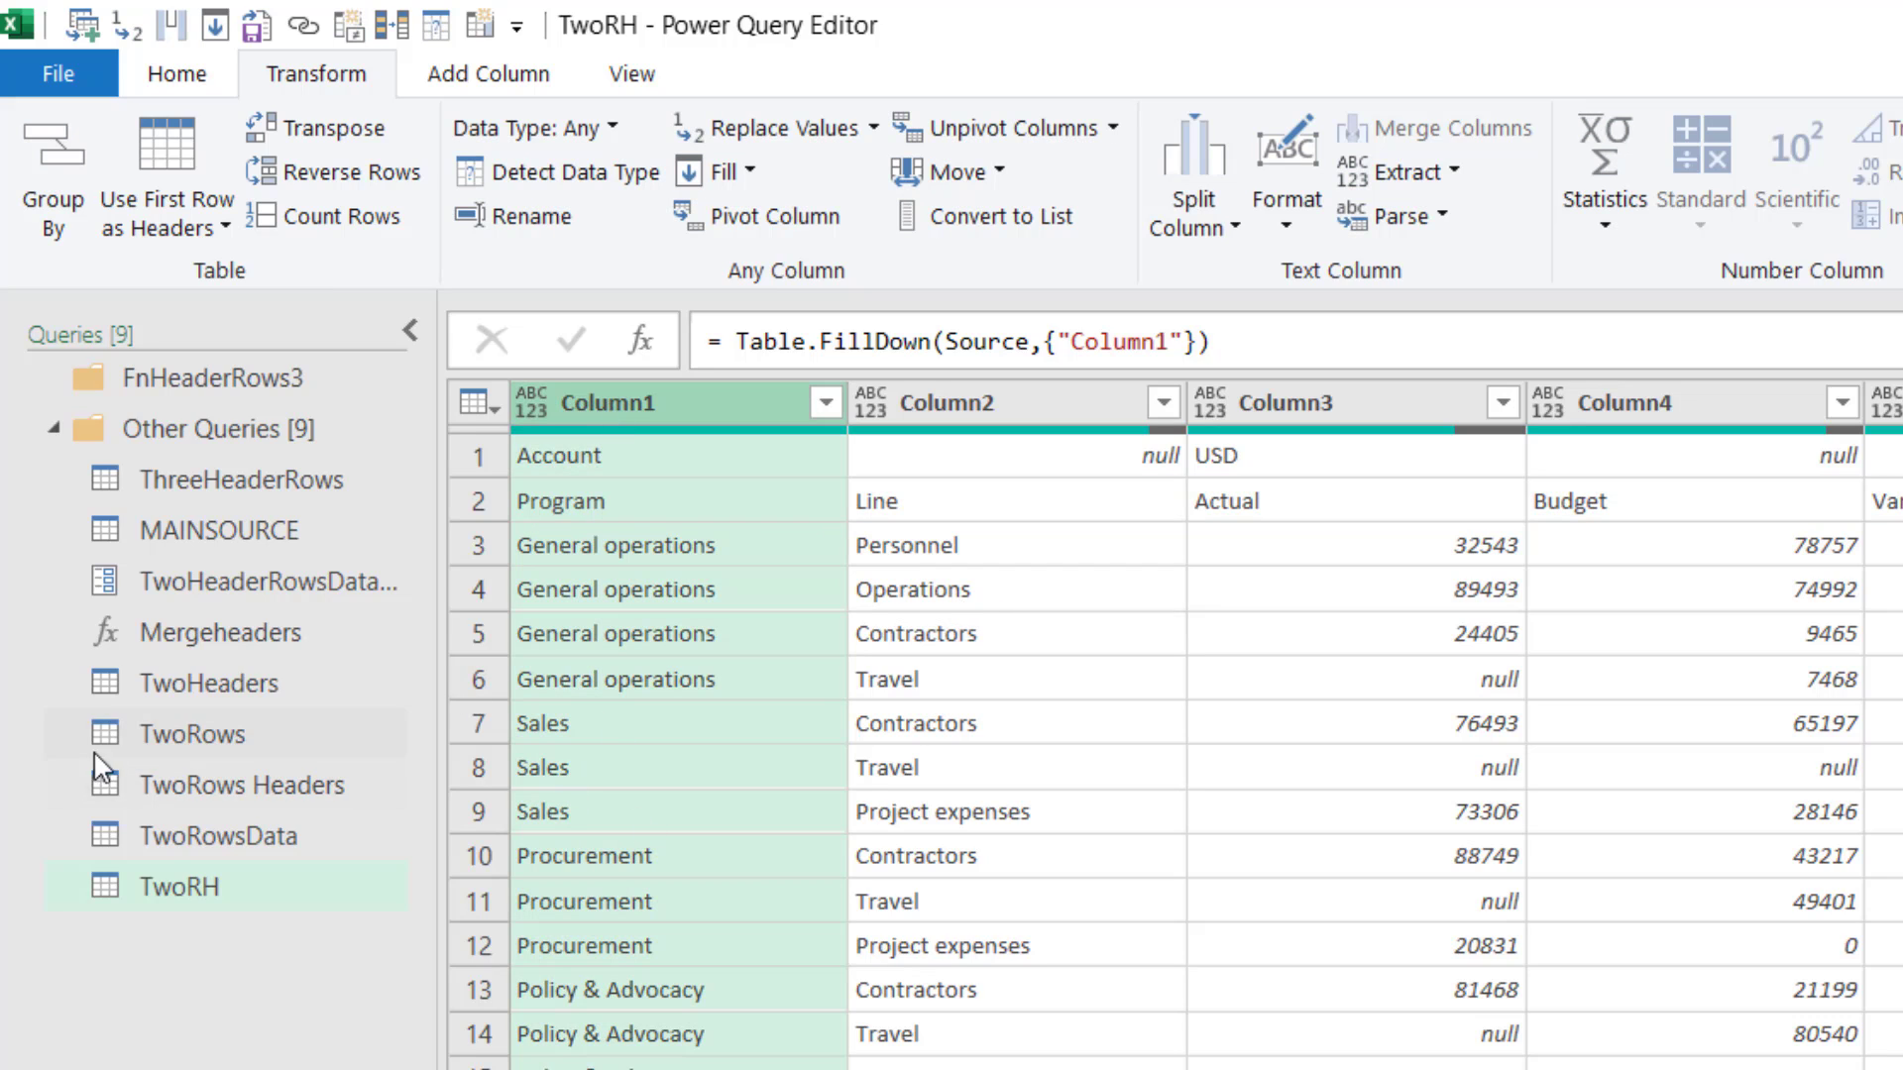
mouse_move(182, 886)
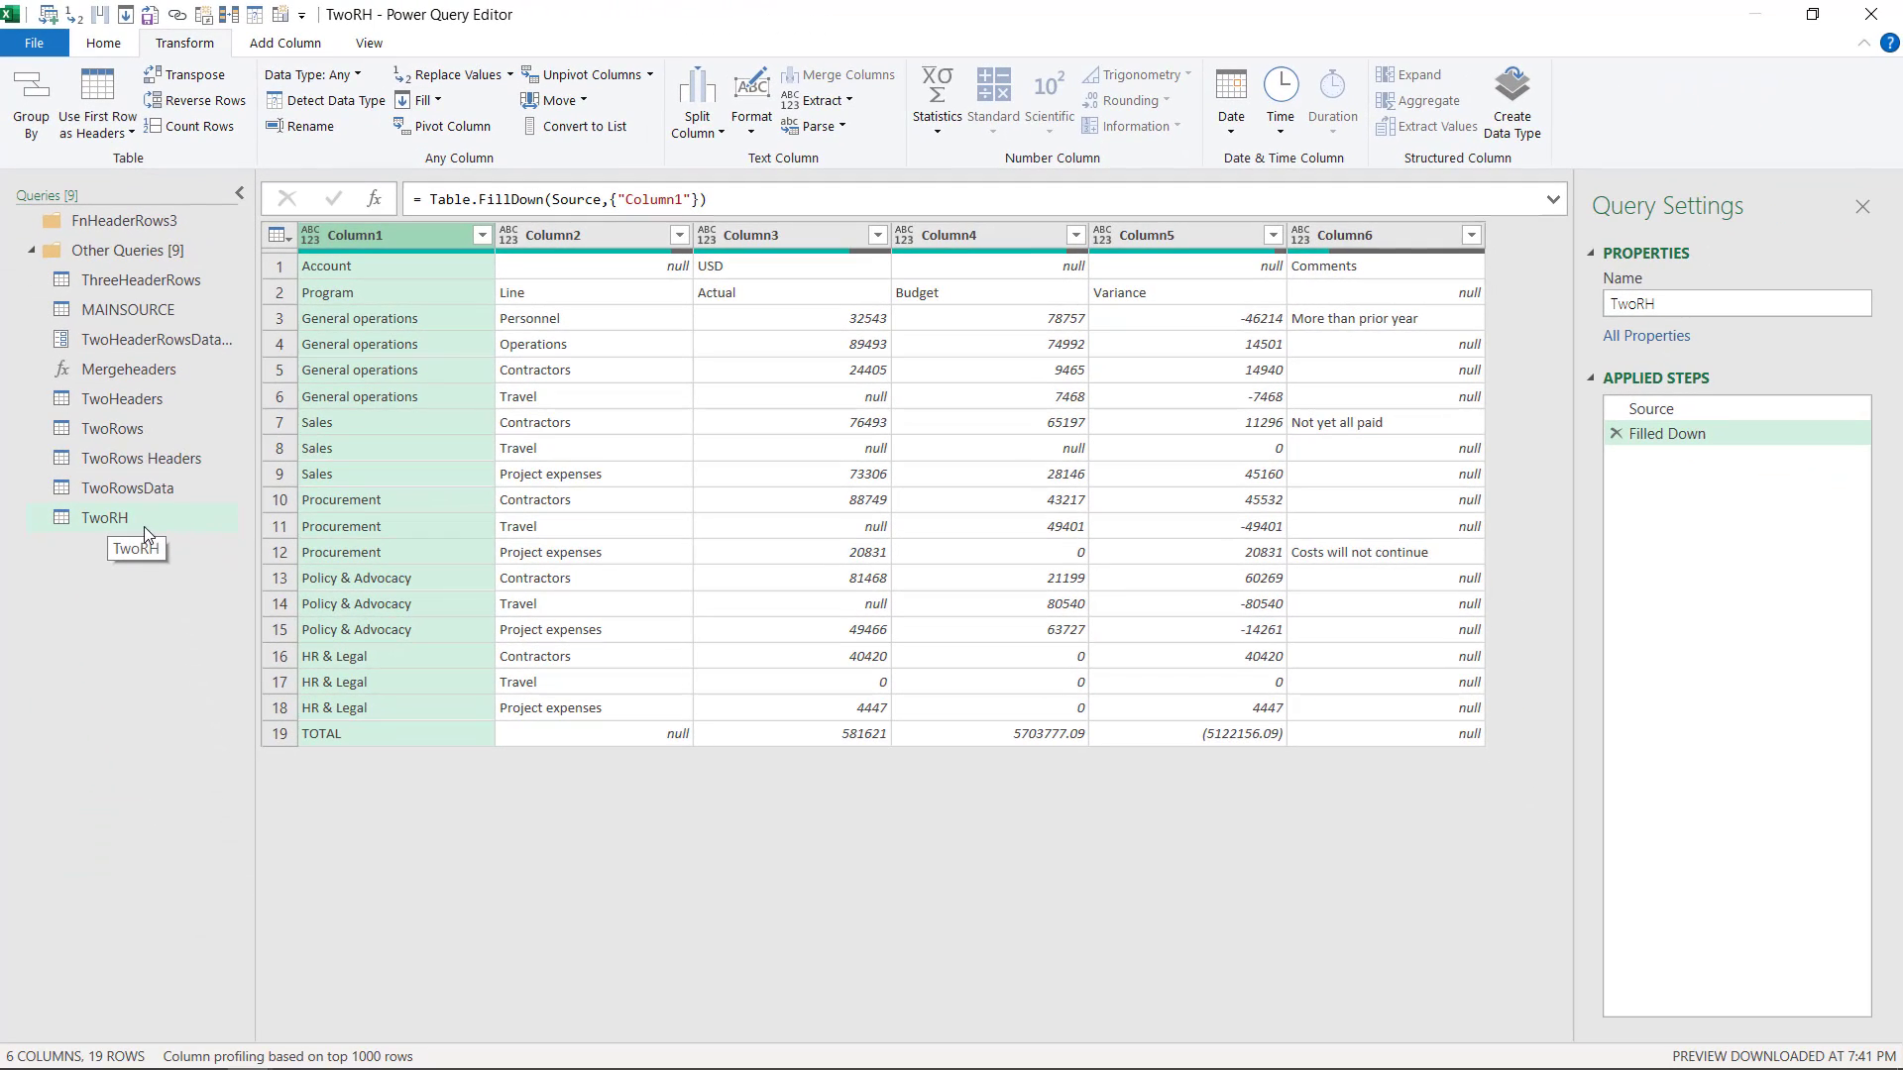
Create a new query referencing TwoRH named TwoRH AllData and begin removing top rows.
right_click(104, 517)
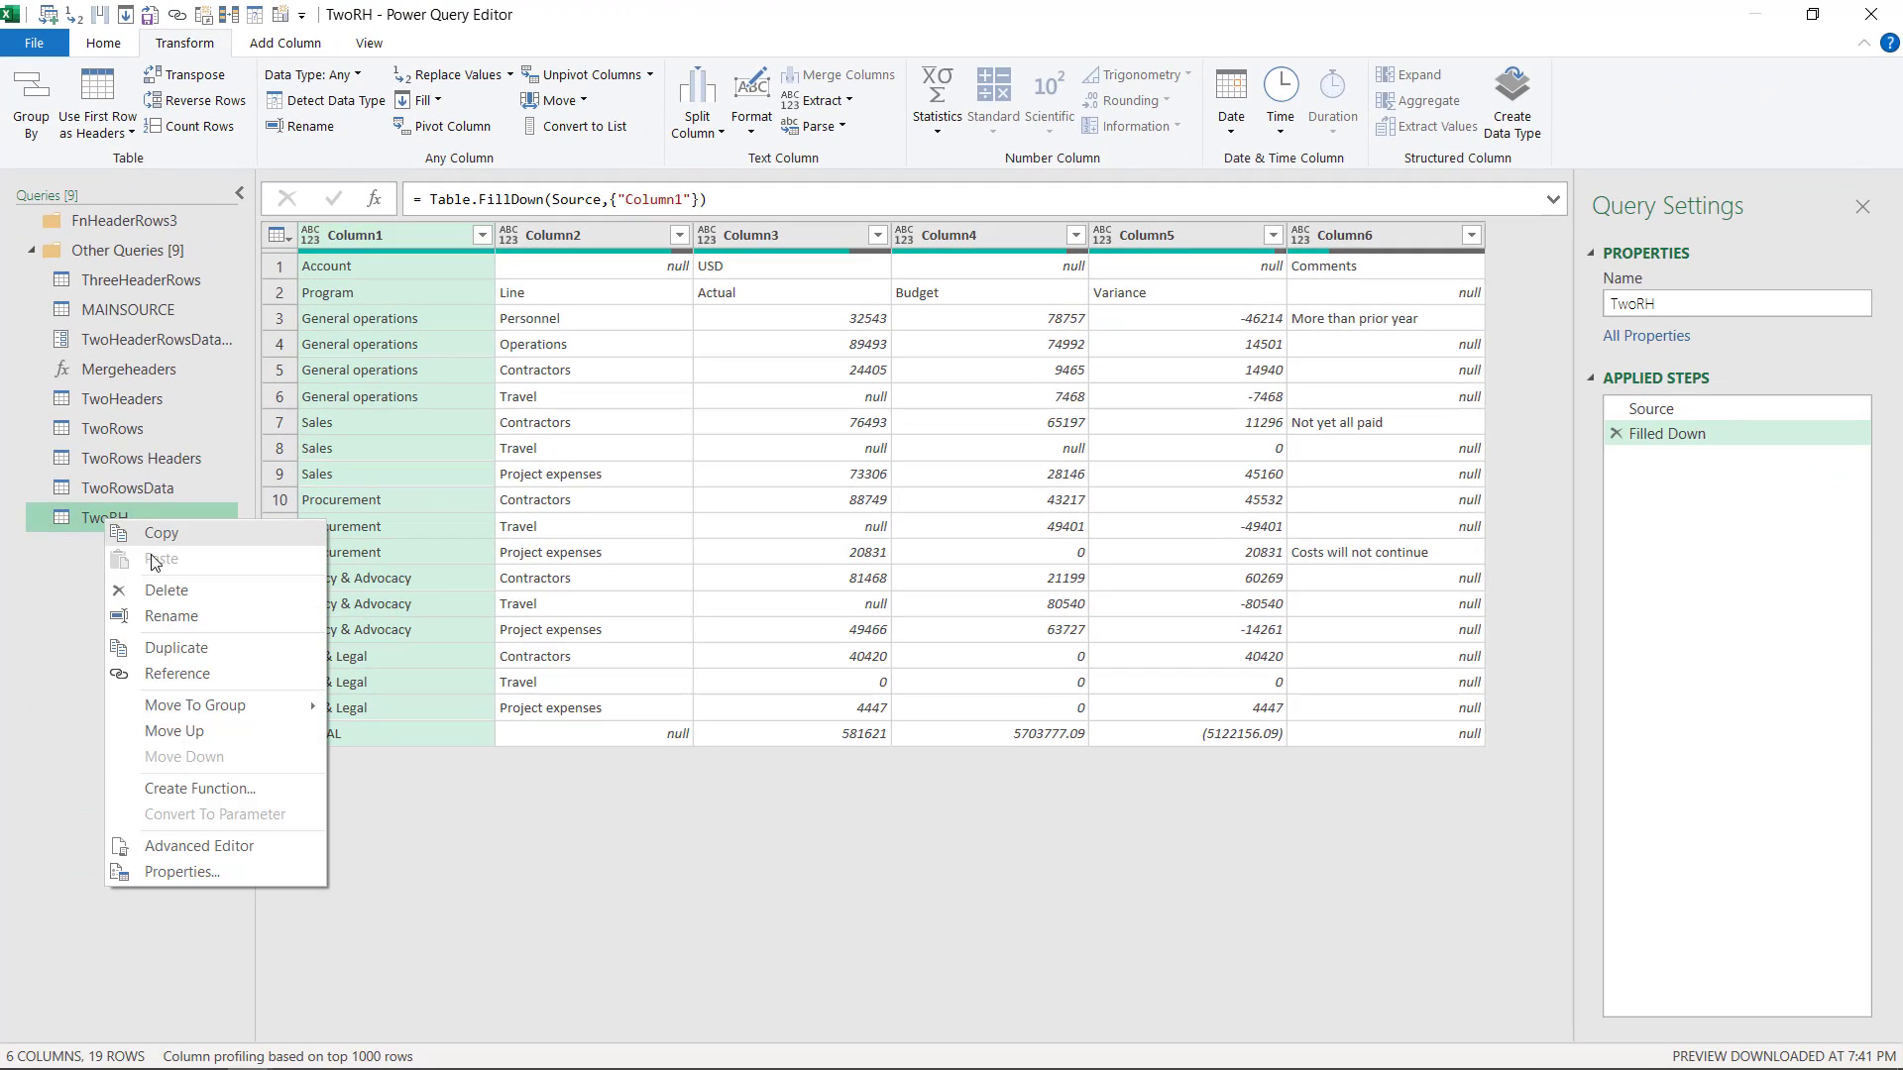
left_click(174, 647)
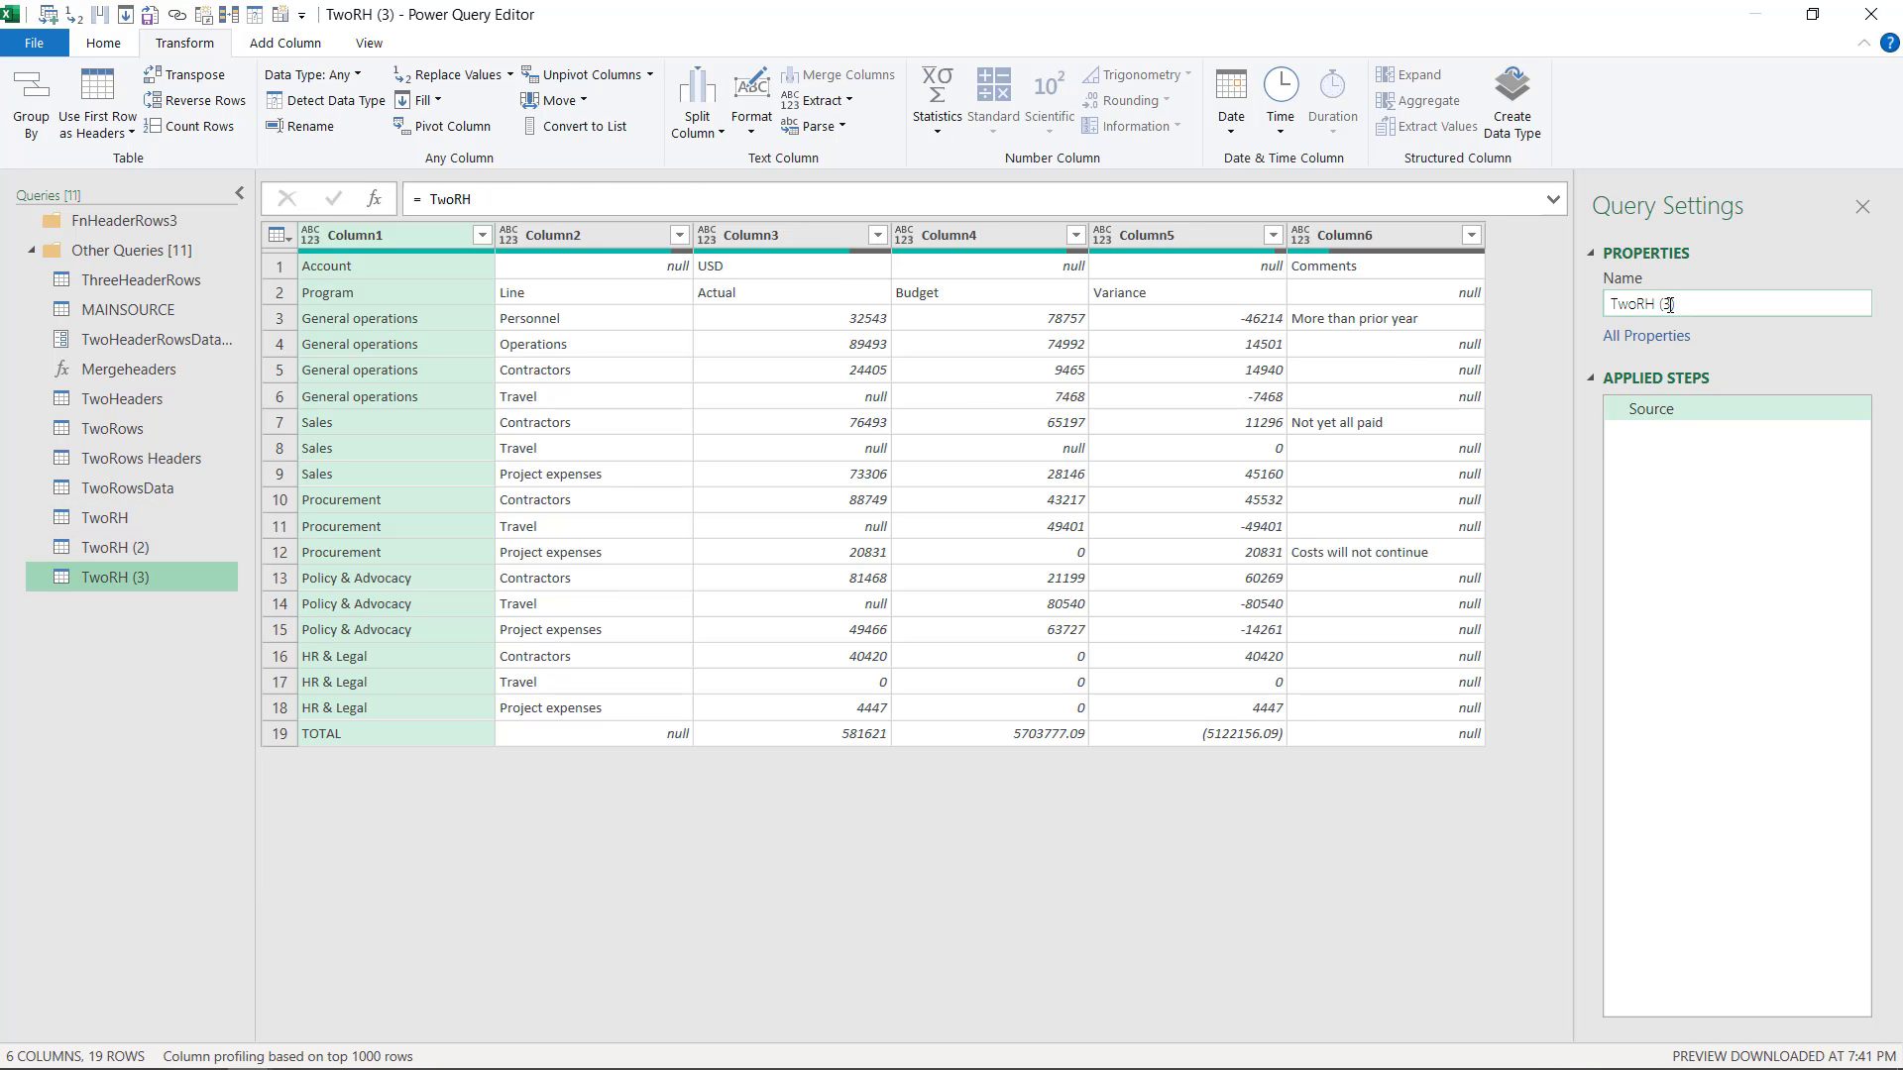
type("TwoRH A")
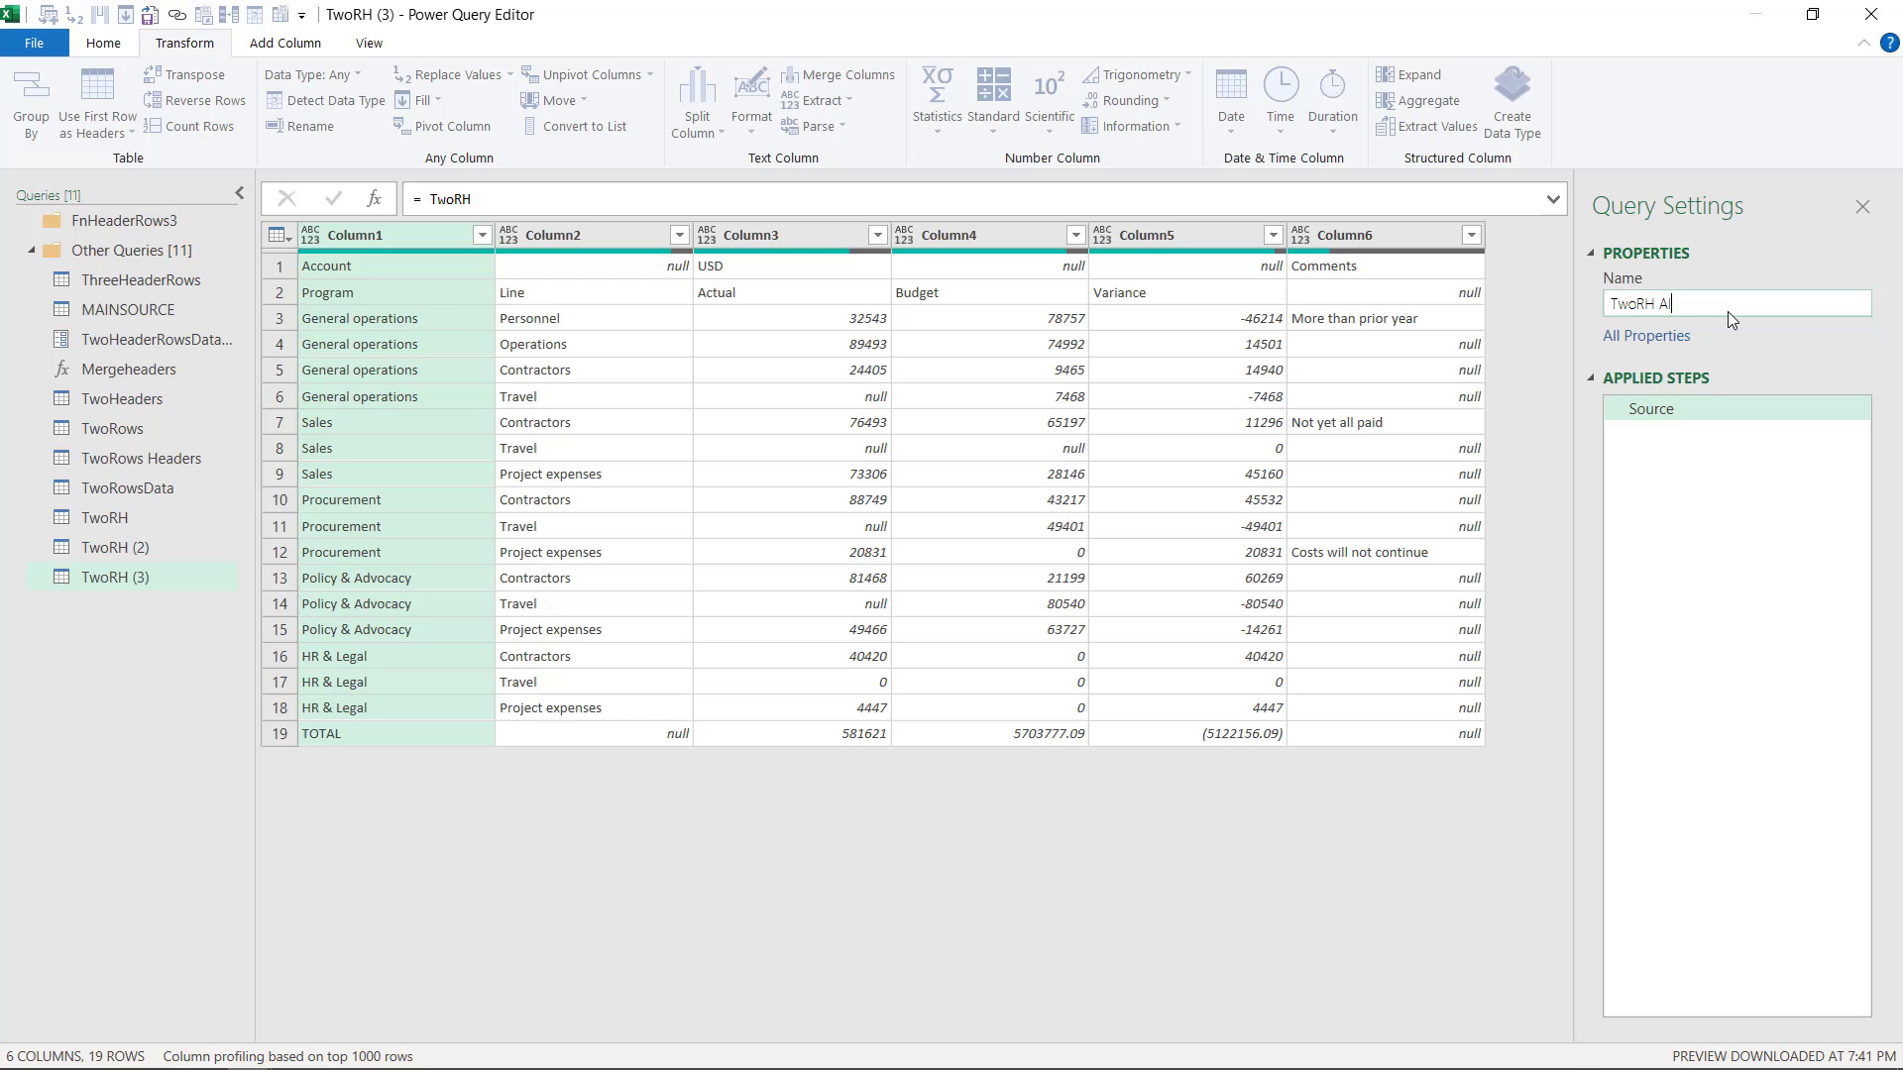
type("llData")
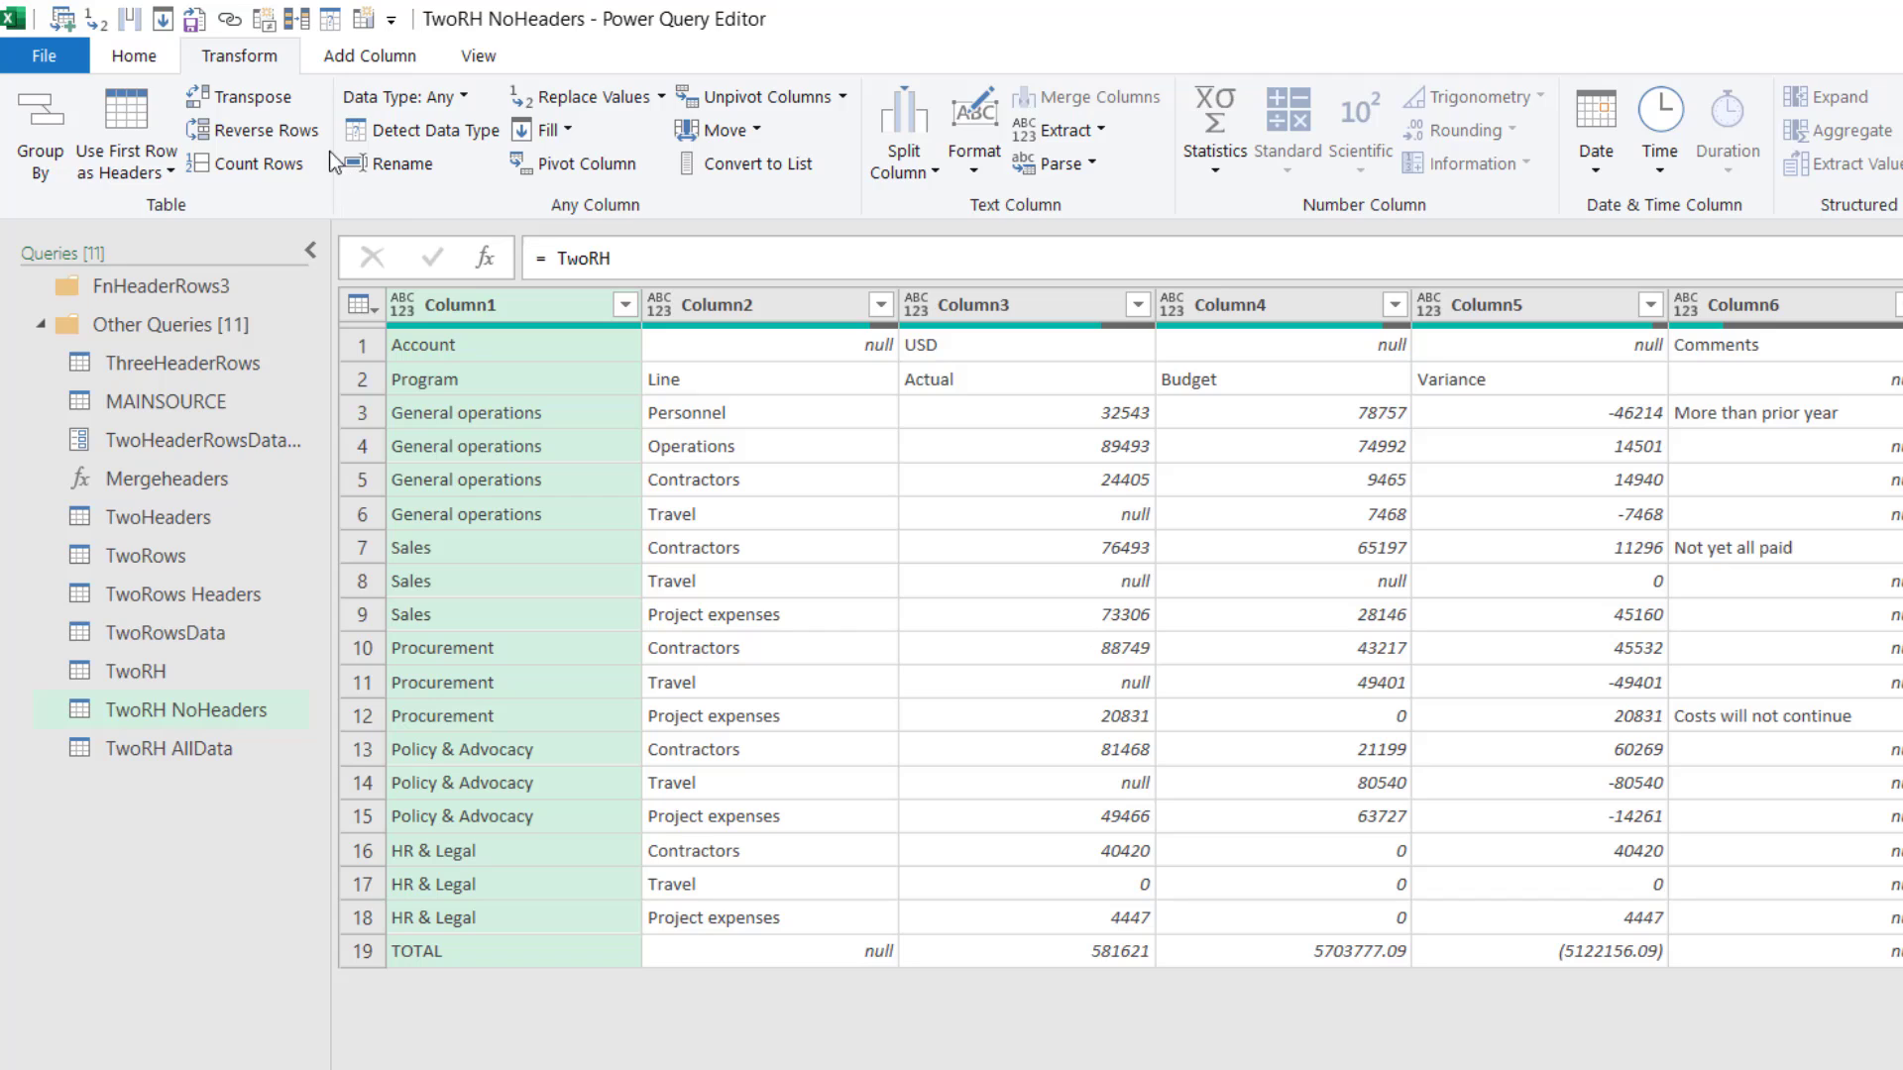
left_click(133, 55)
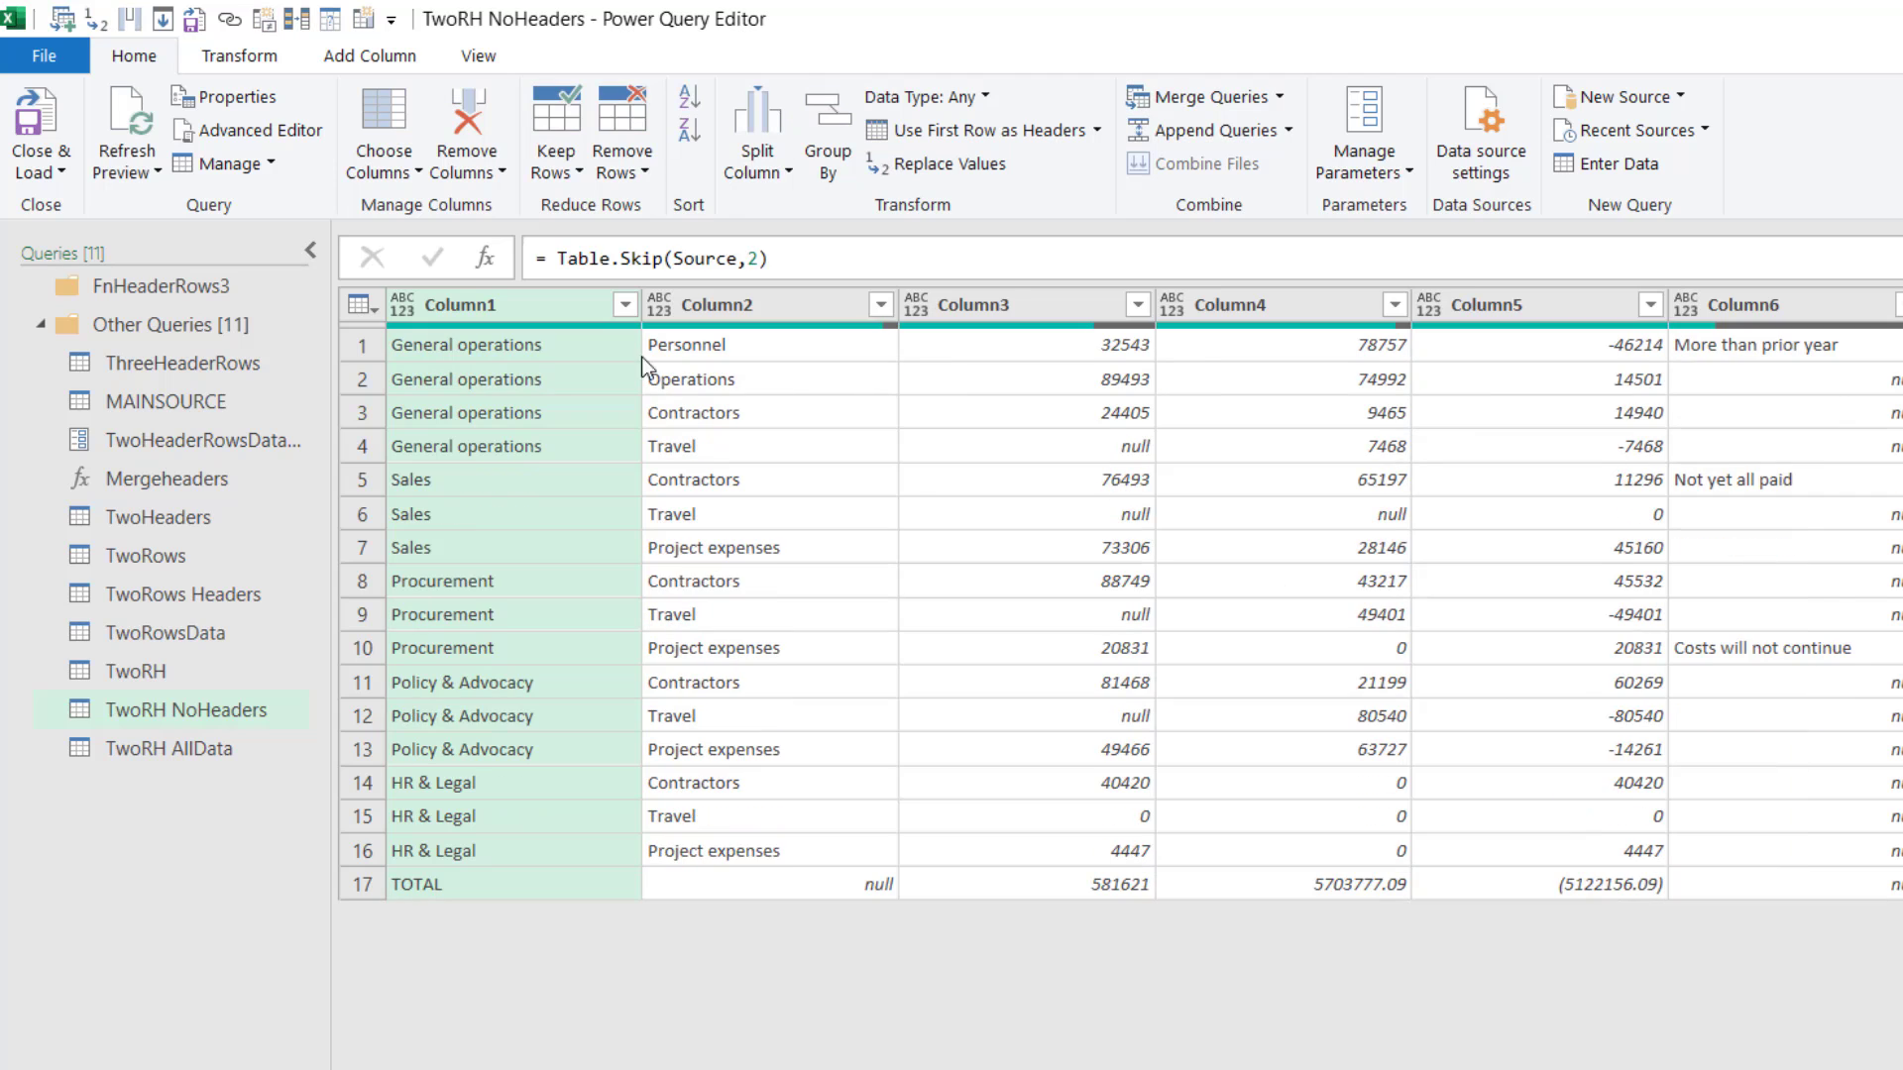
mouse_move(298, 754)
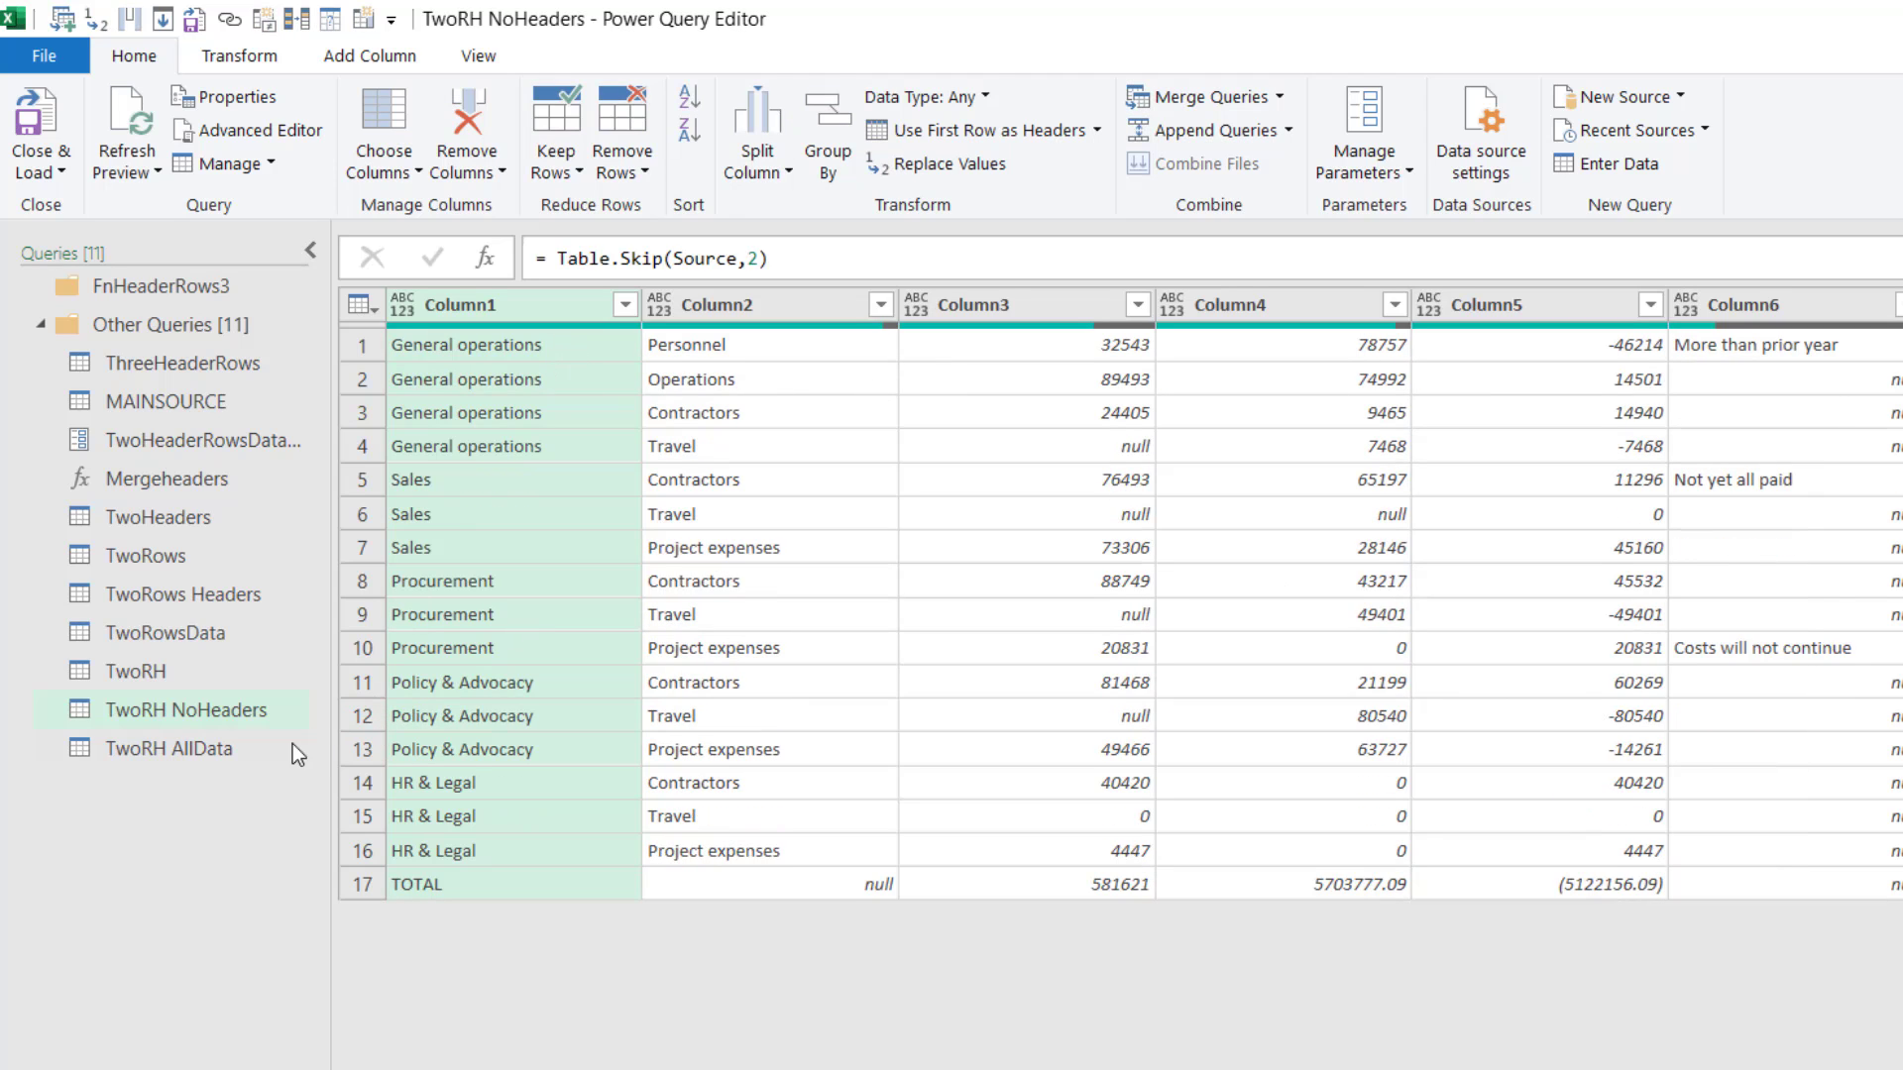
Keep only the top 2 rows in TwoRH AllData.
left_click(169, 747)
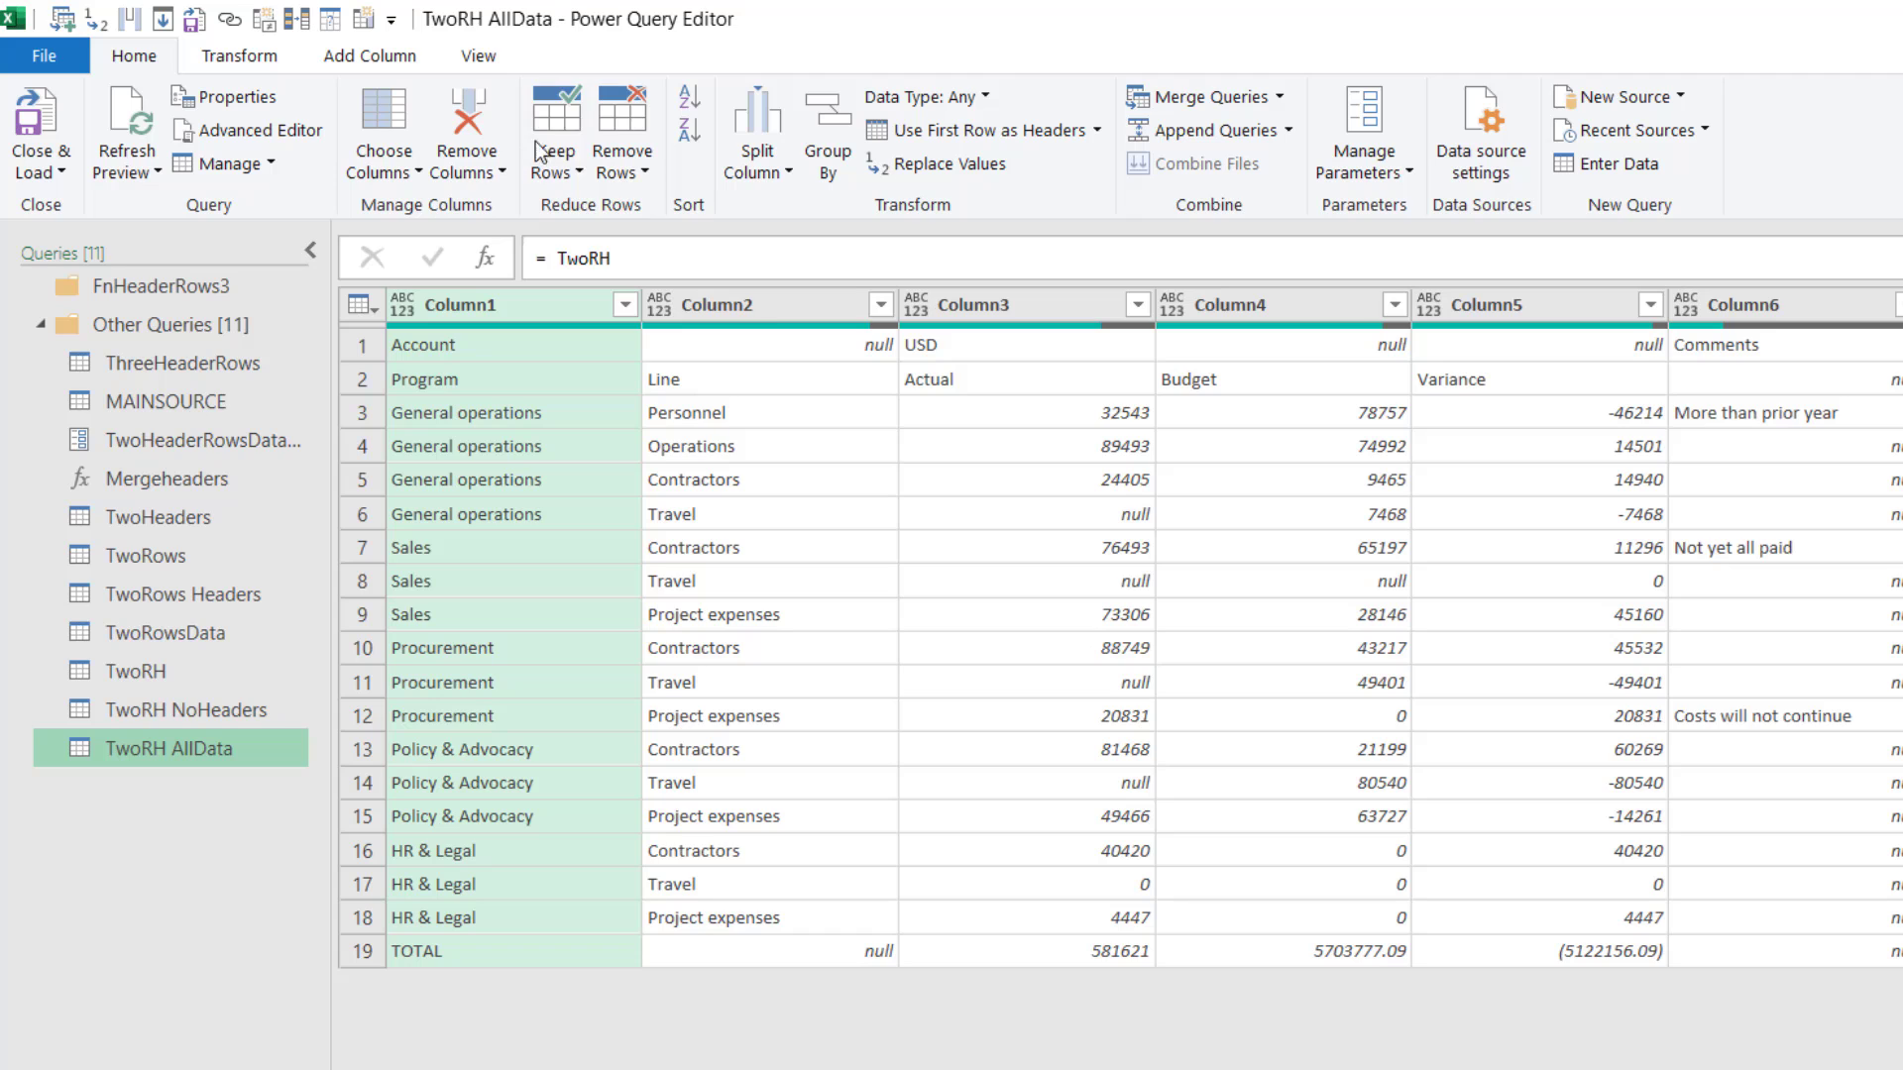
left_click(555, 134)
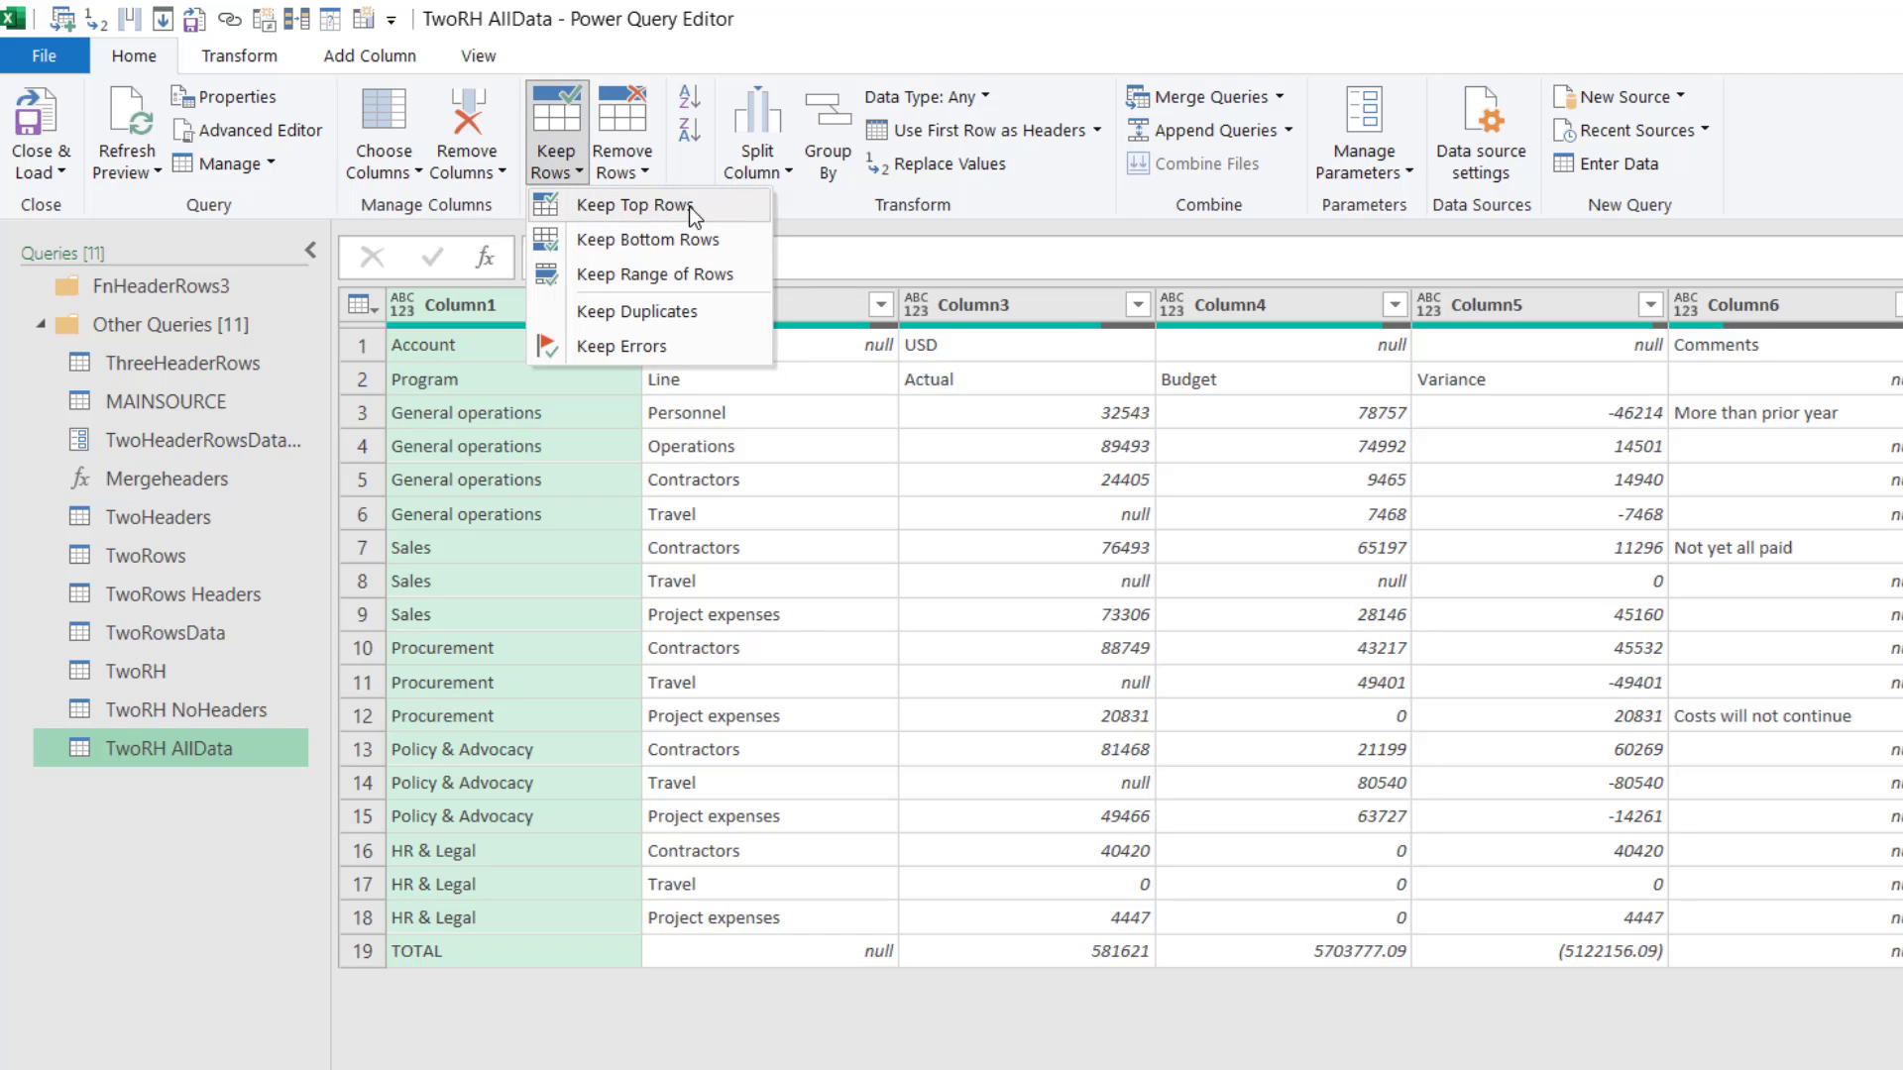
left_click(632, 204)
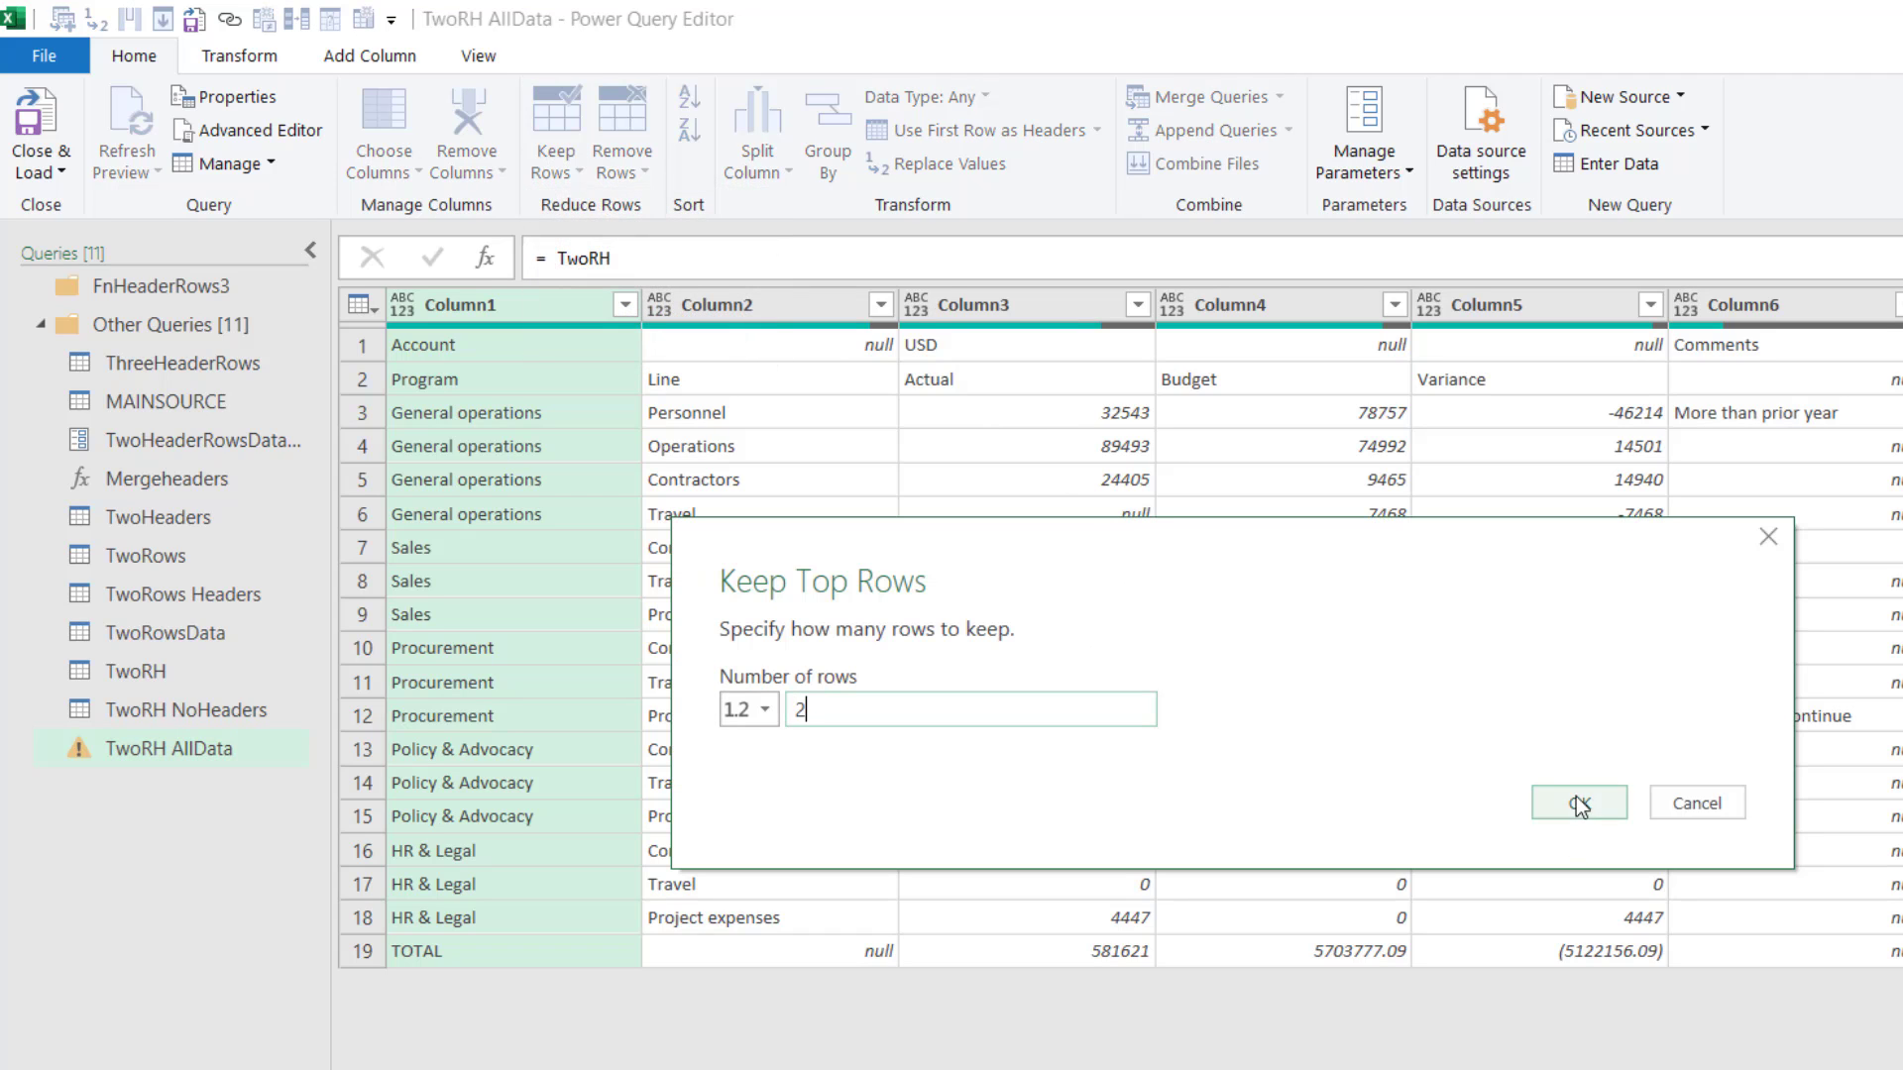
left_click(1578, 802)
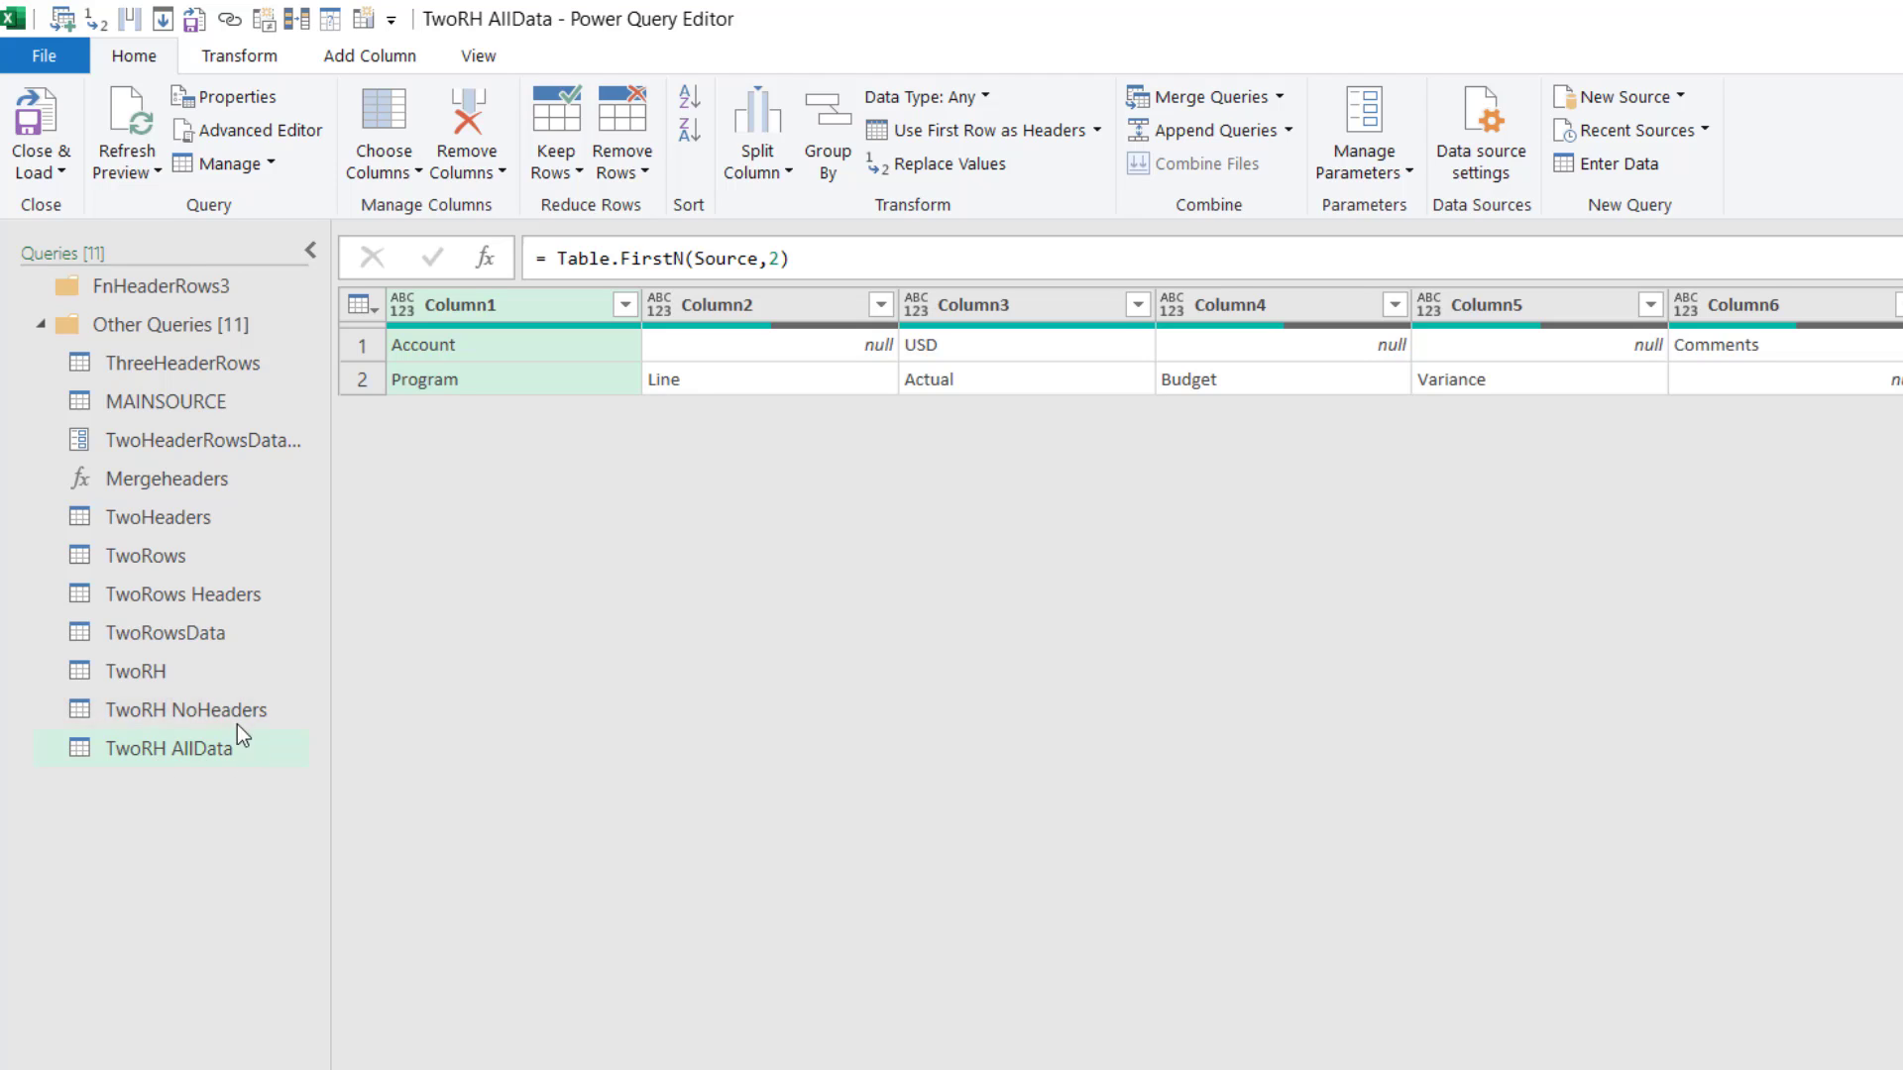
Transpose the header rows and fill Column1's Account and USD labels down.
left_click(238, 55)
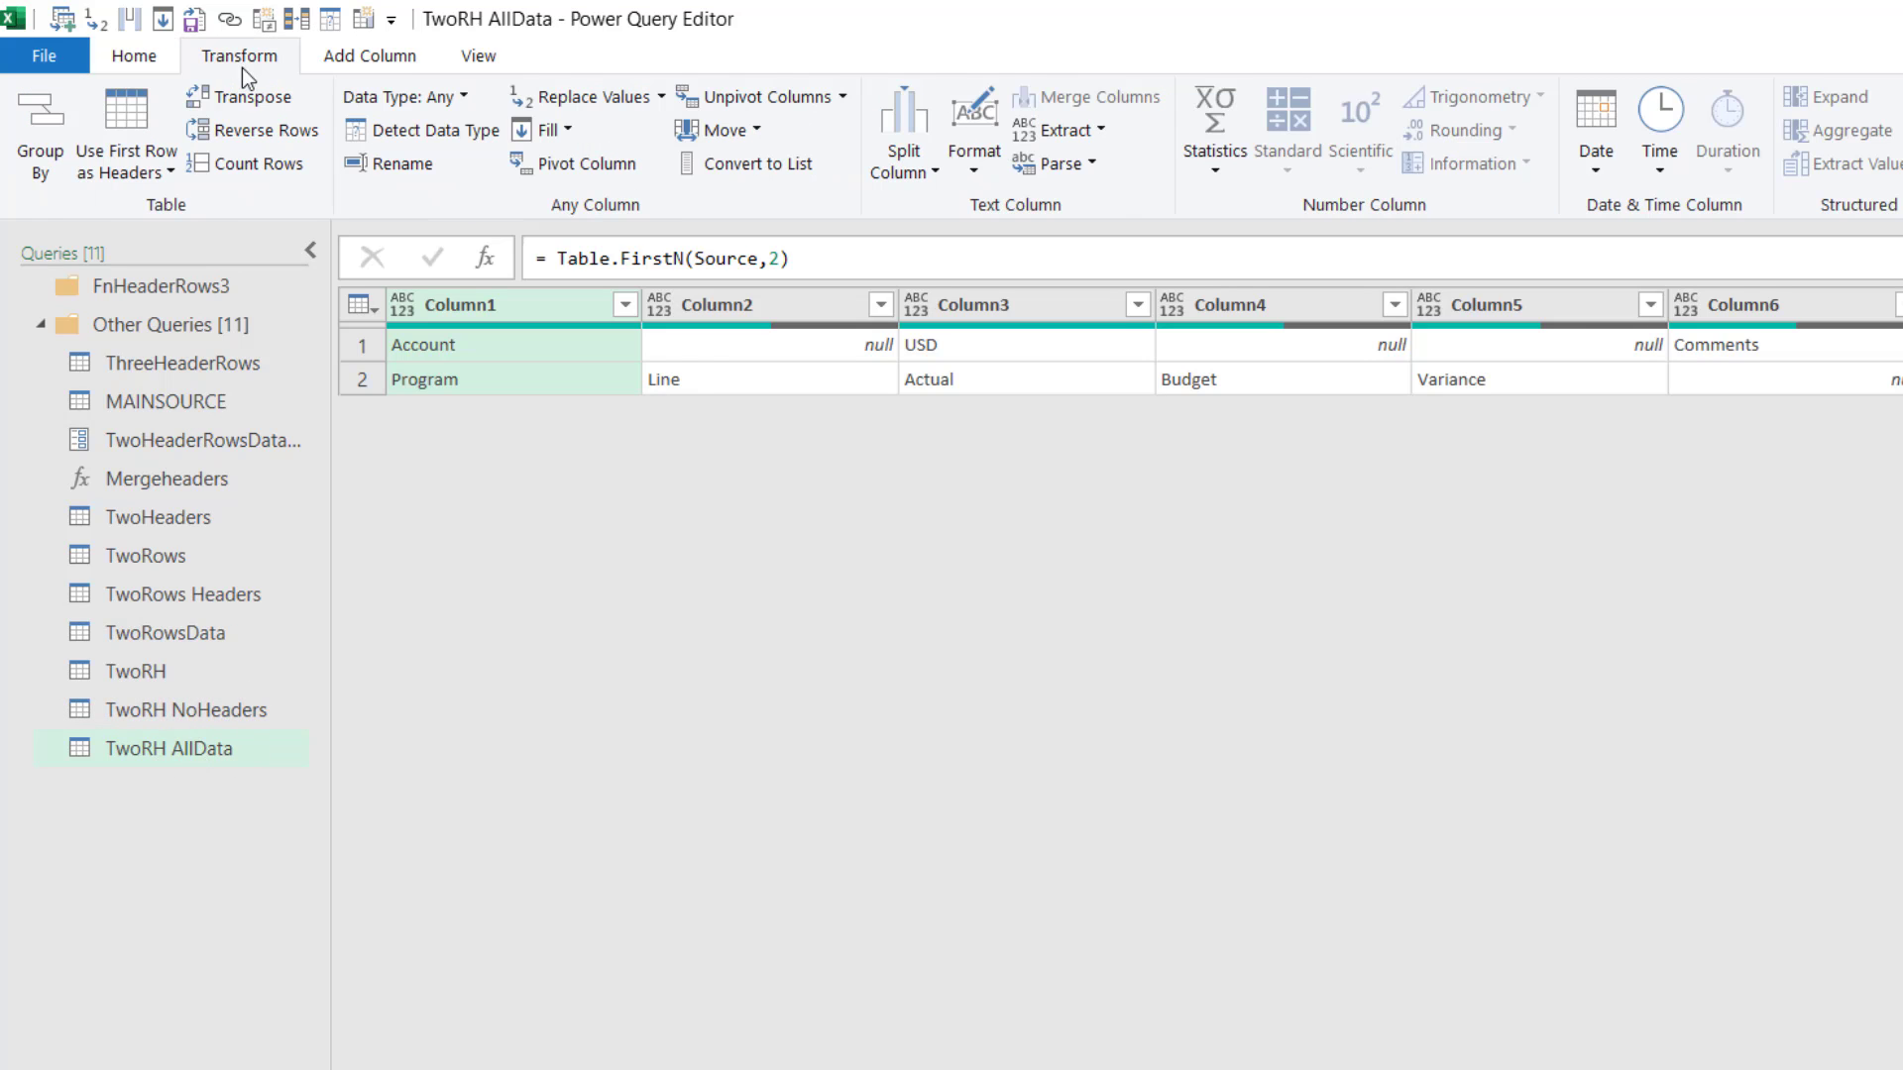
left_click(249, 97)
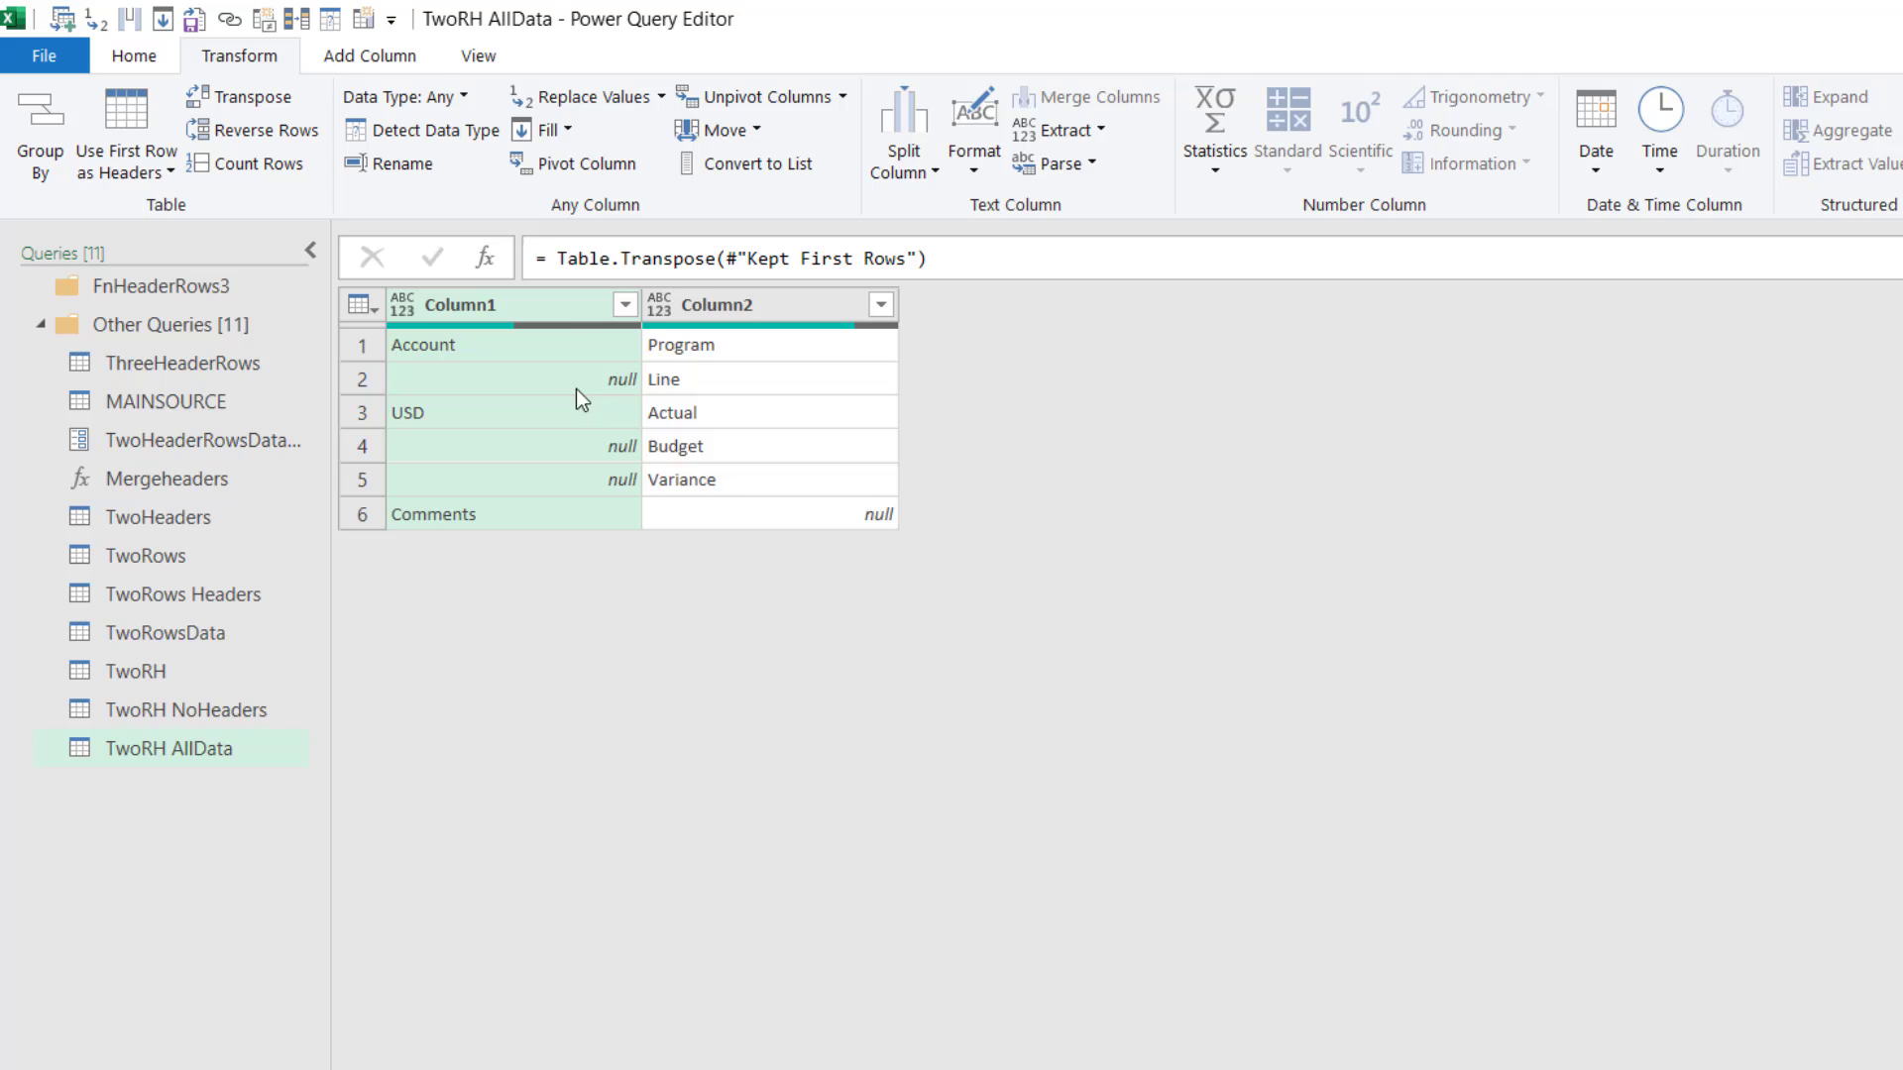
mouse_move(544, 325)
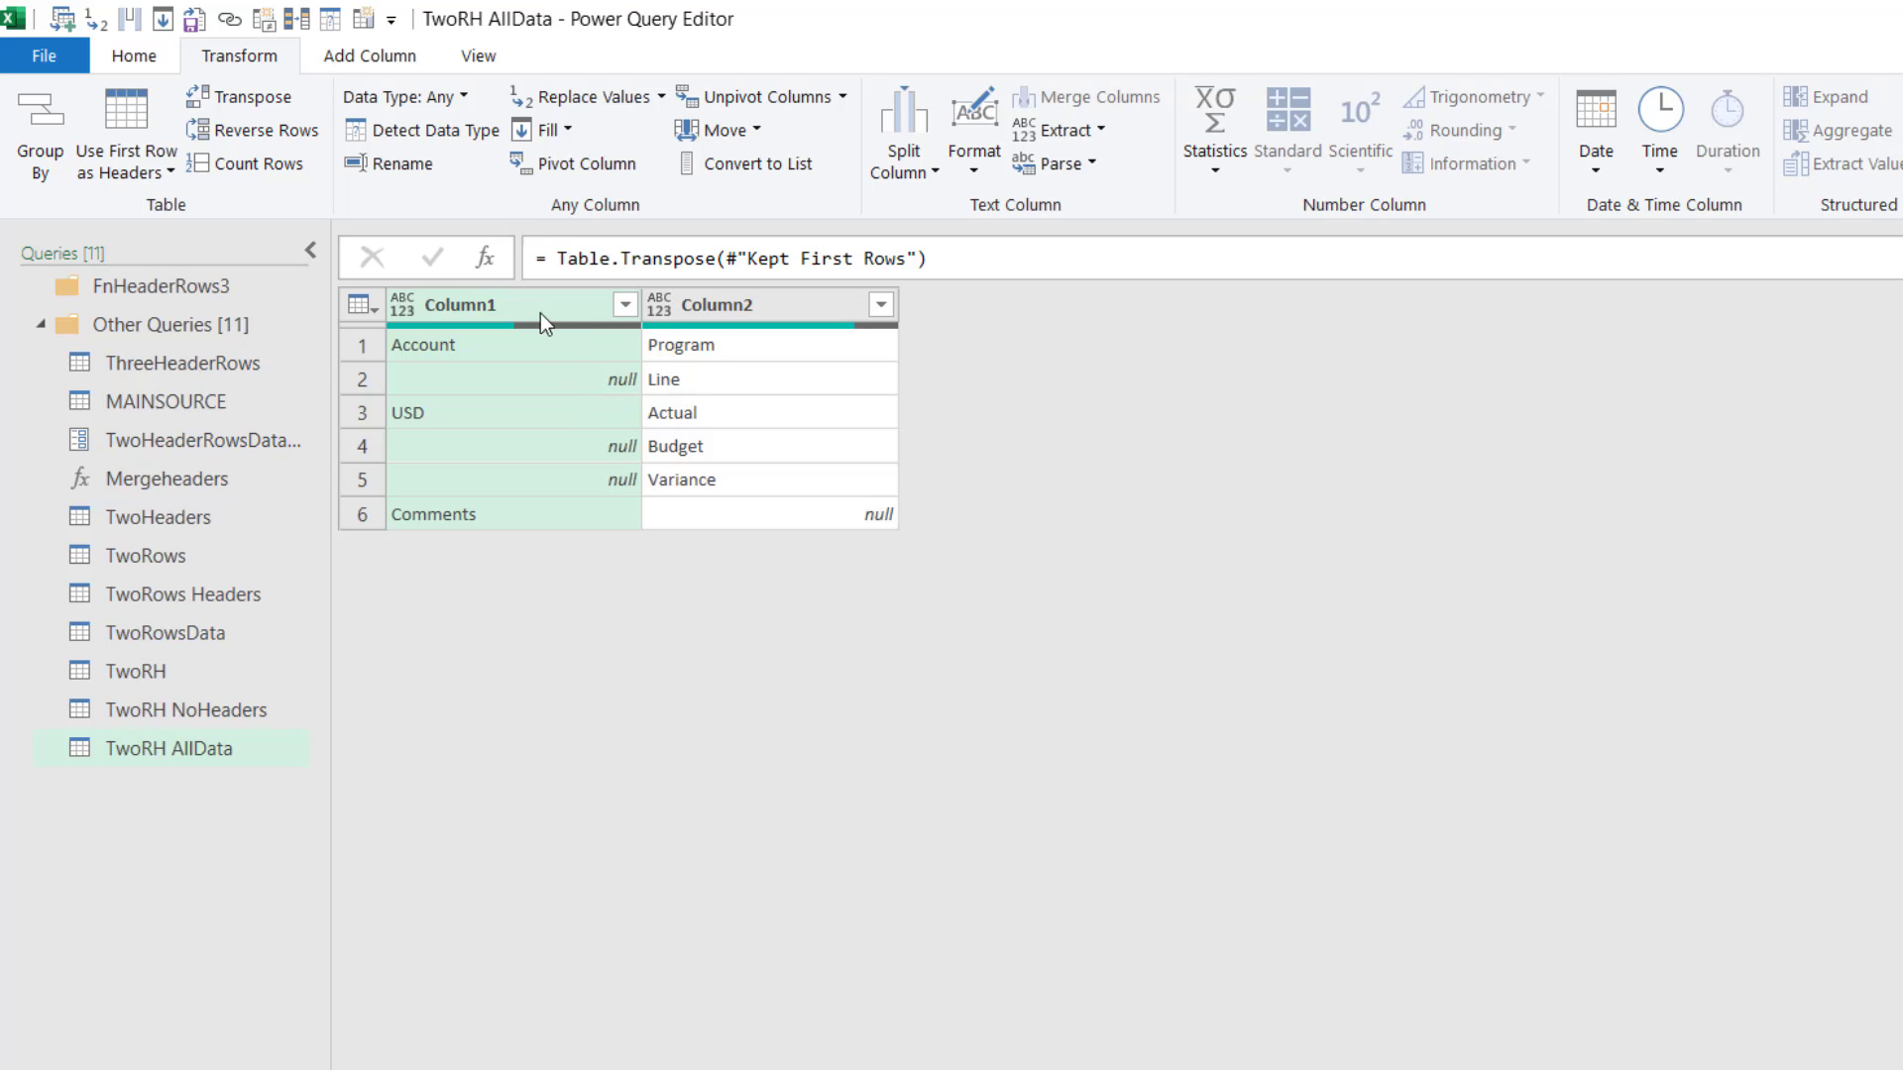
left_click(559, 130)
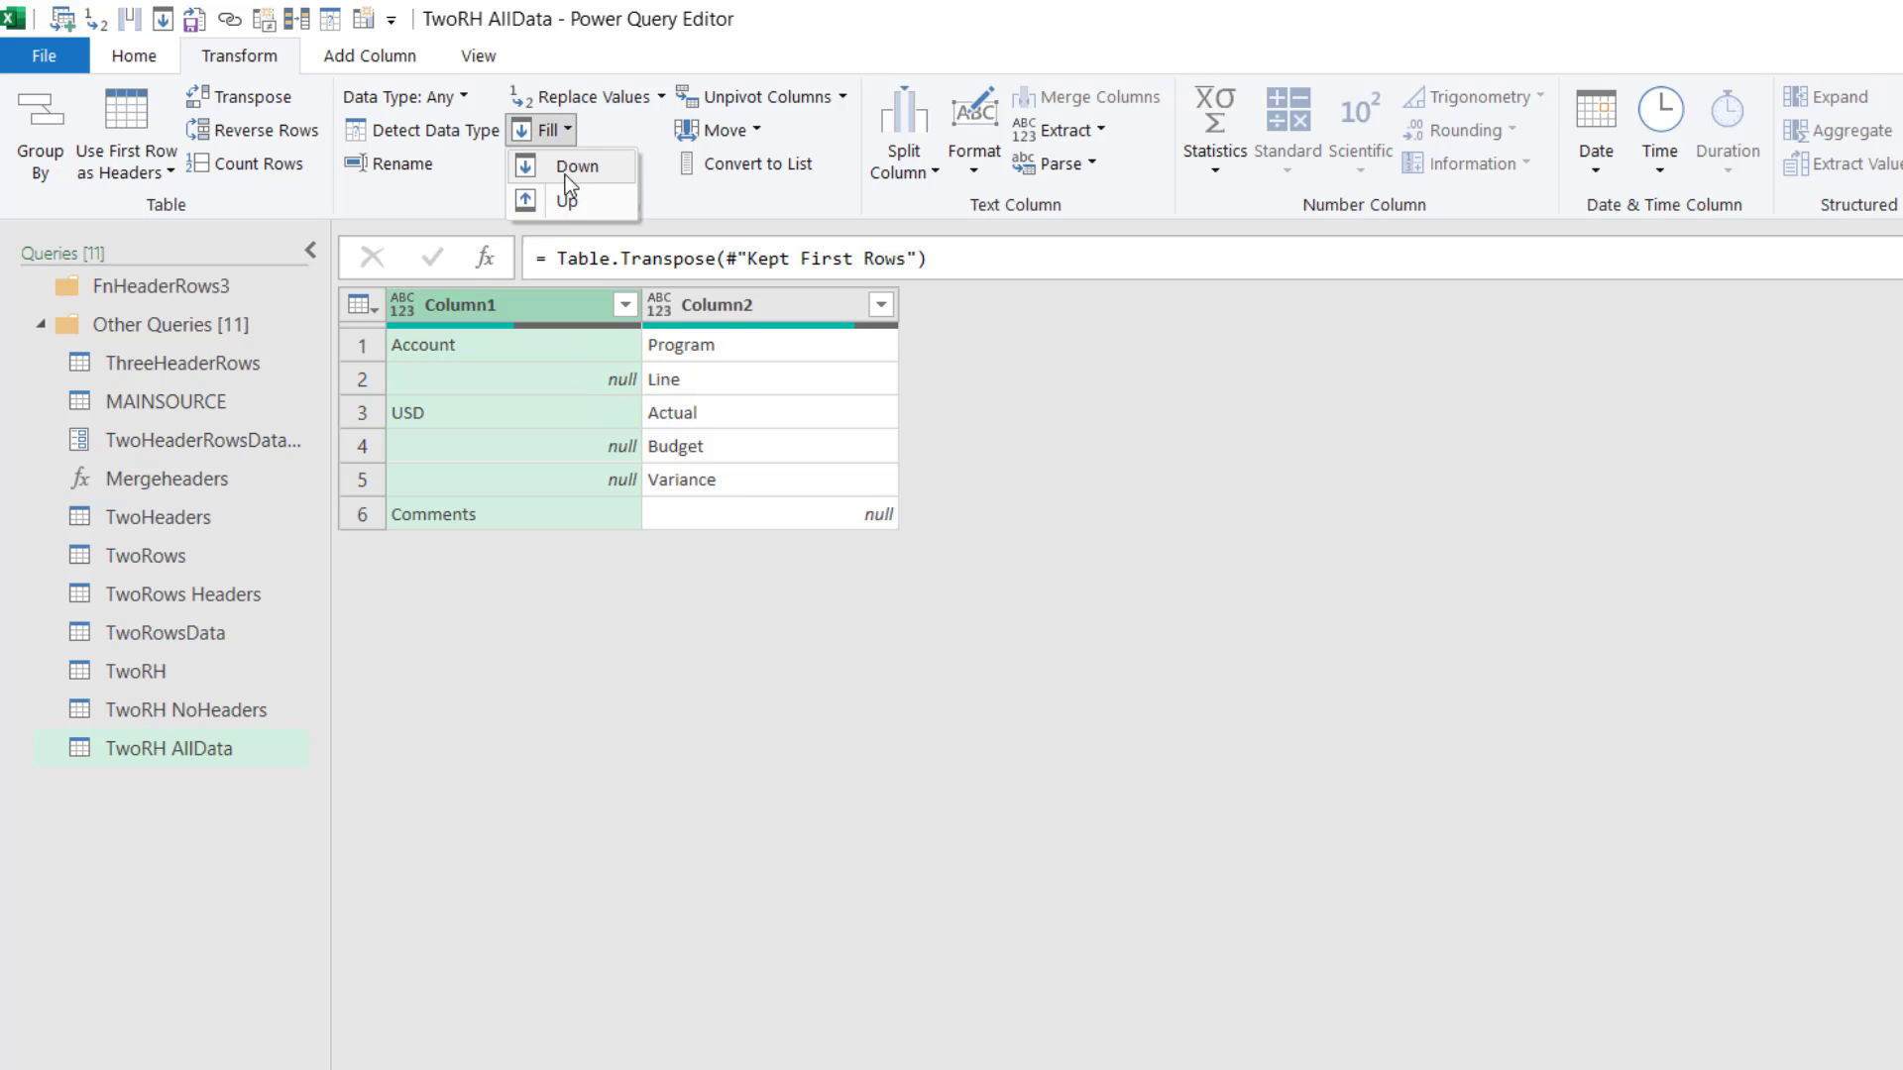
left_click(577, 166)
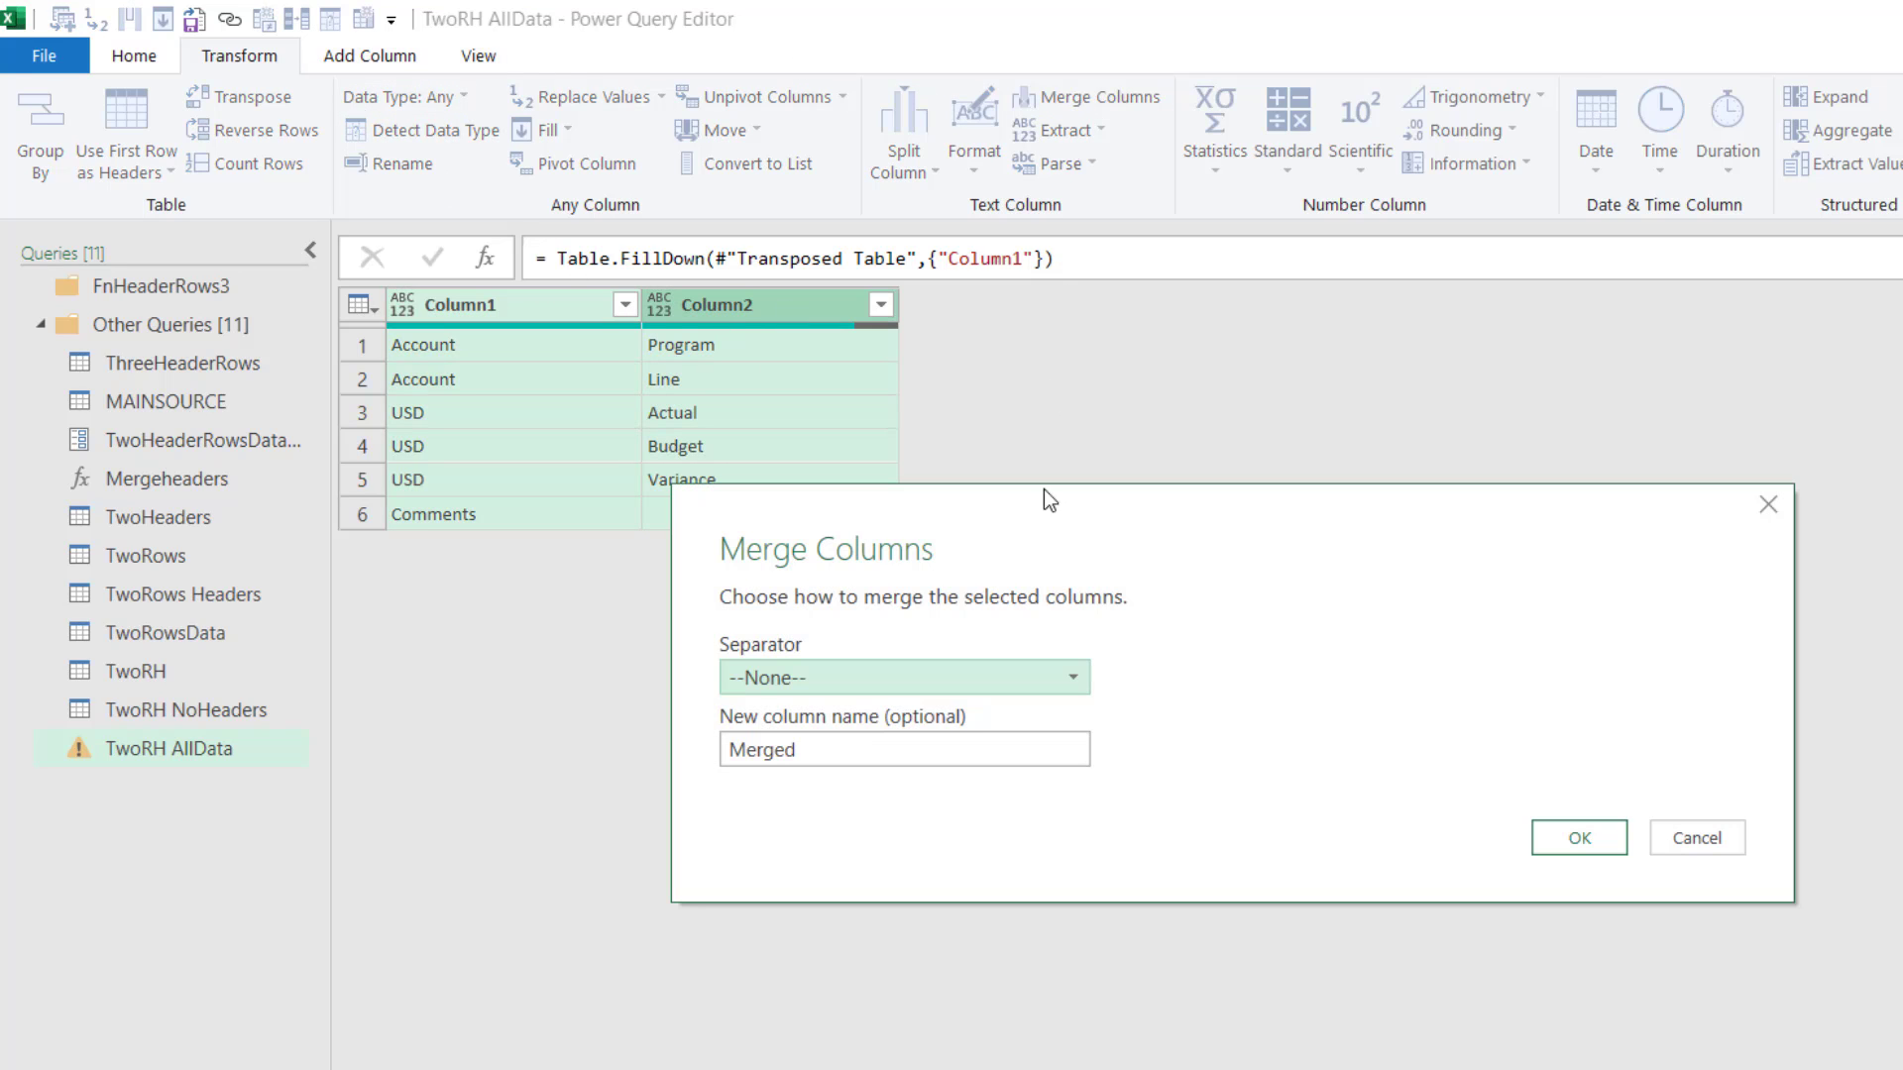
Merge the two header columns using a custom ': ' separator.
left_click(903, 677)
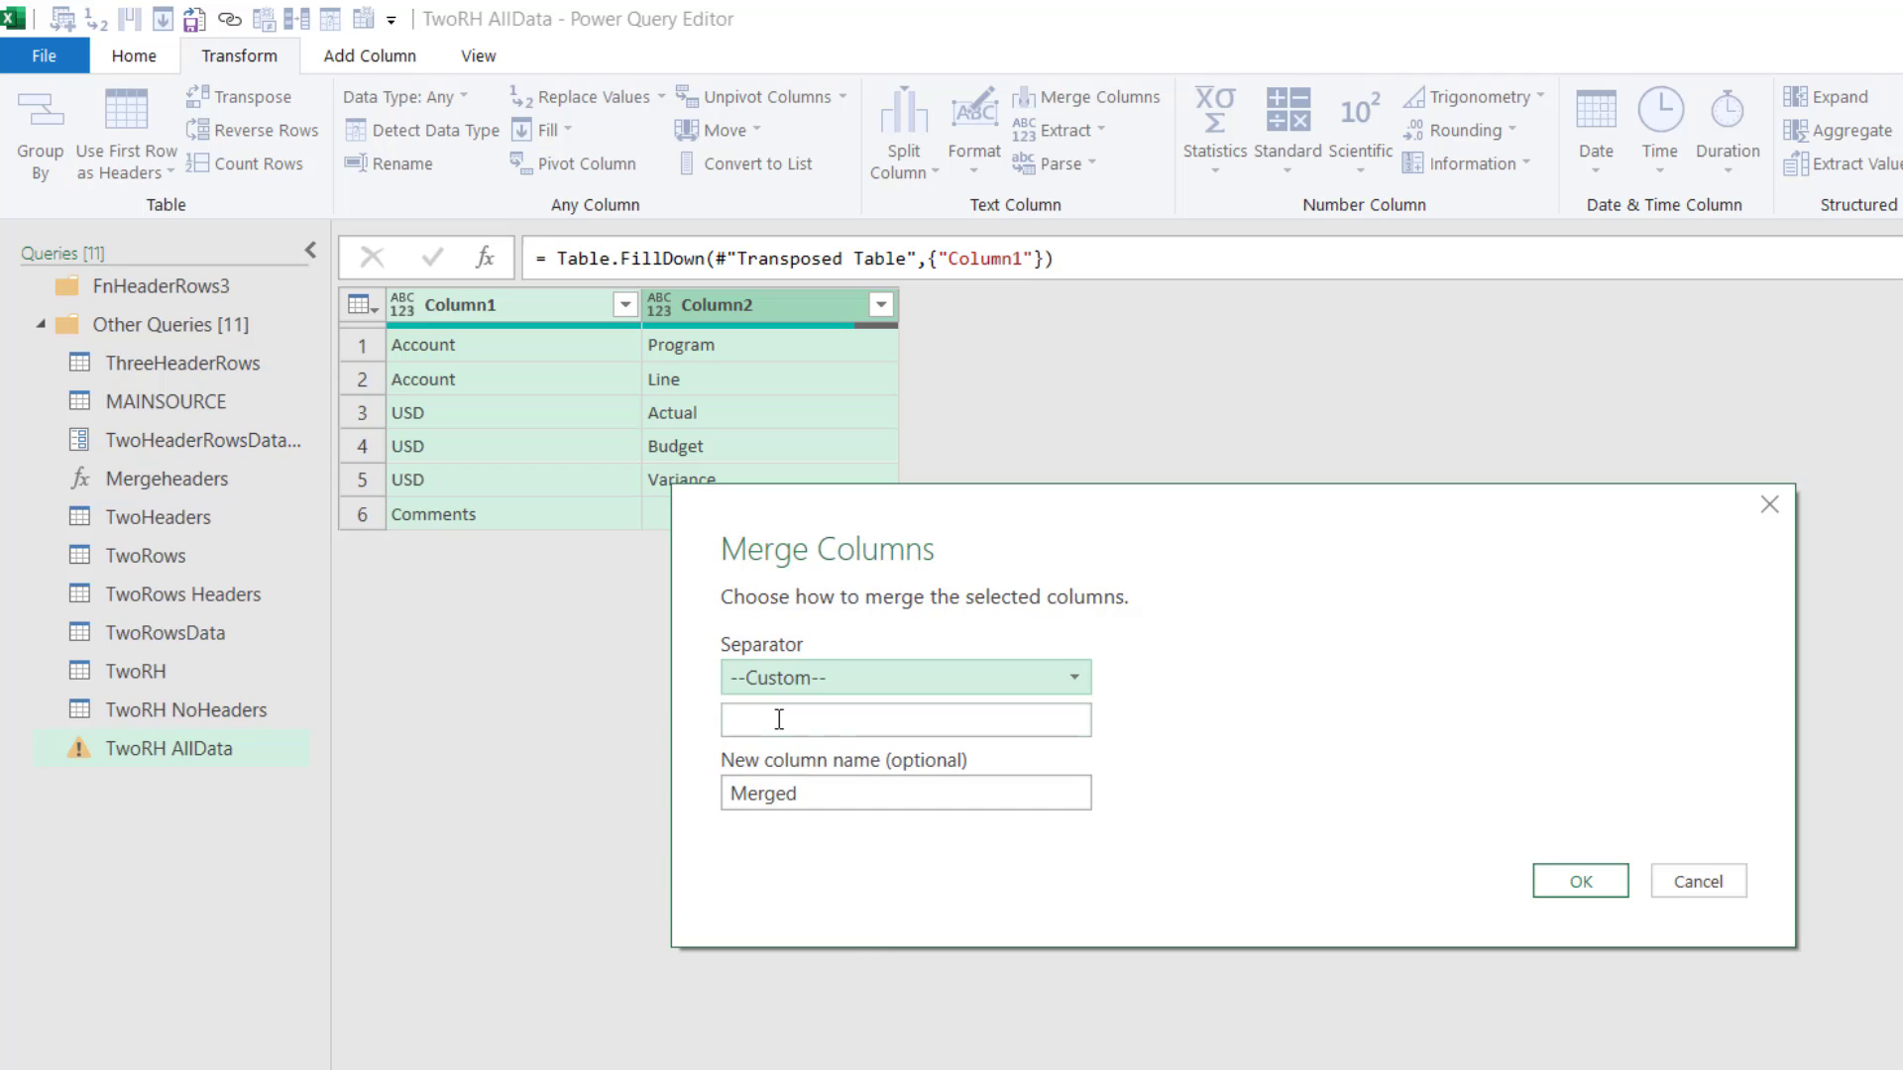
type(":")
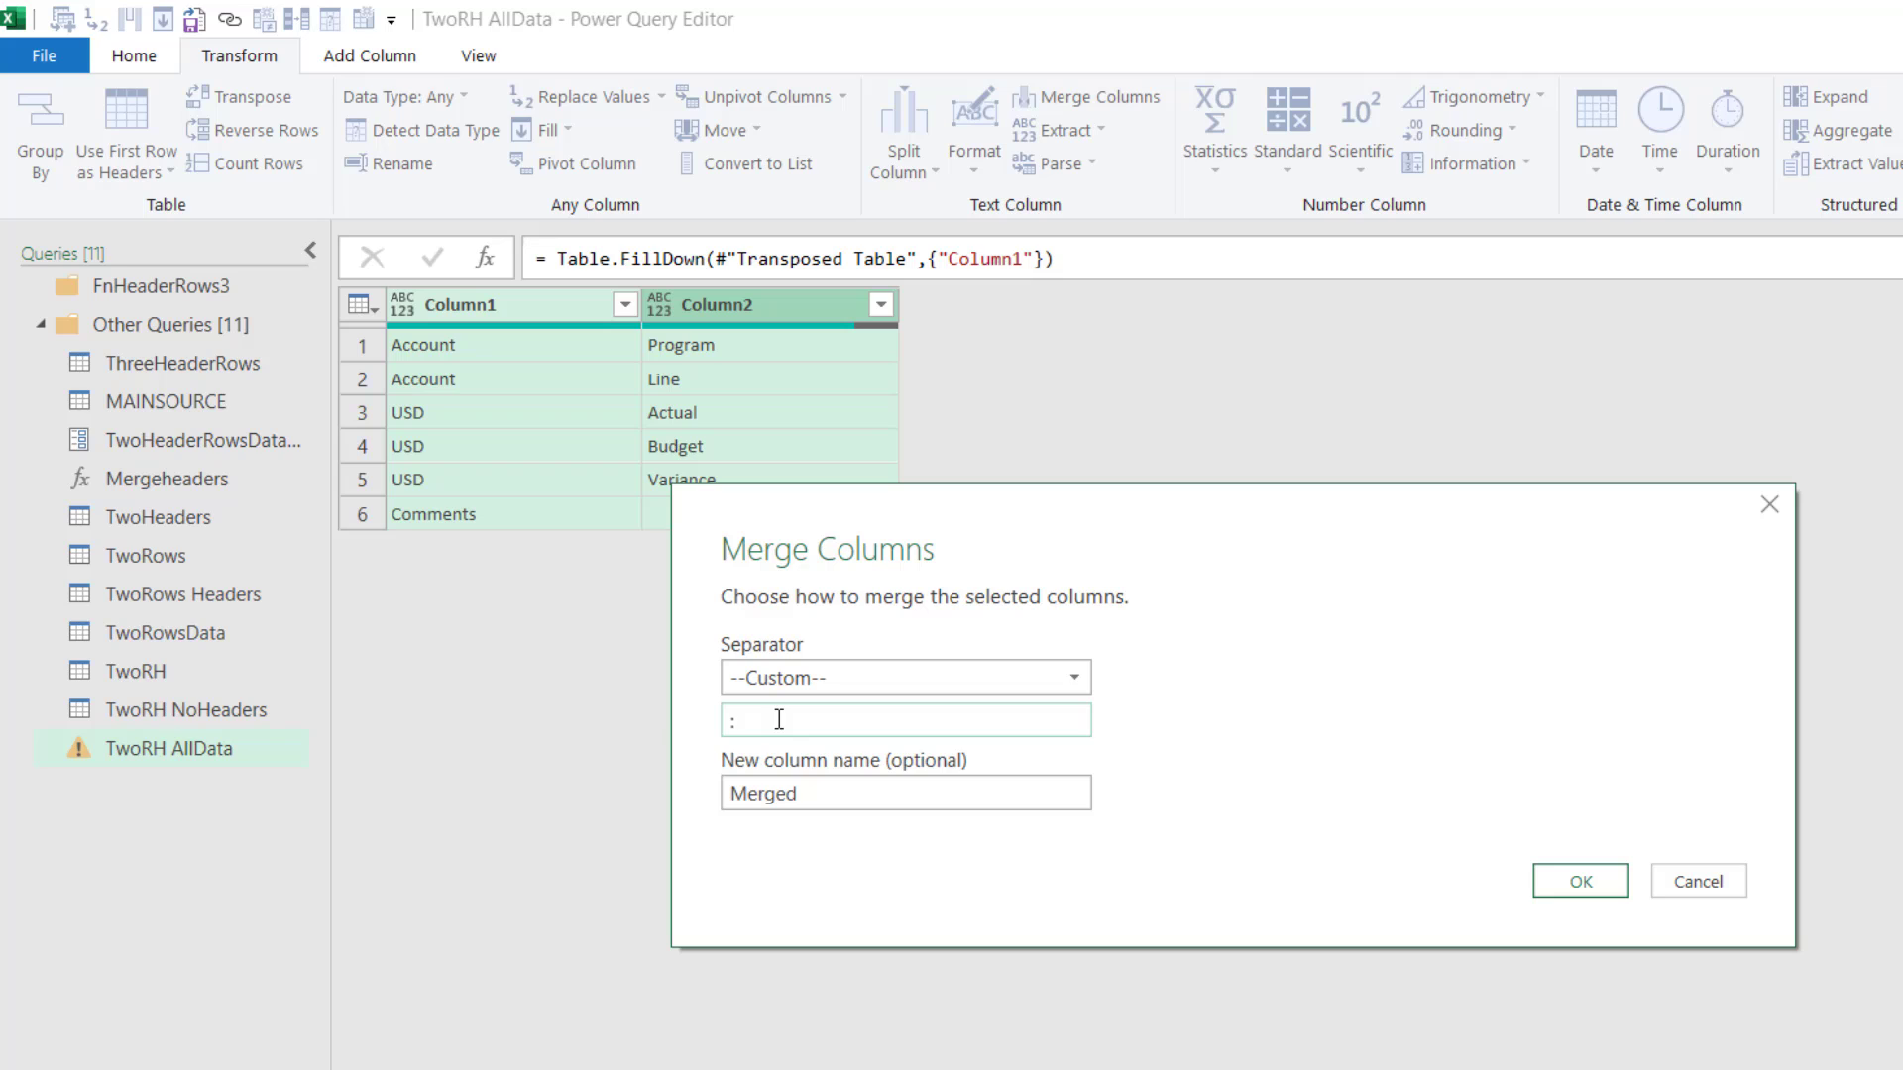
left_click(1578, 880)
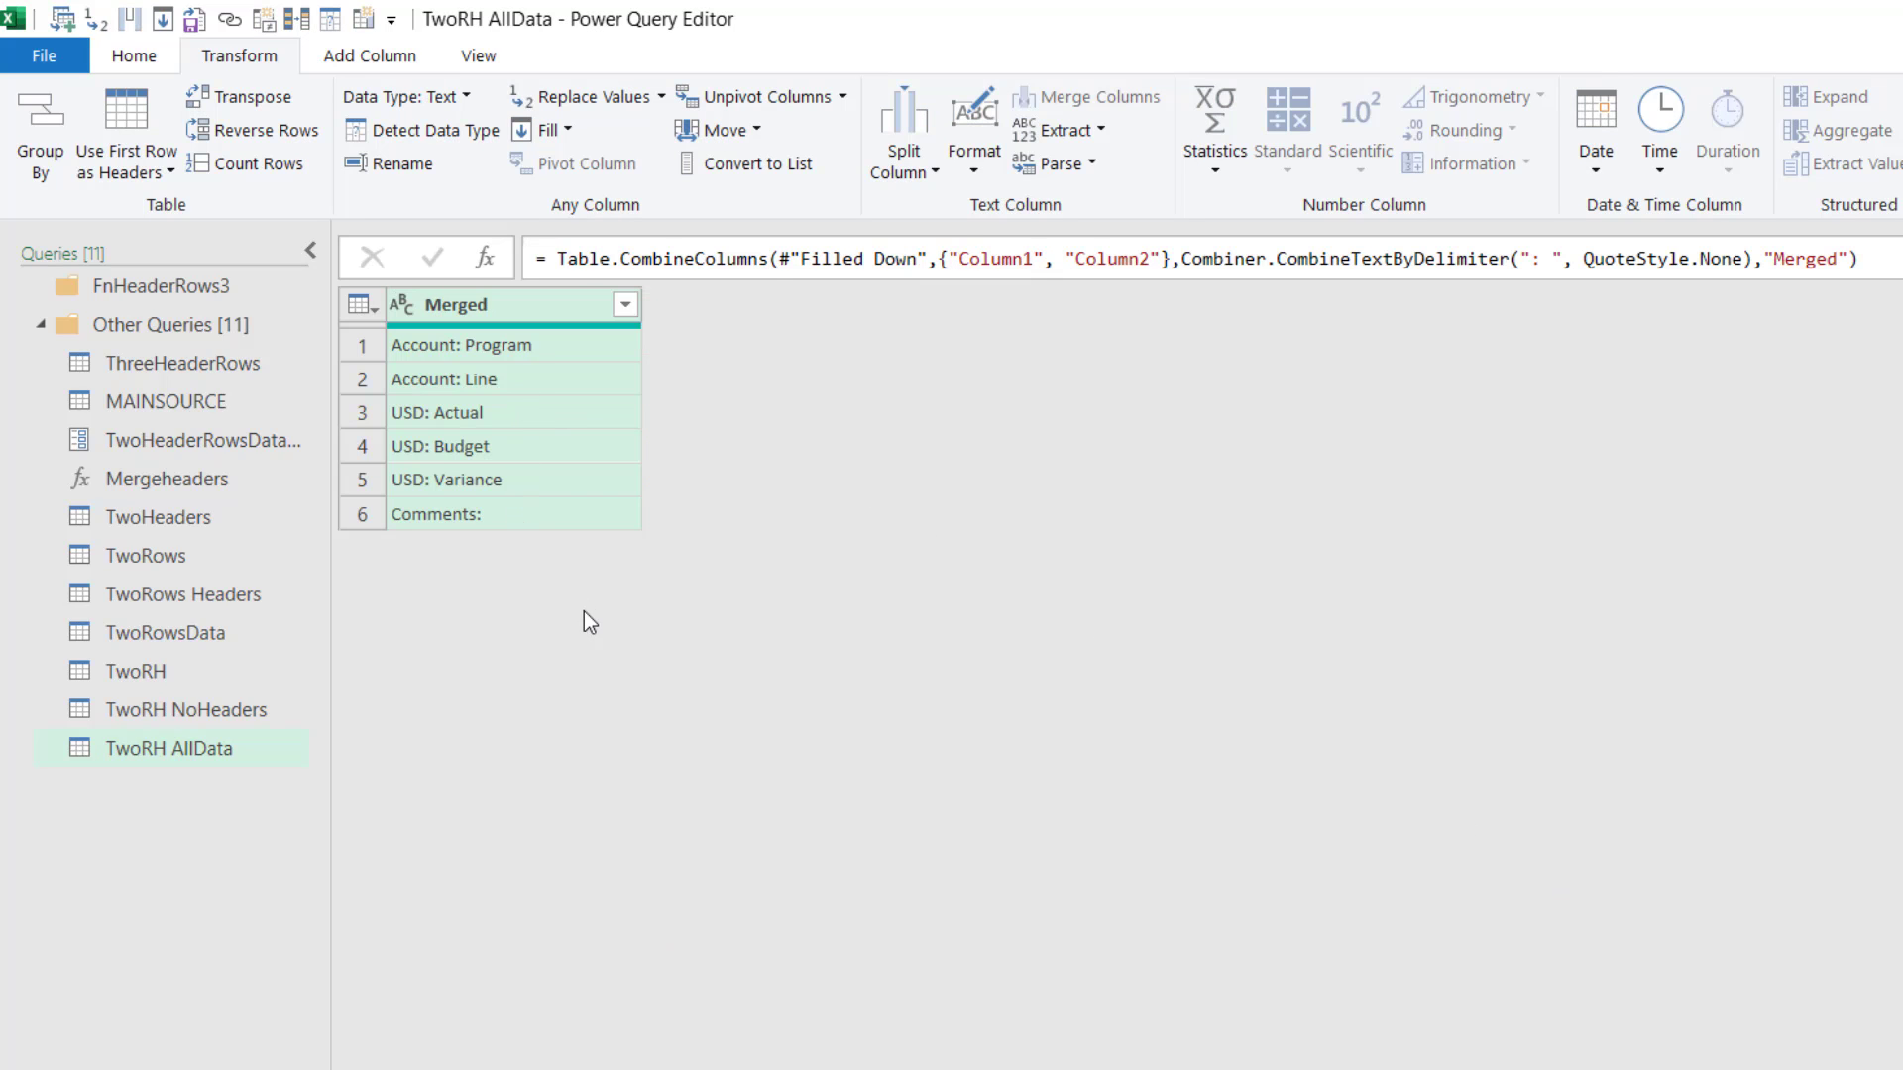
mouse_move(483, 540)
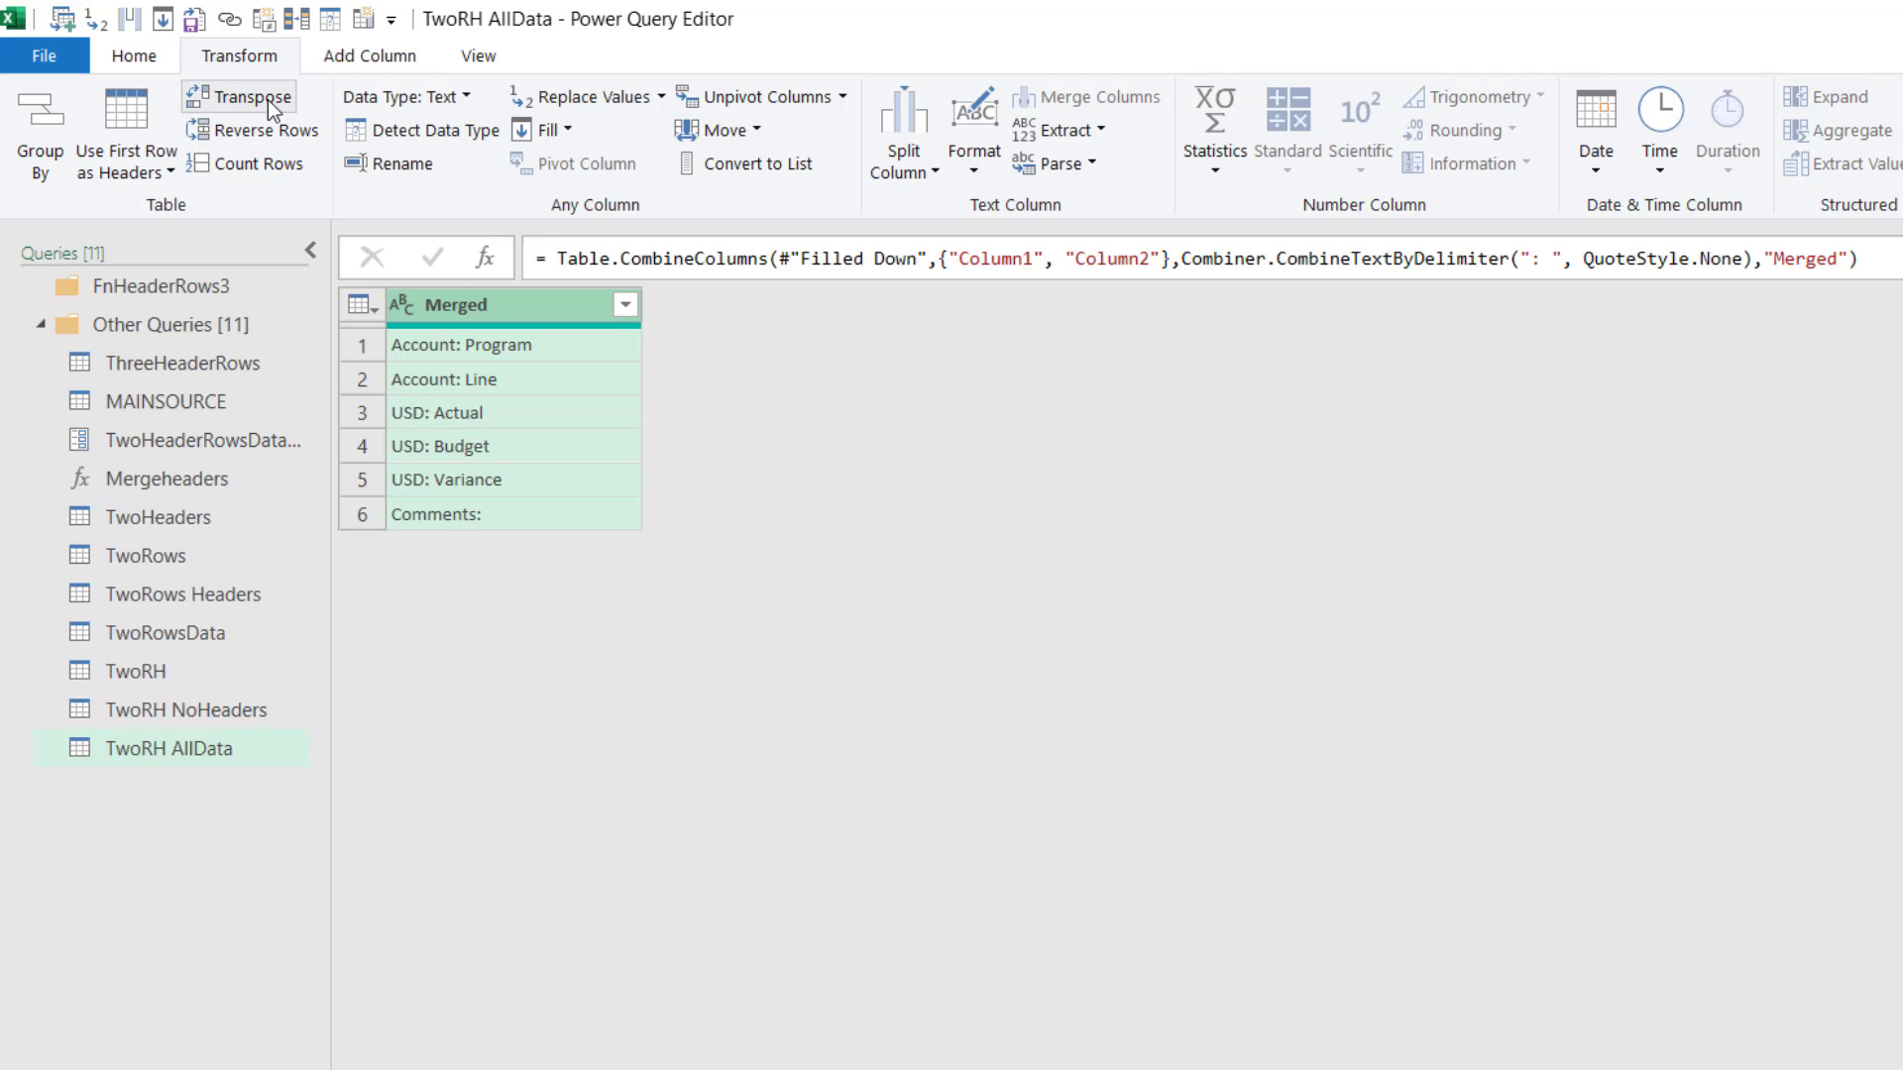
Start a Column From Examples, accepting the sample value 'Account: Program'.
left_click(369, 54)
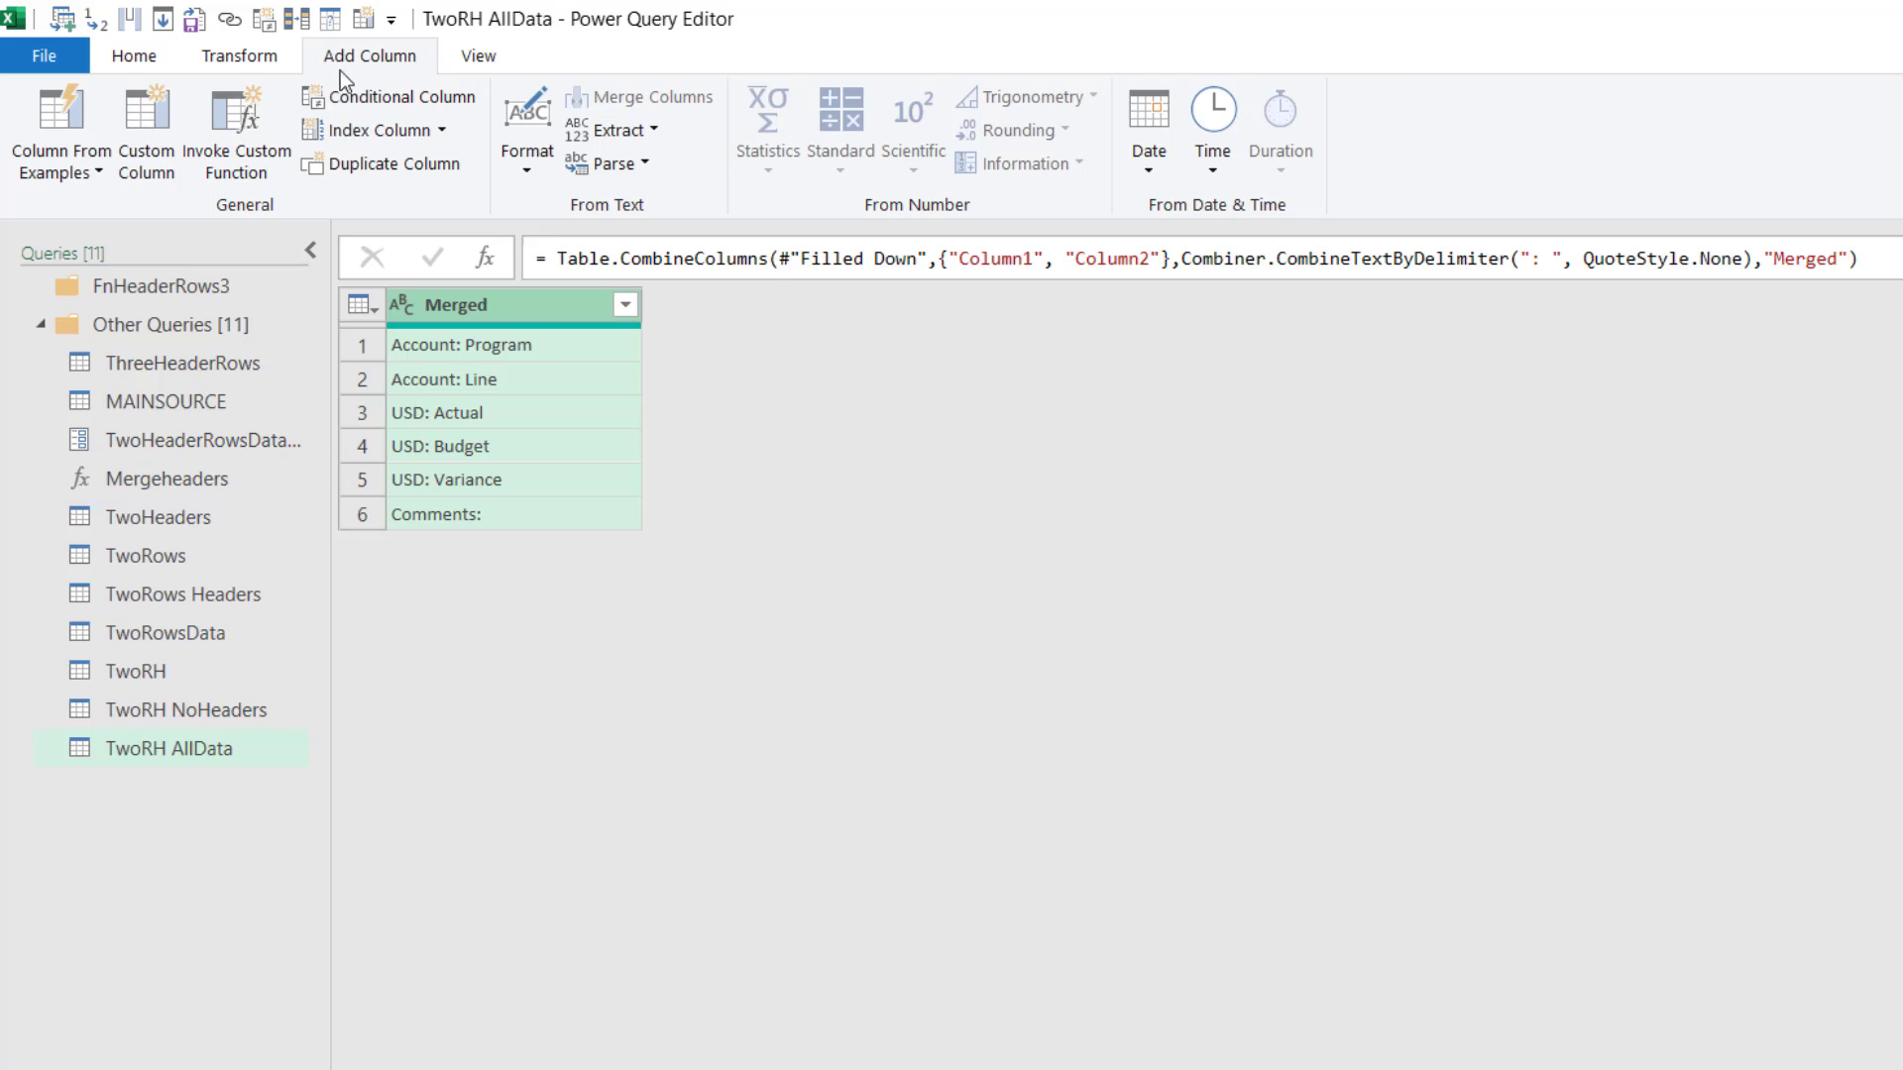
mouse_move(58, 128)
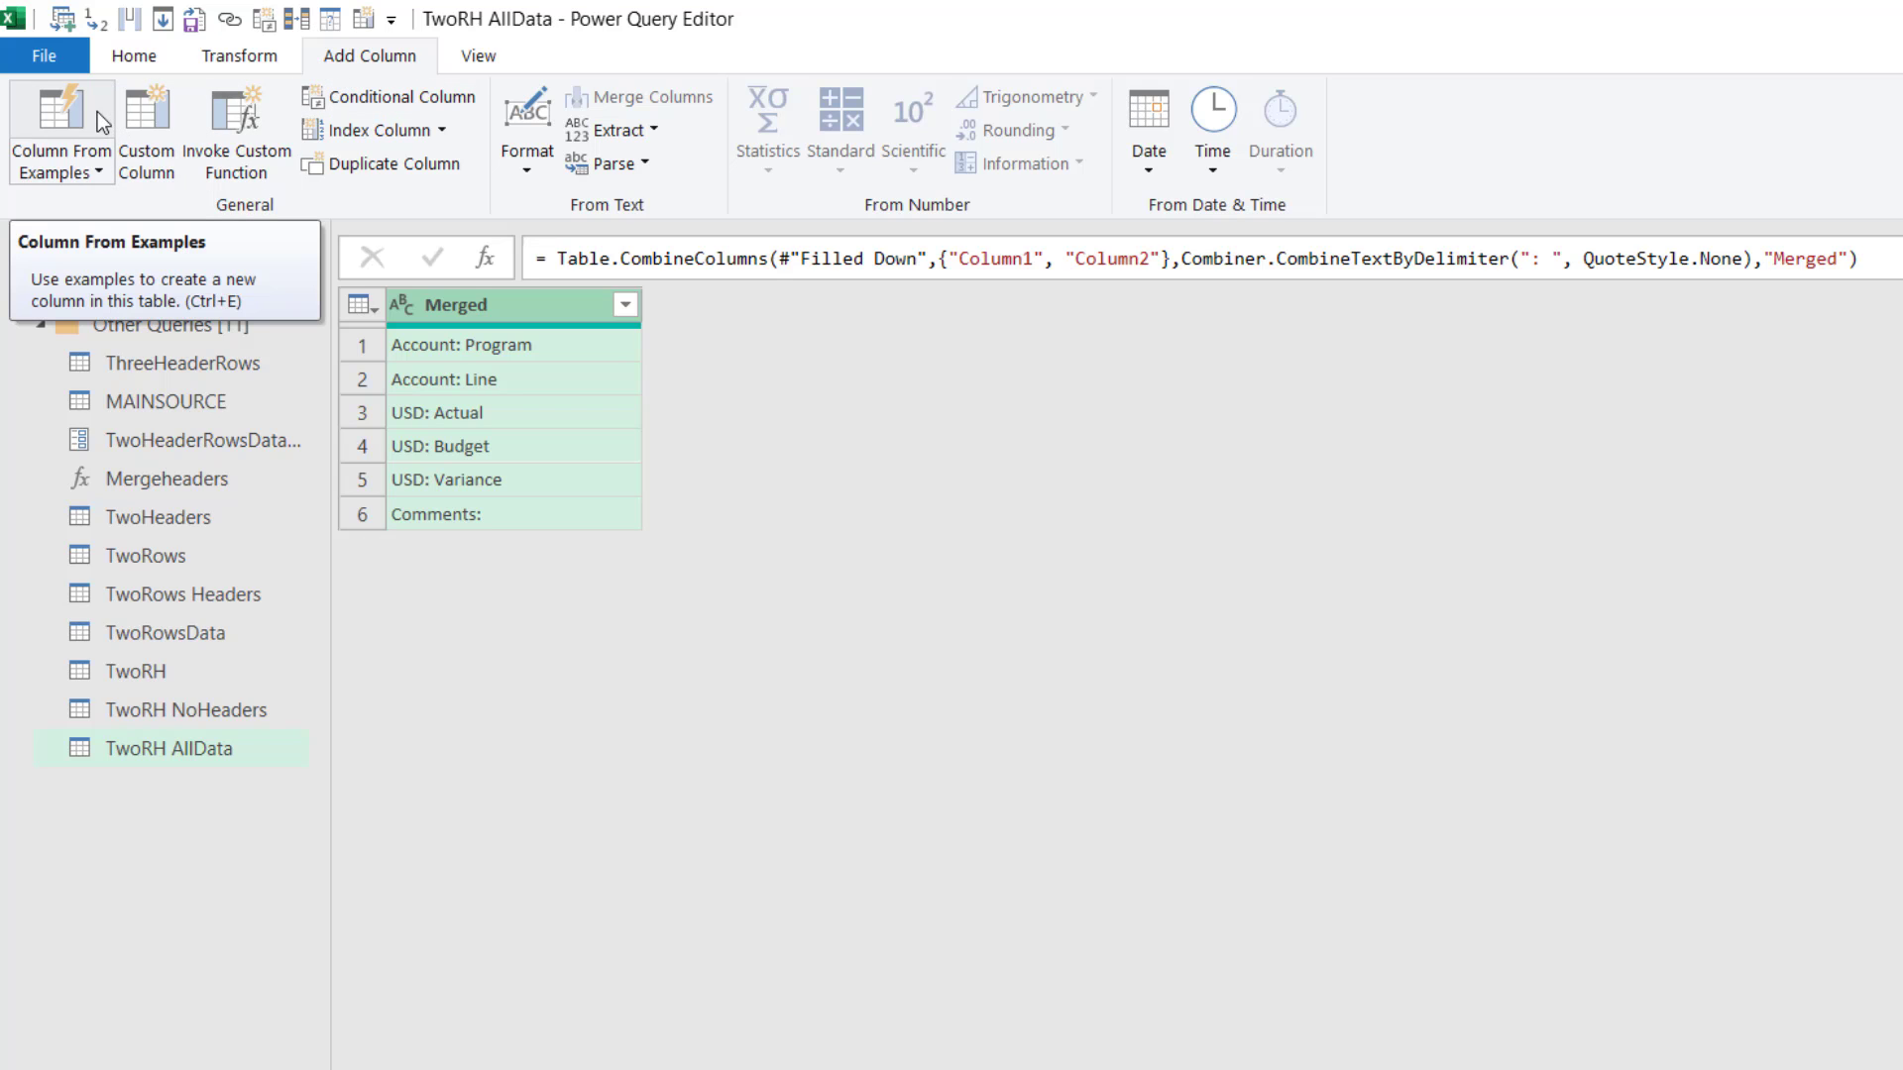
left_click(59, 129)
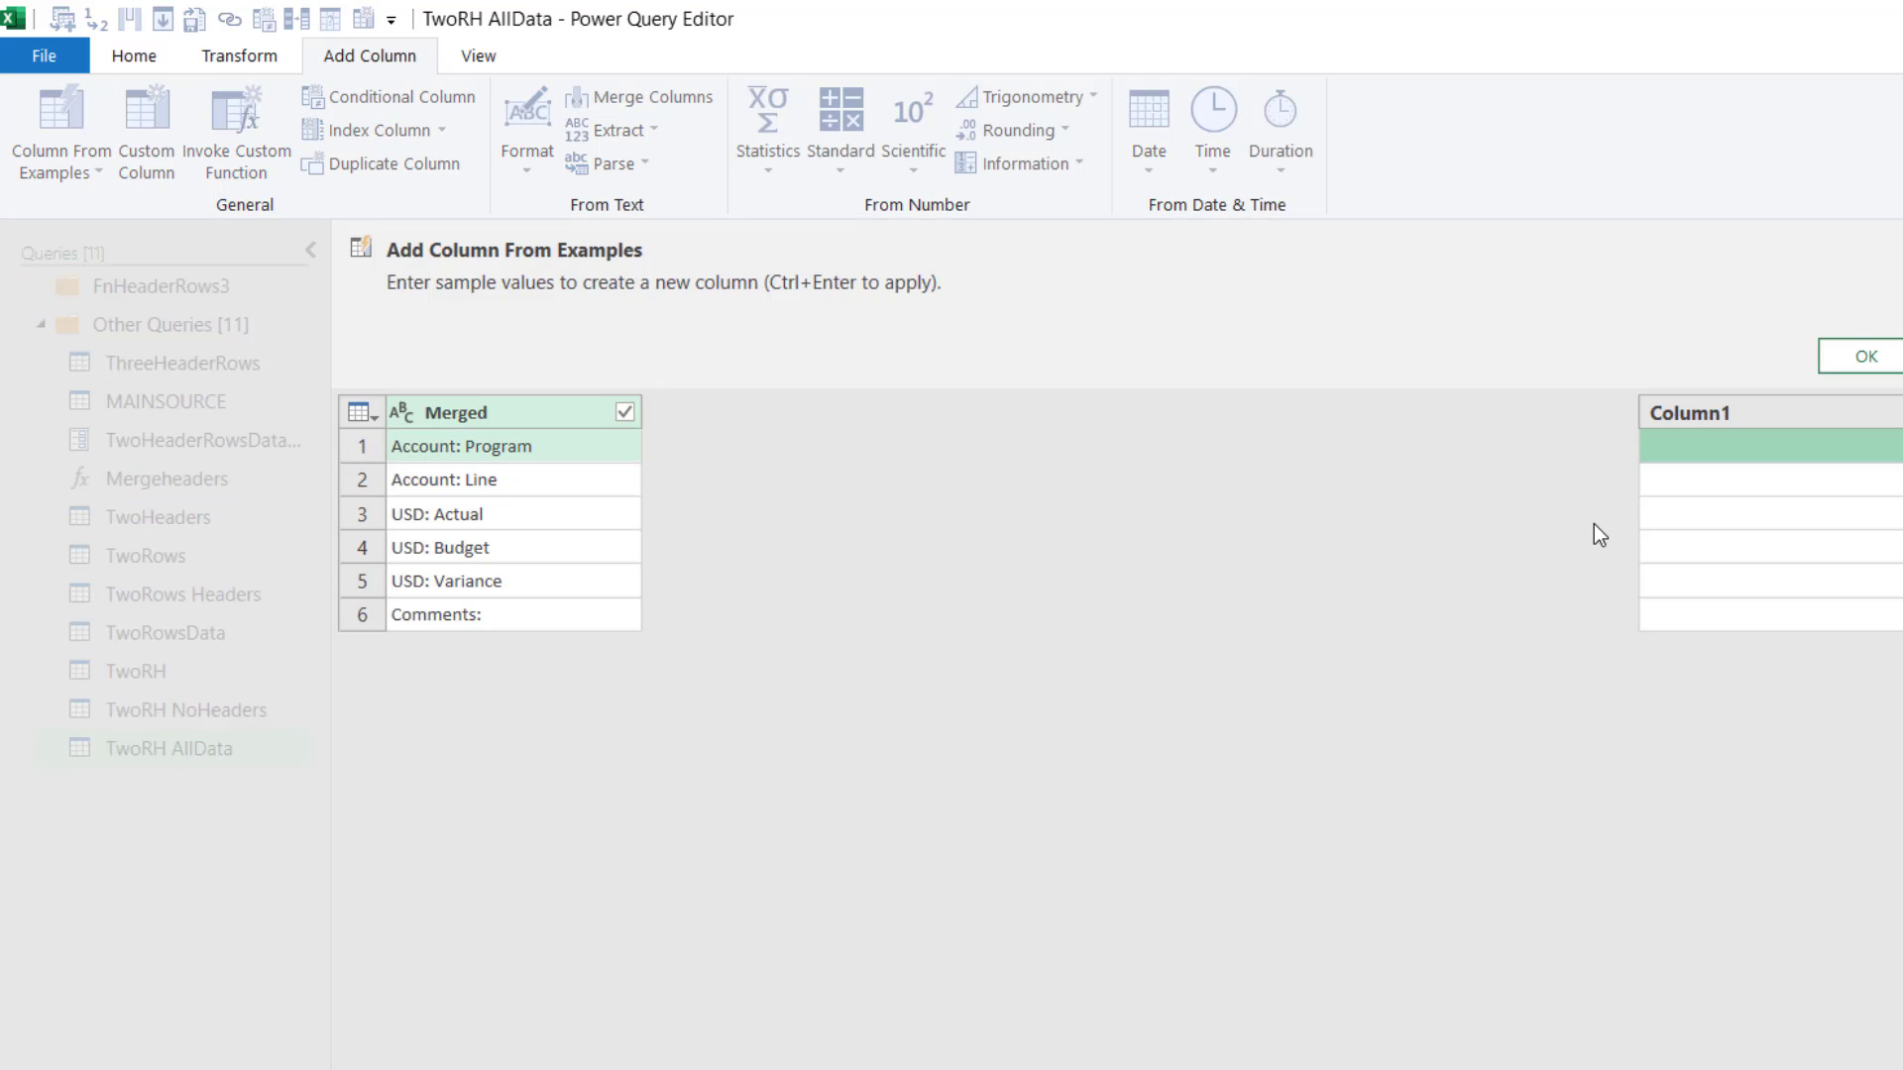
type("A")
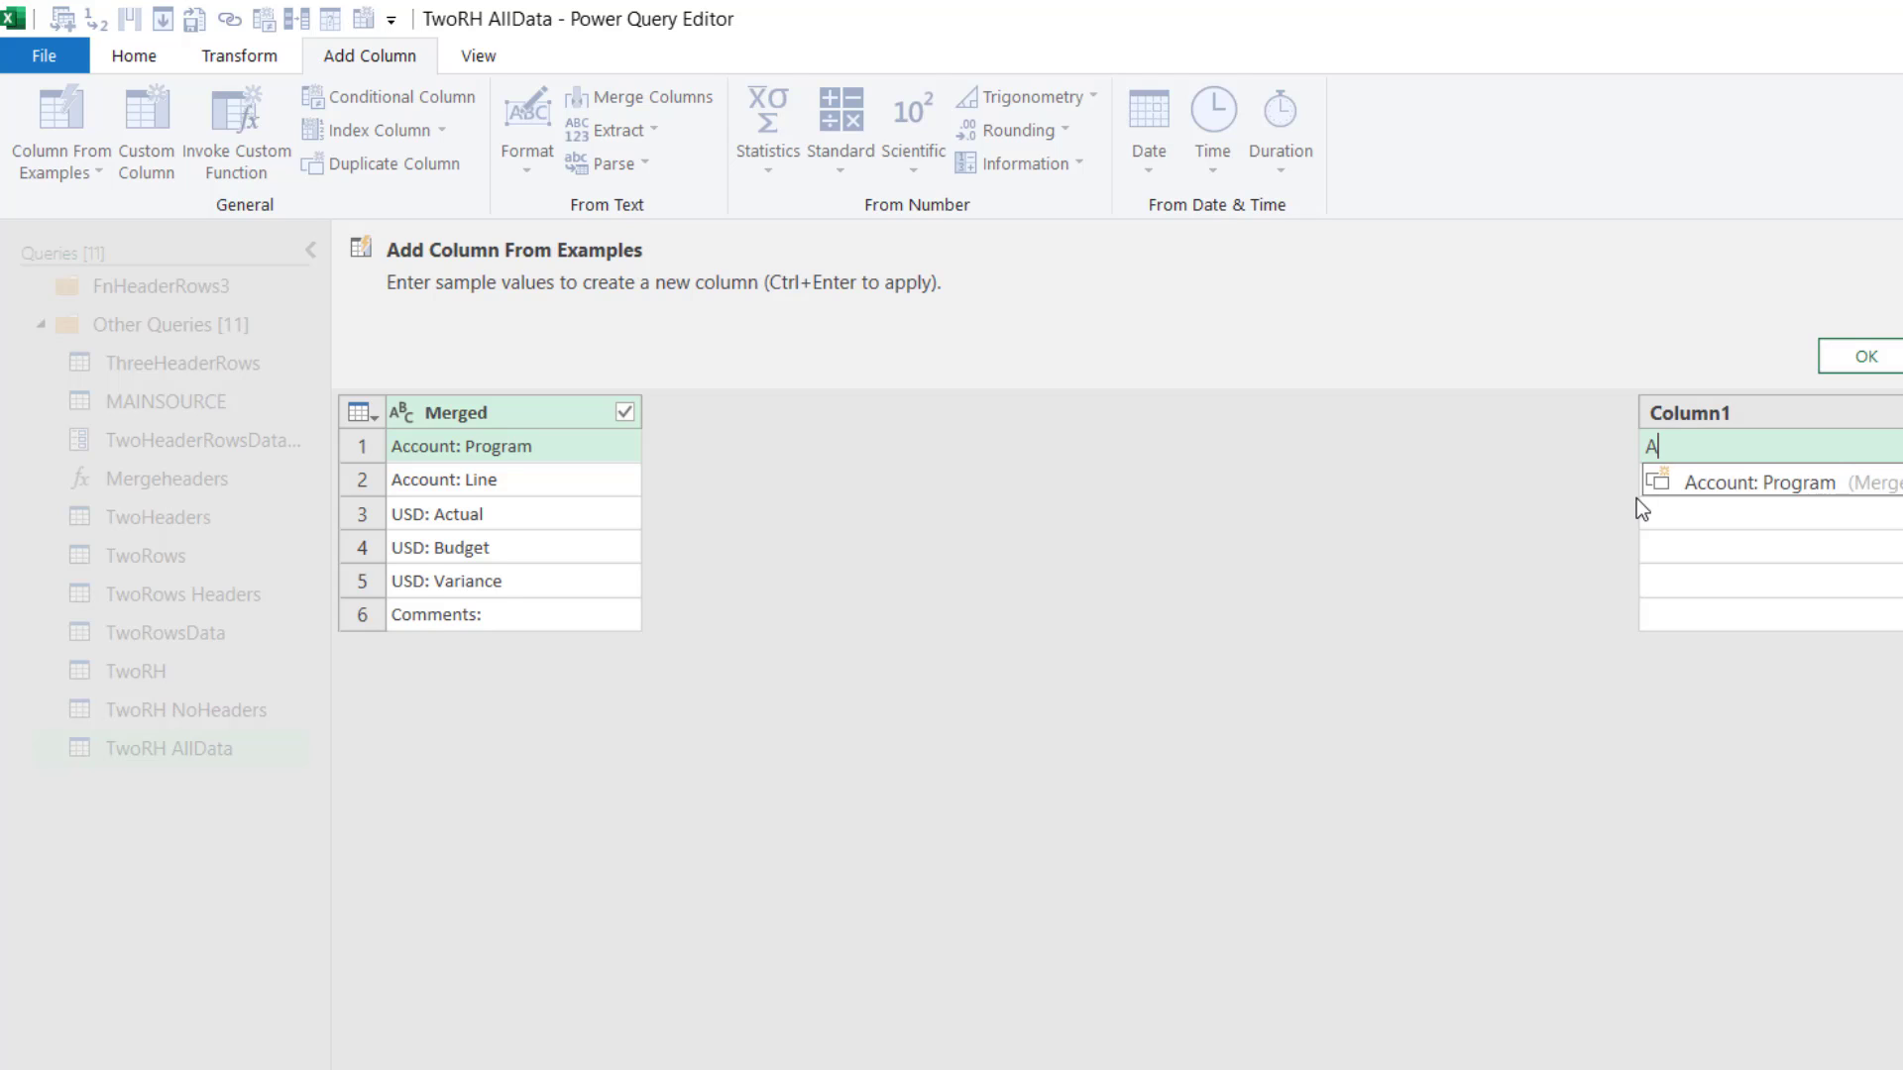
type("cc")
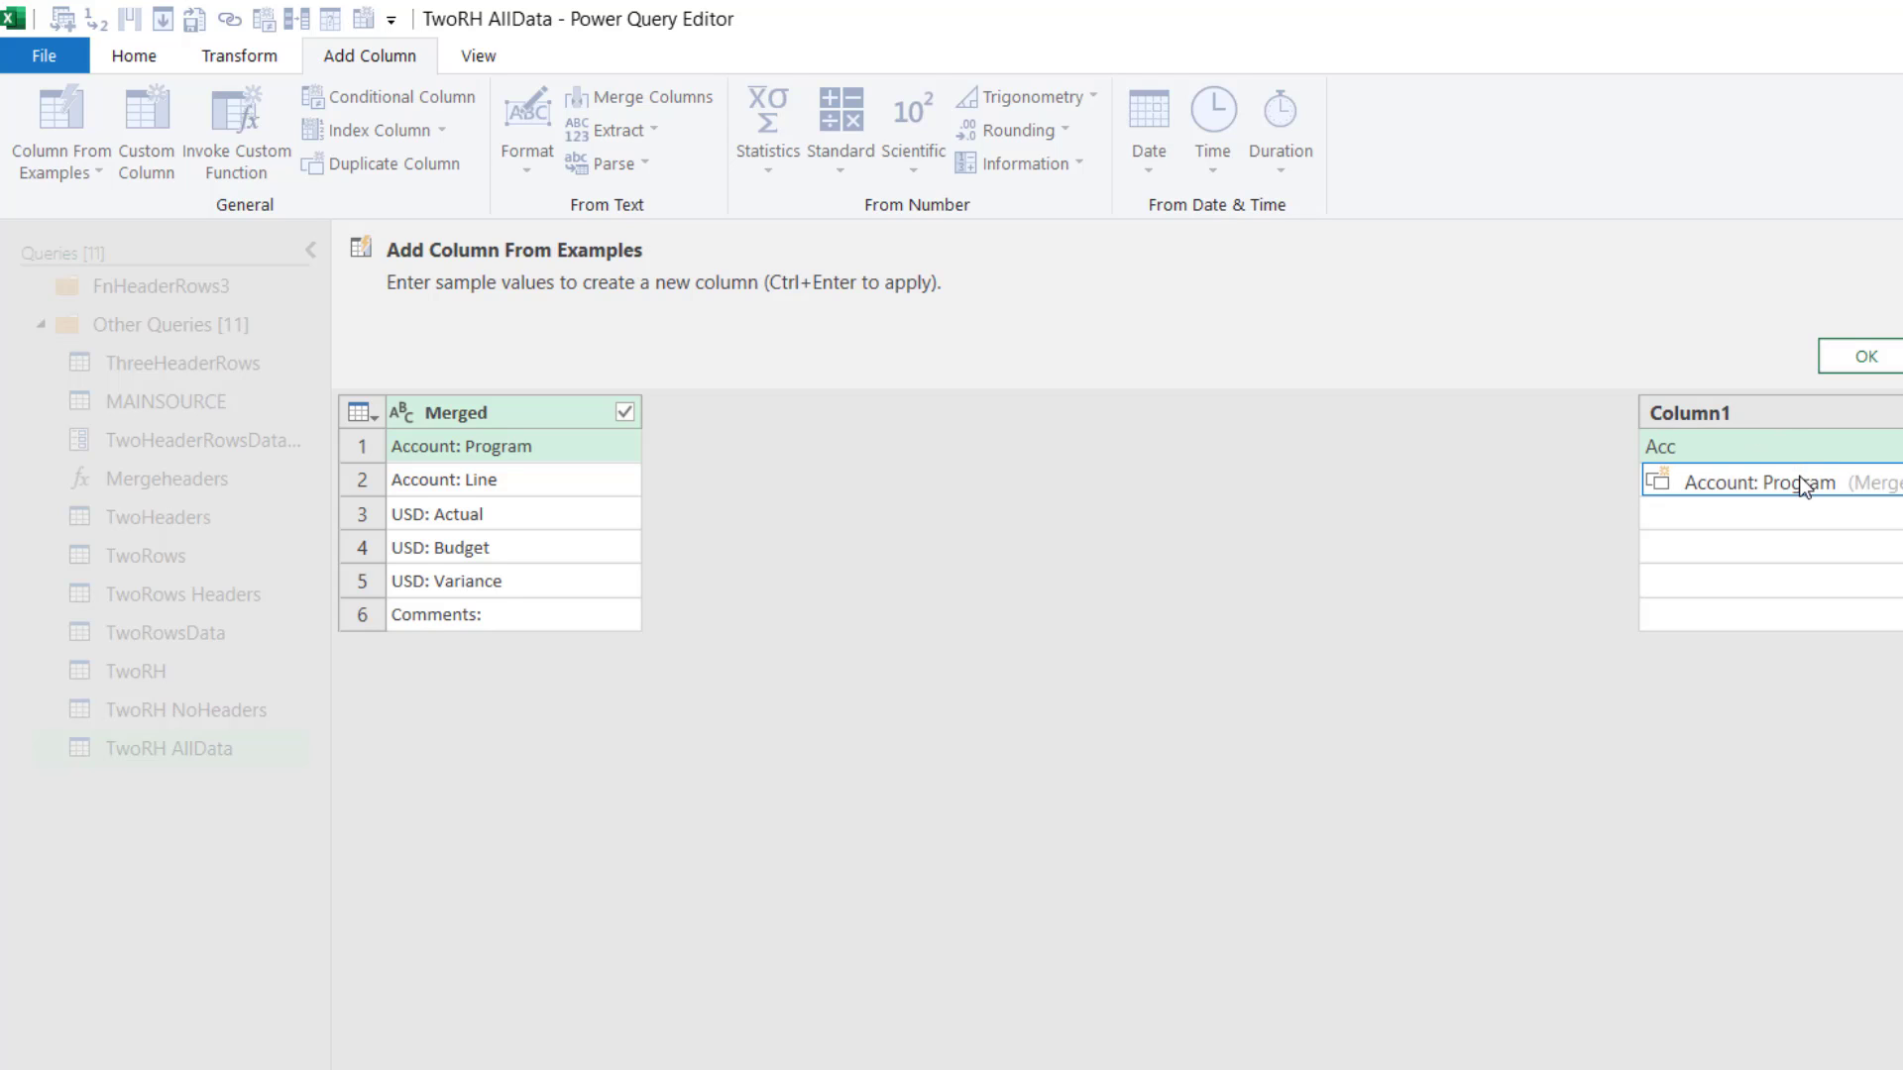
left_click(1769, 480)
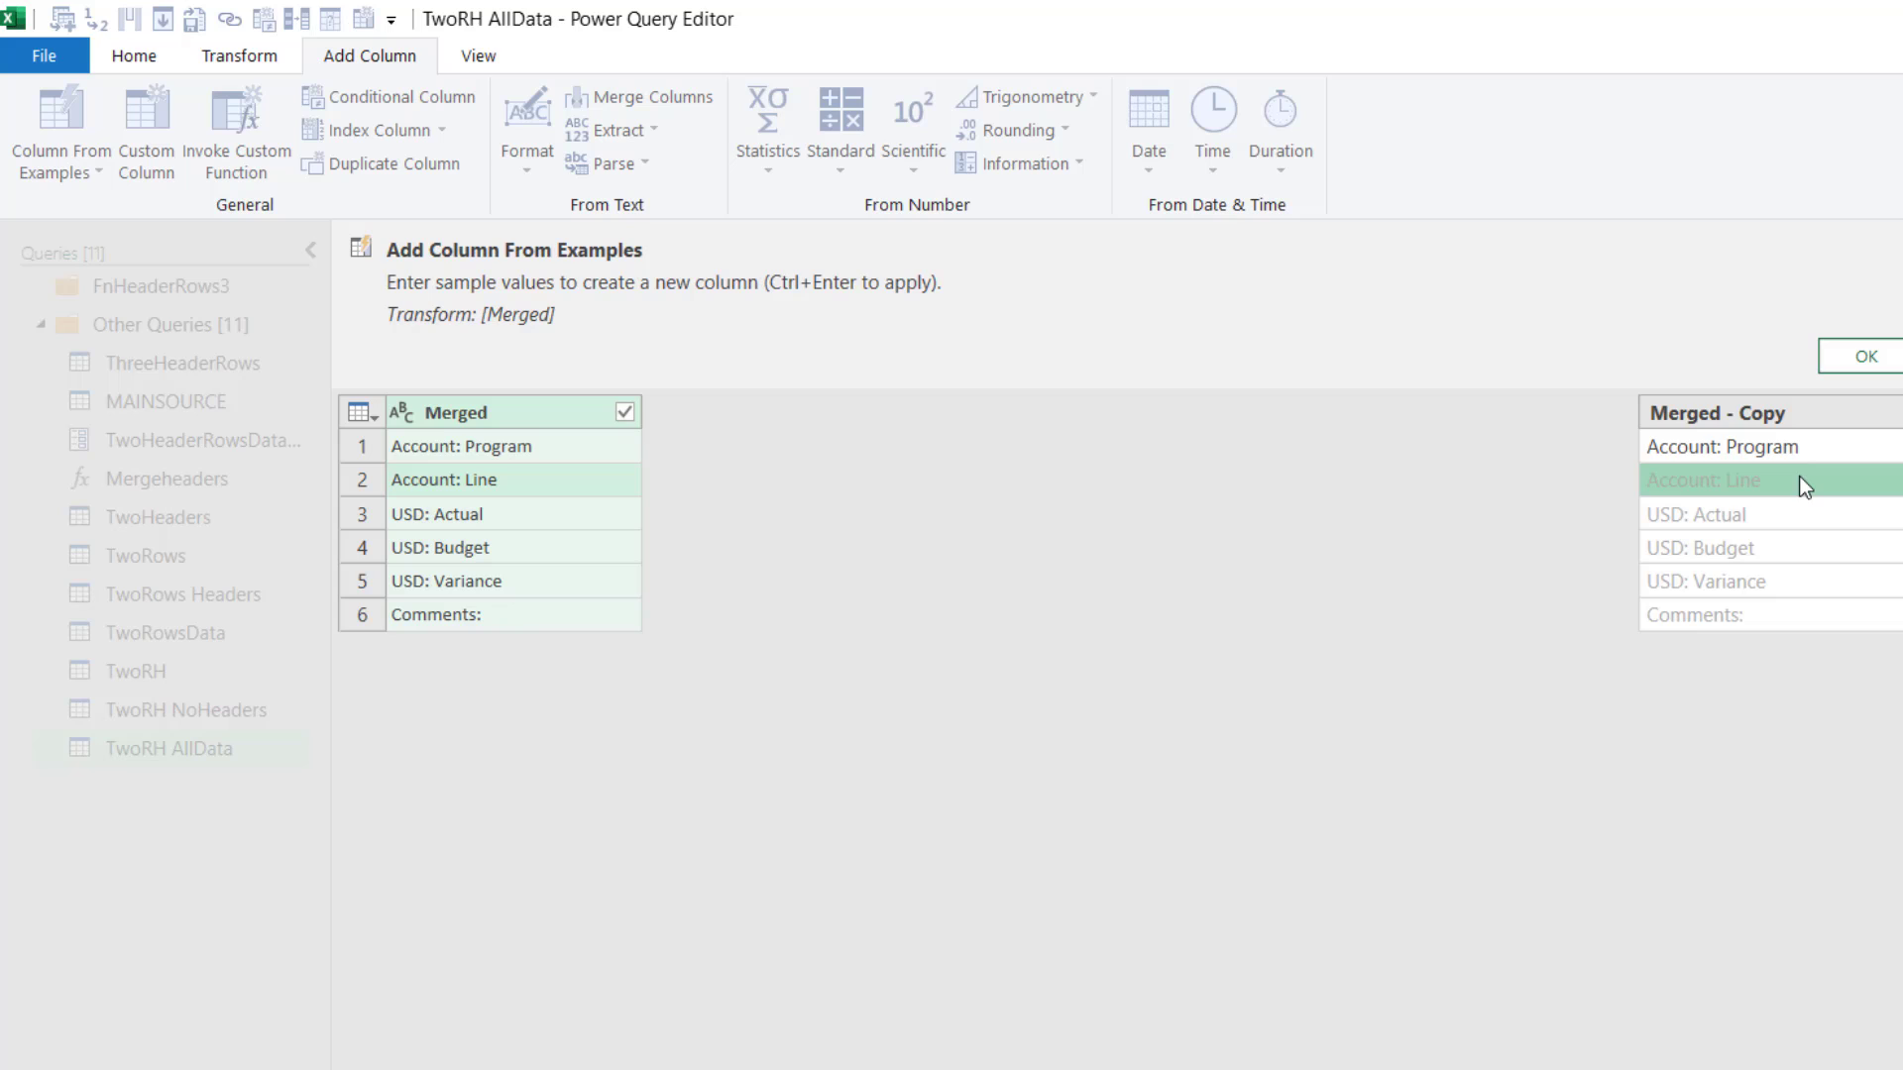
mouse_move(1644, 467)
type("Comments")
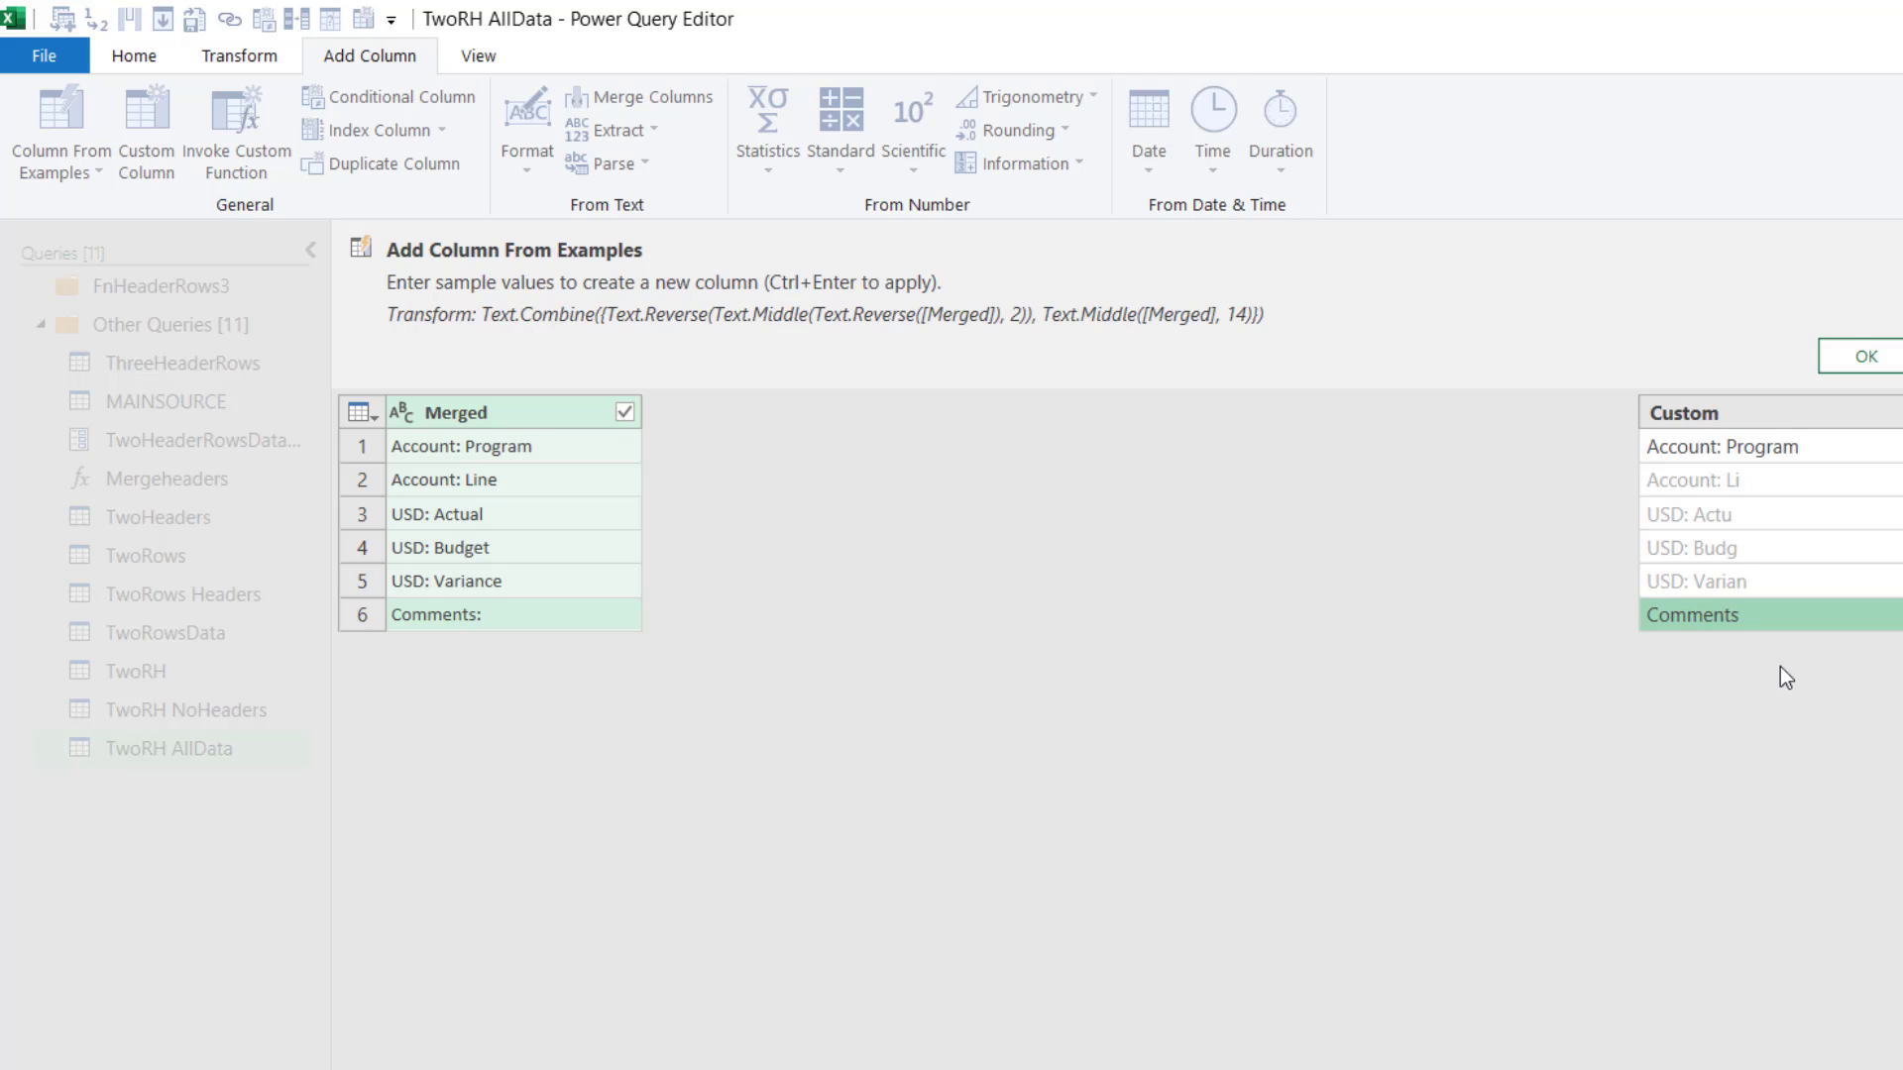
mouse_move(1745, 494)
type("USD: Variance")
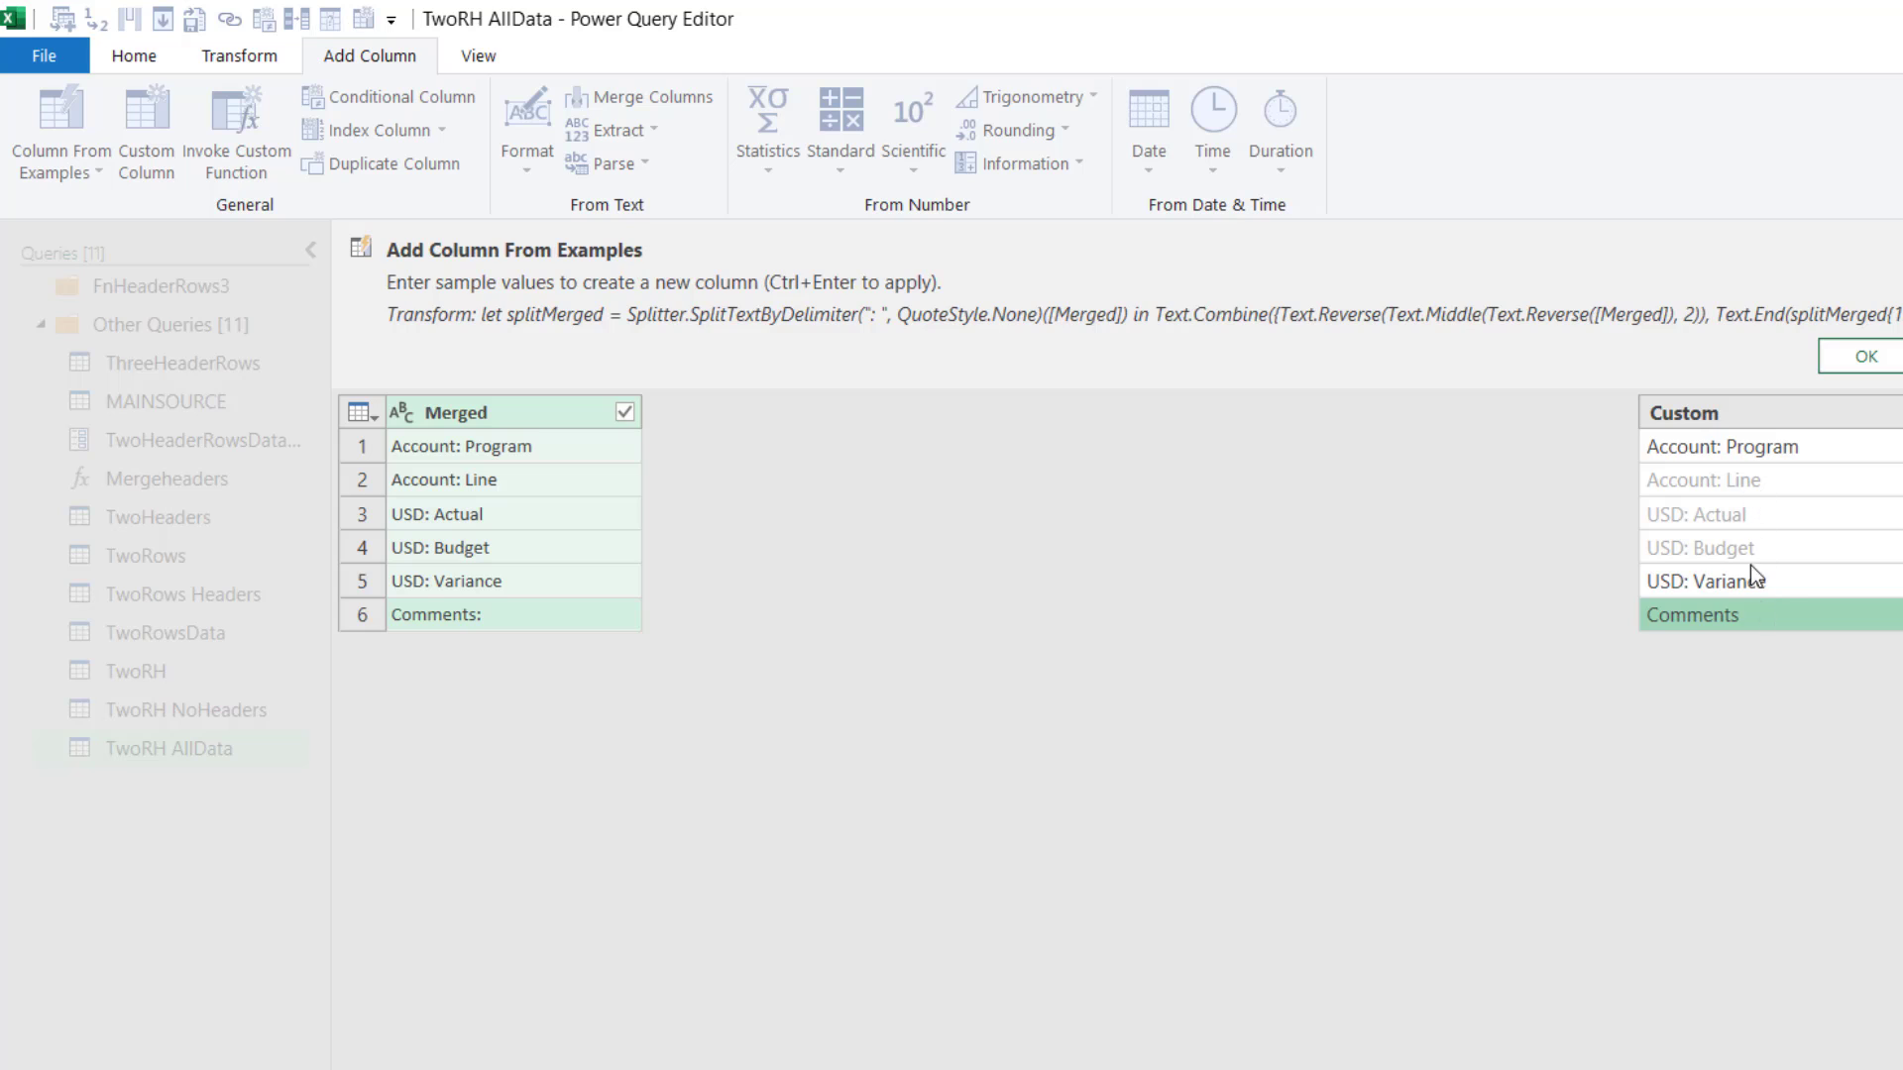
mouse_move(1175, 329)
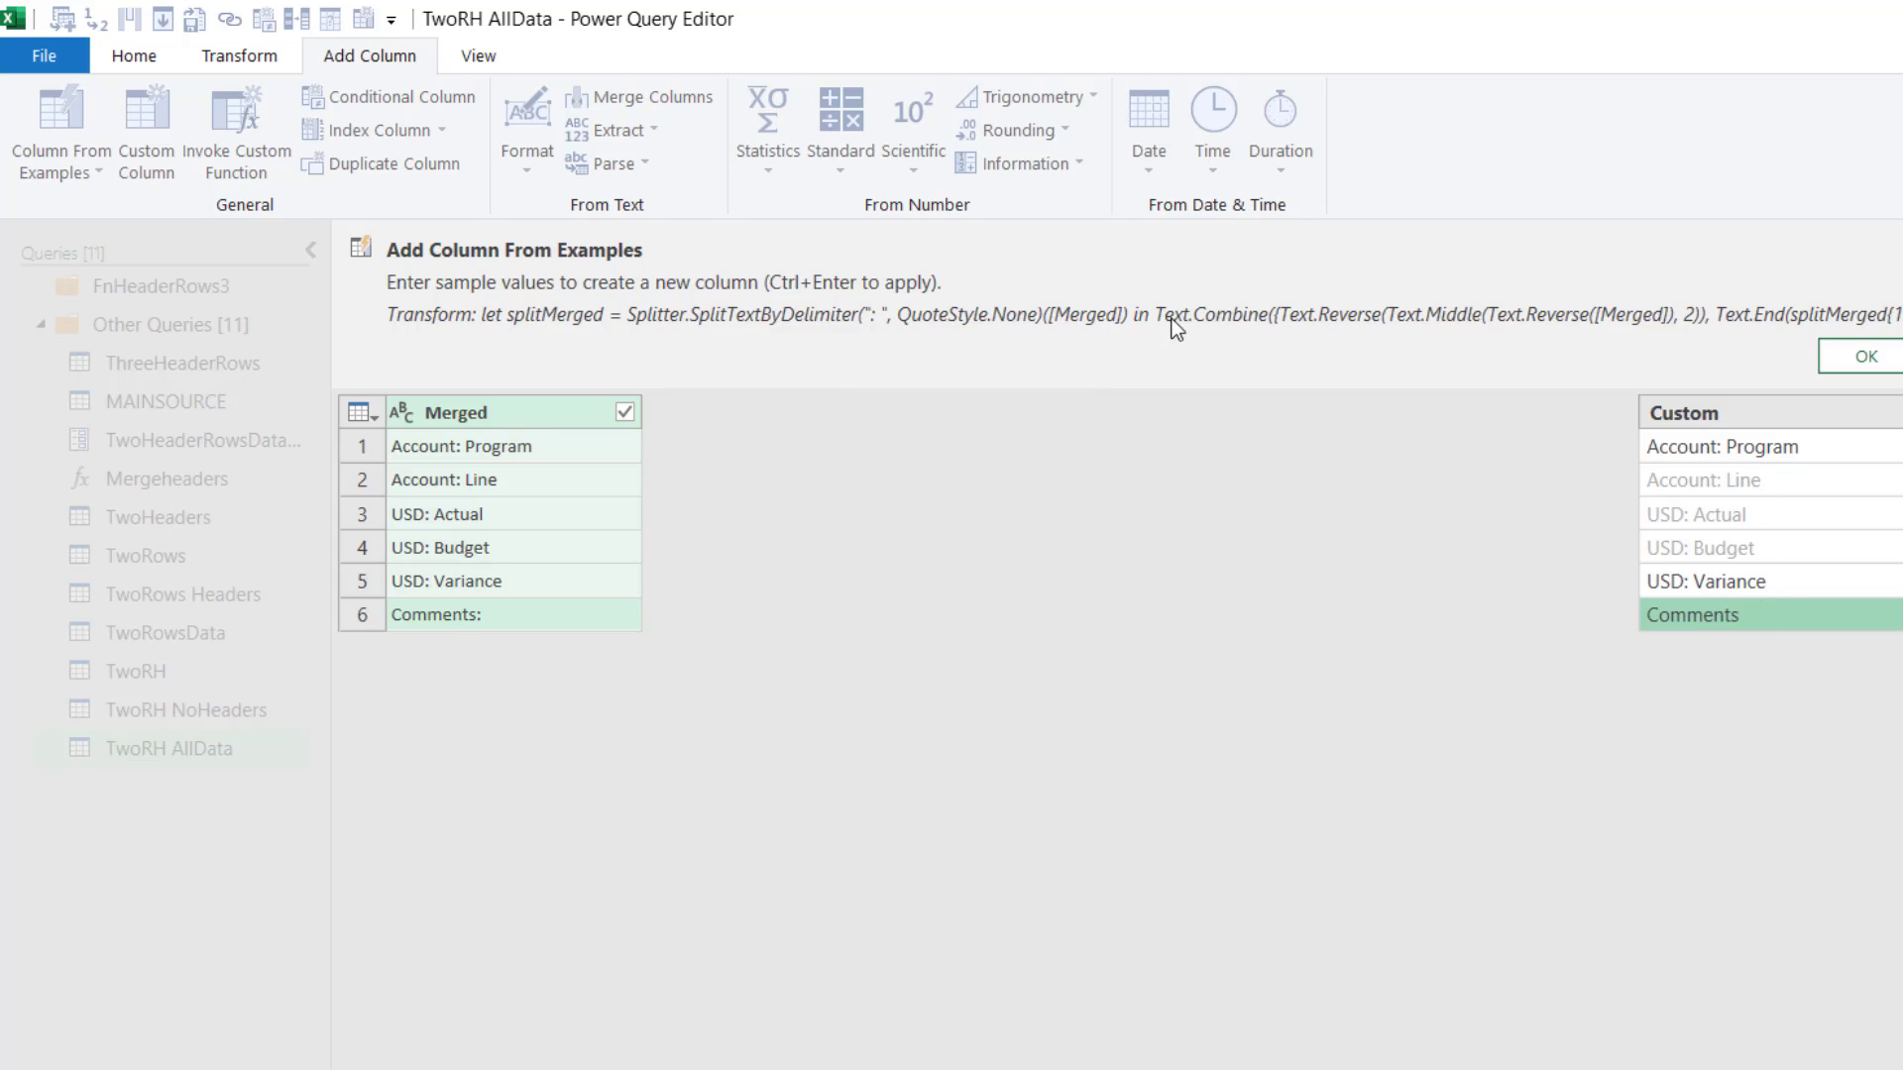
mouse_move(1444, 346)
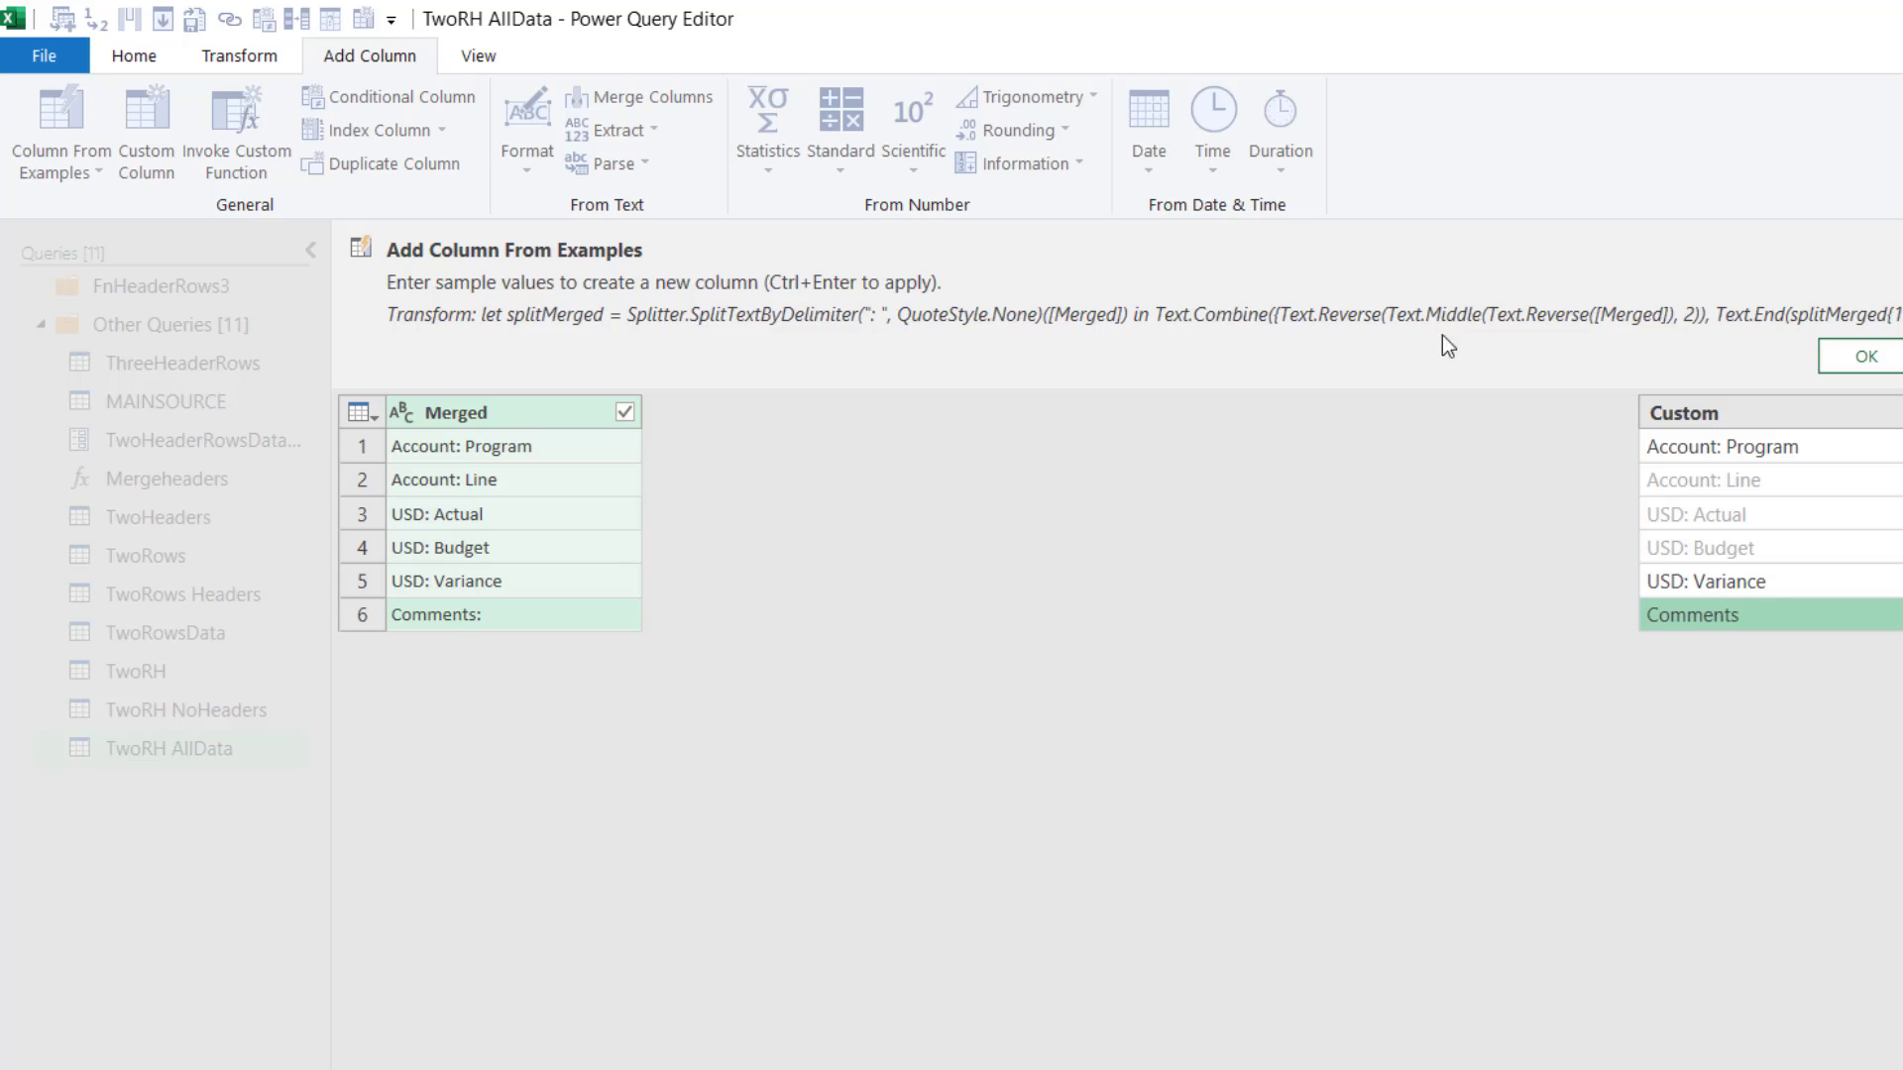
mouse_move(880, 336)
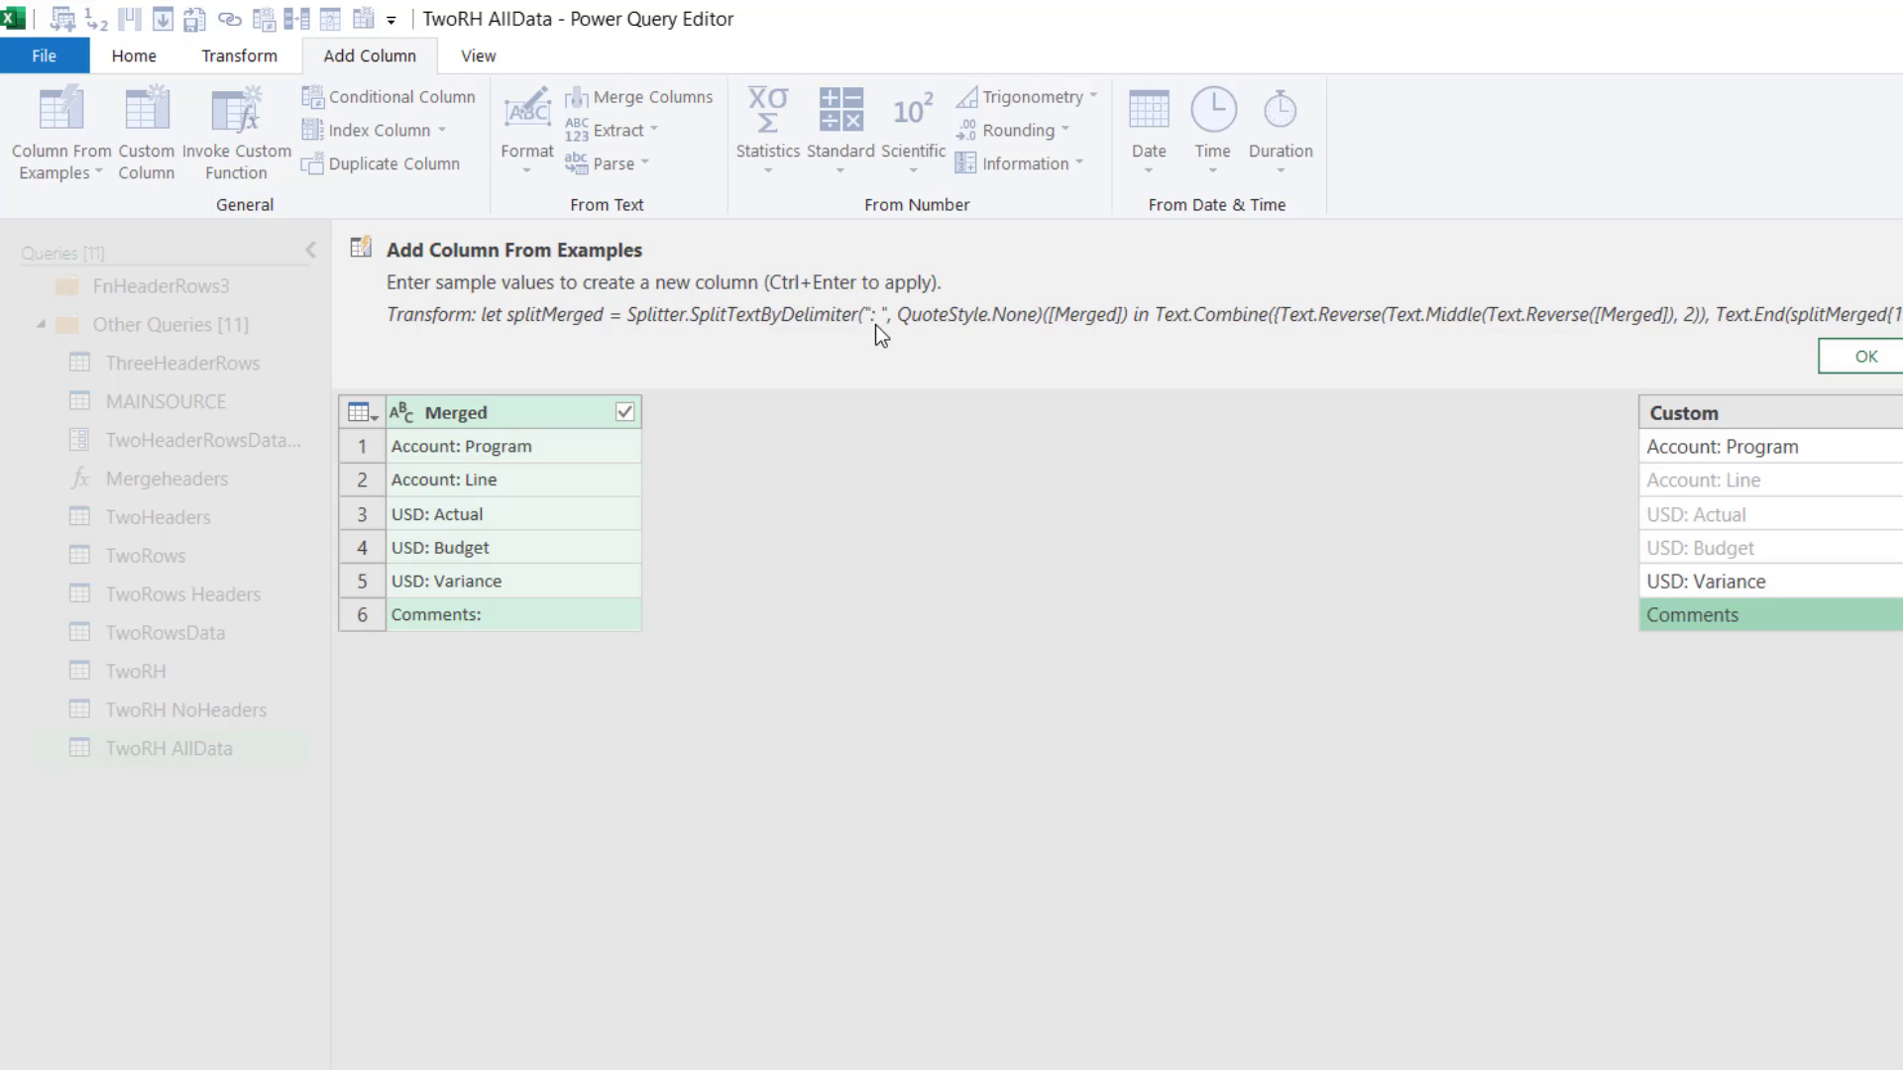
mouse_move(1843, 507)
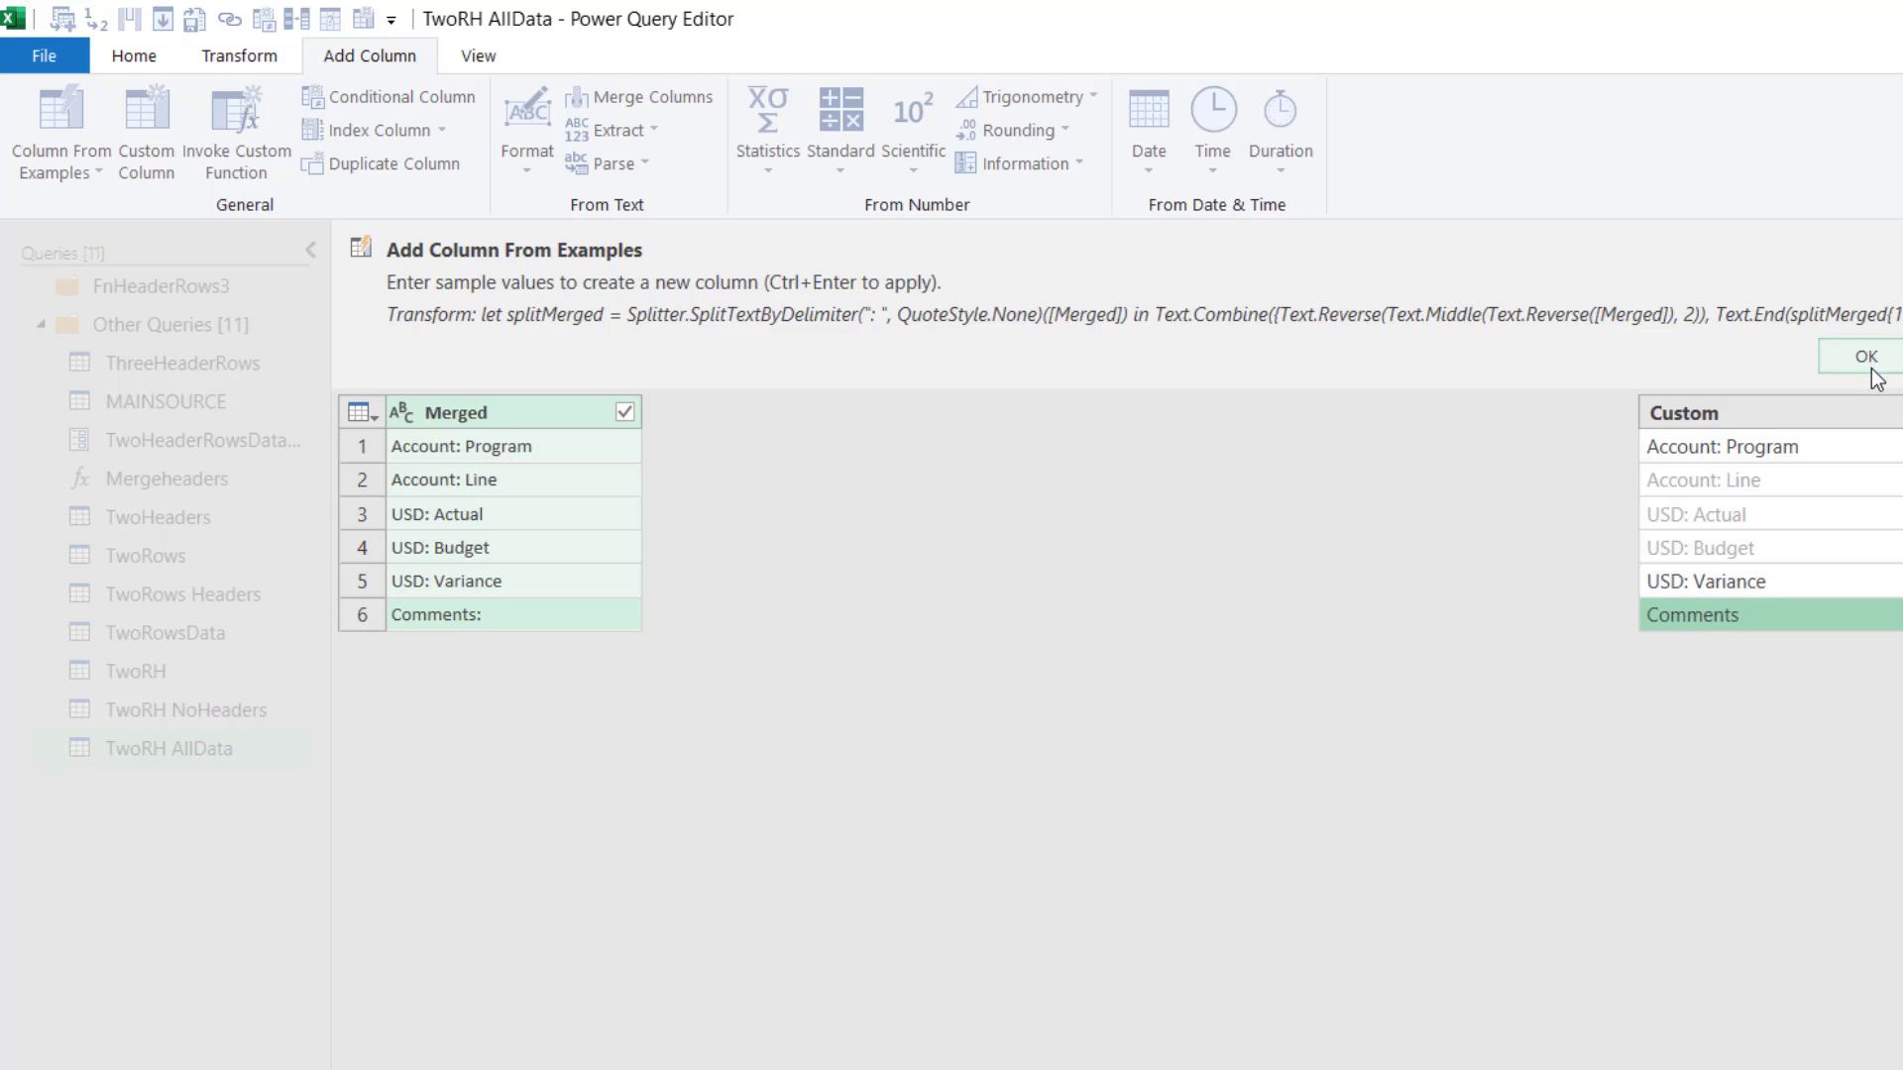
Apply the Custom column, keep only it, and transpose it into one header row.
left_click(1865, 355)
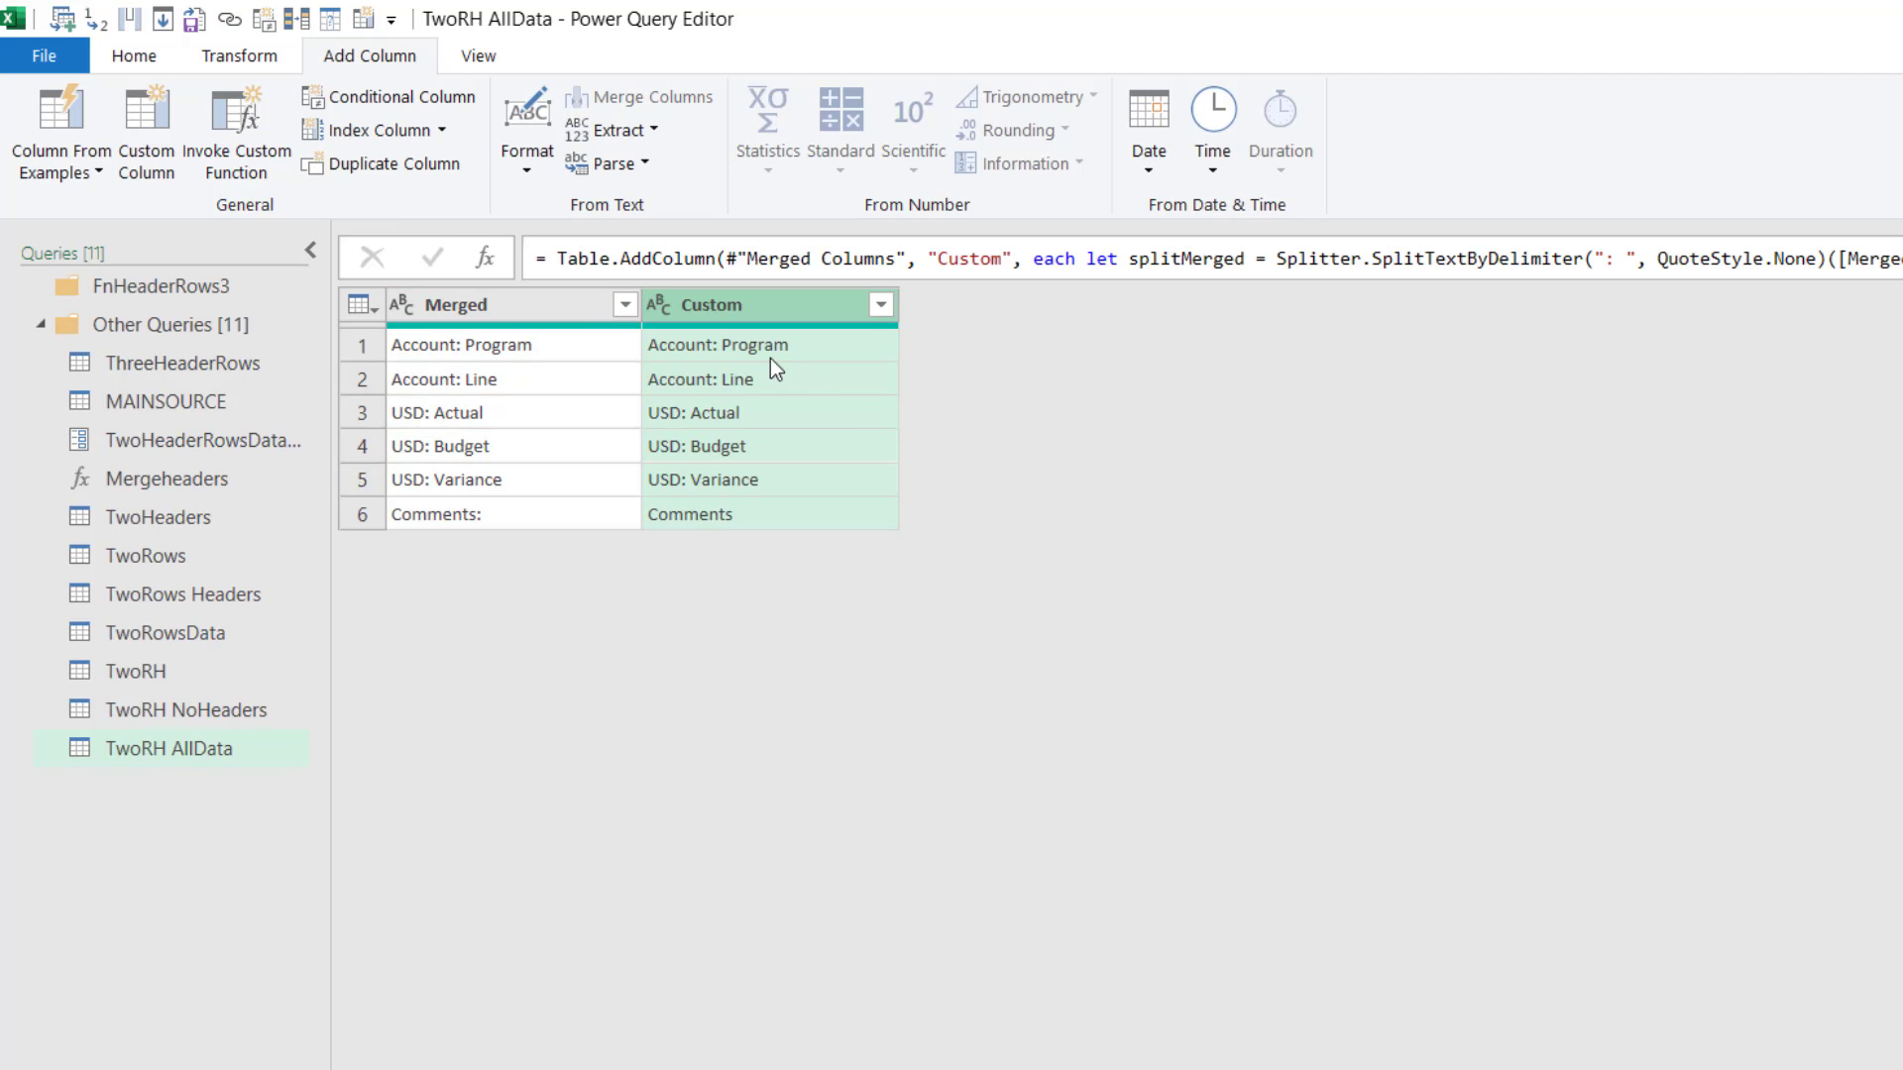
right_click(746, 304)
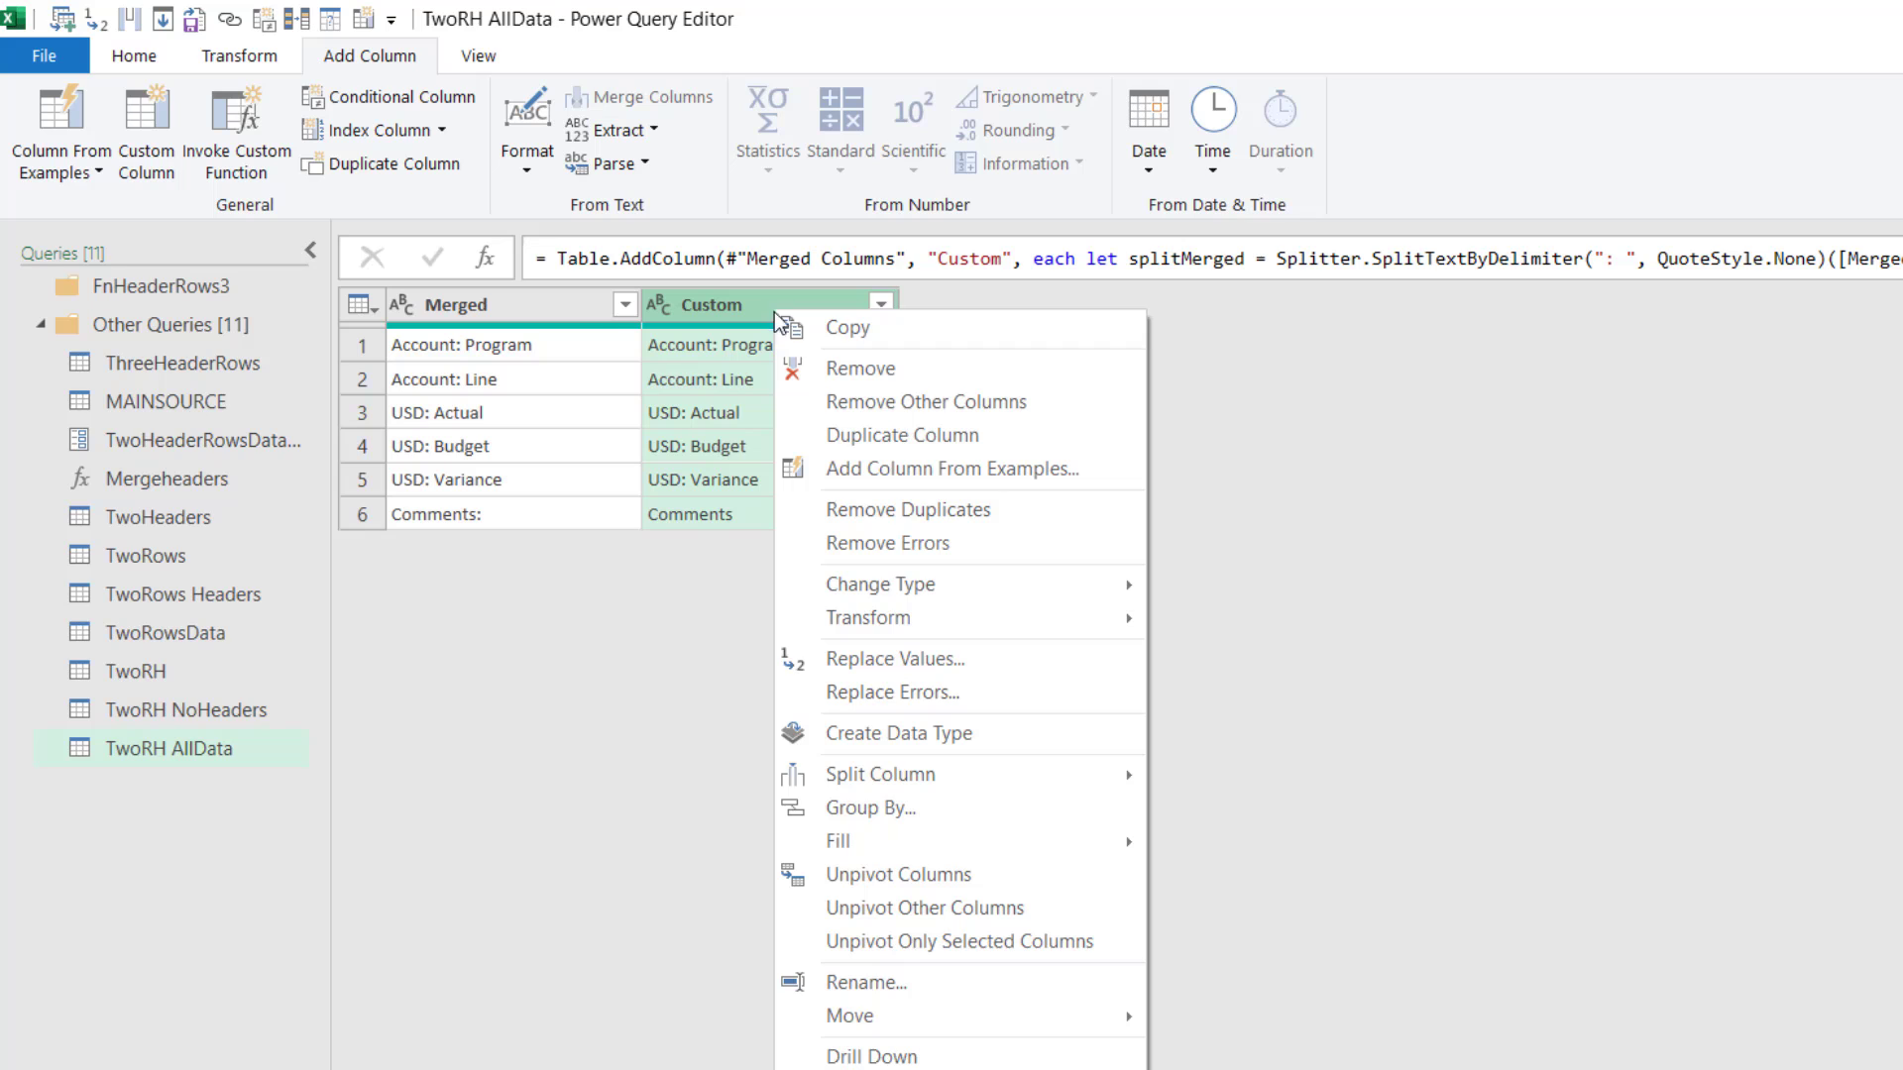
left_click(925, 402)
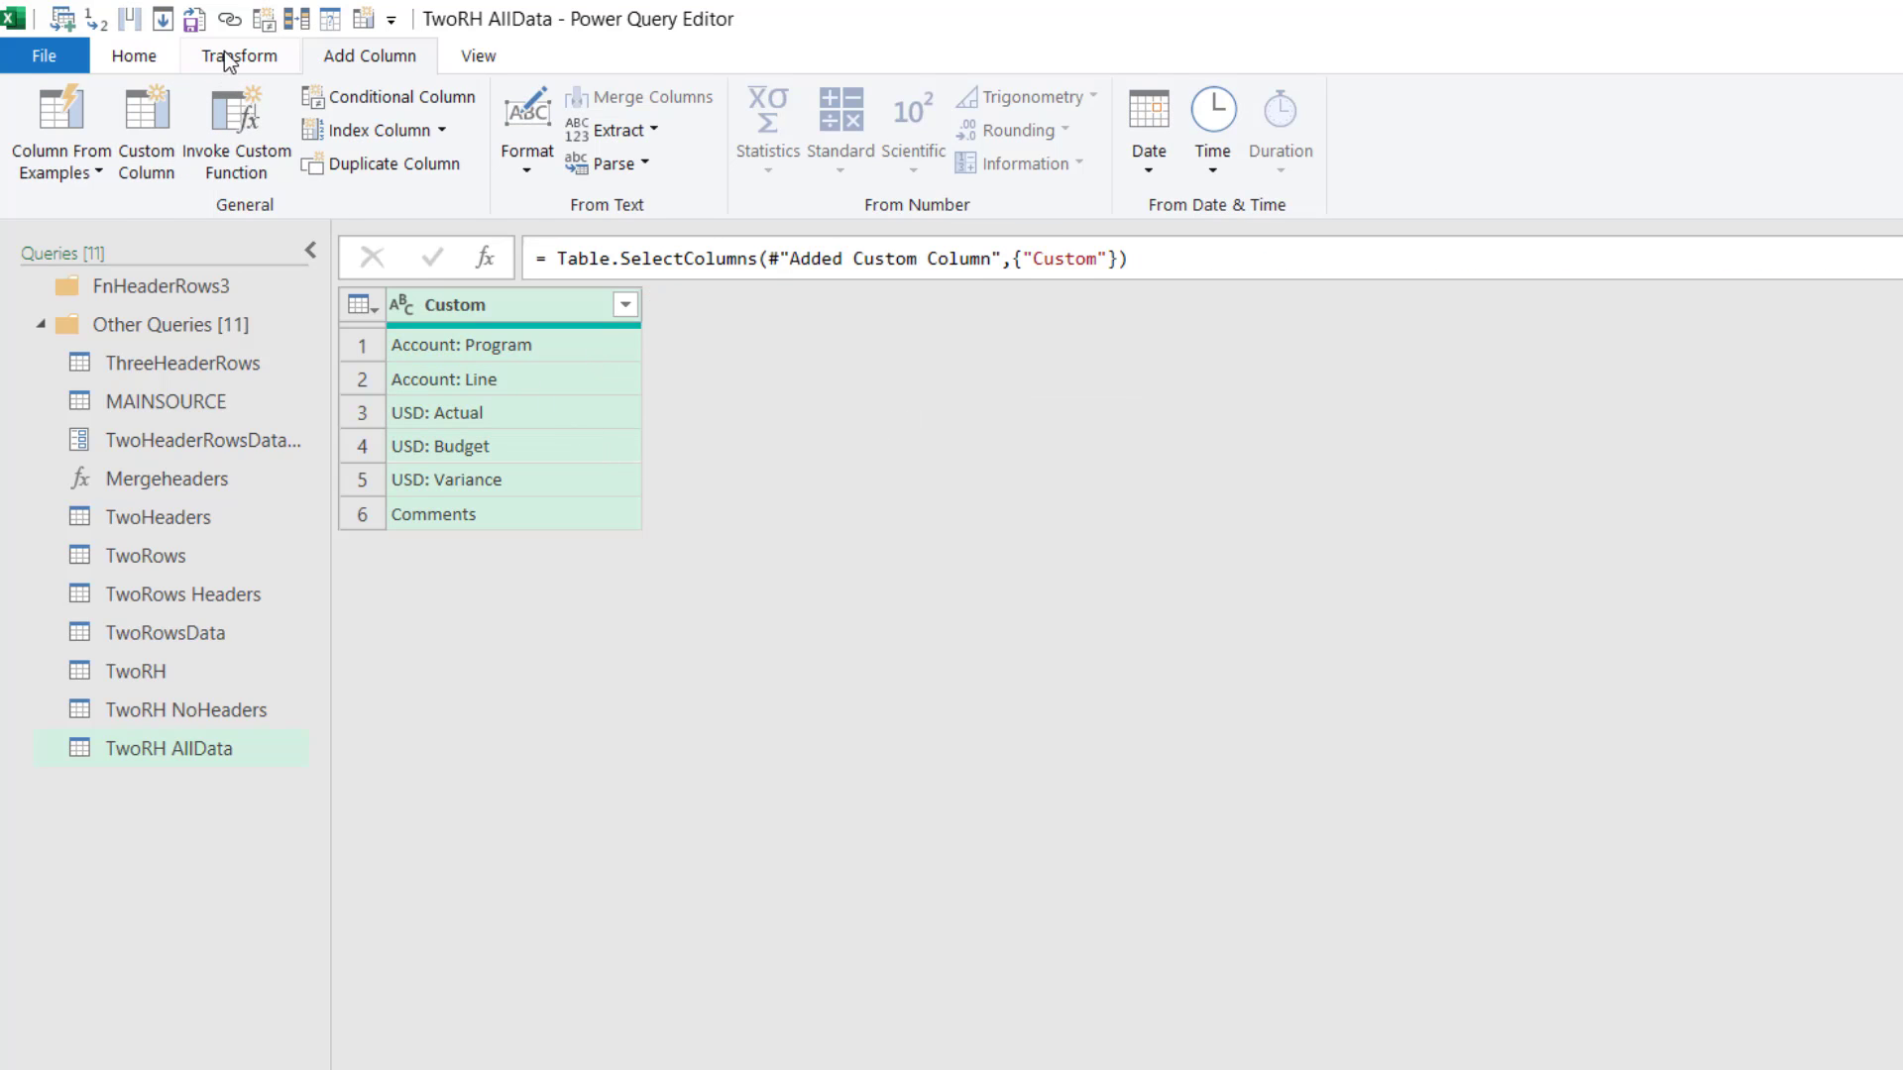
left_click(239, 55)
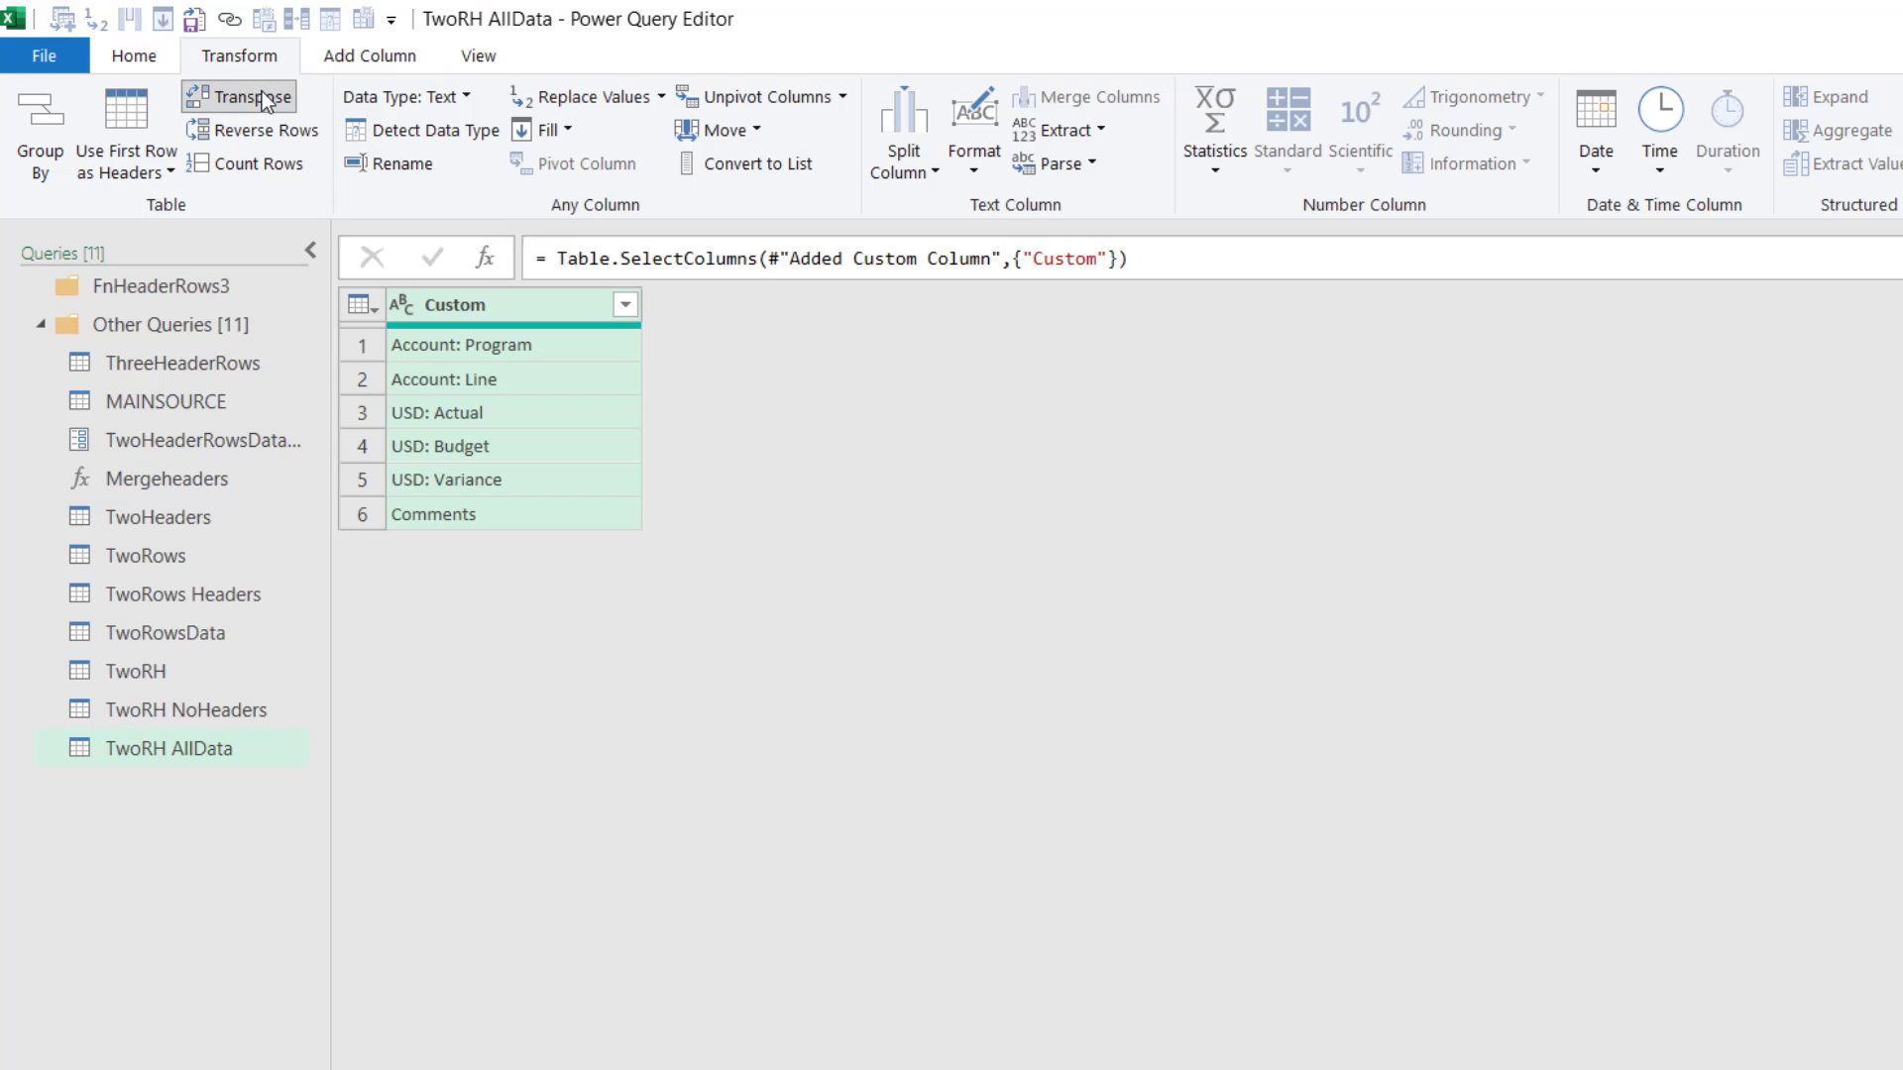
left_click(249, 96)
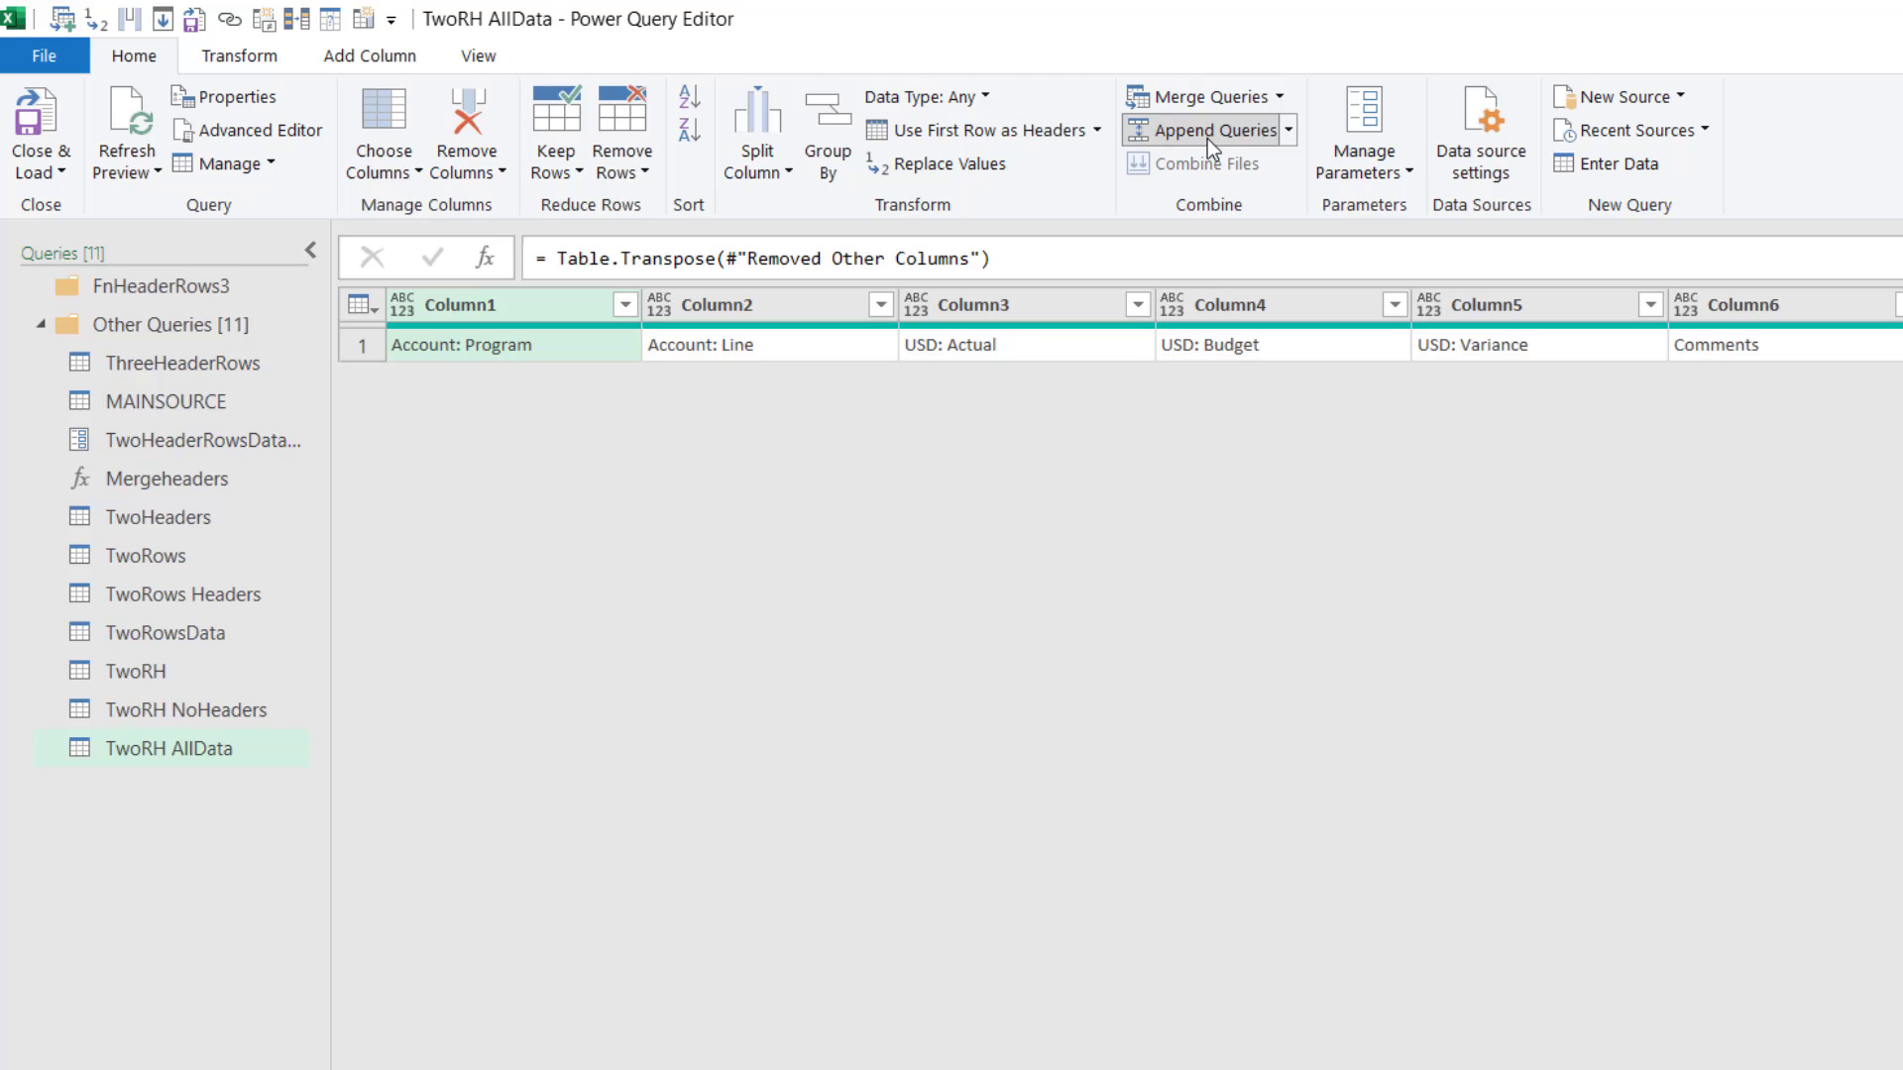
Append the TwoRH NoHeaders query's rows beneath the merged header row.
left_click(1201, 129)
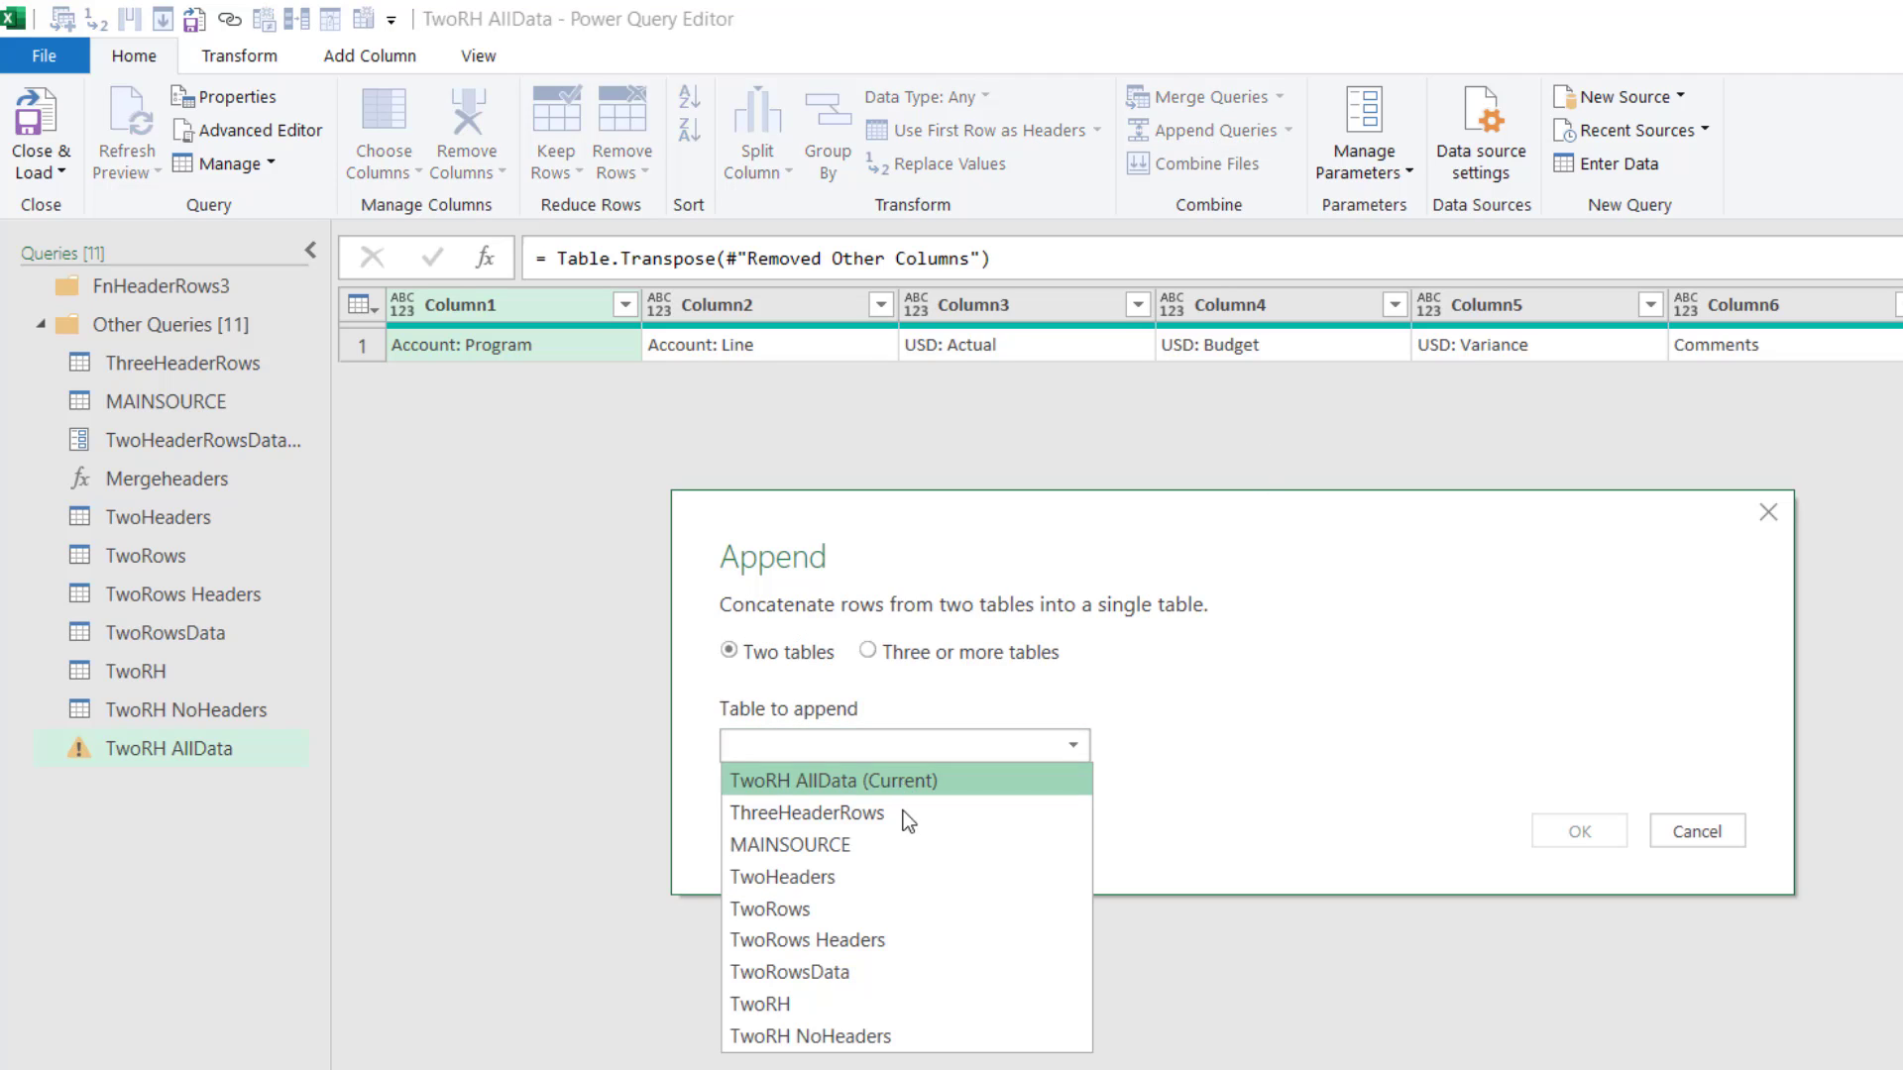
left_click(810, 1035)
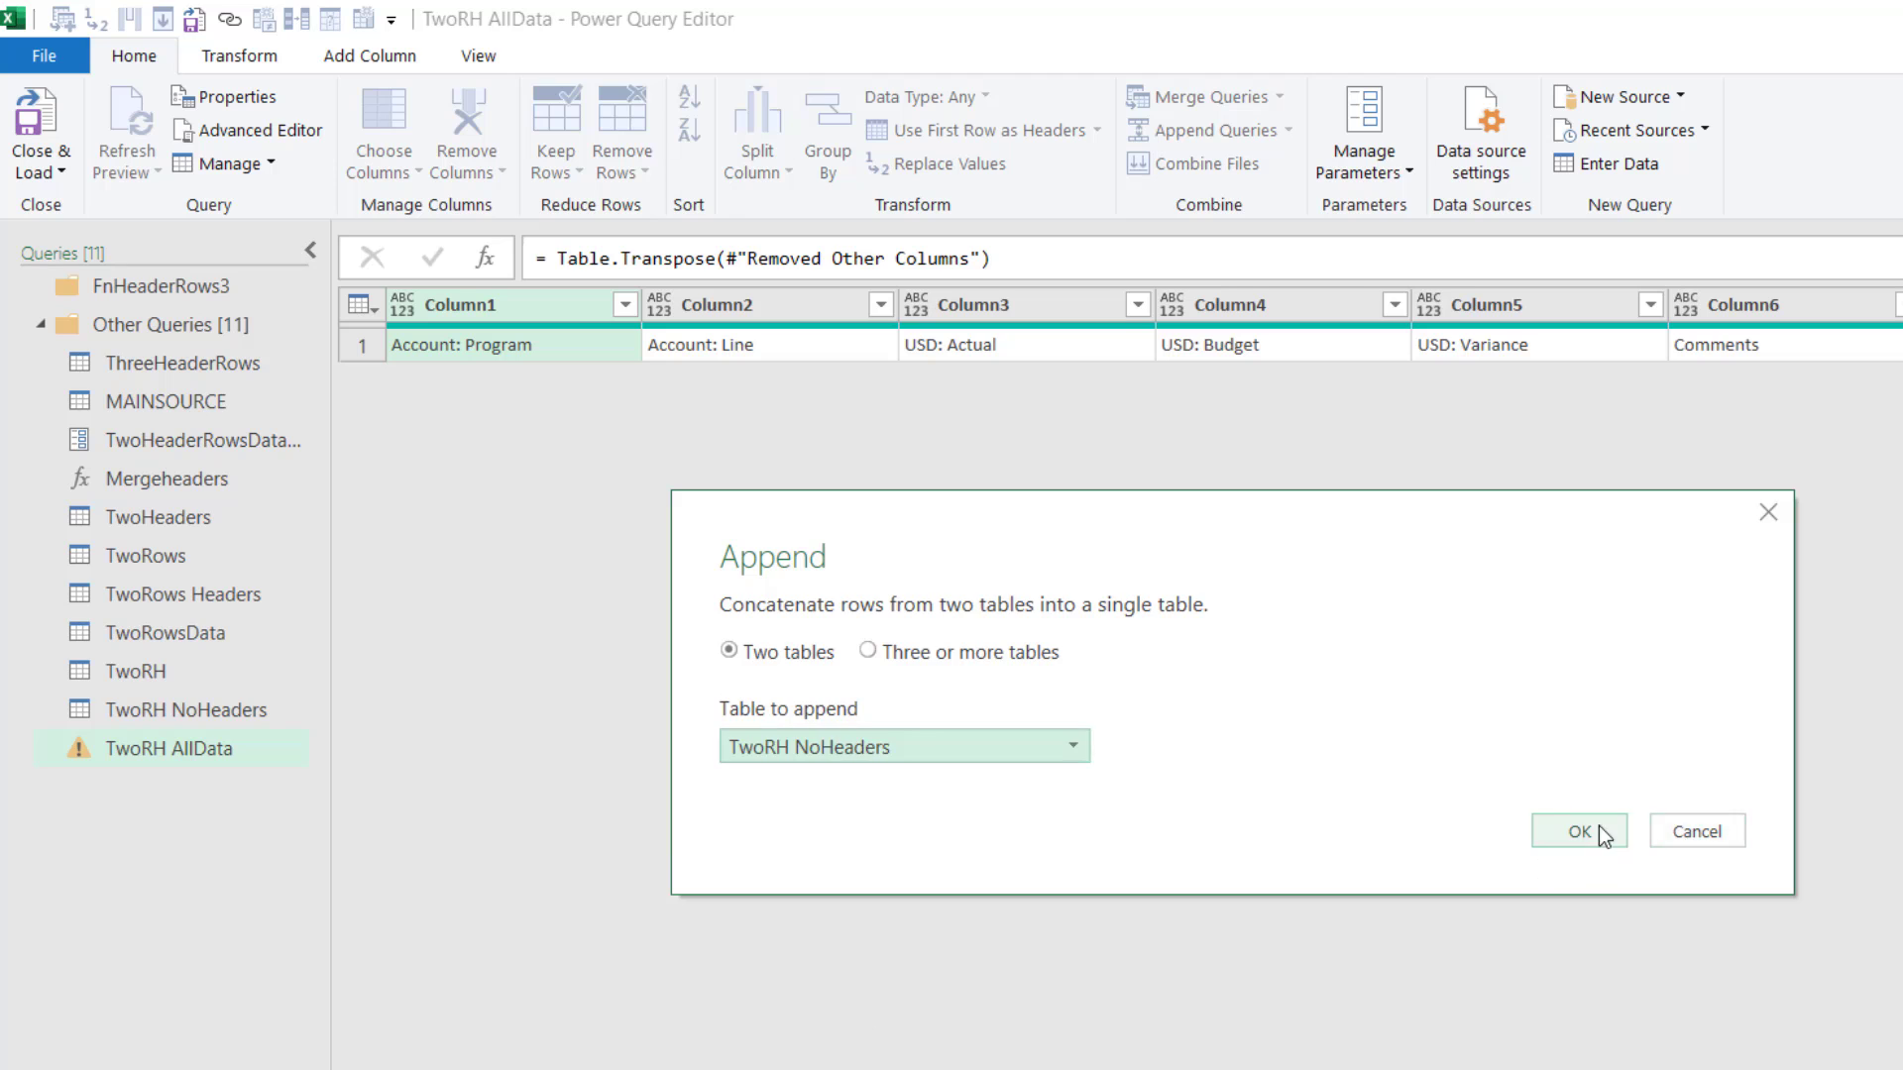
left_click(1578, 832)
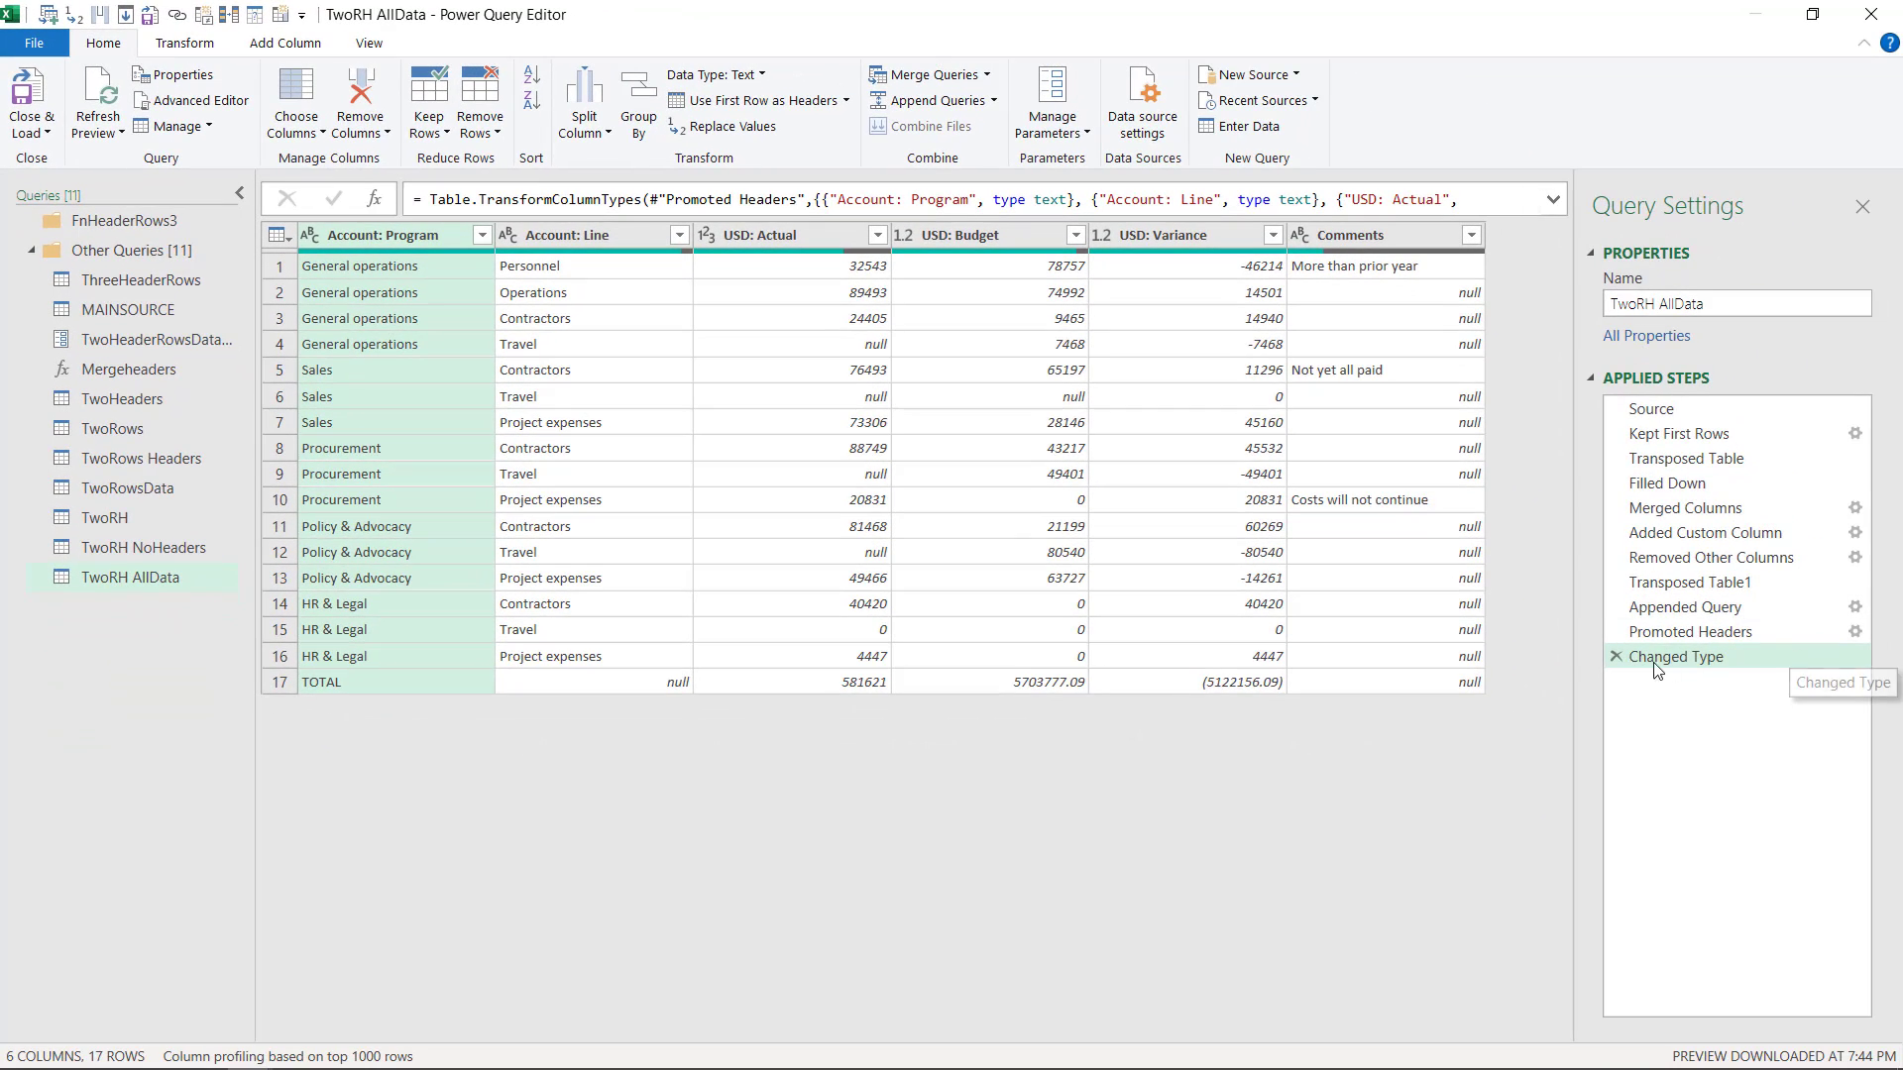
mouse_move(641, 780)
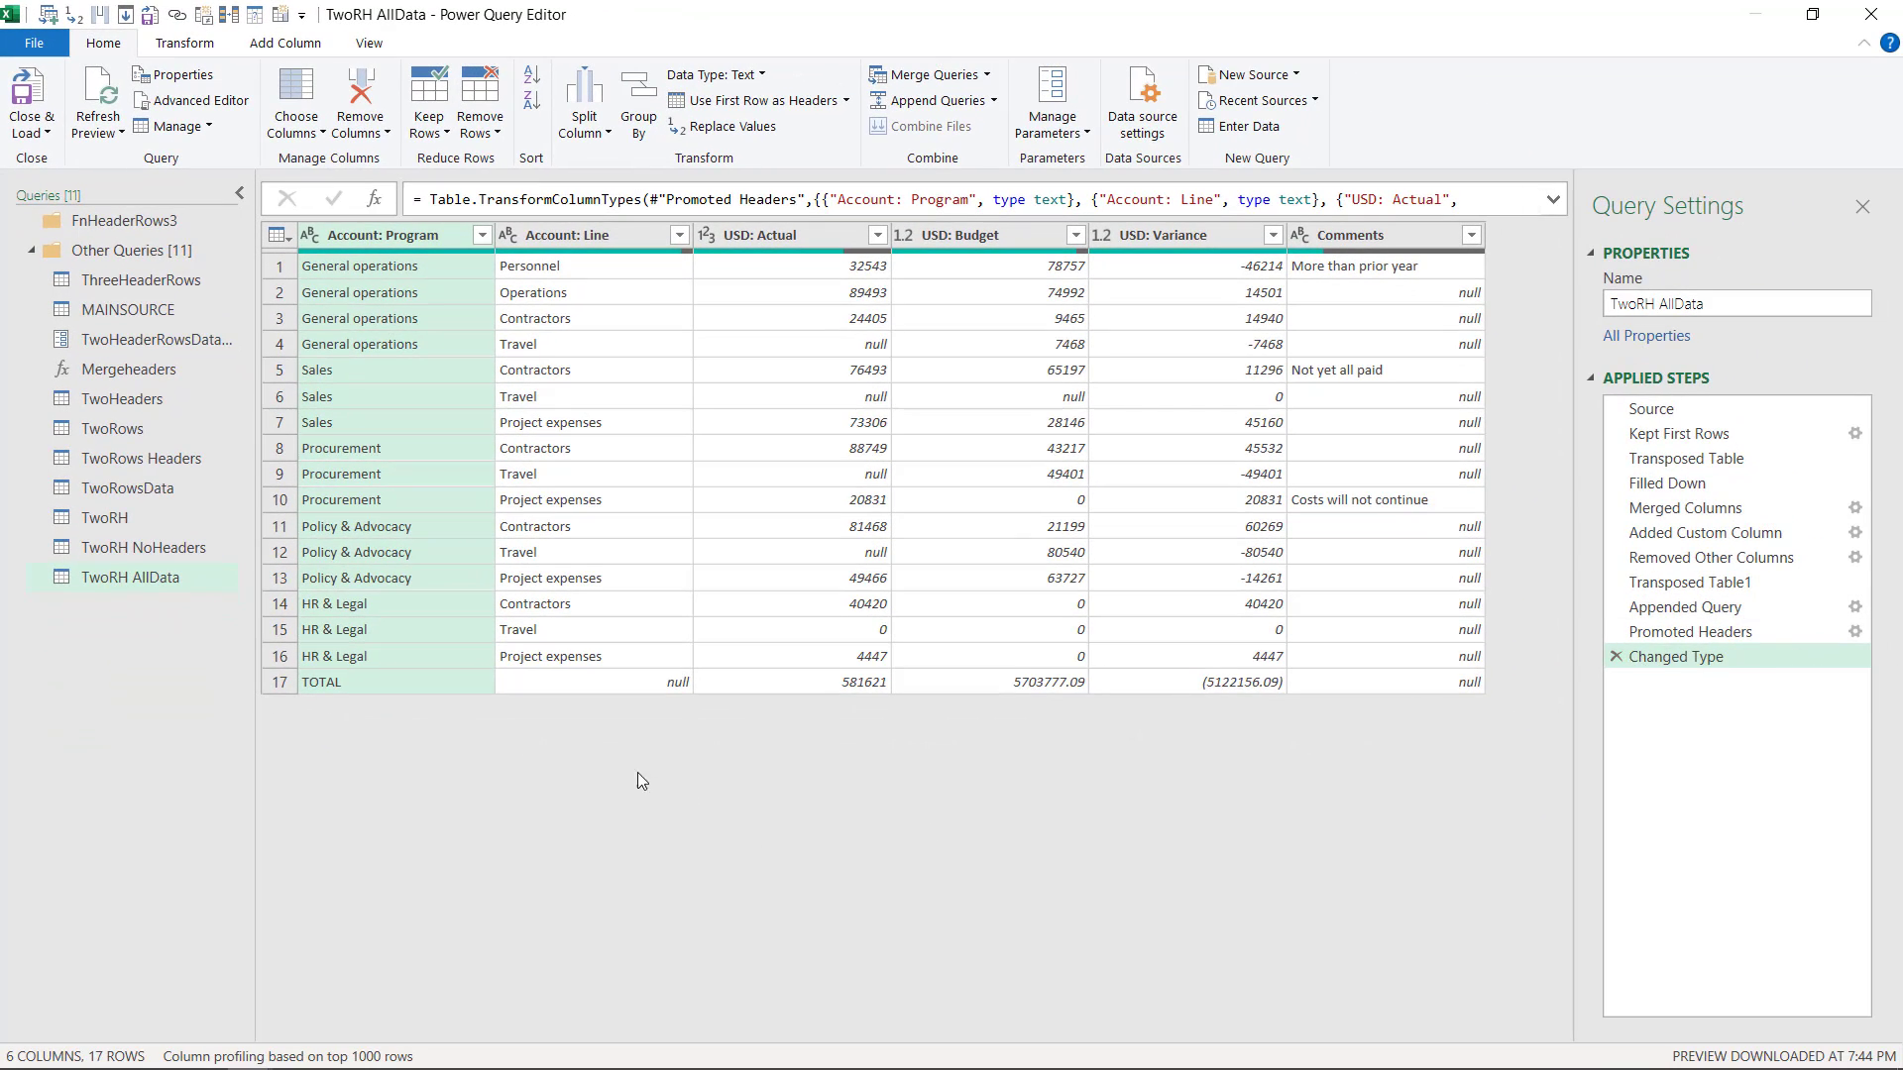
mouse_move(619, 426)
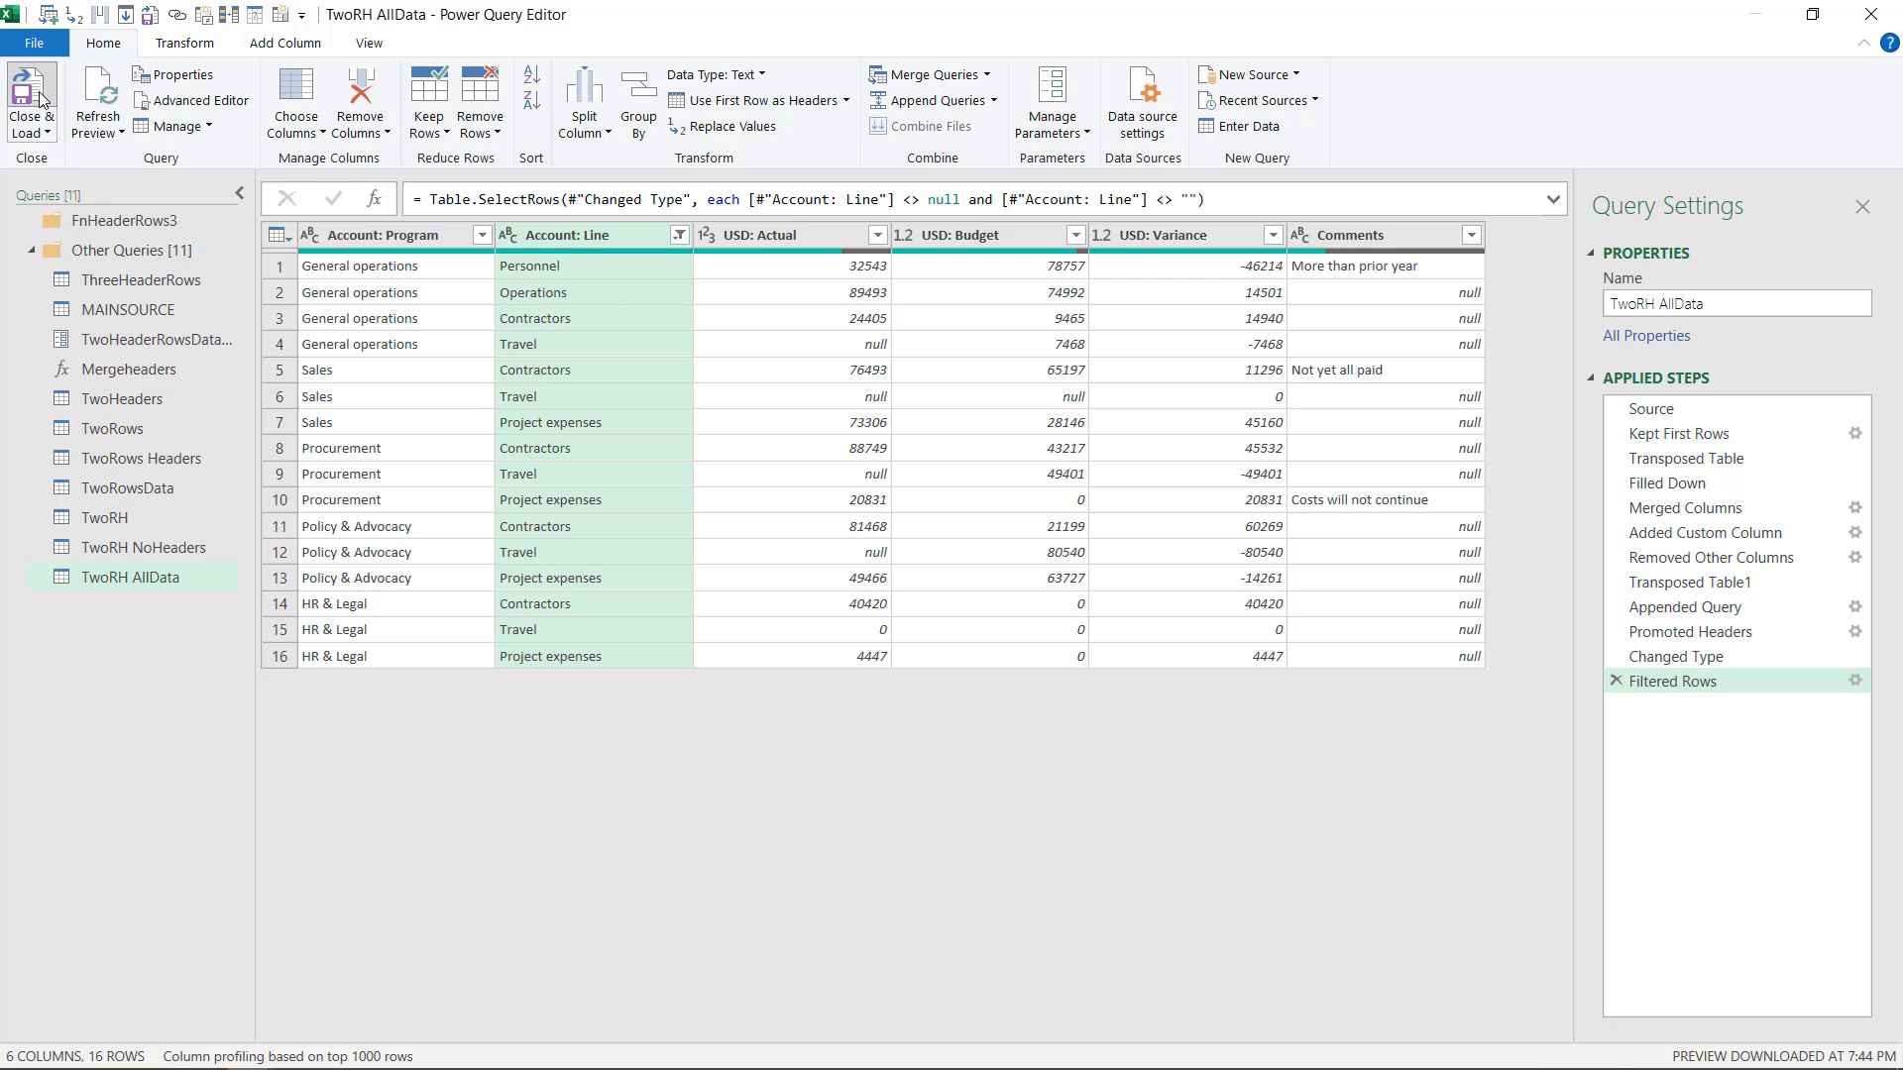
Load the query to the workbook and delete the TwoRH NoHeaders and TwoRH worksheets.
left_click(32, 102)
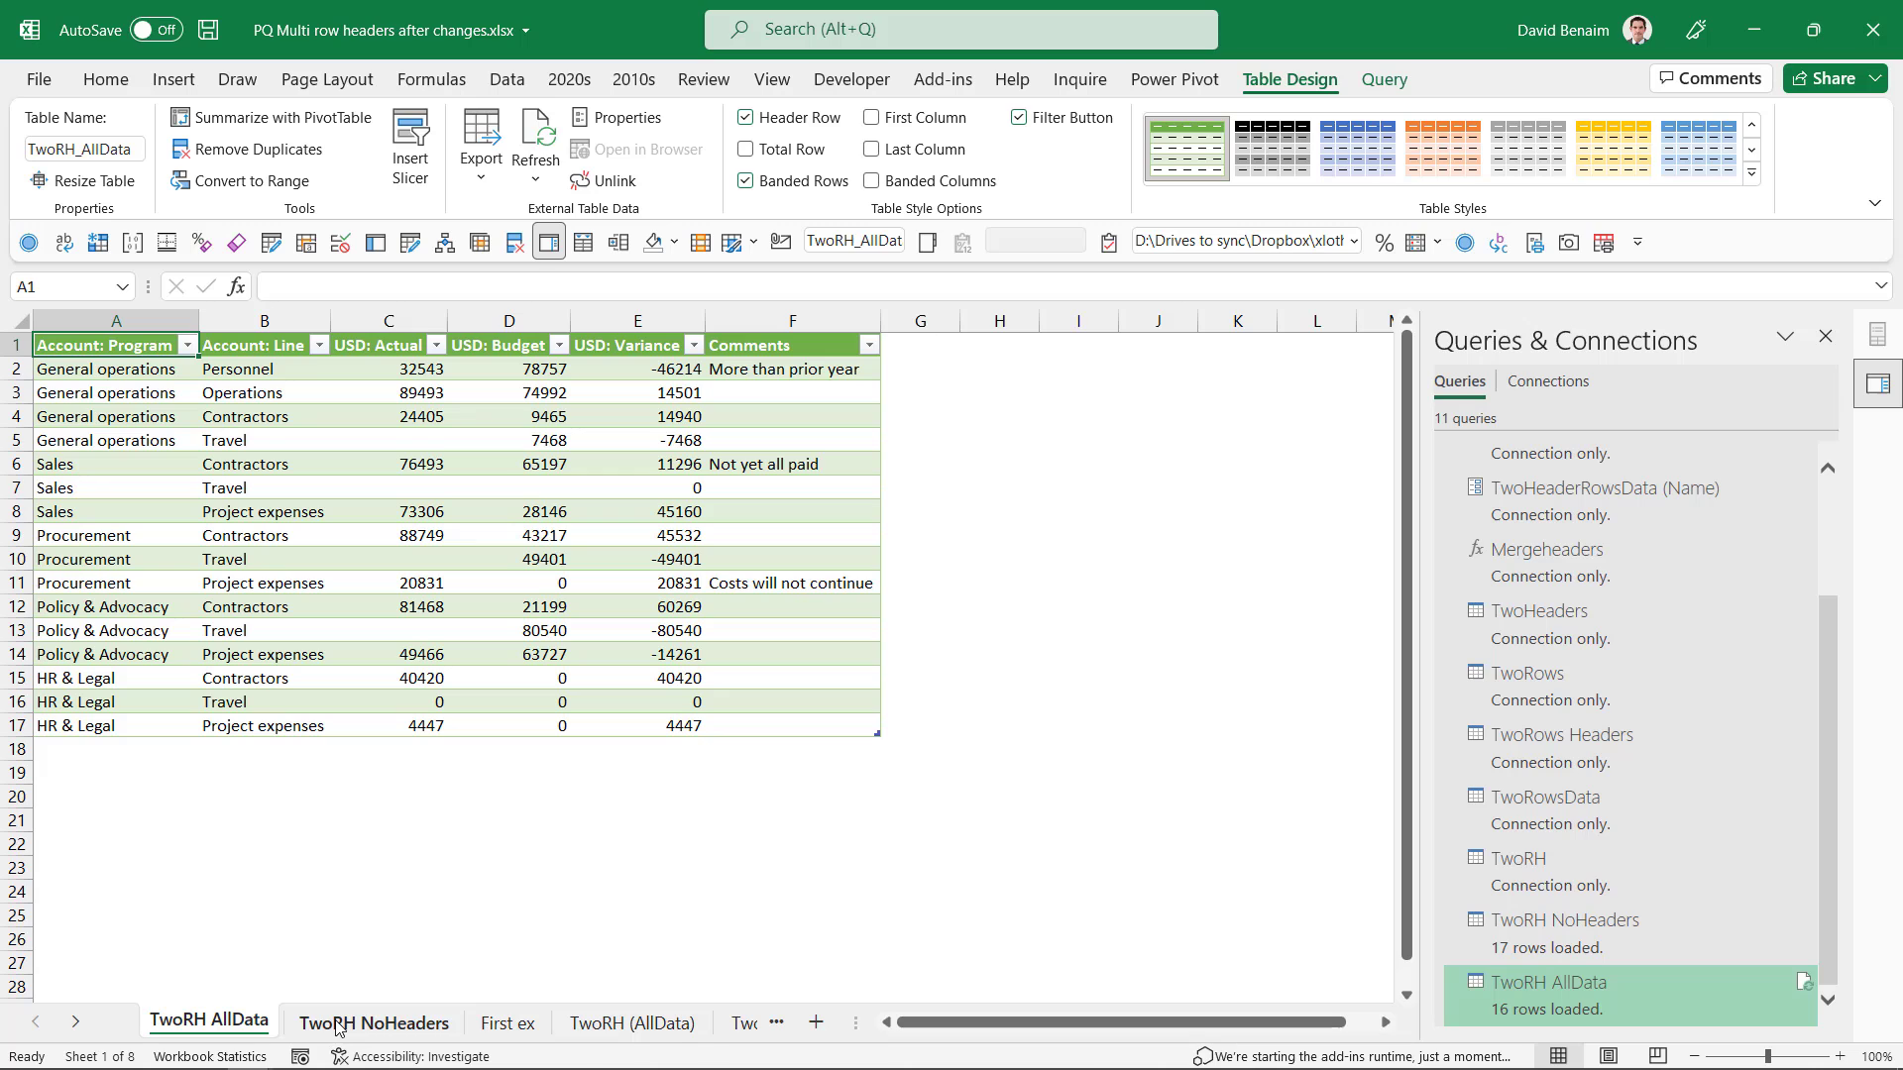
left_click(374, 1022)
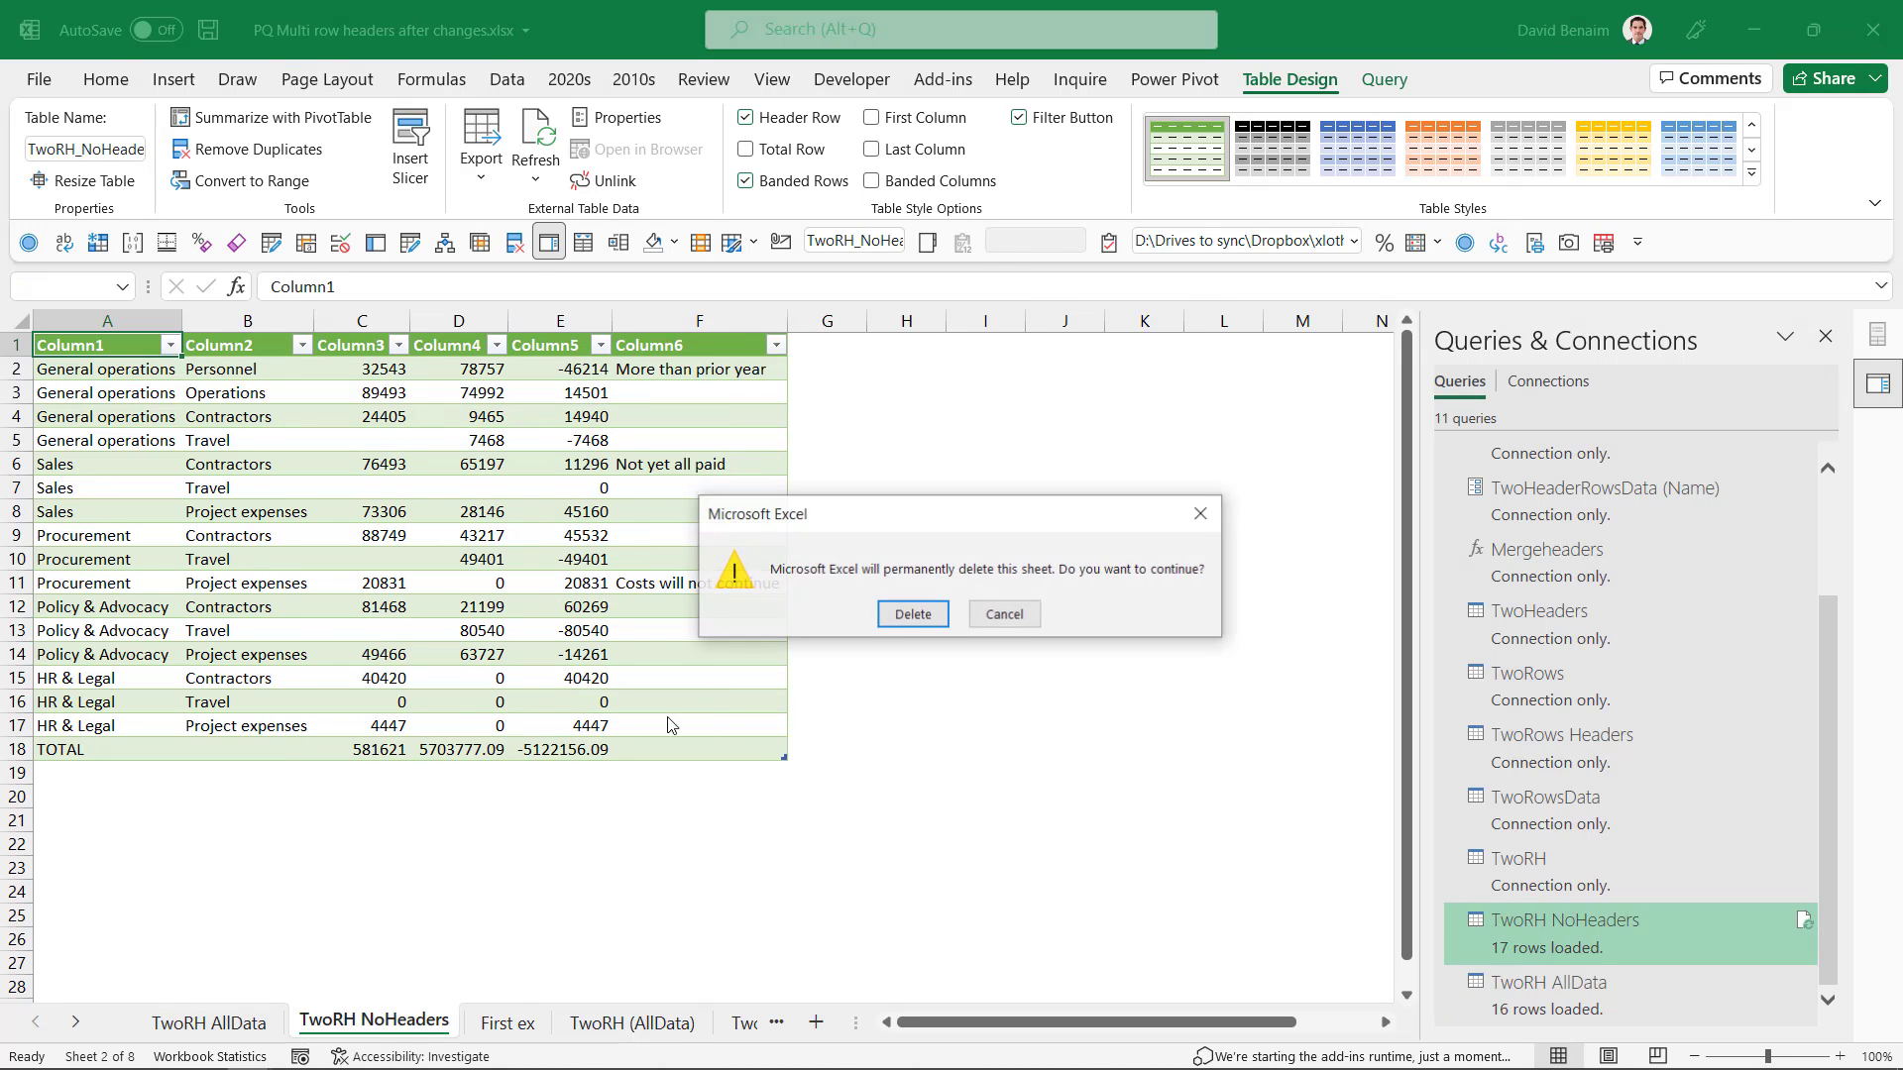
left_click(912, 613)
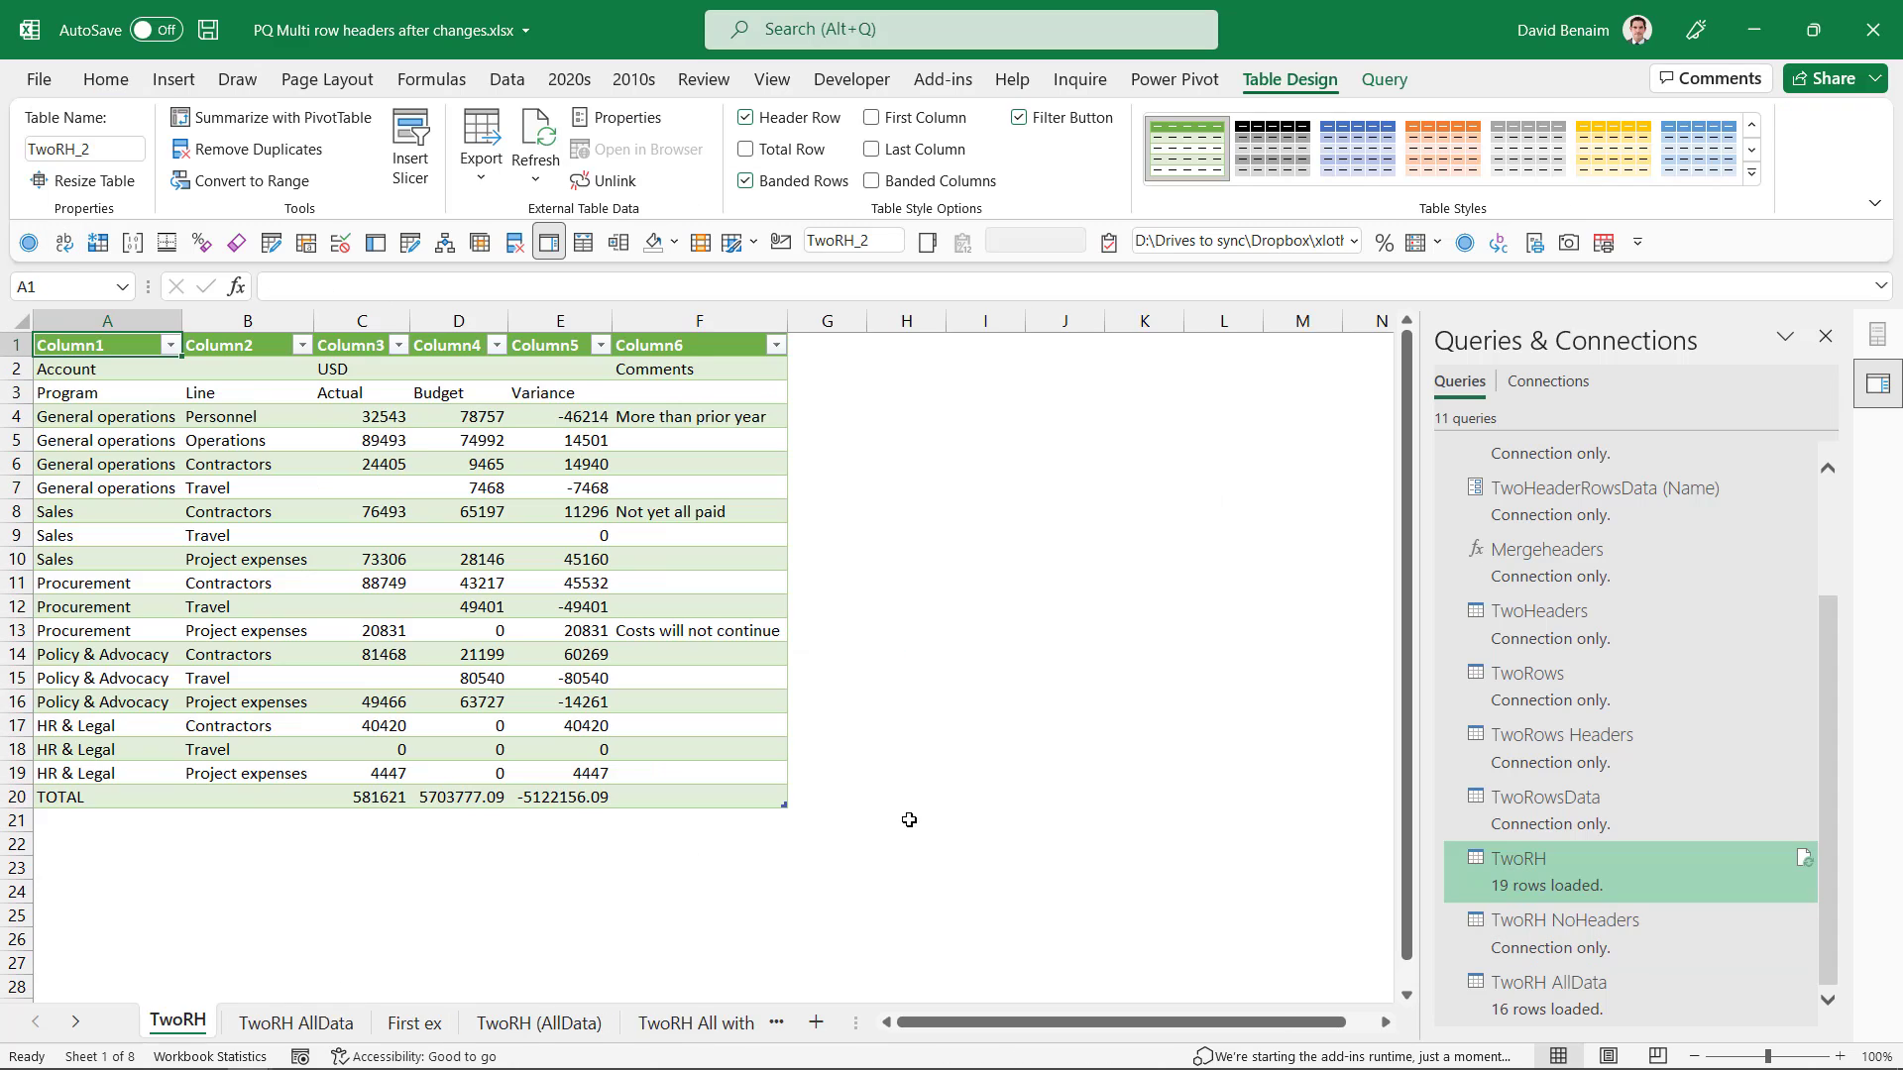
right_click(177, 1020)
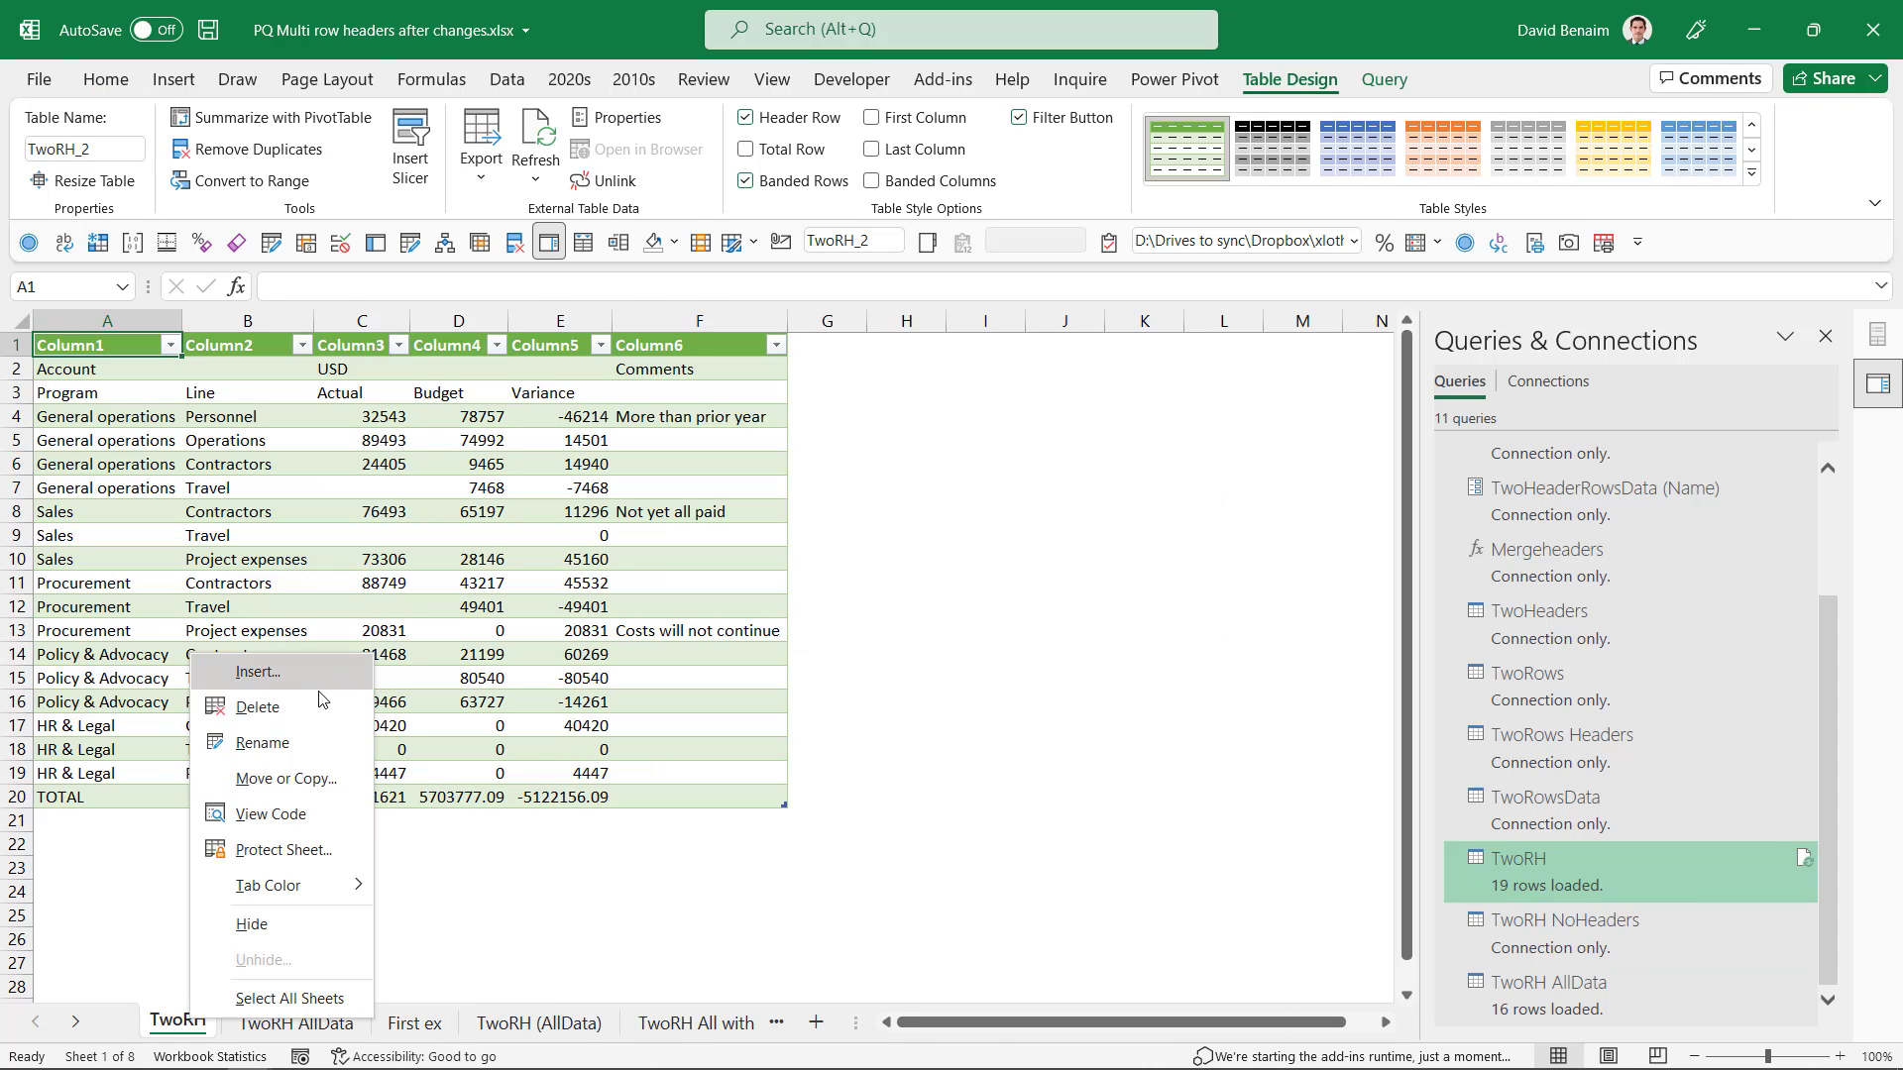
left_click(206, 1020)
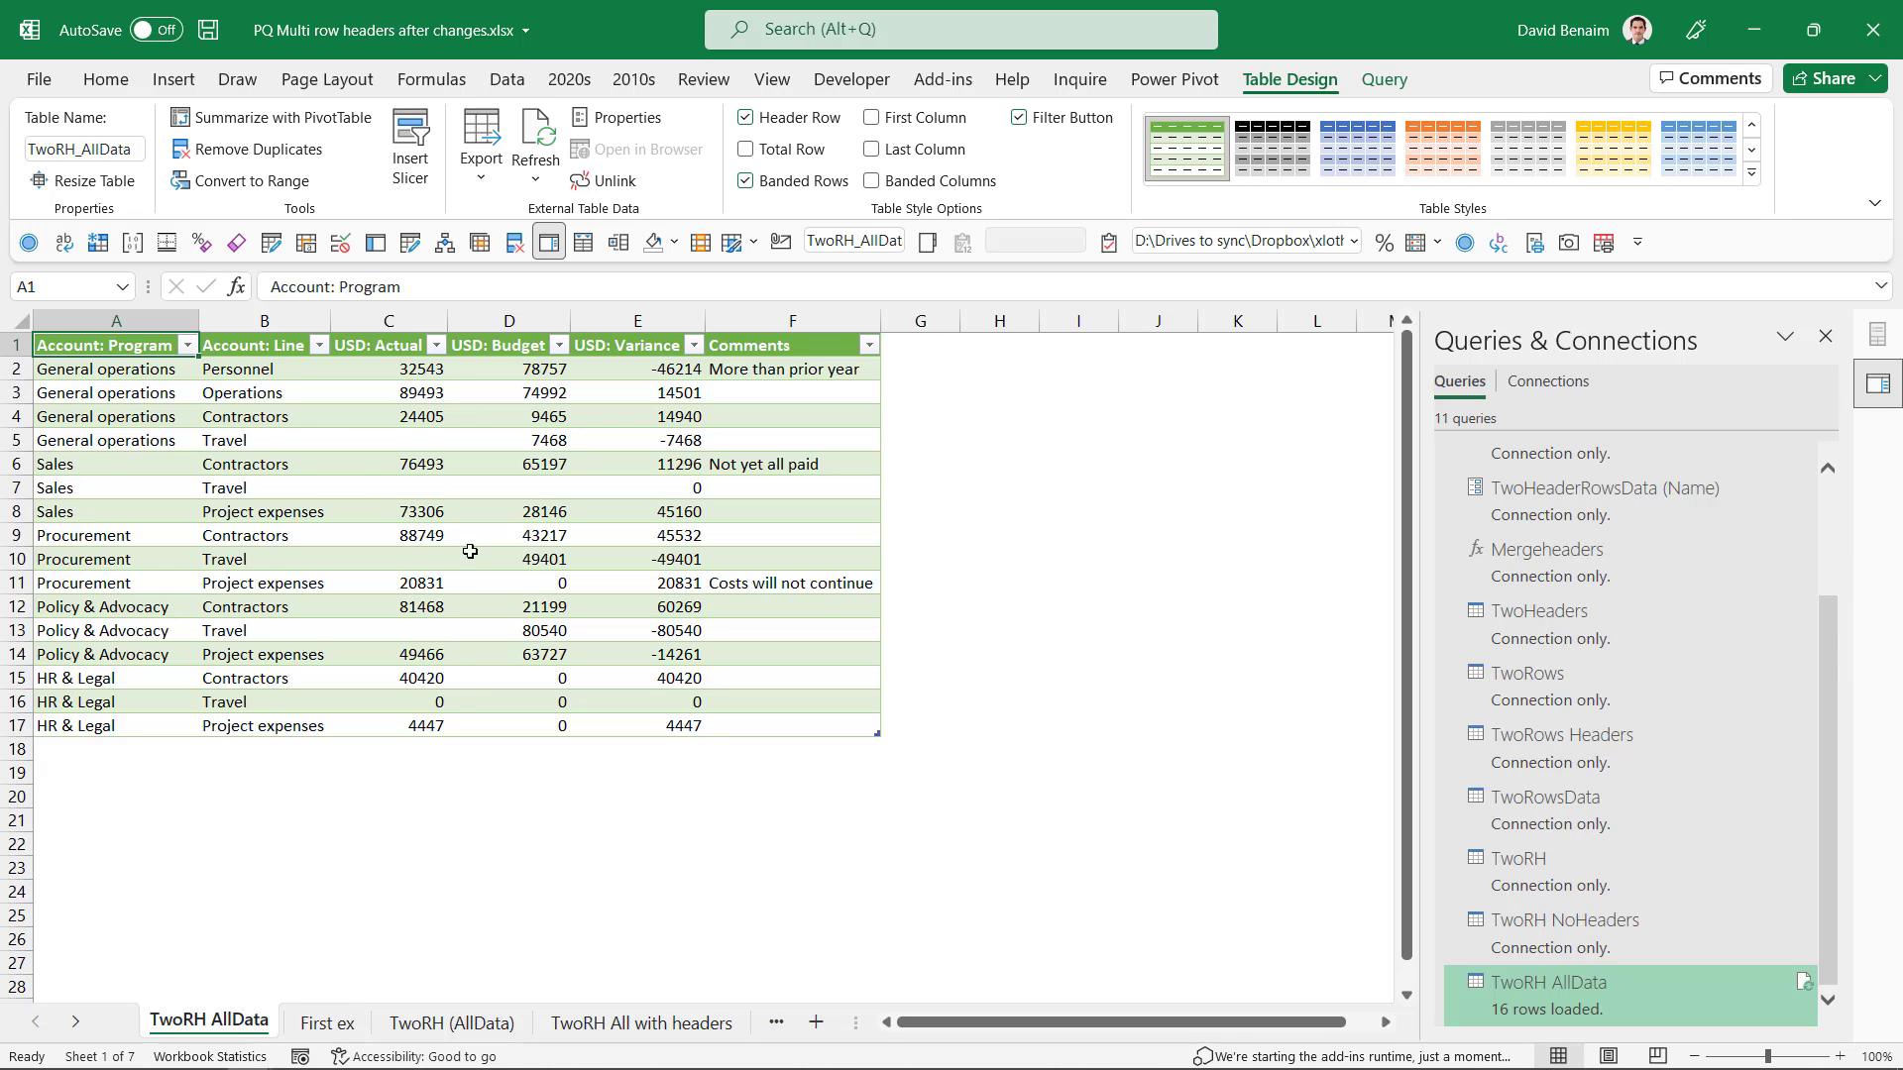
In Query Options, choose custom default load settings and never detect column types.
left_click(506, 80)
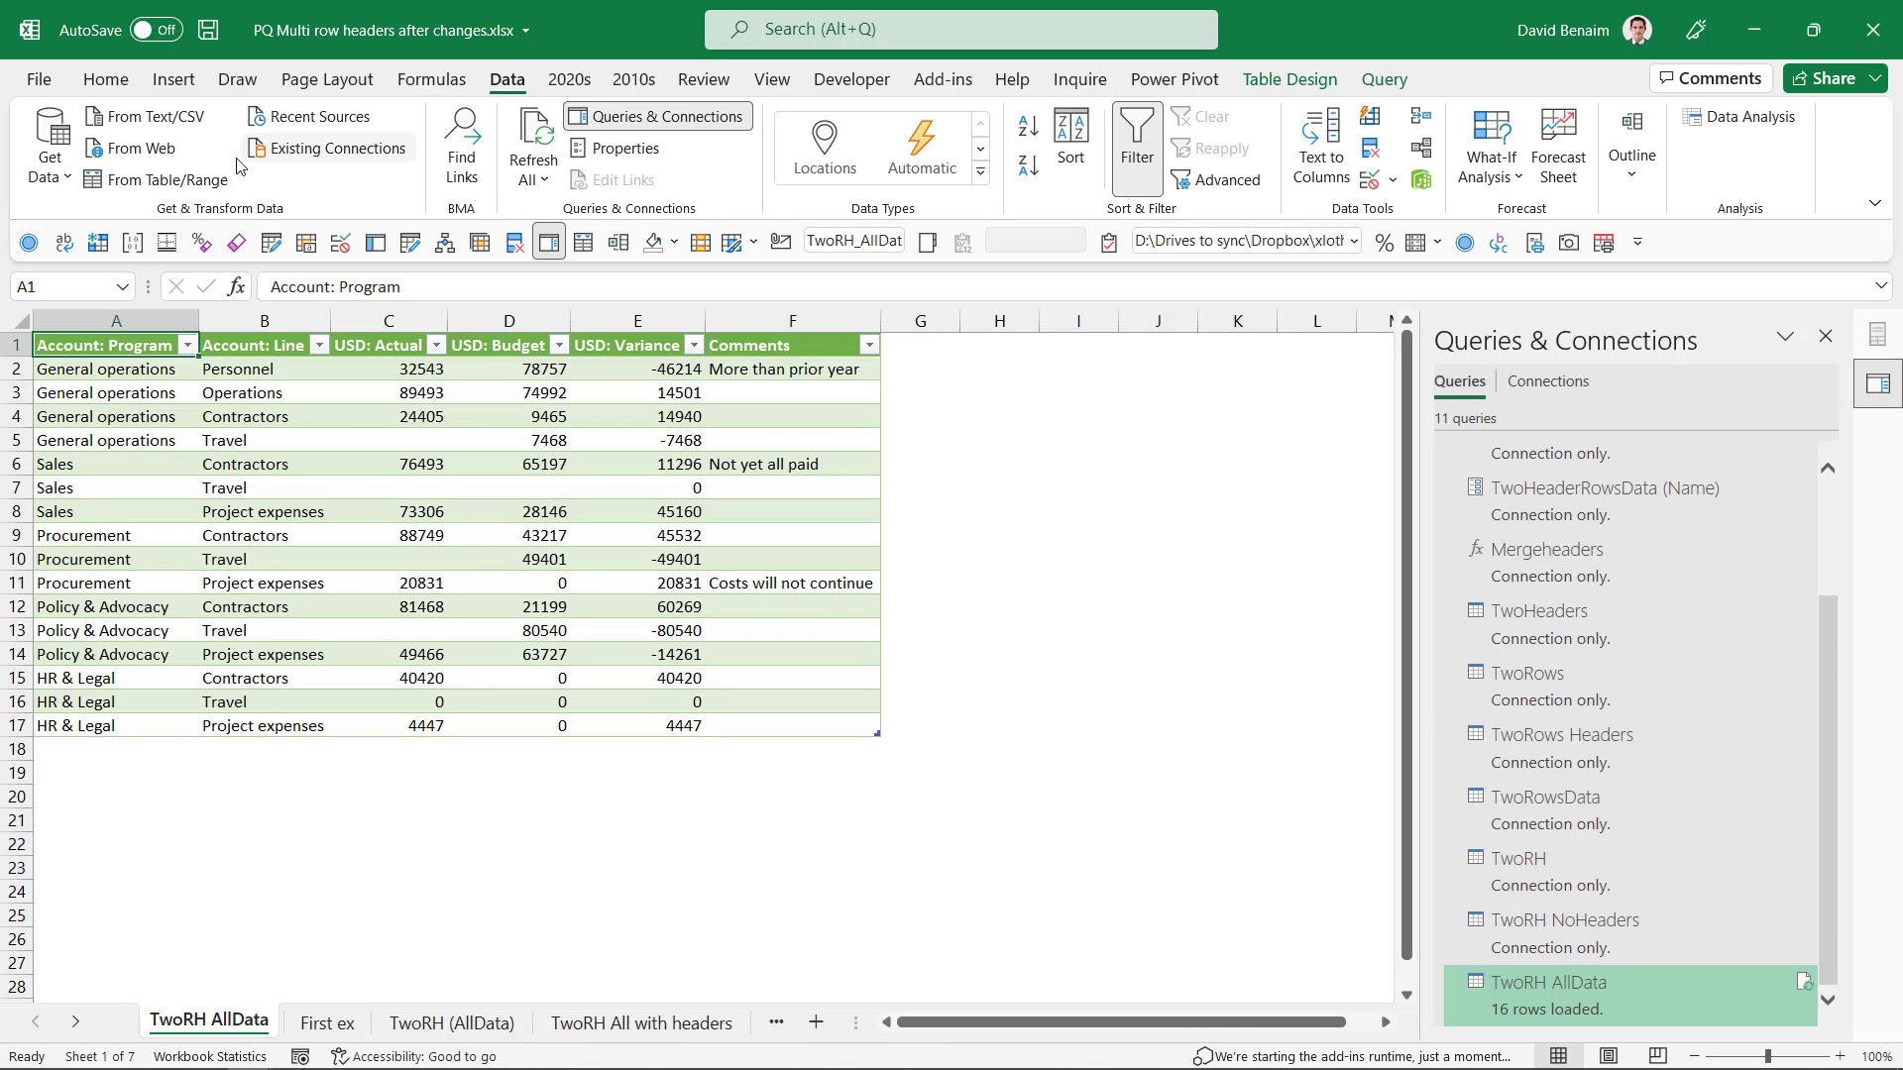
left_click(48, 143)
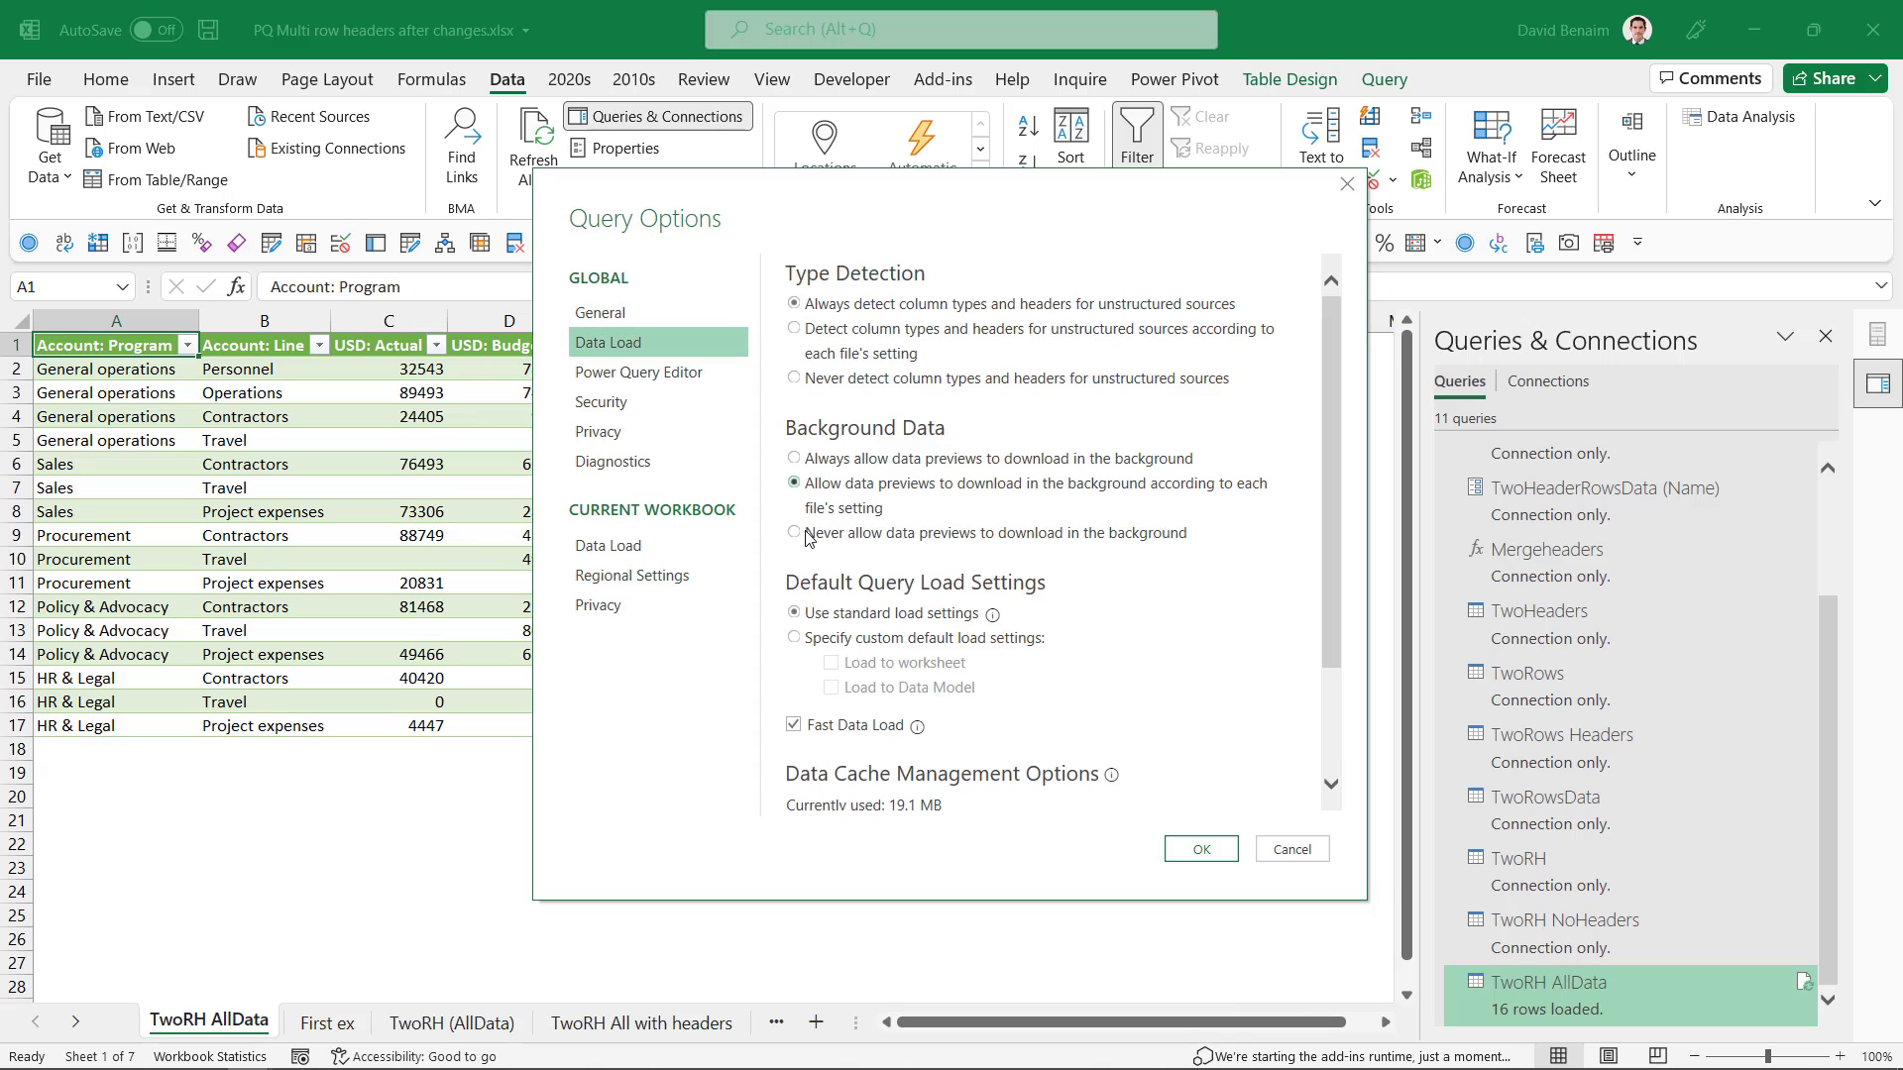
left_click(794, 637)
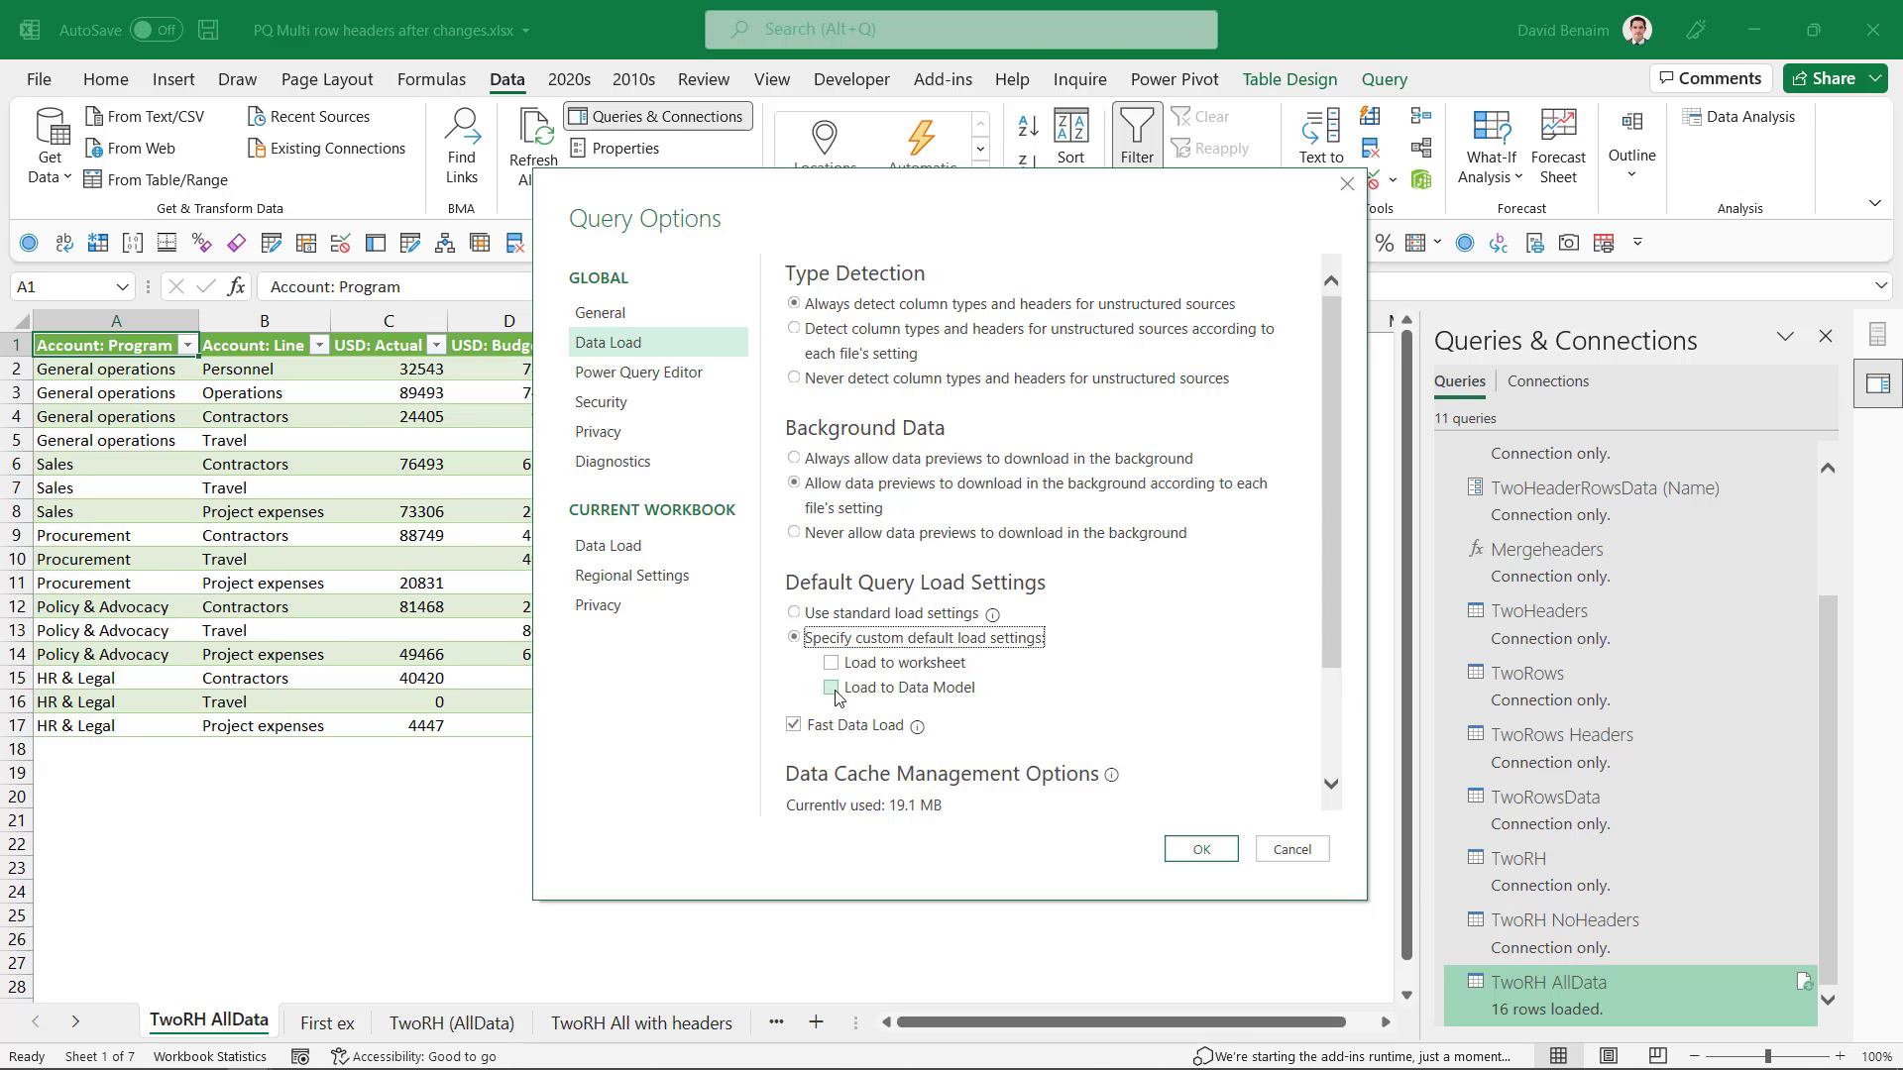
left_click(794, 377)
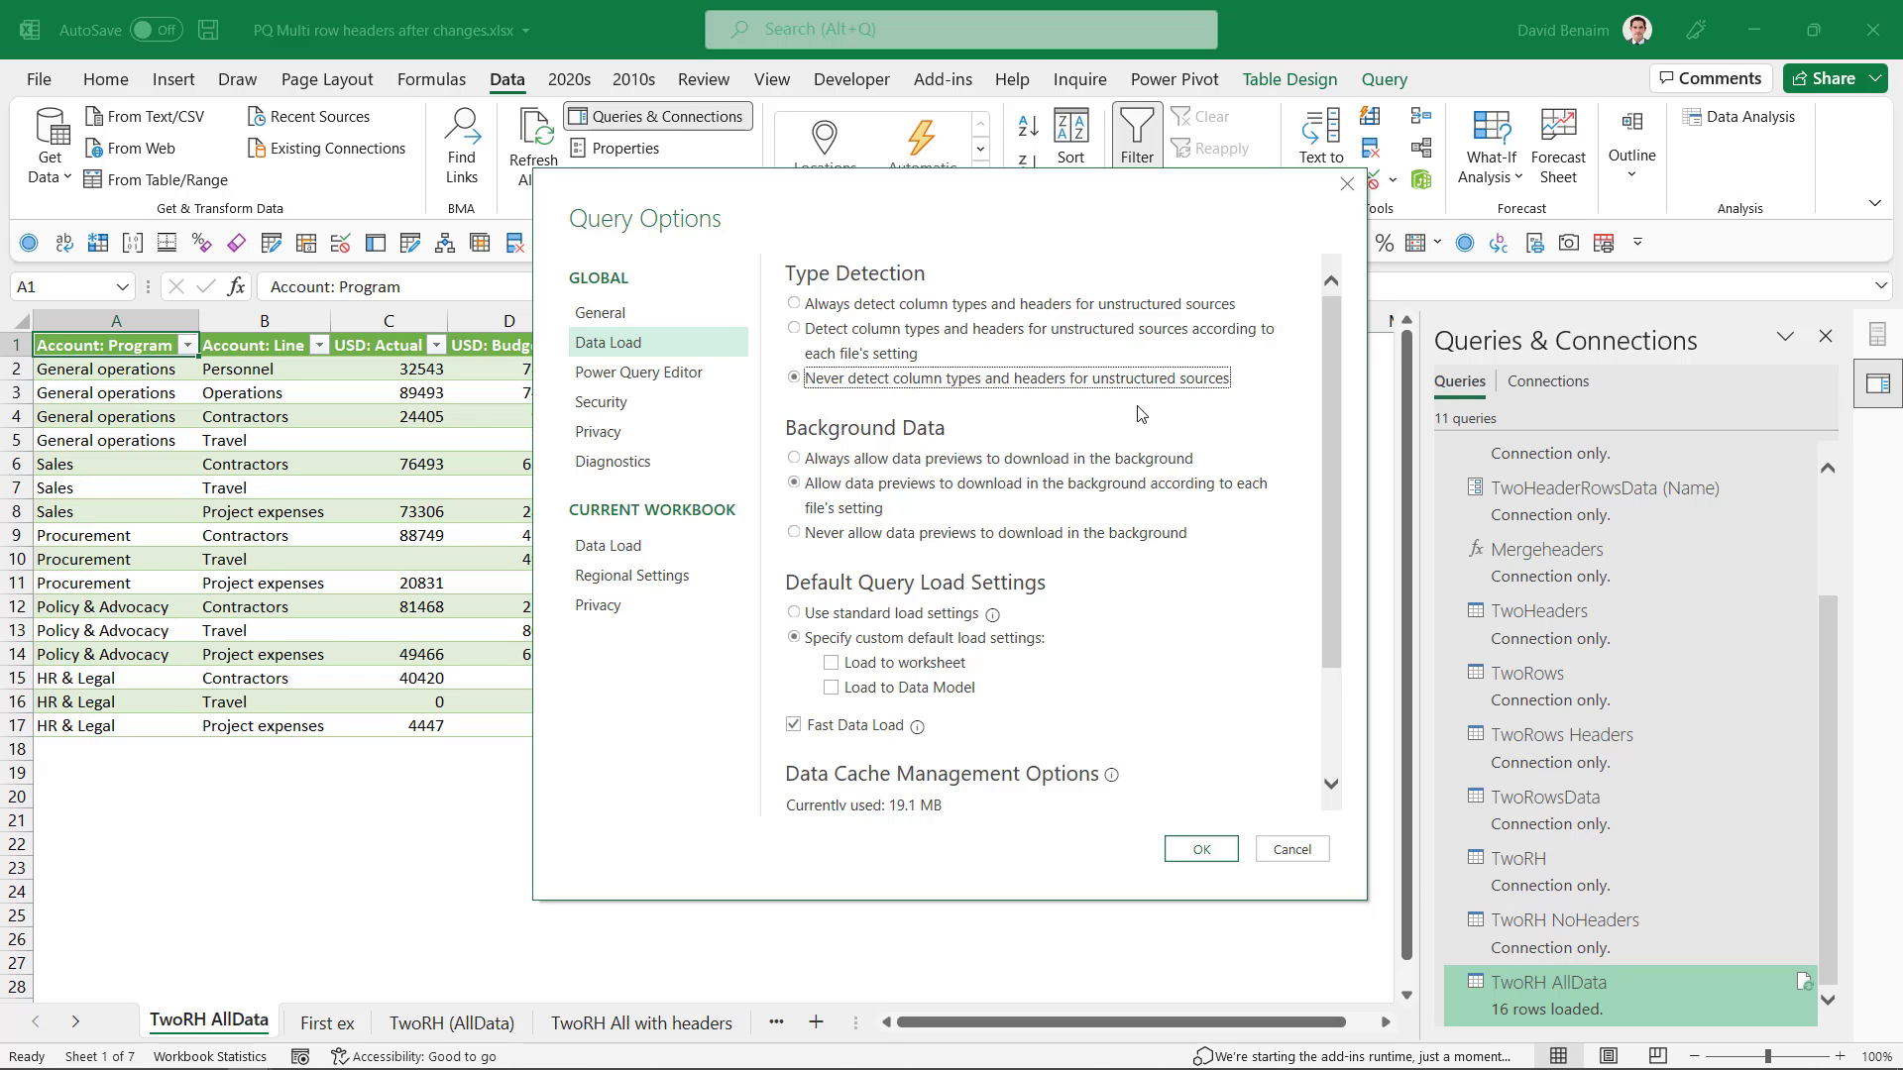
mouse_move(939, 423)
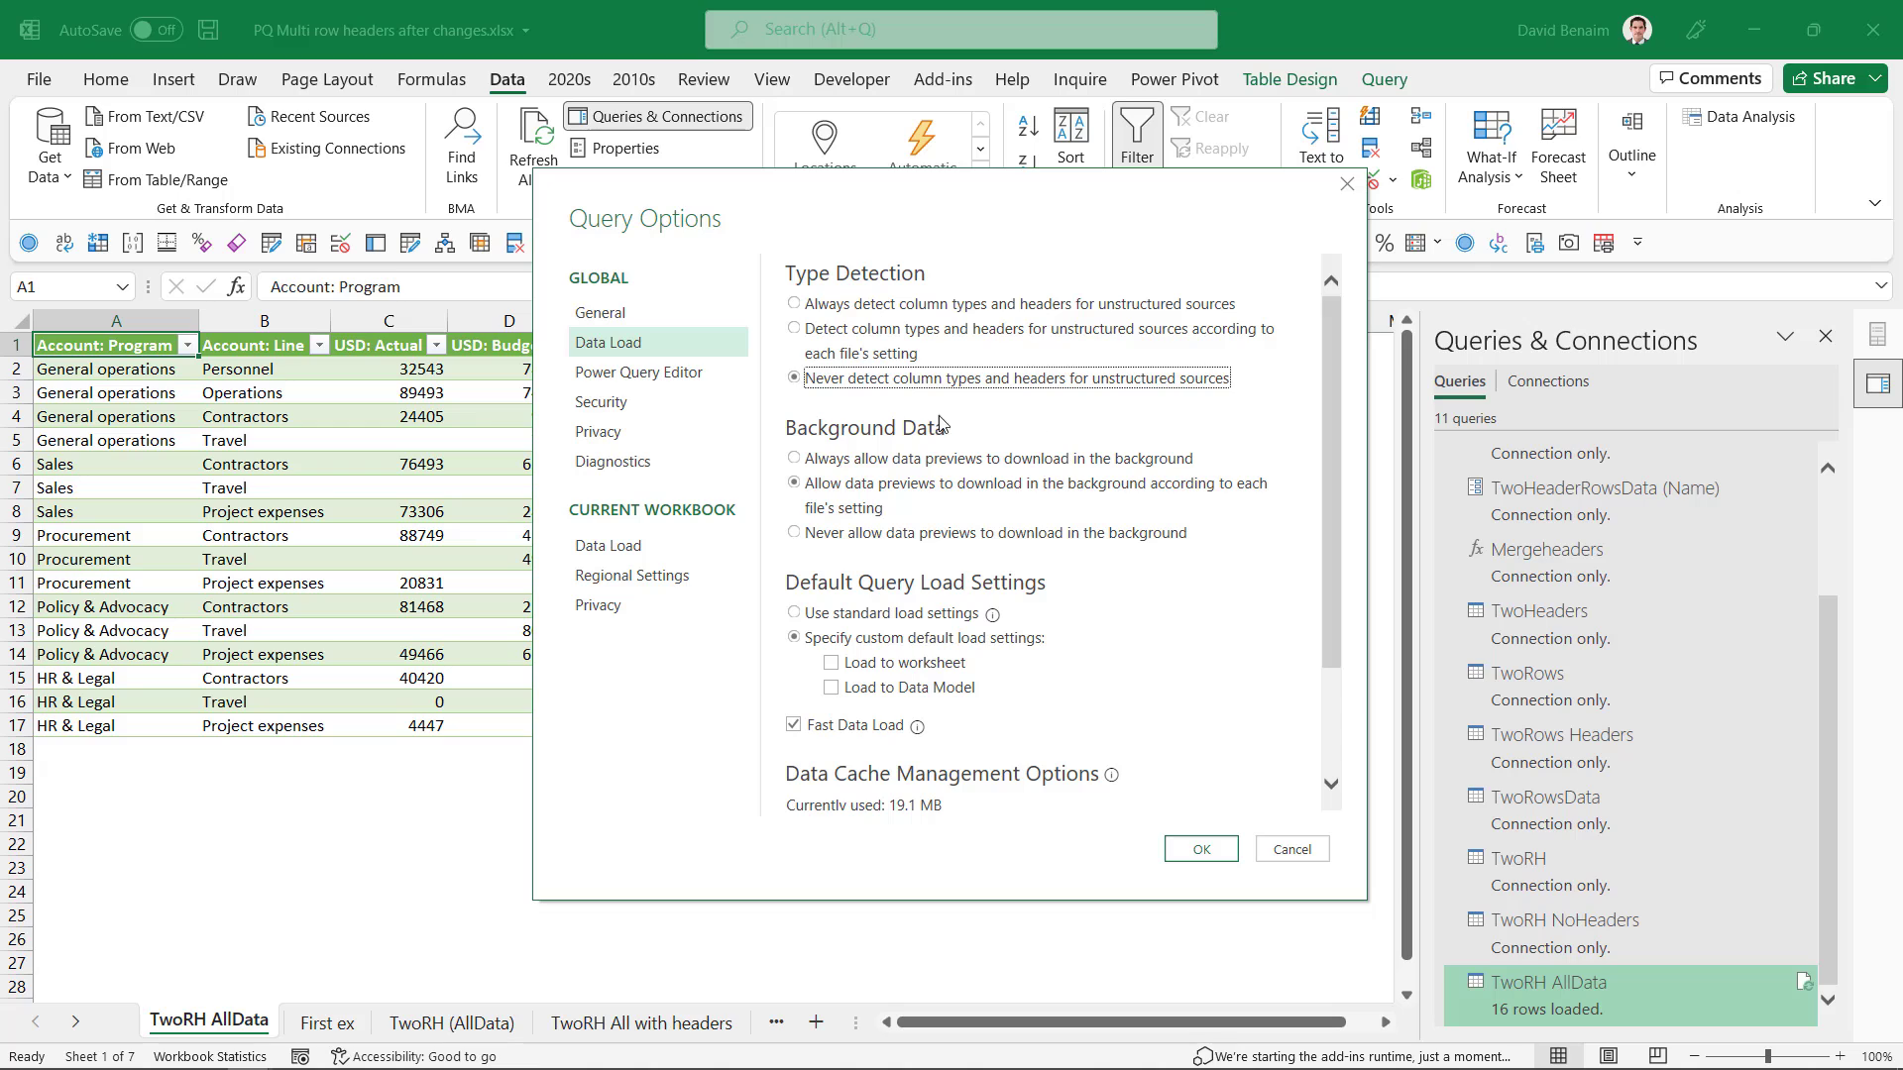
left_click(638, 372)
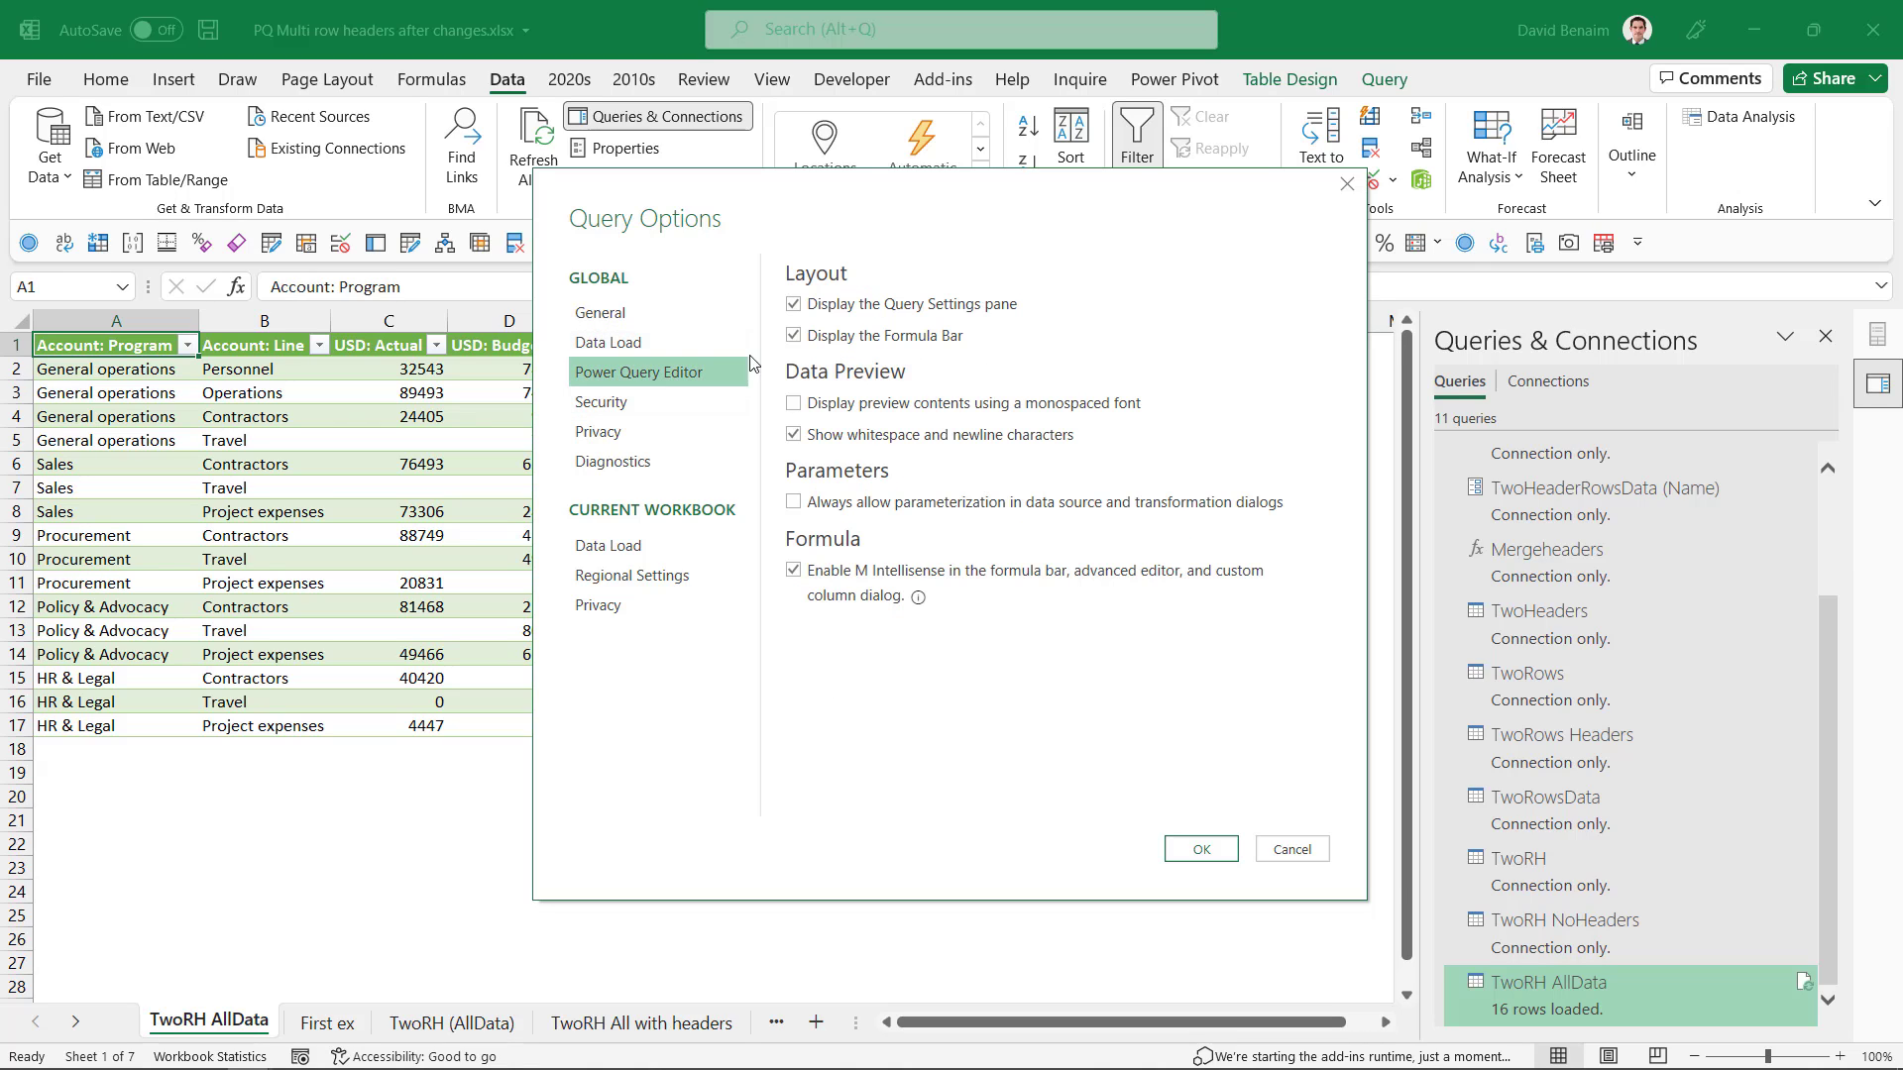
mouse_move(1264, 864)
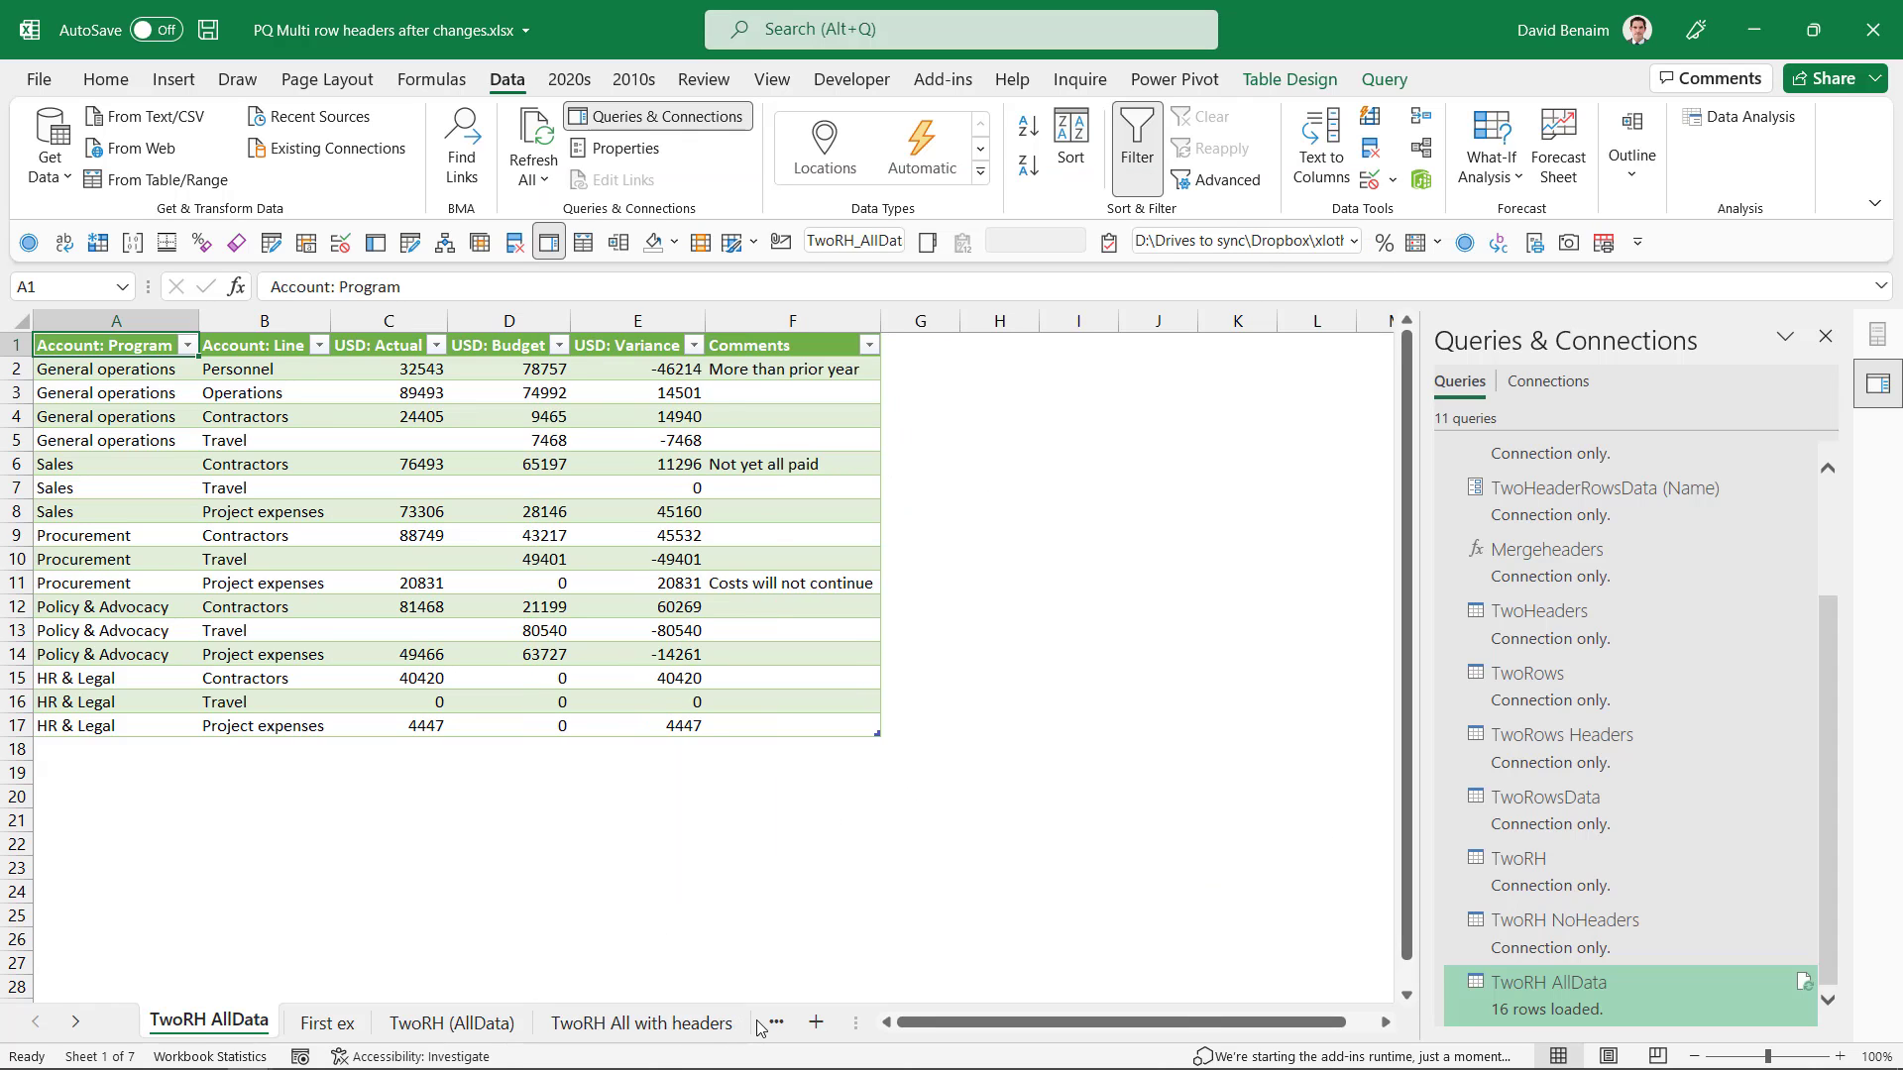
Switch to the 3 & Unpivot worksheet holding the three-header-row tables.
left_click(662, 1022)
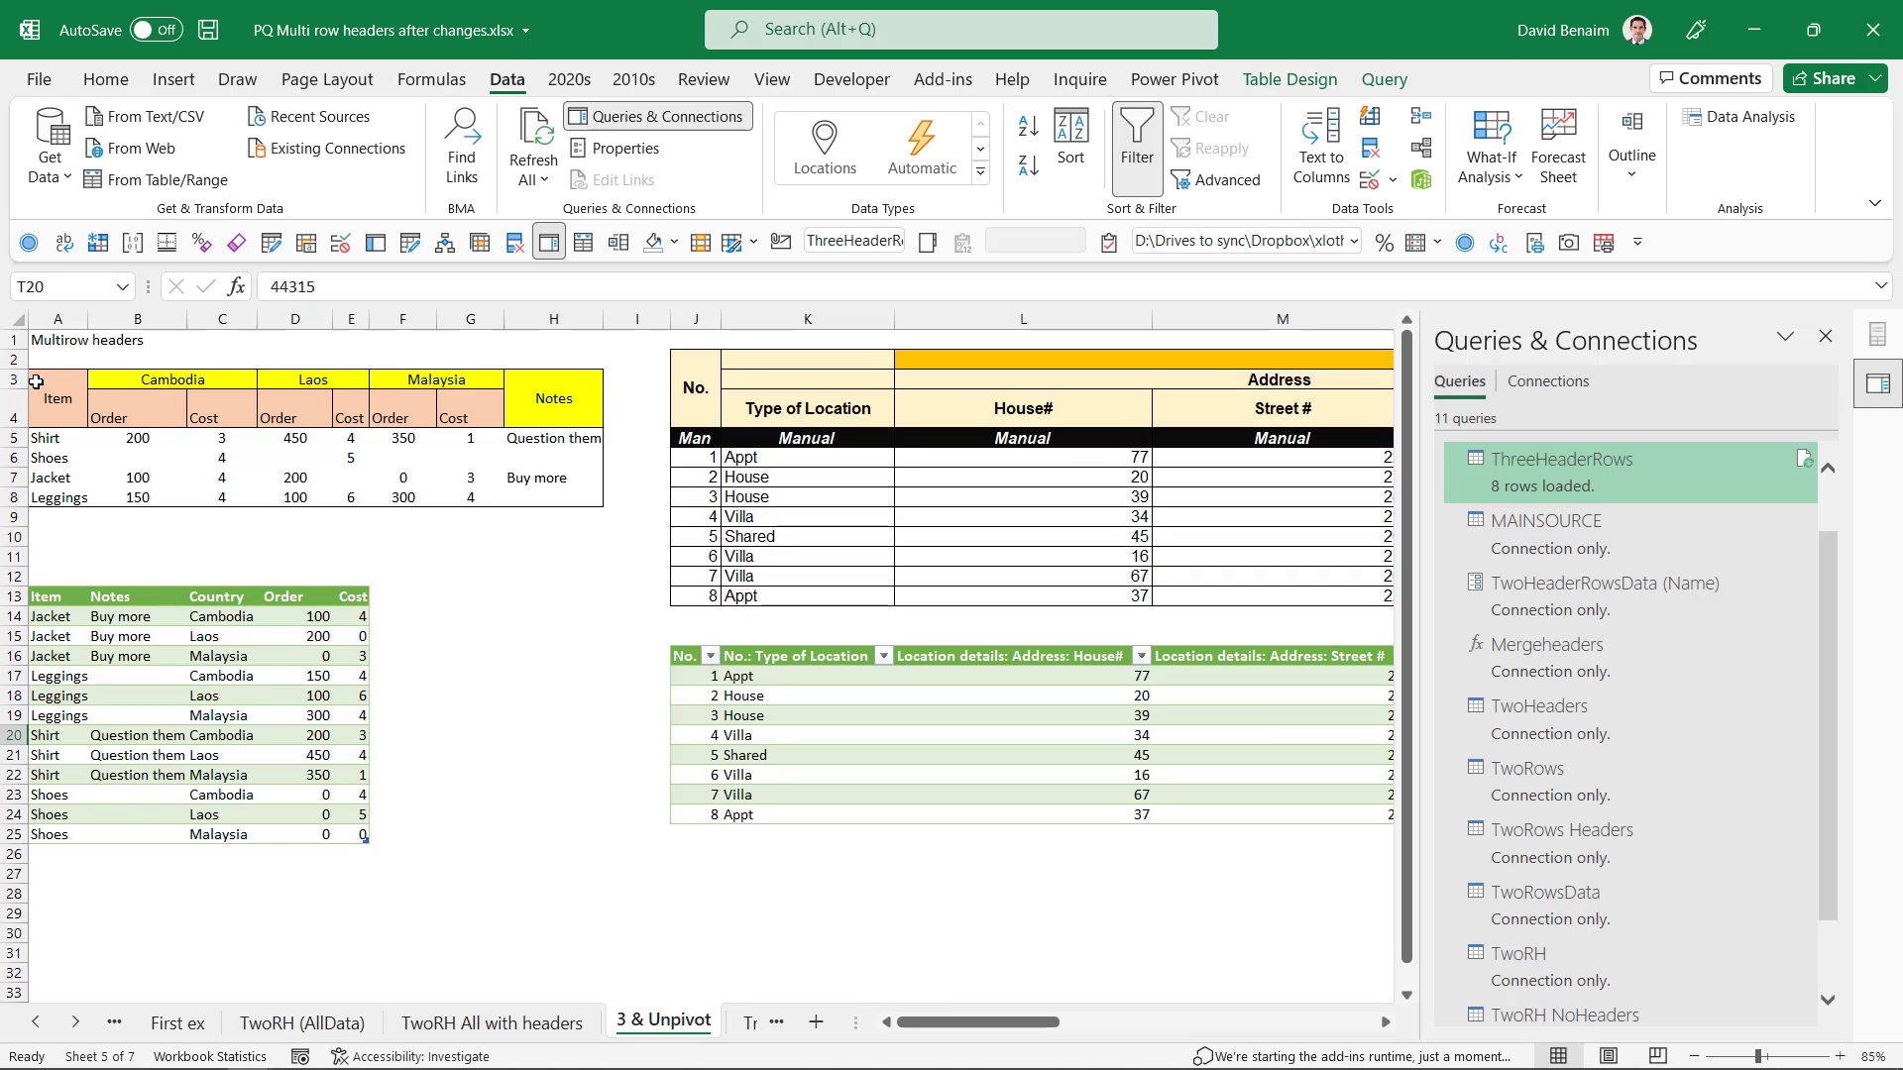
mouse_move(127, 619)
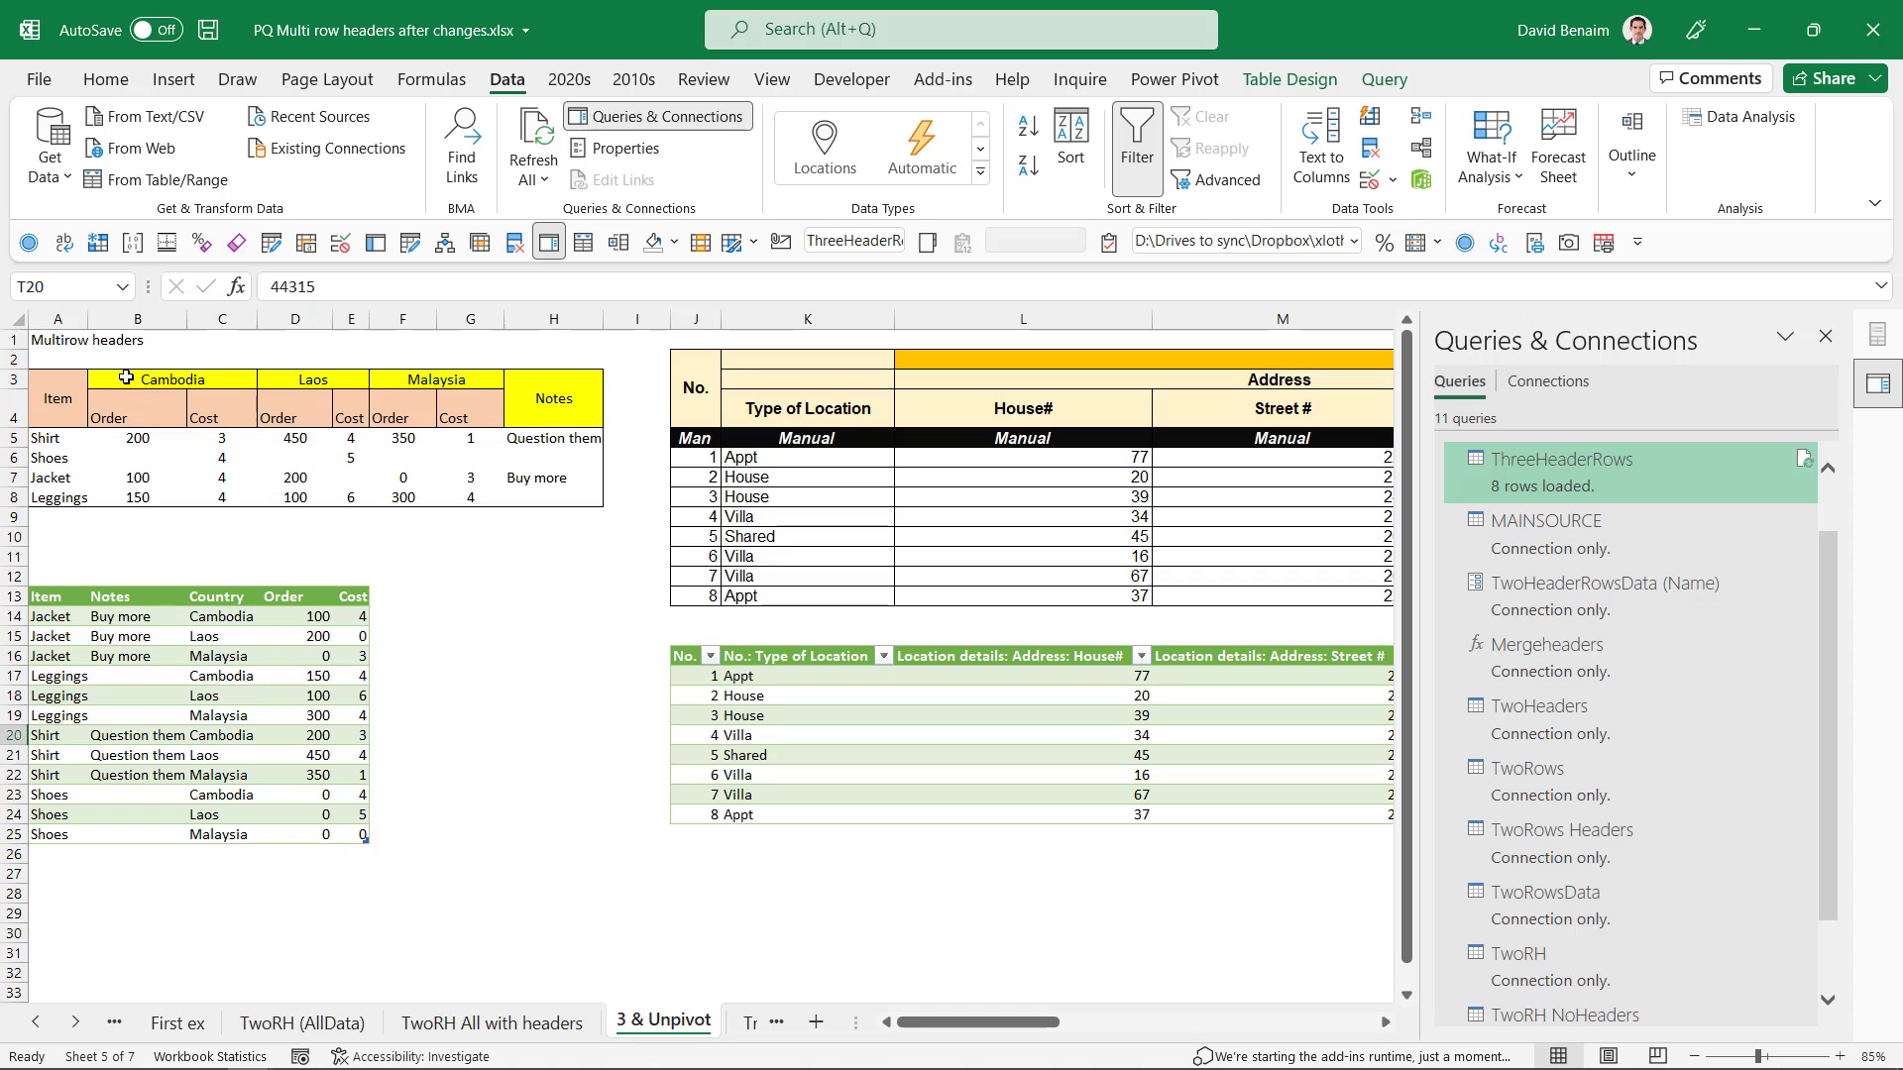
mouse_move(444, 391)
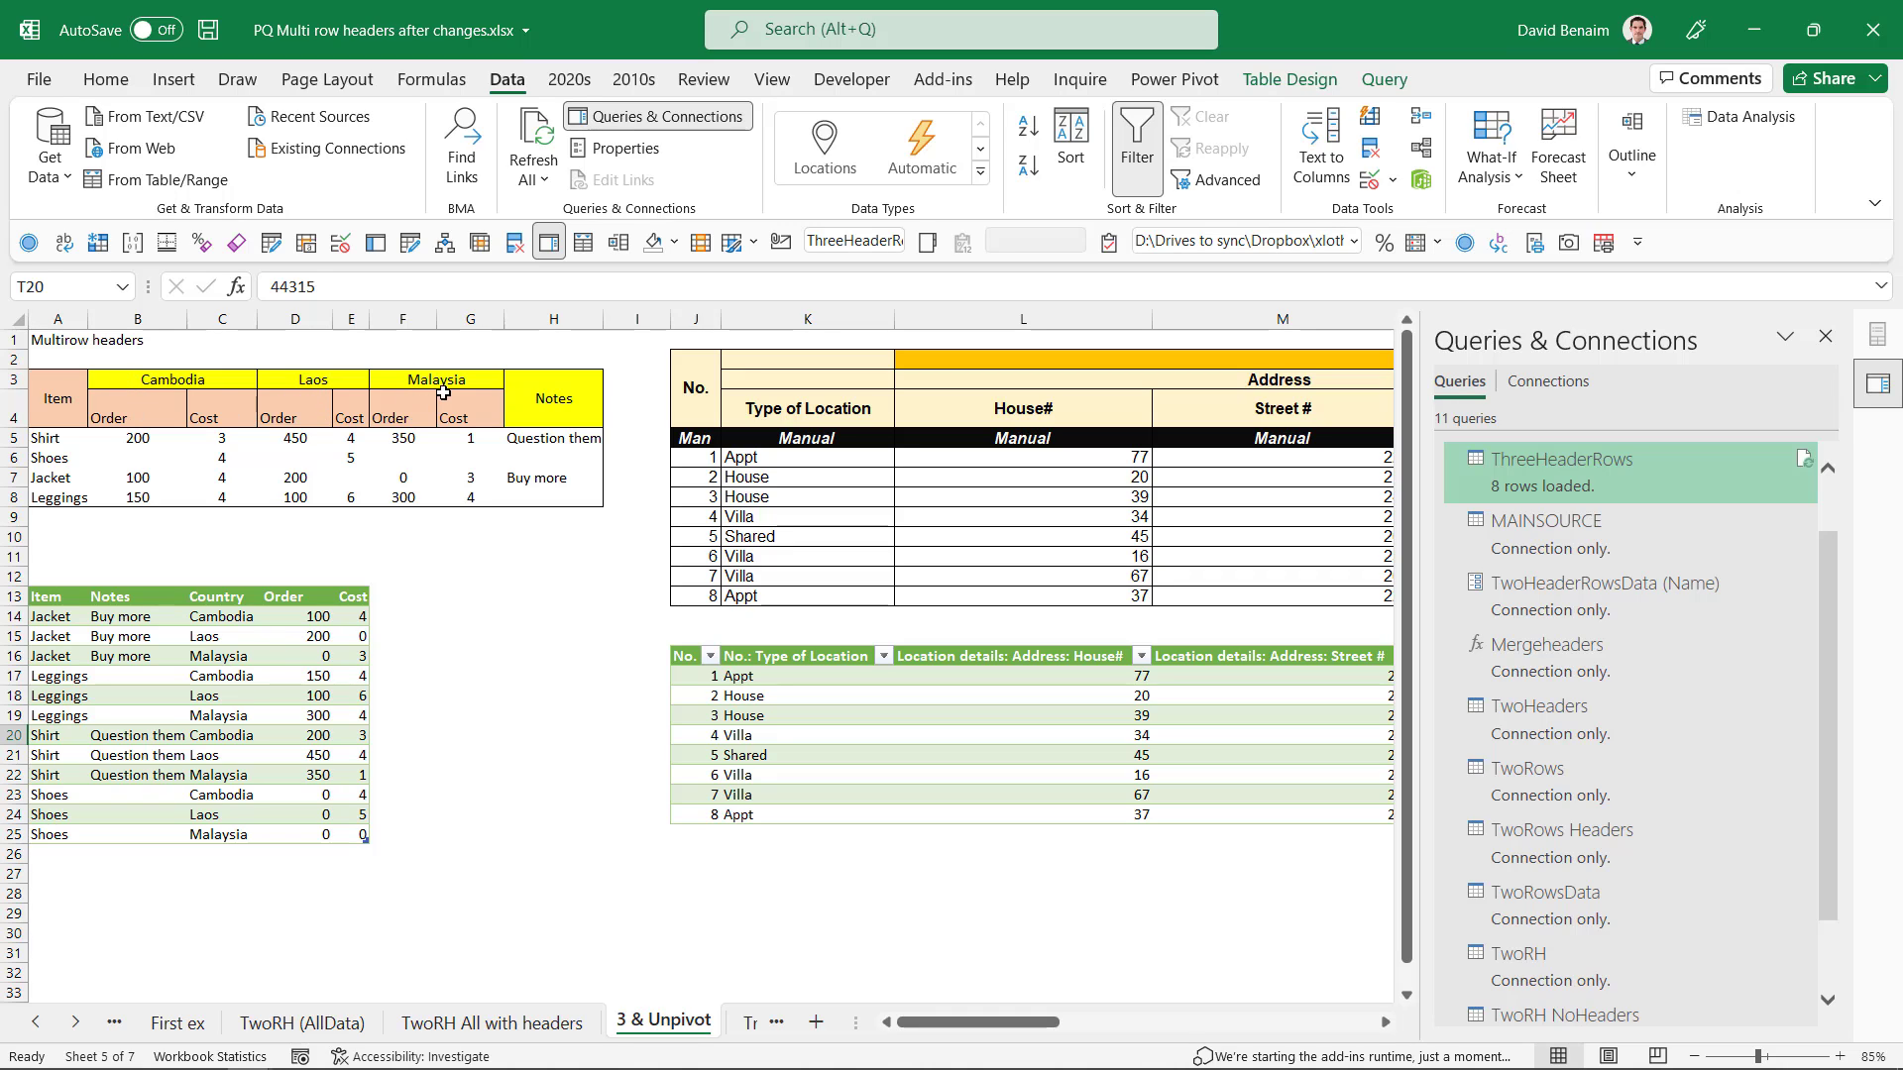
mouse_move(280, 783)
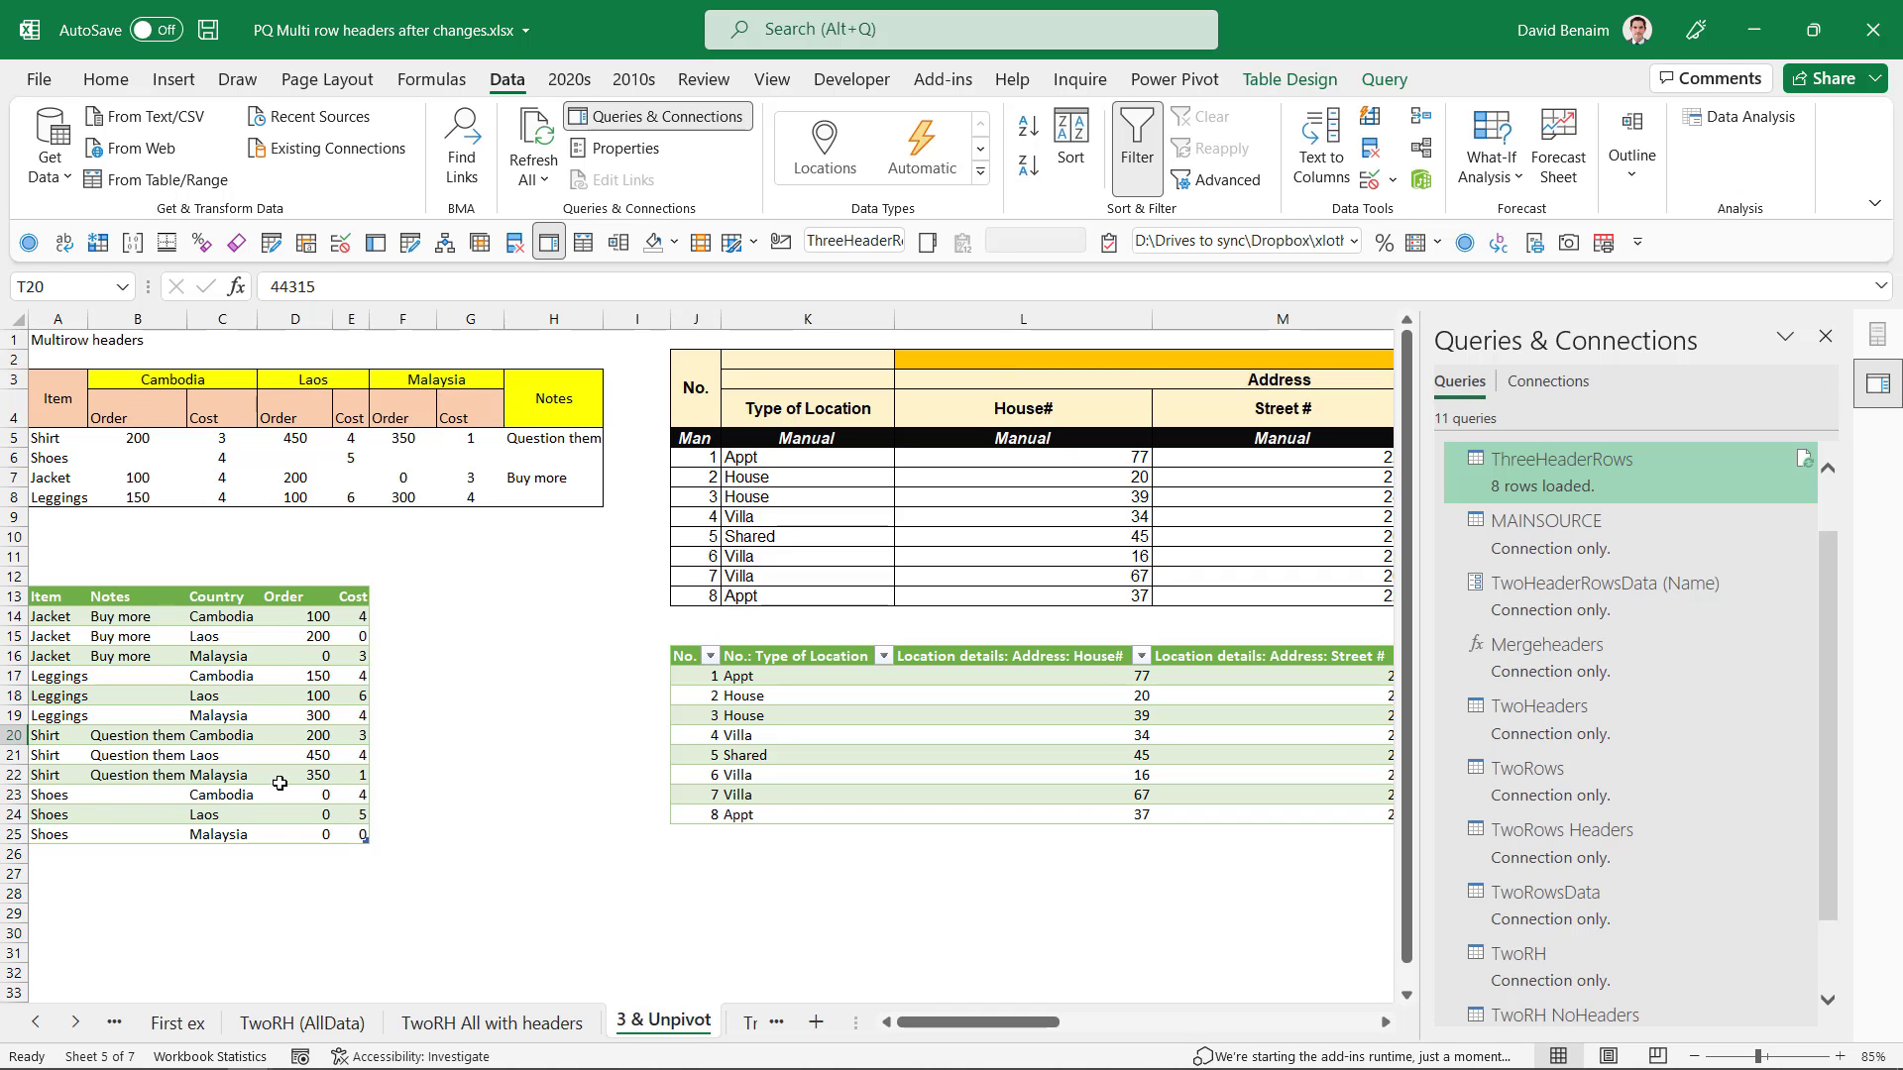
mouse_move(282, 719)
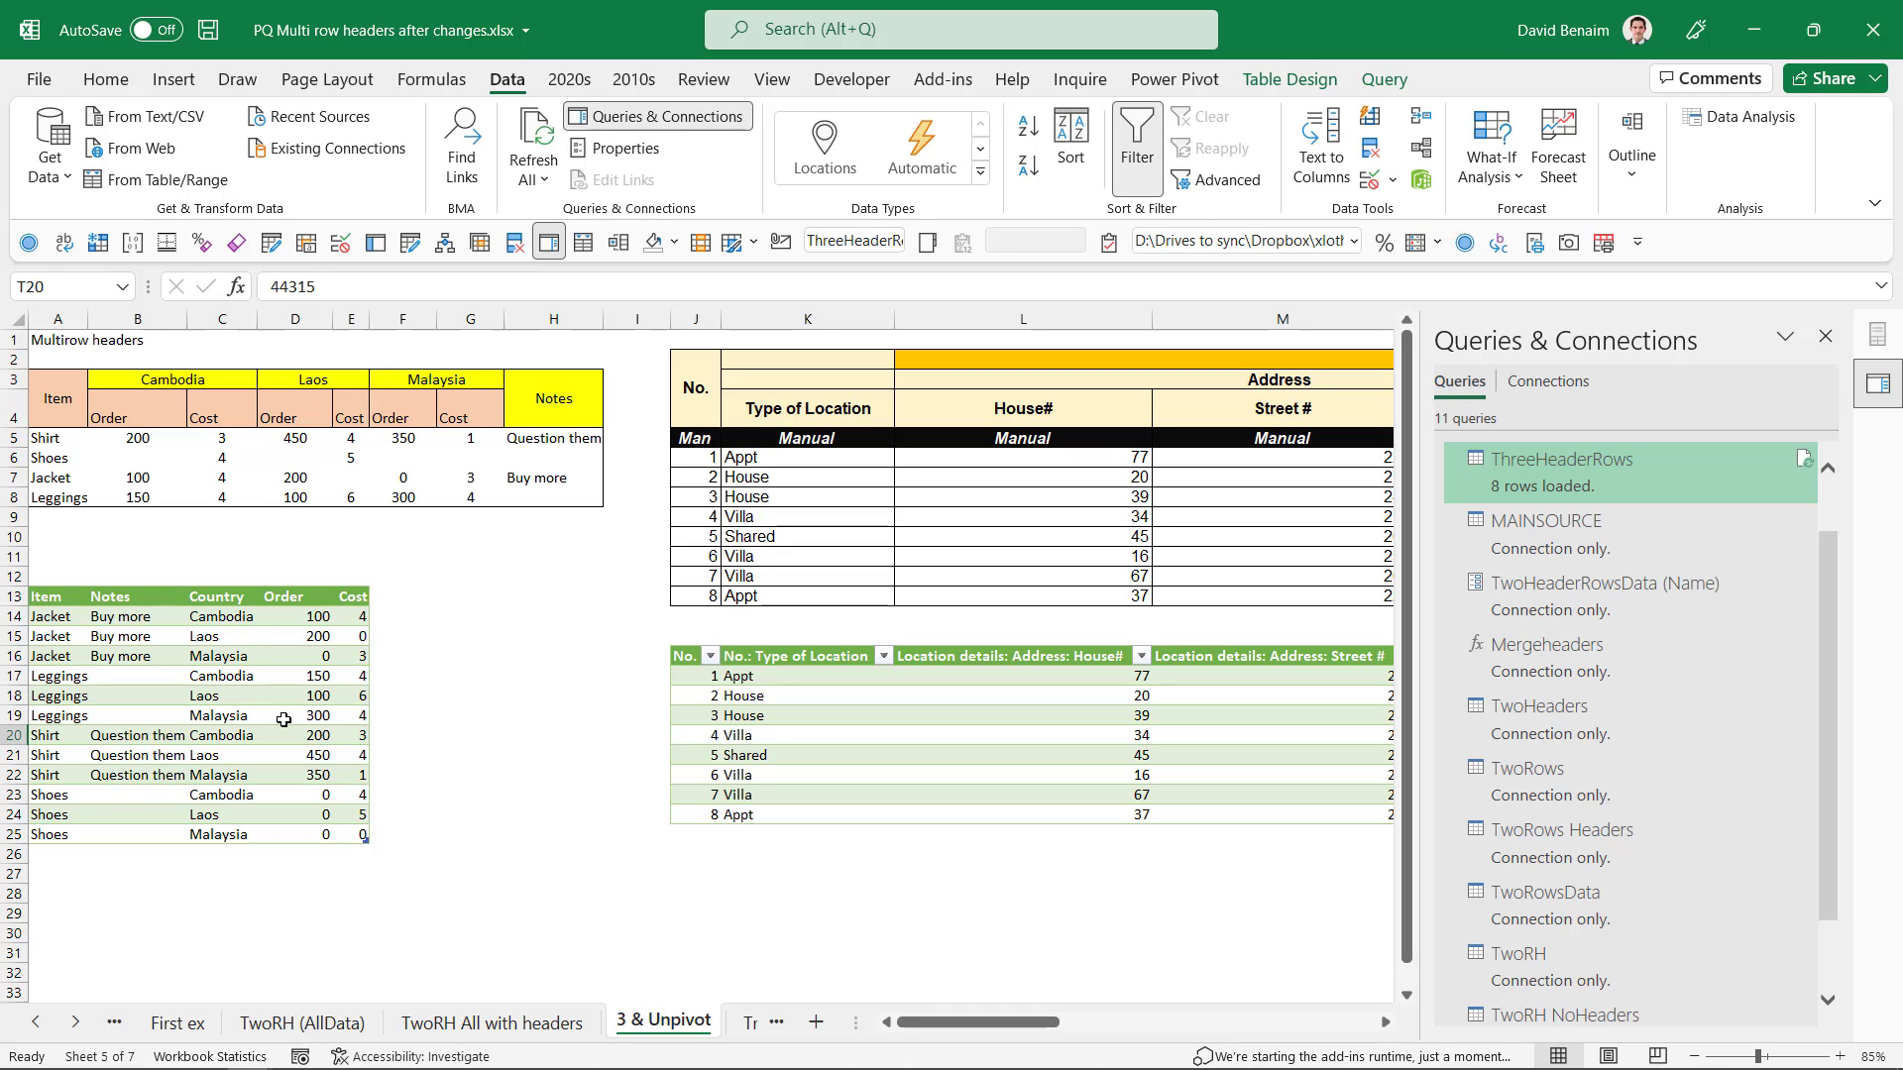
mouse_move(343, 758)
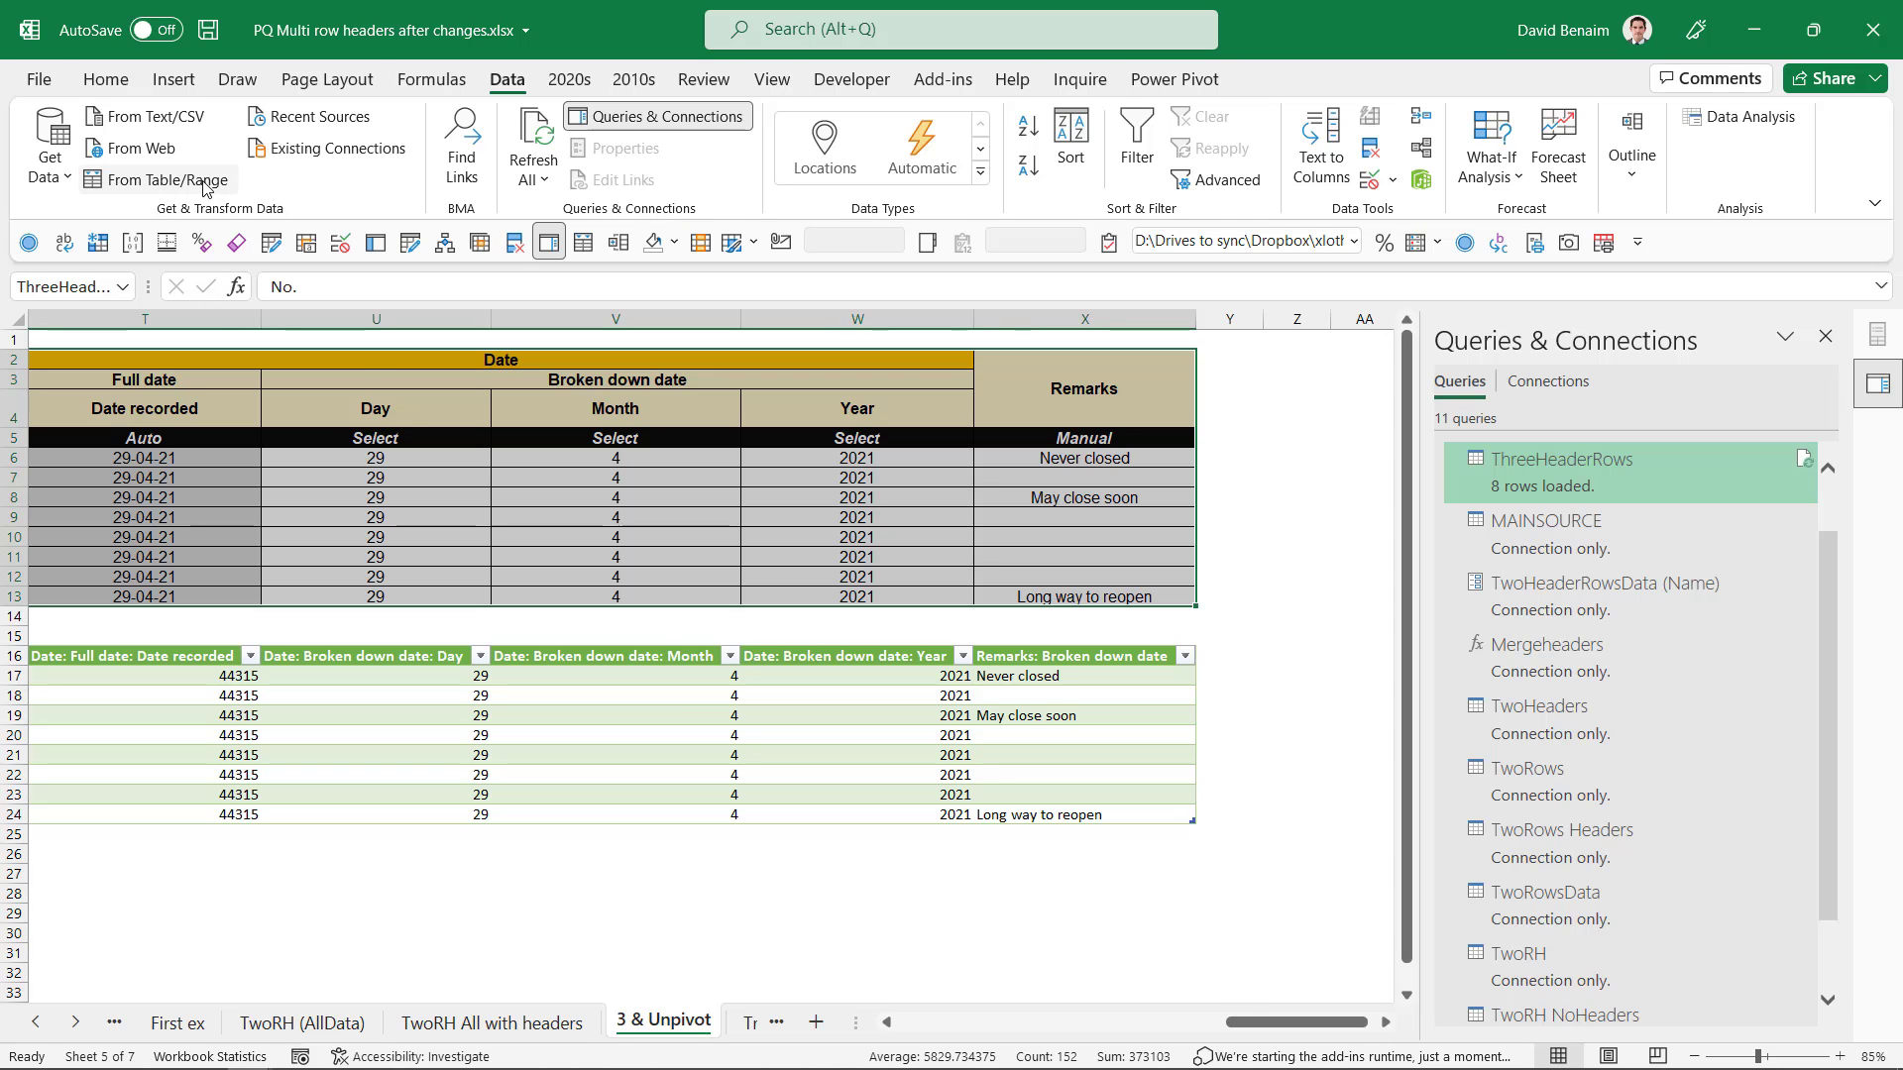
Create the ThreeHeaderRows (2) query from the three-header table and view its Source rows.
double_click(1563, 459)
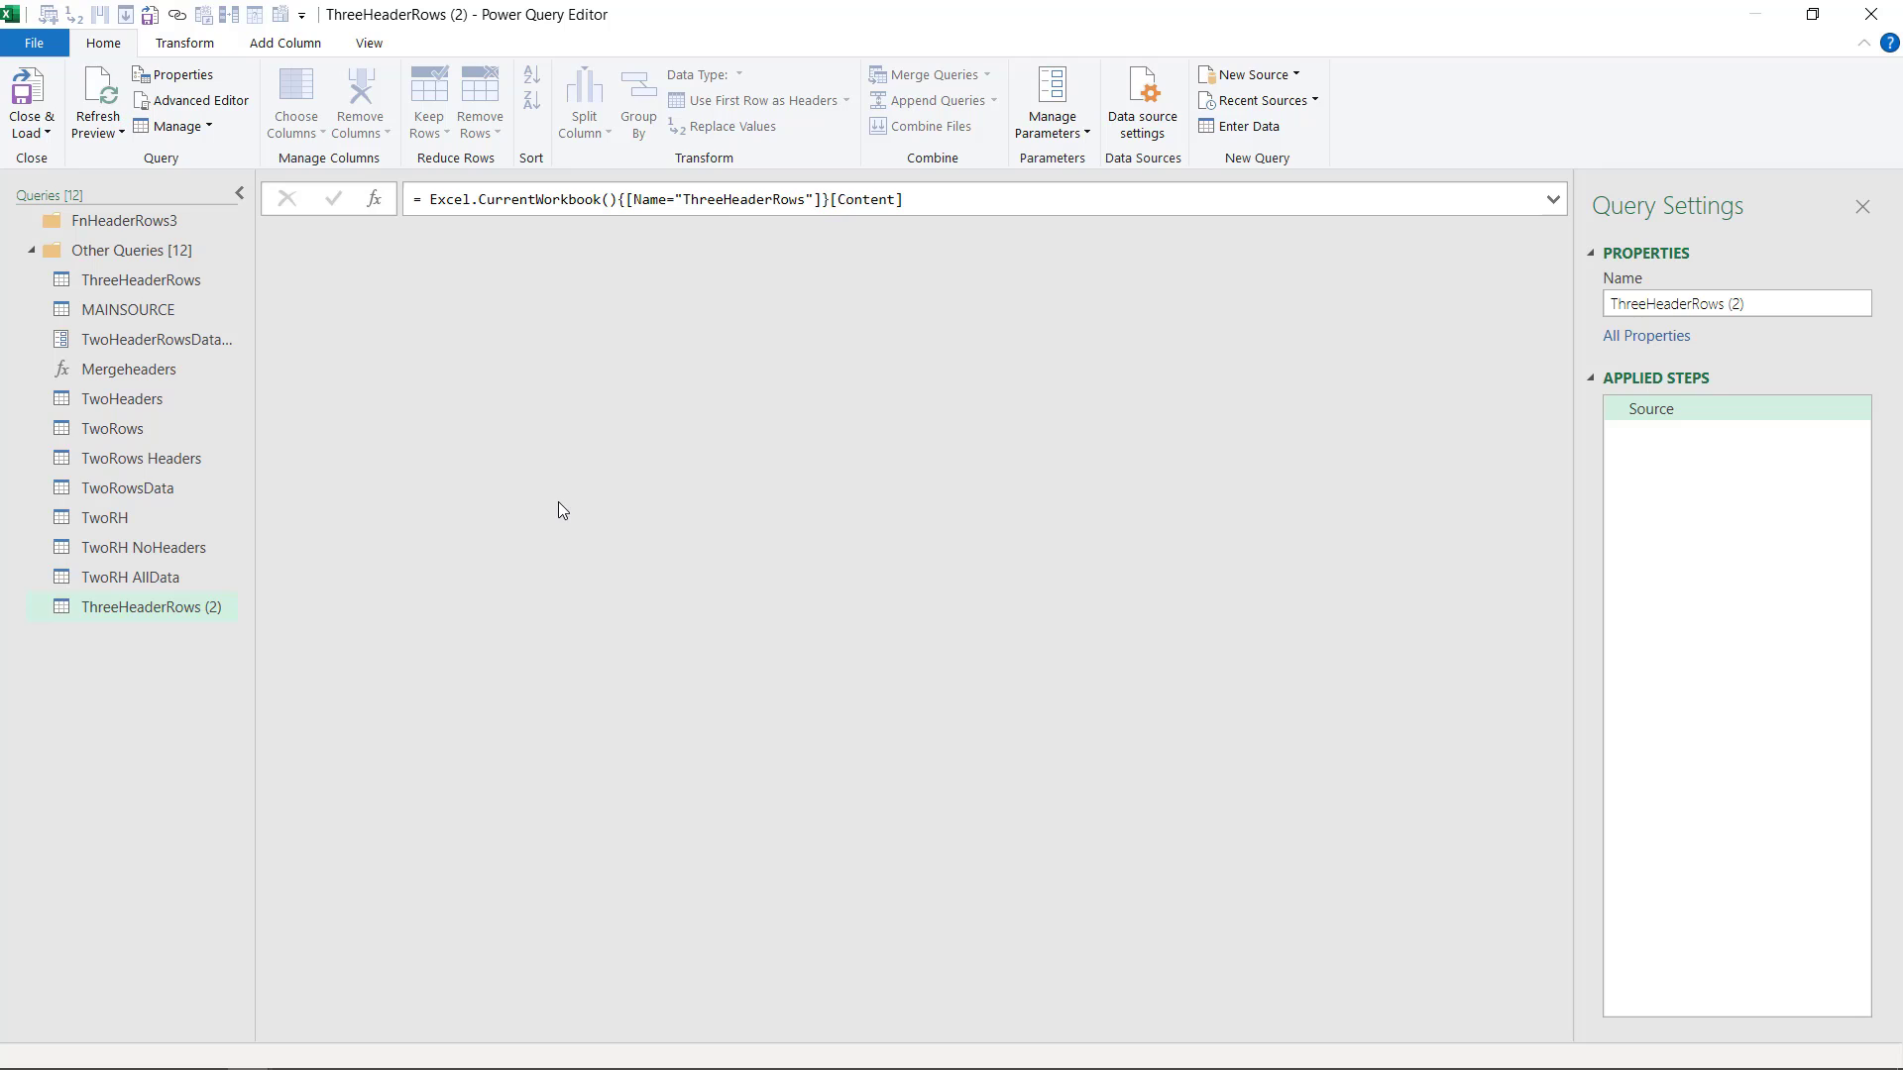
left_click(151, 607)
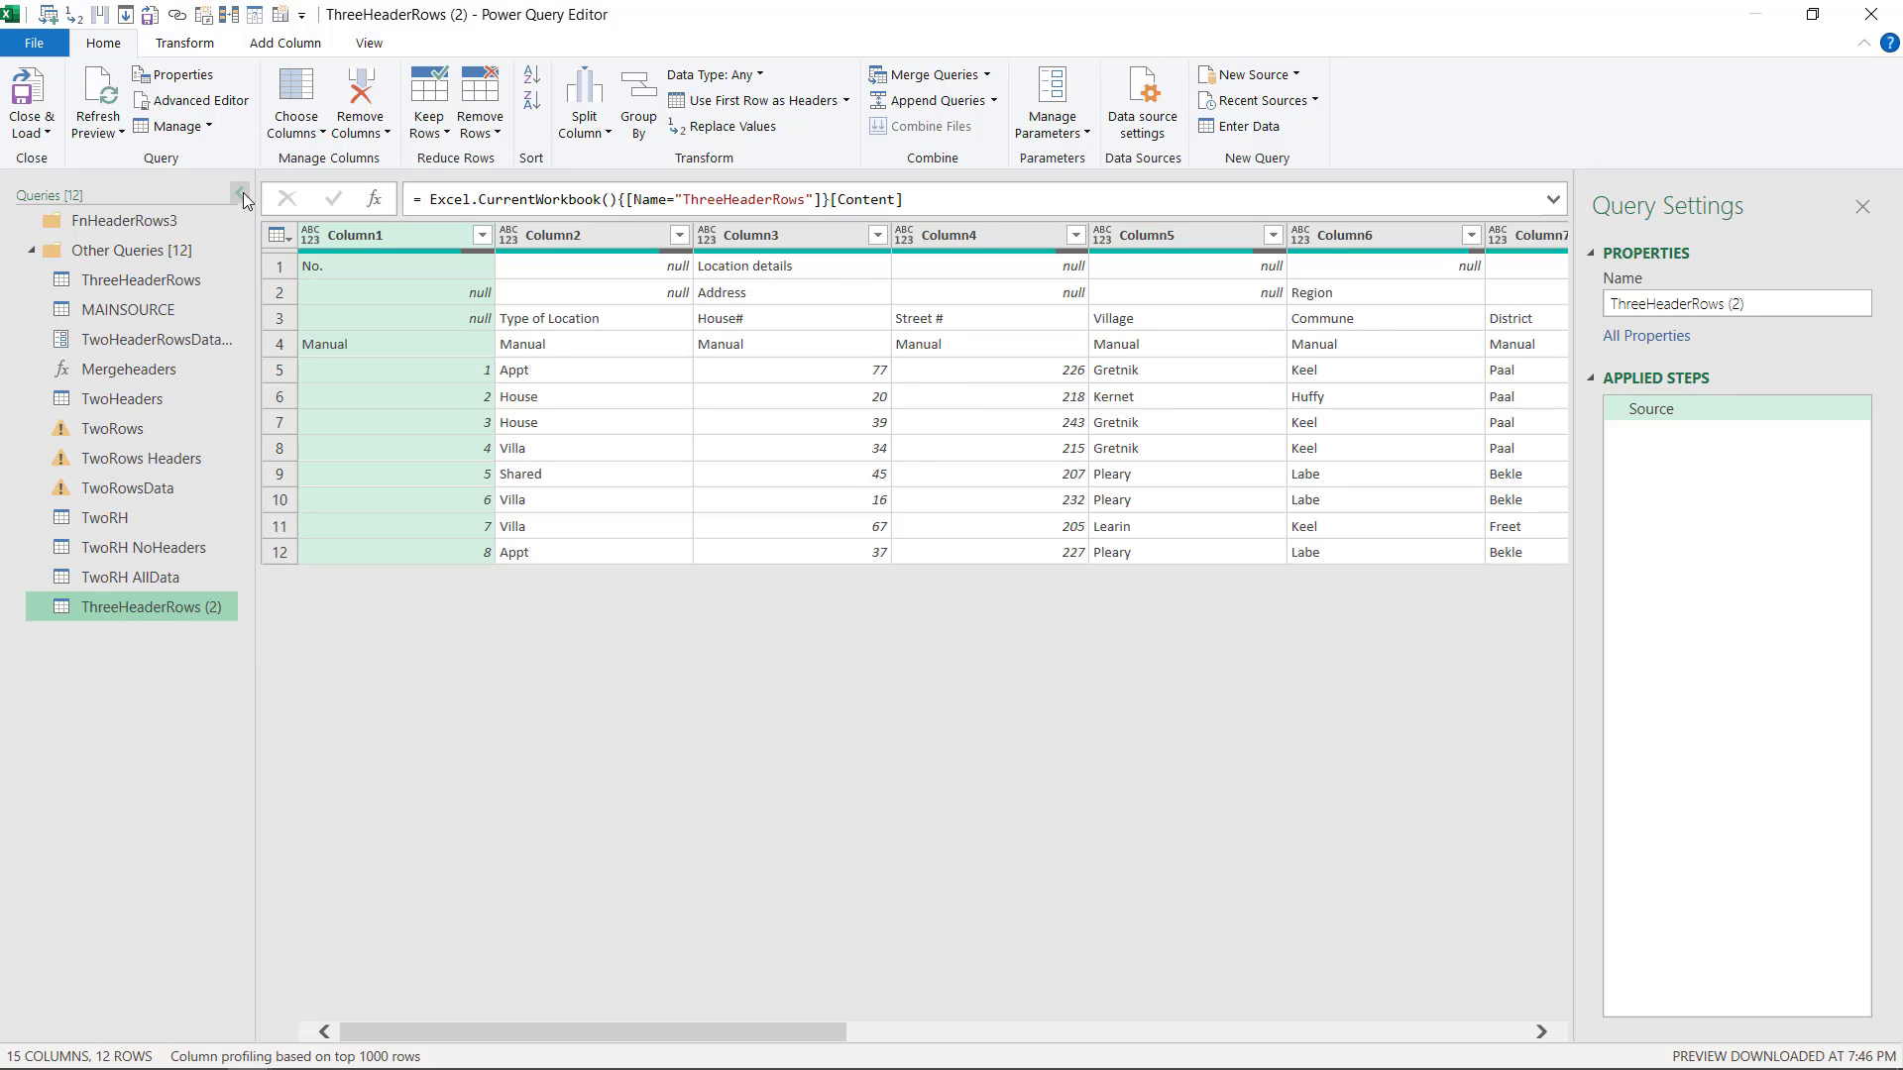
left_click(242, 199)
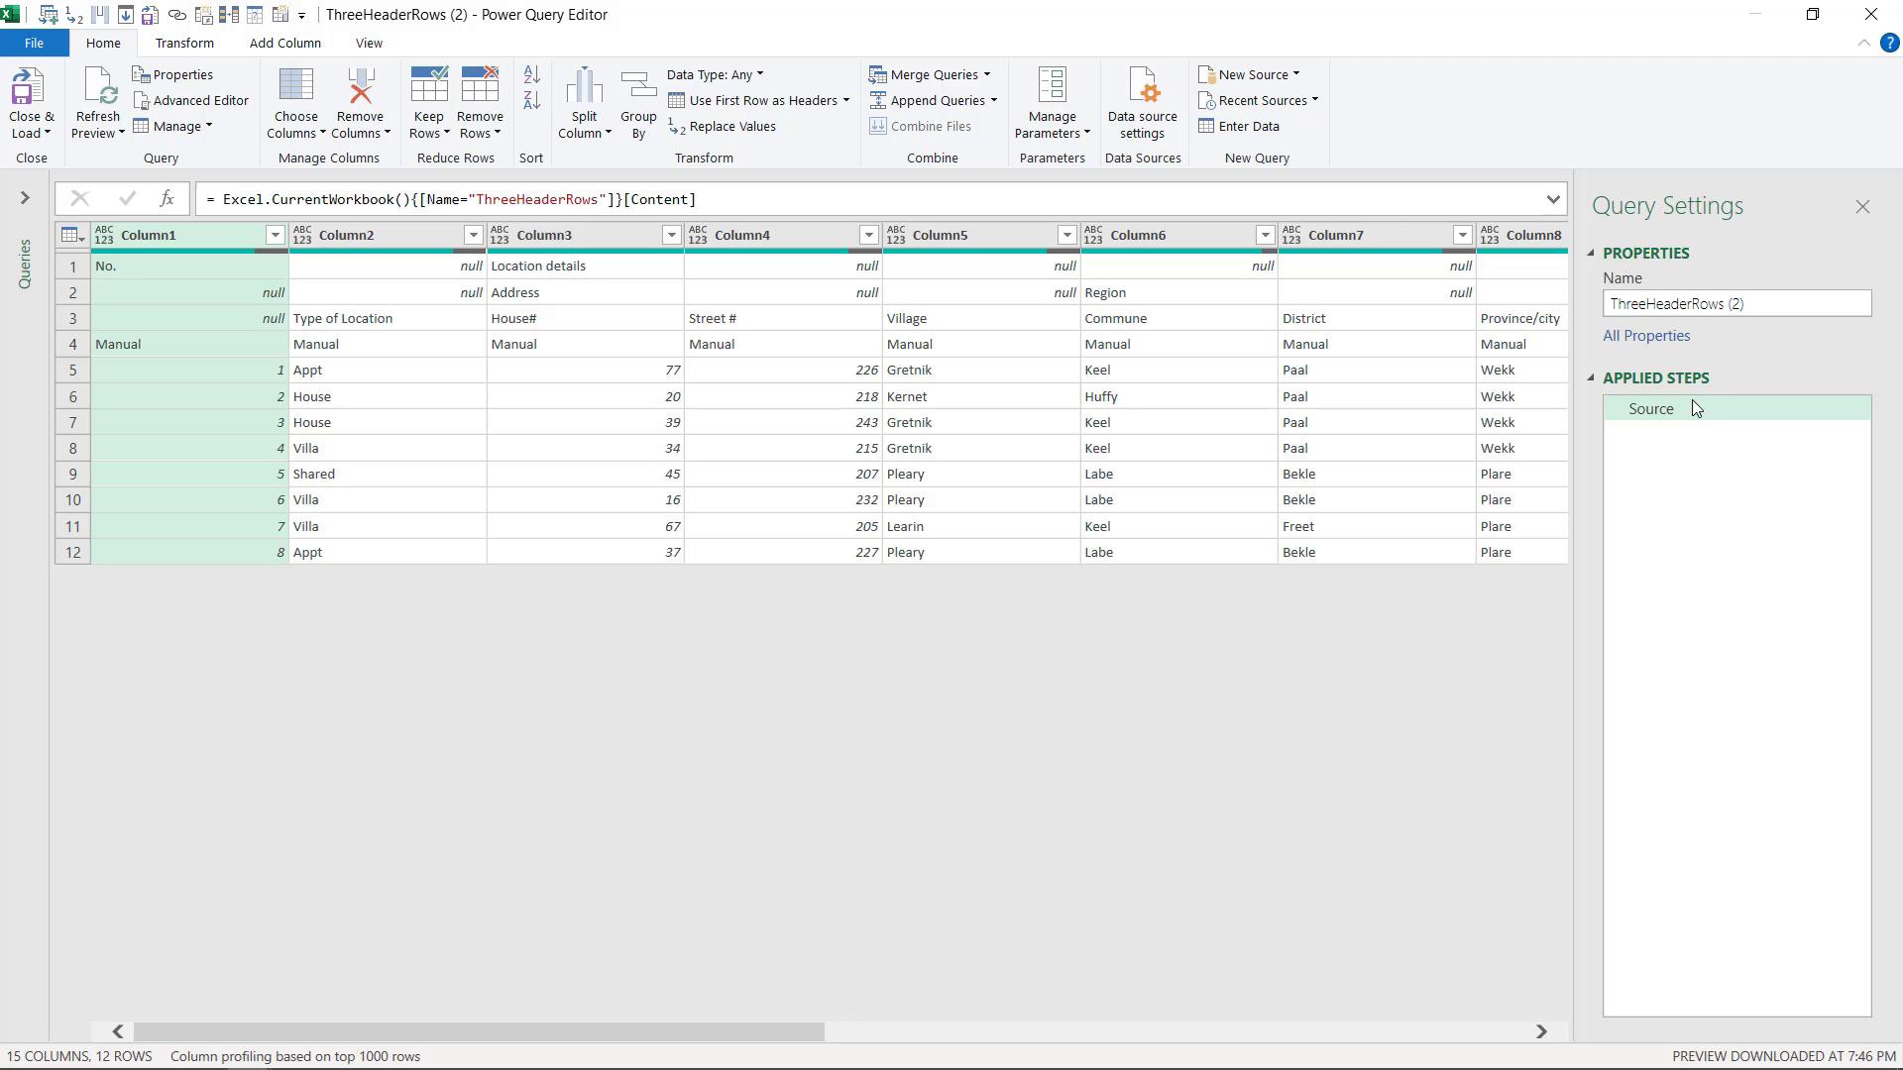
mouse_move(1027, 621)
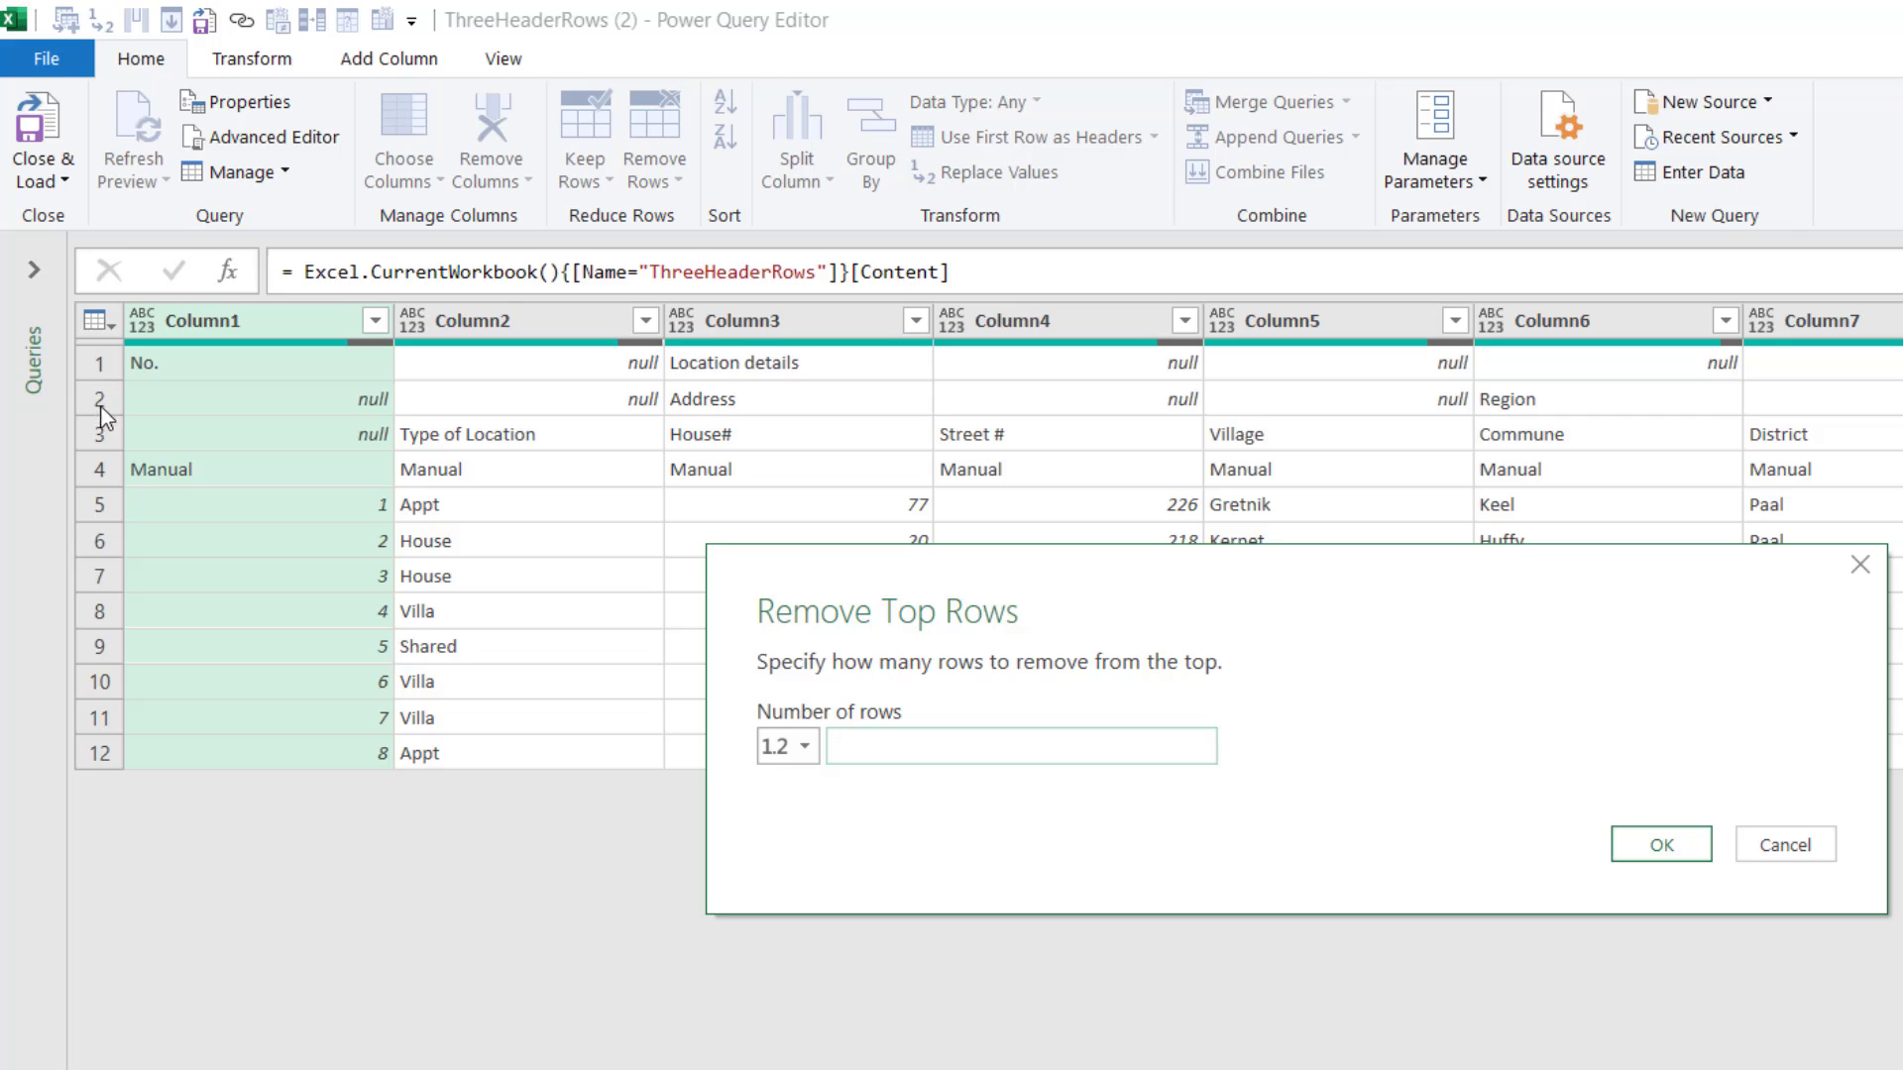
Remove the top 4 rows, then keep only the first 4 rows.
left_click(1020, 746)
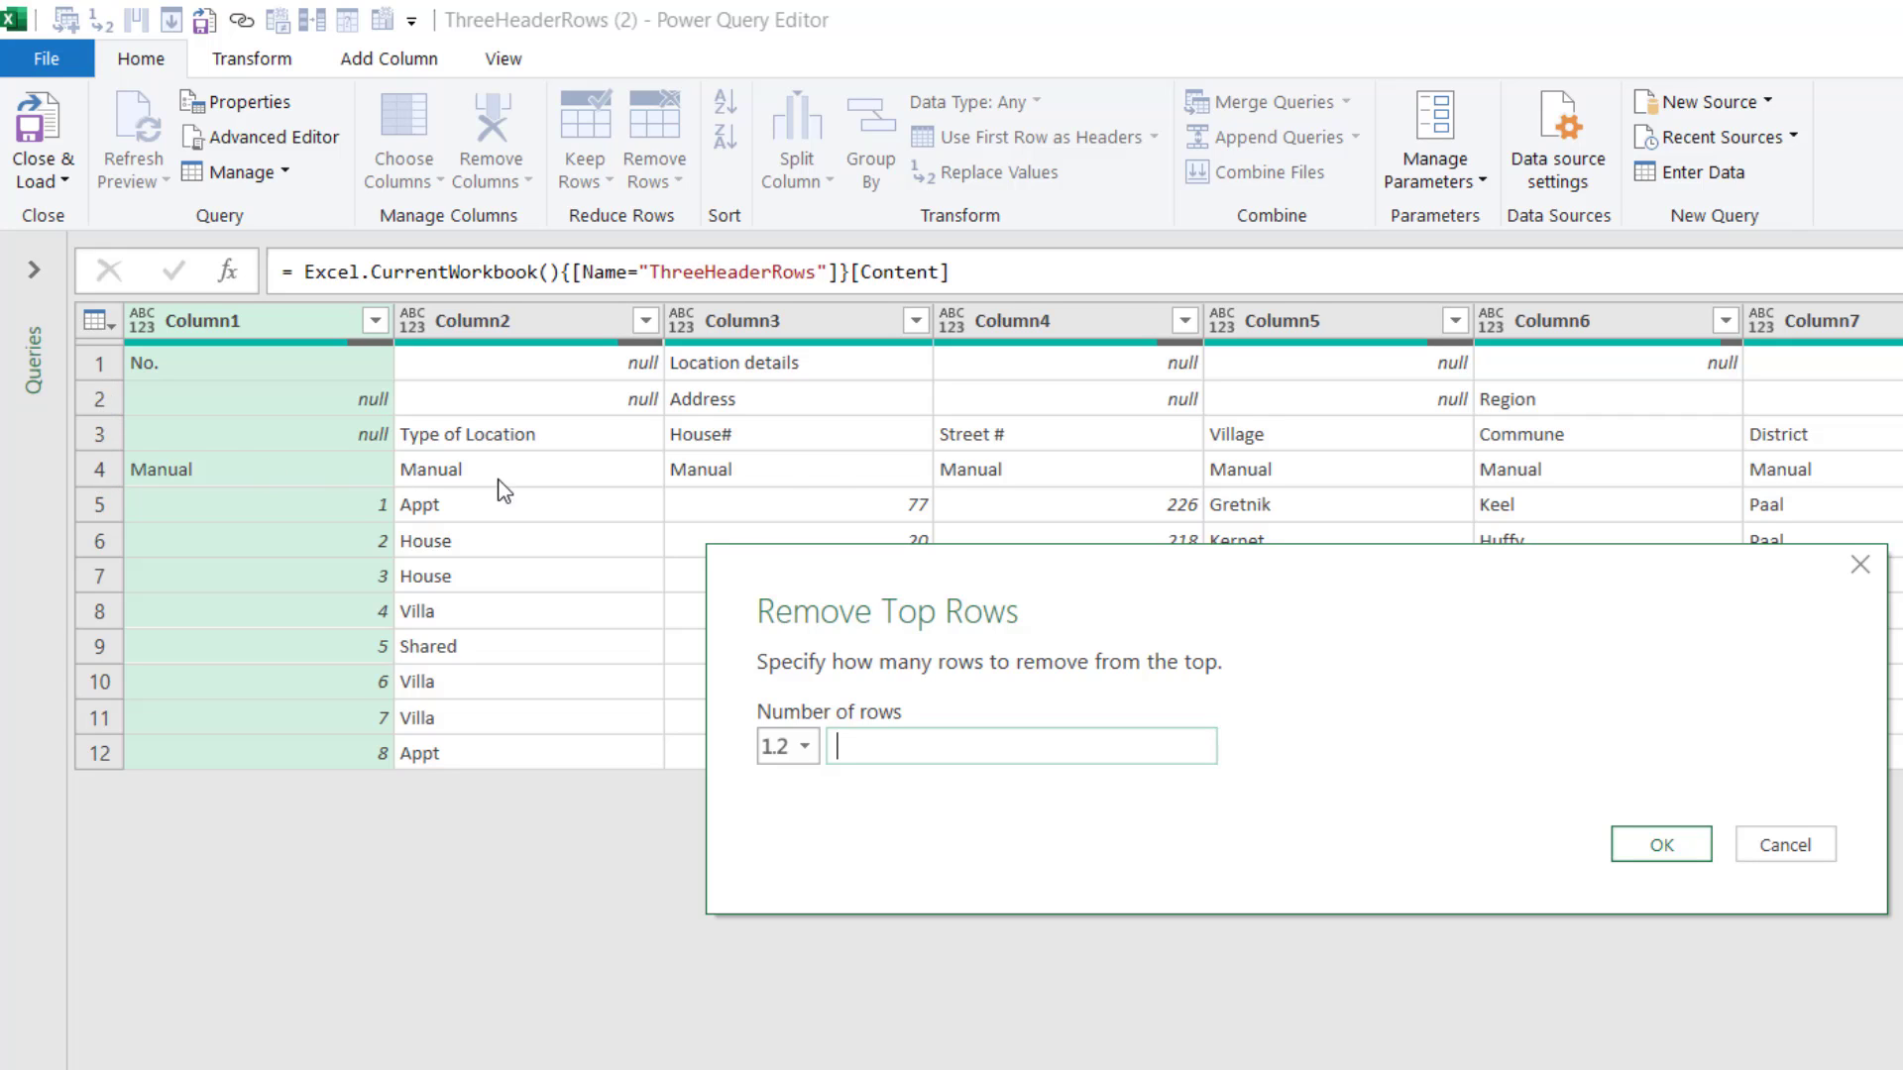
mouse_move(1270, 758)
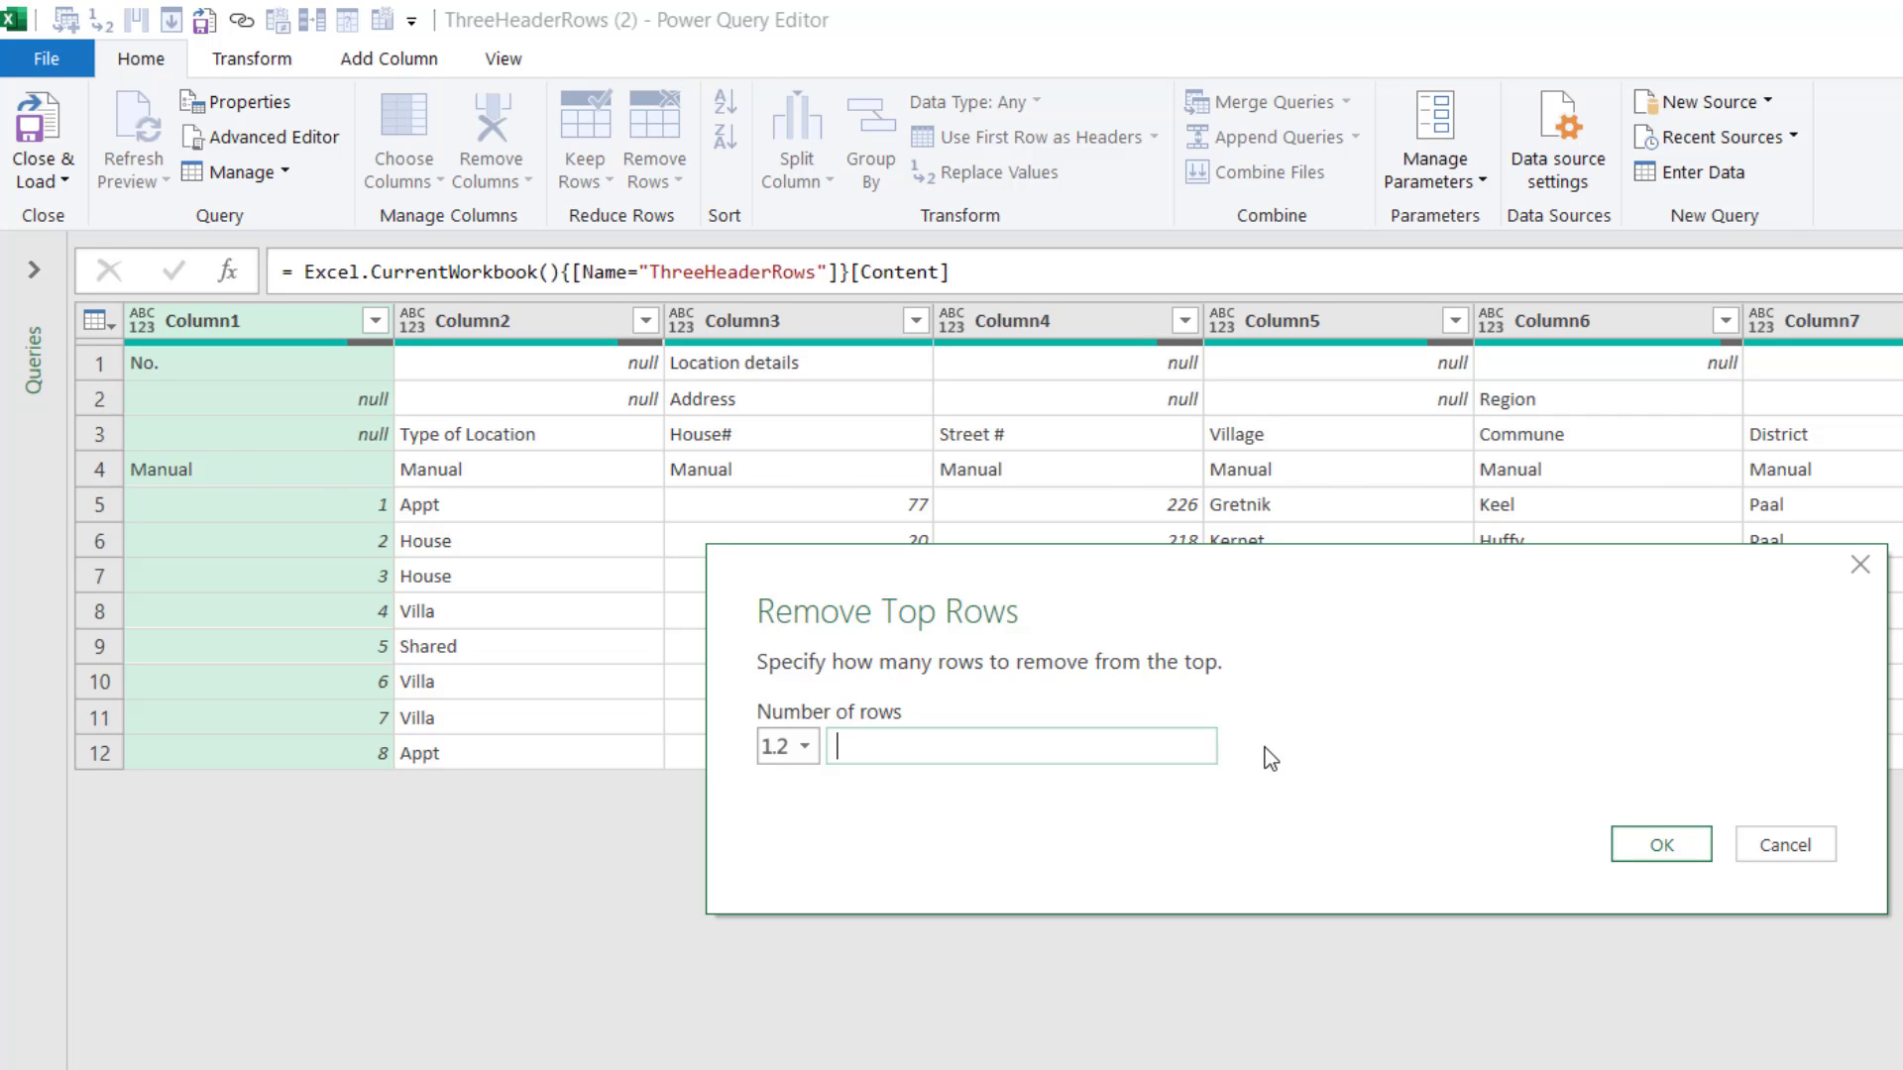
left_click(1659, 843)
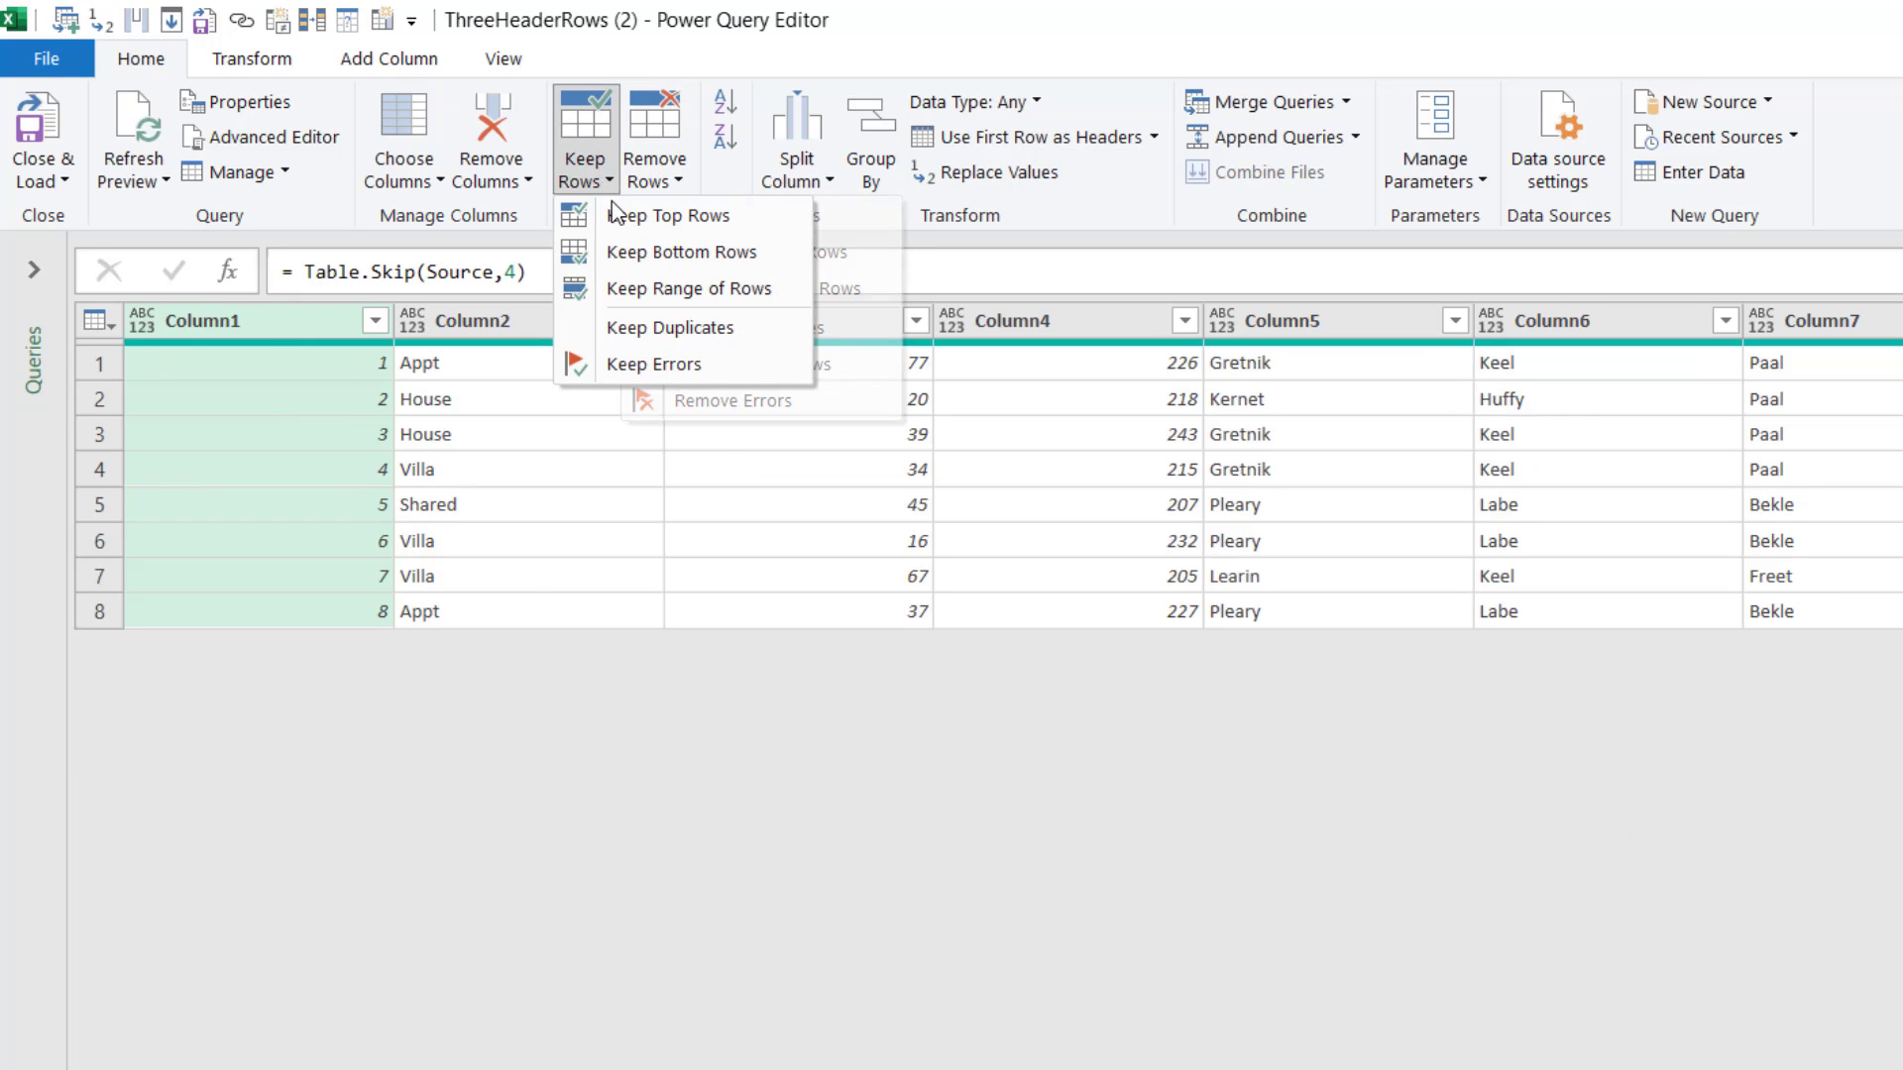
left_click(669, 215)
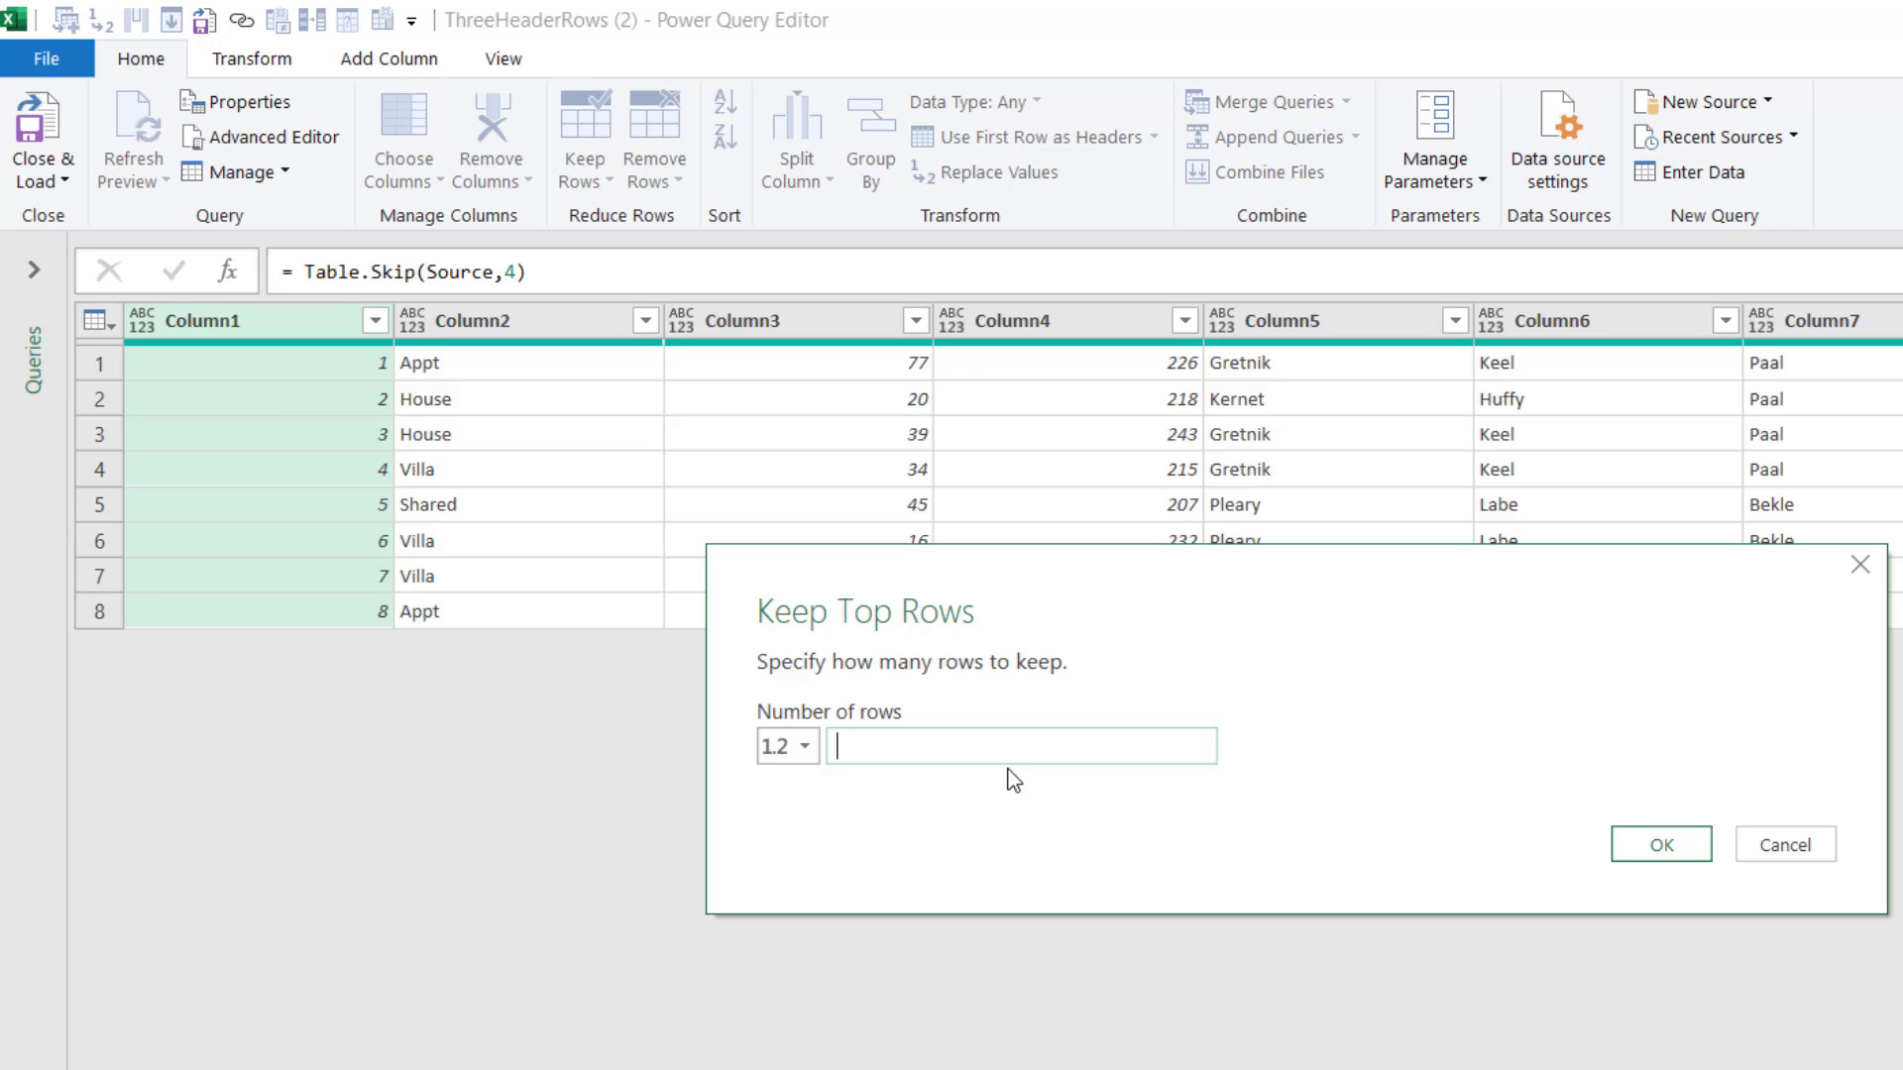
left_click(1659, 844)
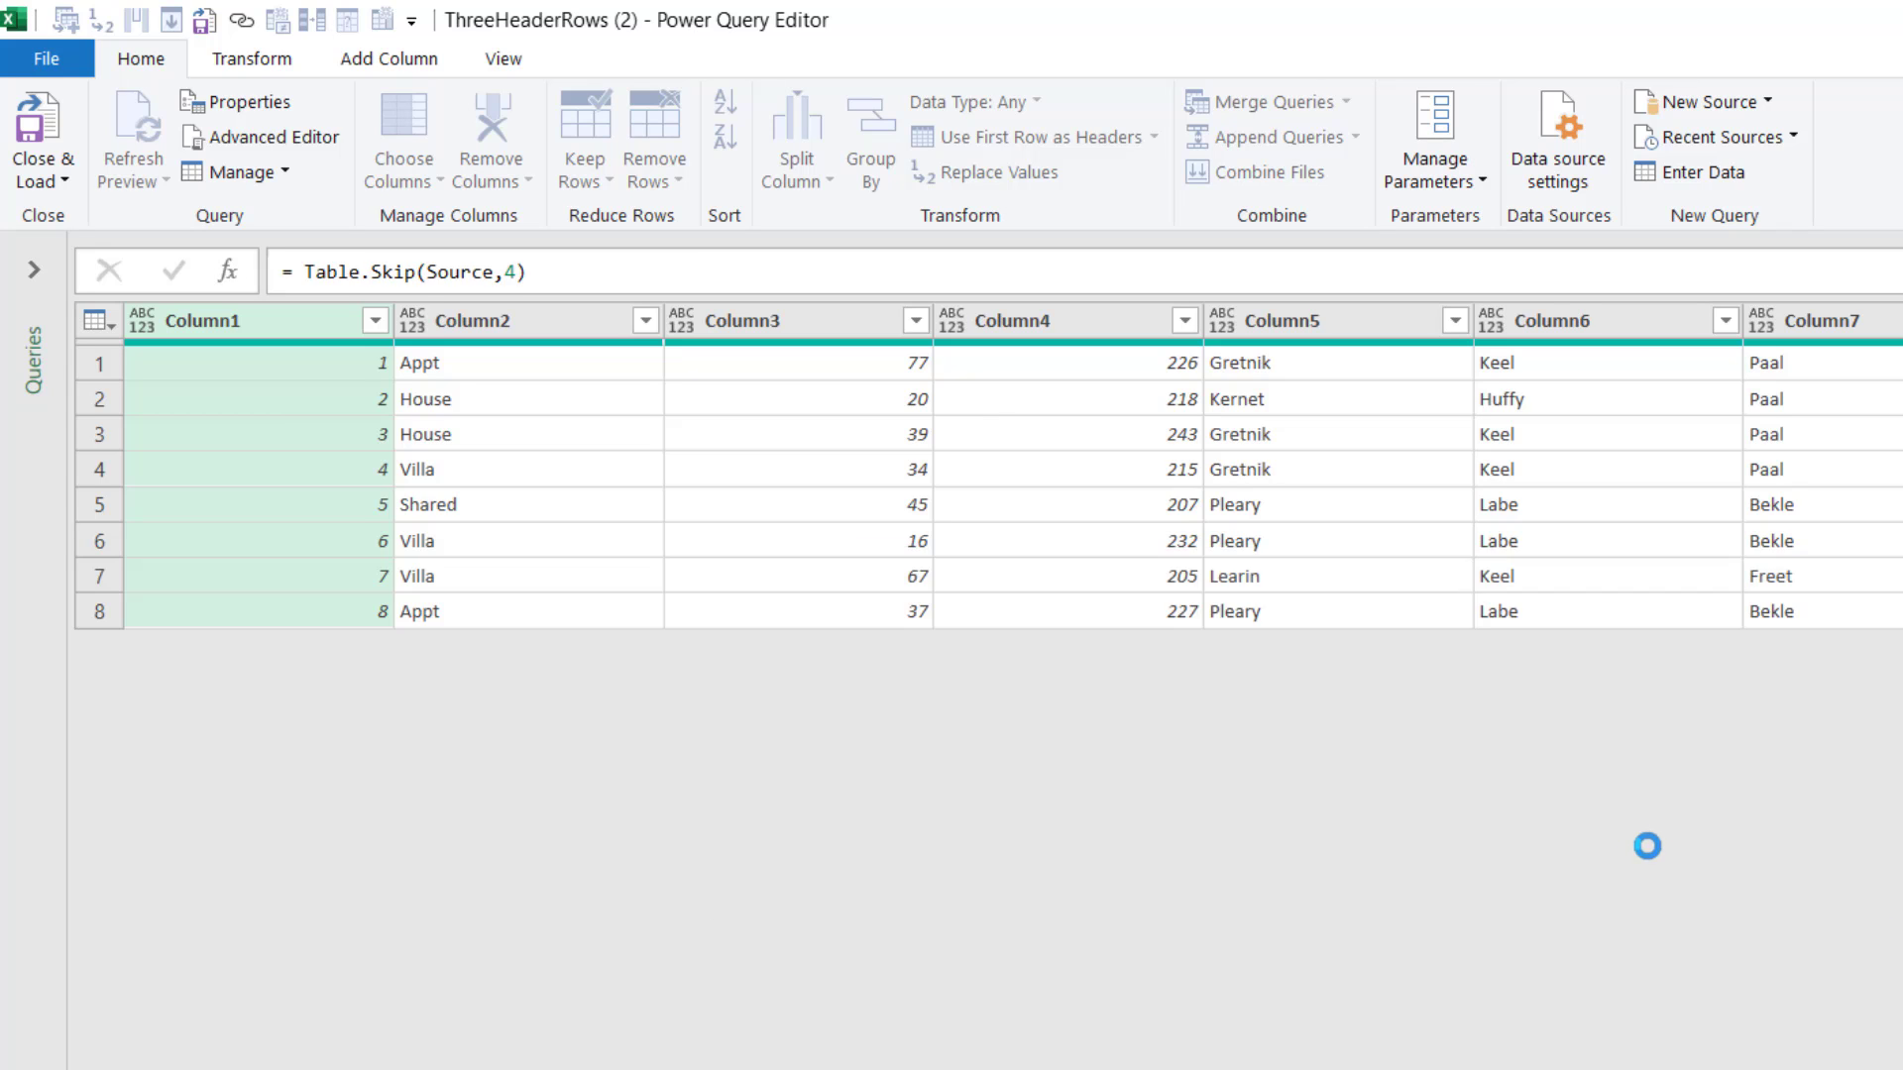
left_click(584, 136)
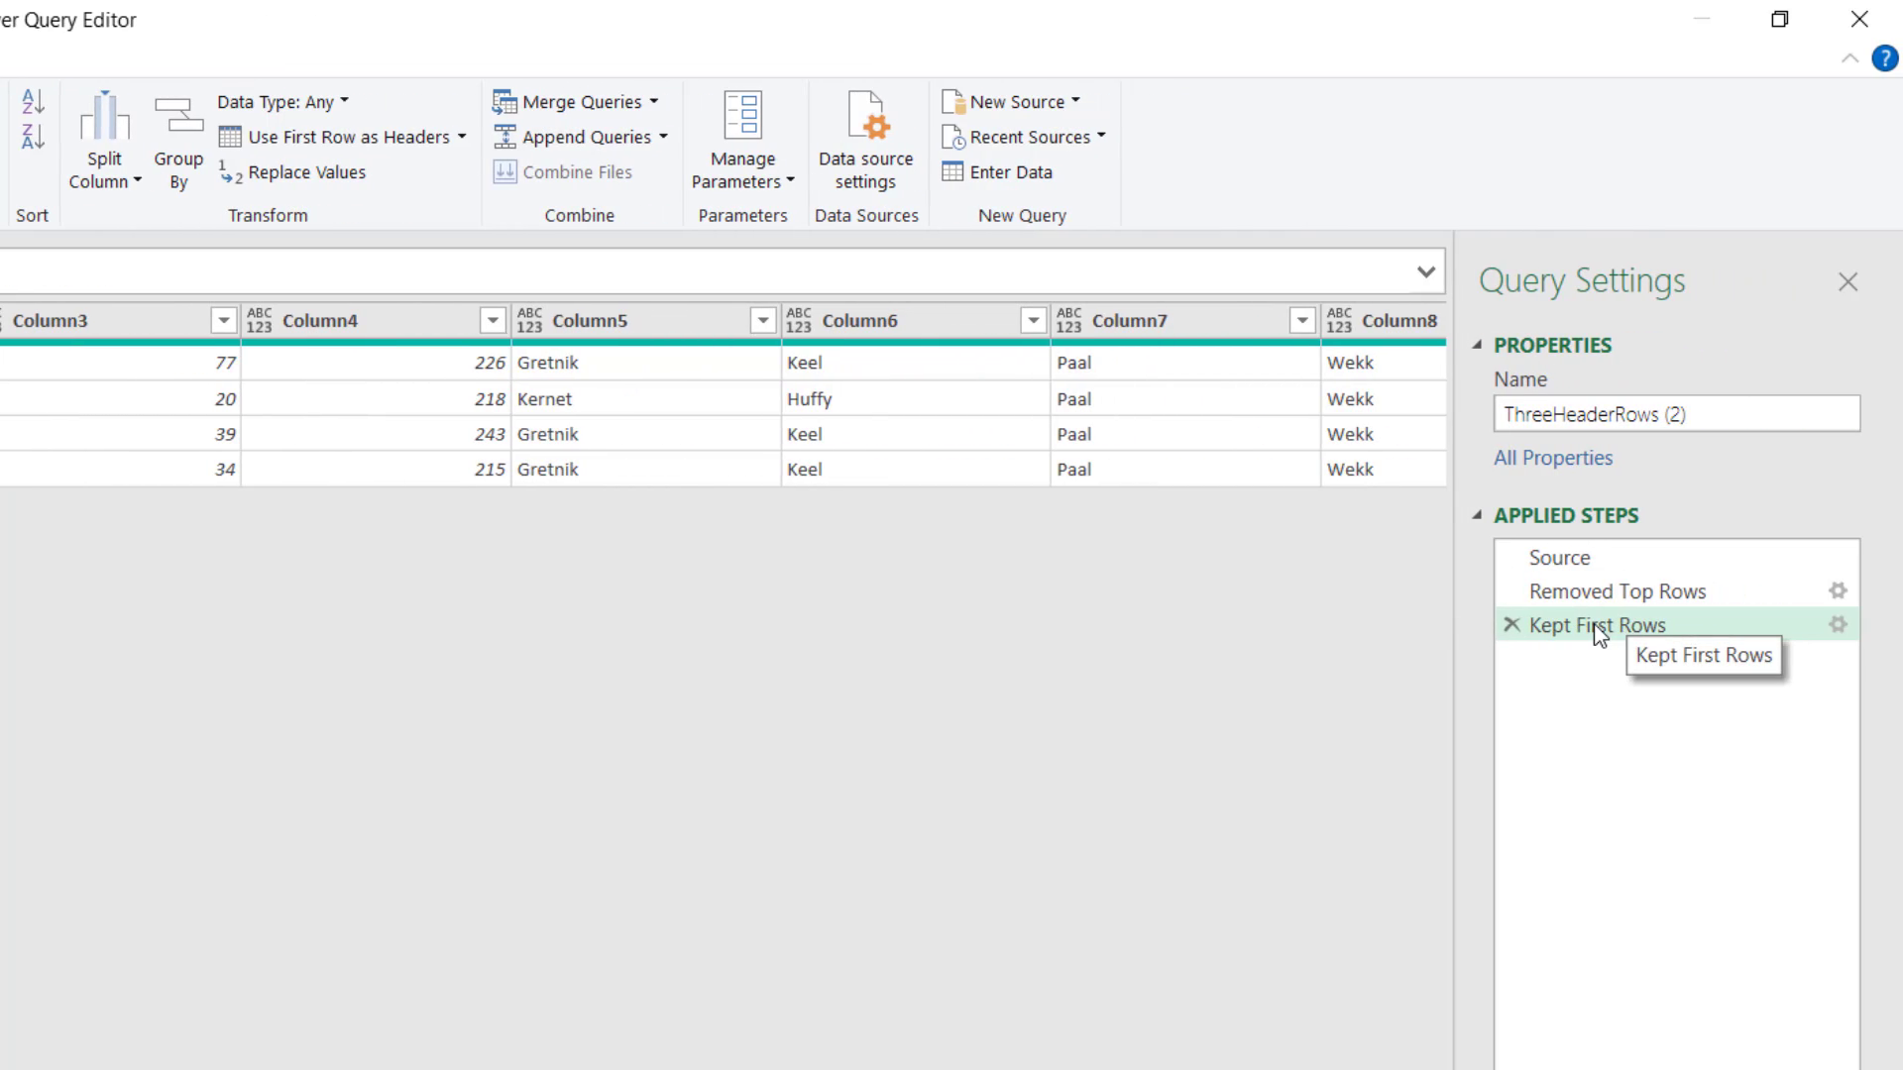
mouse_move(1567, 644)
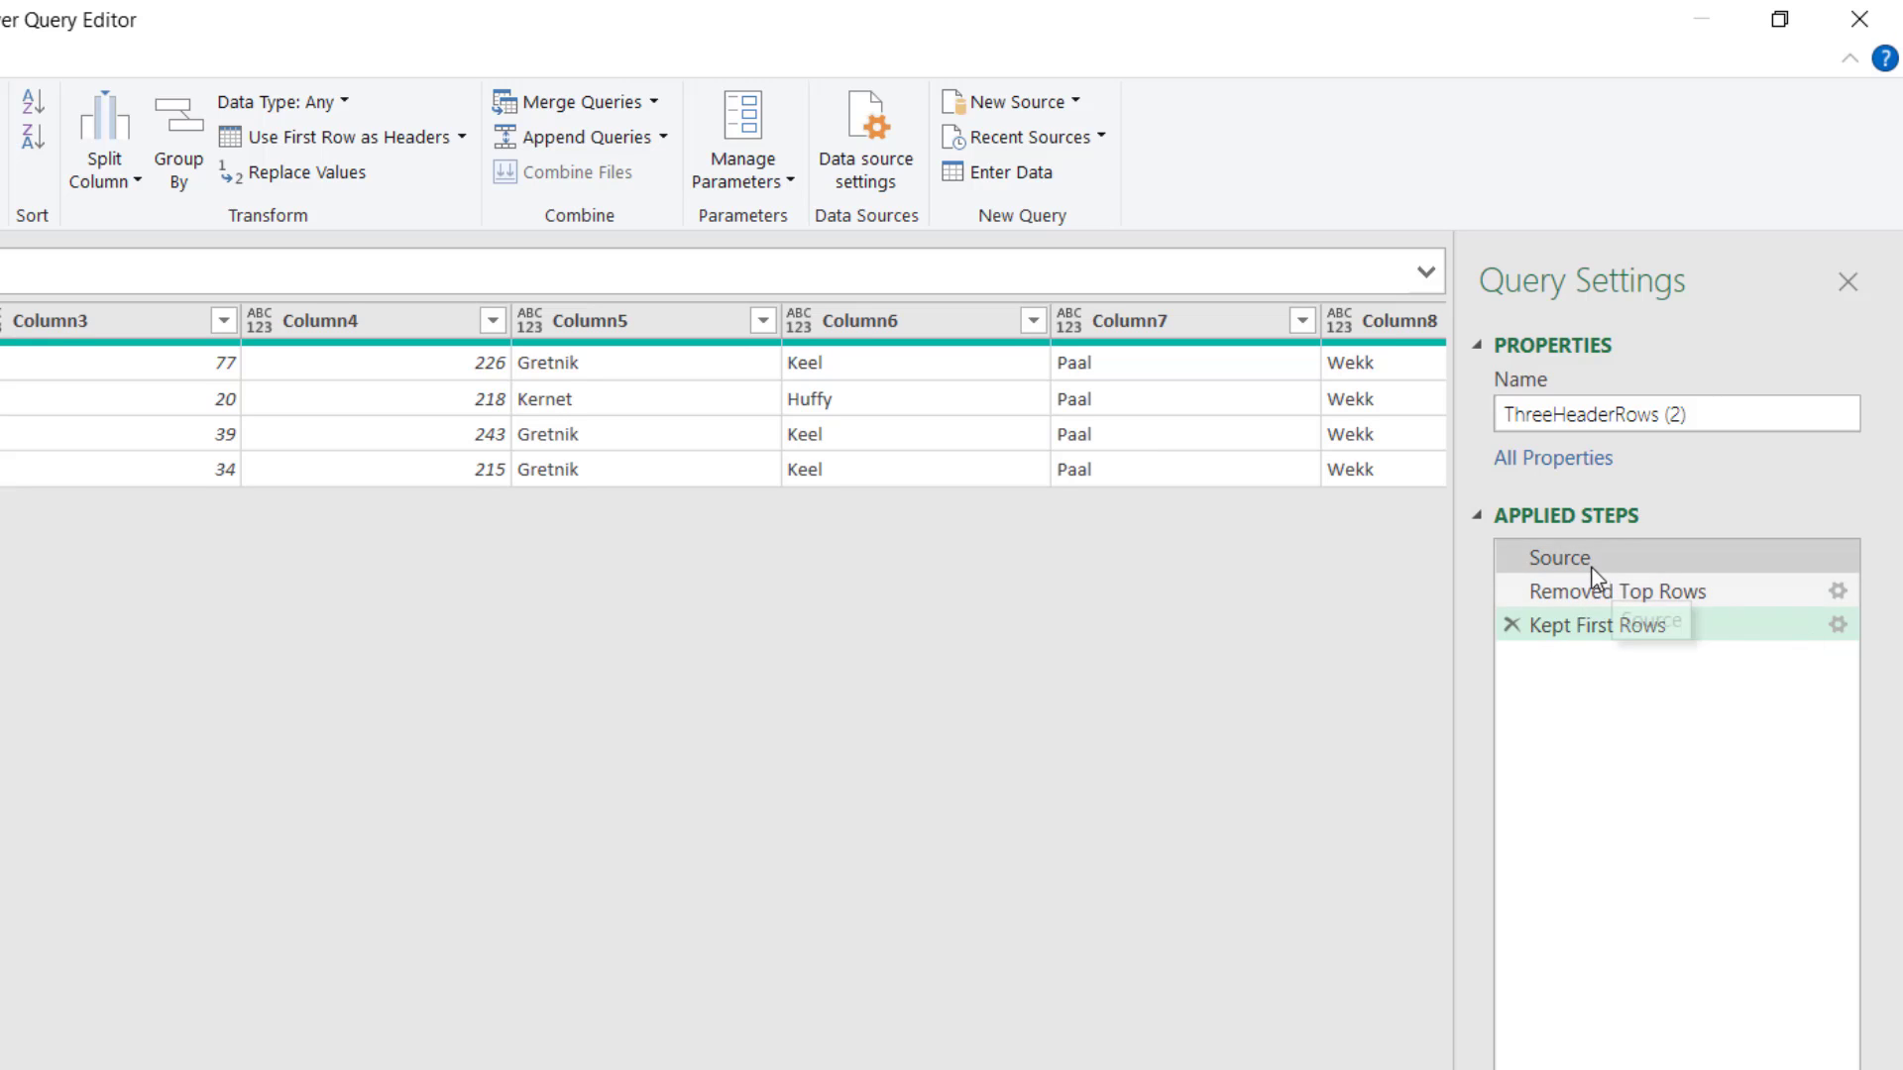
mouse_move(1553, 641)
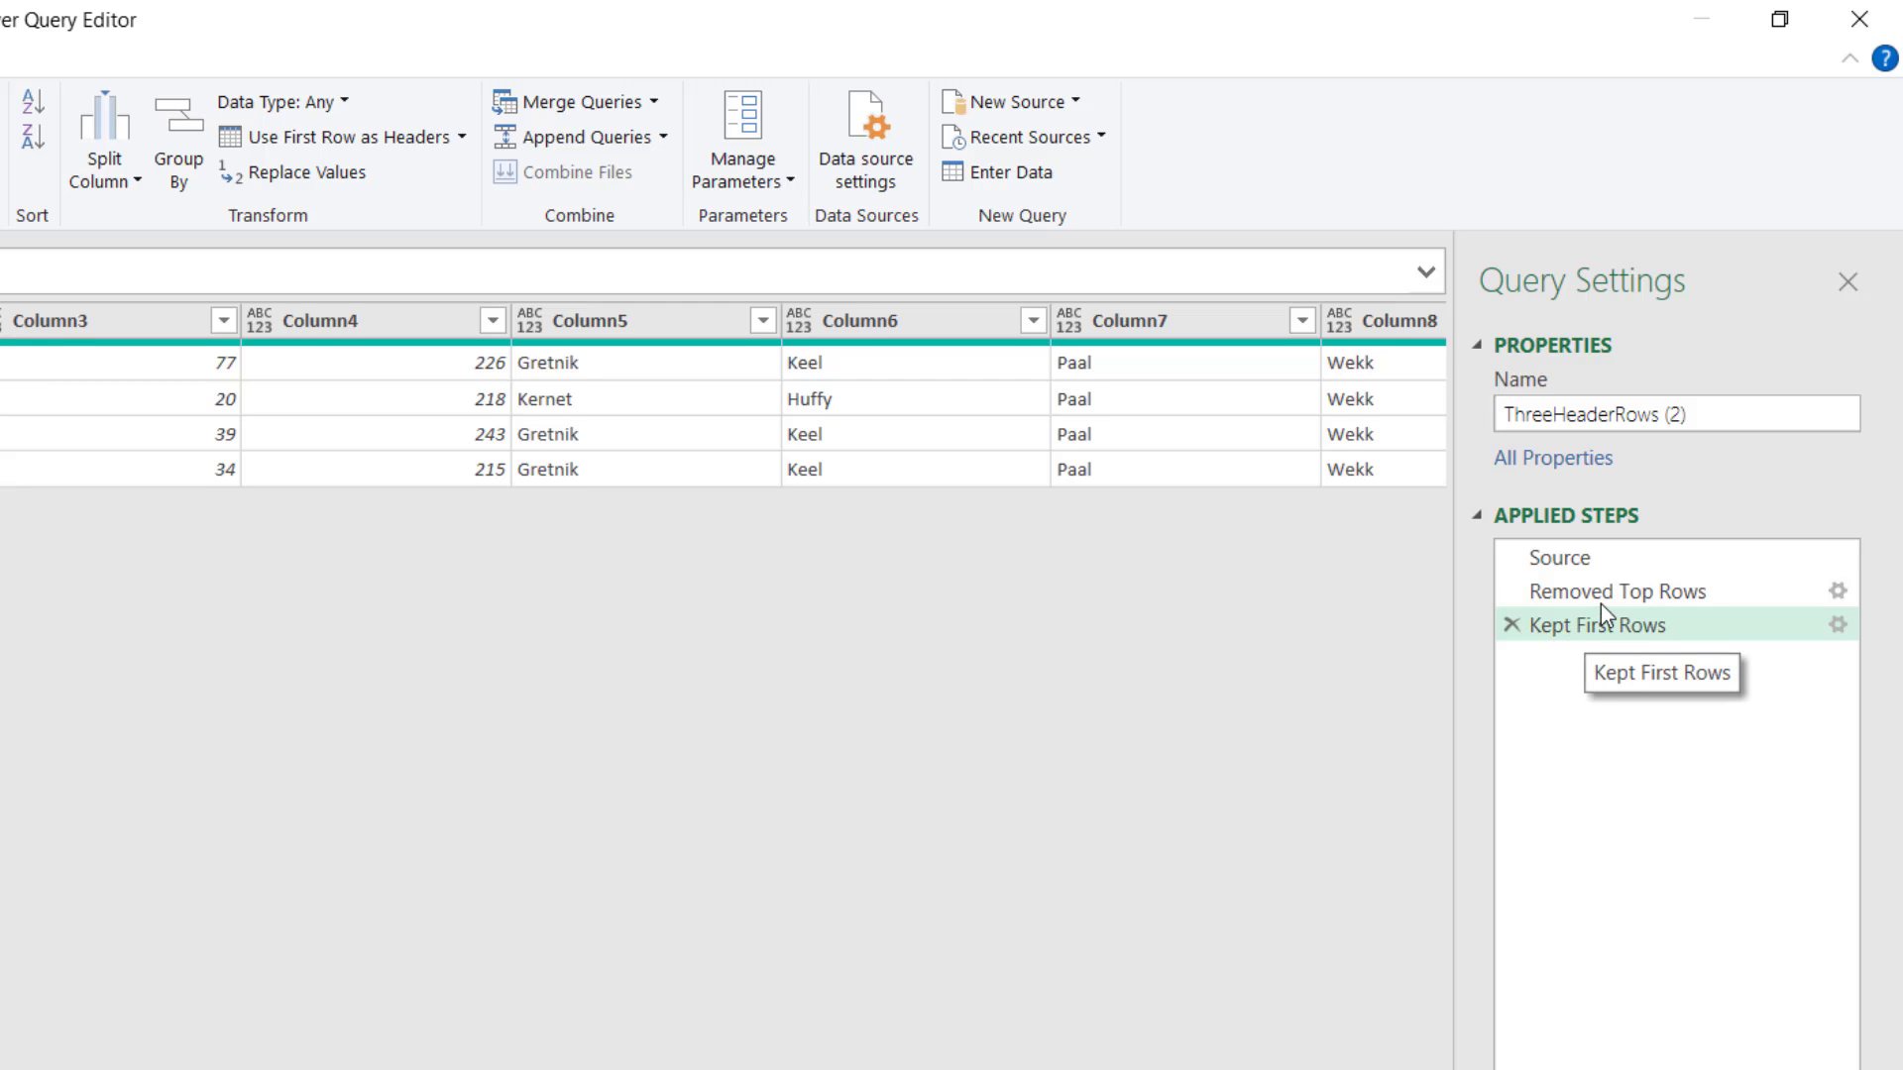
mouse_move(1615, 590)
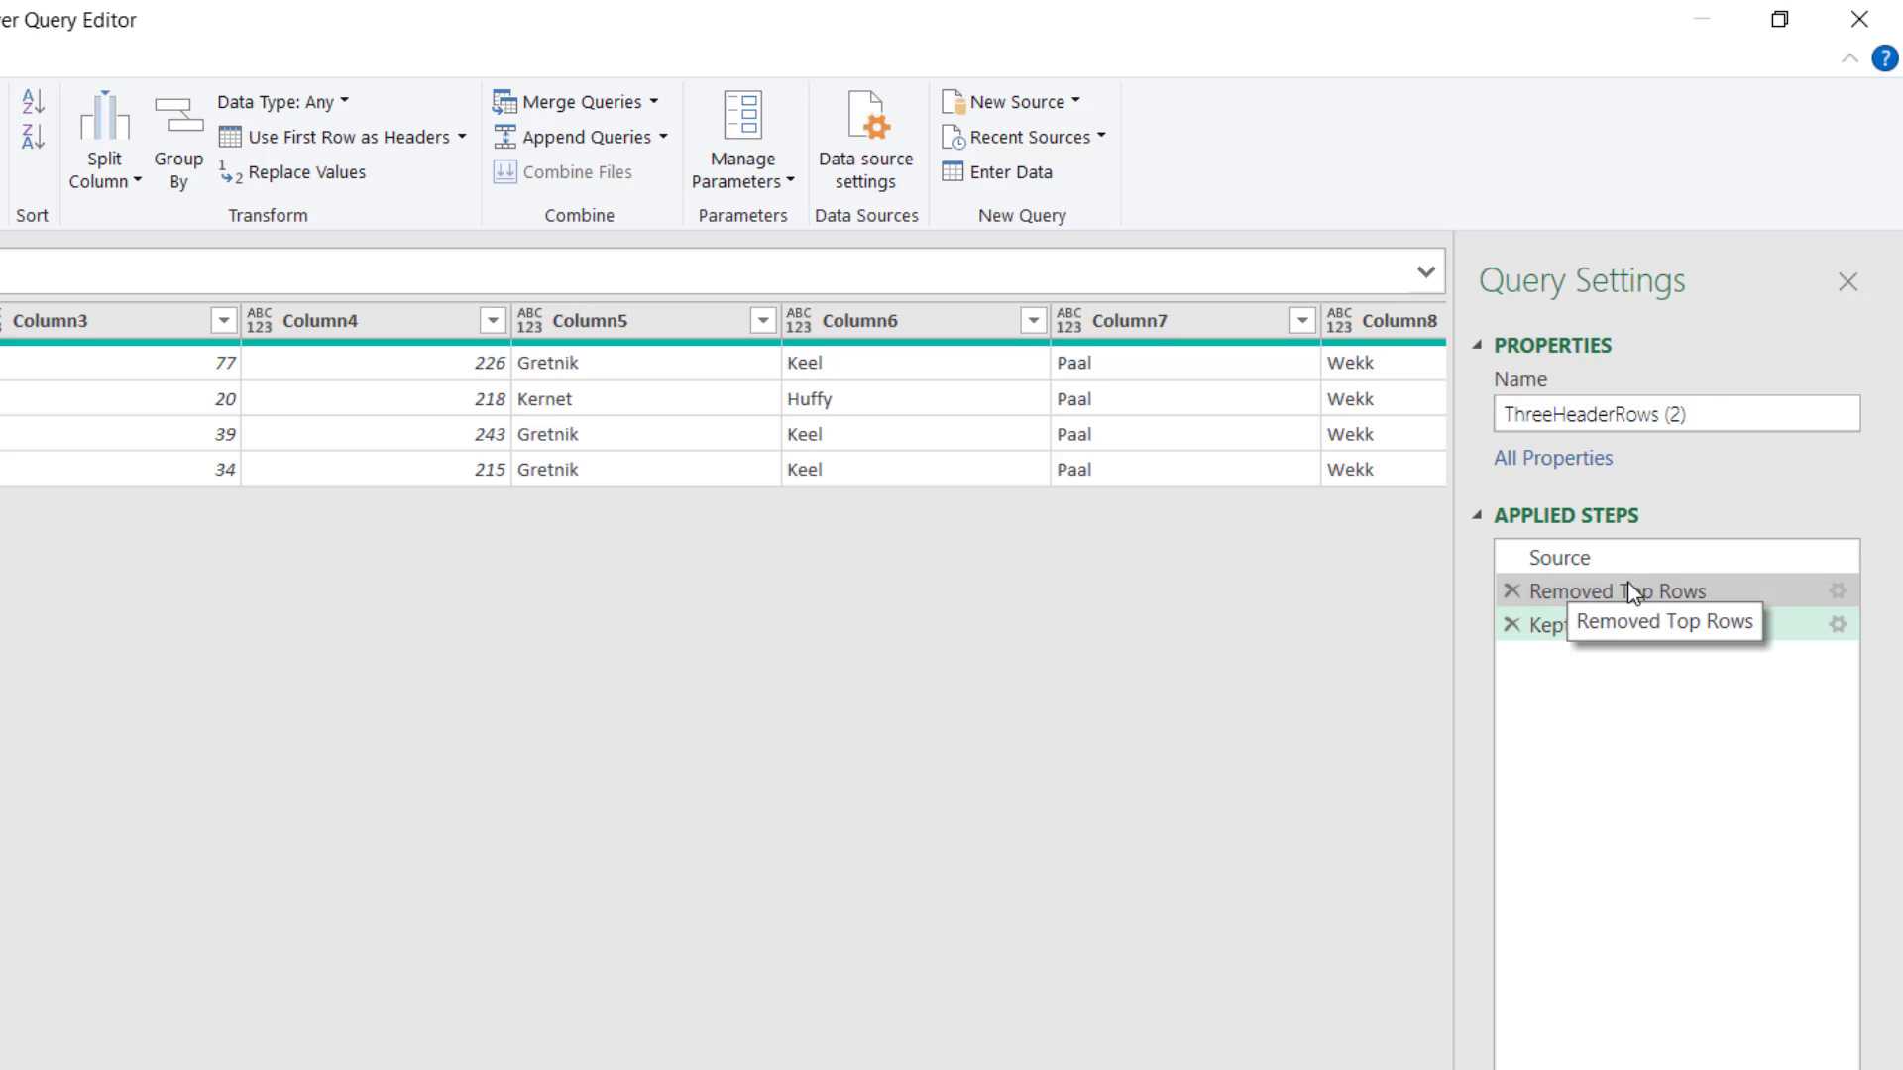
mouse_move(1632, 593)
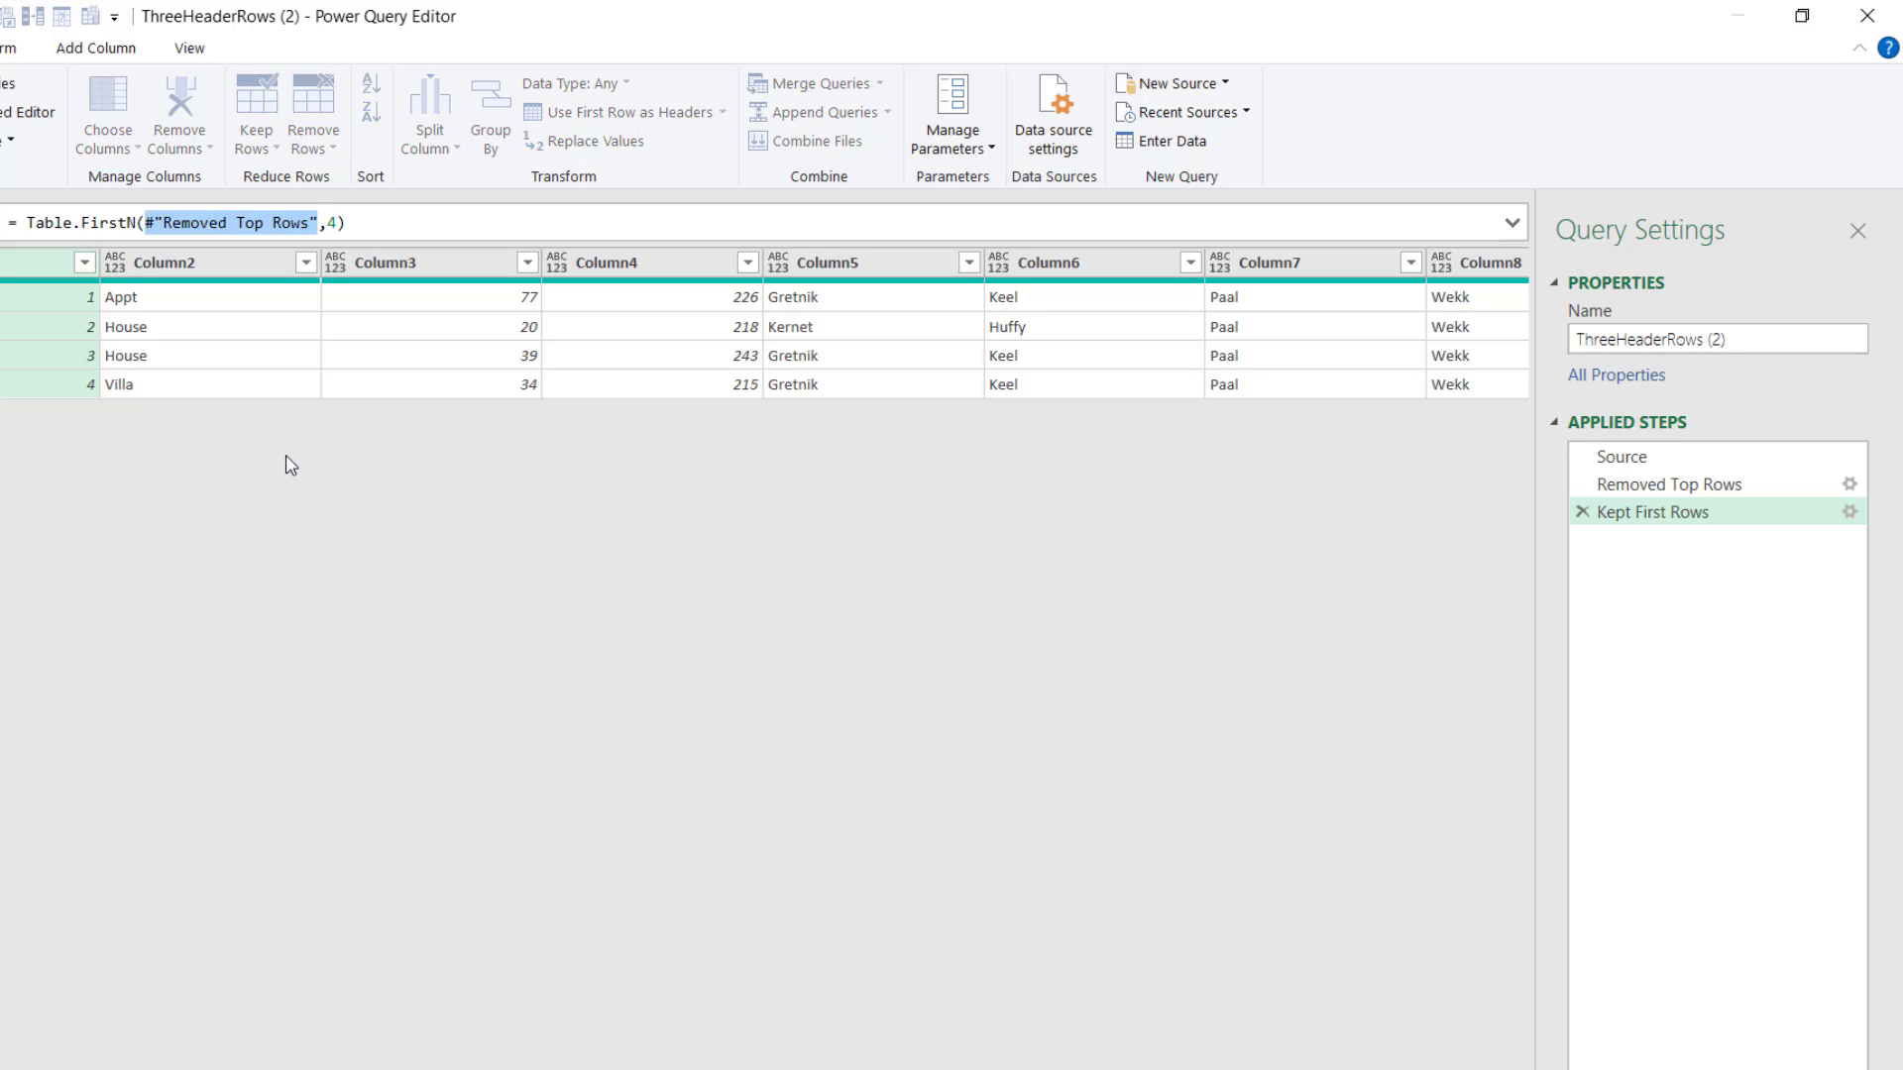
mouse_move(314, 583)
type("Sourc")
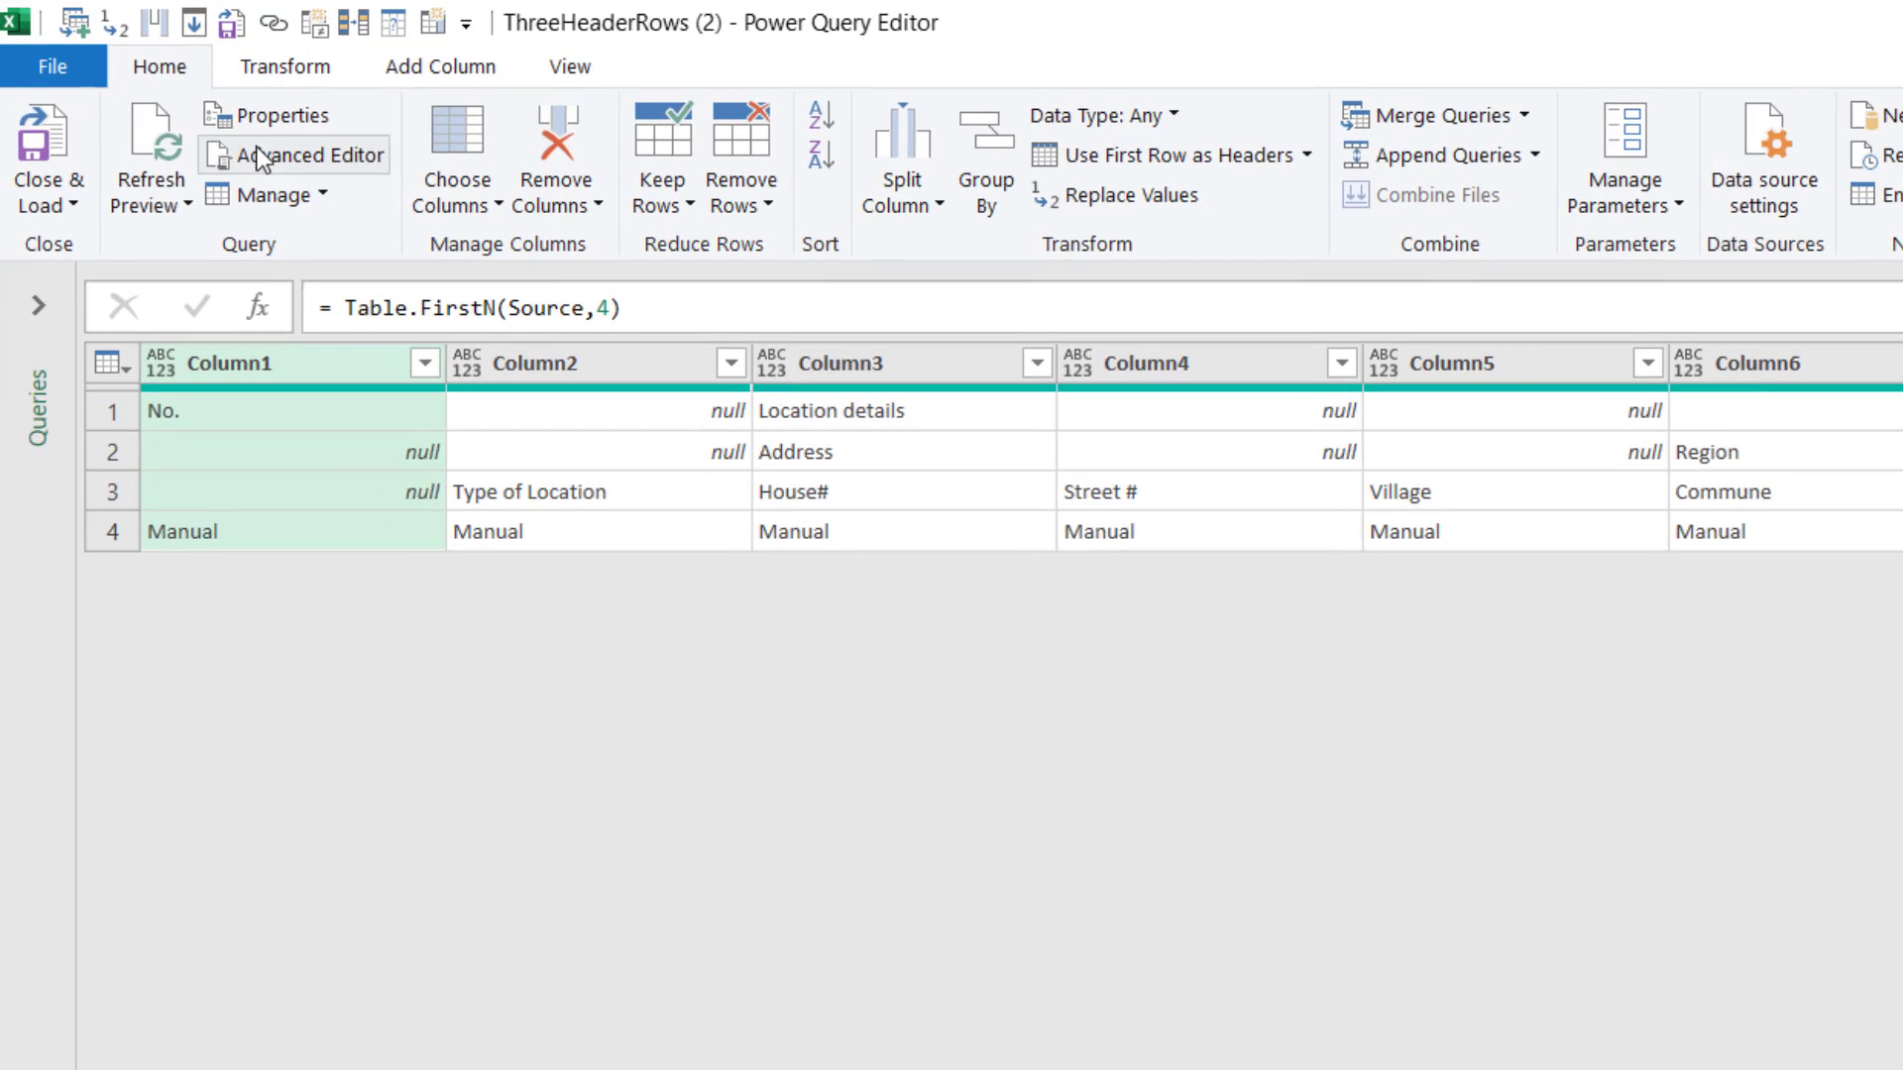
Transpose the header rows, fill down Column1 and Column2, and merge columns with a custom separator.
left_click(286, 65)
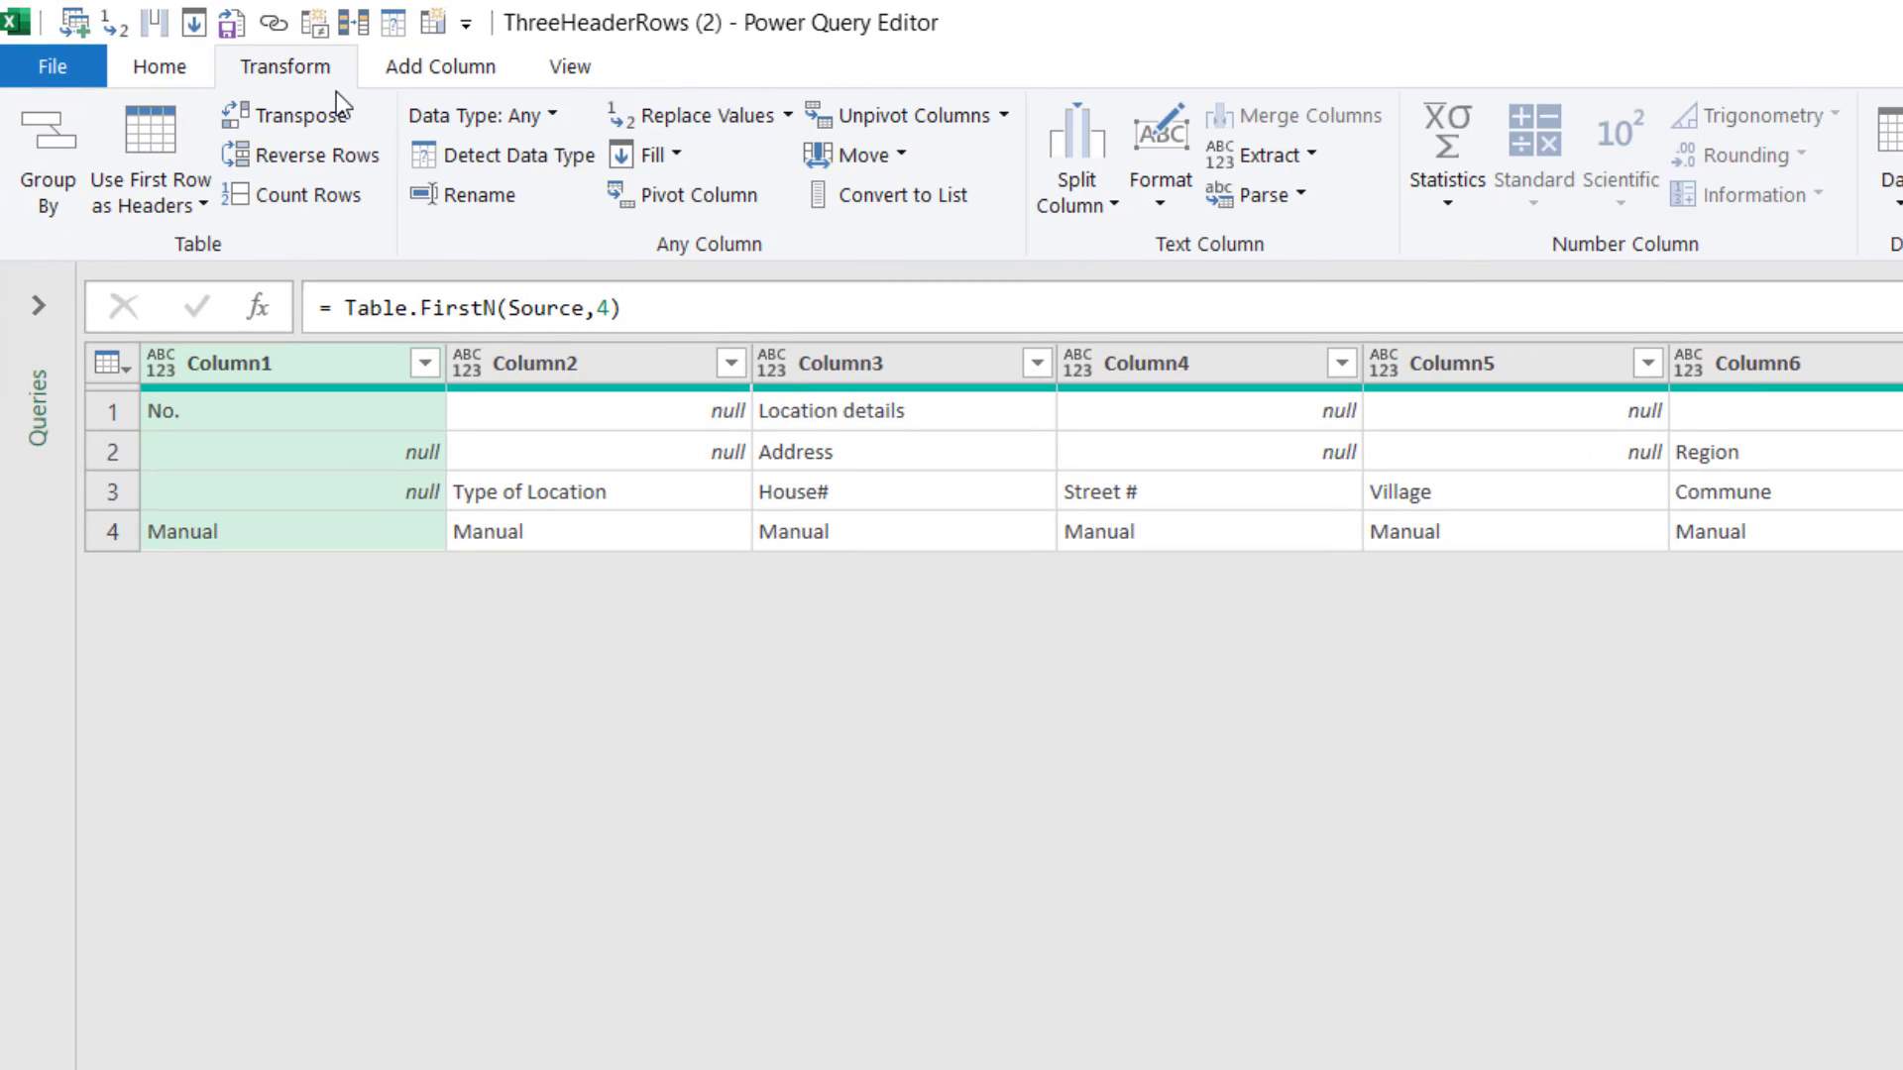
left_click(291, 114)
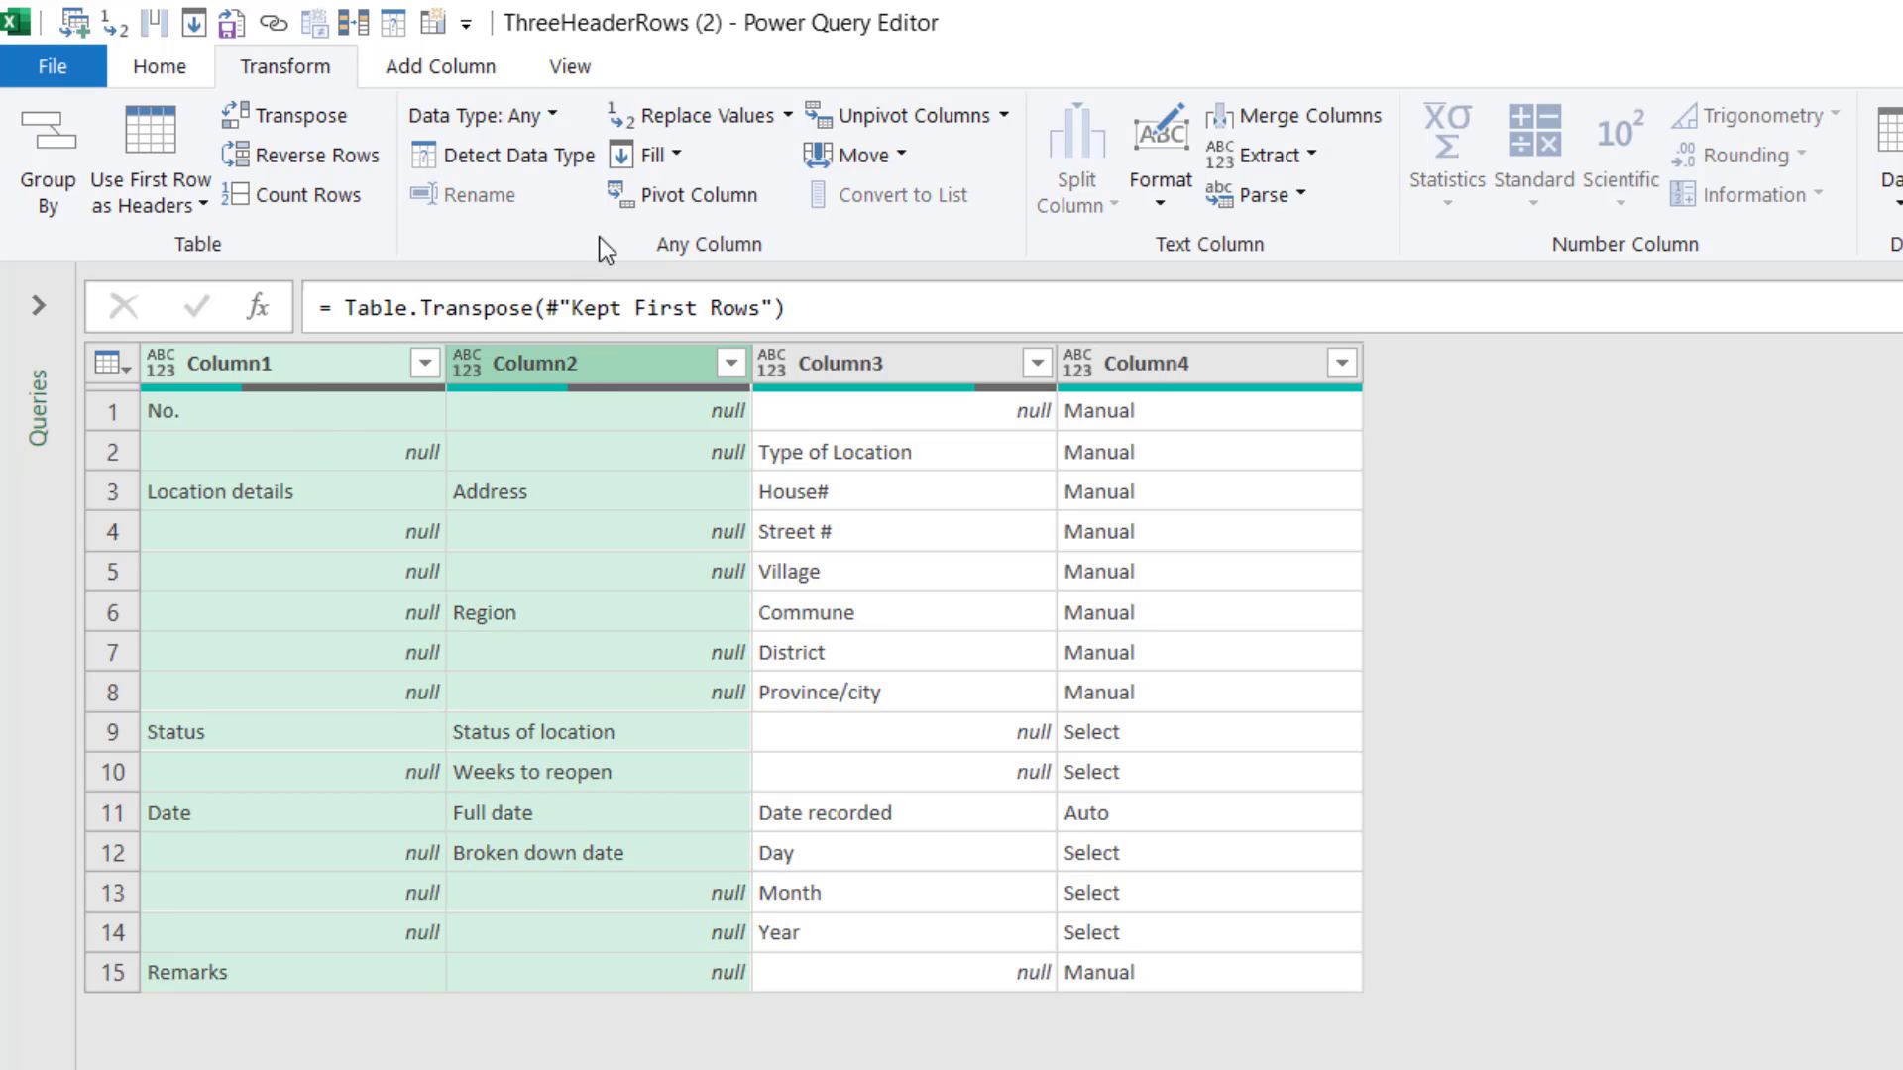
left_click(652, 155)
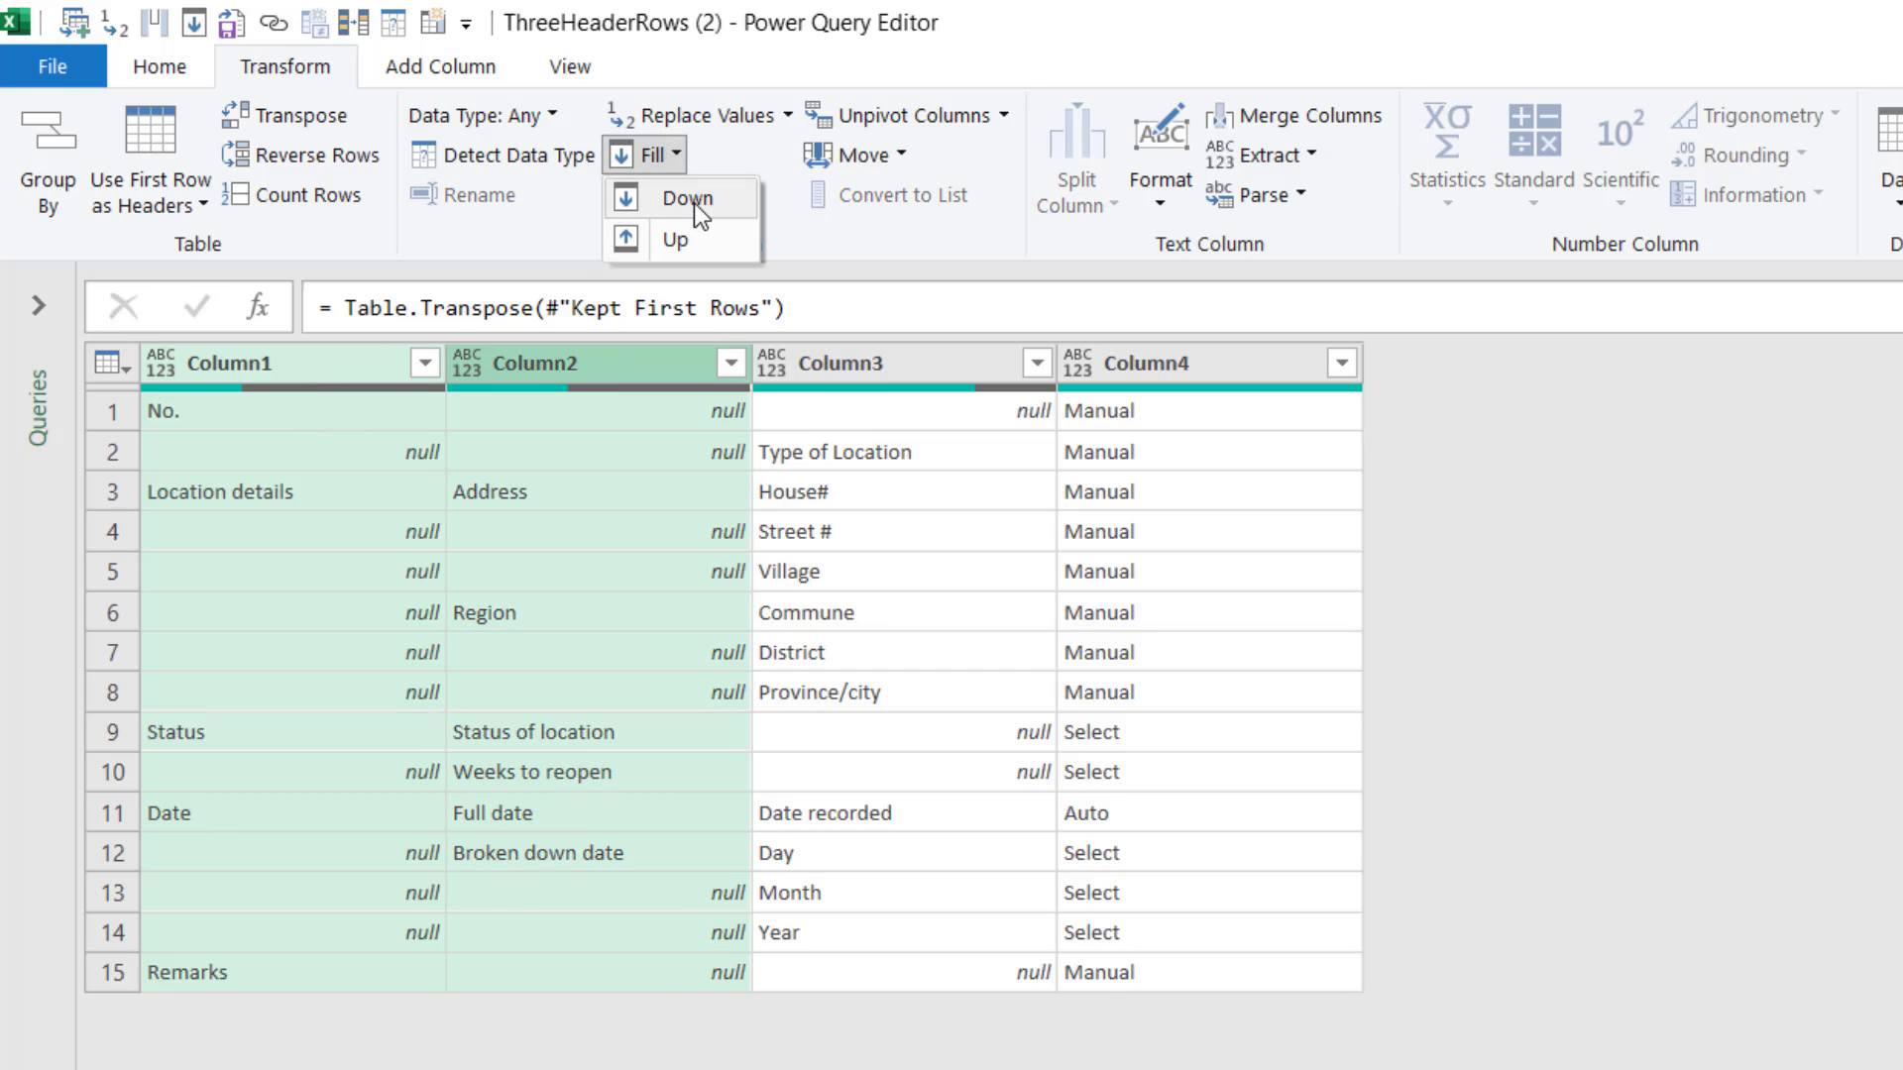
left_click(681, 198)
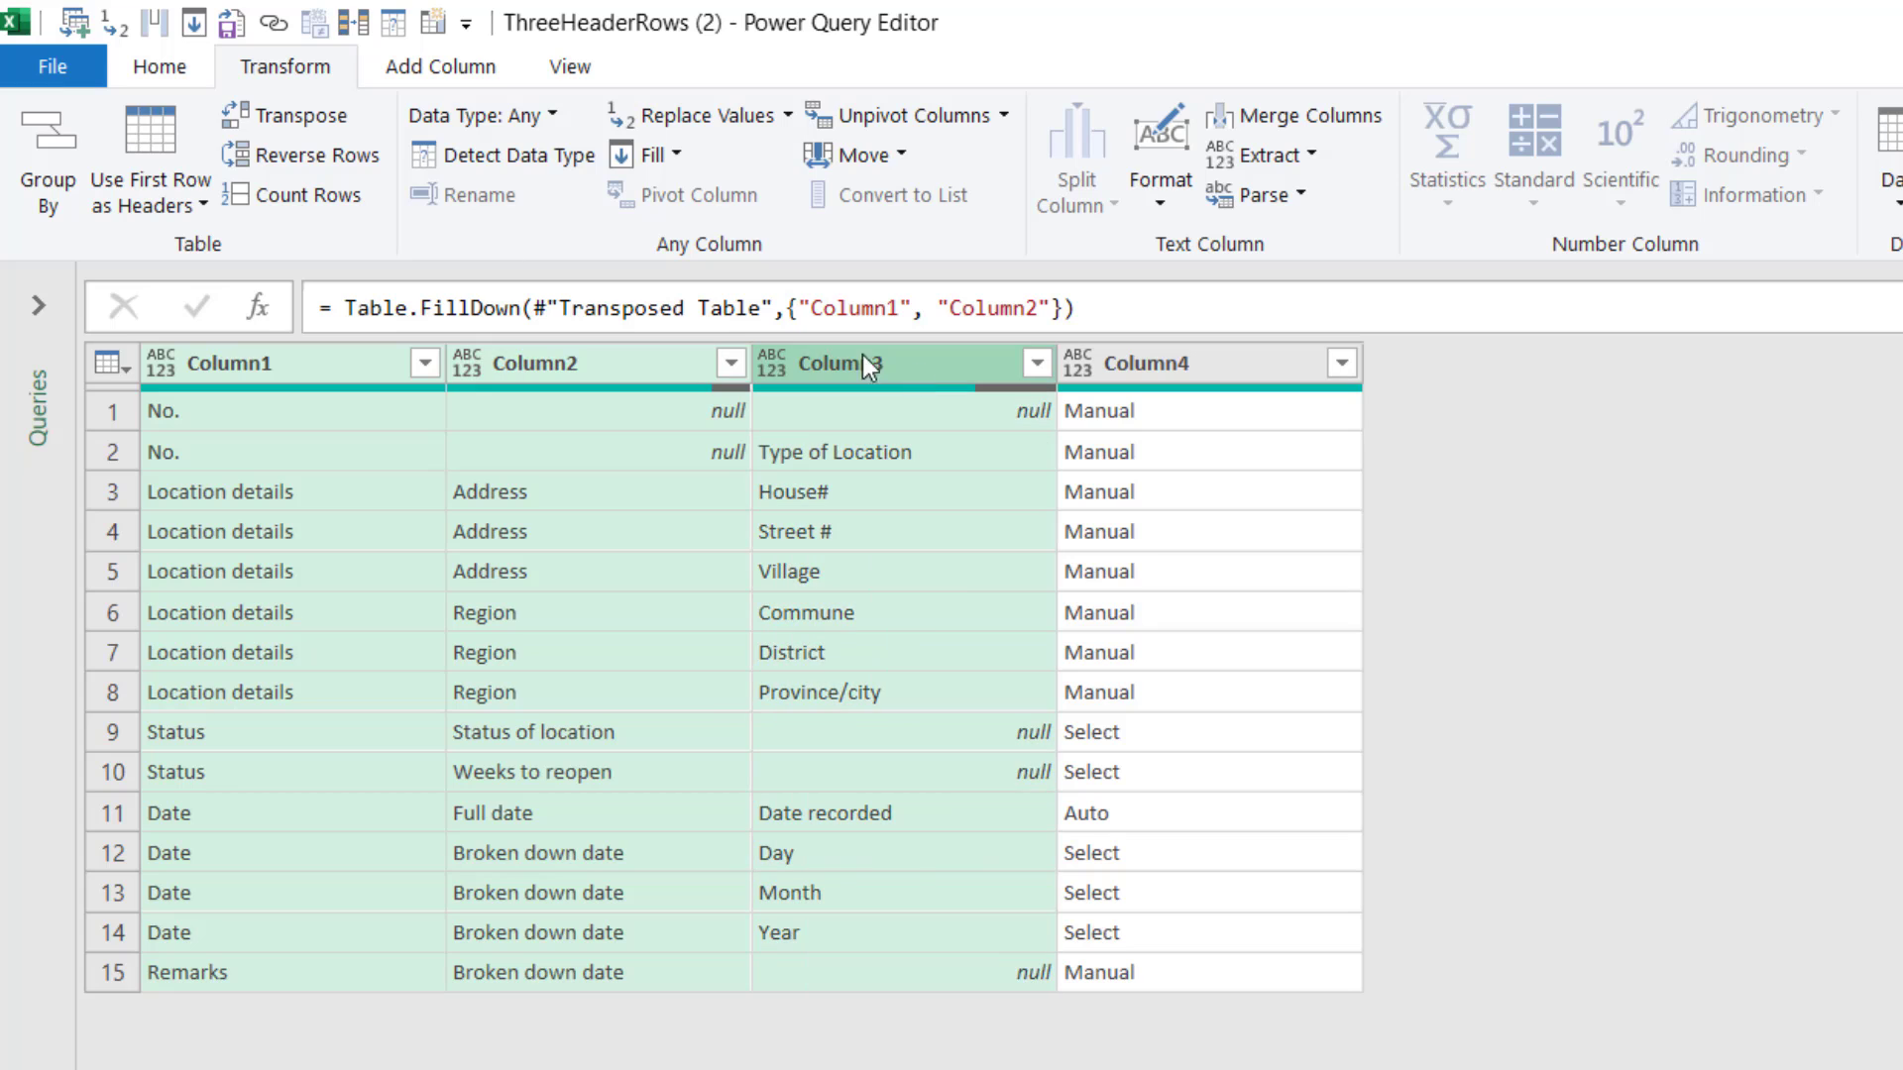
left_click(1290, 115)
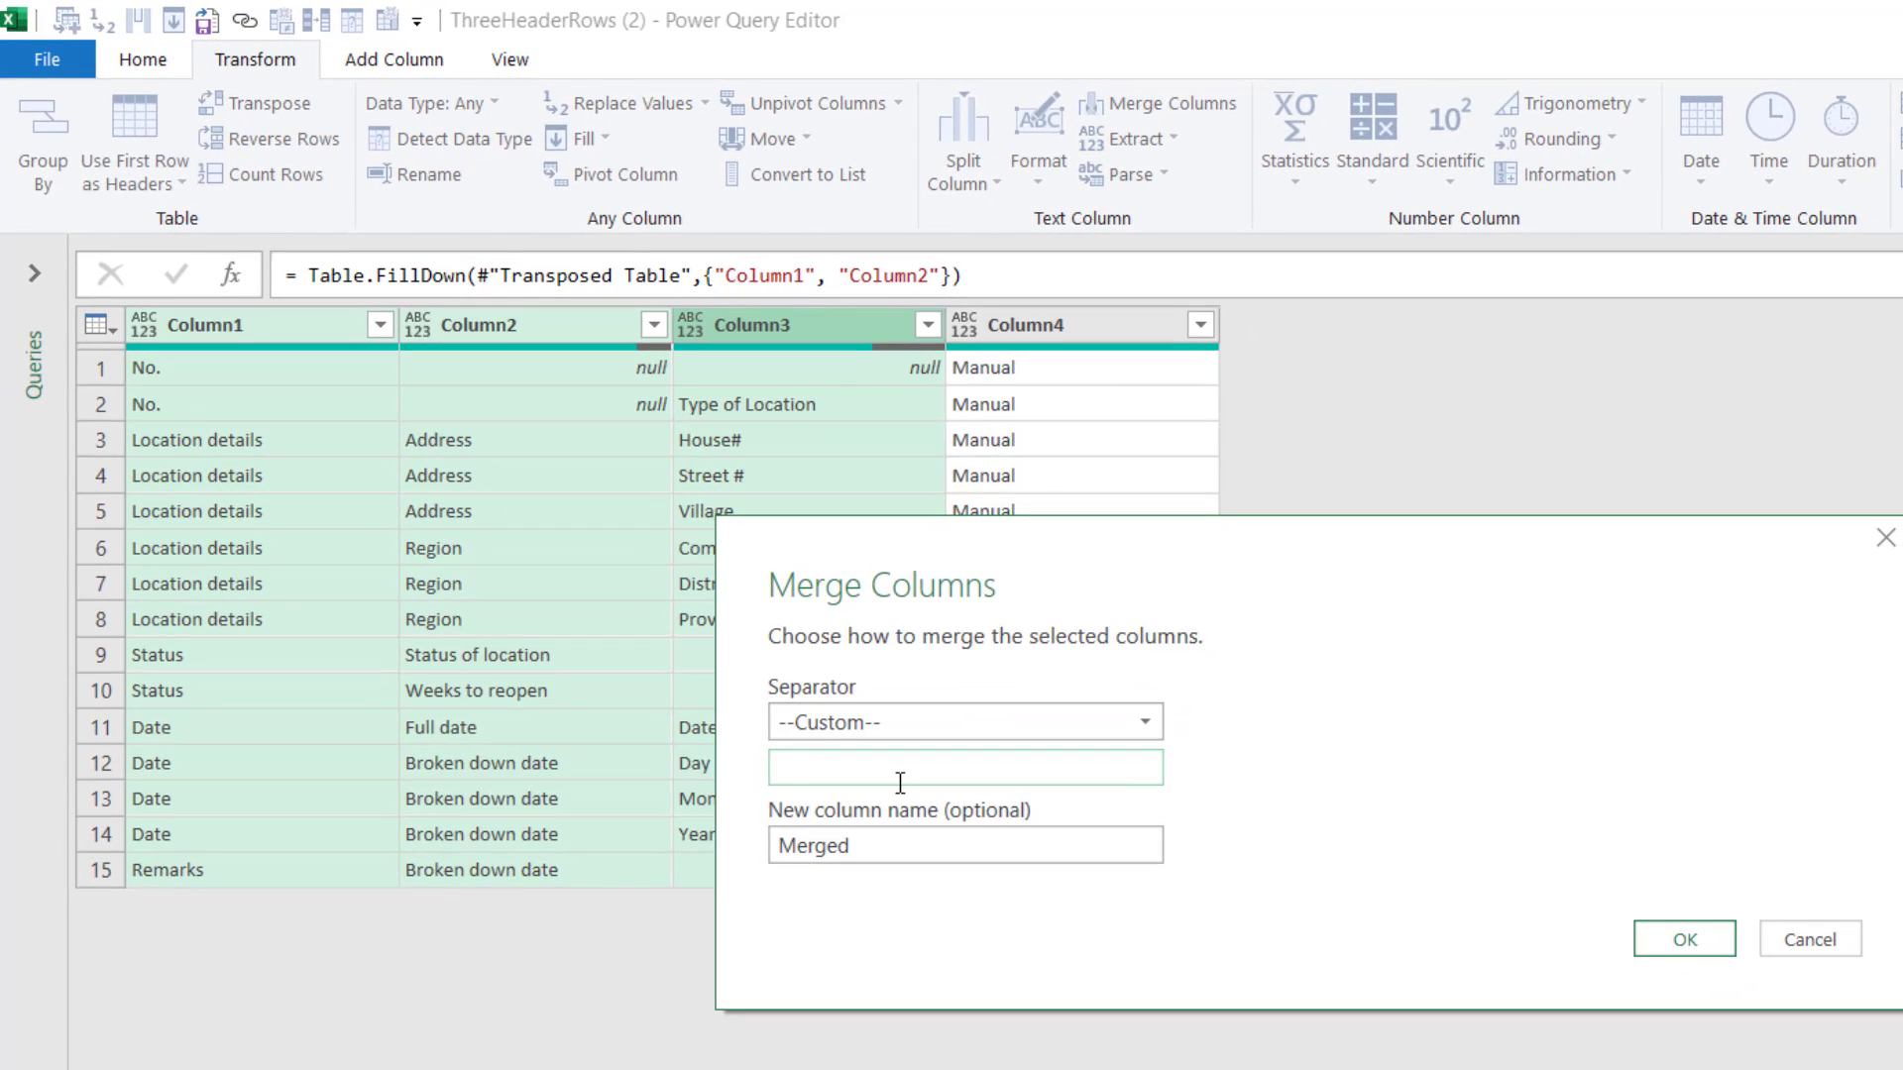
left_click(1682, 939)
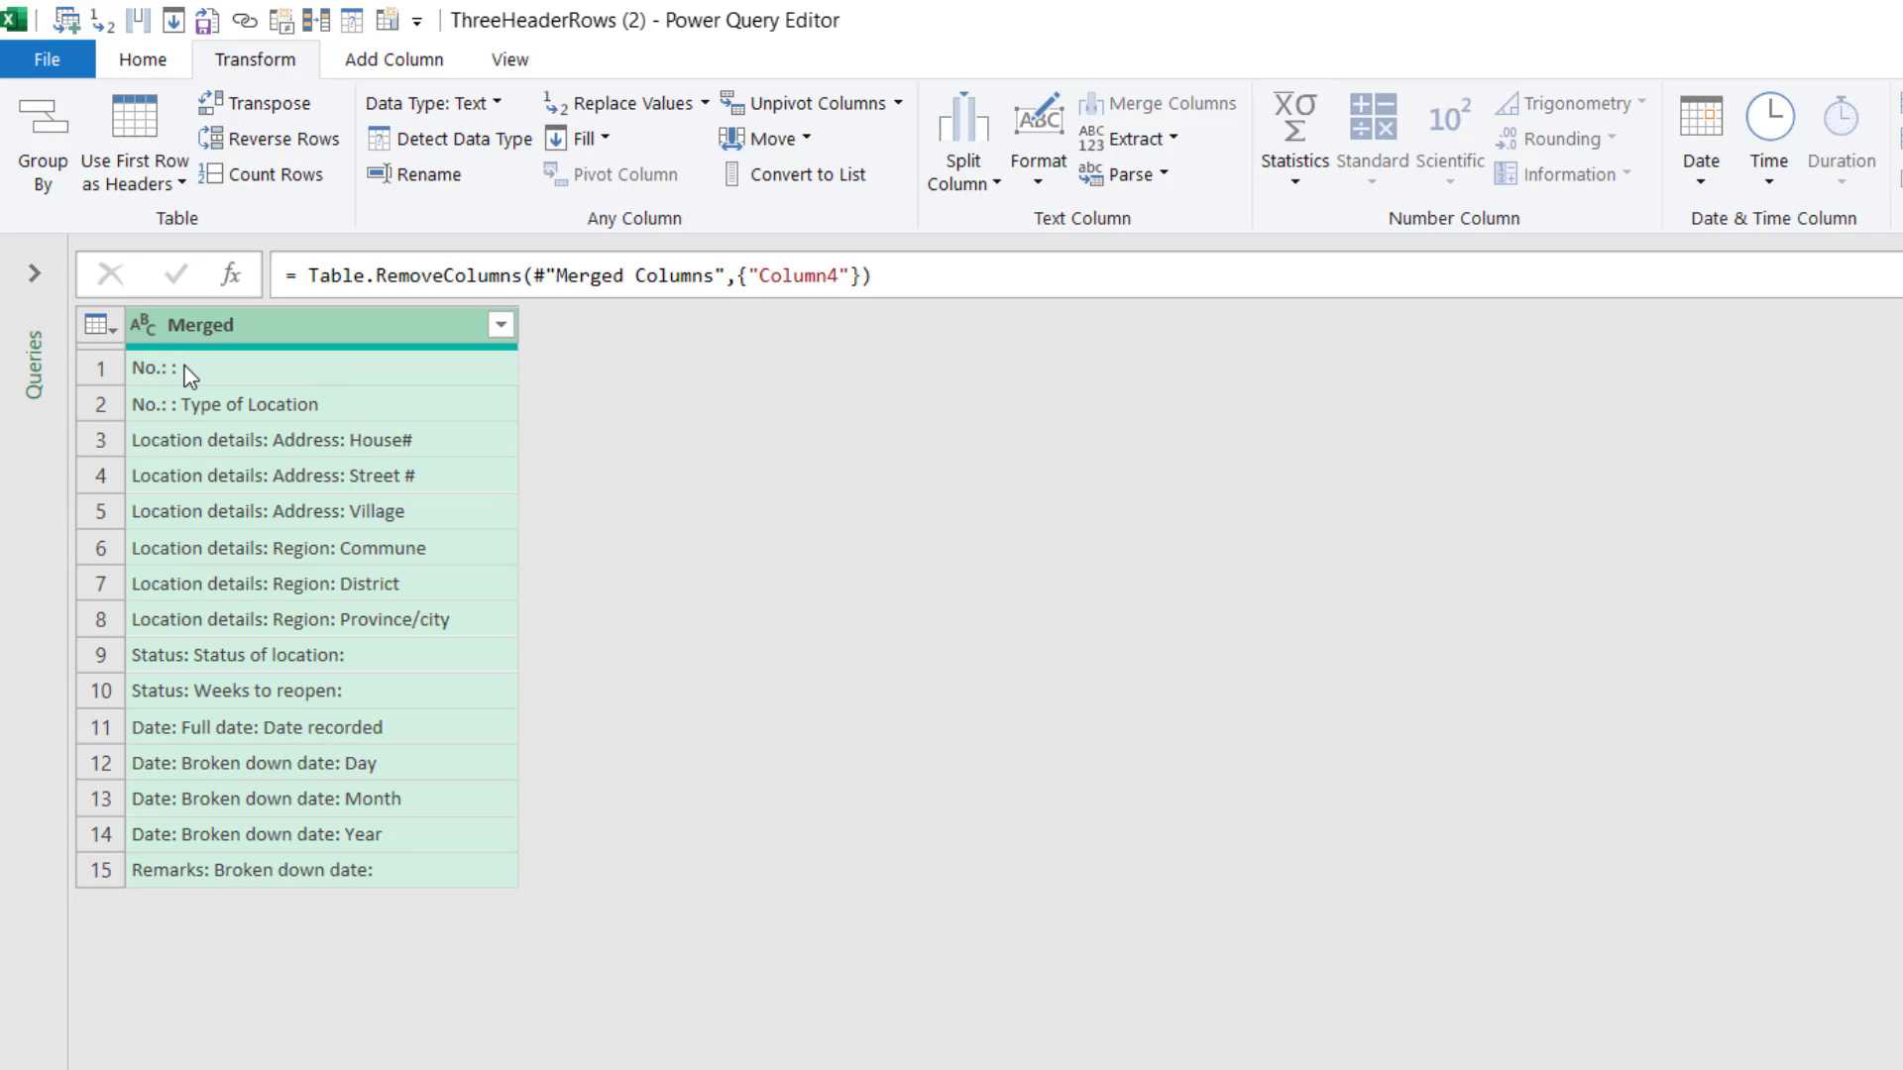
mouse_move(248, 475)
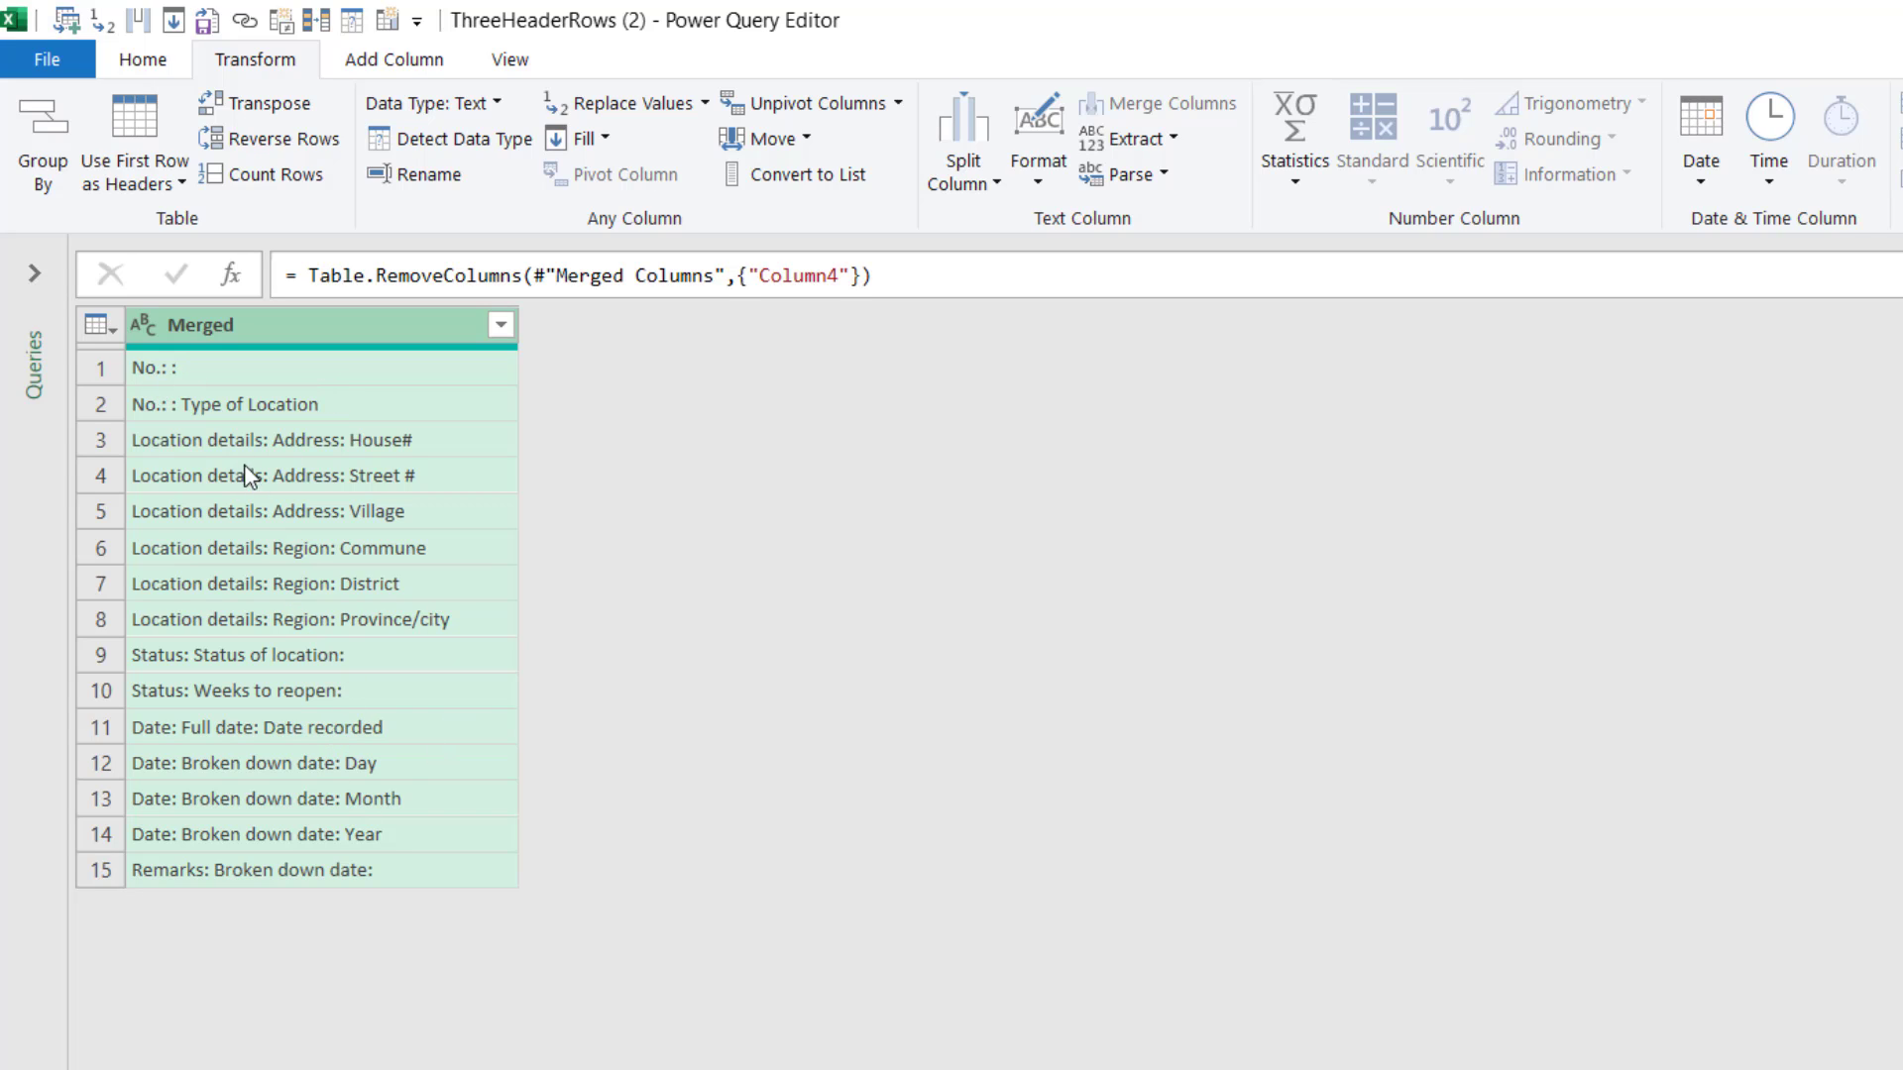
mouse_move(168, 389)
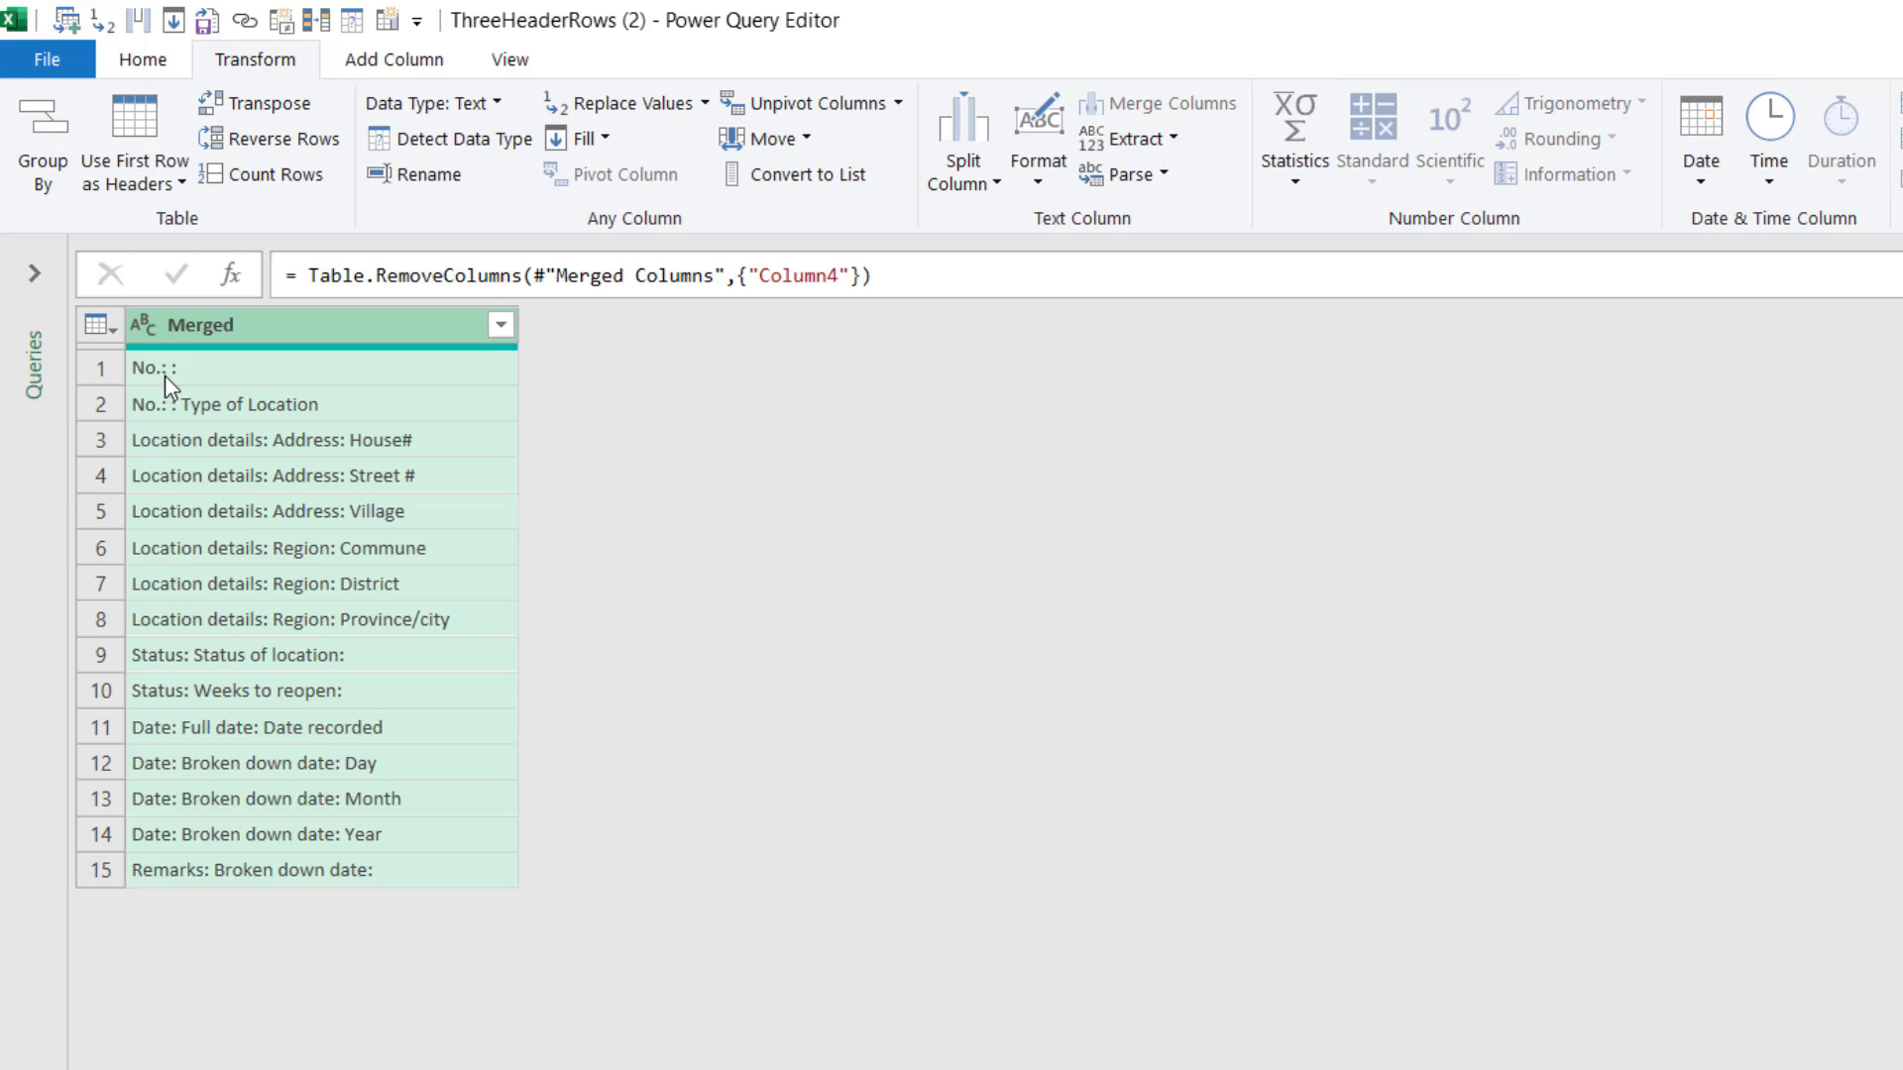
mouse_move(440, 841)
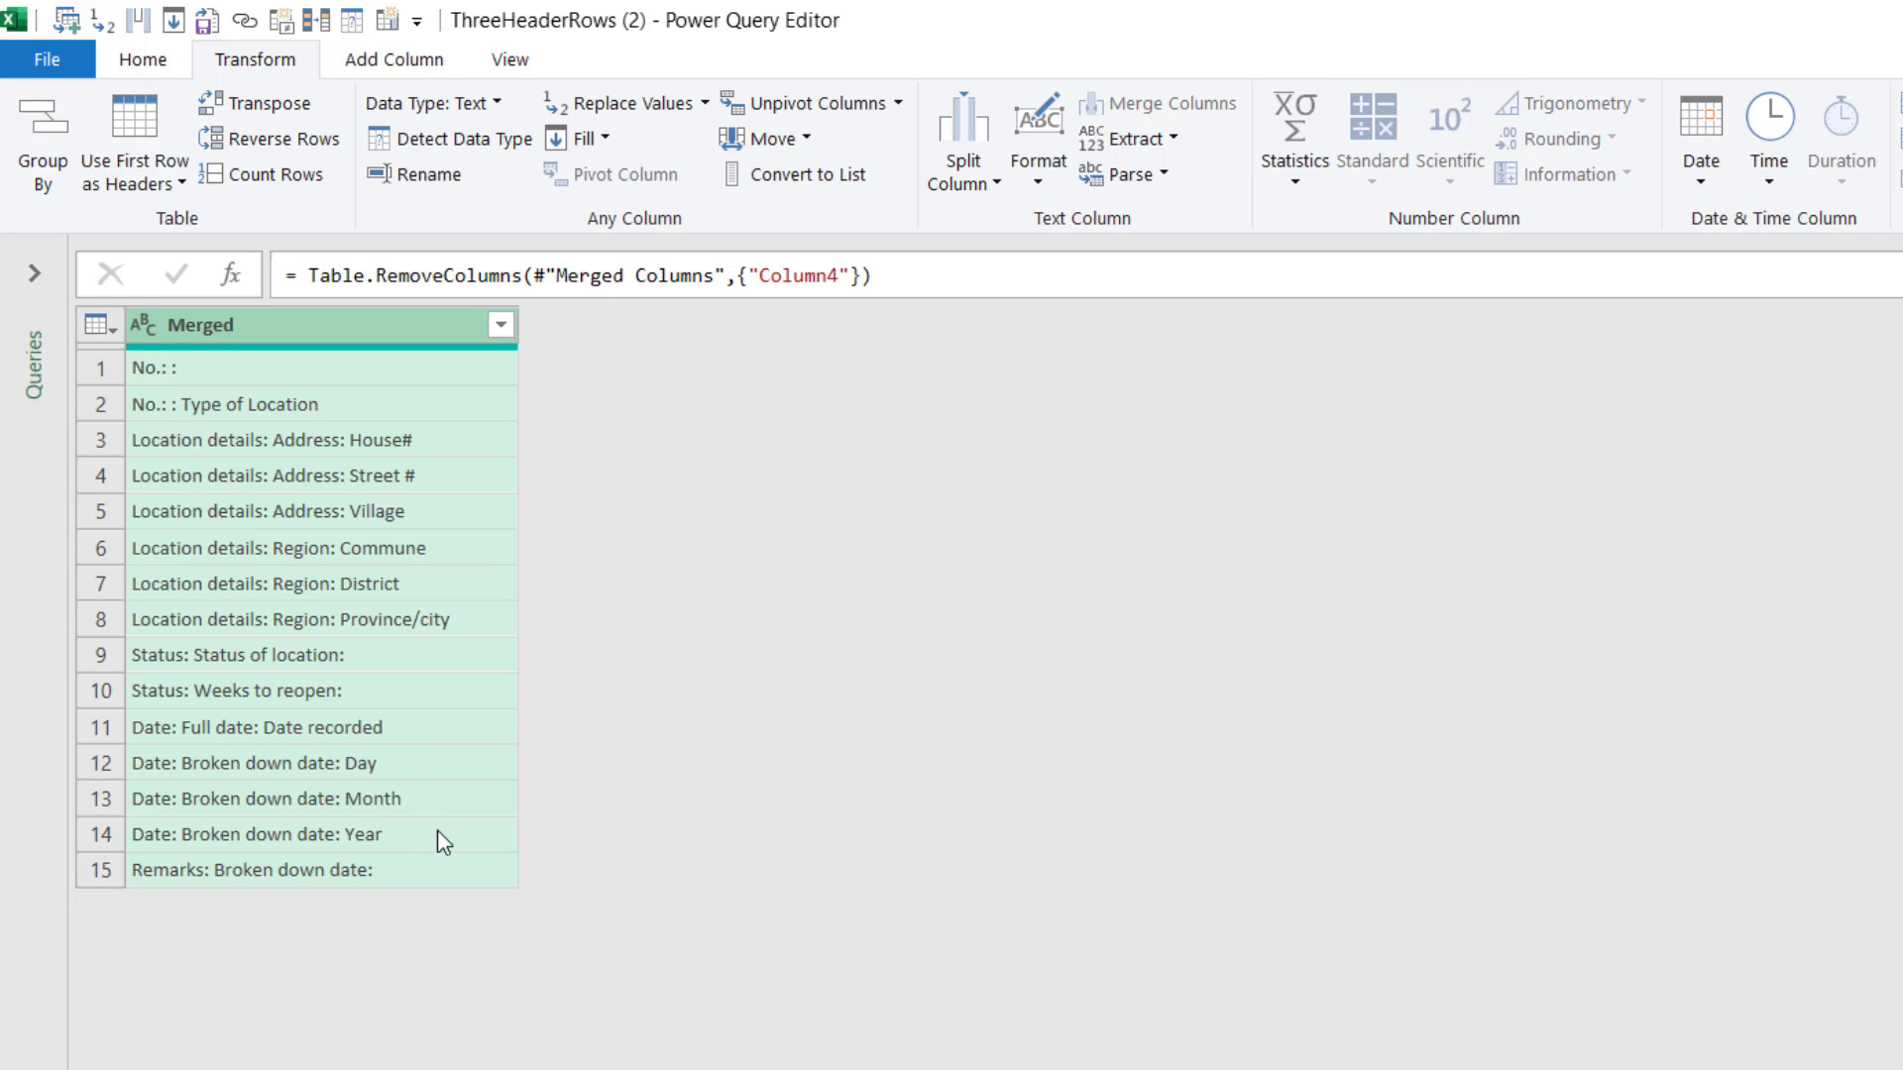
mouse_move(323, 690)
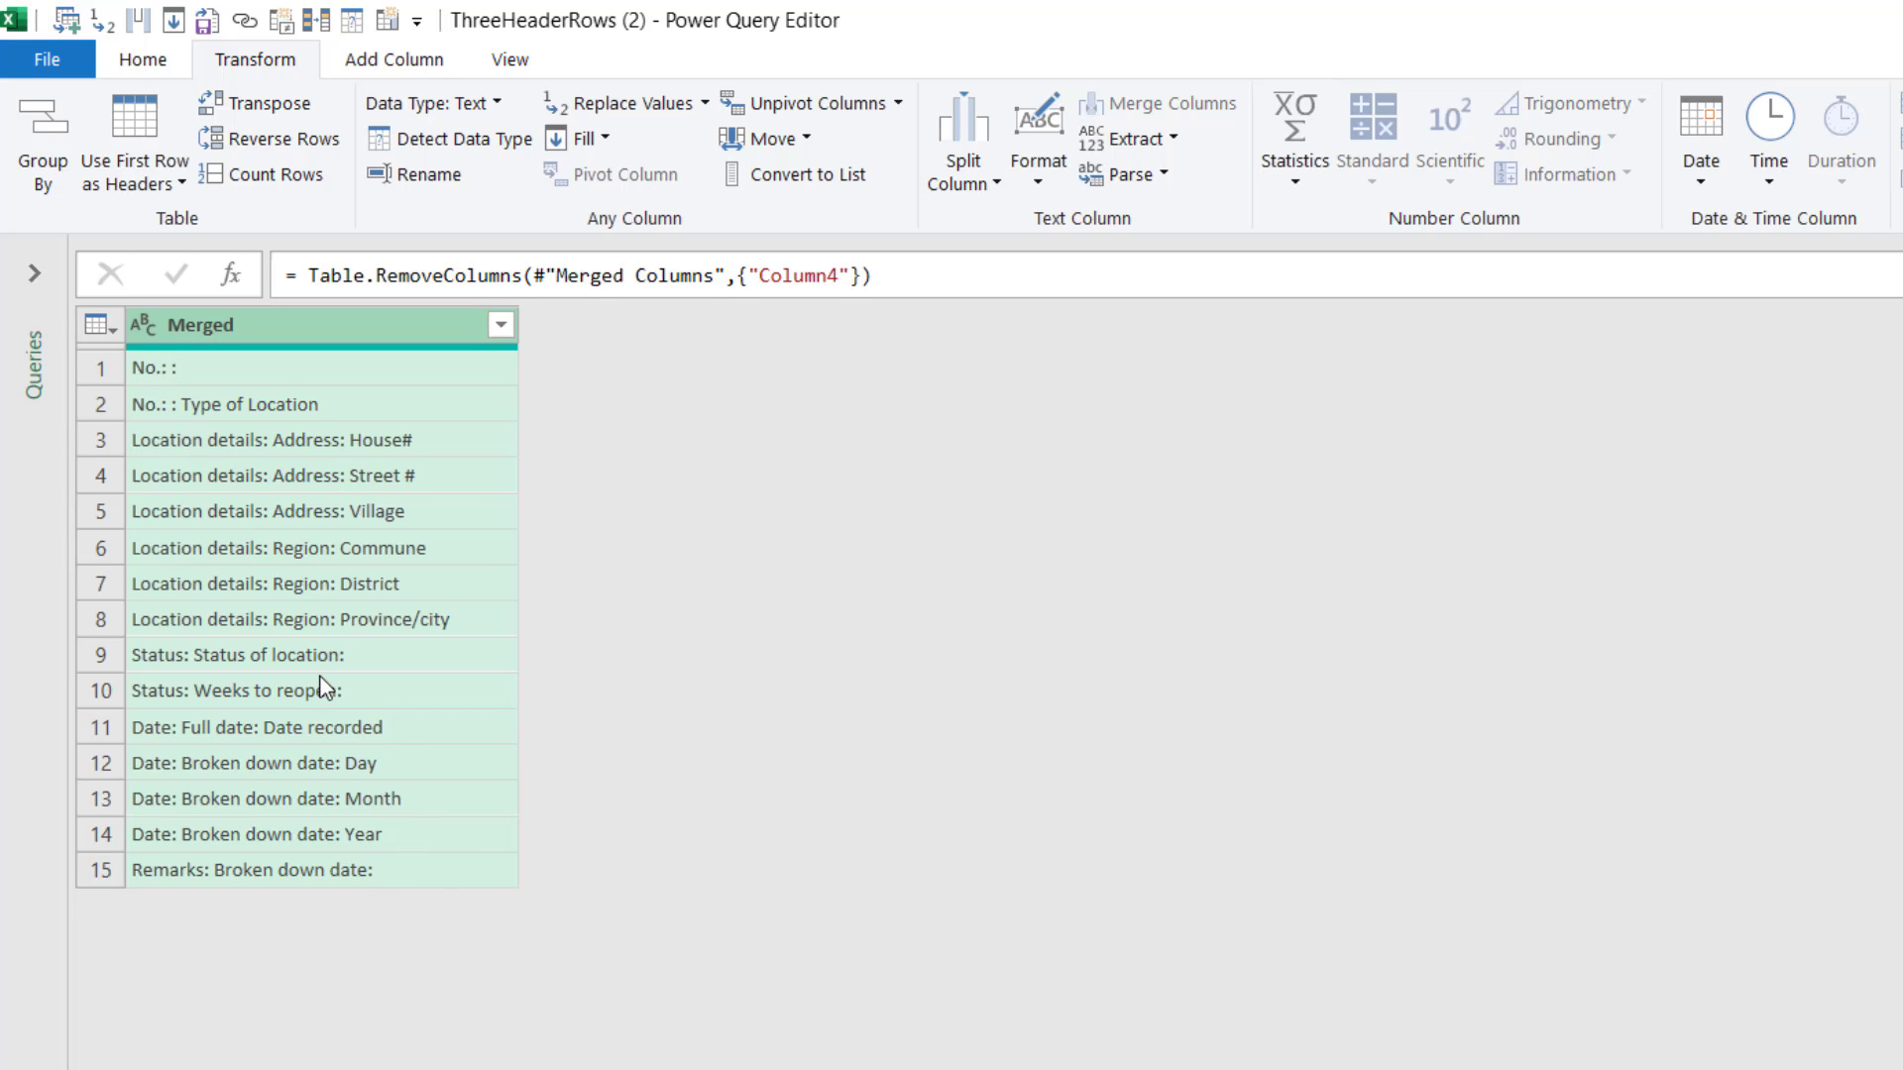
mouse_move(277, 318)
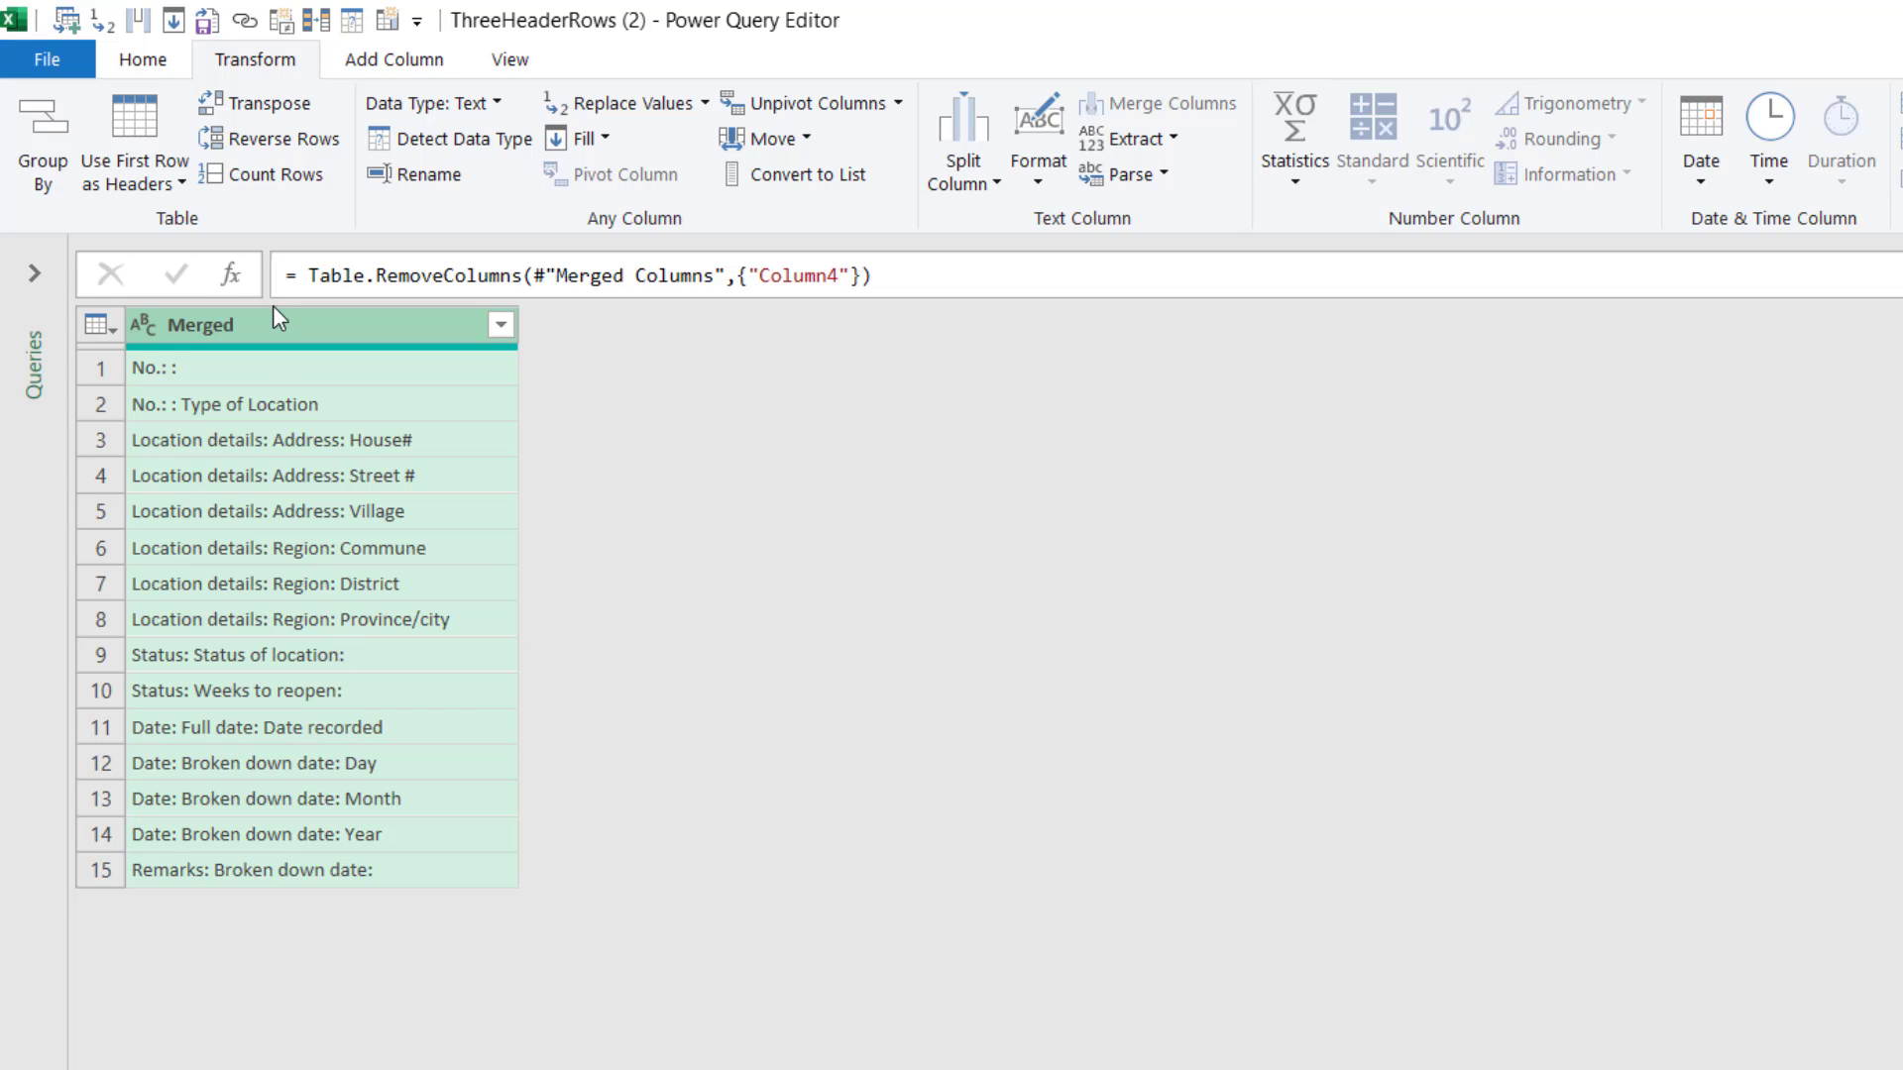
mouse_move(211, 378)
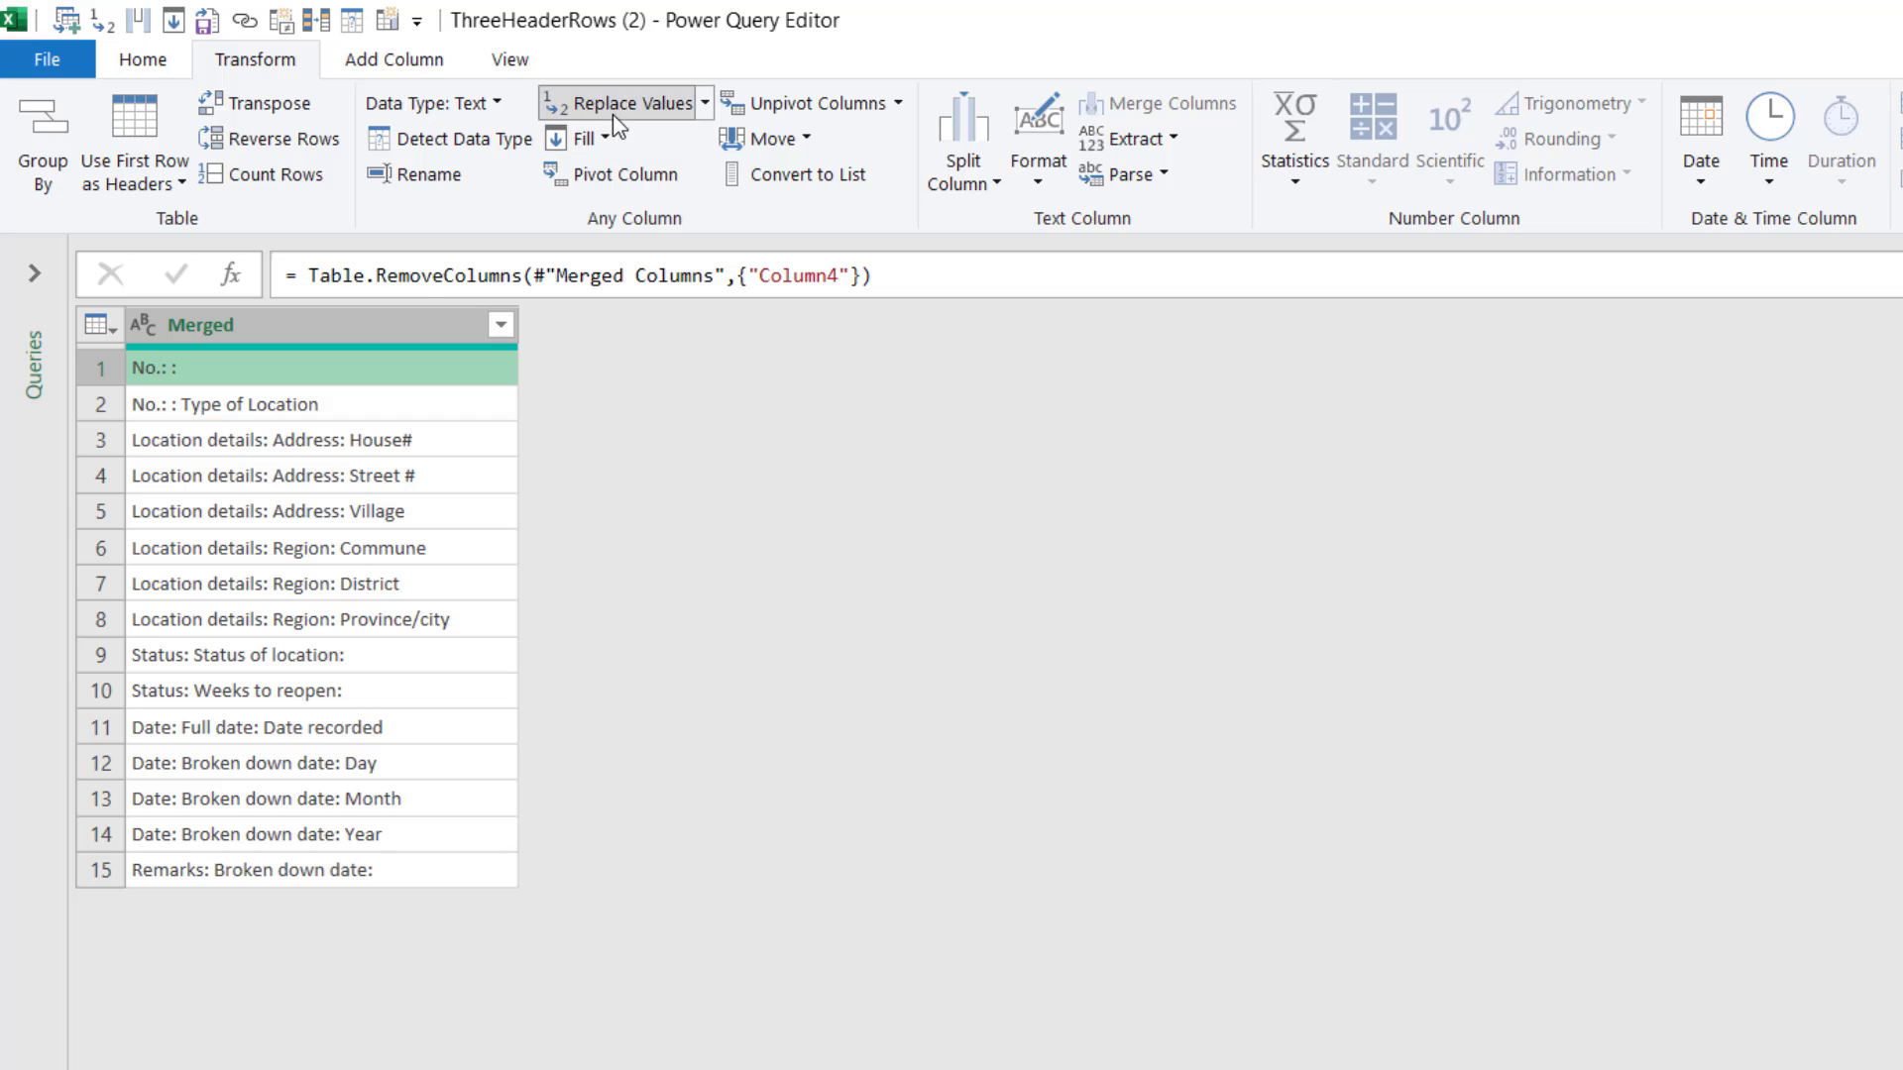
Replace ': : ' with ': ' throughout the Merged column.
left_click(625, 103)
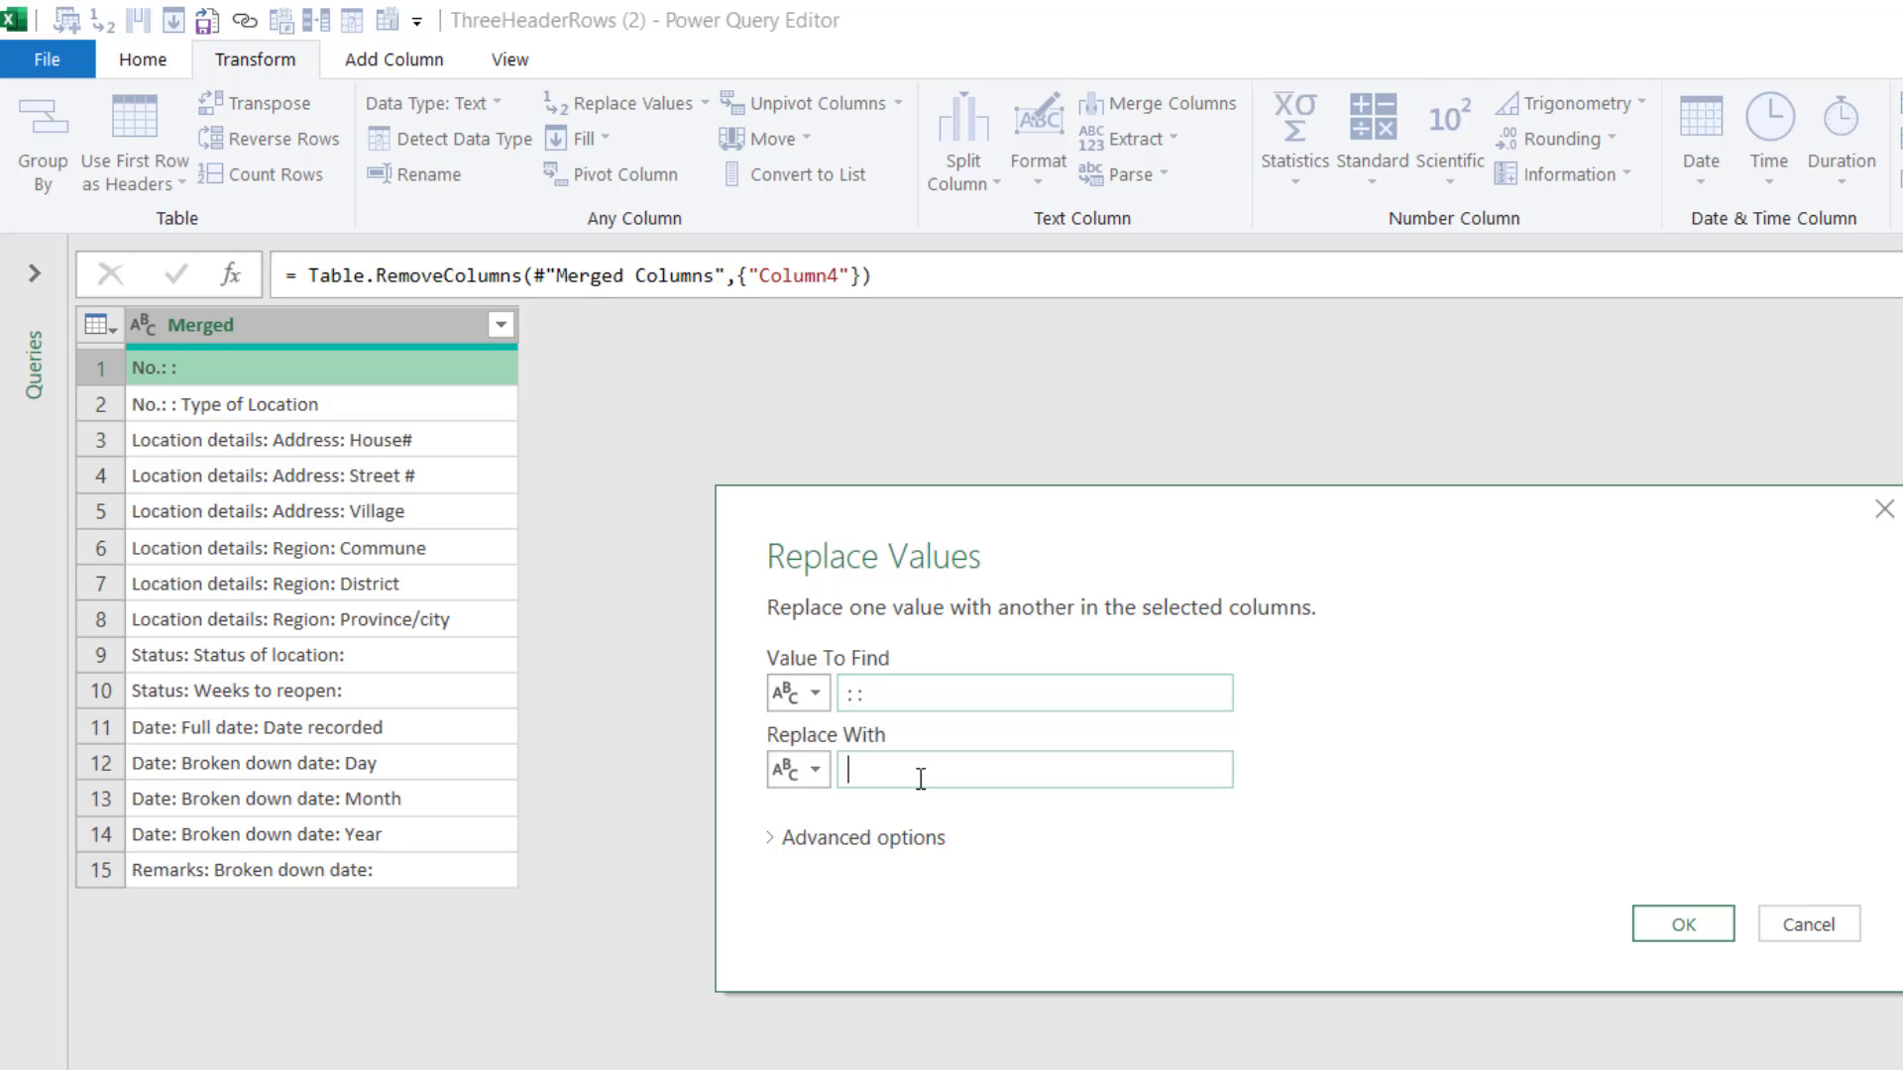
type(":")
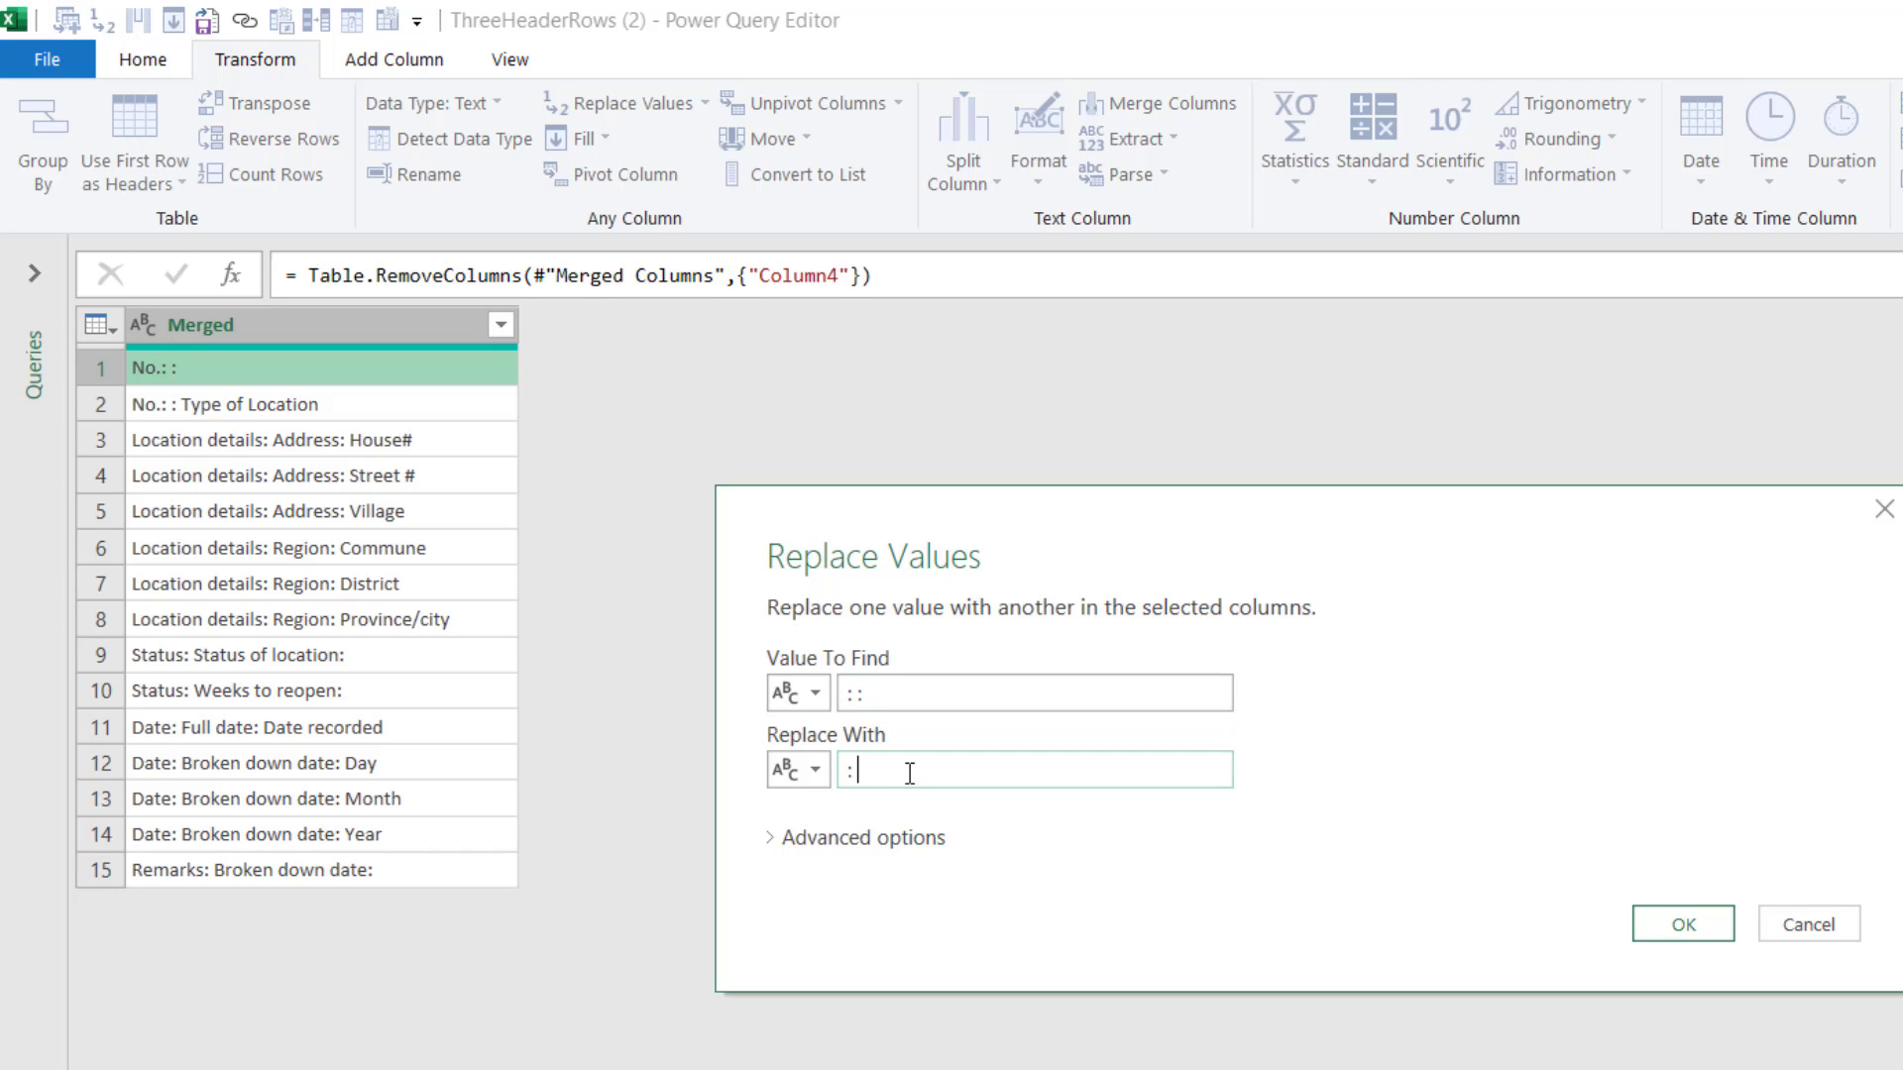
left_click(1681, 924)
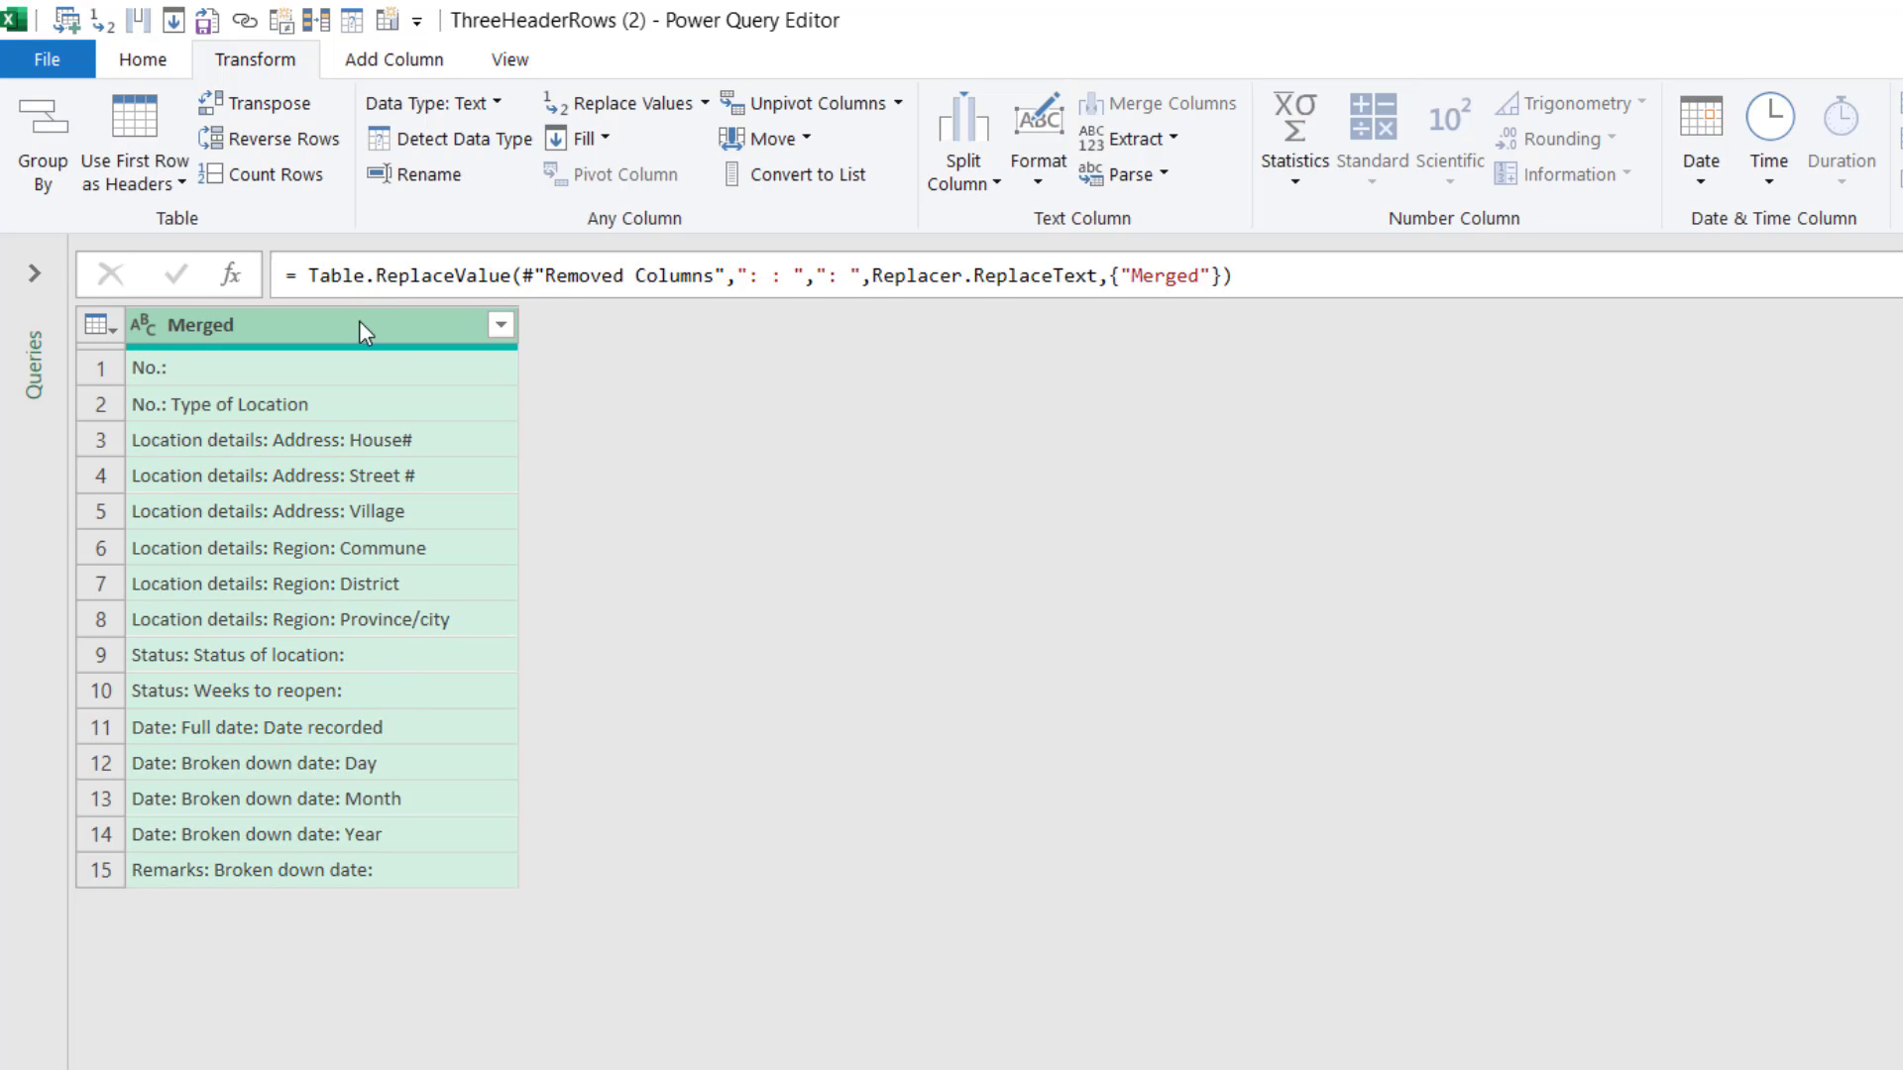
mouse_move(346, 313)
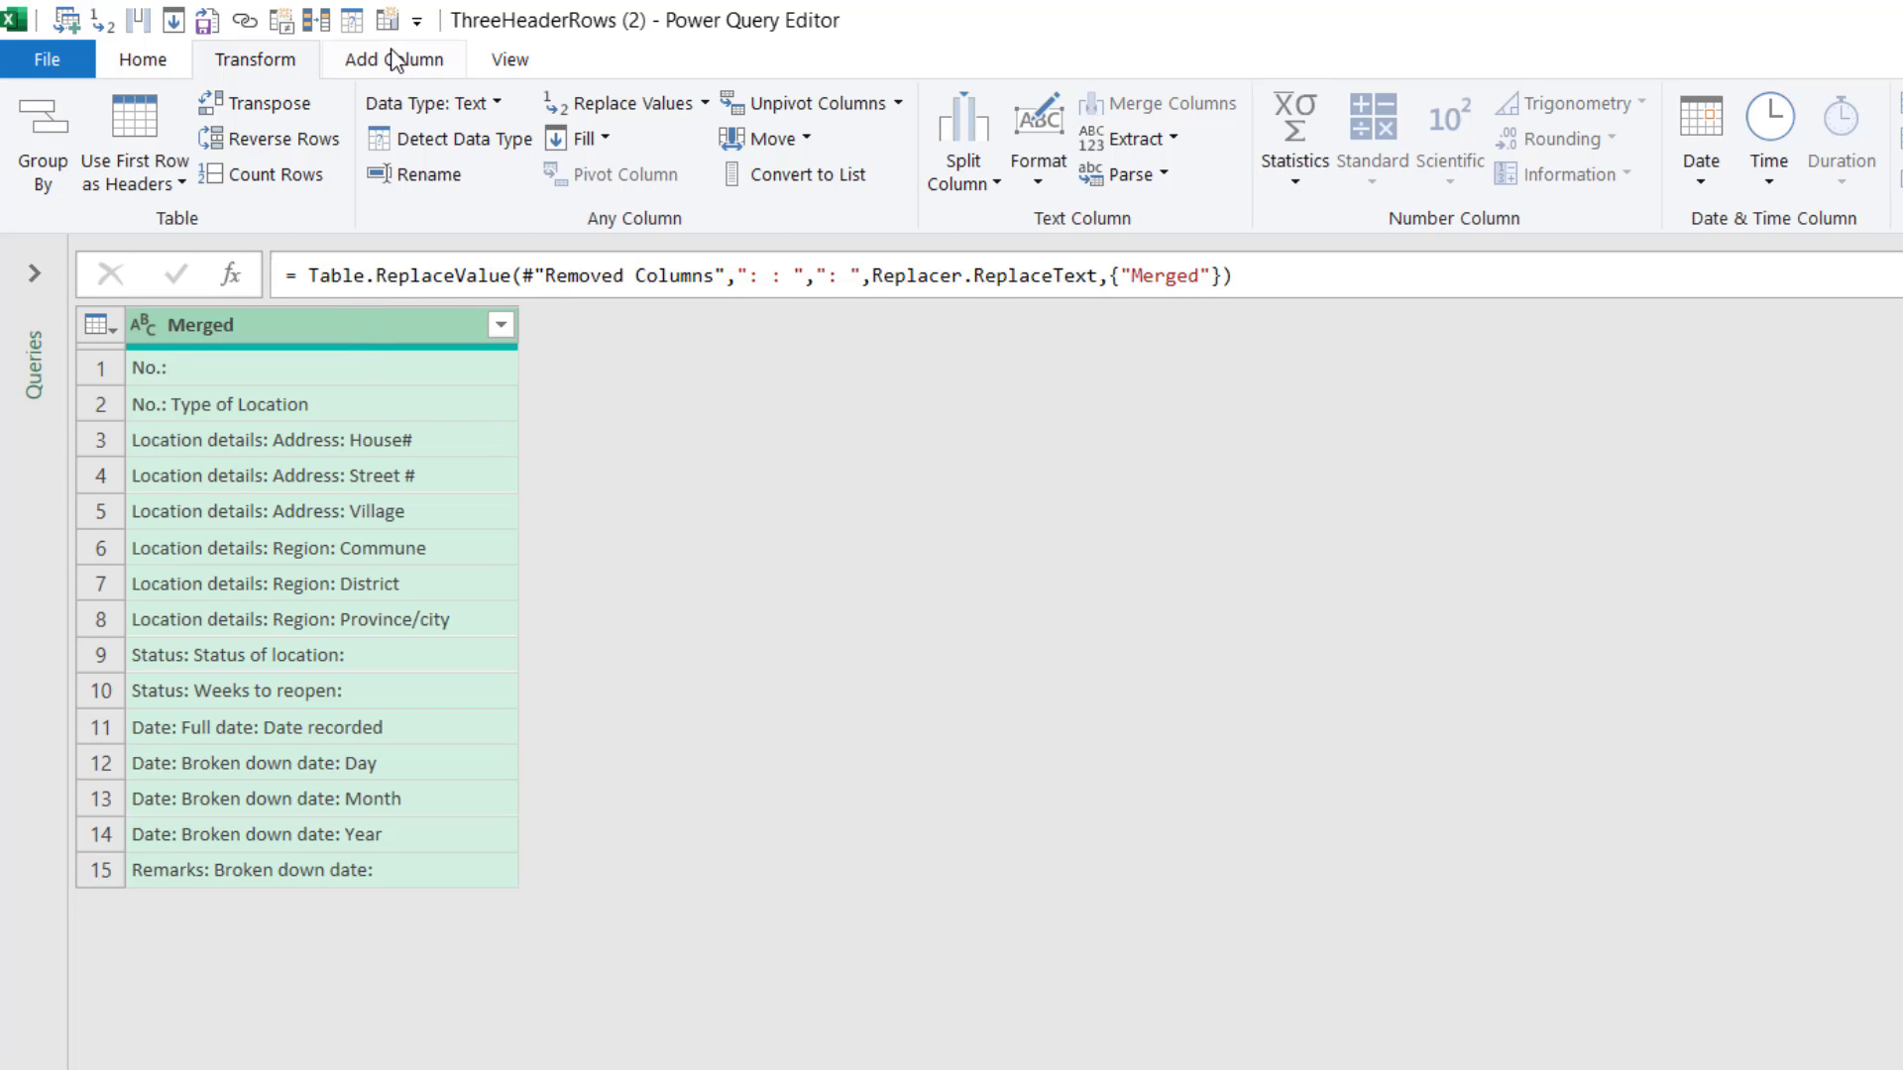
Add a conditional Custom column: 'Changed' if Merged ends with ':', otherwise Merged.
left_click(393, 59)
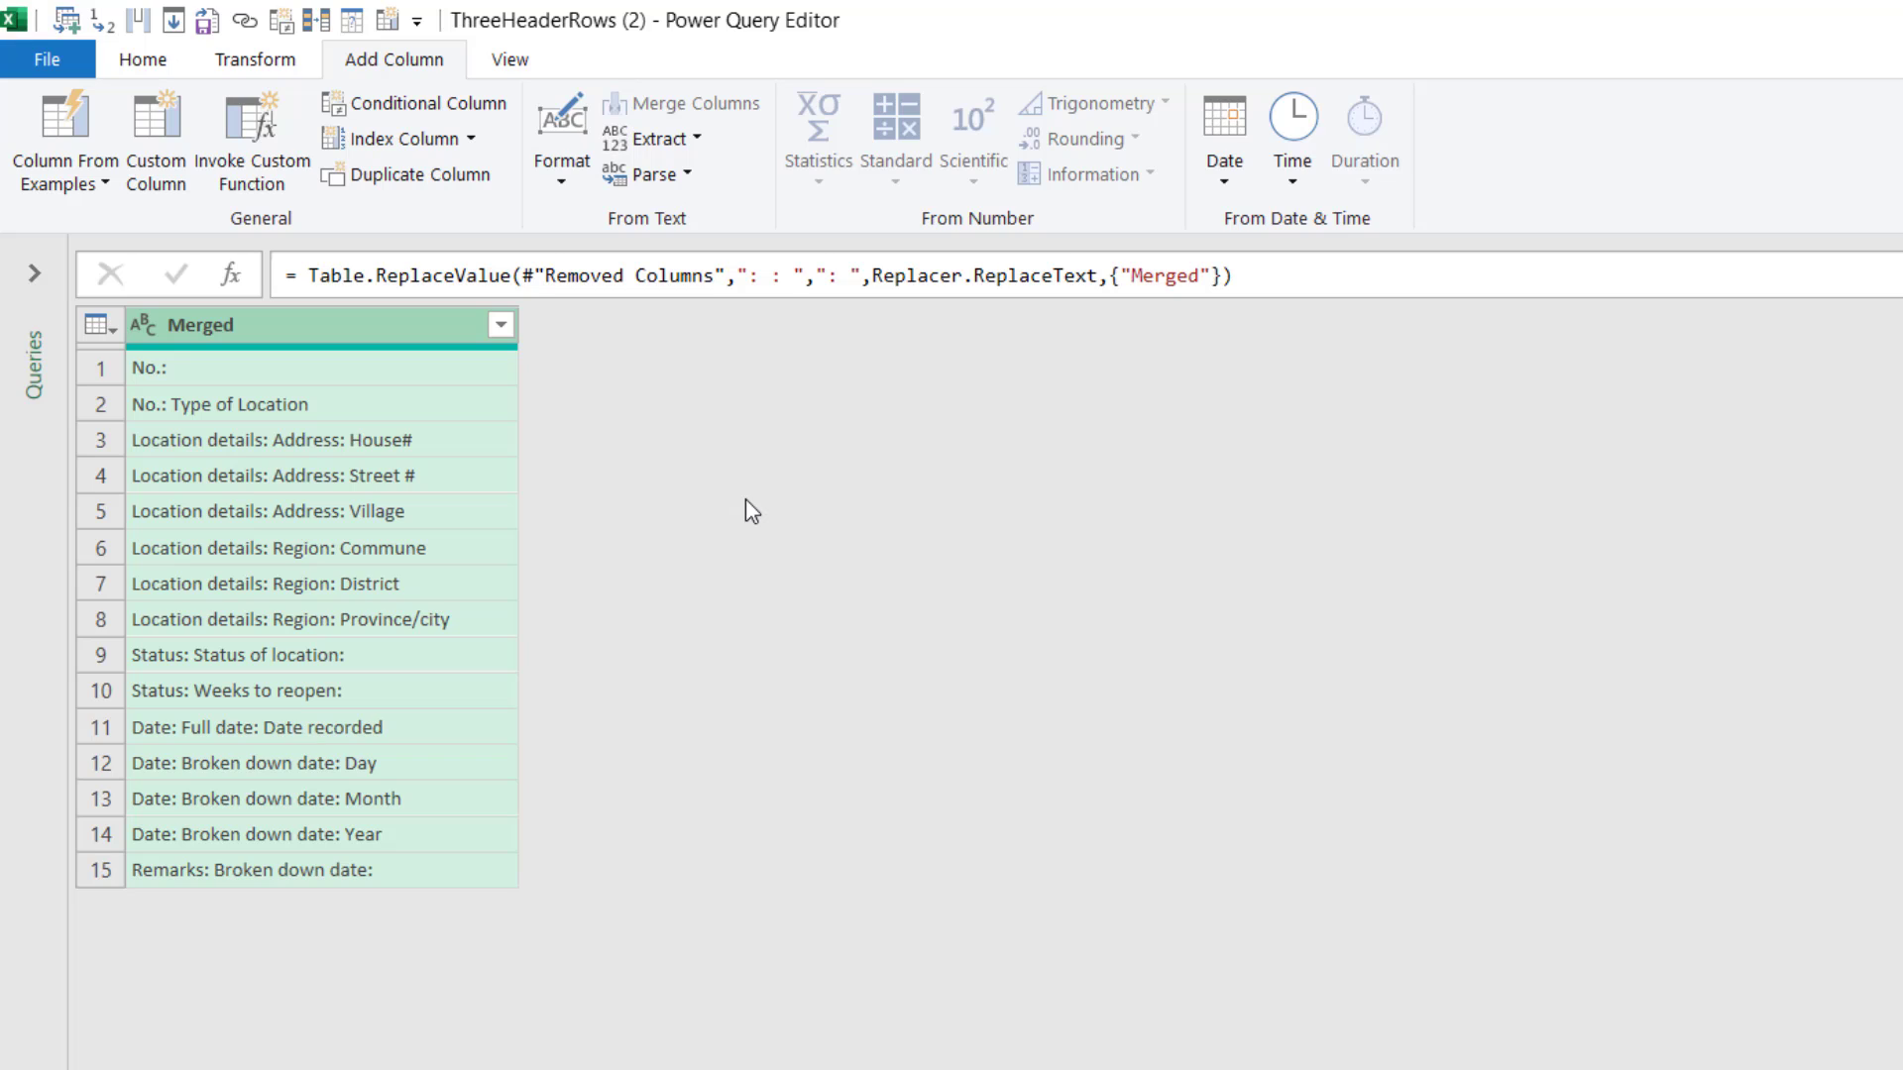
mouse_move(639, 399)
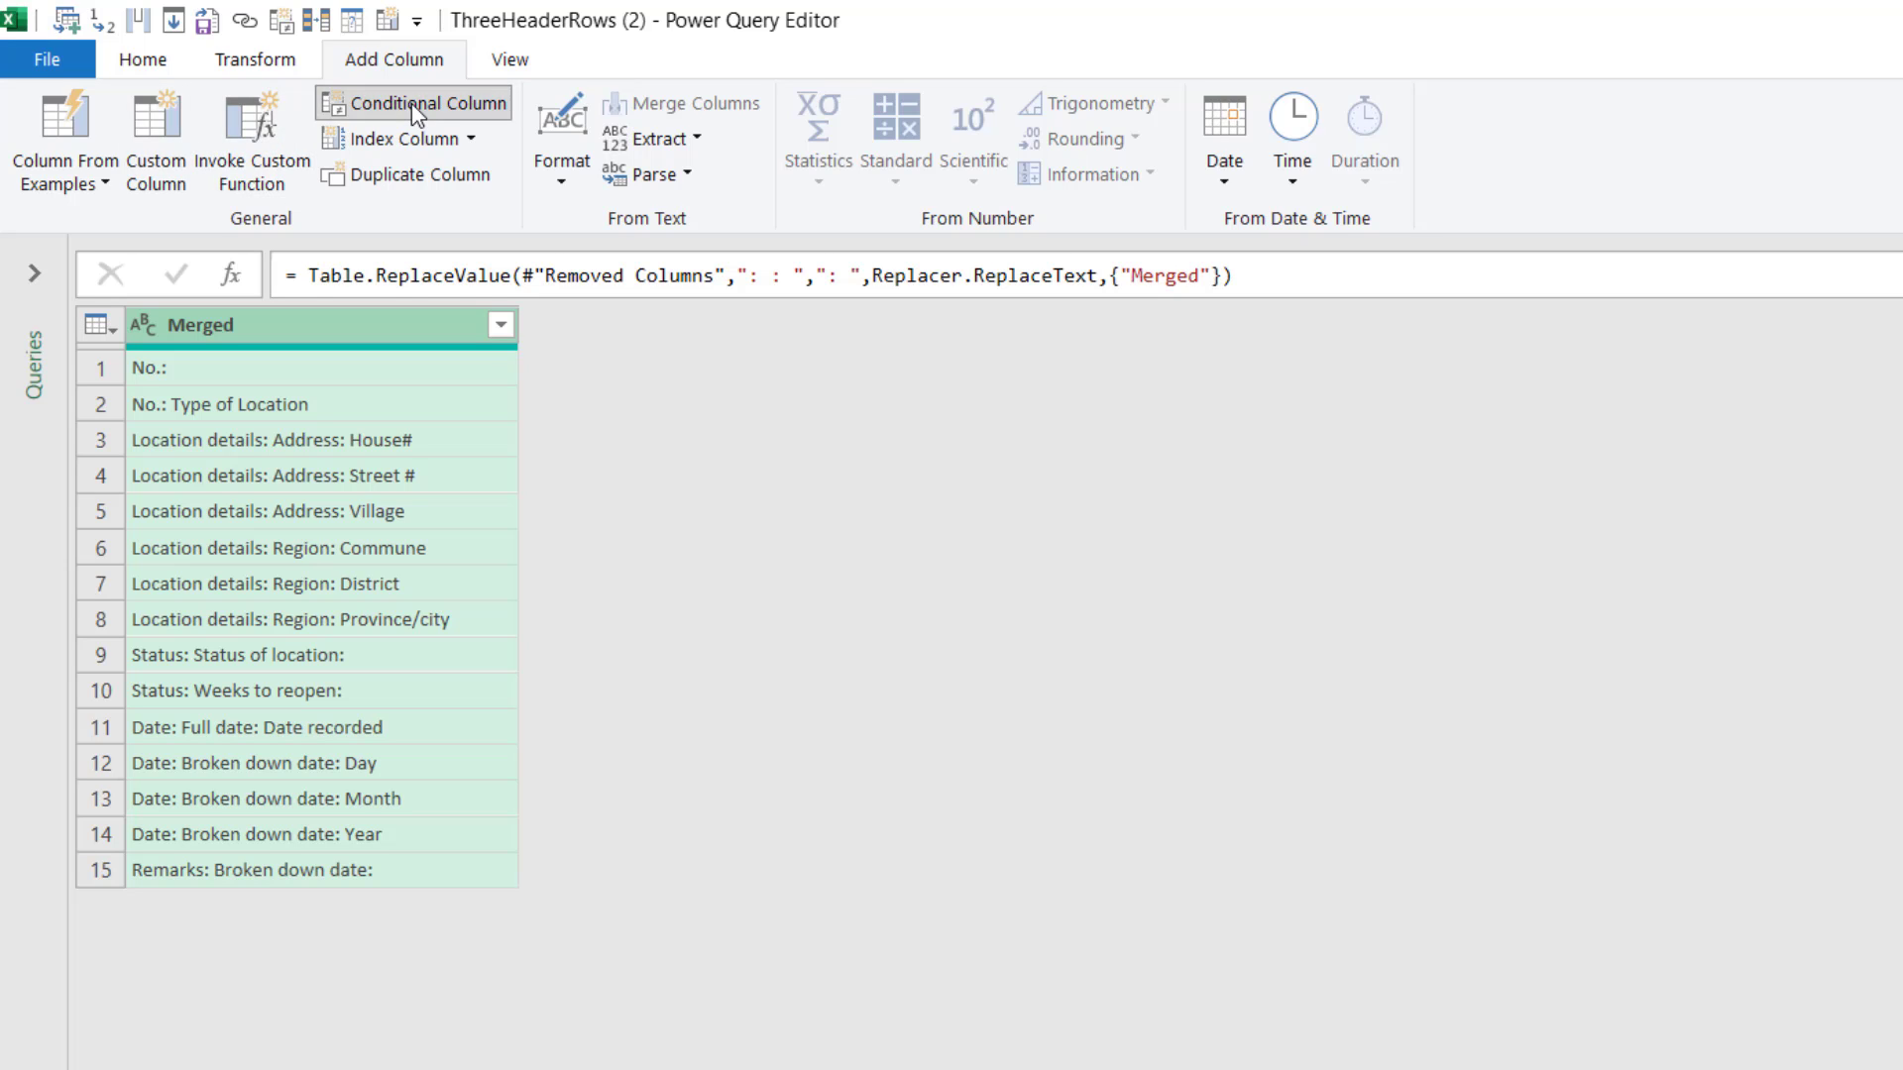
left_click(422, 102)
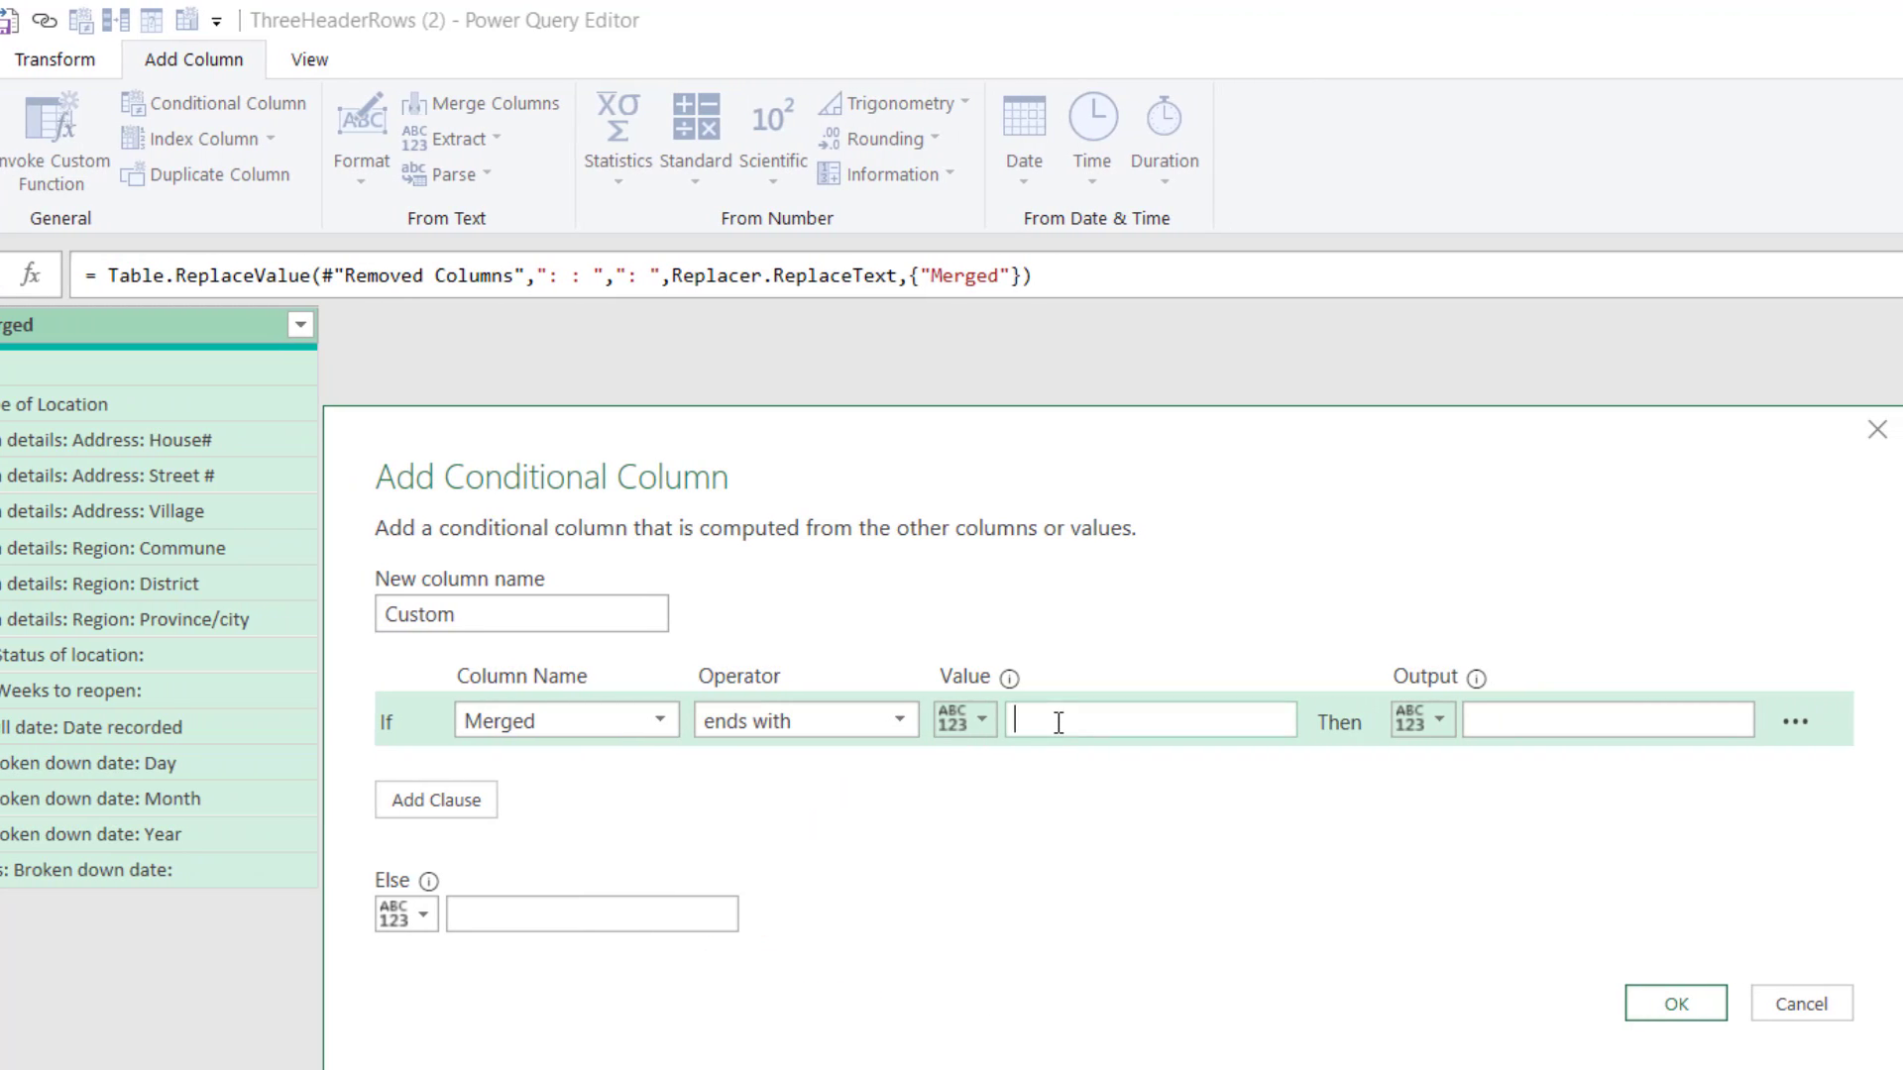
type(":")
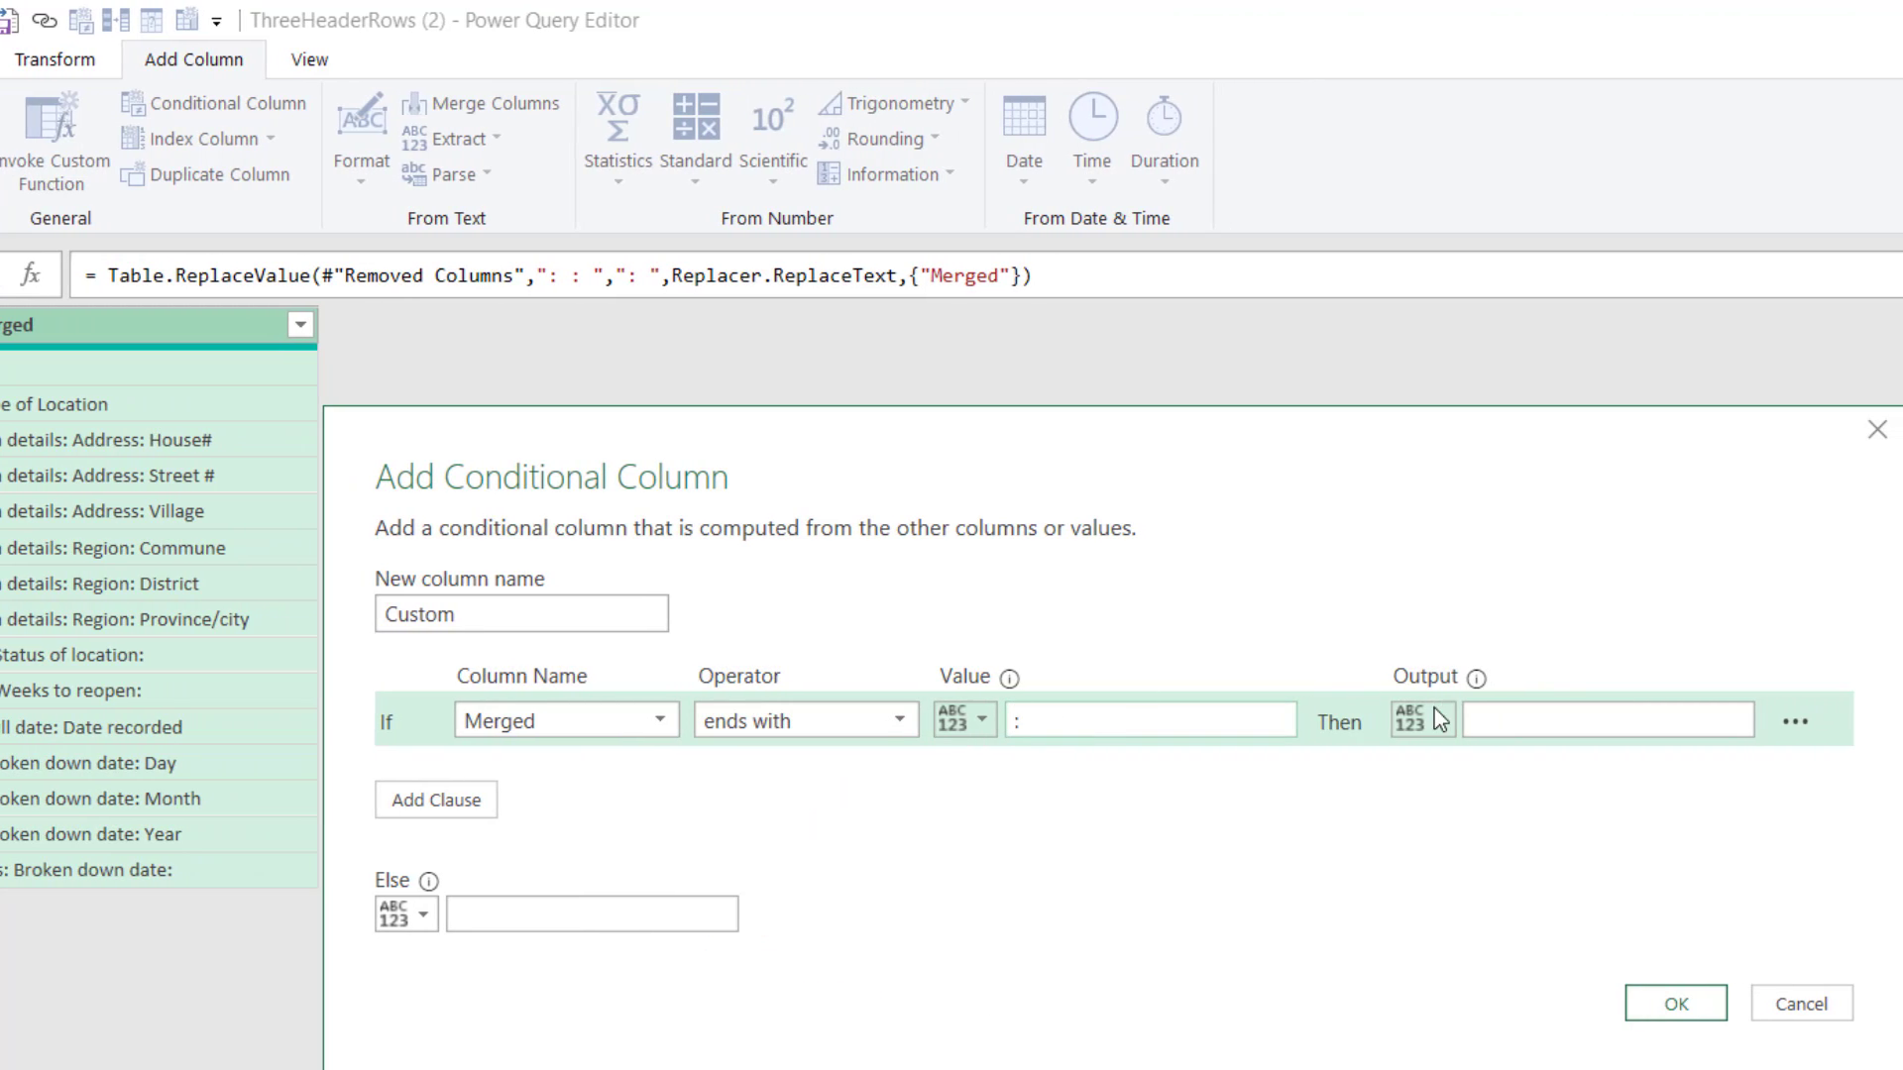
type("Changed")
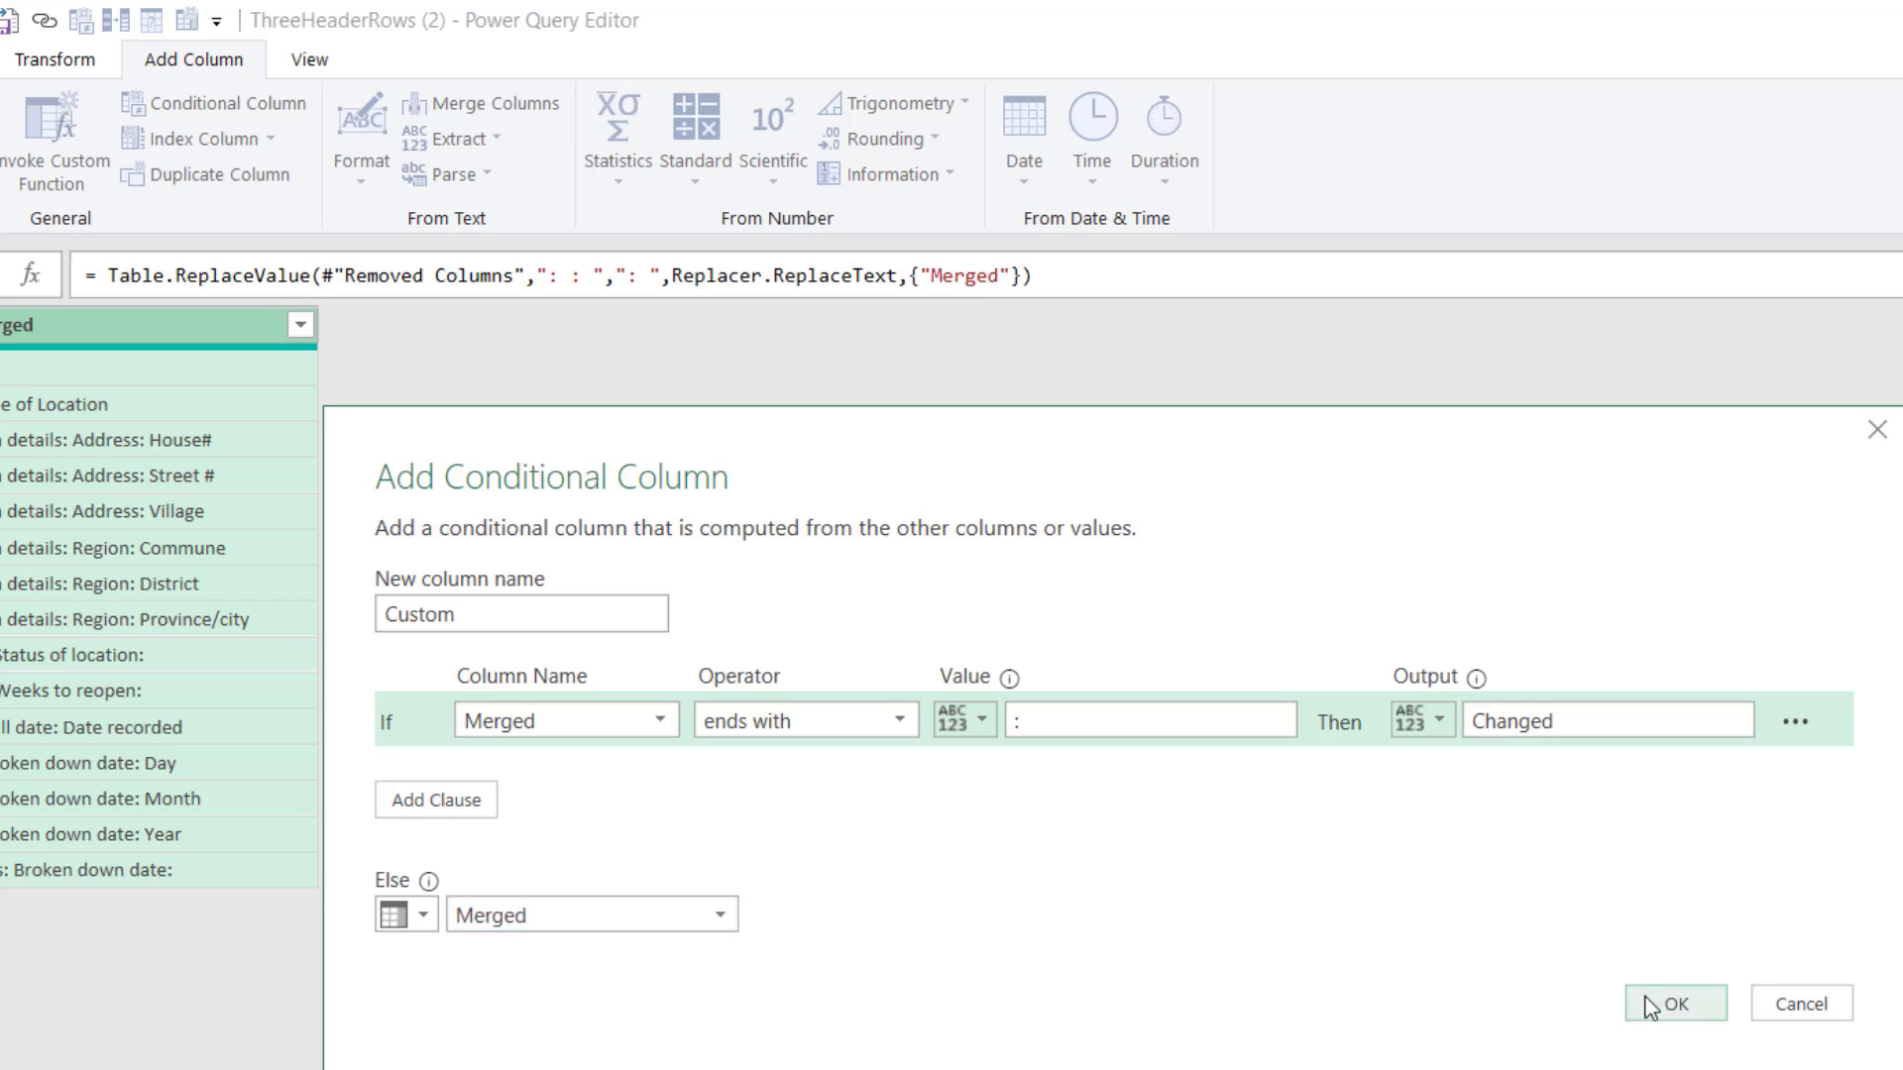
left_click(1675, 1002)
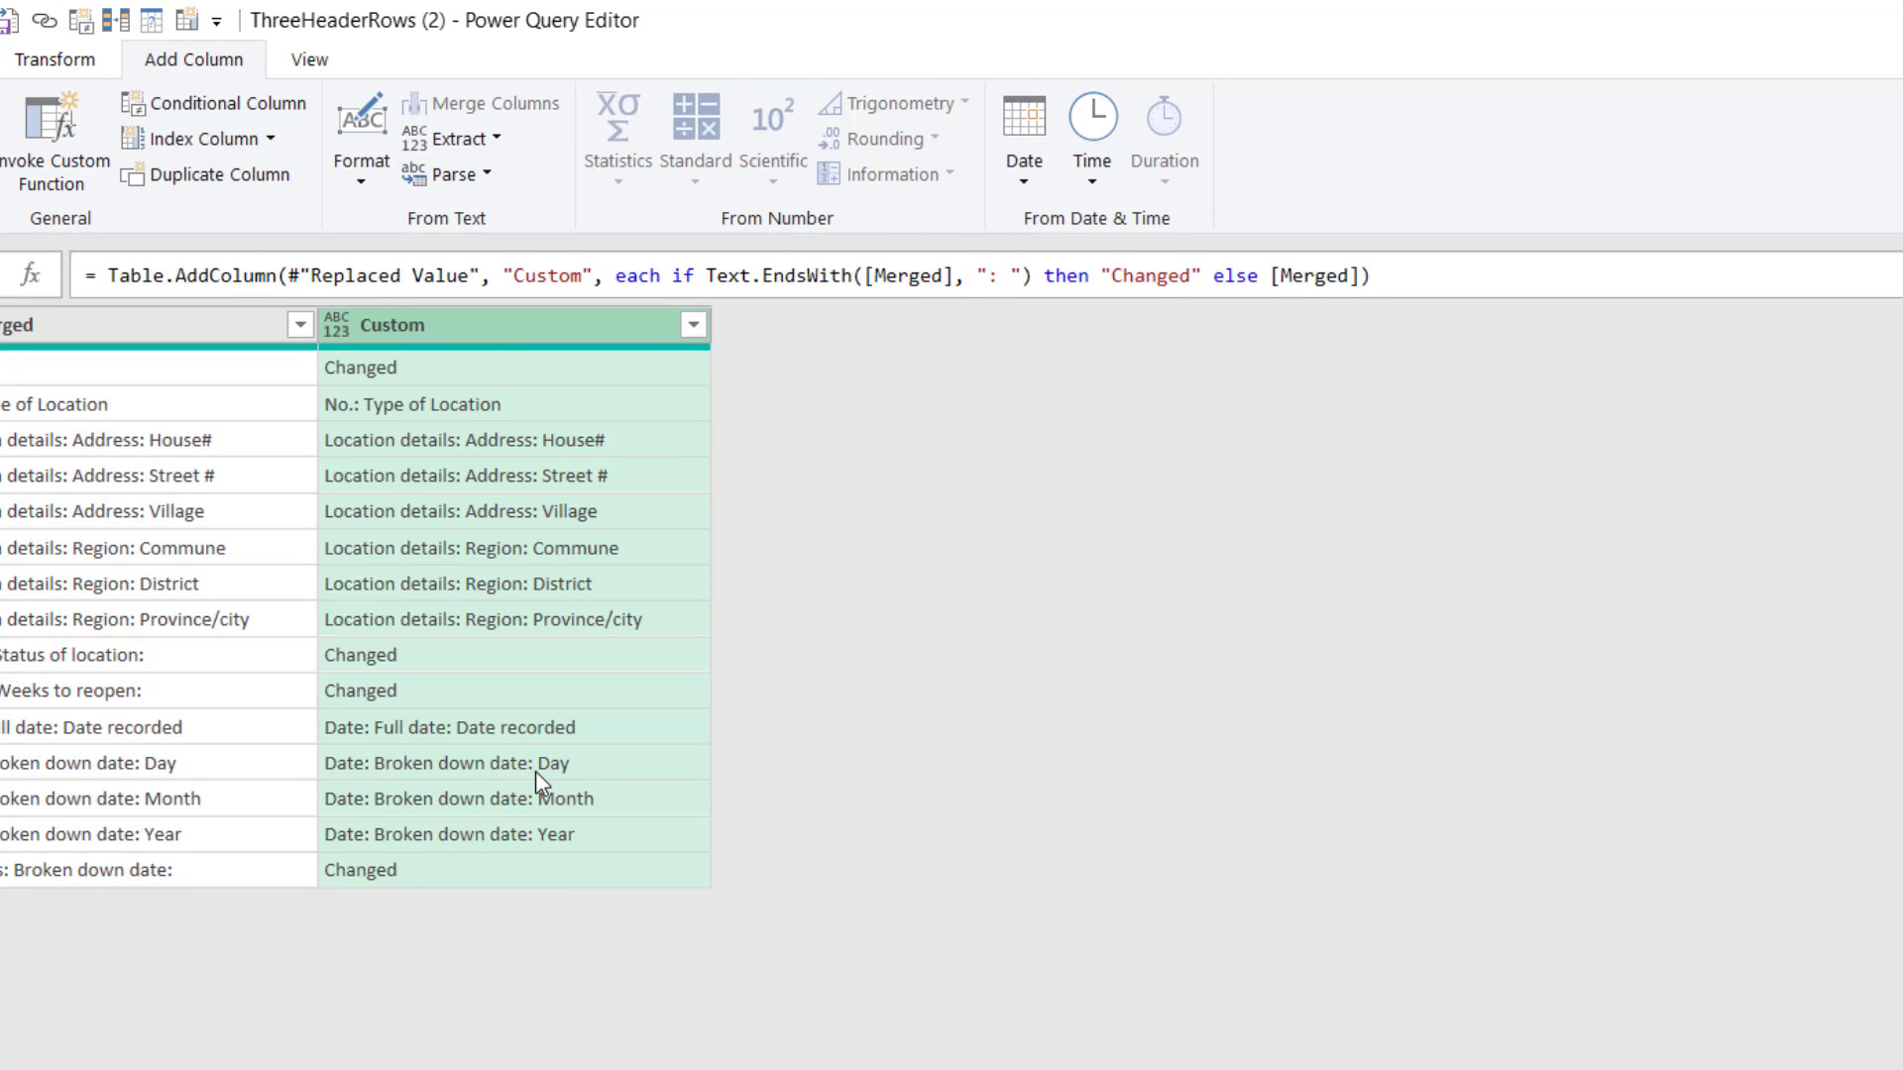
mouse_move(383, 847)
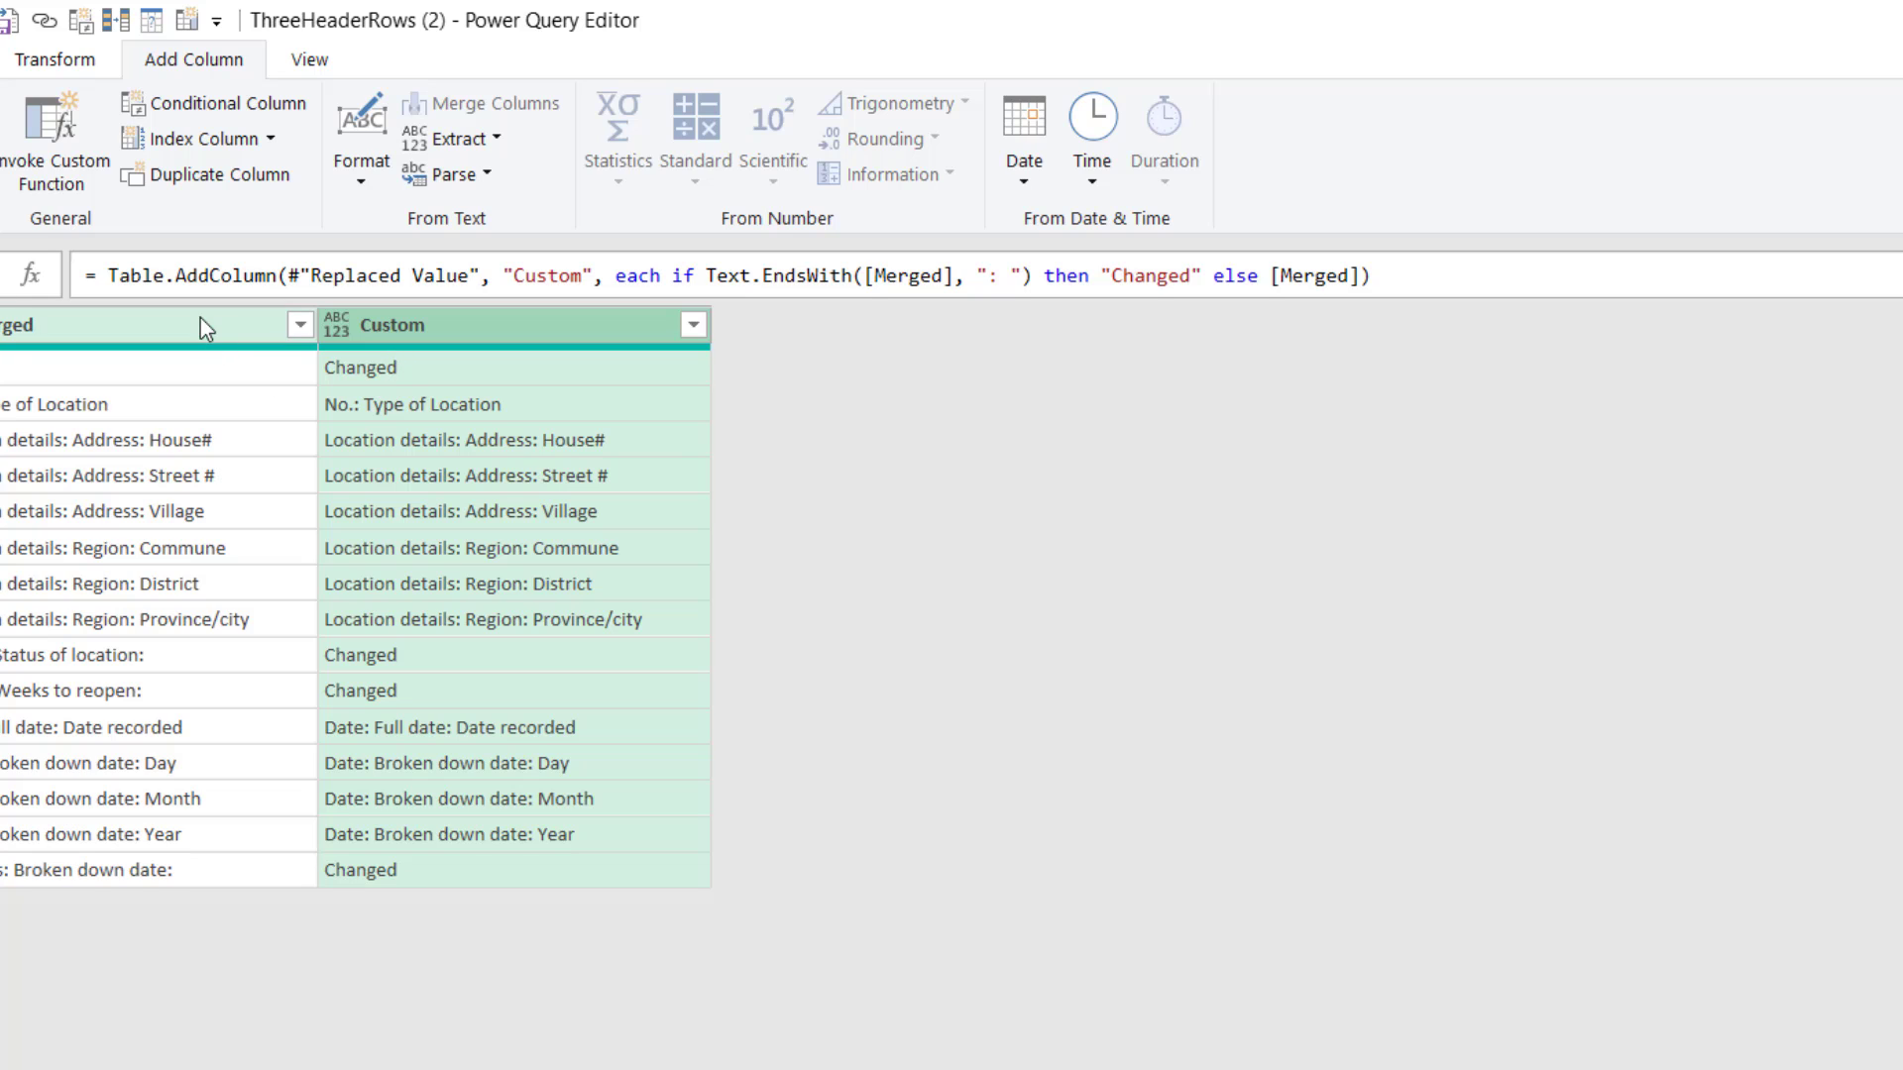
mouse_move(460, 138)
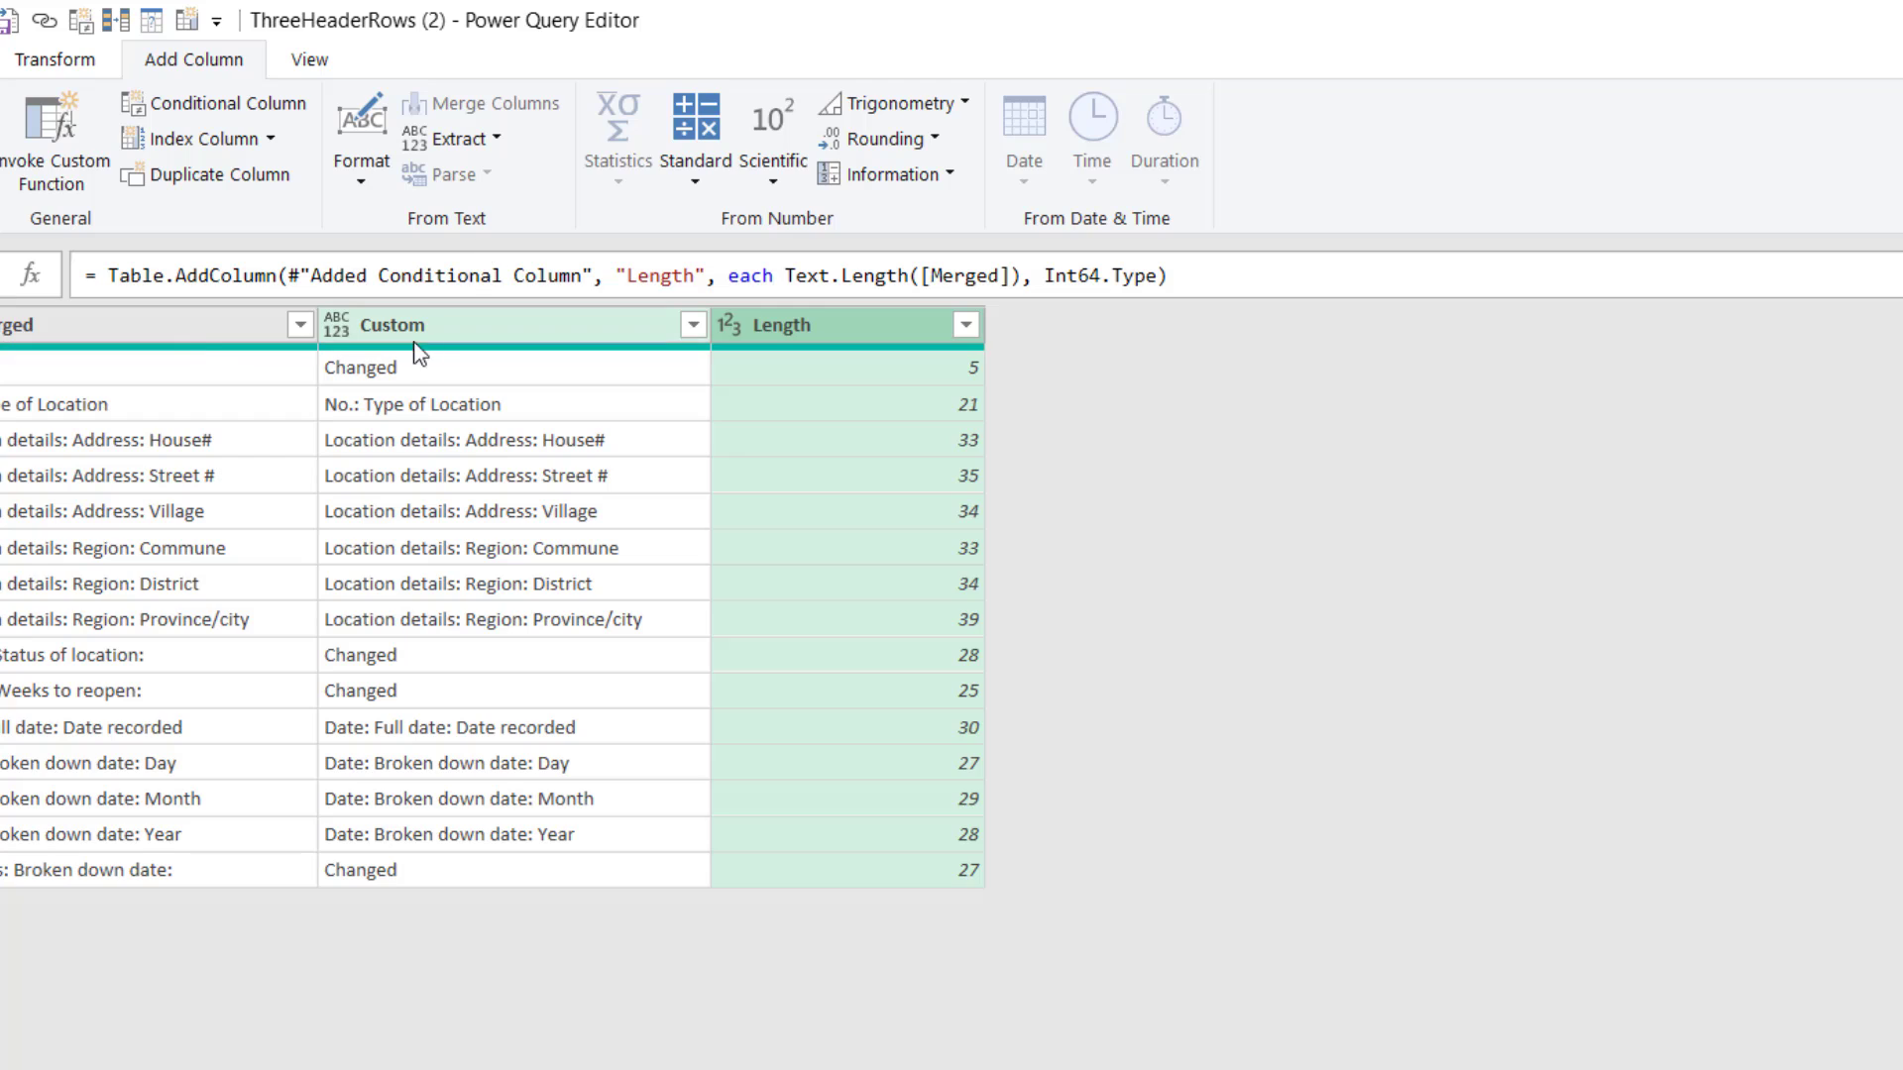
Extract a Length column and a First Characters column (count 3) from Merged.
left_click(459, 139)
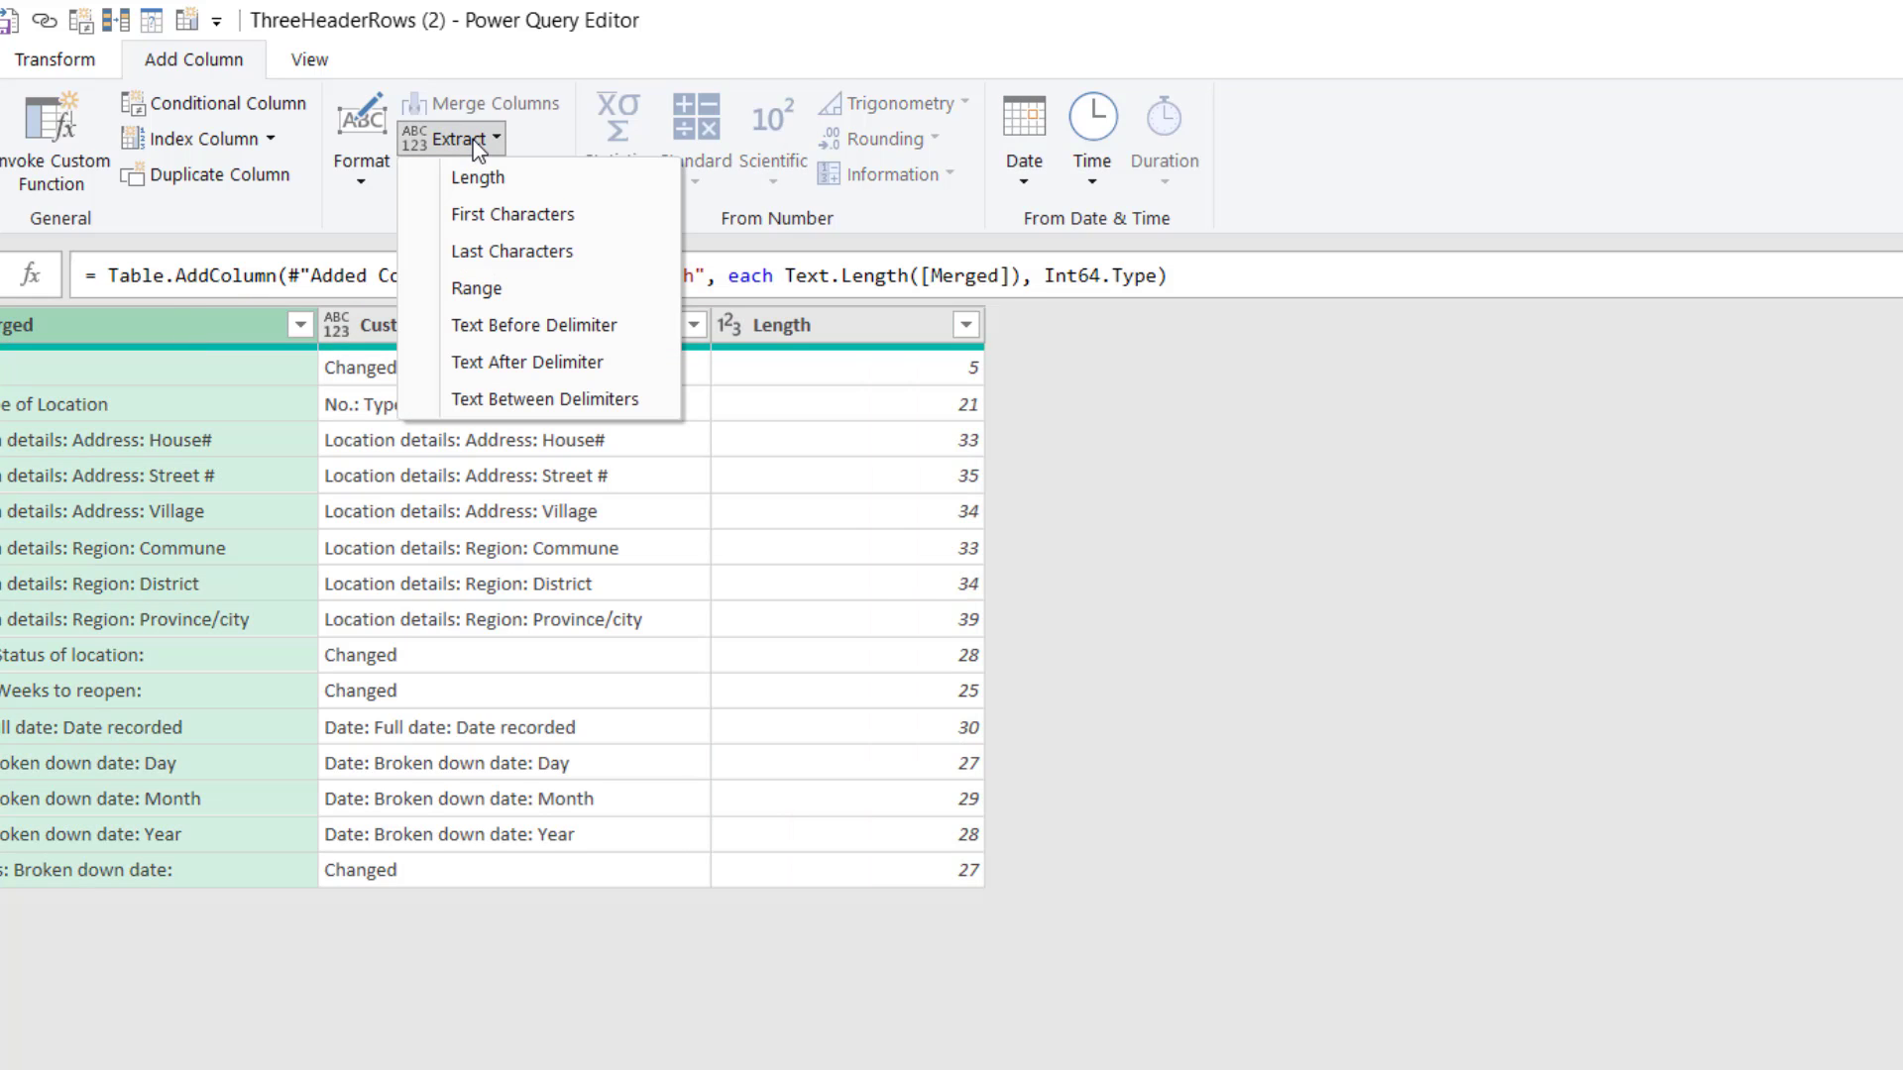
mouse_move(571, 324)
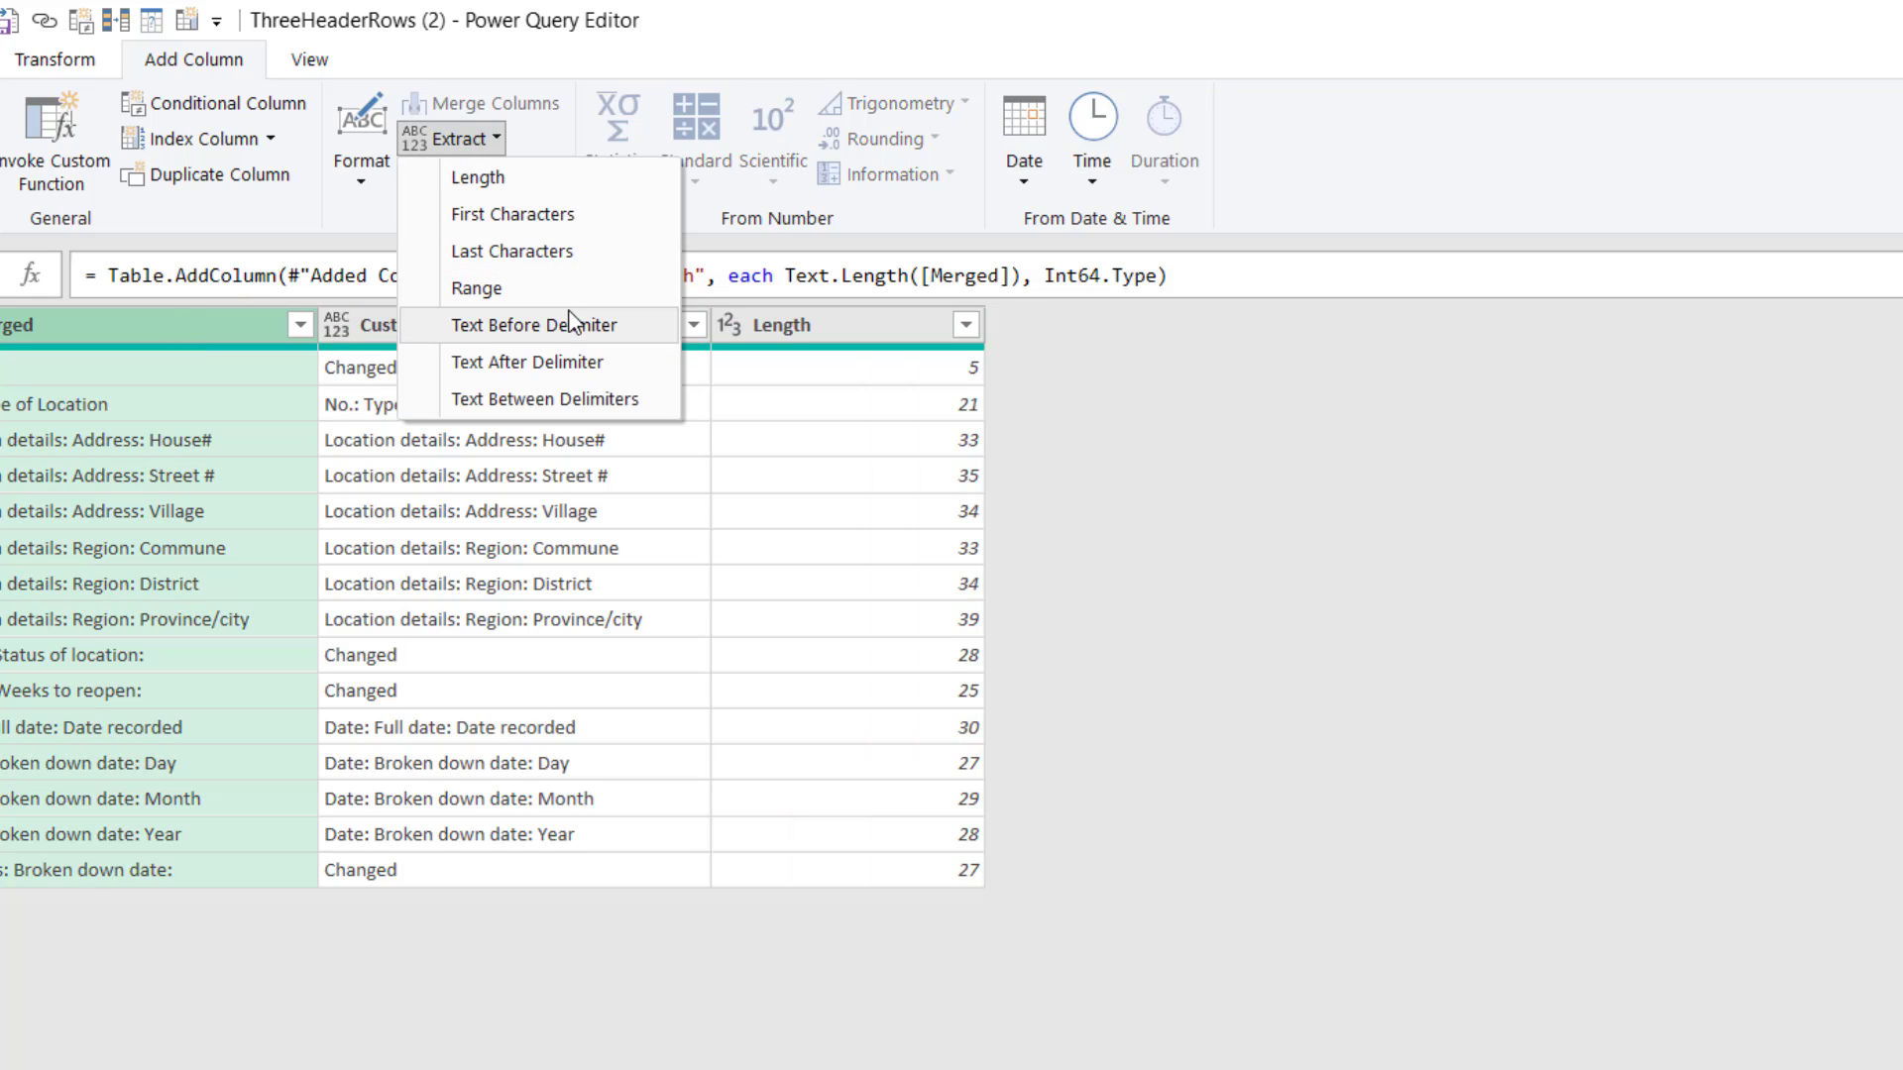
mouse_move(512, 214)
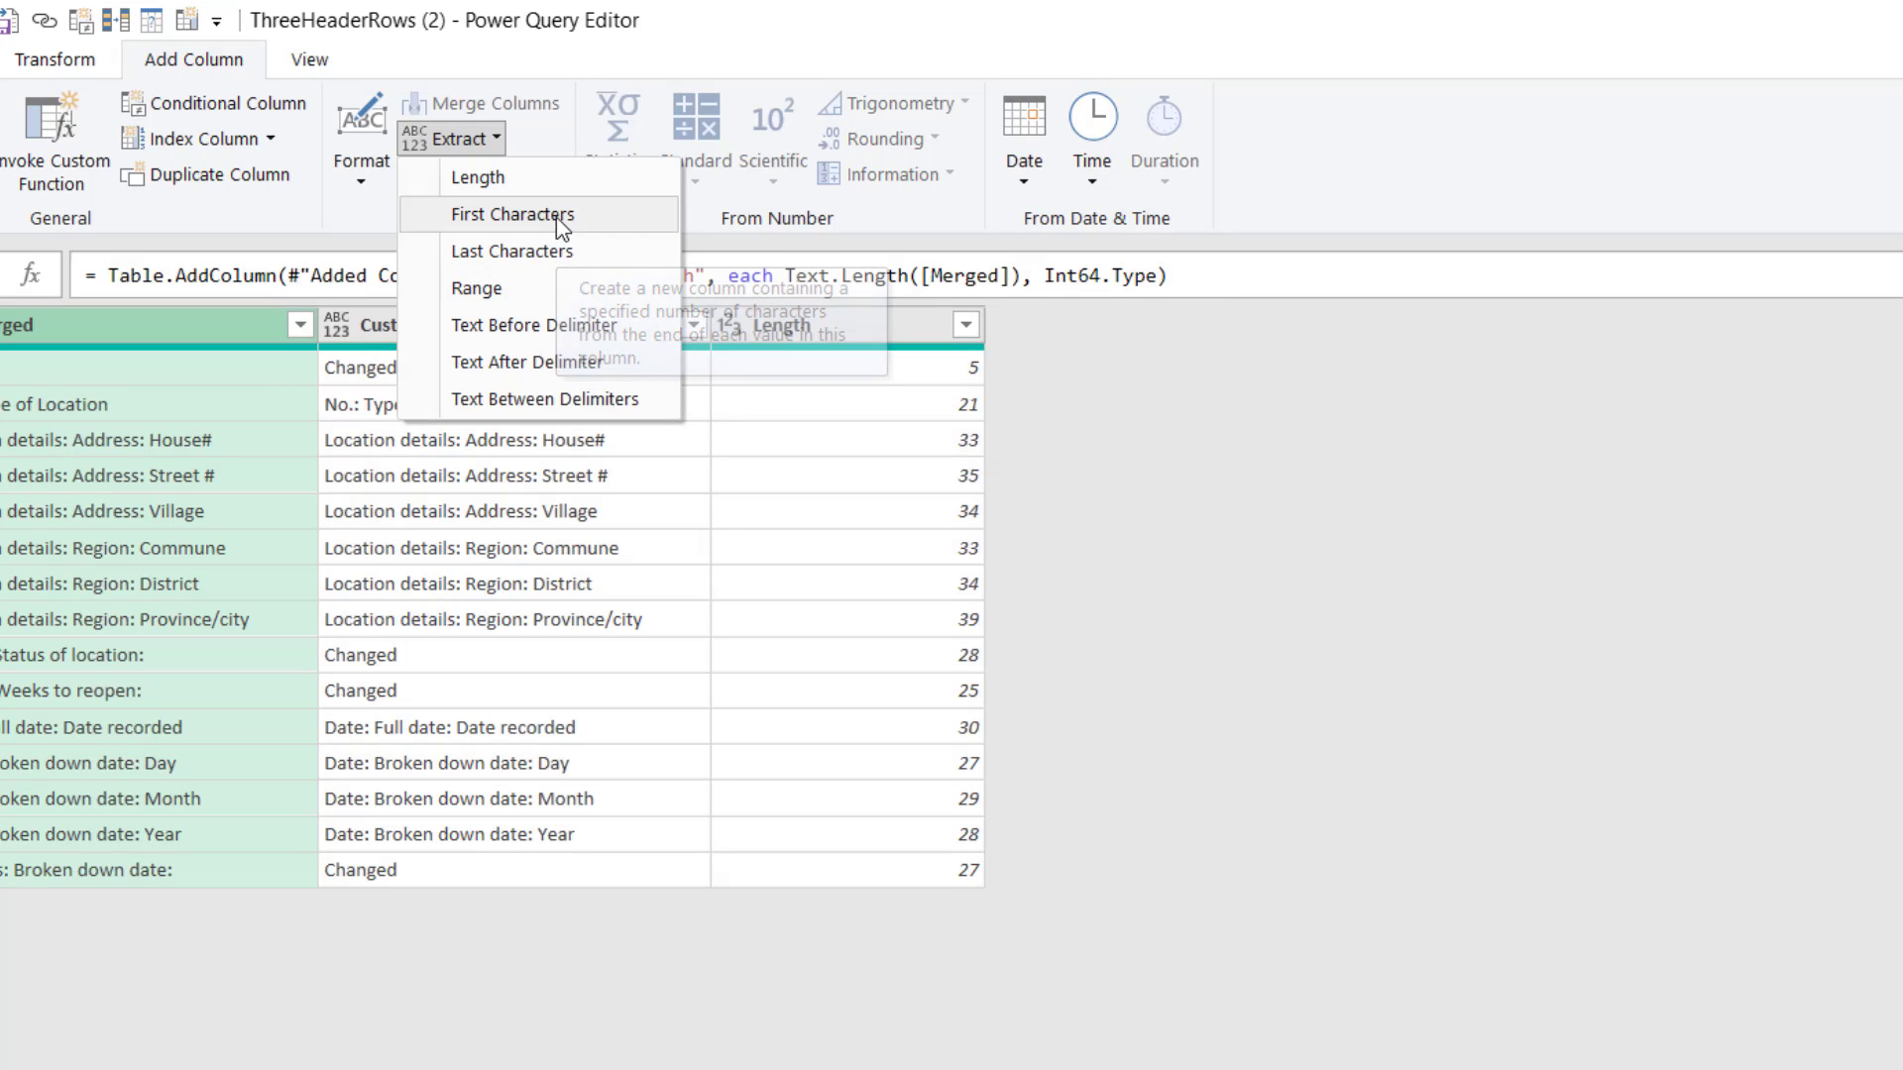
left_click(512, 214)
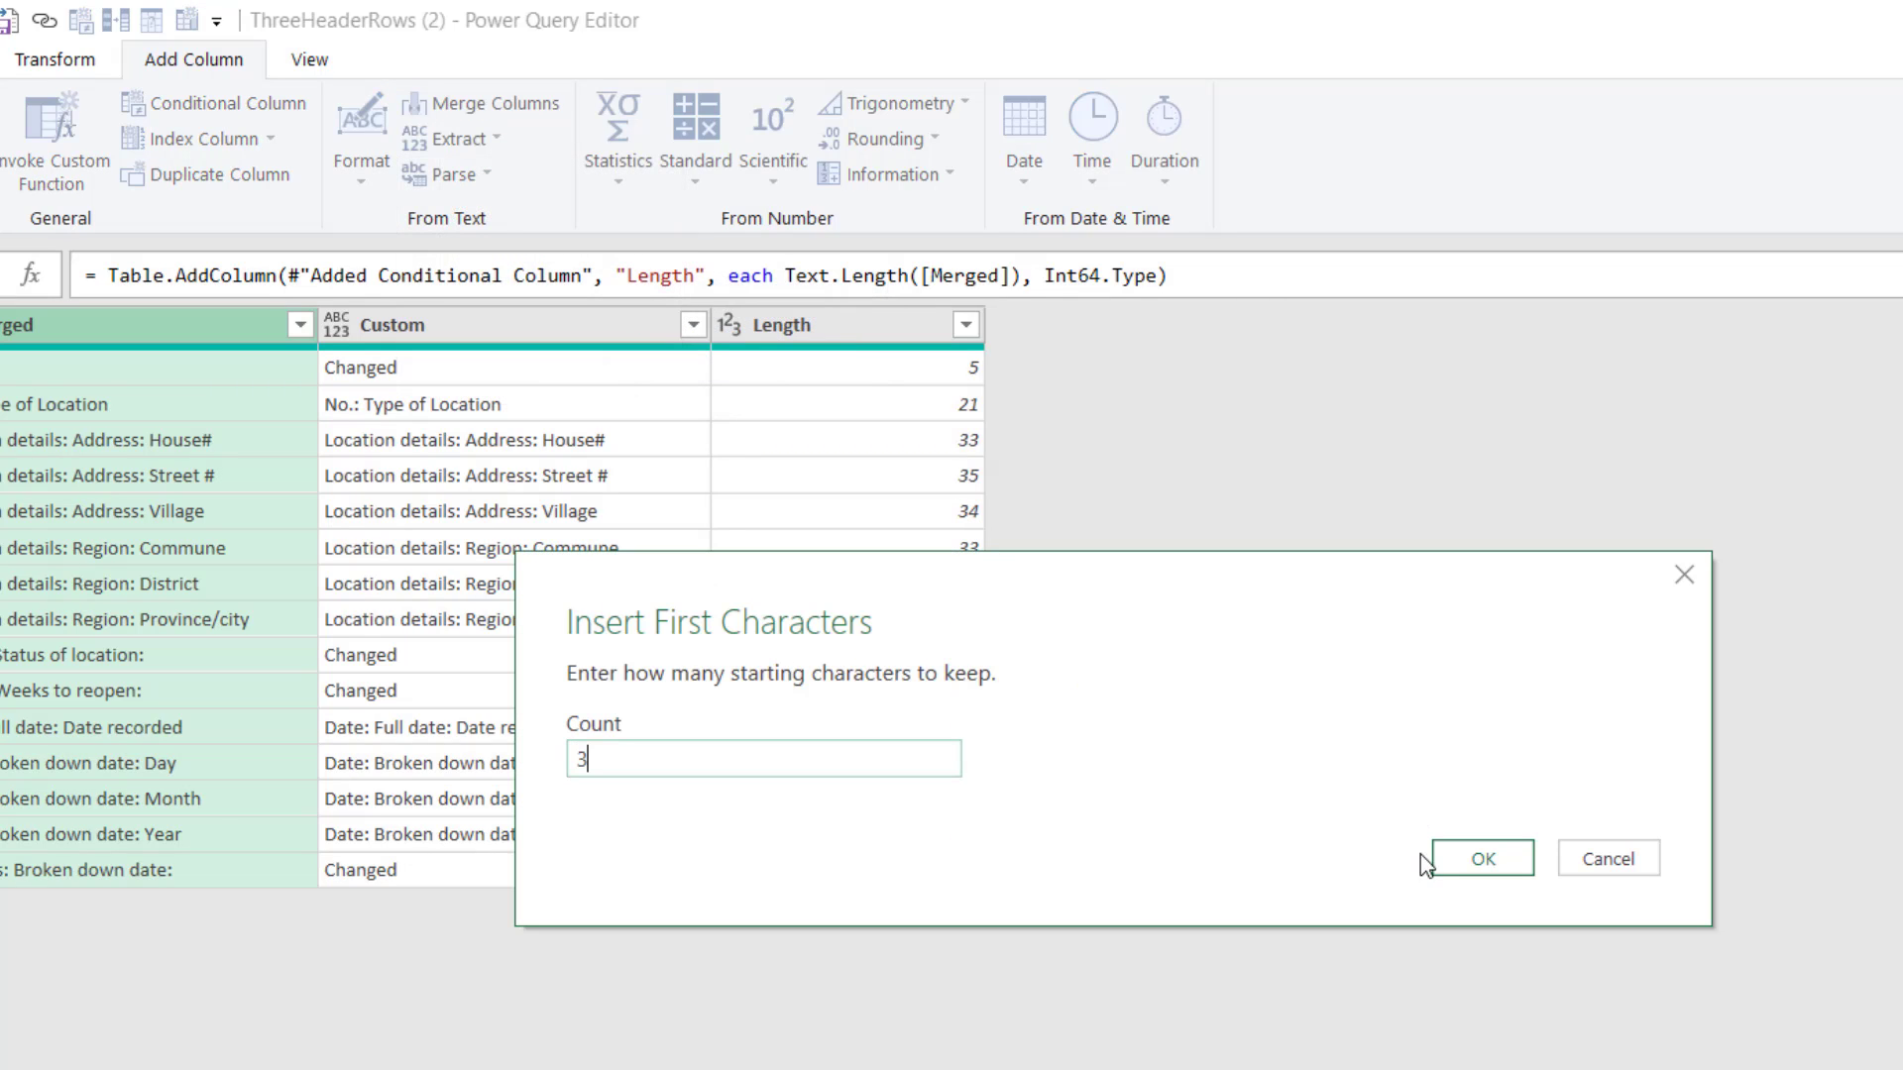
left_click(1480, 859)
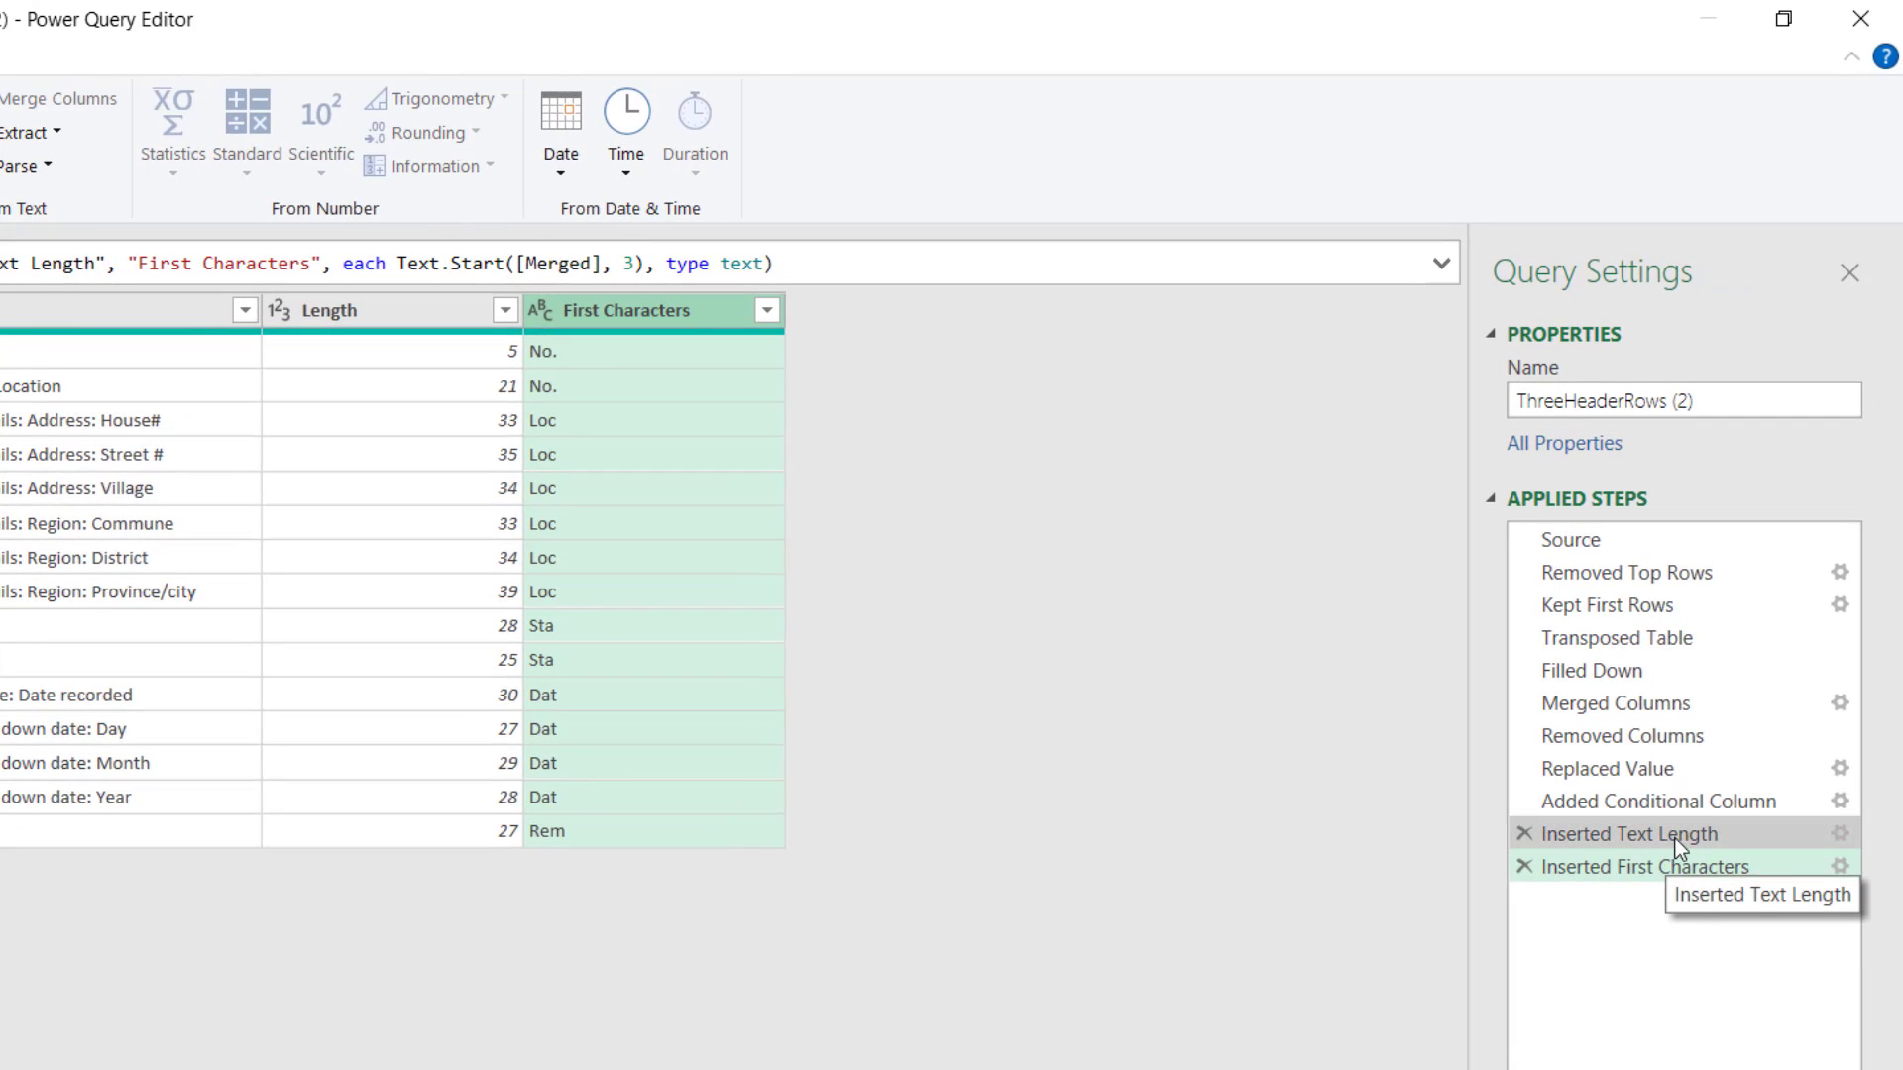
Rewrite the First Characters formula to use Text.Length([Merged])-2 as the character count.
left_click(1644, 834)
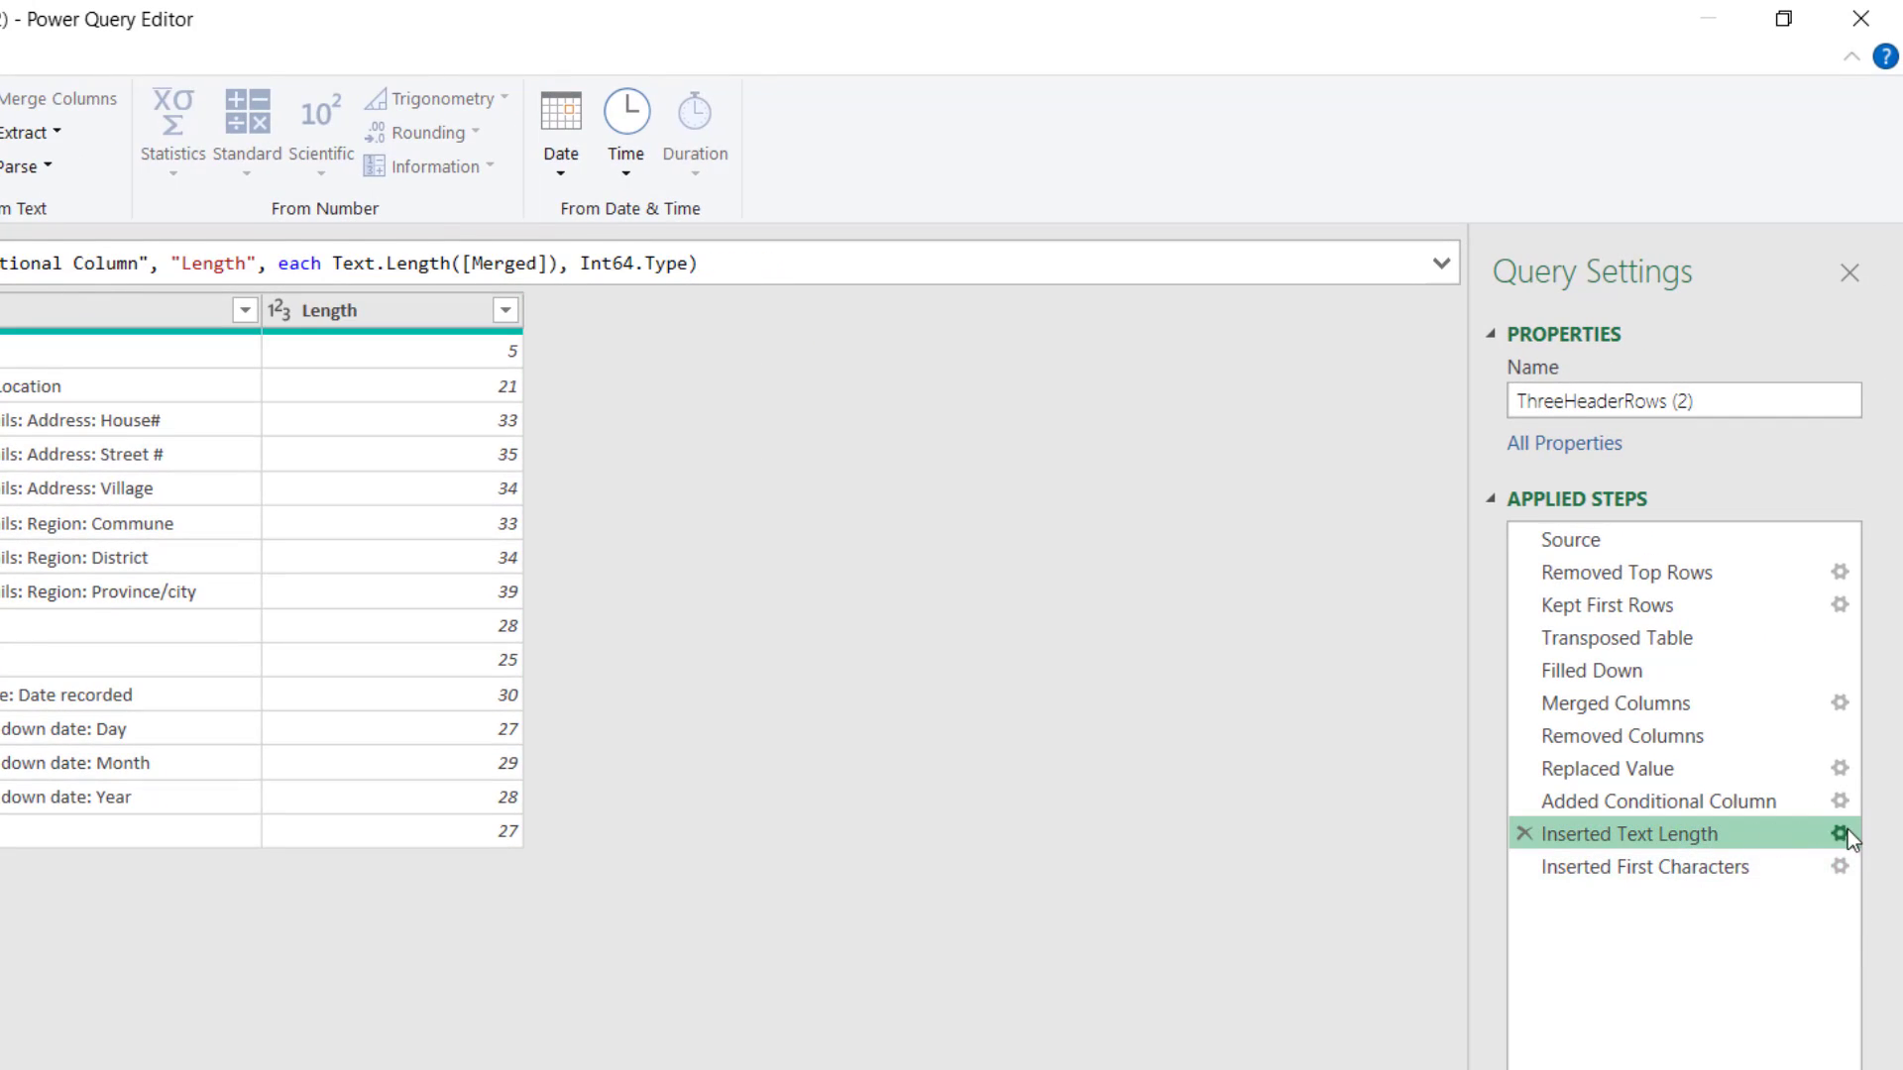
left_click(1839, 834)
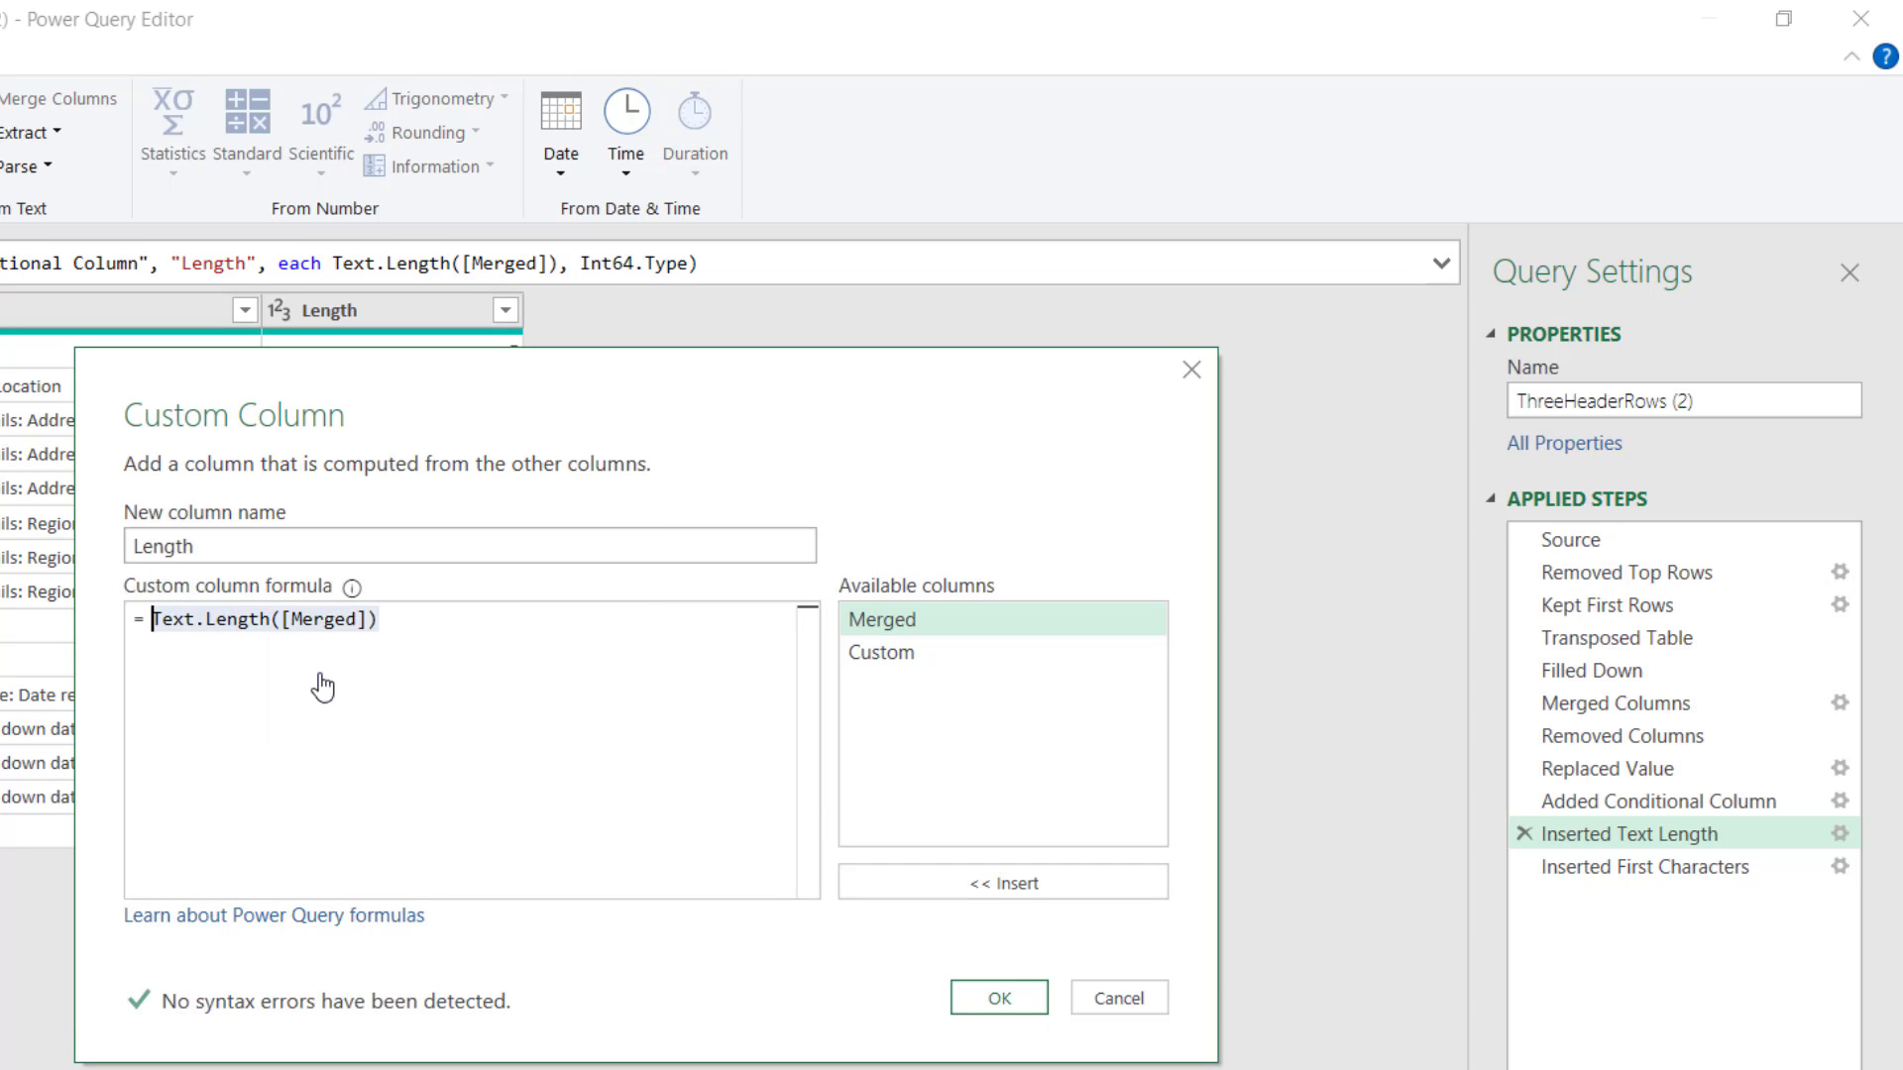
left_click(998, 996)
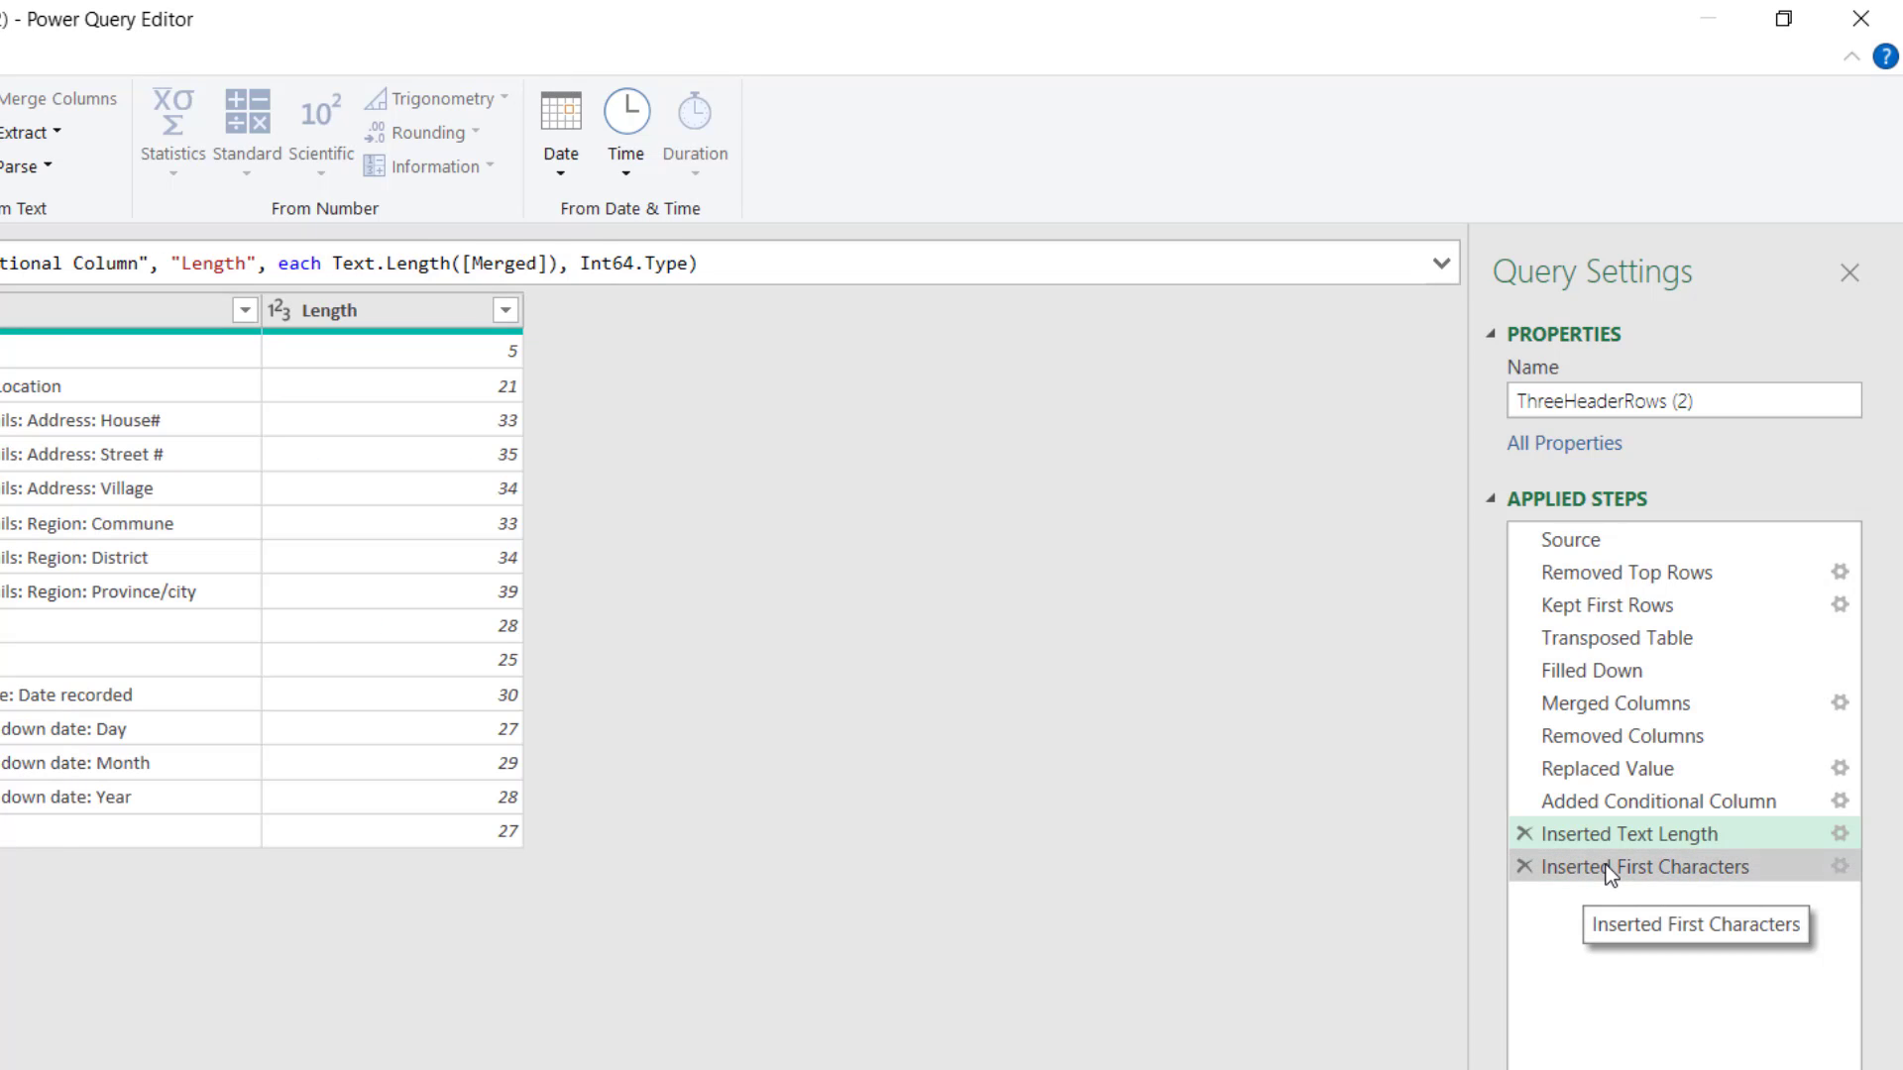
left_click(1647, 867)
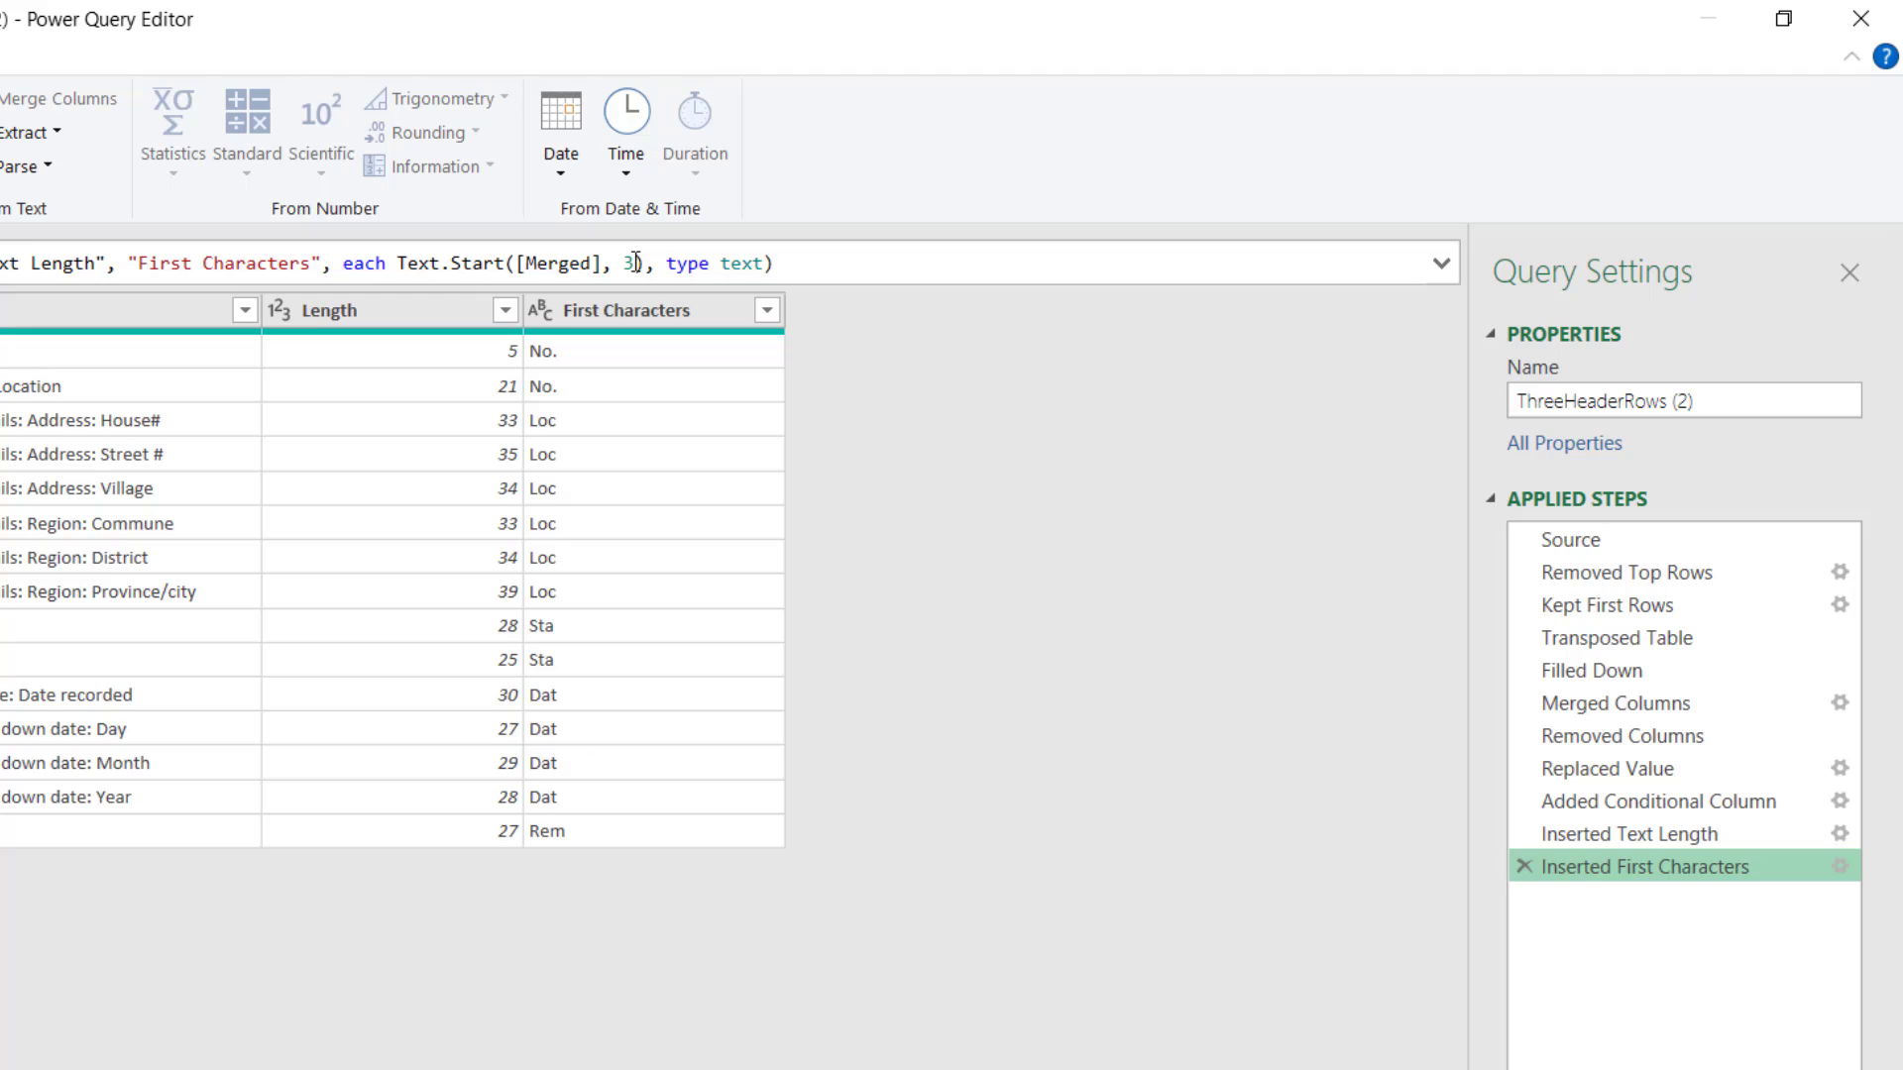
key("Backspace")
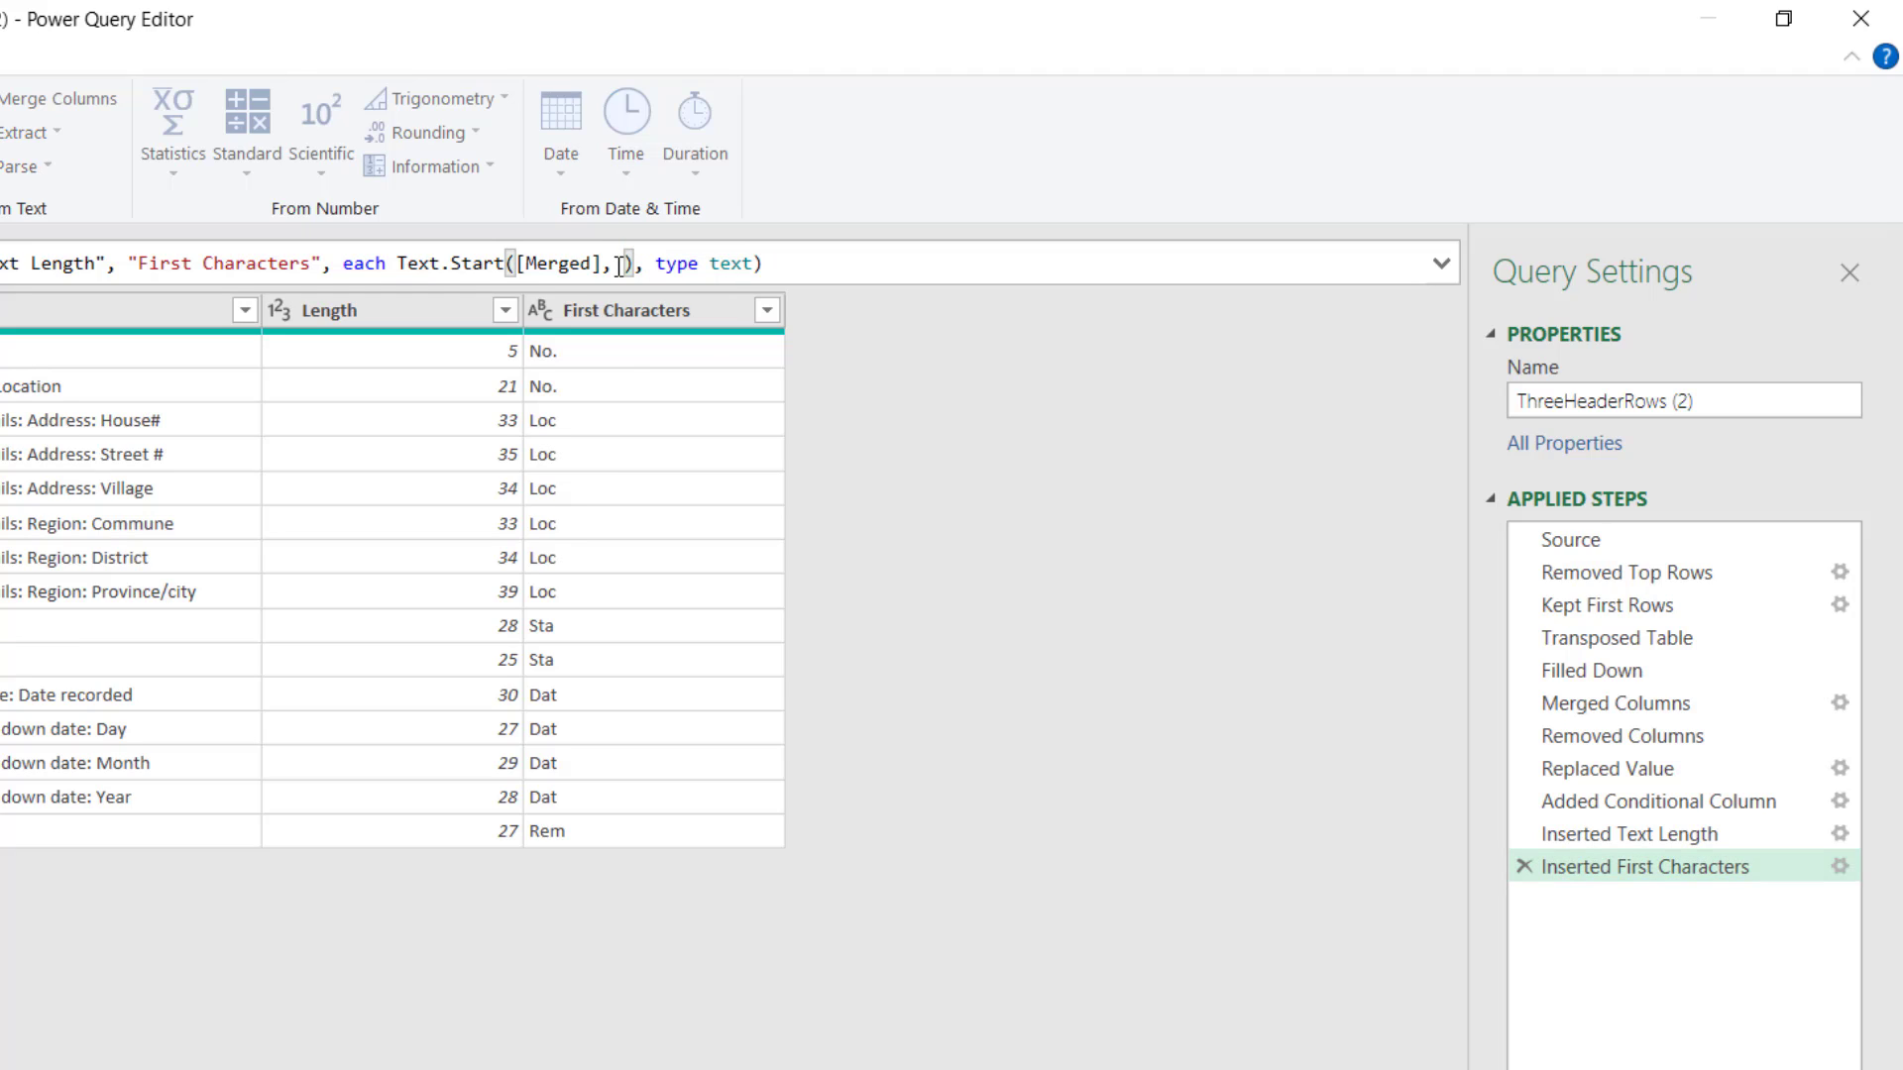
type("Text.Length([Merged])")
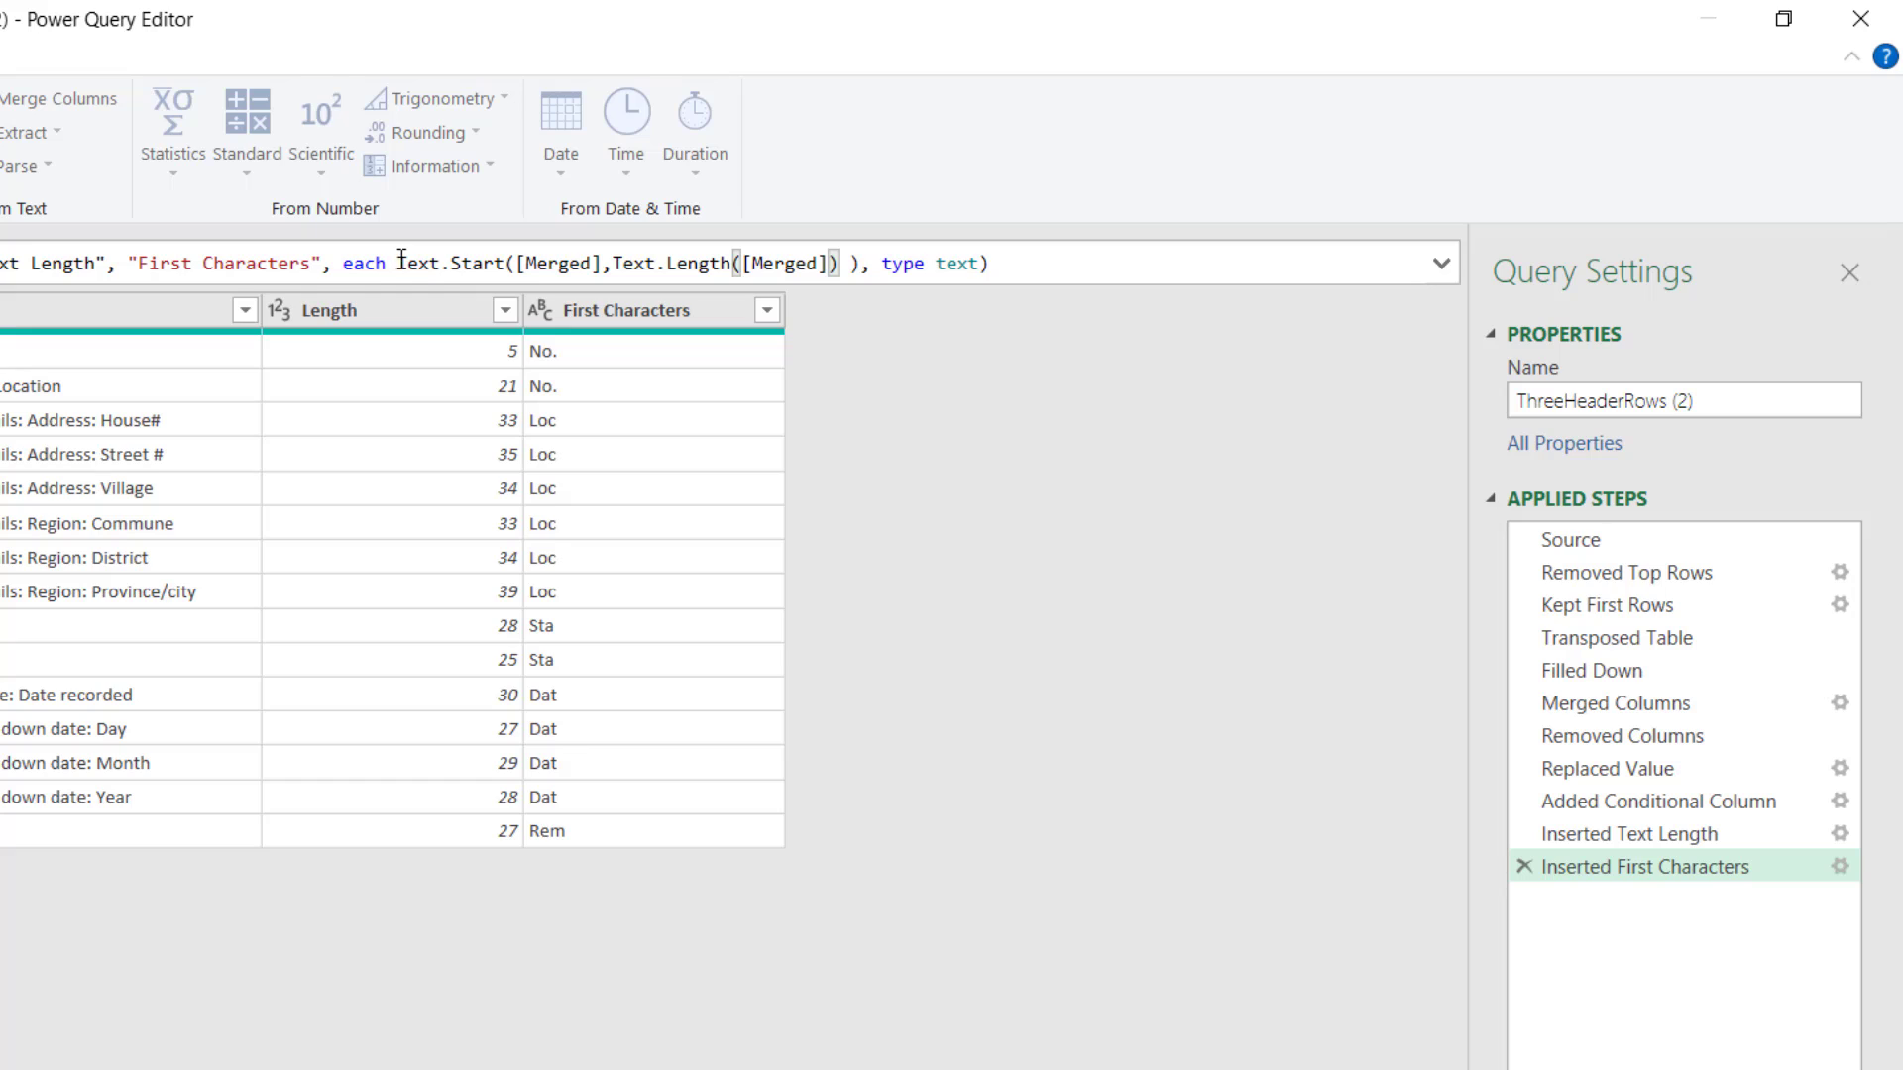
mouse_move(861, 486)
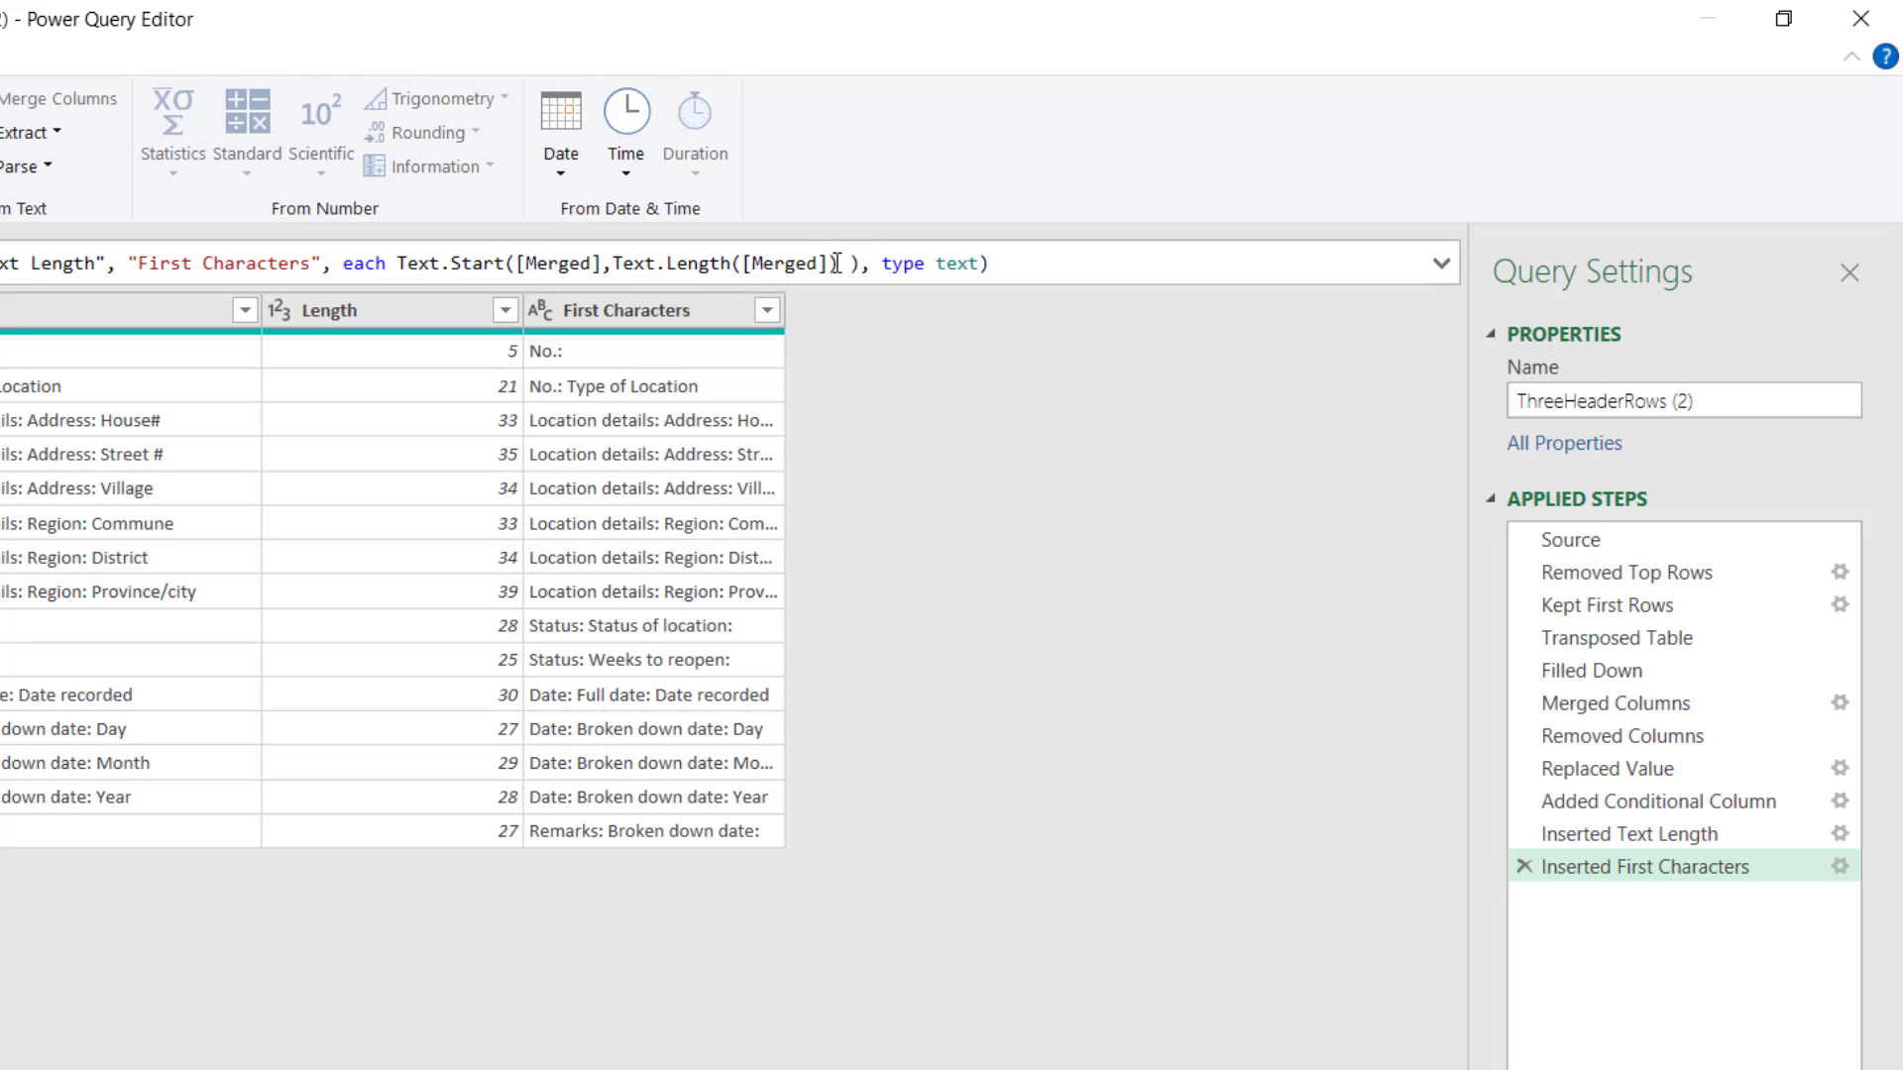
type("-2")
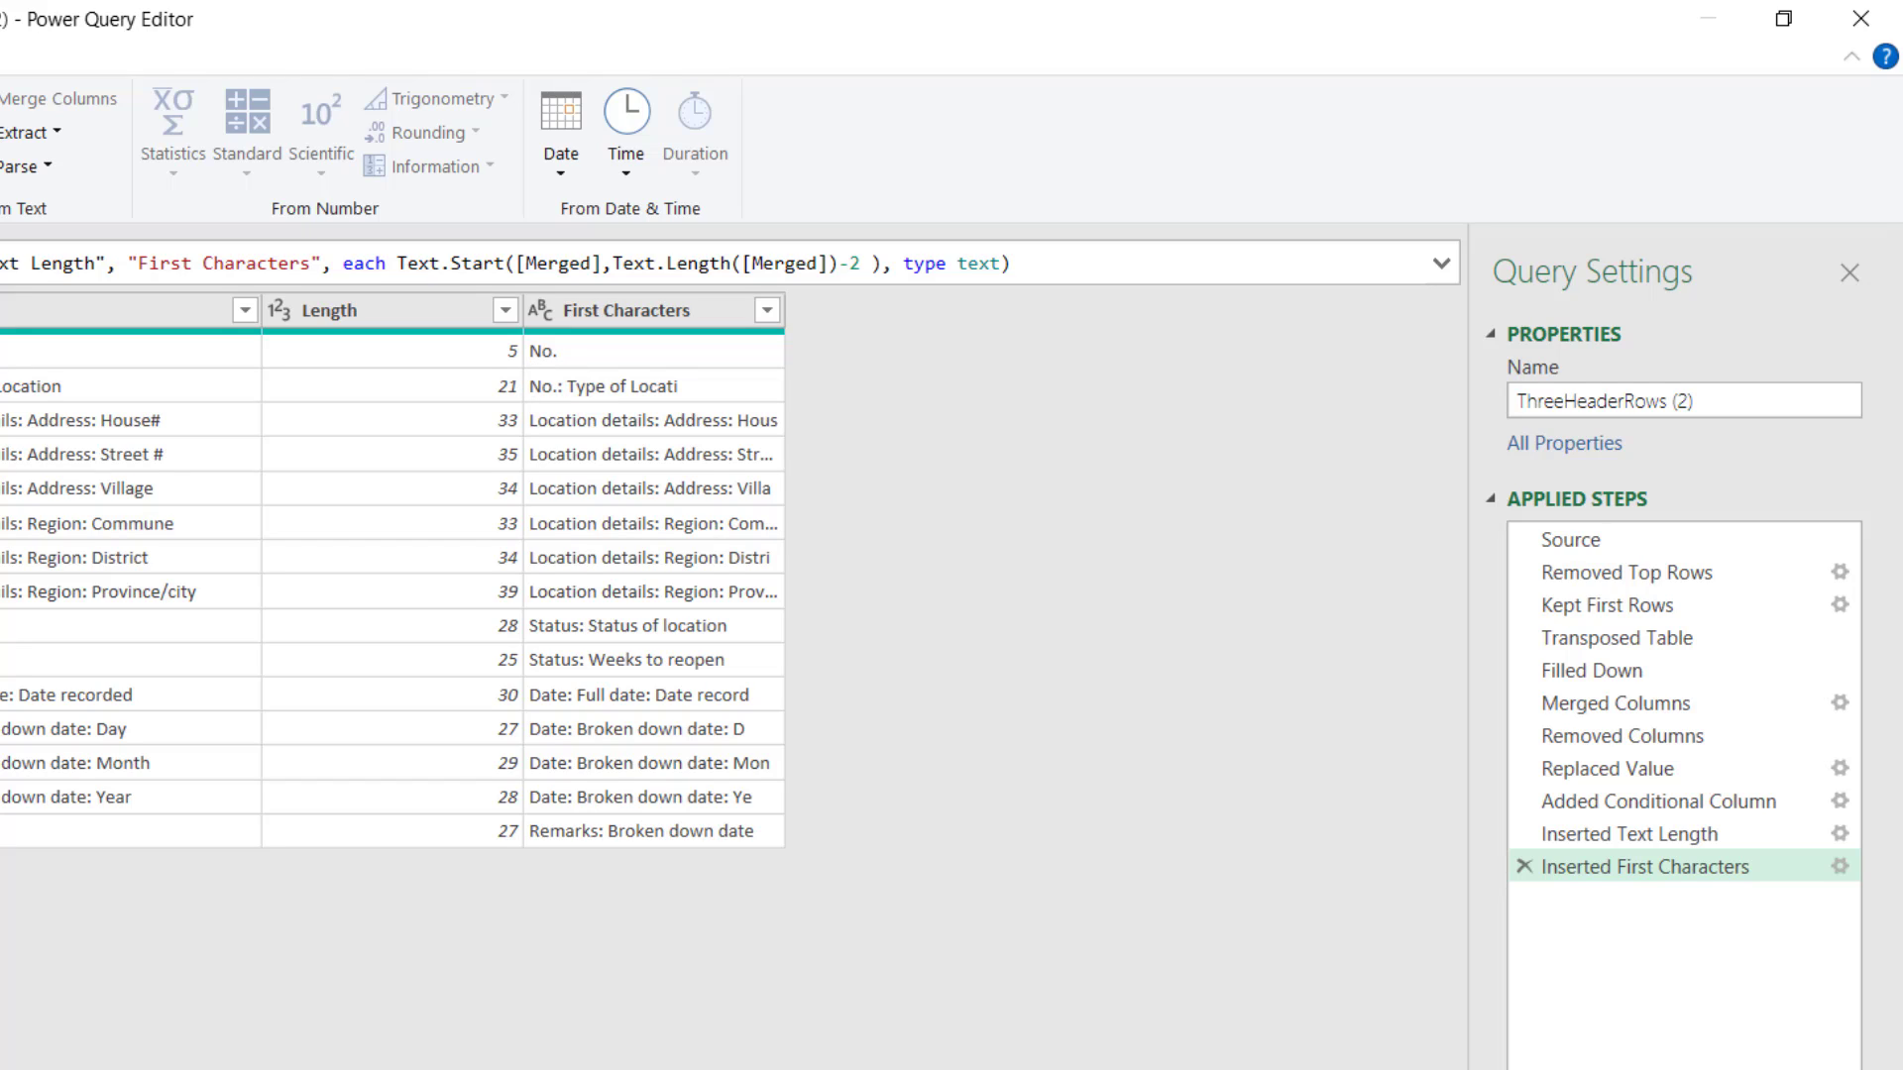
mouse_move(574, 377)
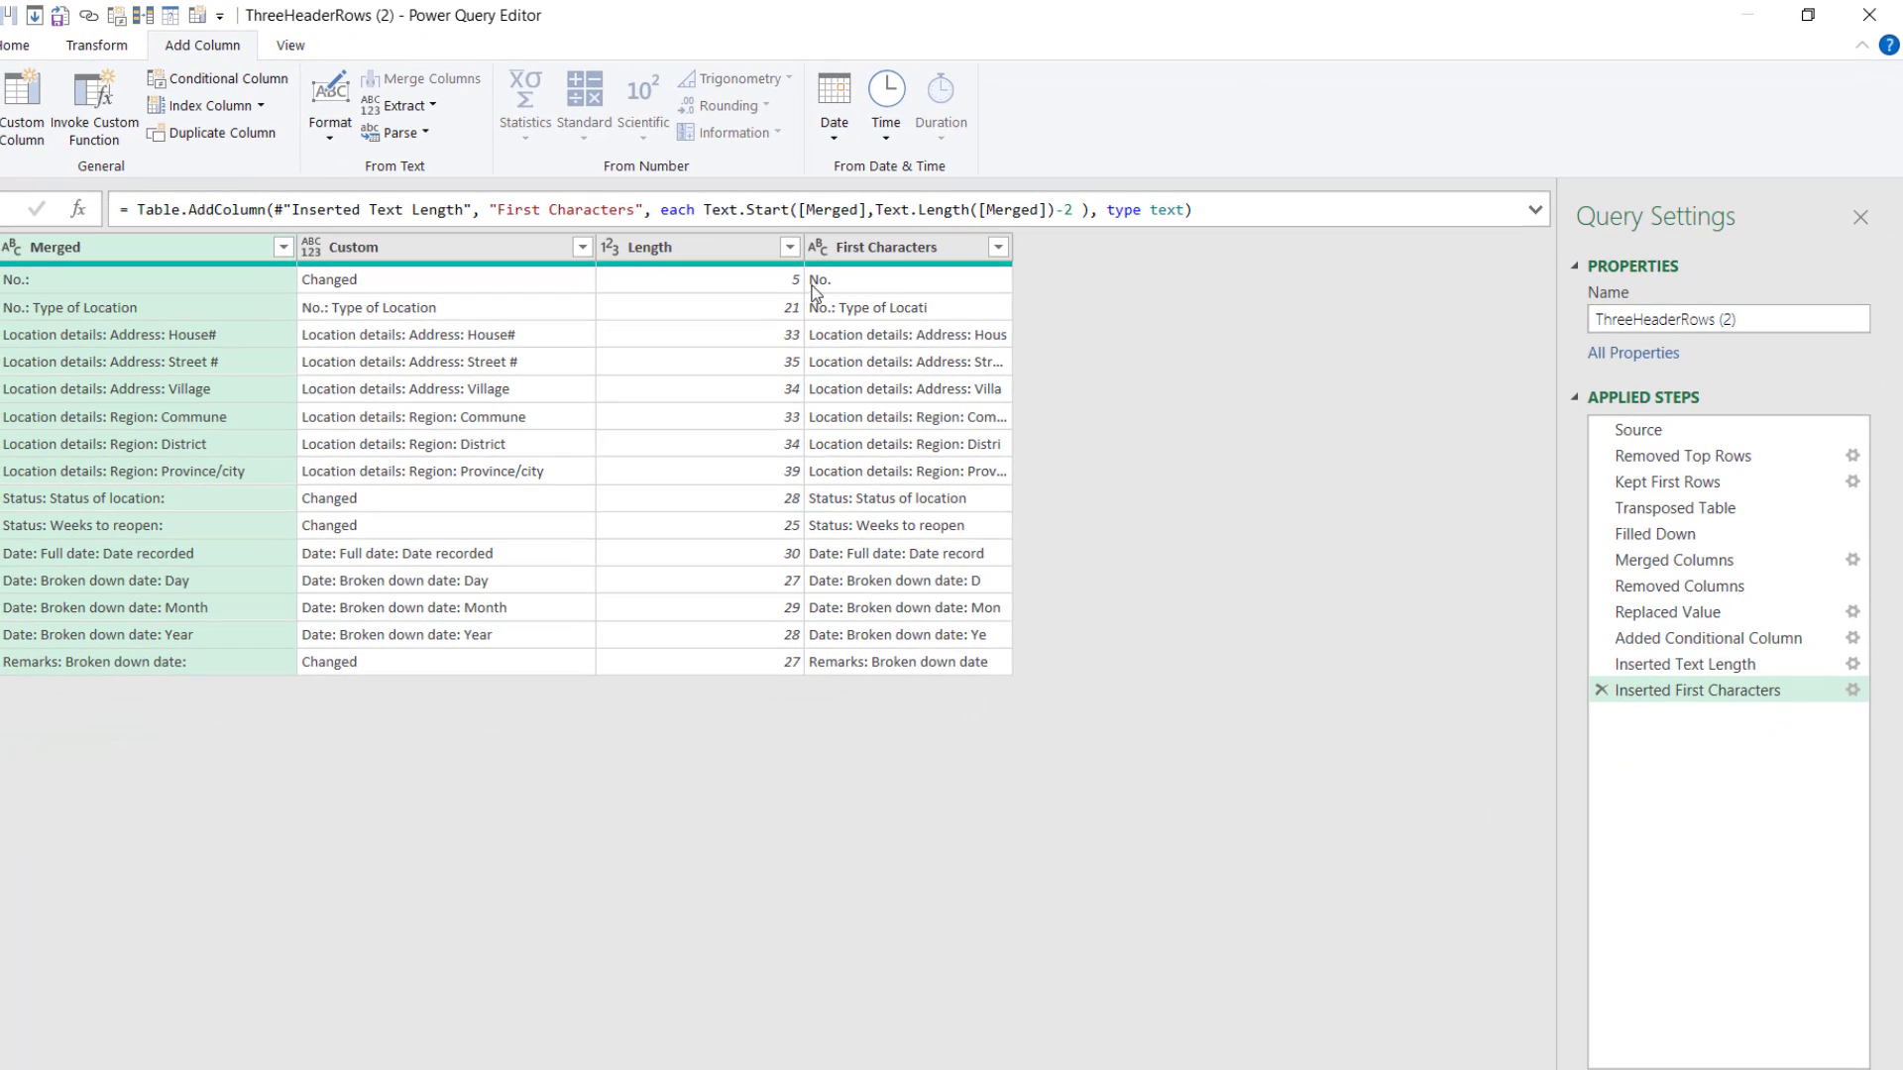
mouse_move(594, 340)
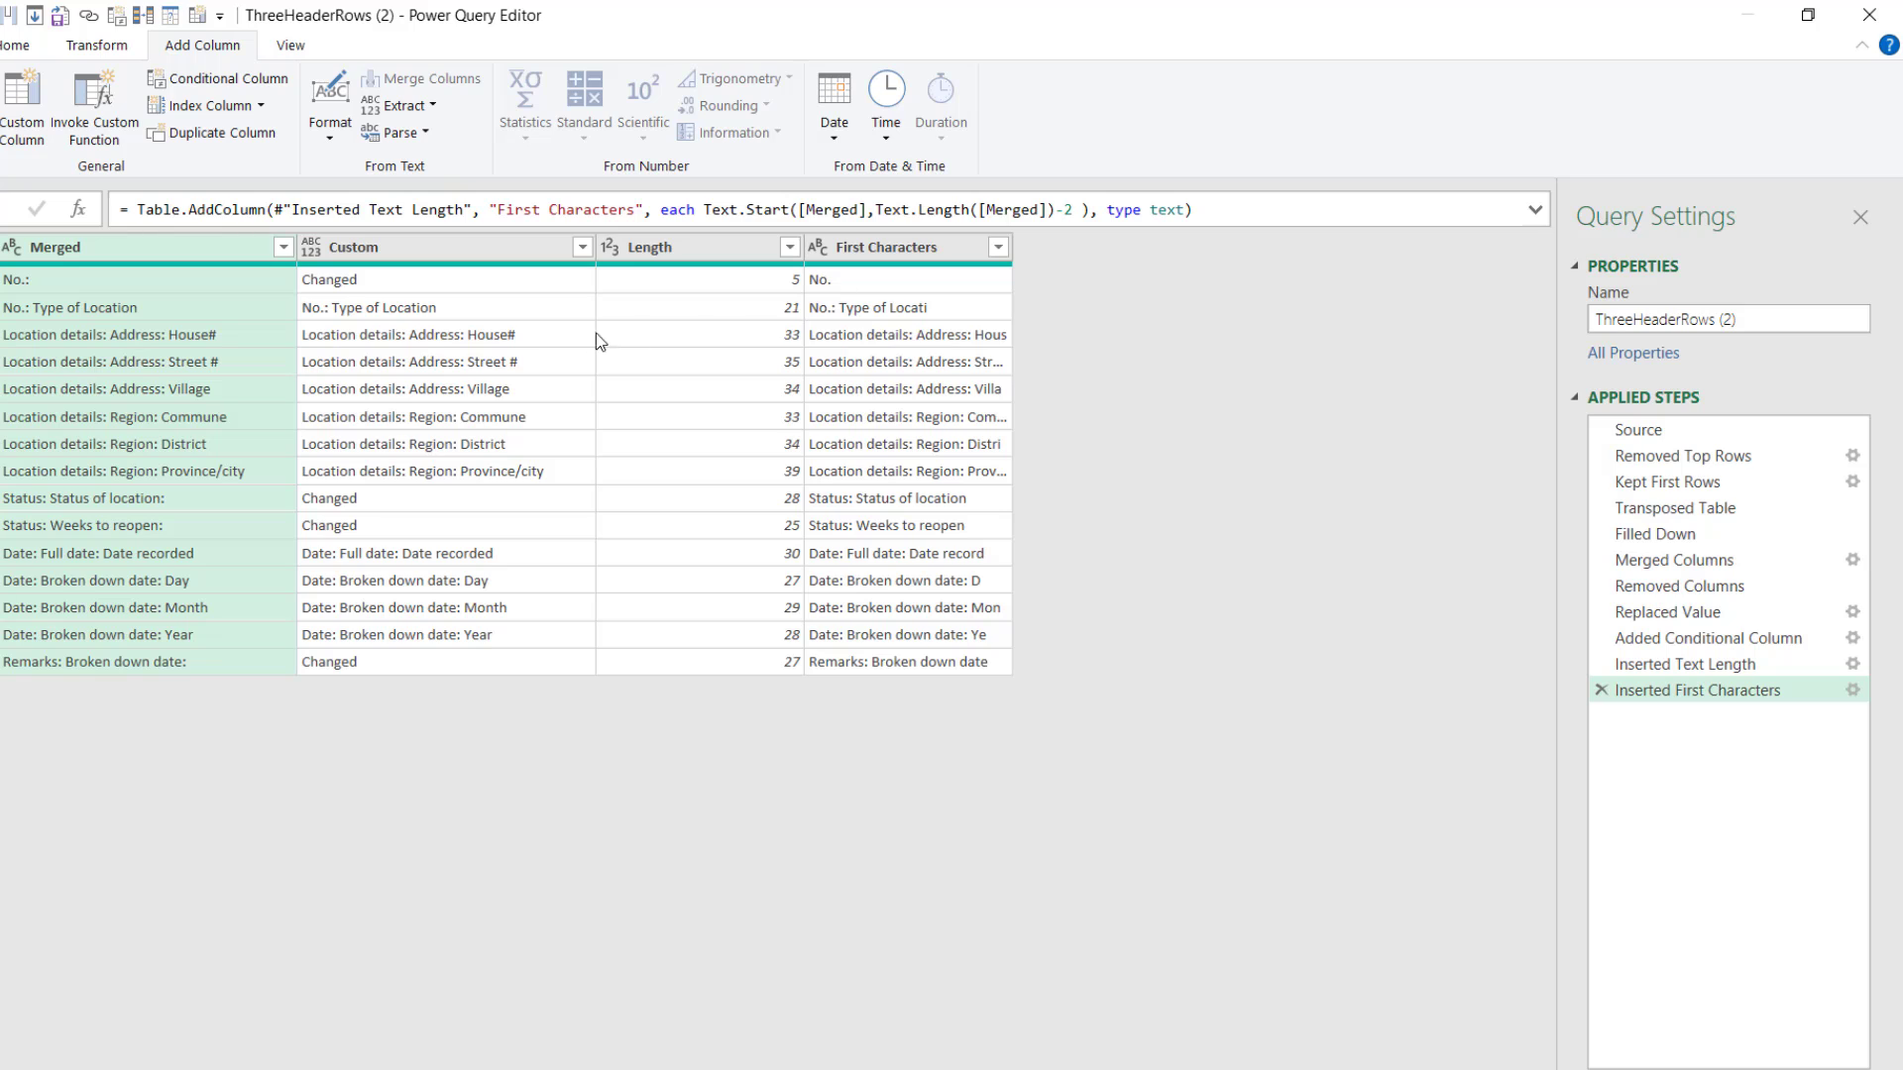
mouse_move(1728, 729)
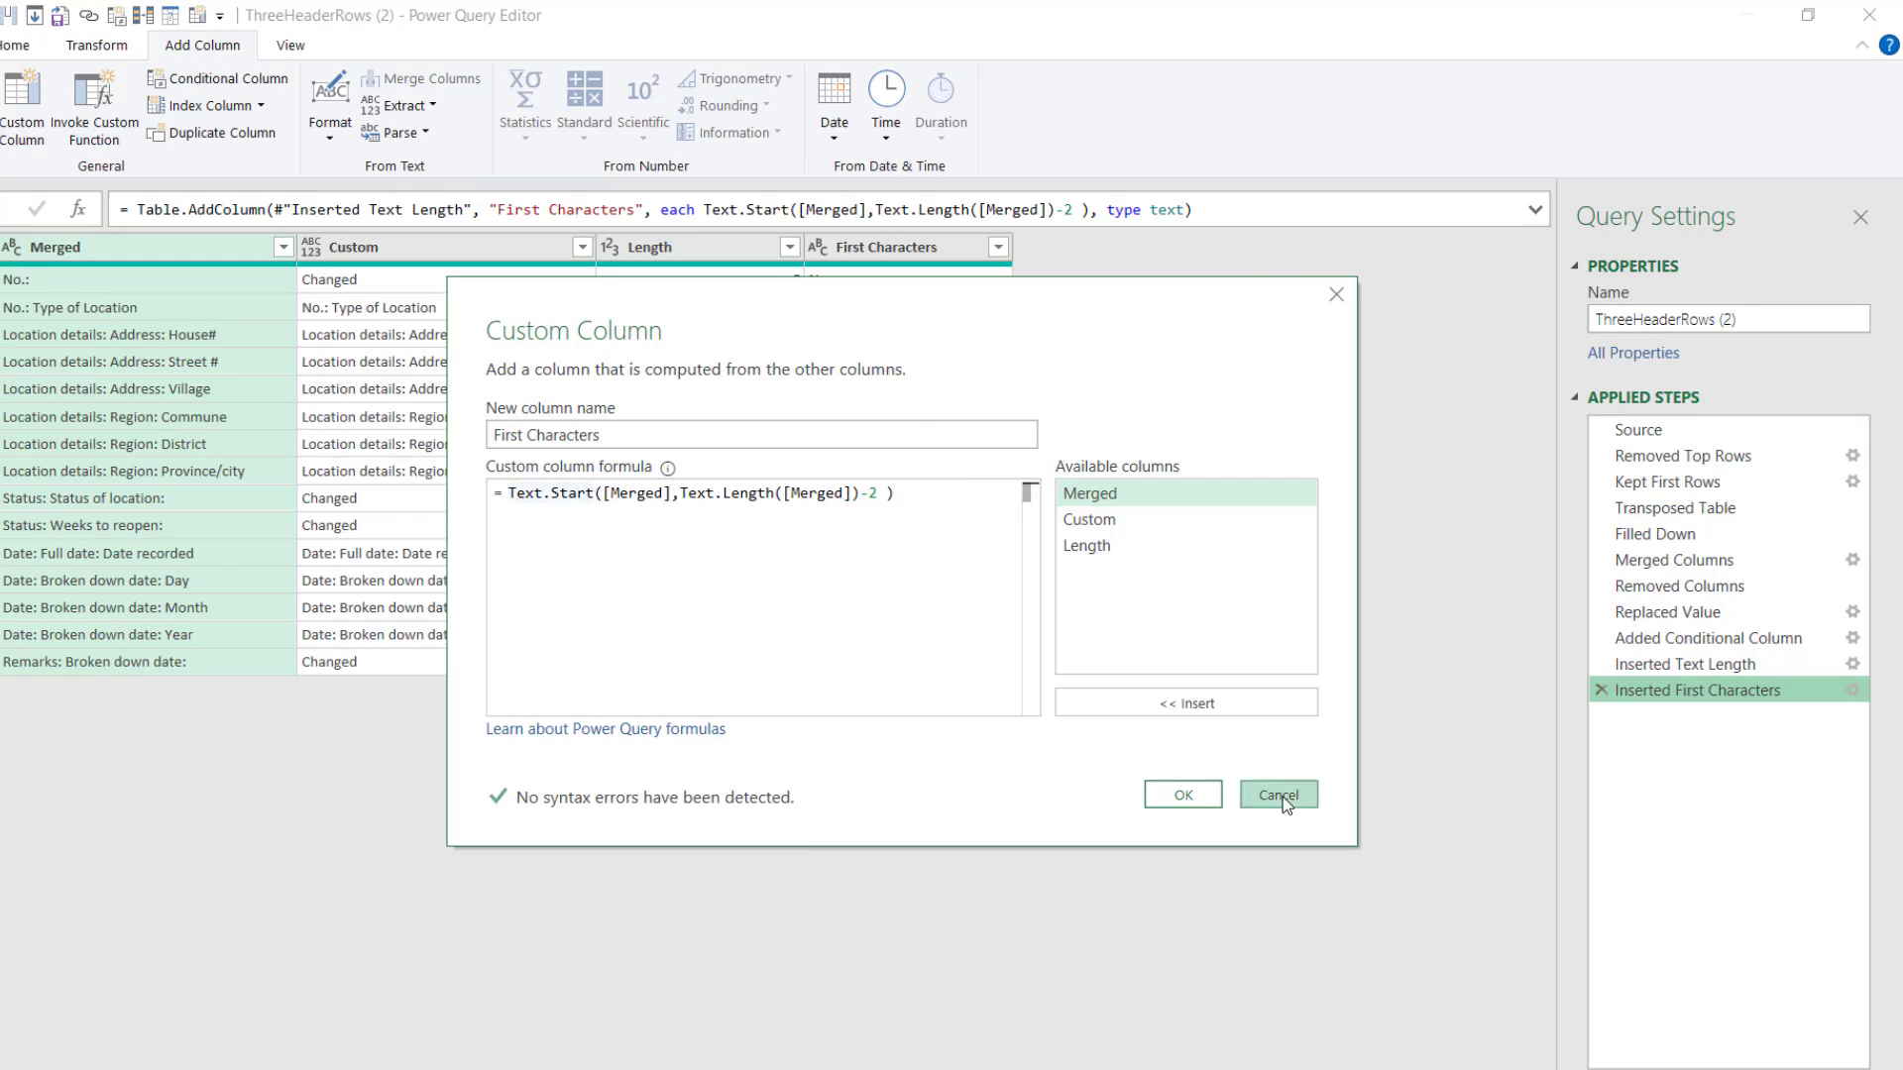
Cancel the column dialog and enter Text.Start([Merged],Text.Length([Merged])-2) in the conditional column formula.
left_click(1276, 795)
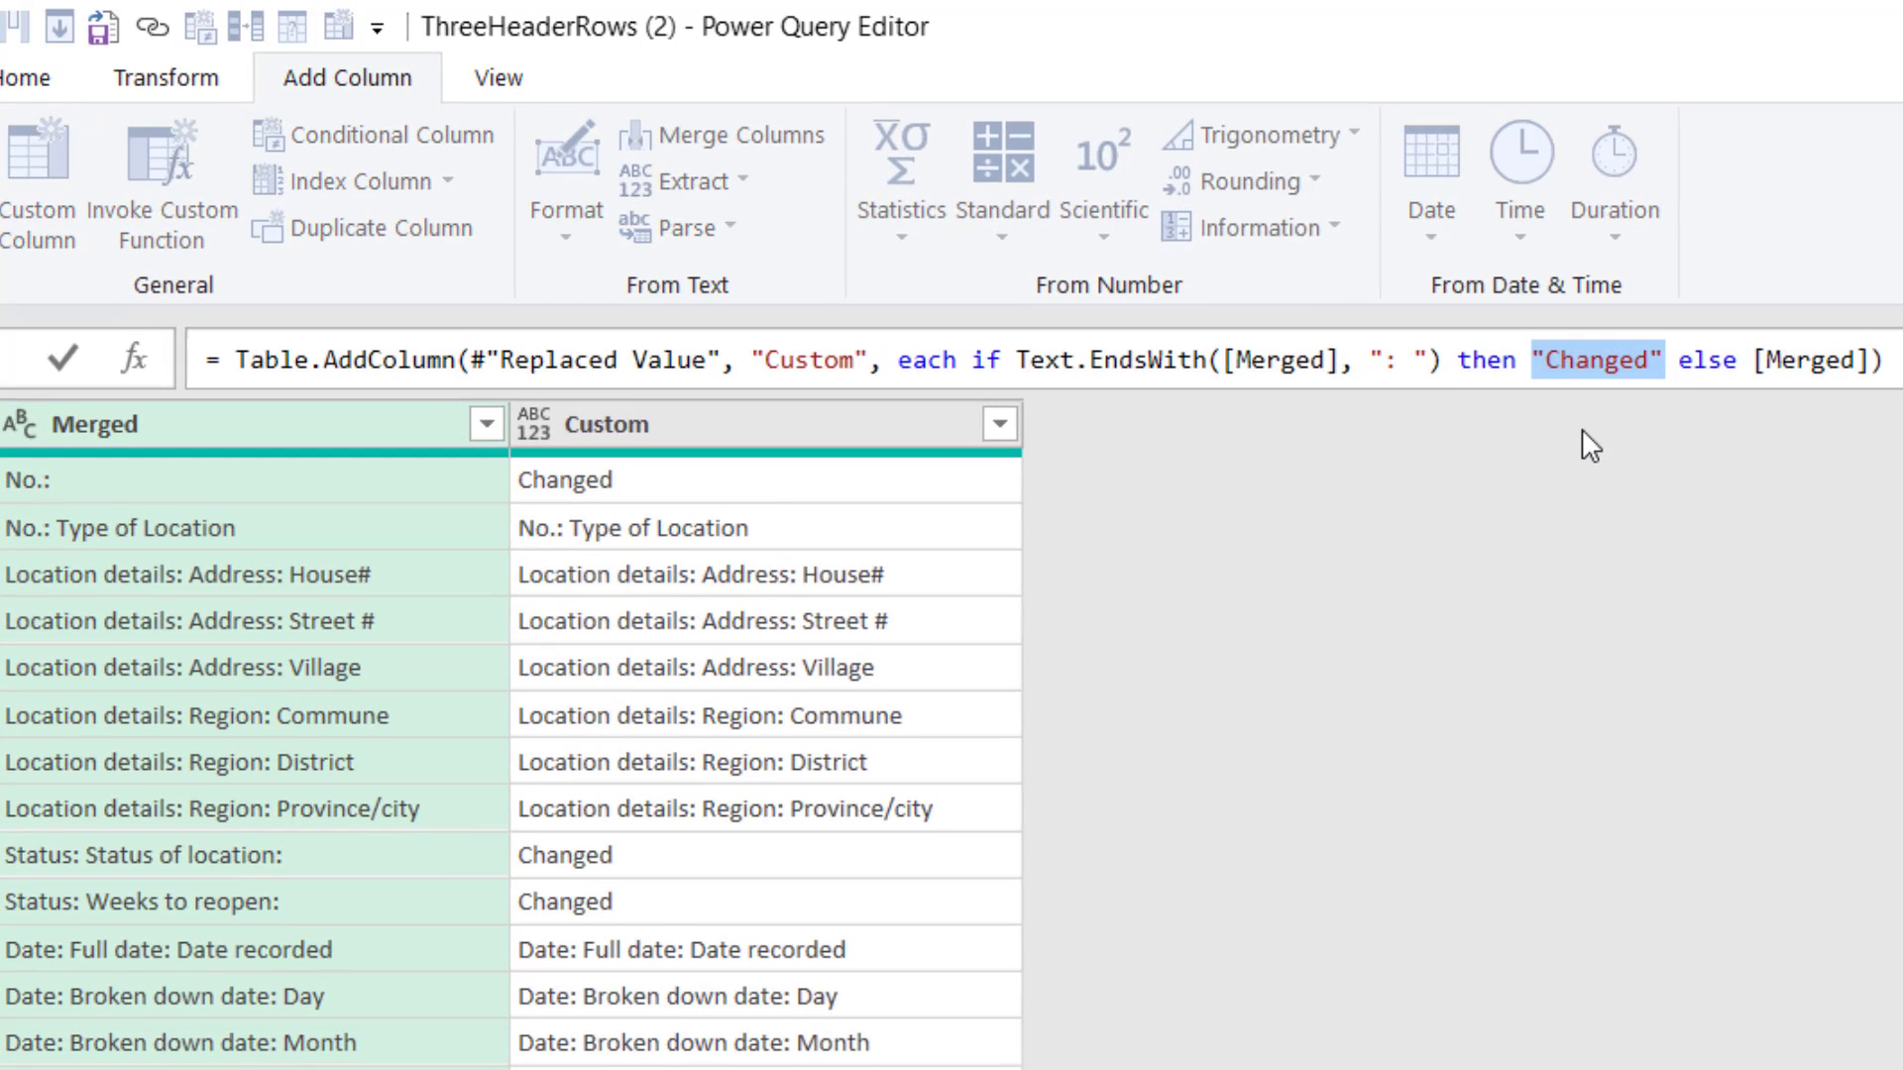
type("Text.Start([Merged],Text.Length([Merged])-2)")
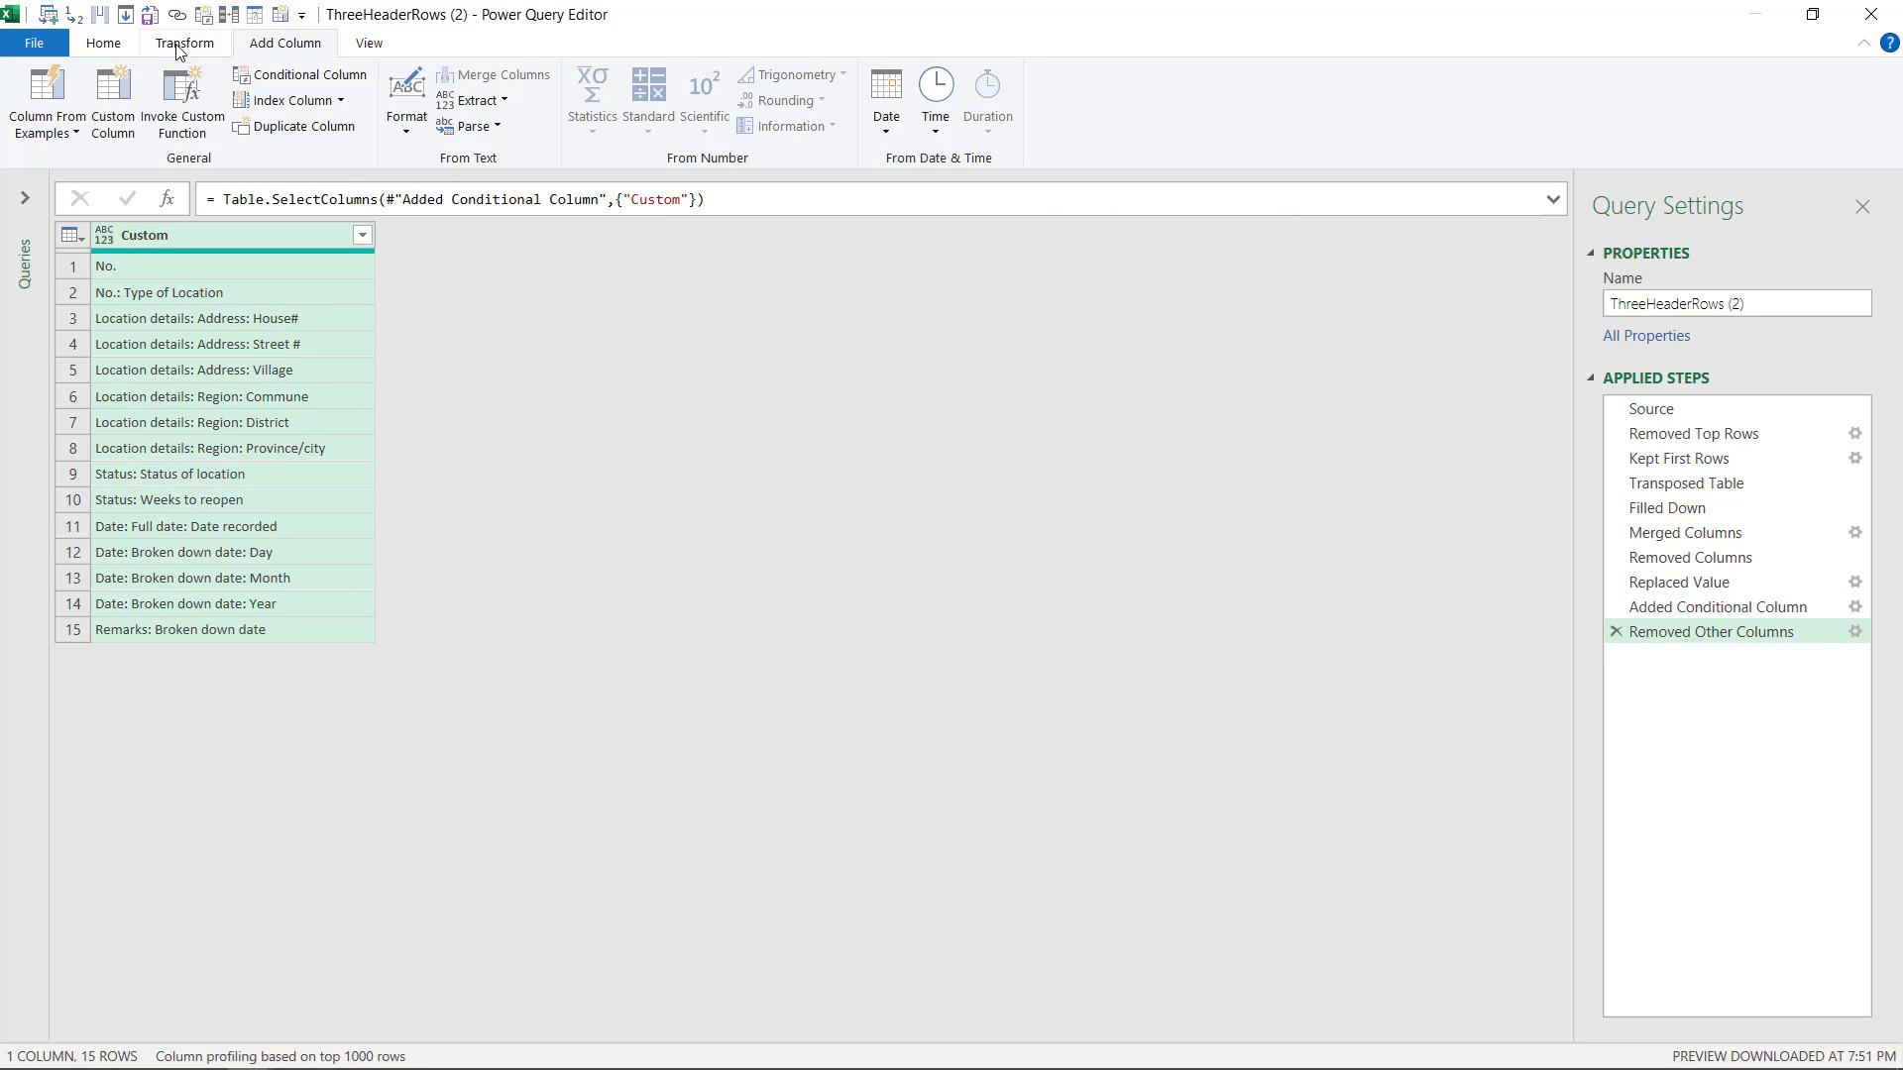
left_click(189, 81)
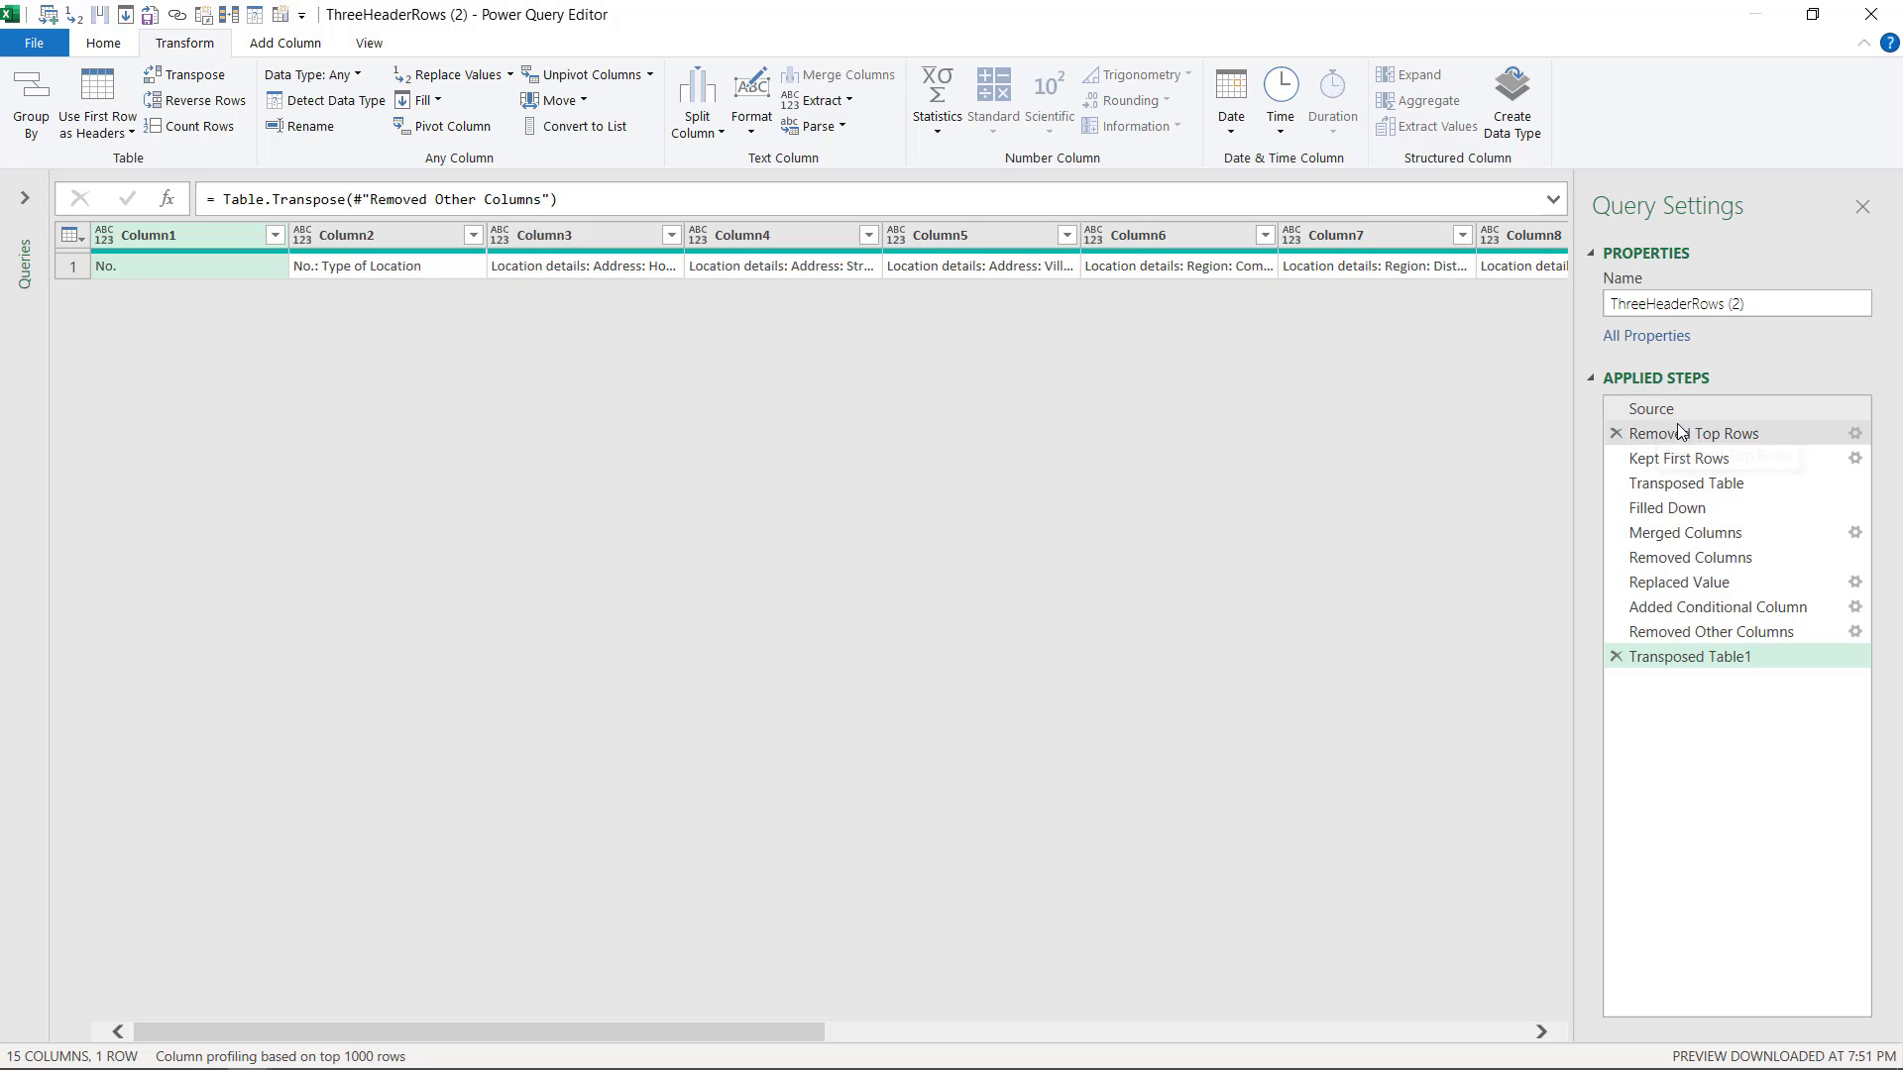
mouse_move(1692, 434)
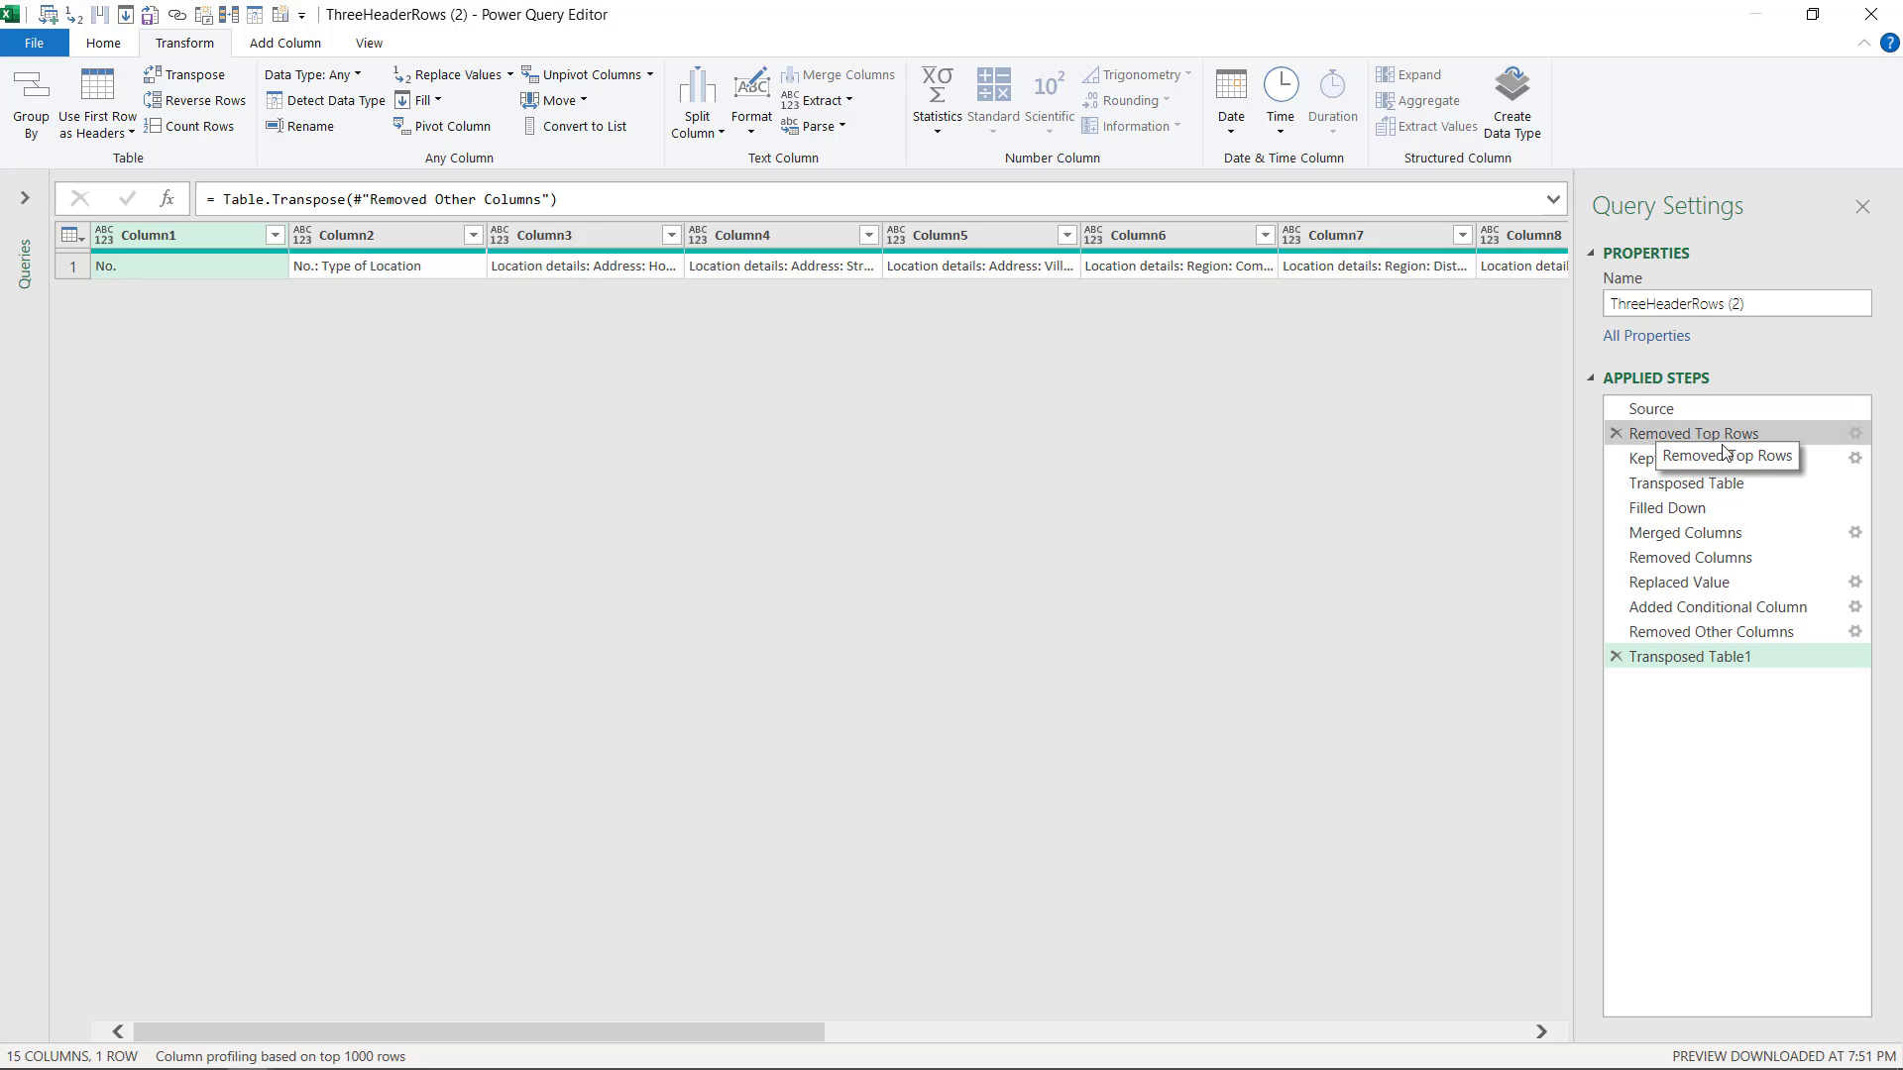
left_click(1697, 433)
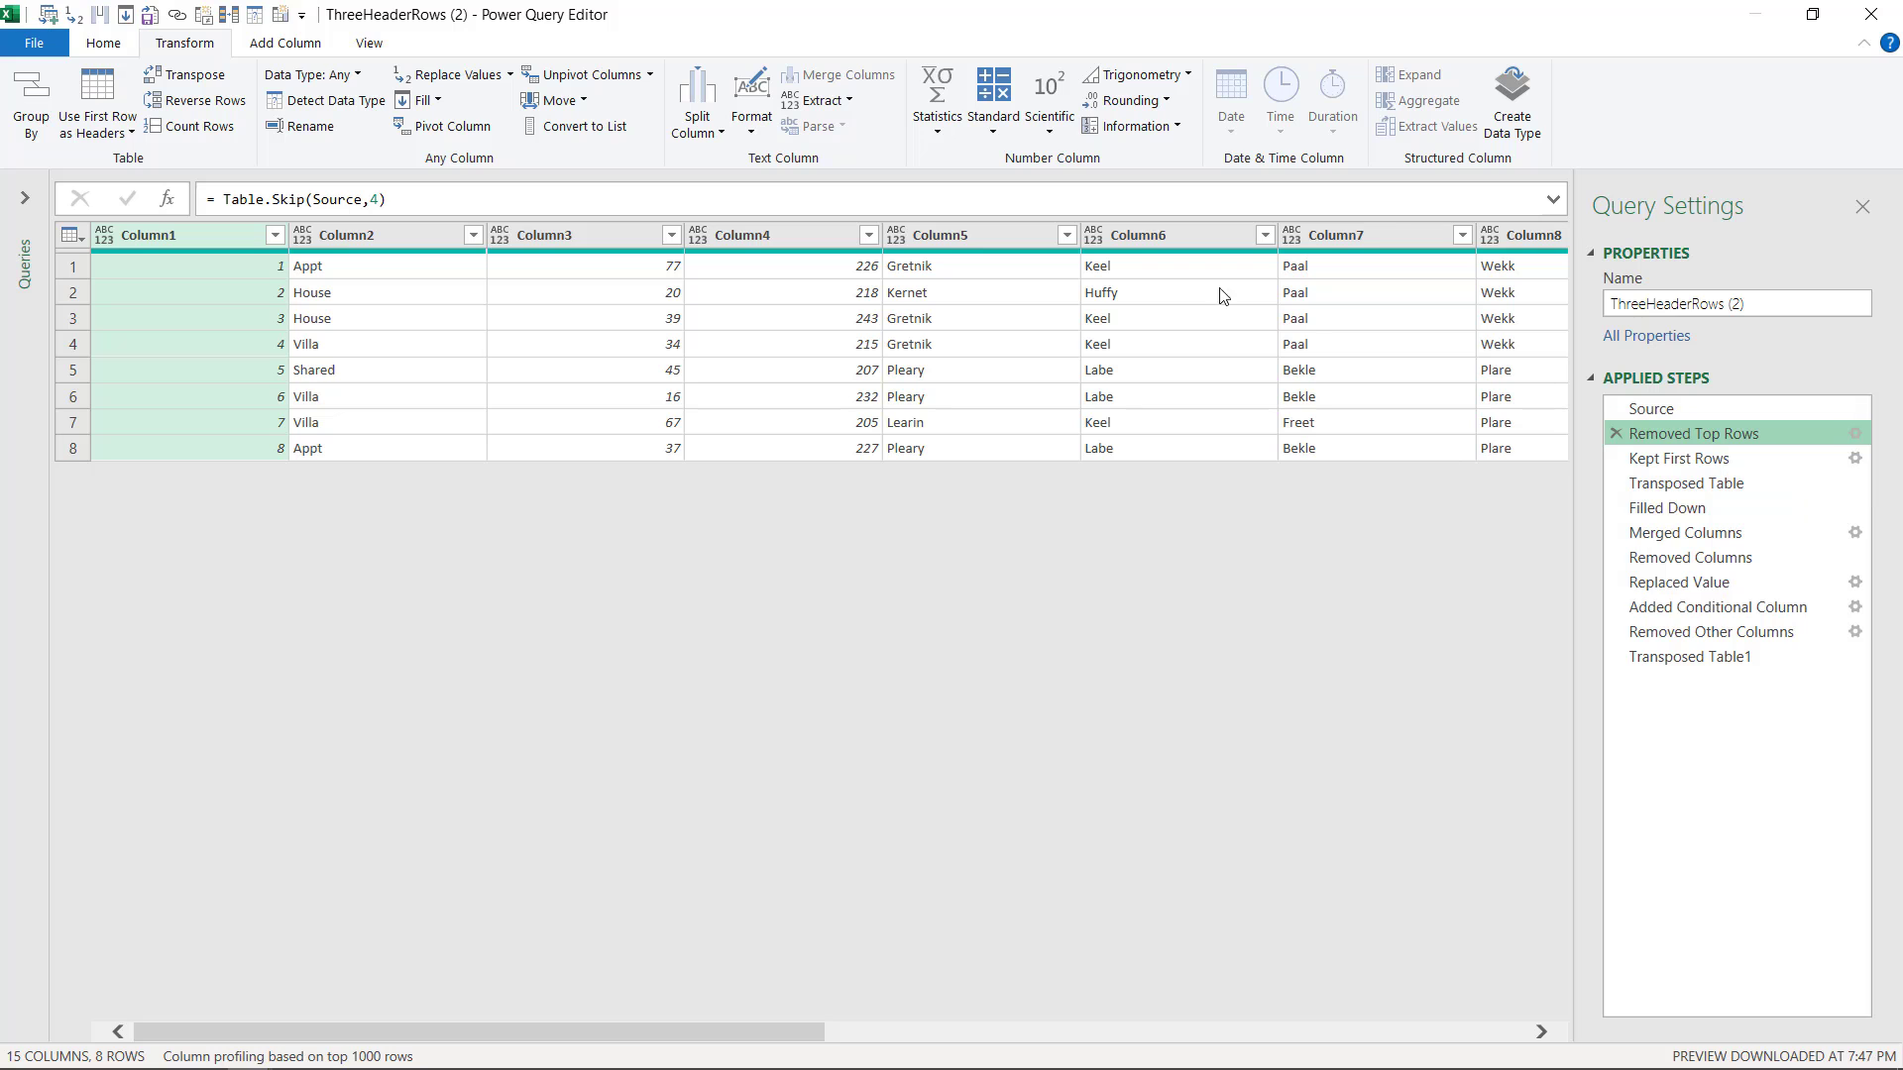
left_click(1690, 655)
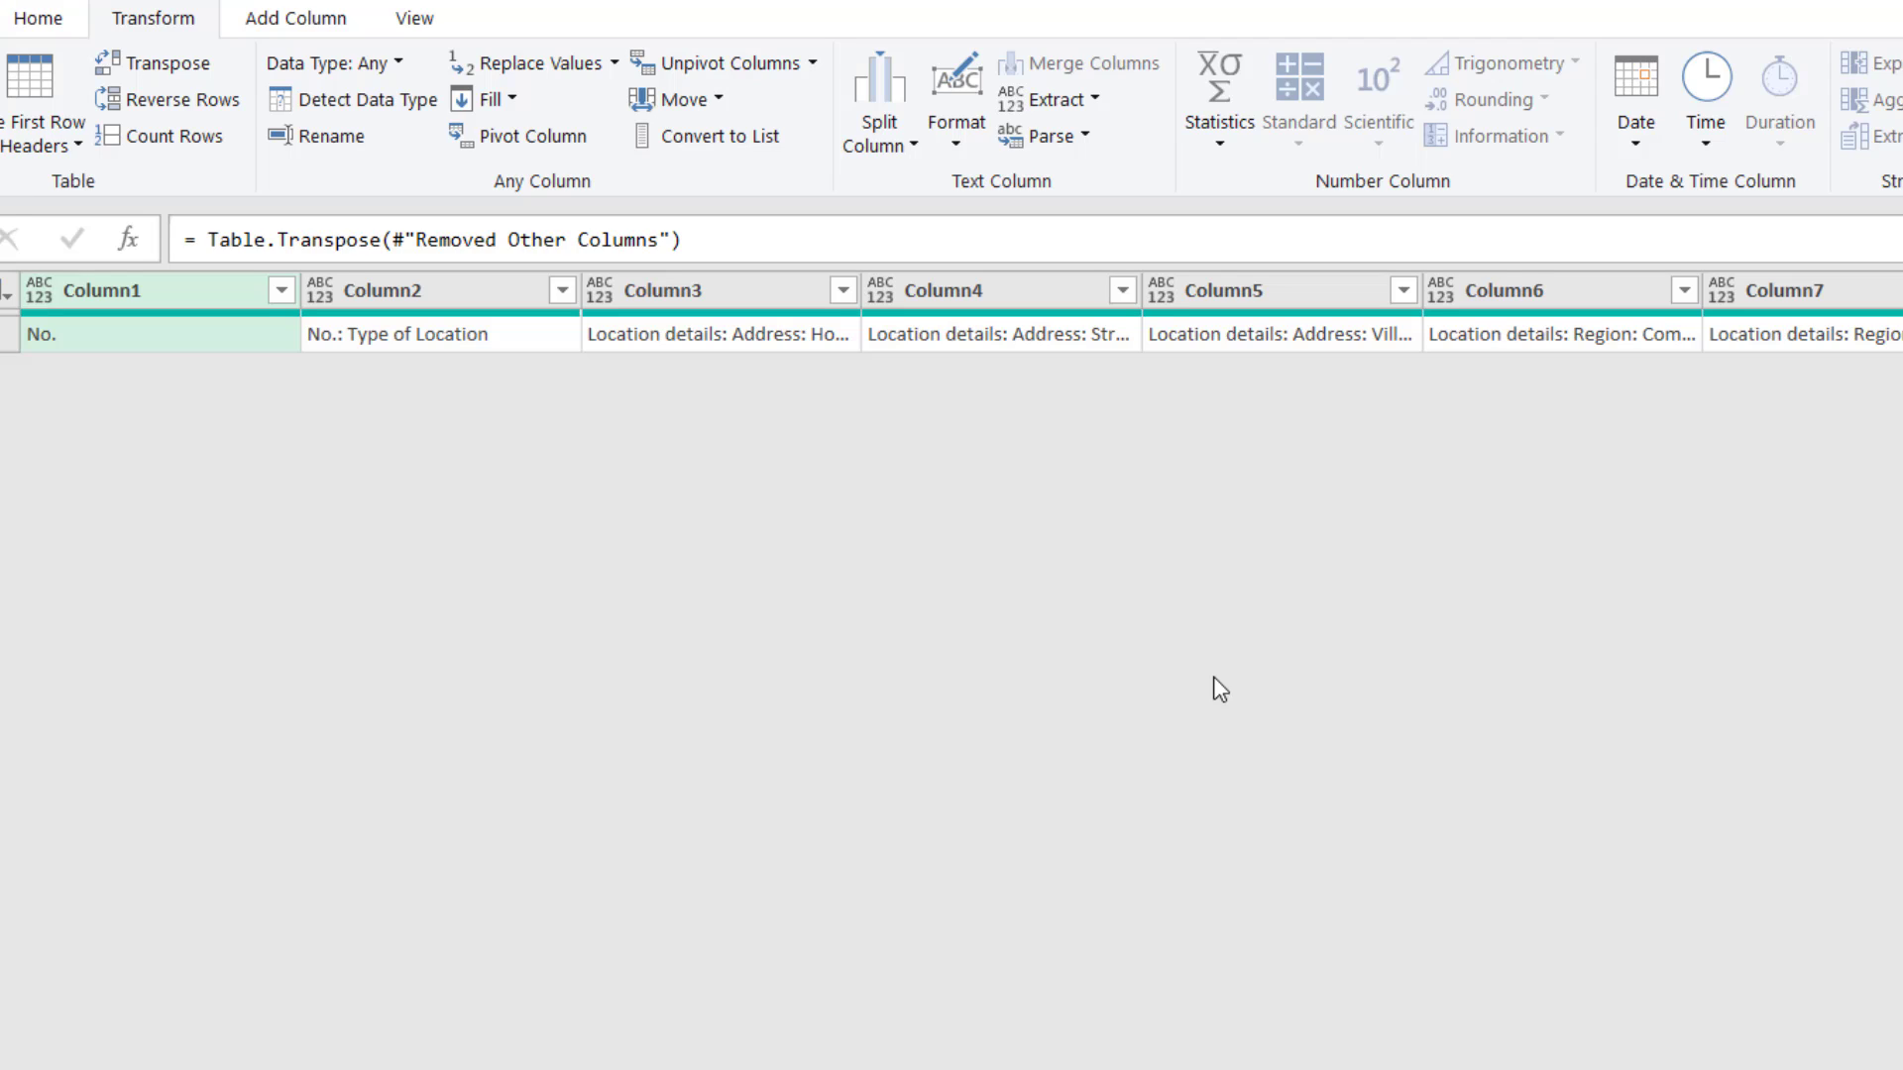
mouse_move(946, 233)
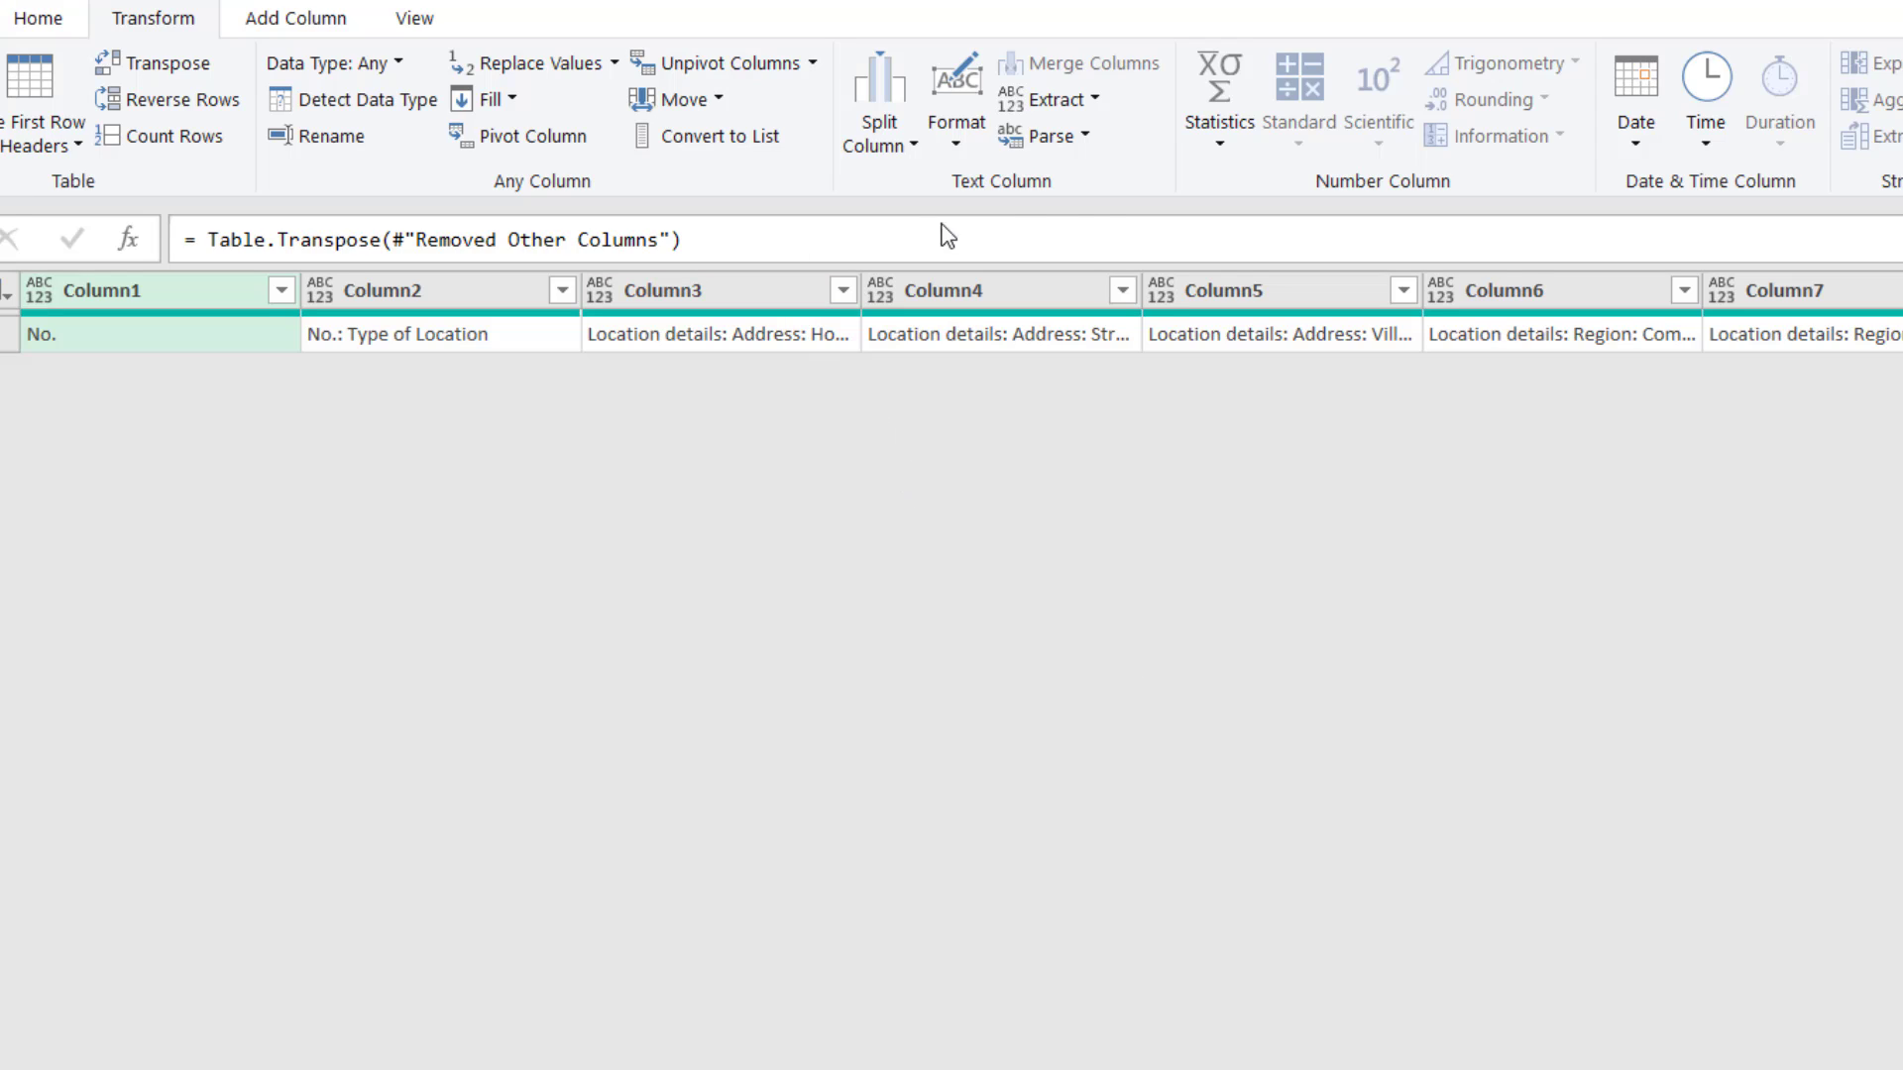
mouse_move(54, 42)
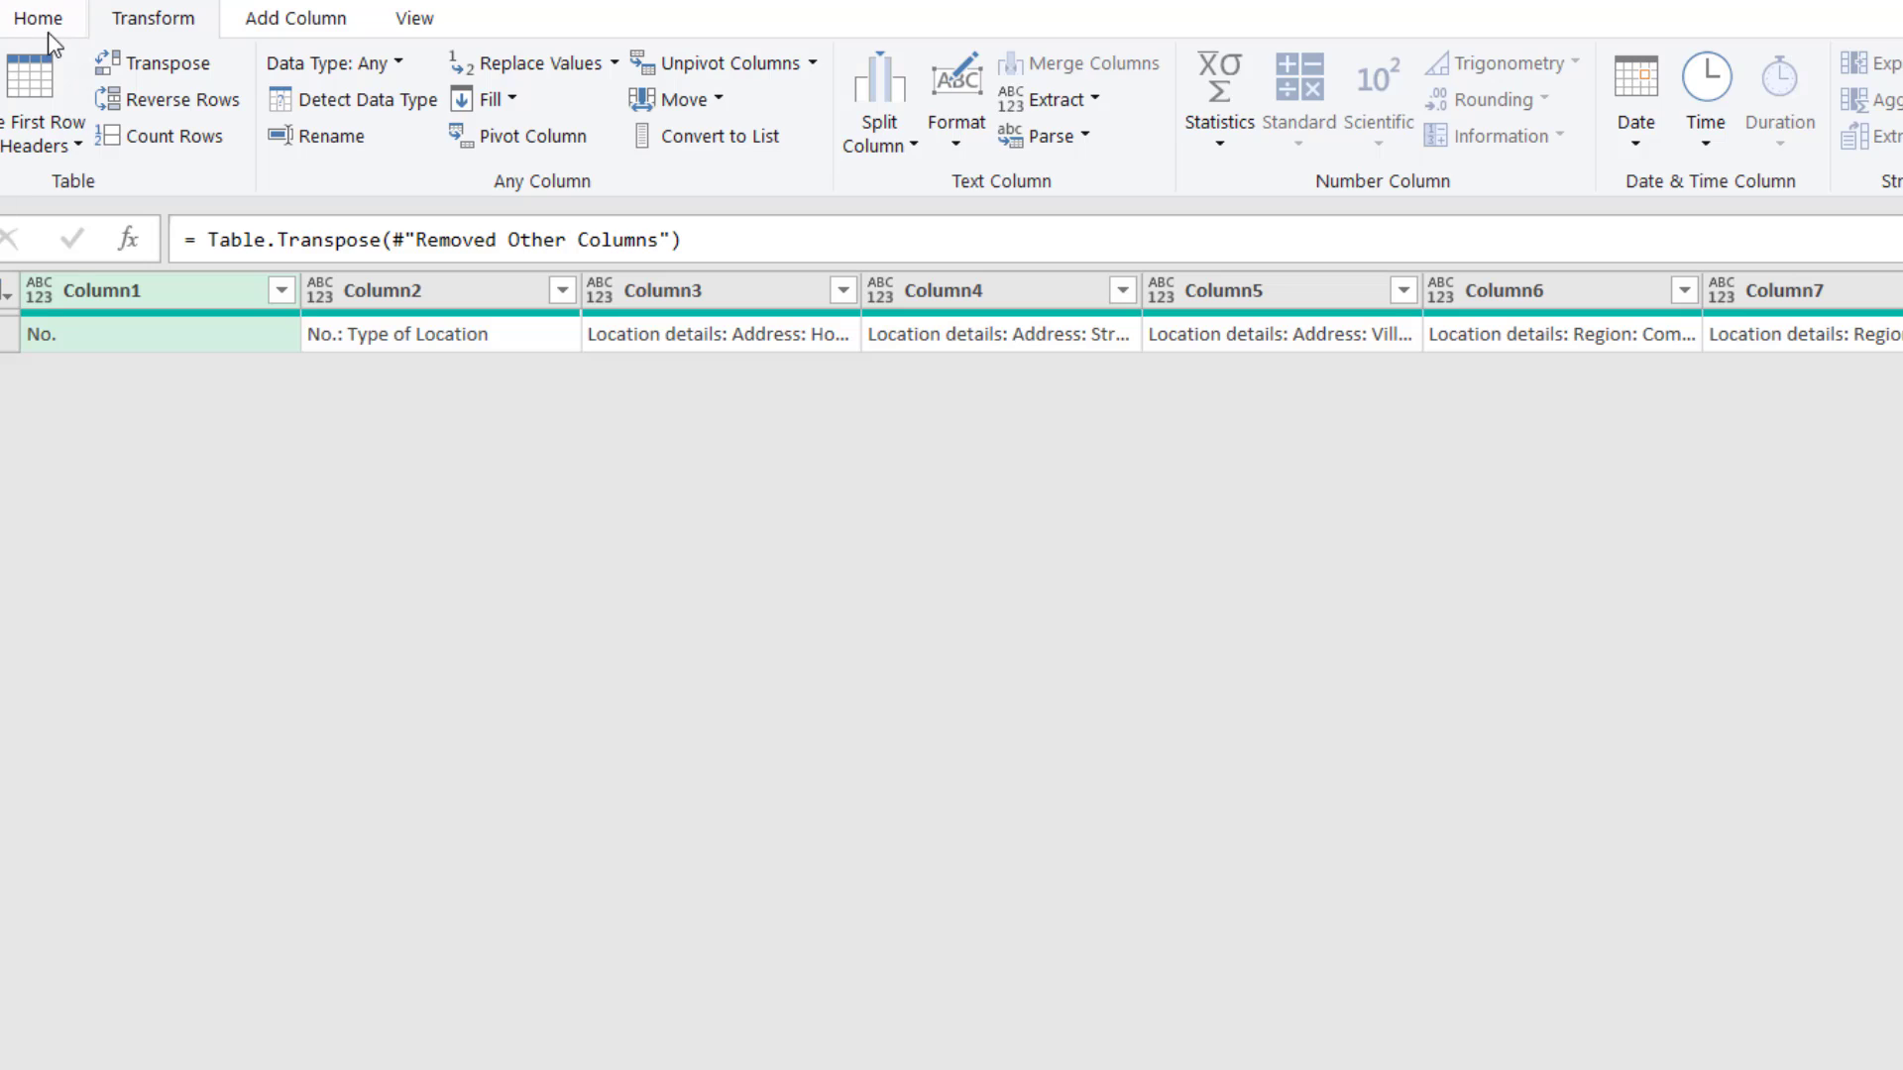
Append the ThreeHeaderRows table to the current query with Append Queries.
left_click(38, 16)
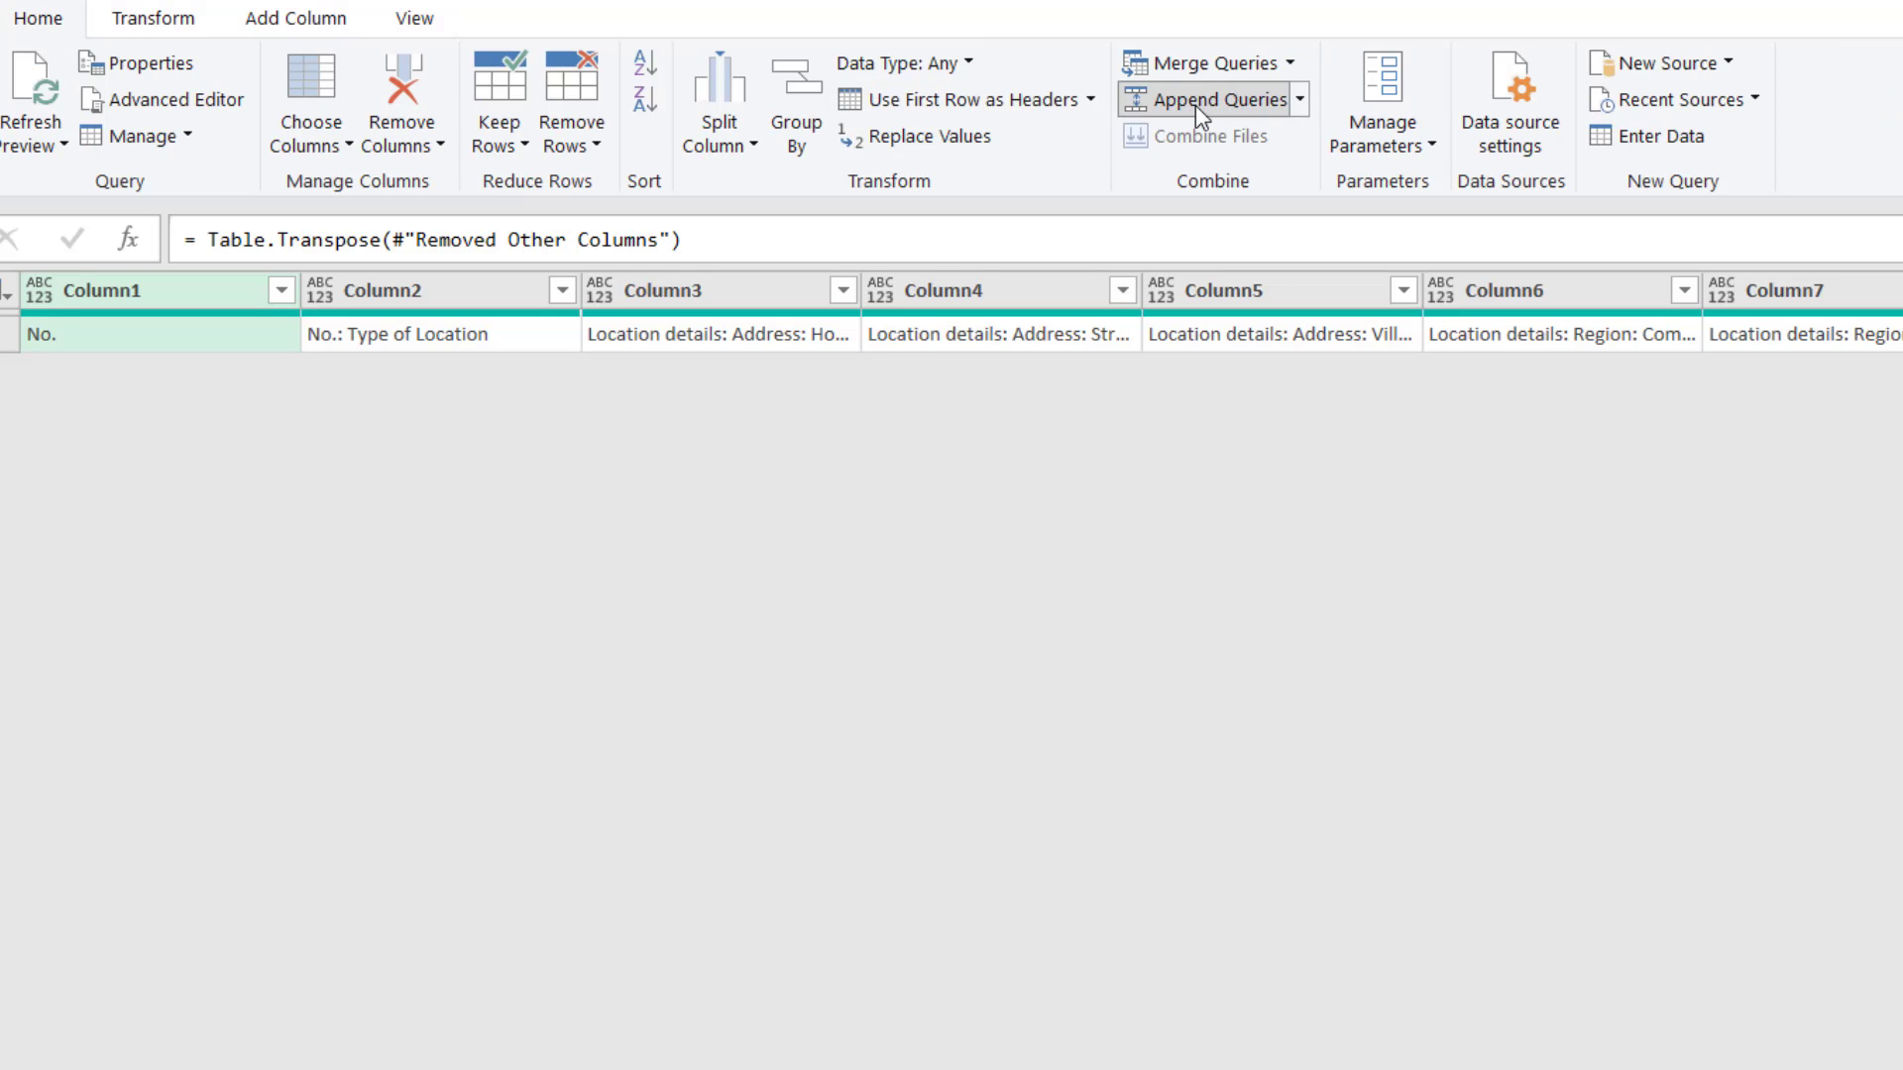
left_click(1213, 99)
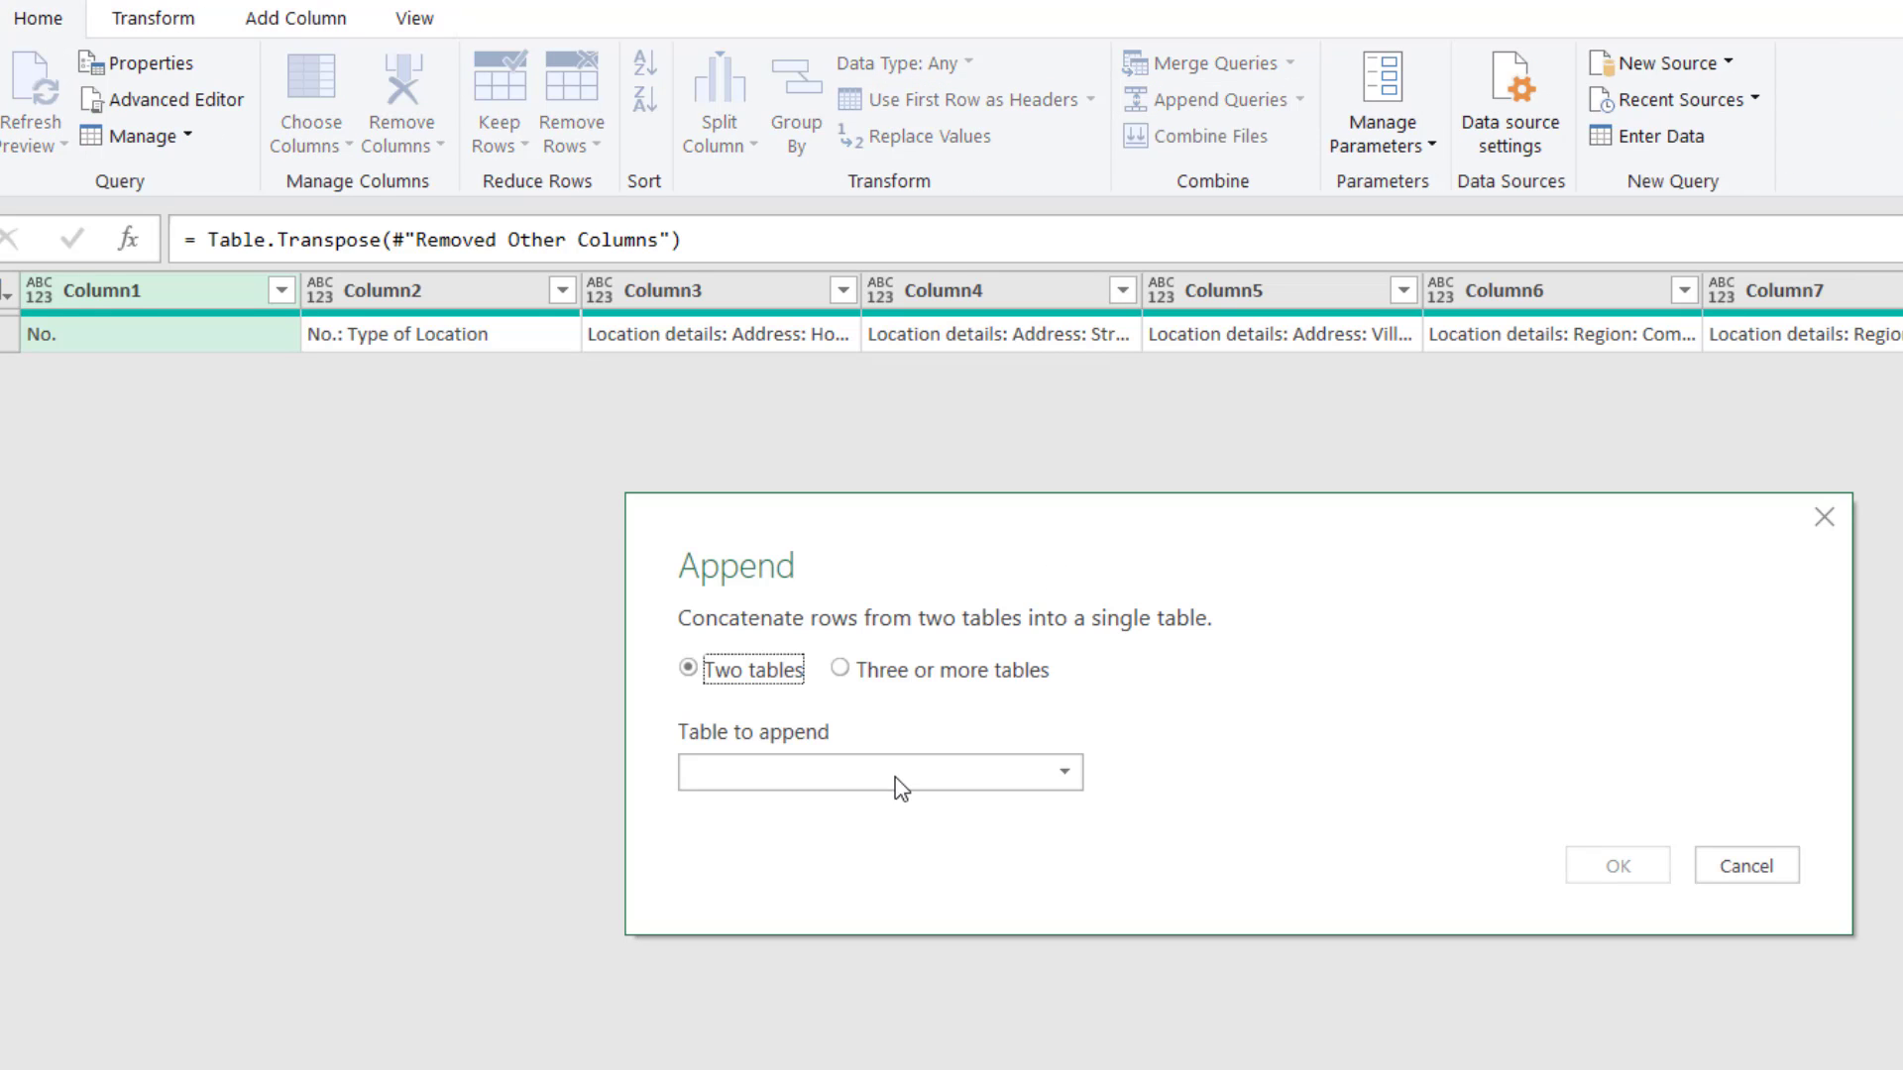
left_click(880, 772)
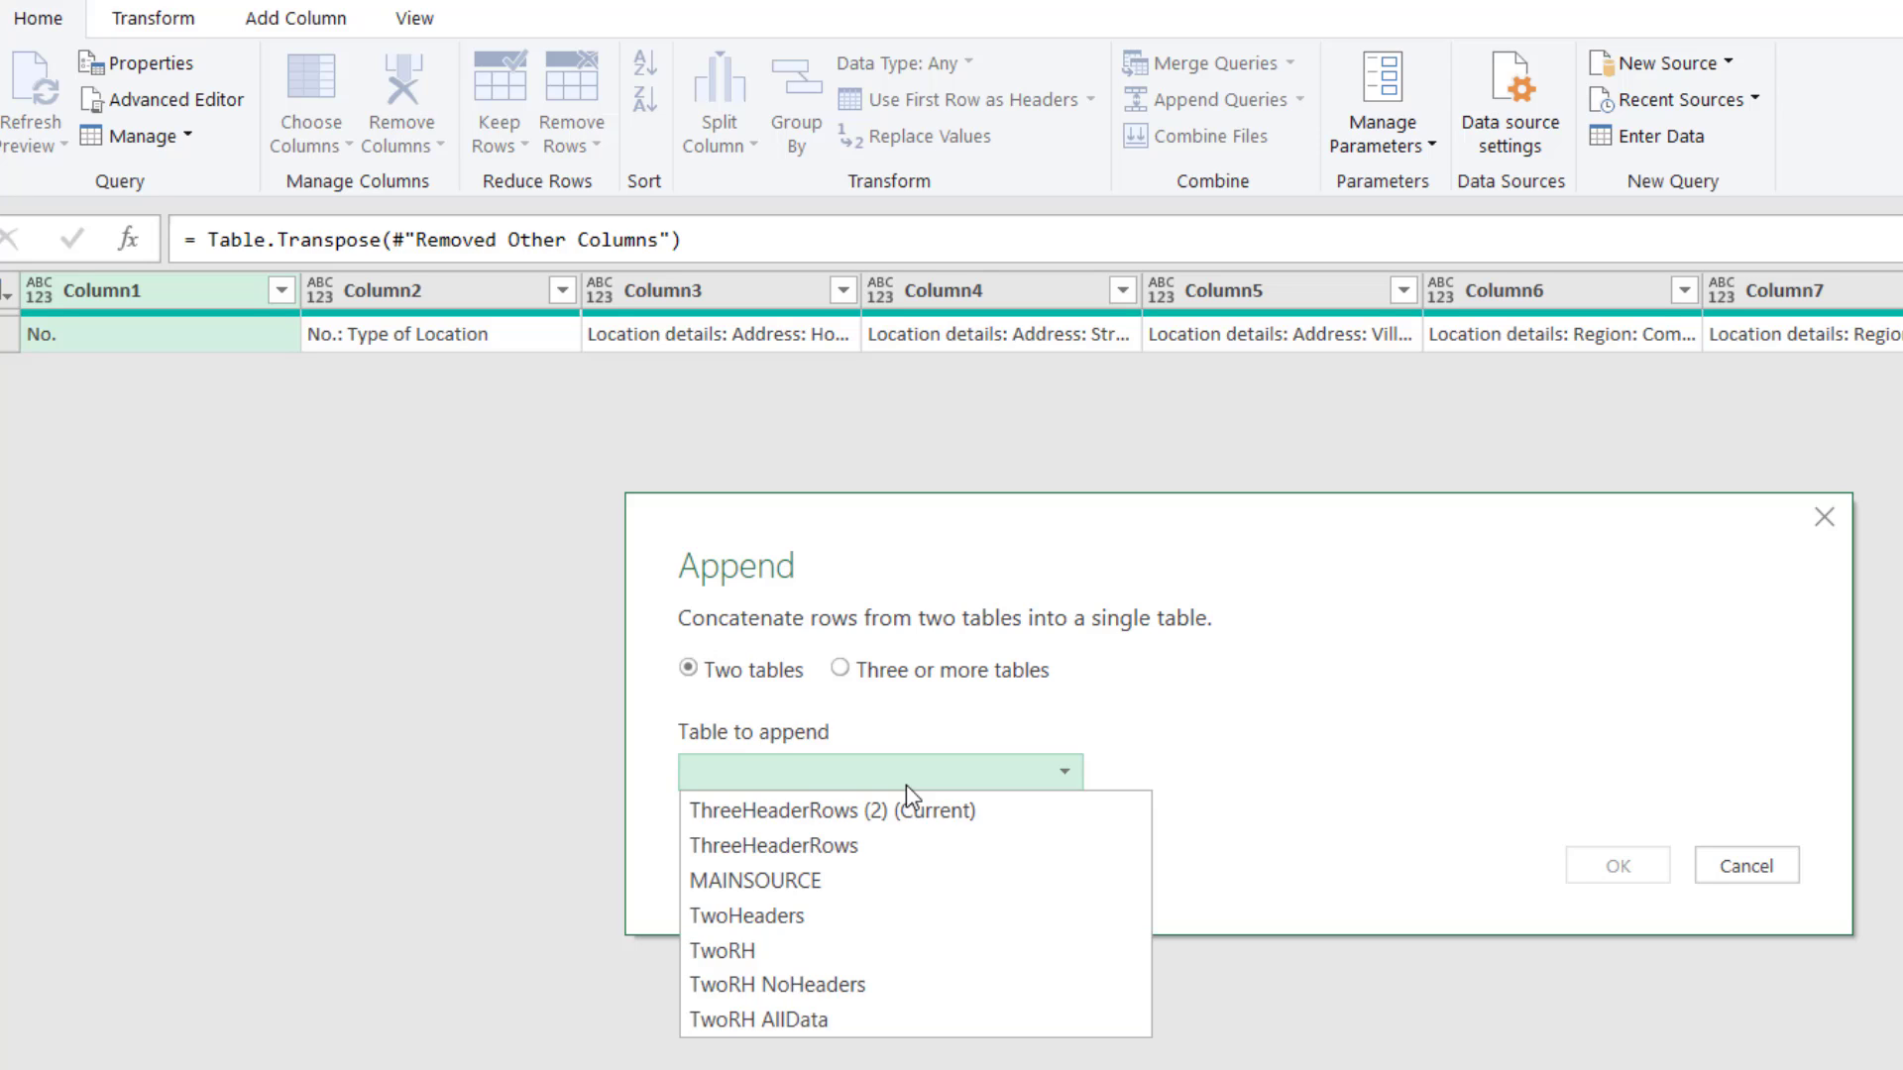
left_click(773, 846)
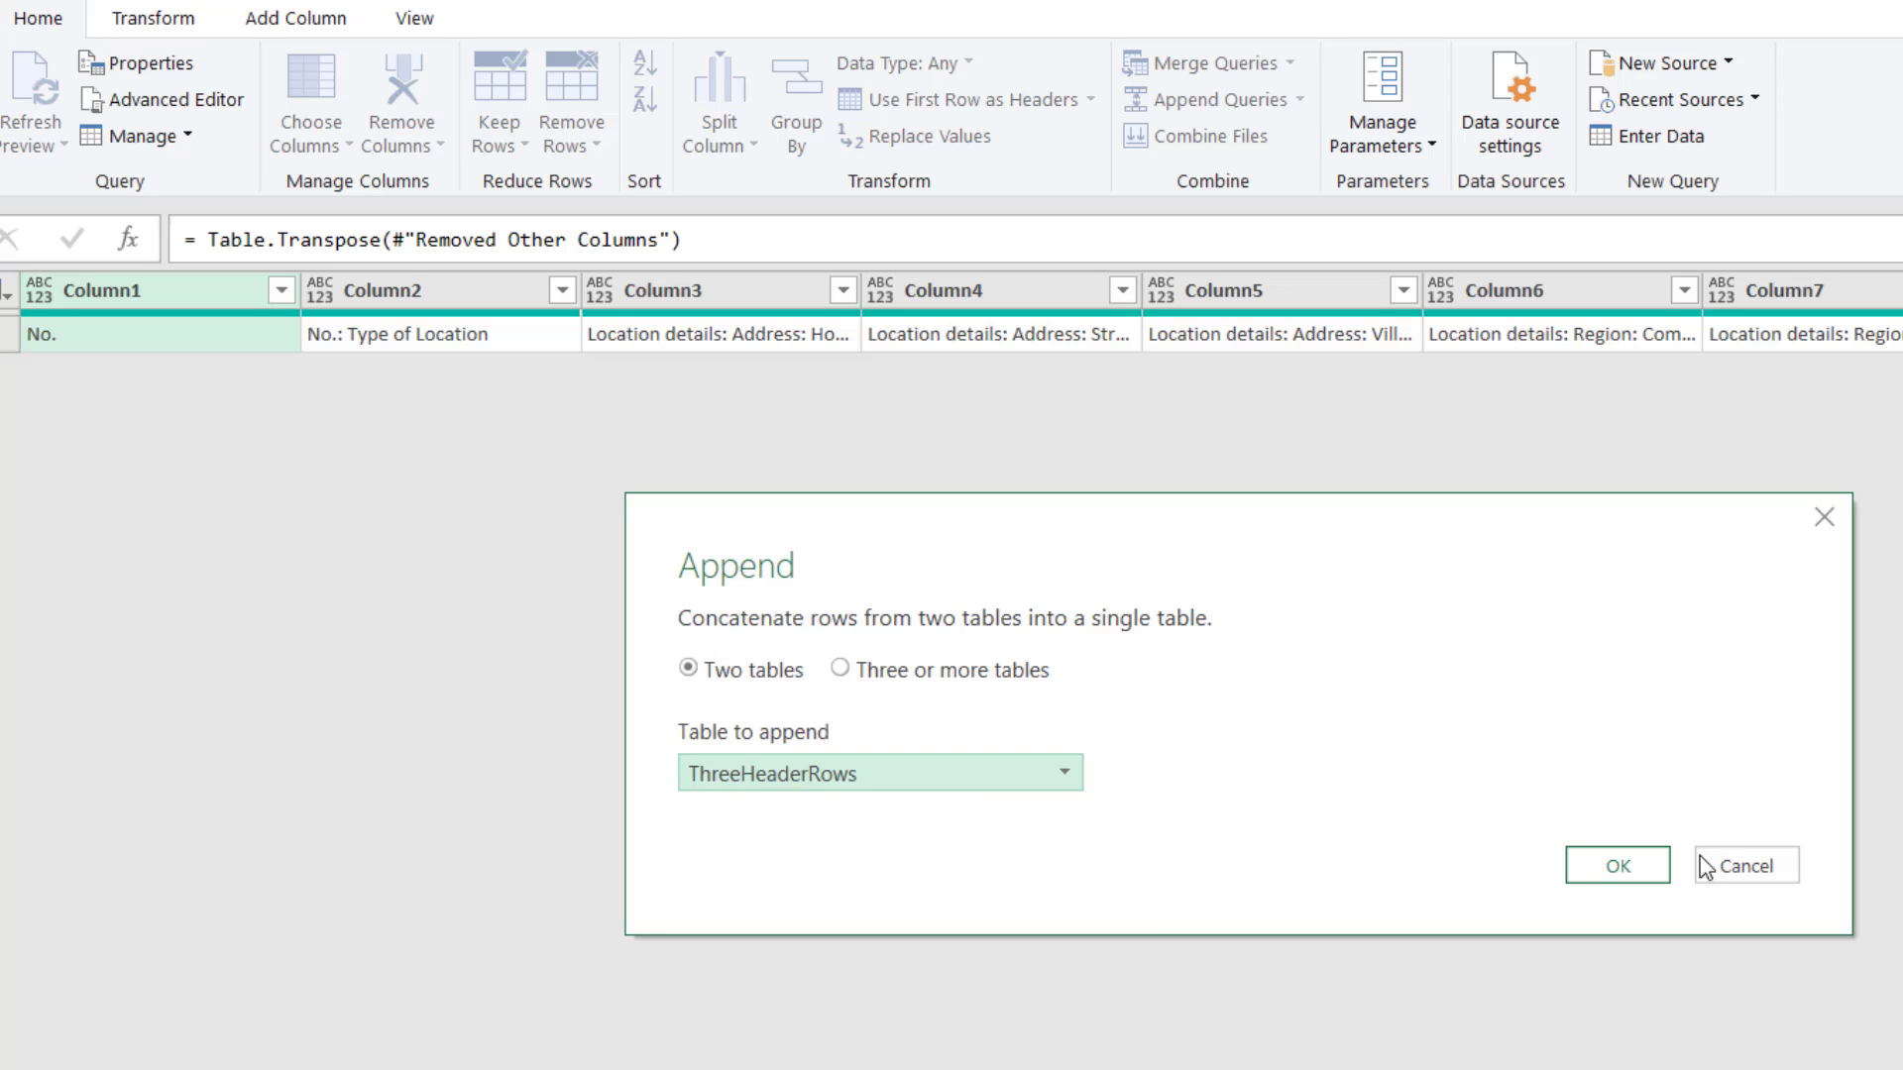
left_click(1616, 865)
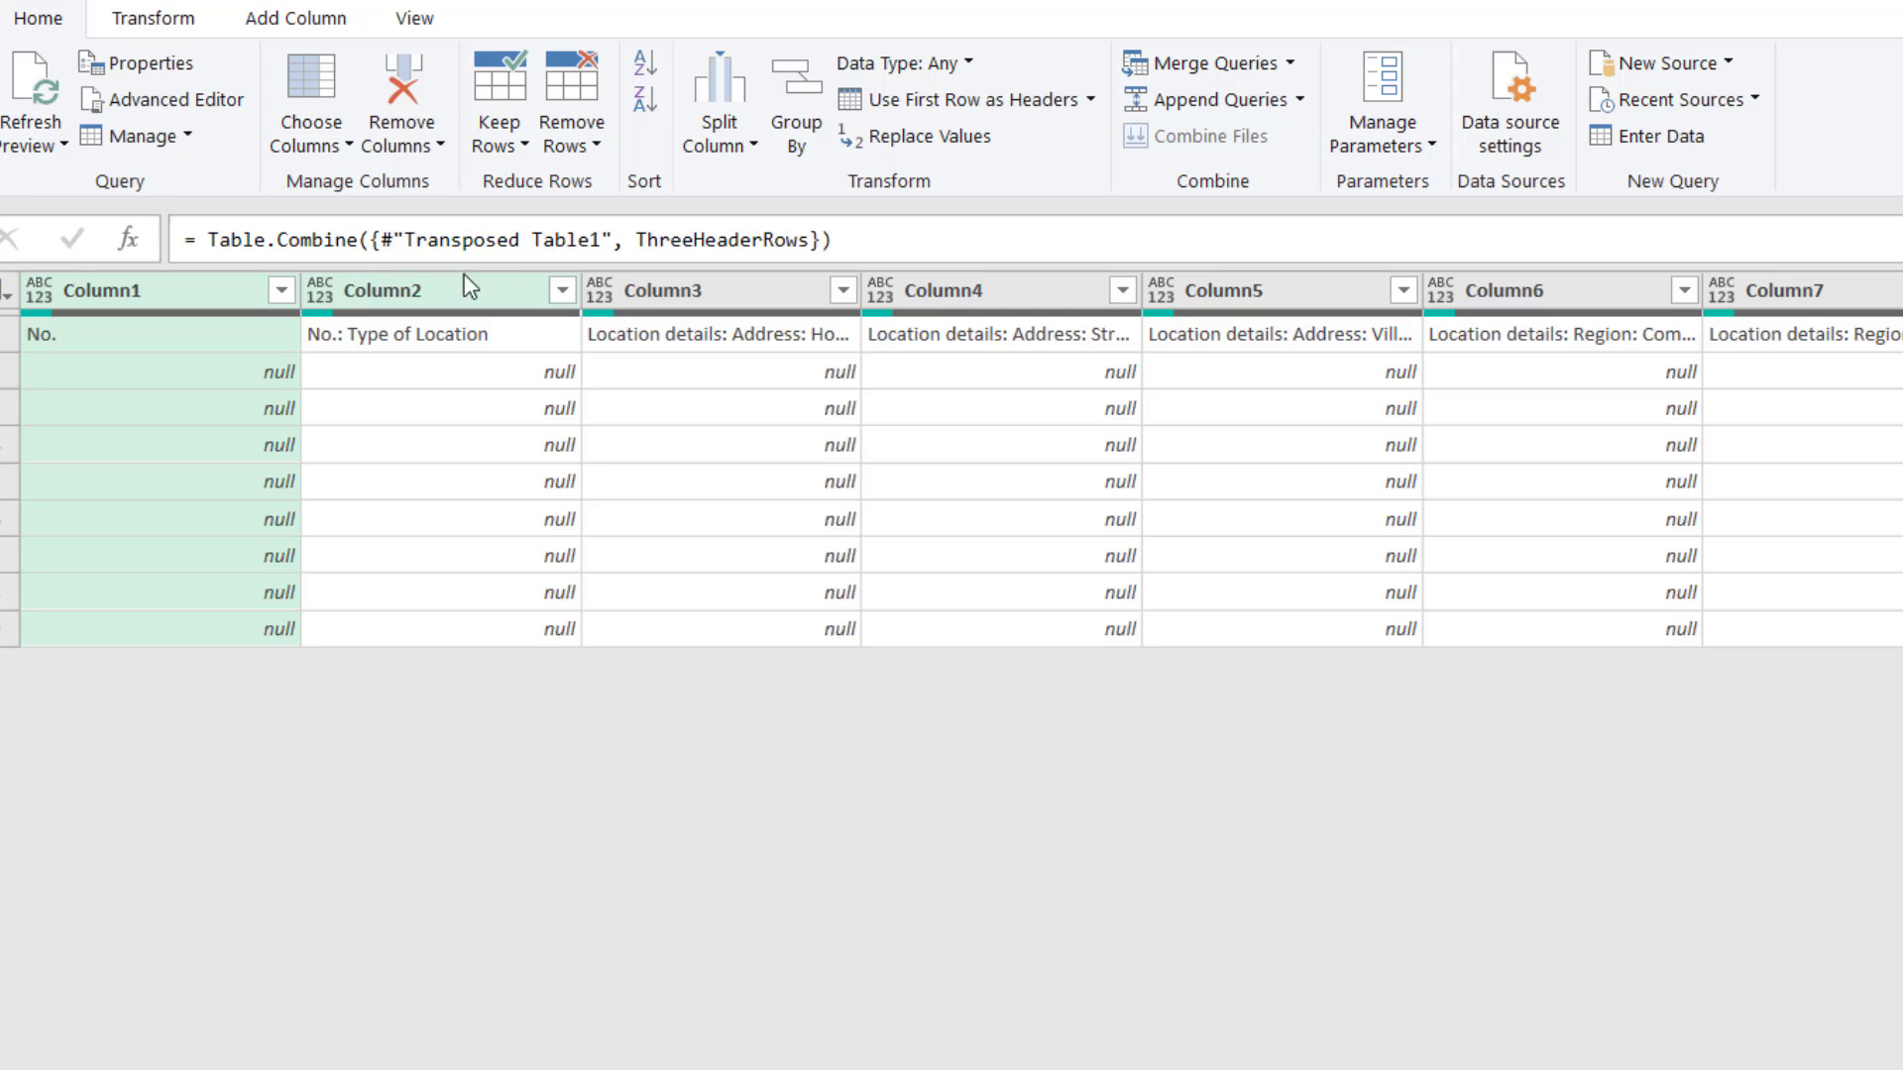
mouse_move(1114, 340)
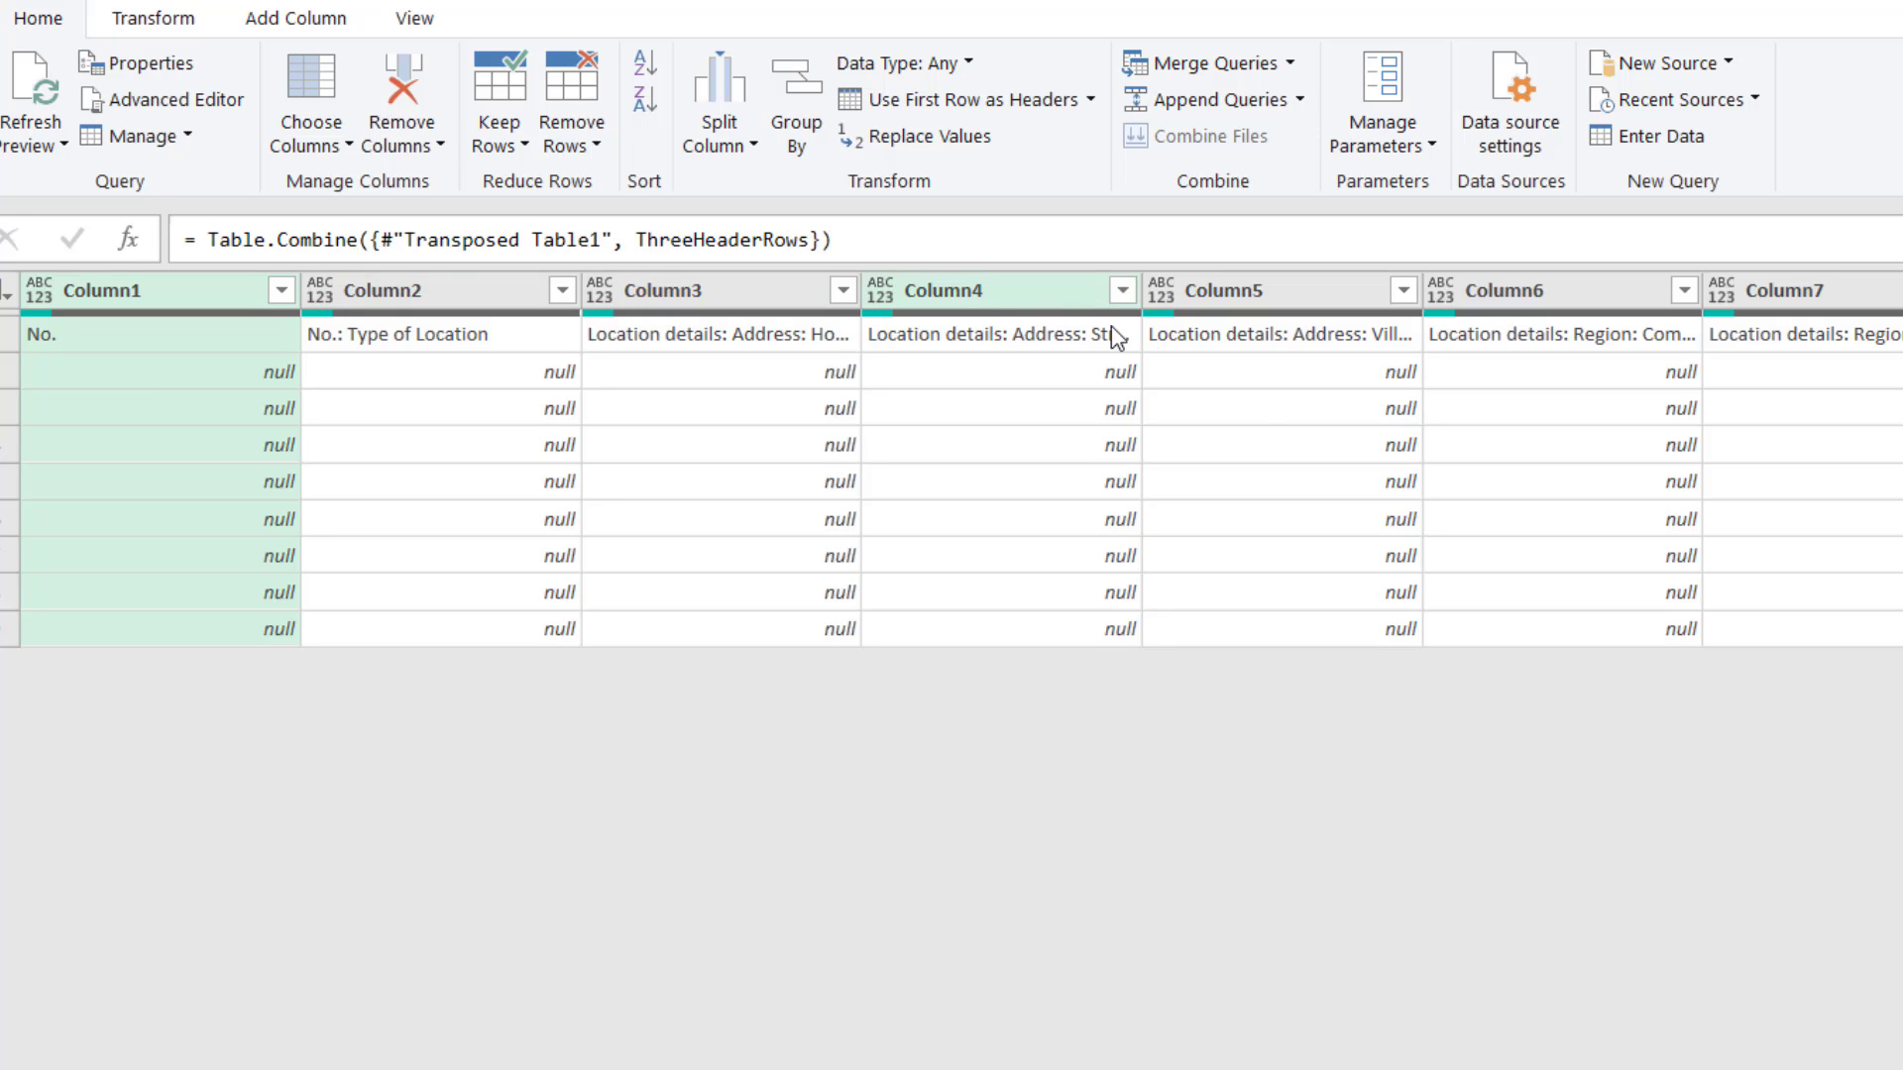
mouse_move(1429, 631)
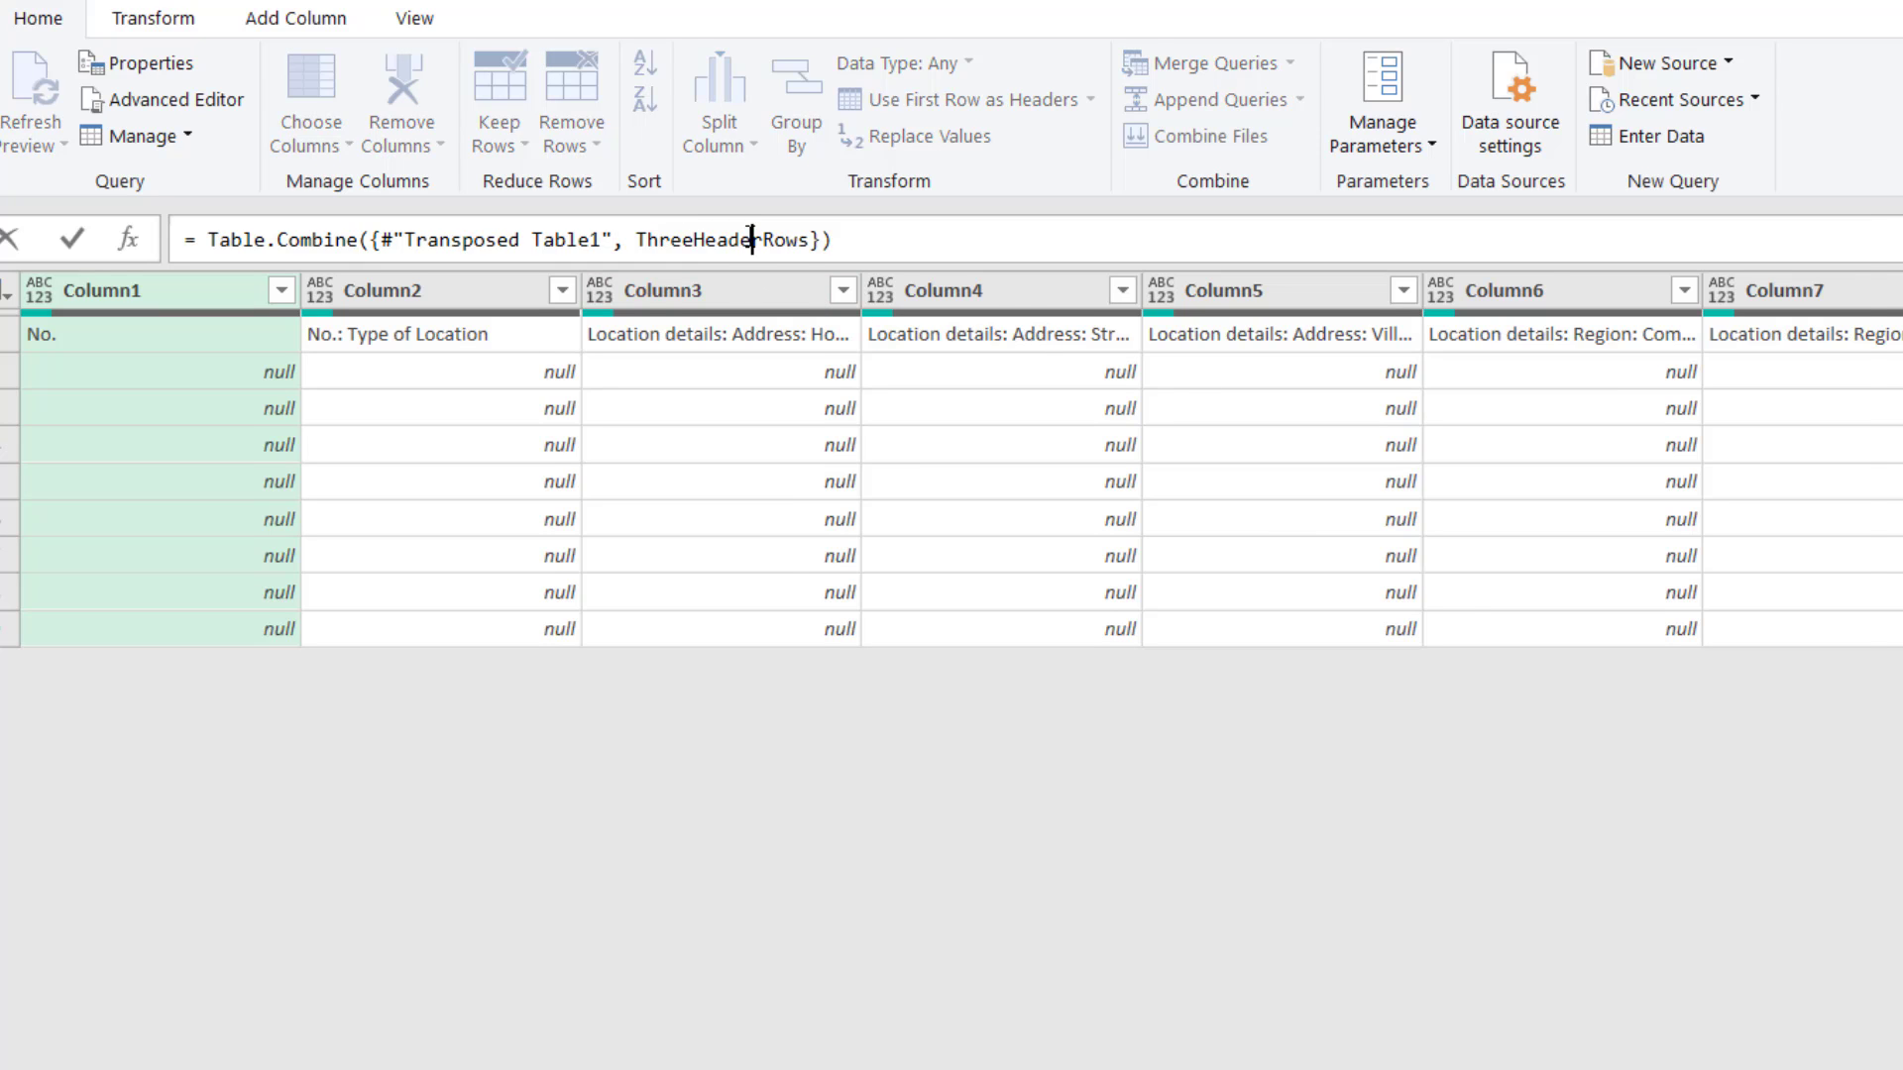
Point the append at the #"Removed Top Rows" step instead of ThreeHeaderRows.
type("rem")
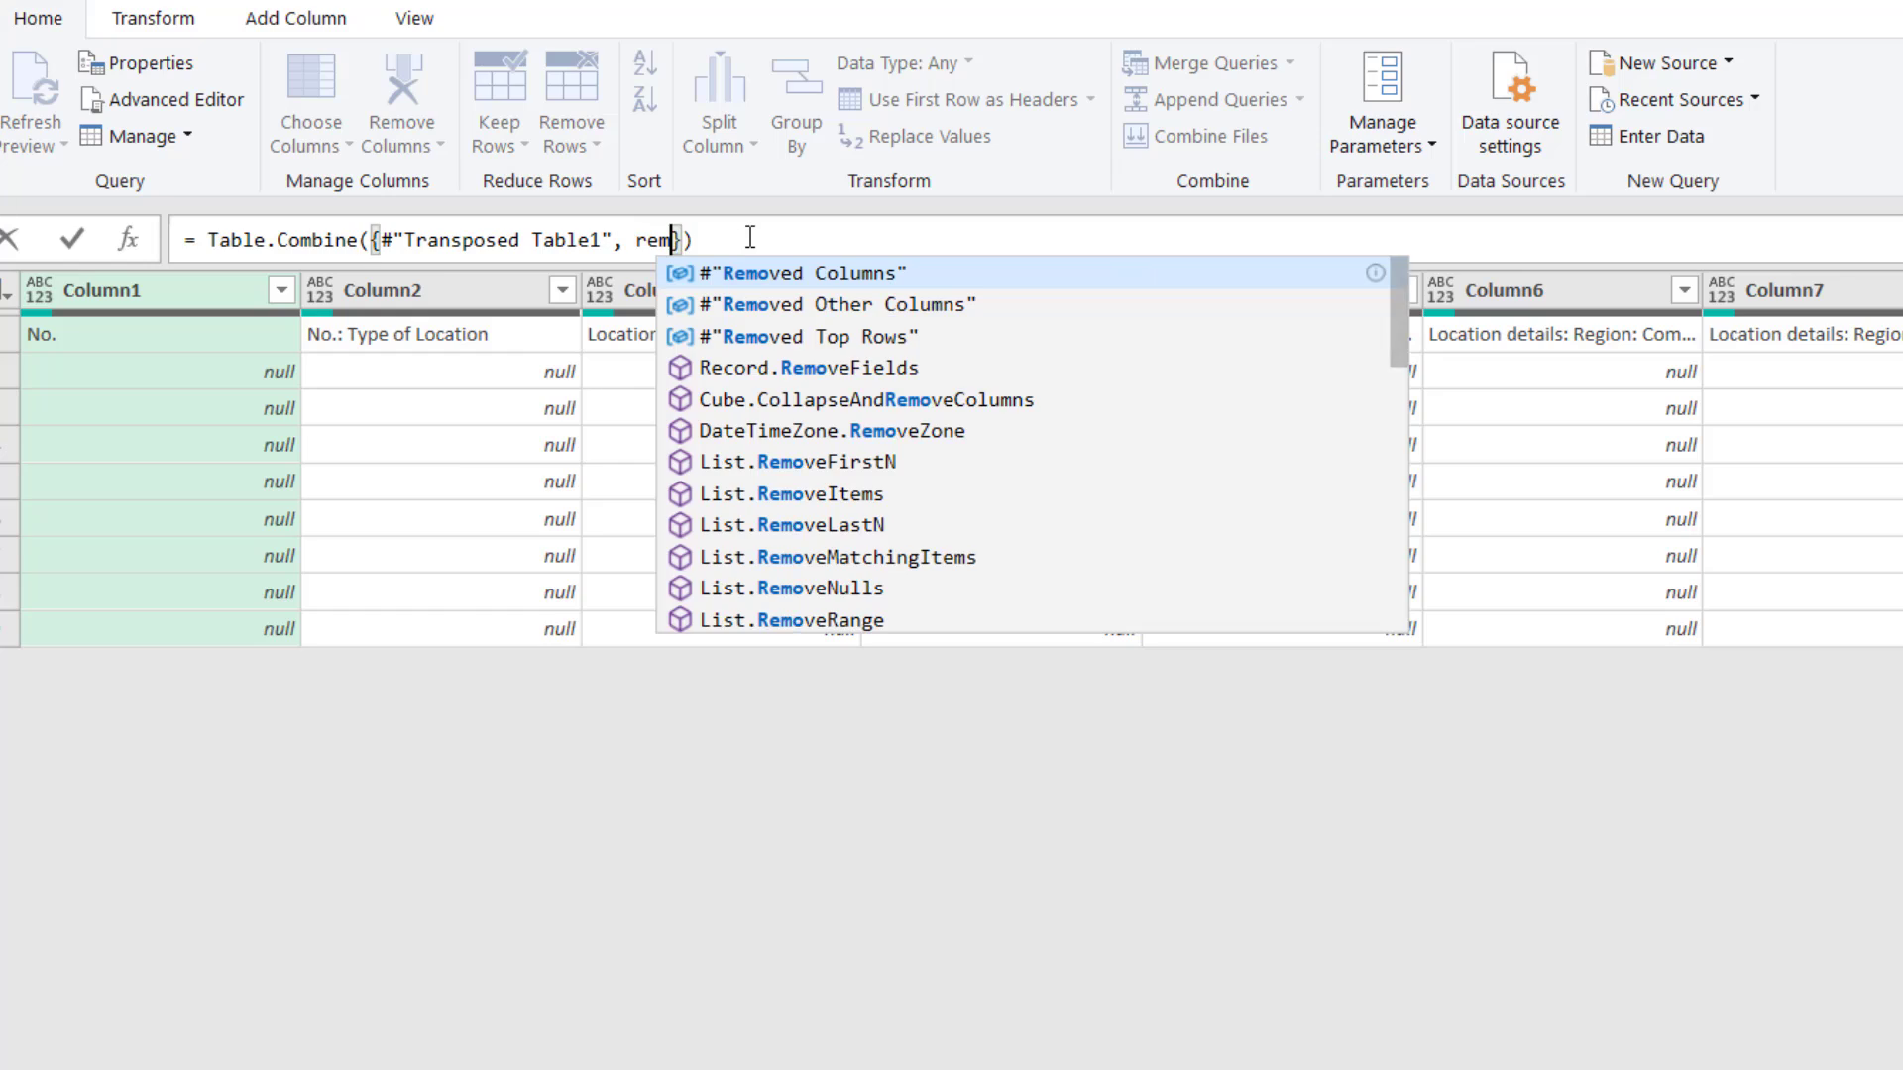
left_click(815, 336)
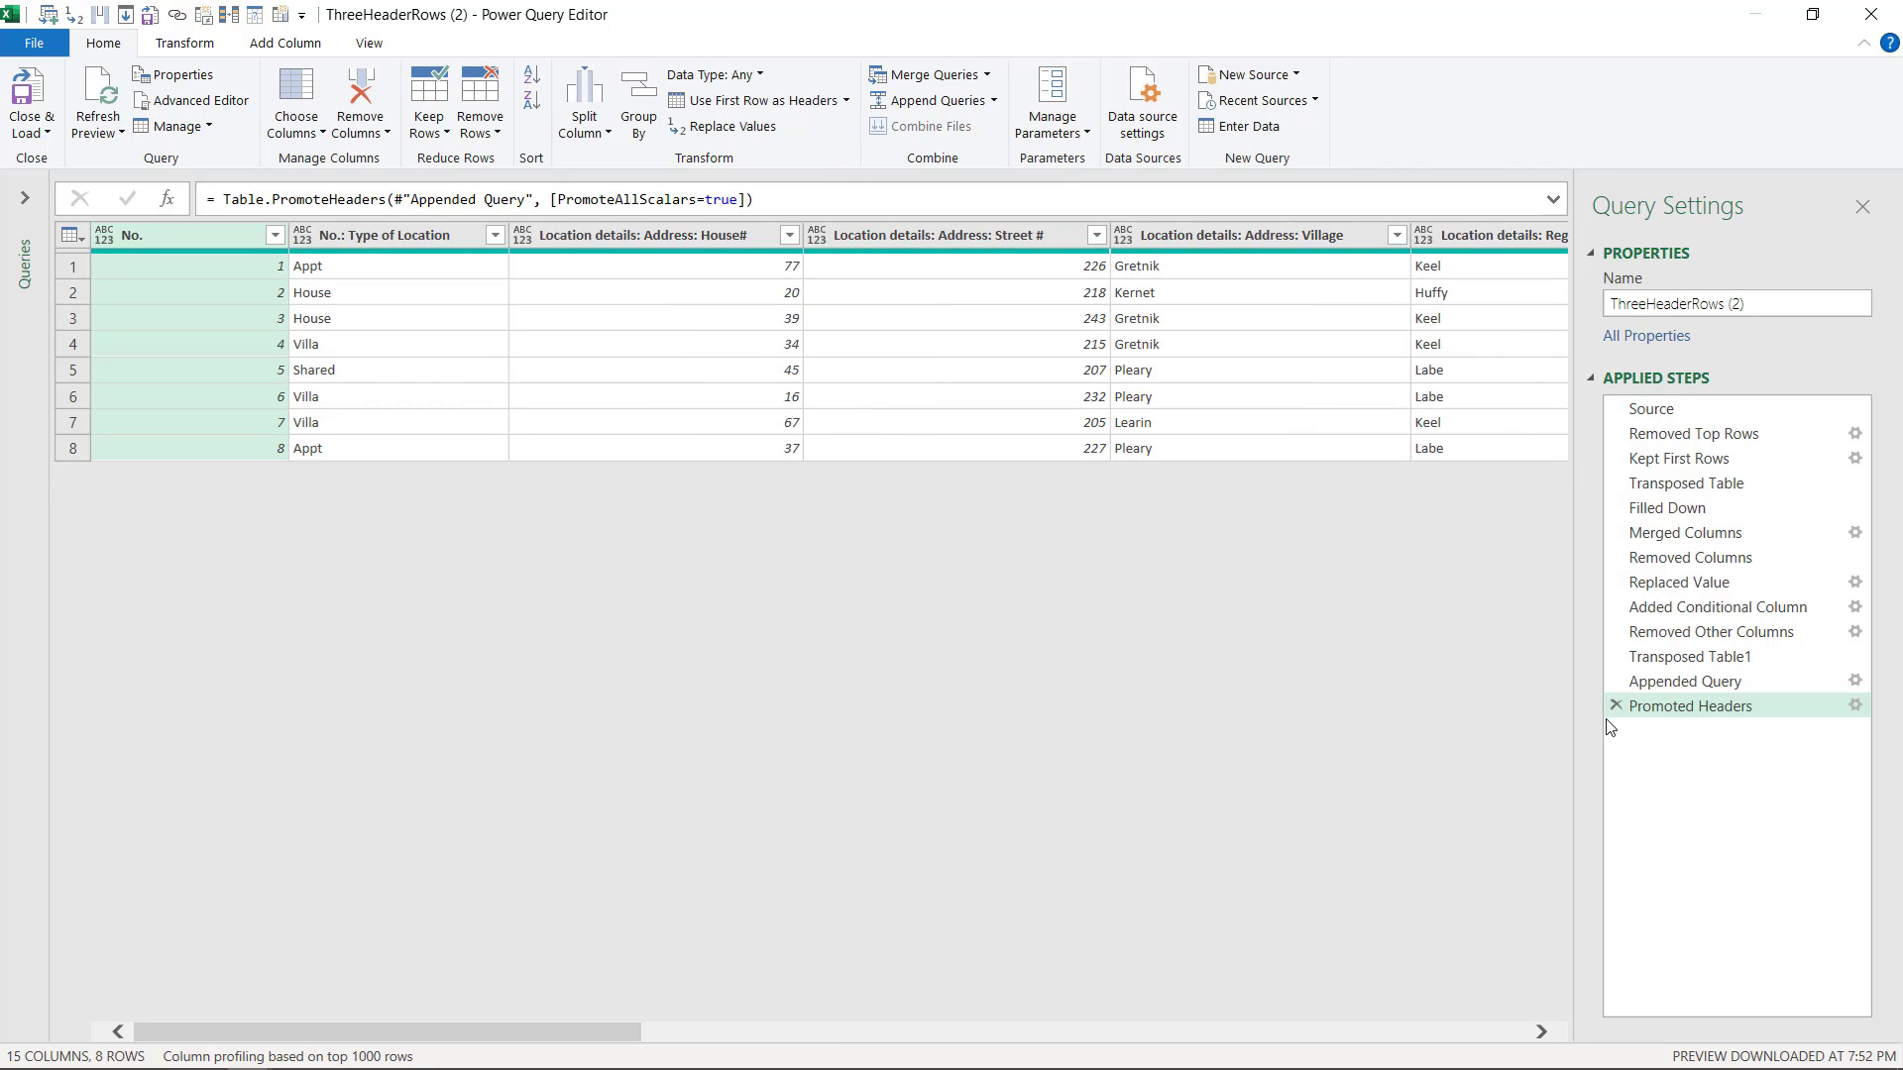
left_click(643, 234)
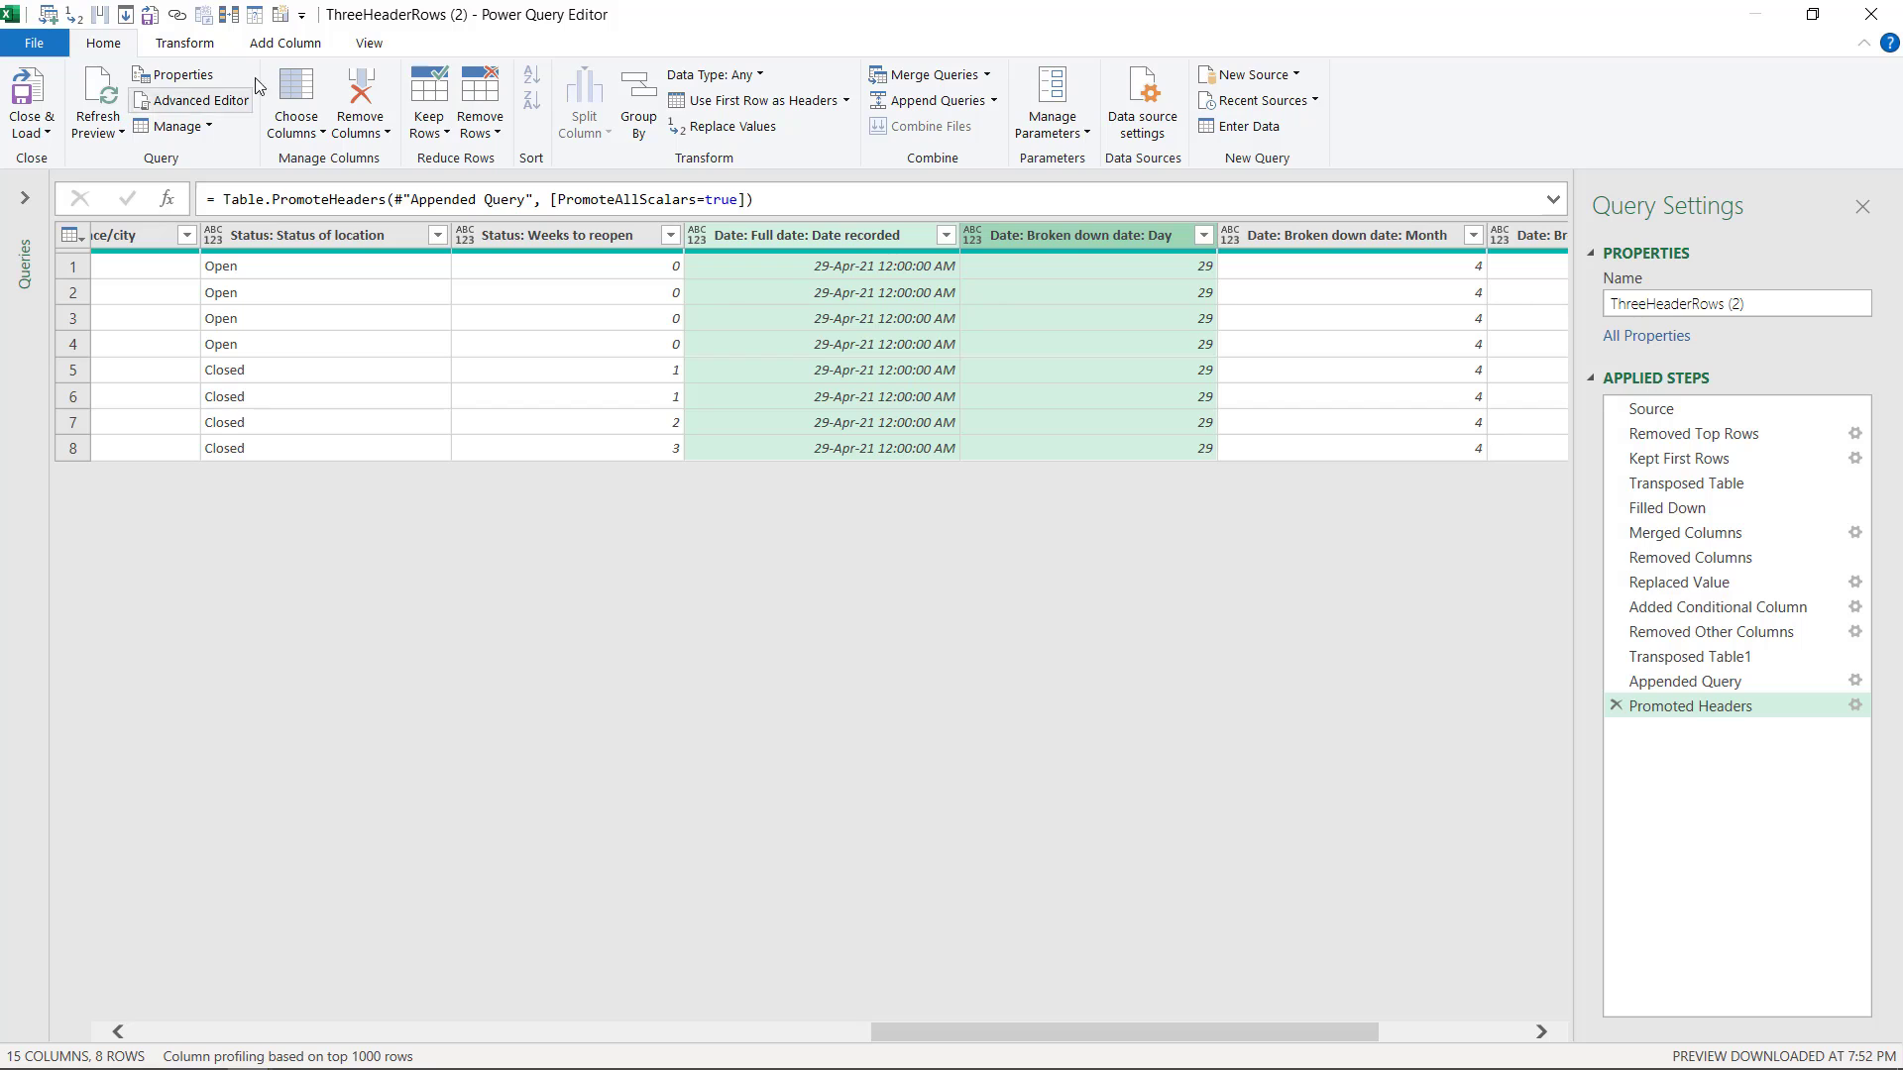
Change Date: Full date: Date recorded to the Date type, replacing the current conversion.
left_click(186, 42)
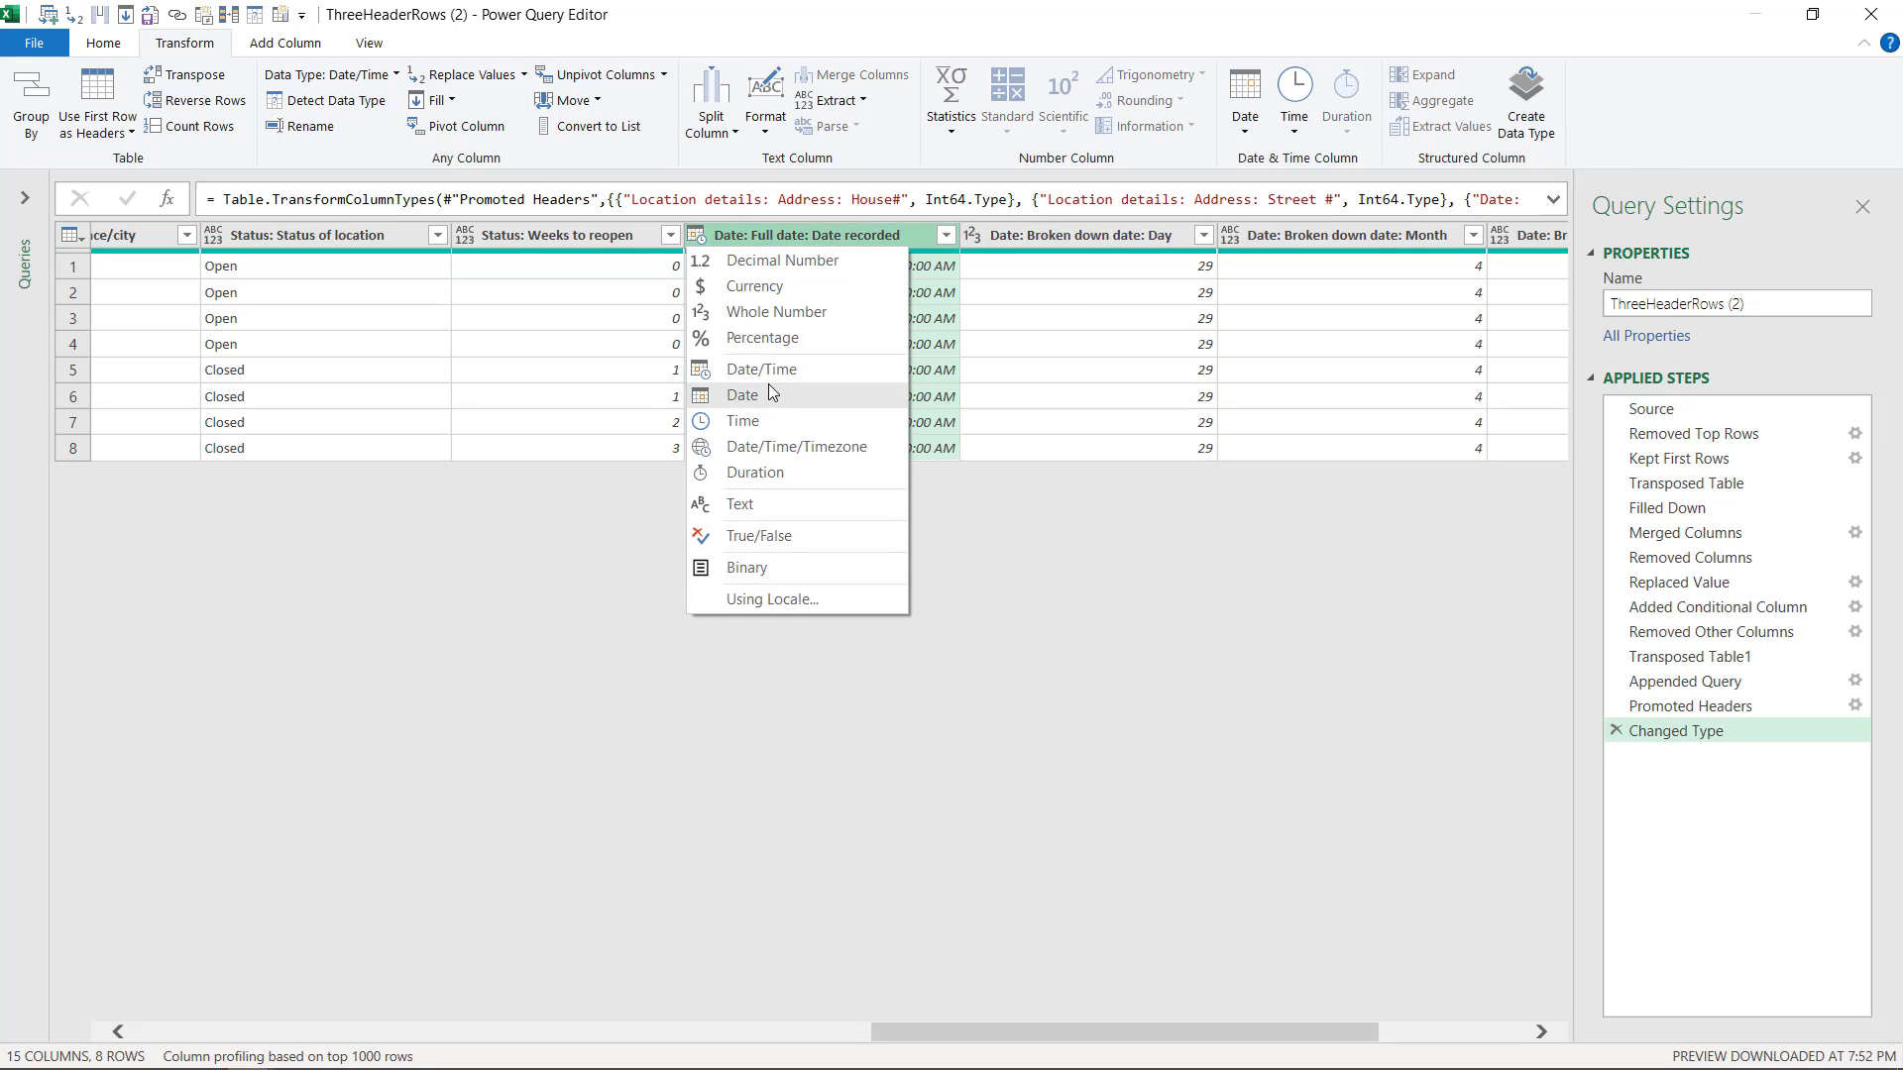
left_click(742, 394)
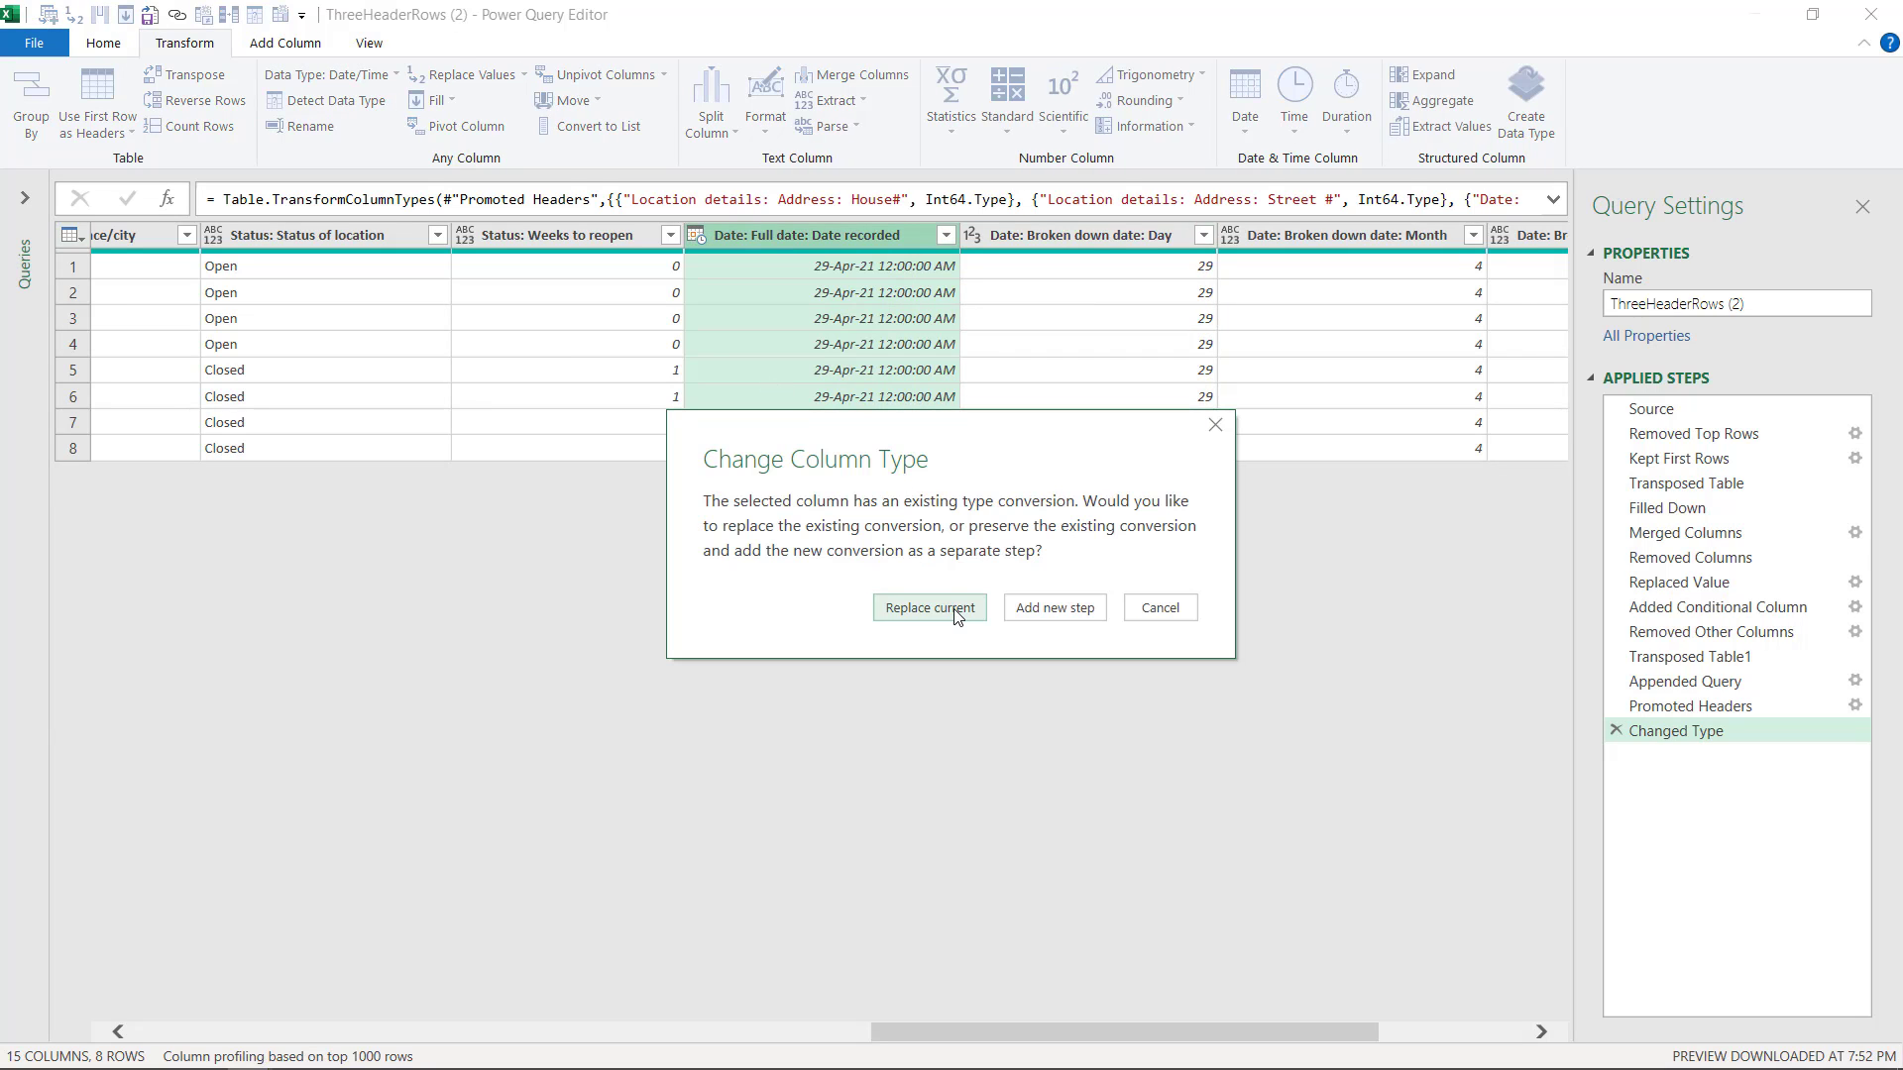
left_click(928, 606)
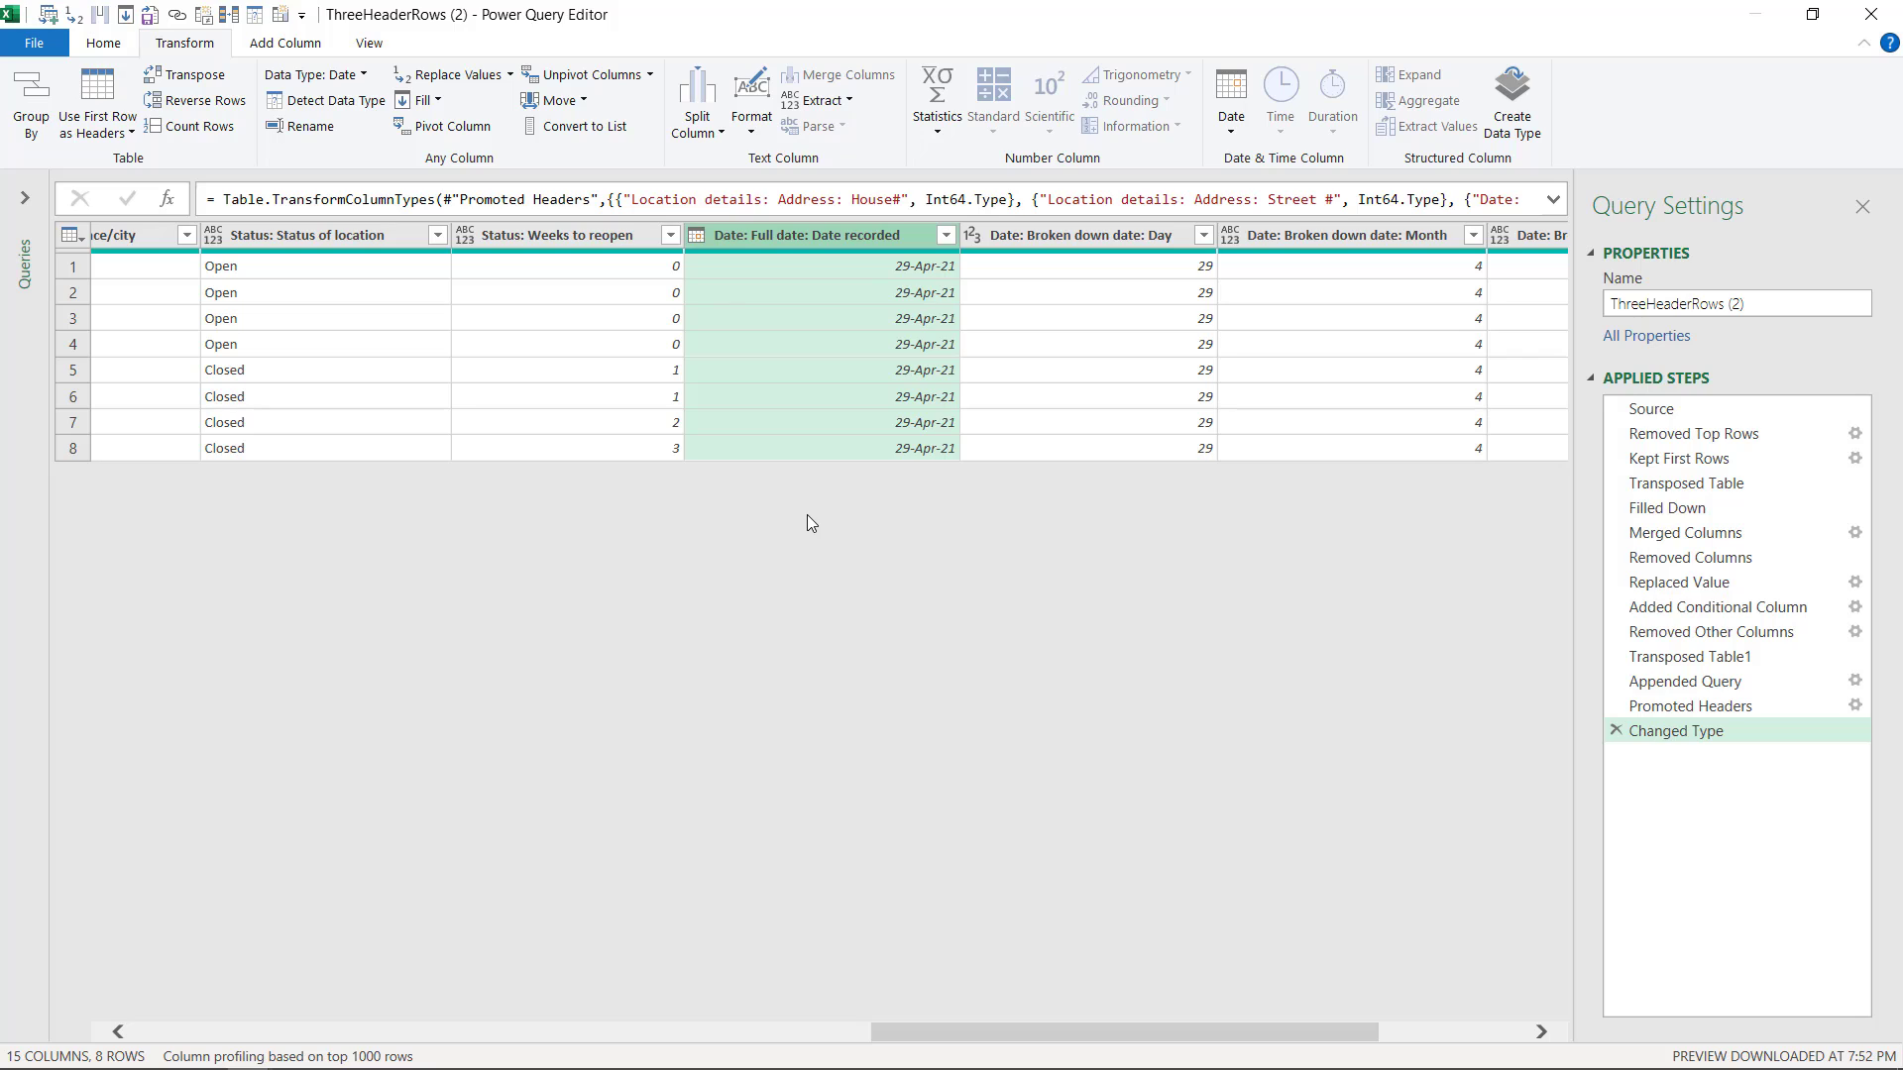
mouse_move(790, 519)
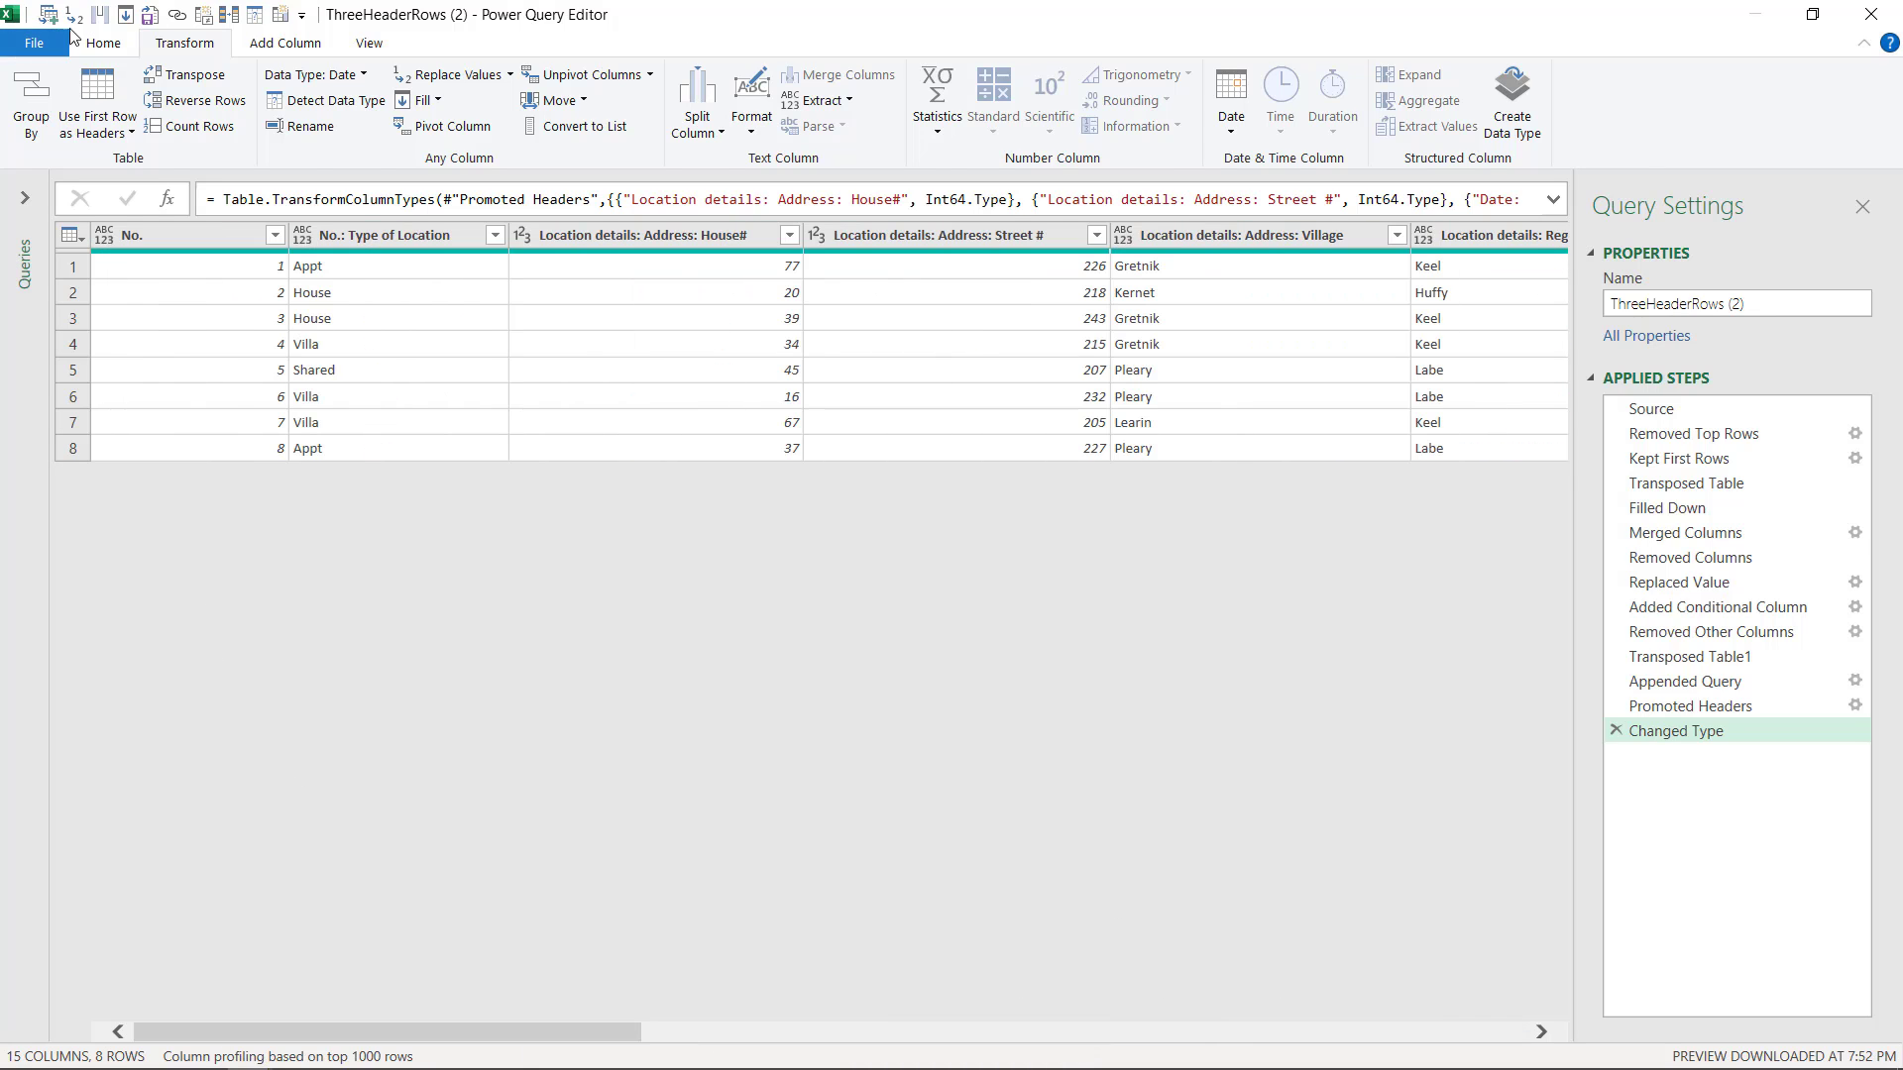
Close Power Query and load ThreeHeaderRows (2) as a table on a new worksheet.
left_click(103, 43)
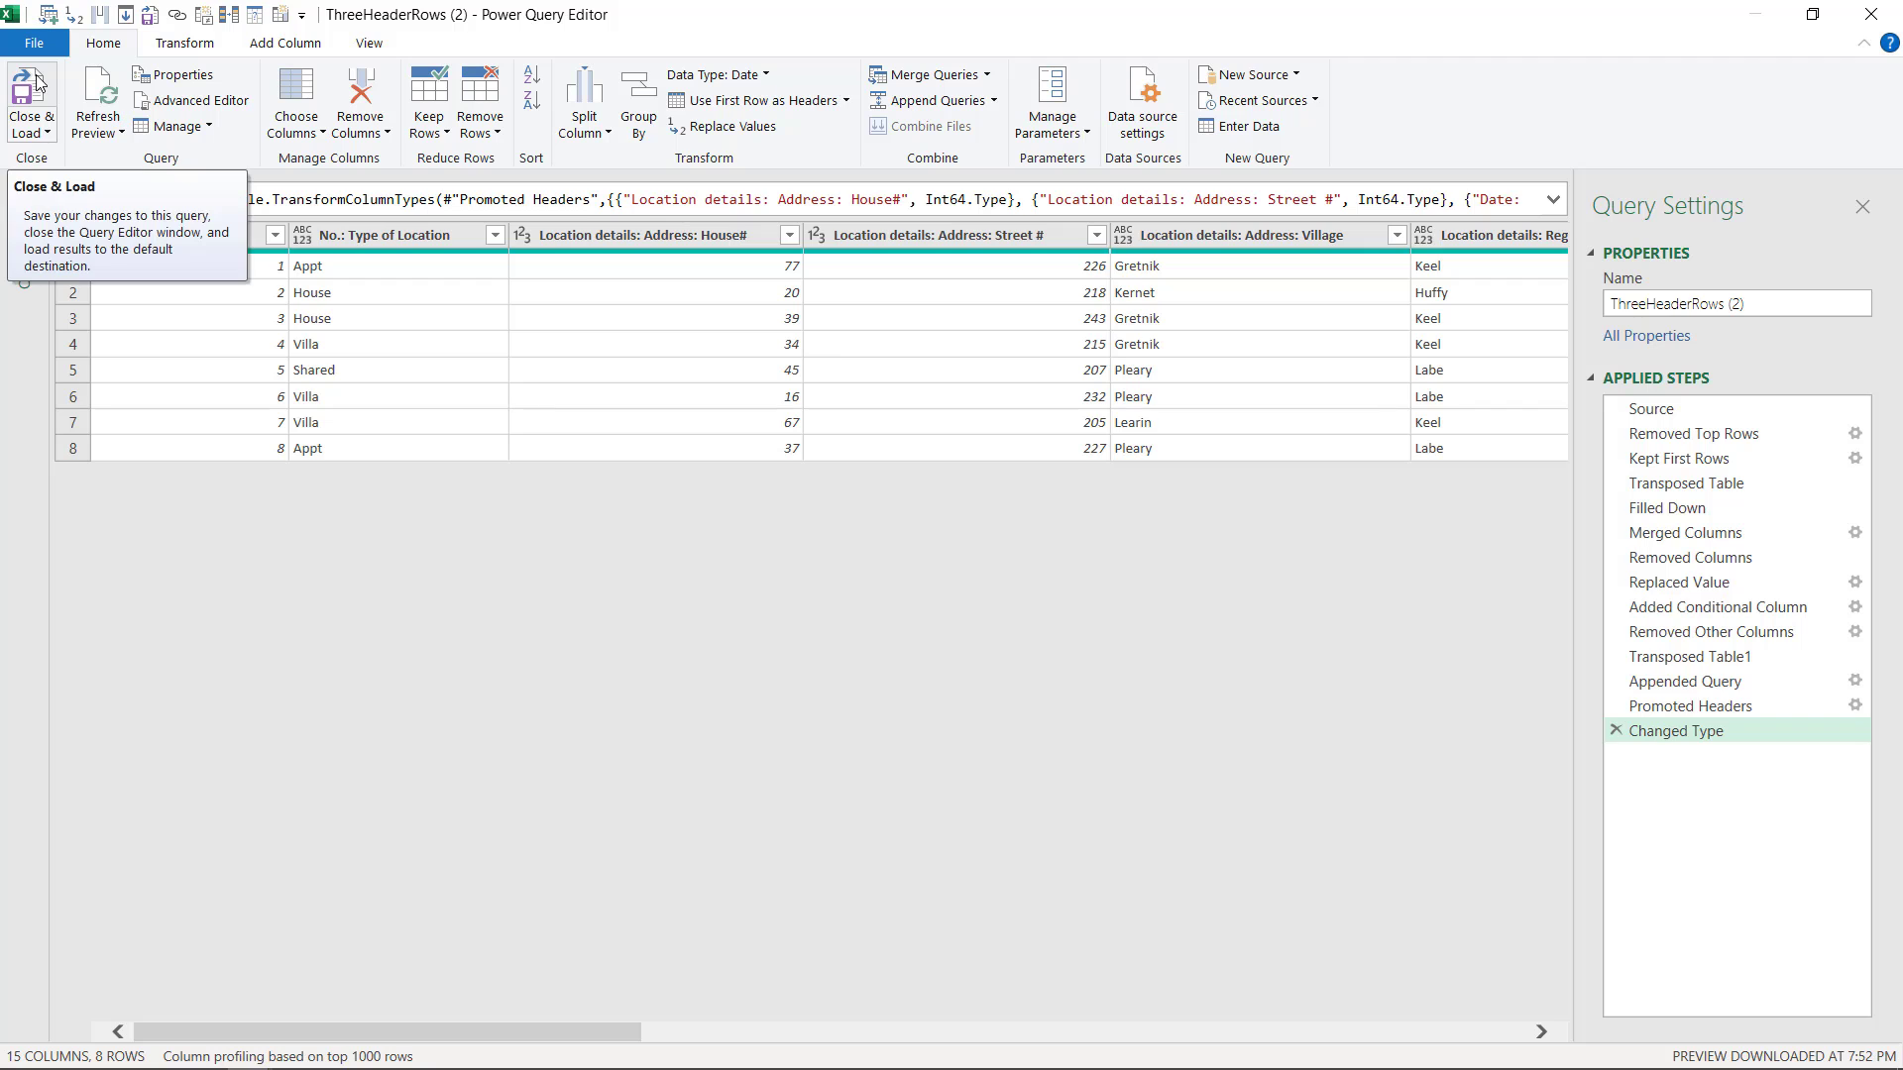
left_click(32, 101)
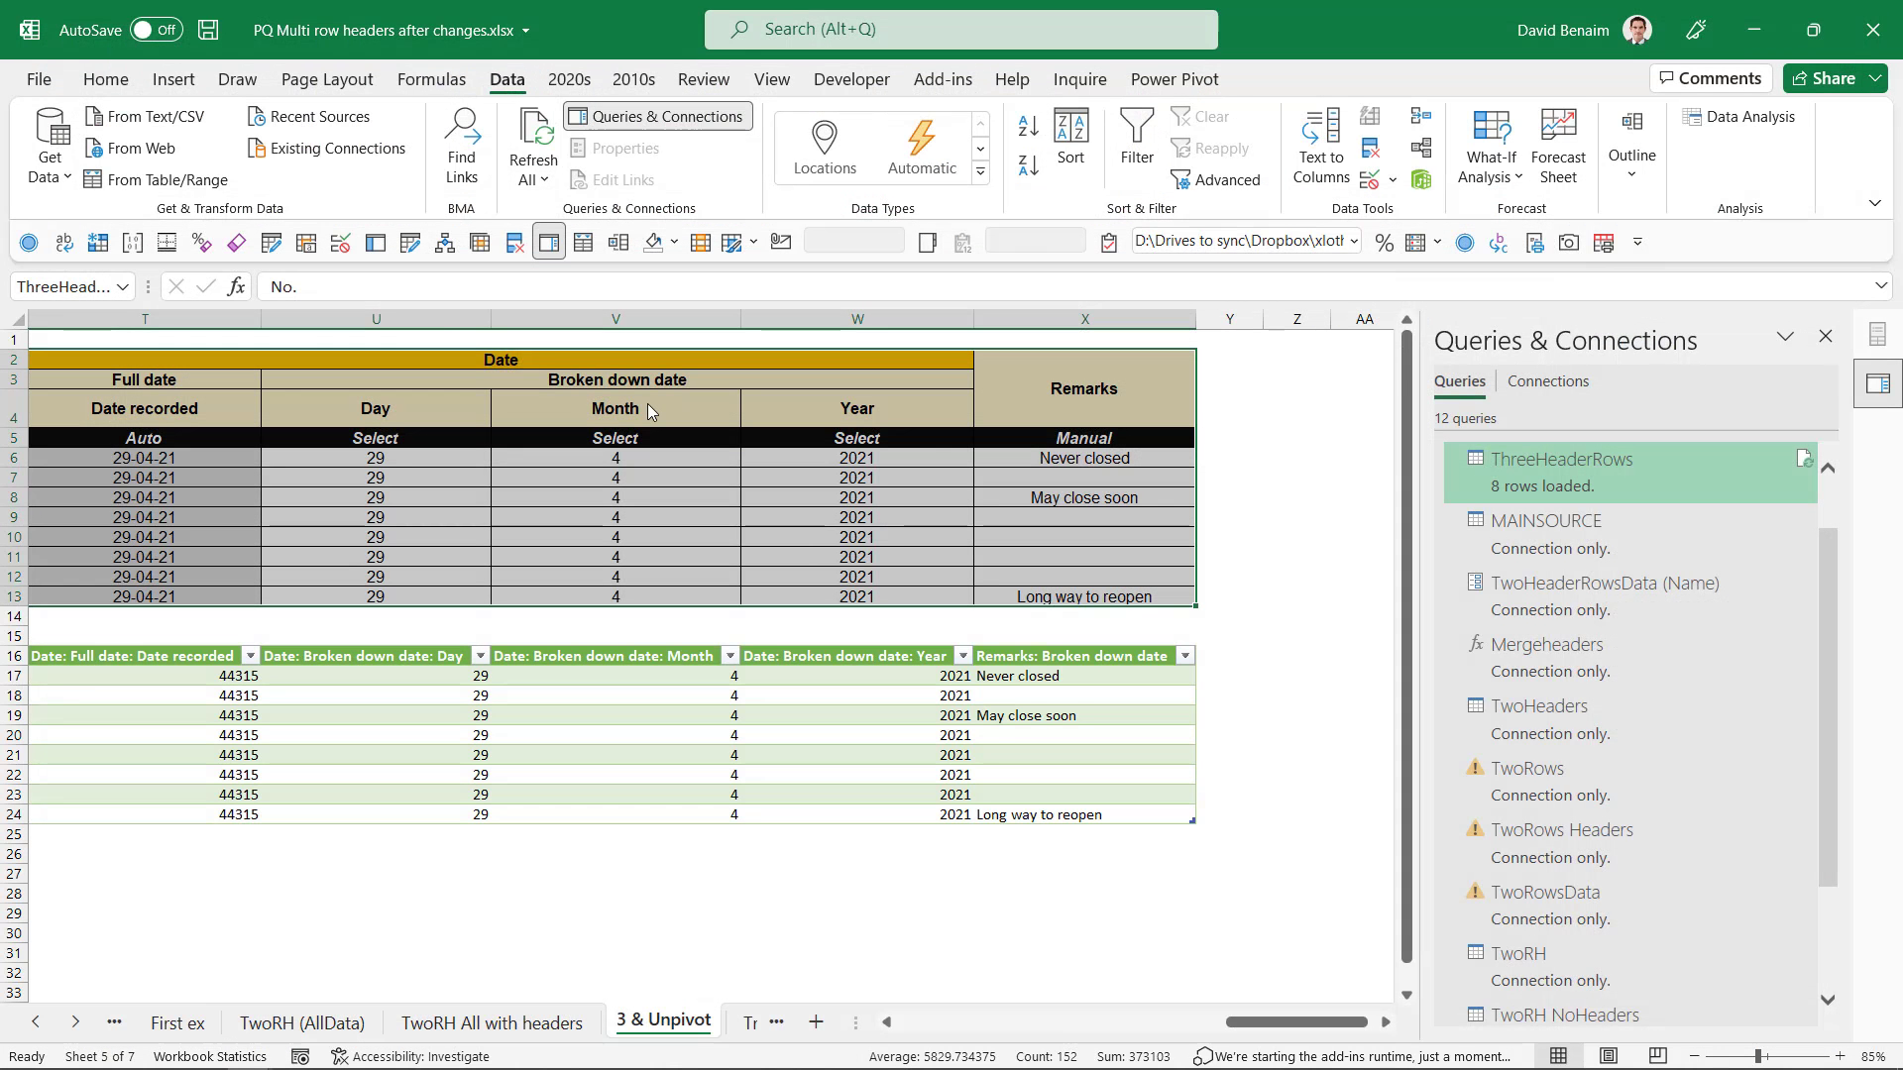
scroll("down", 3)
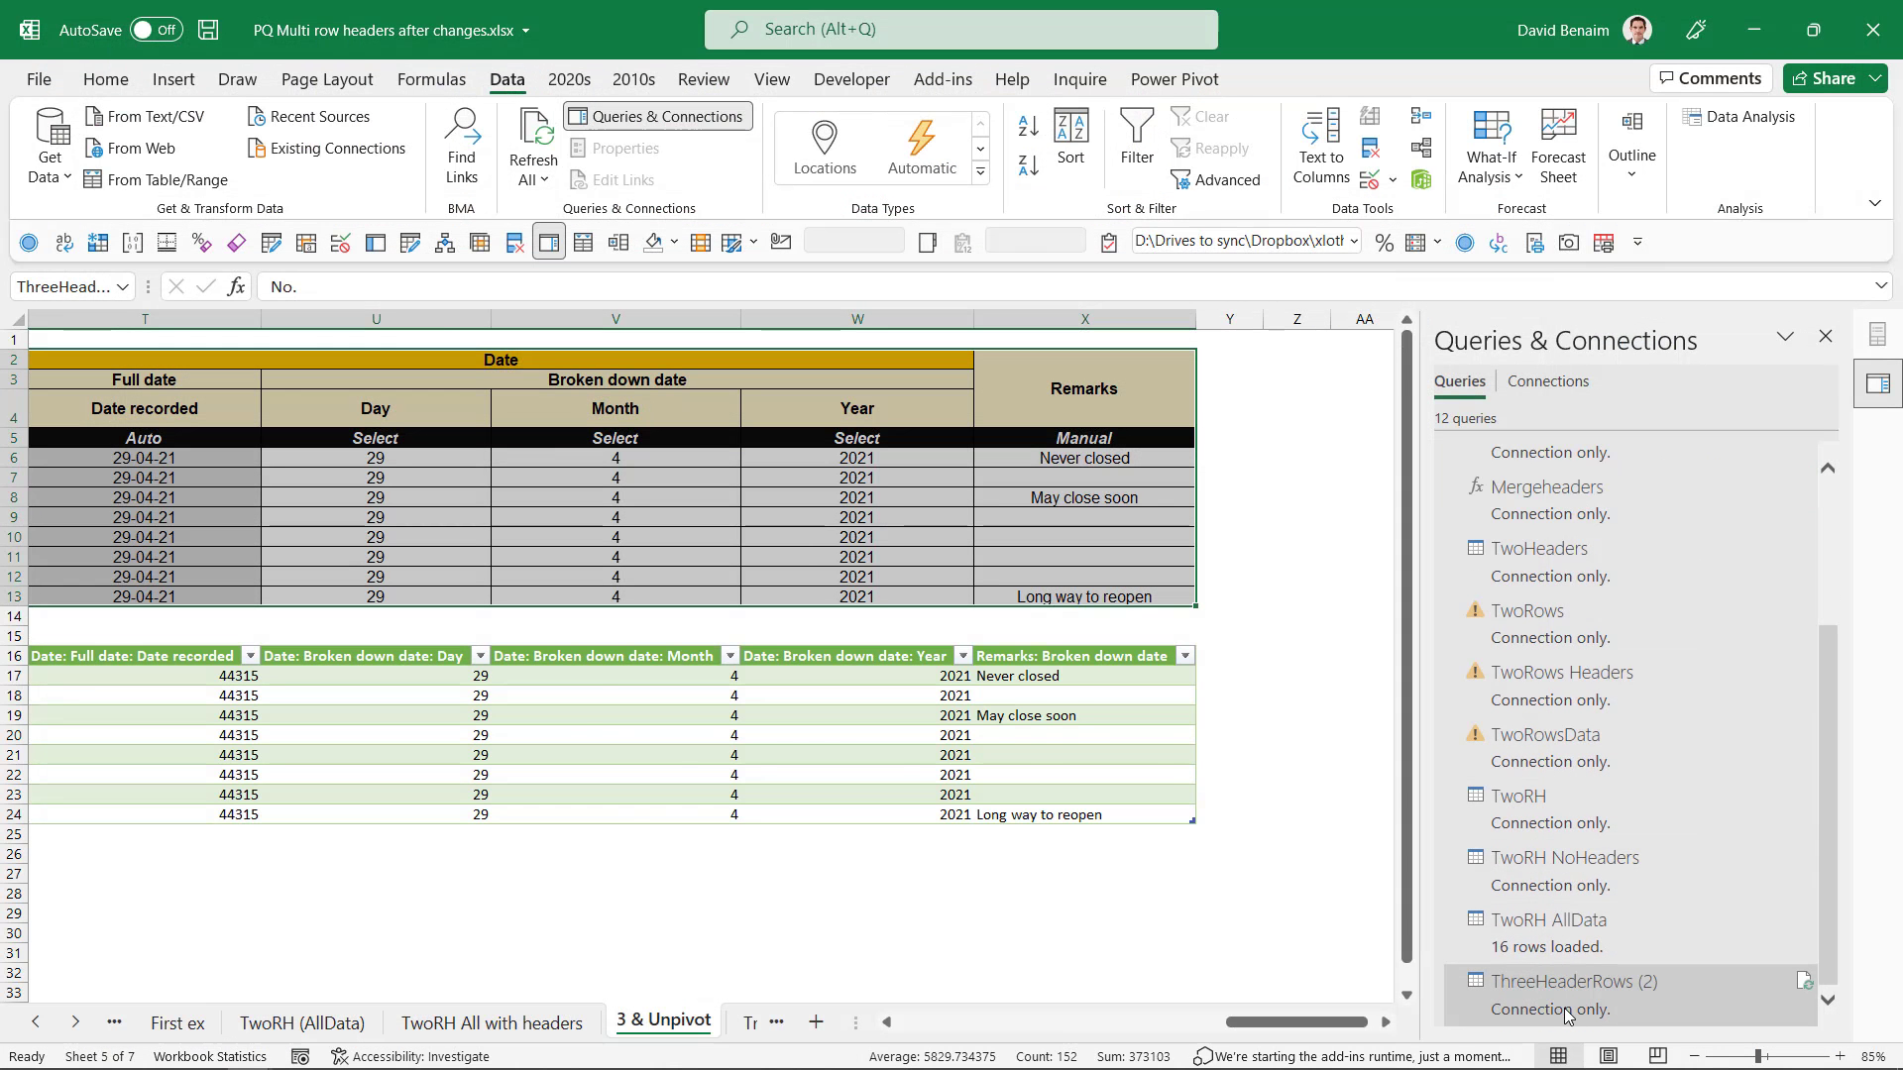
right_click(1566, 995)
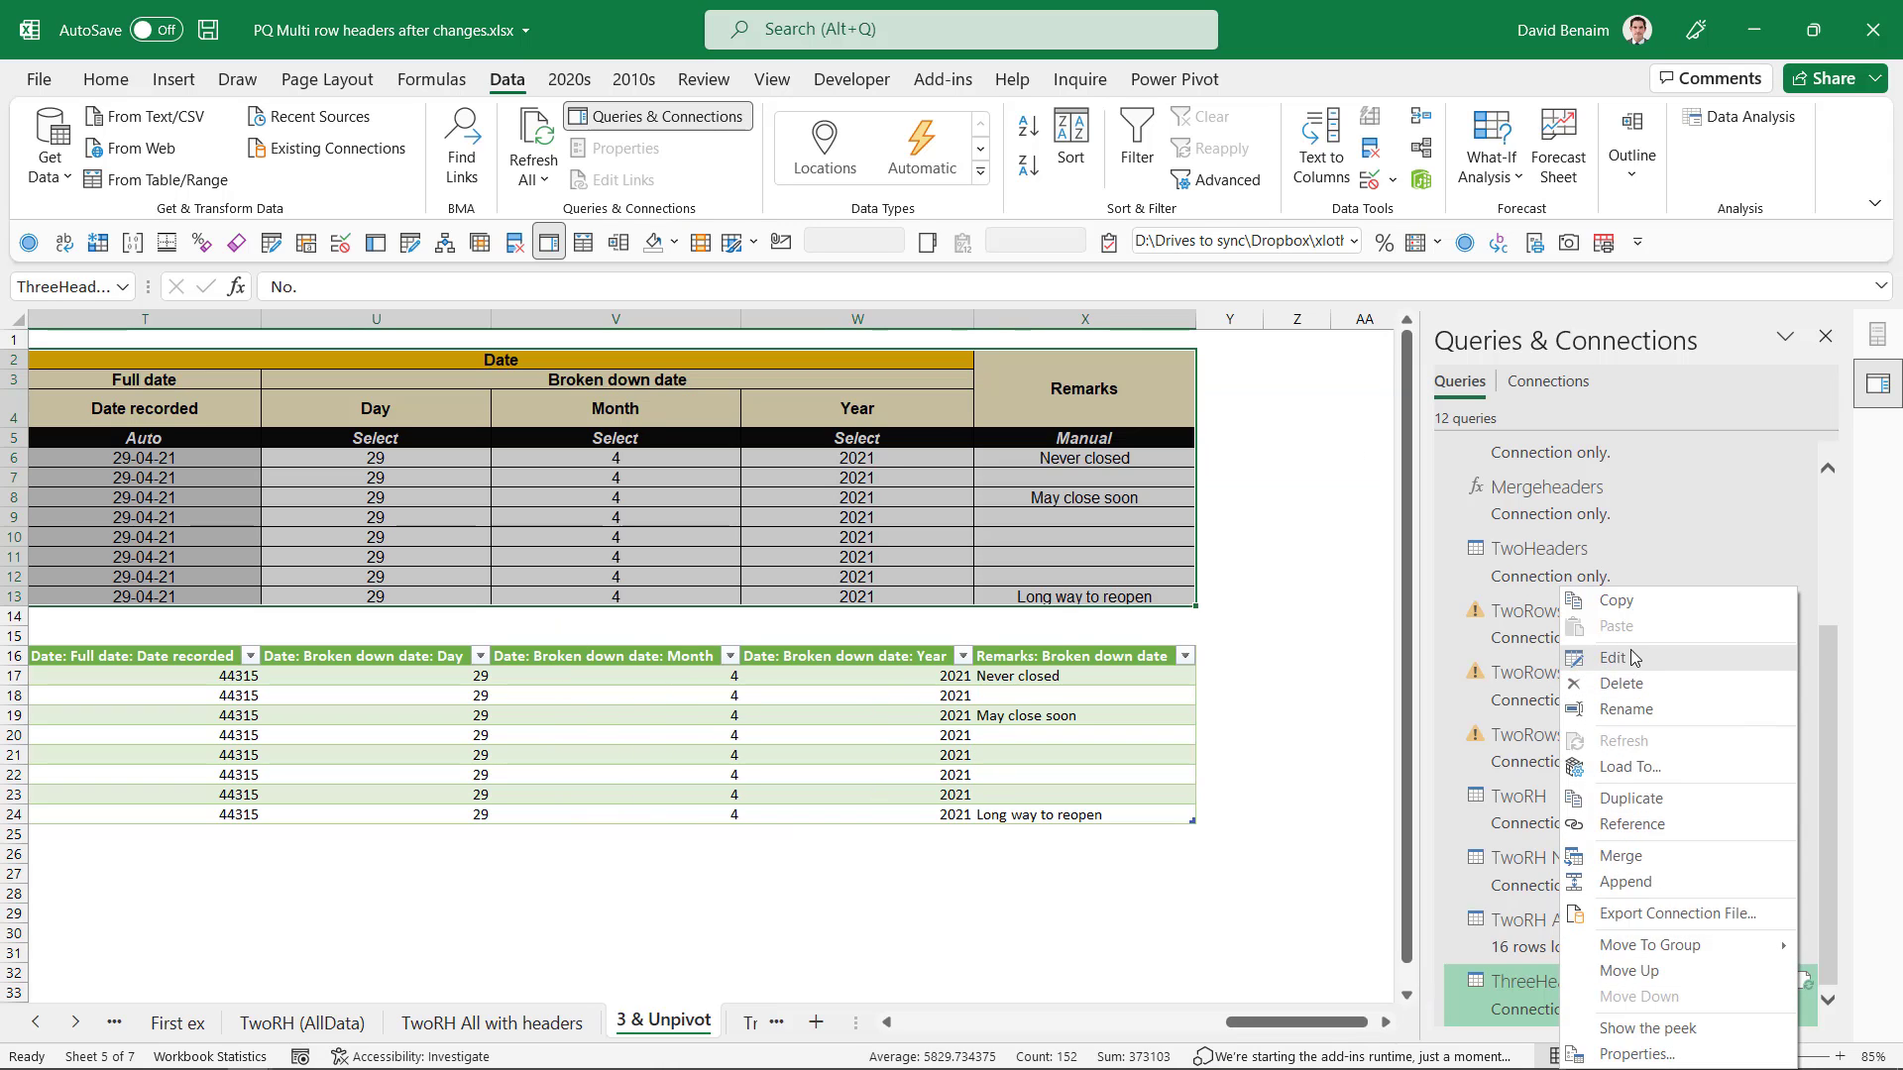
left_click(1632, 766)
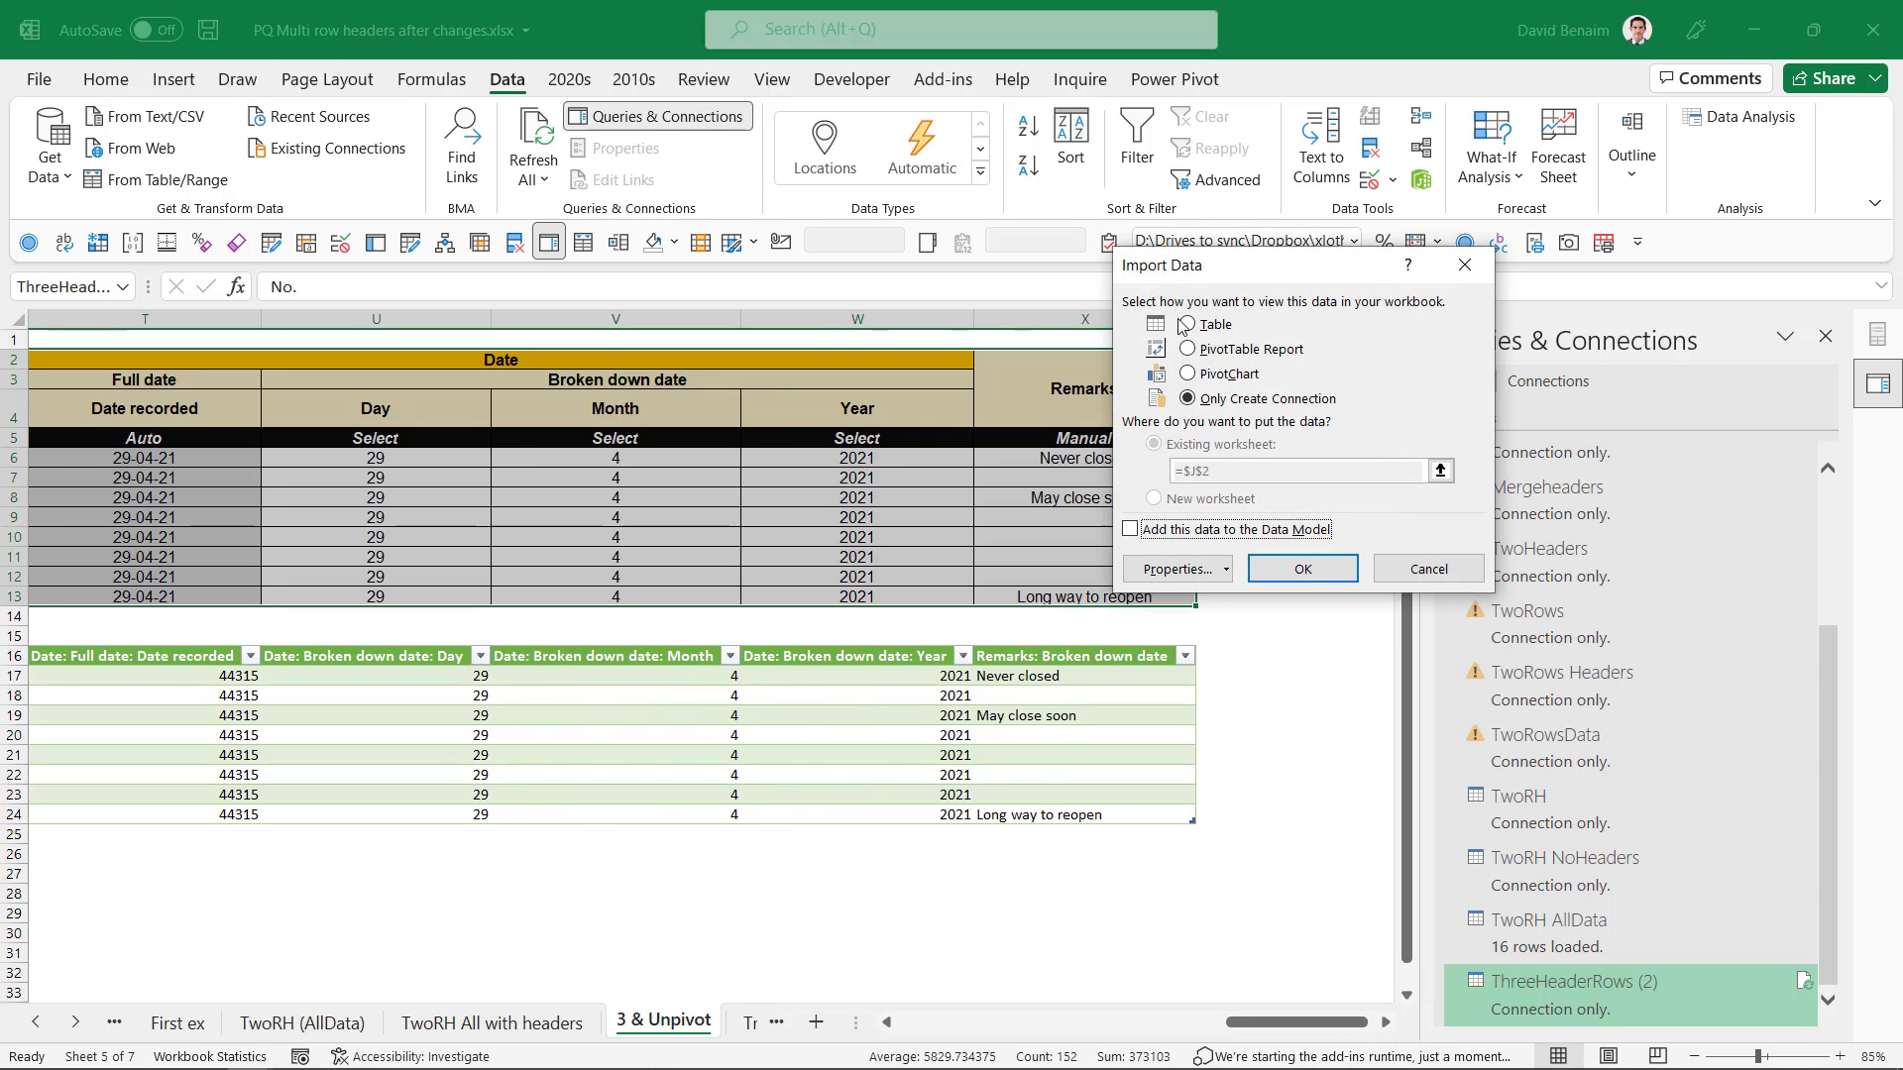
left_click(1302, 568)
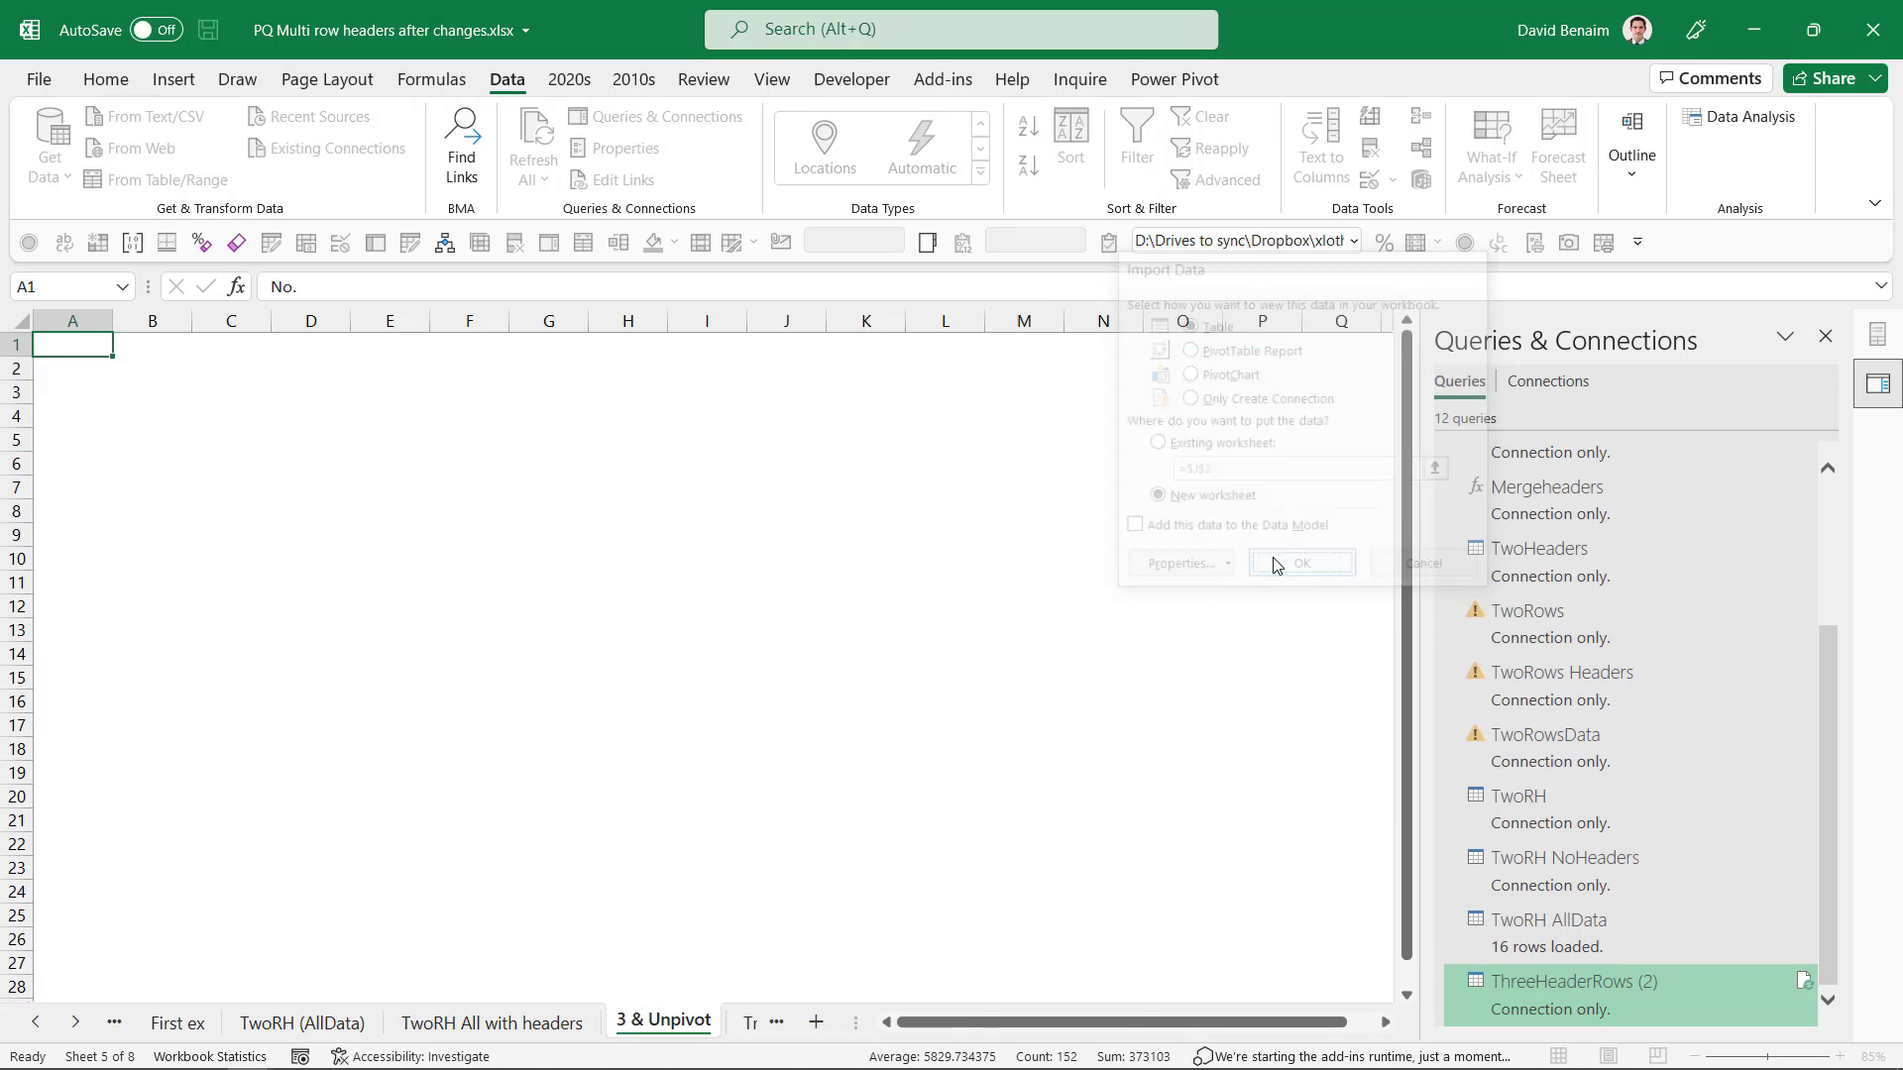
left_click(1301, 562)
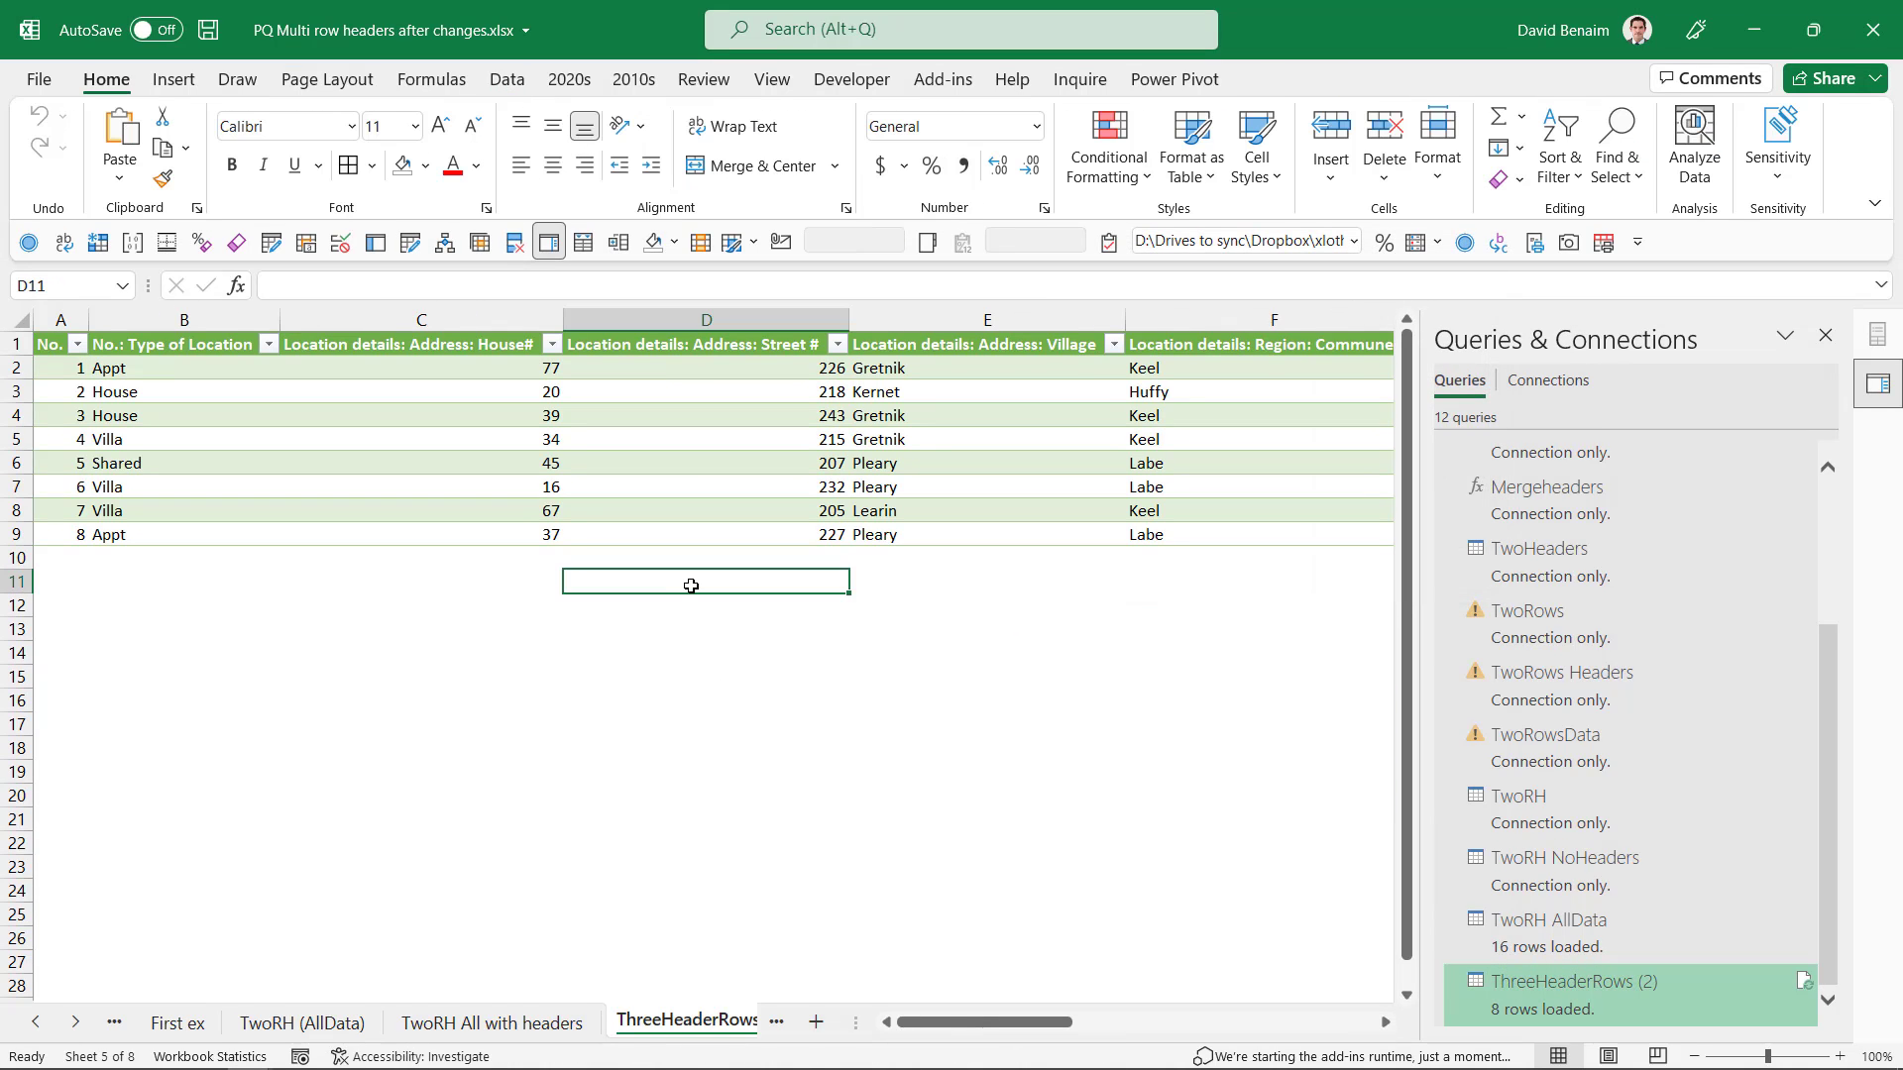